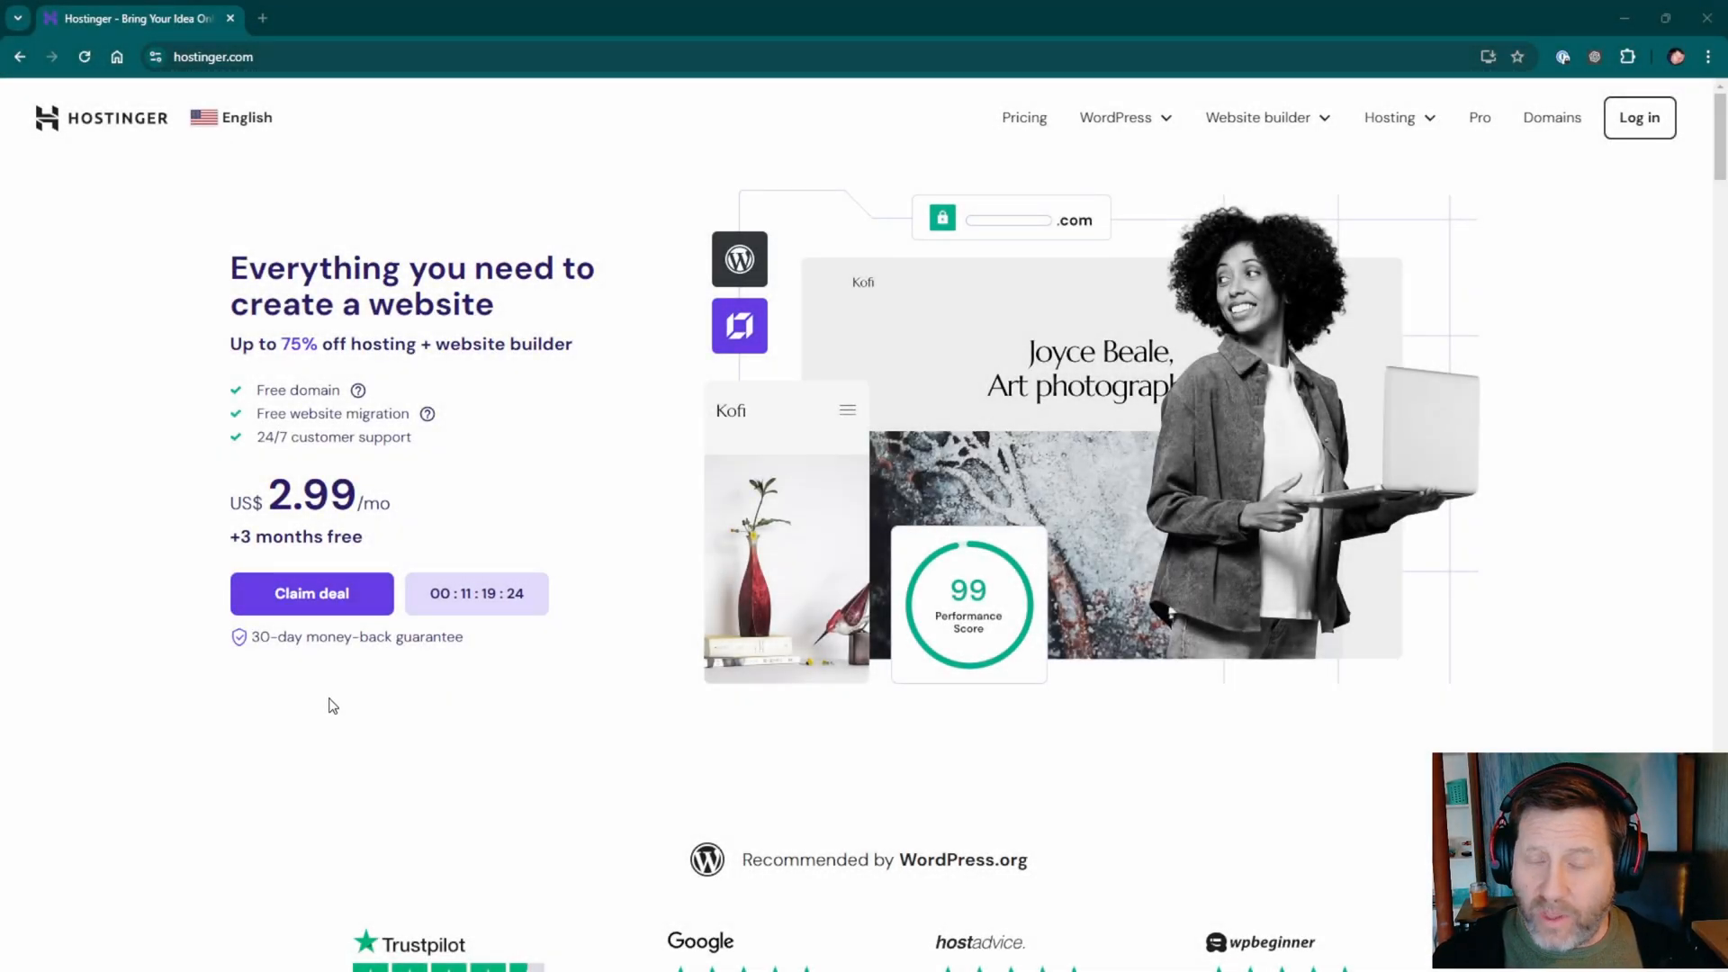
mouse_move(404, 717)
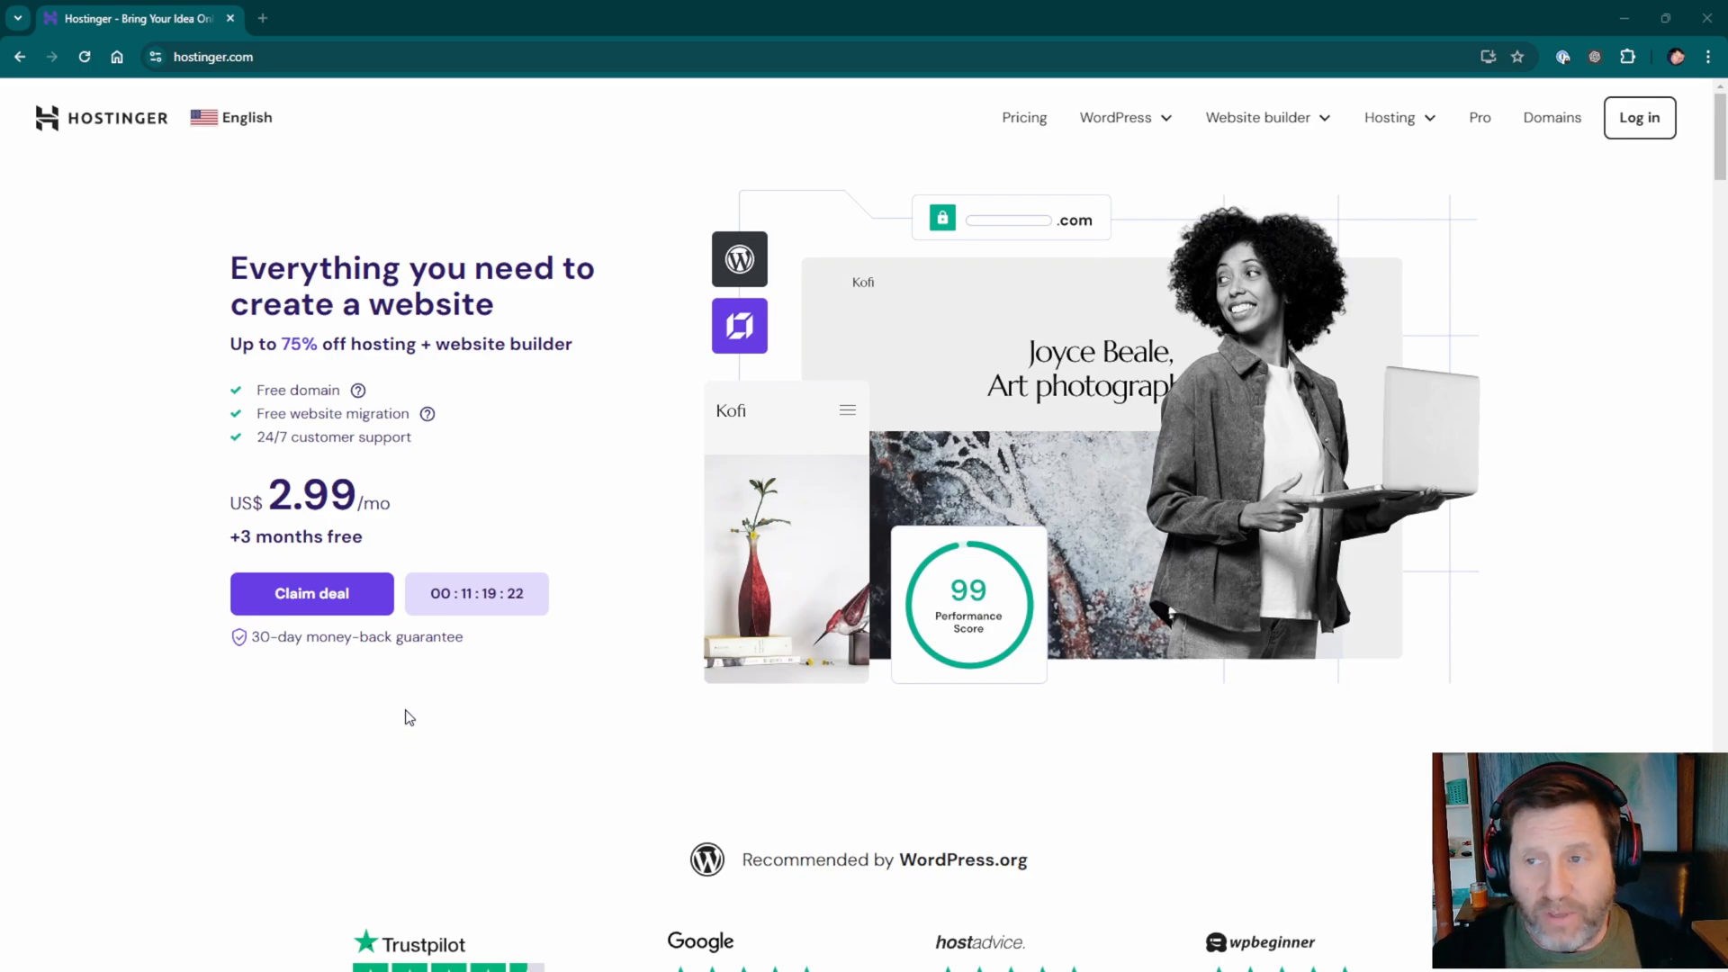
mouse_move(438, 814)
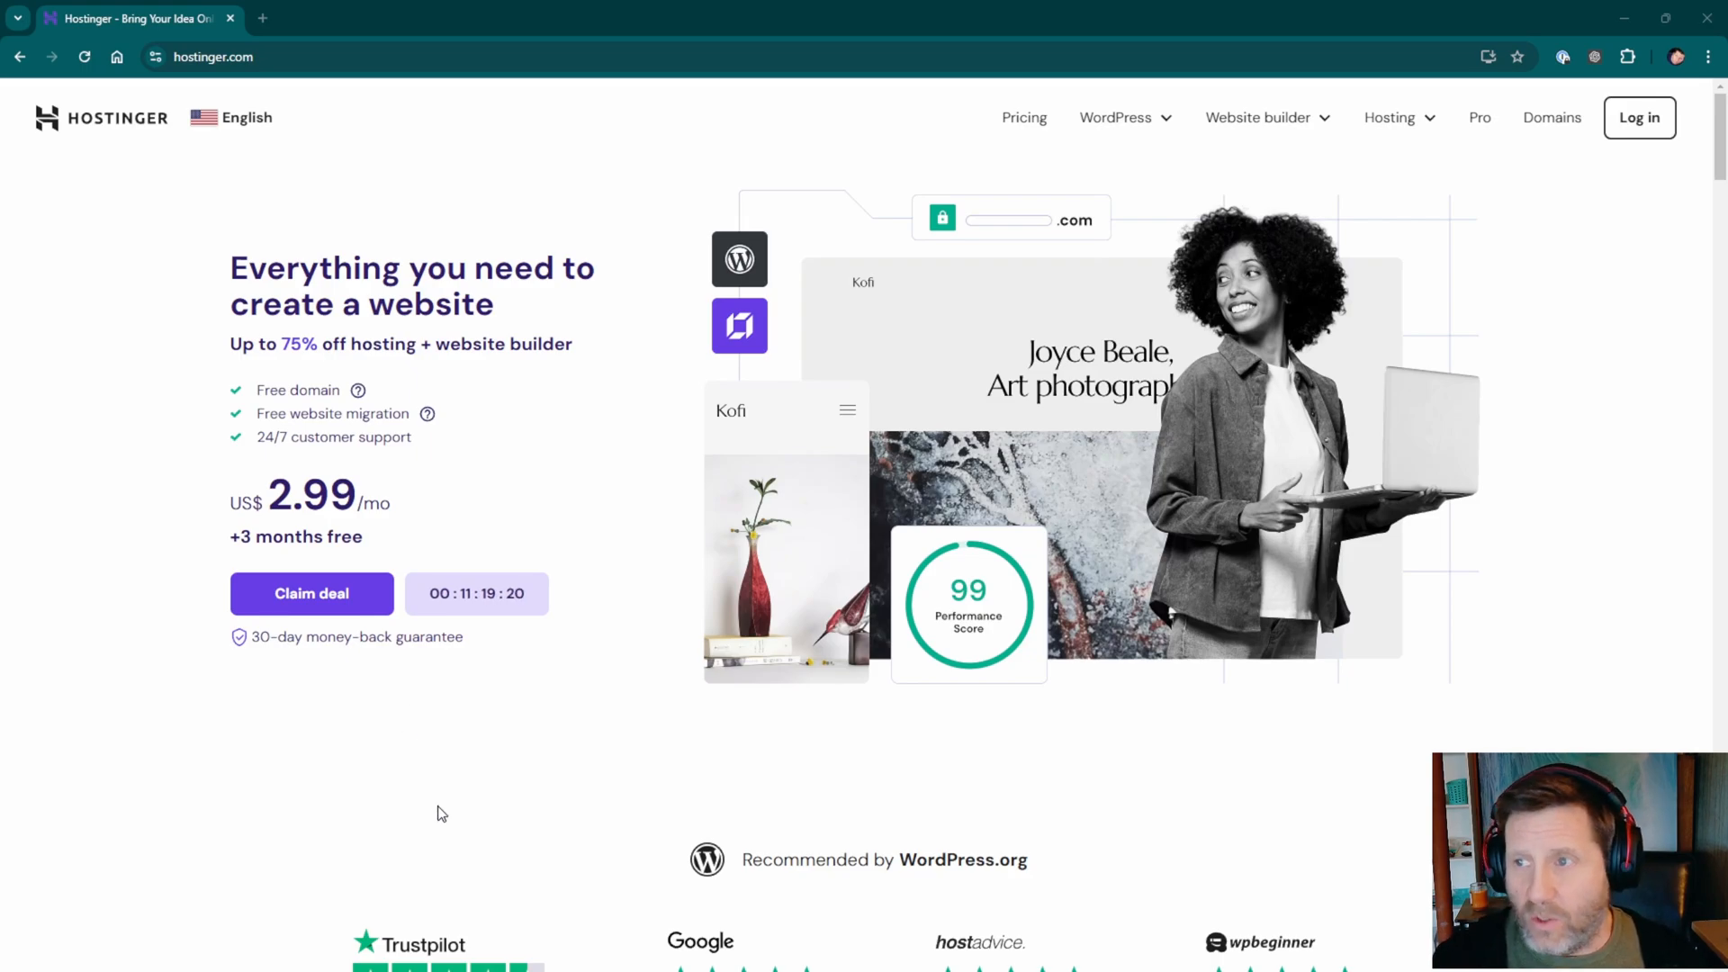
mouse_move(1707, 134)
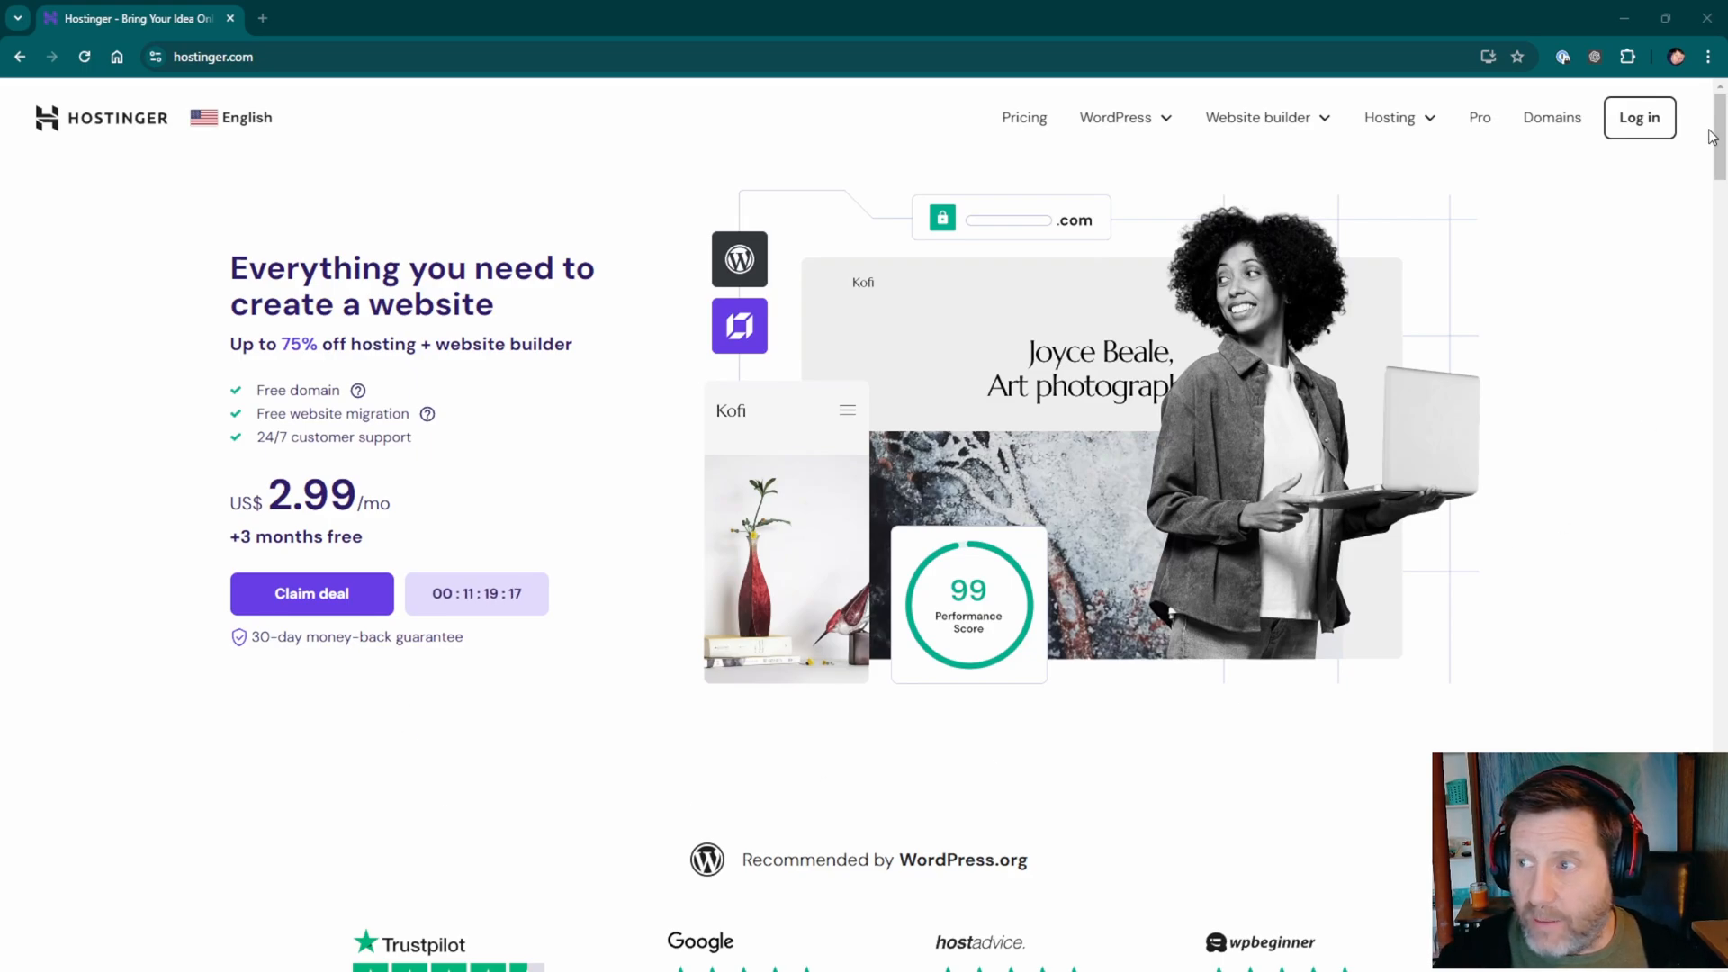
Reach the Minecraft server hosting page from the footer and scroll to the Game Panel plan cards.
scroll("down", 3)
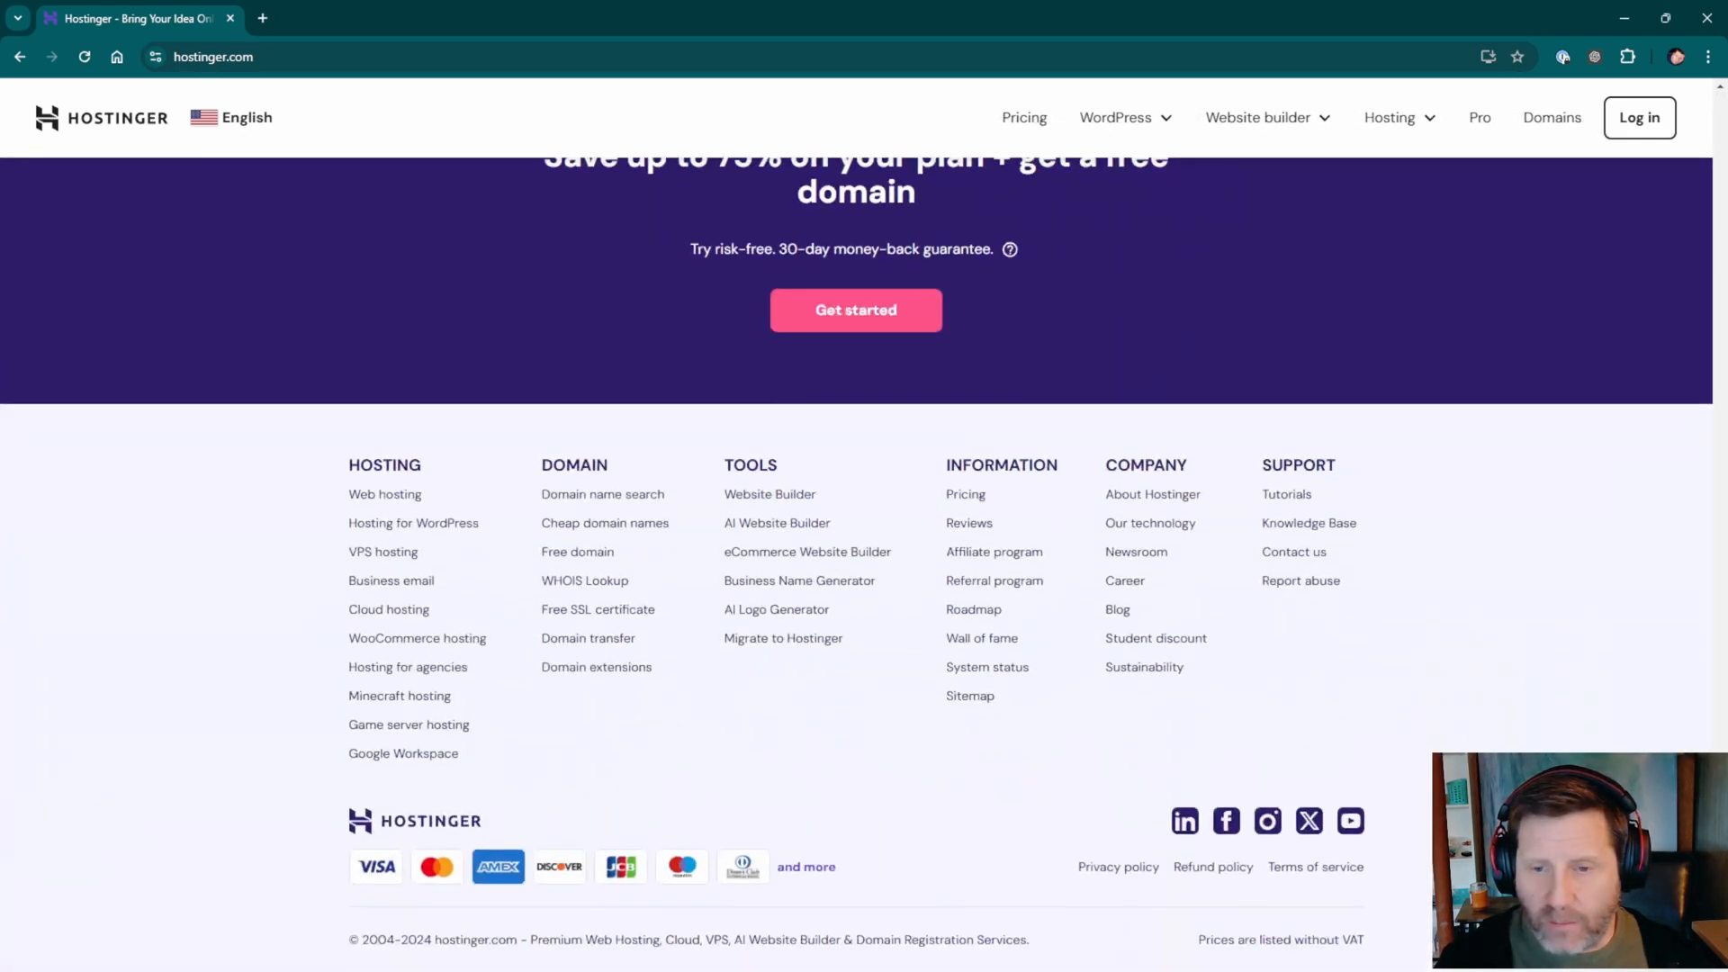
mouse_move(398, 696)
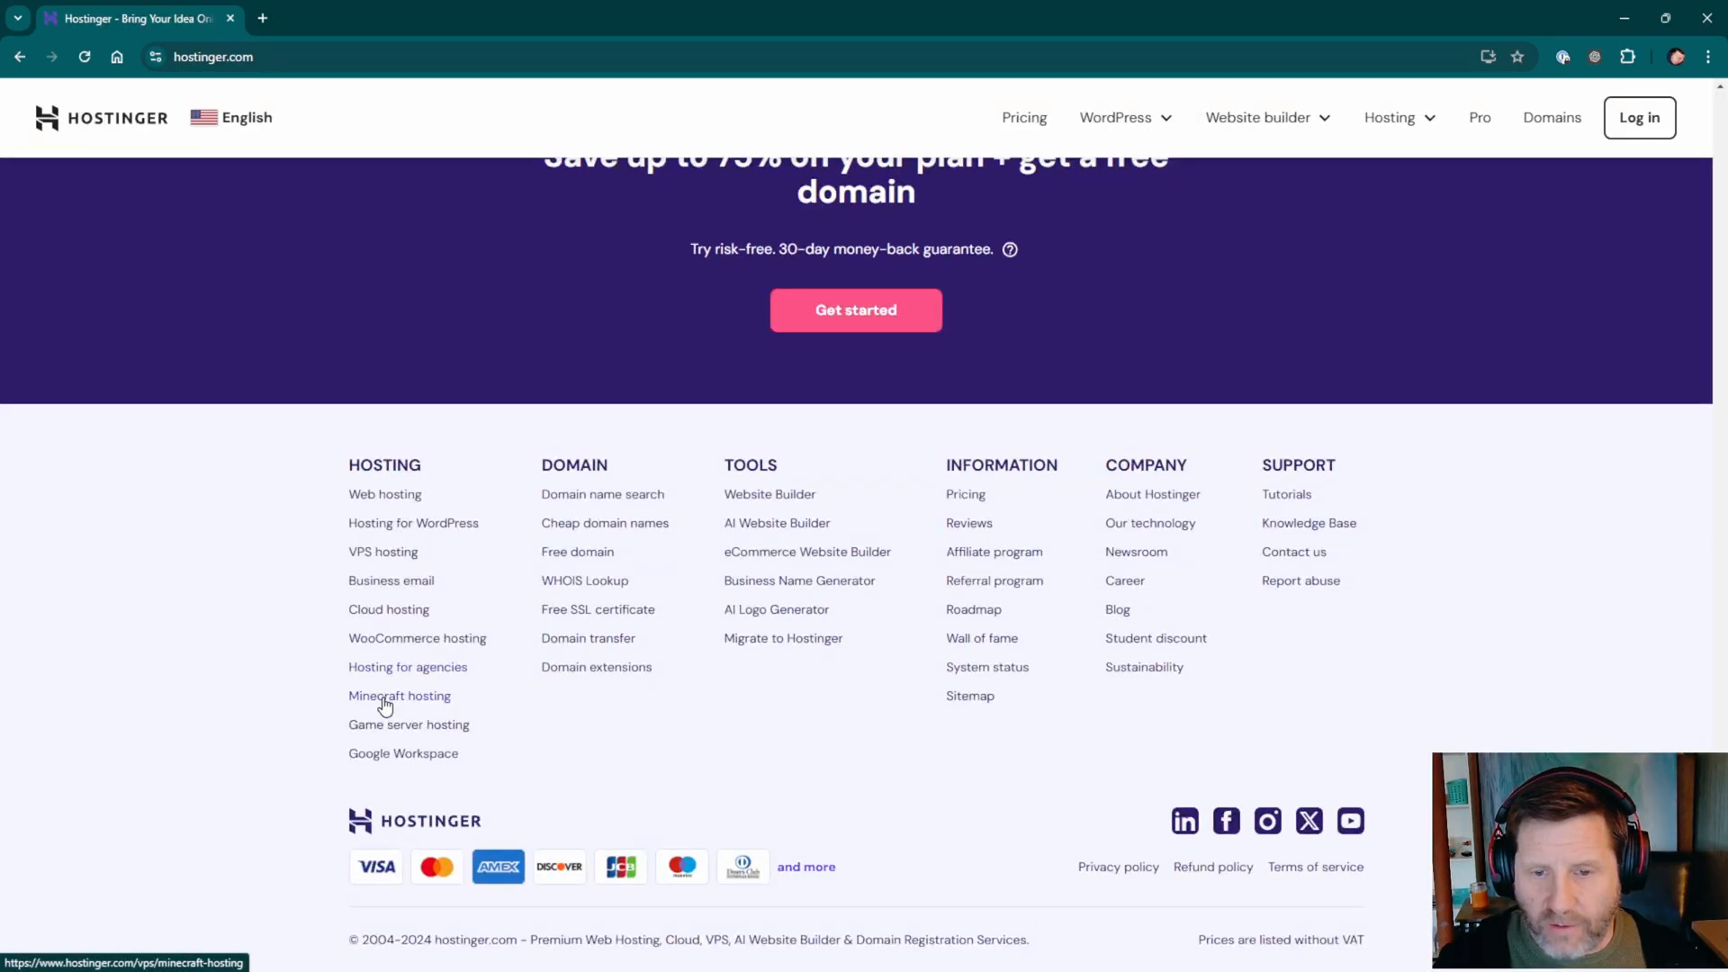
left_click(398, 695)
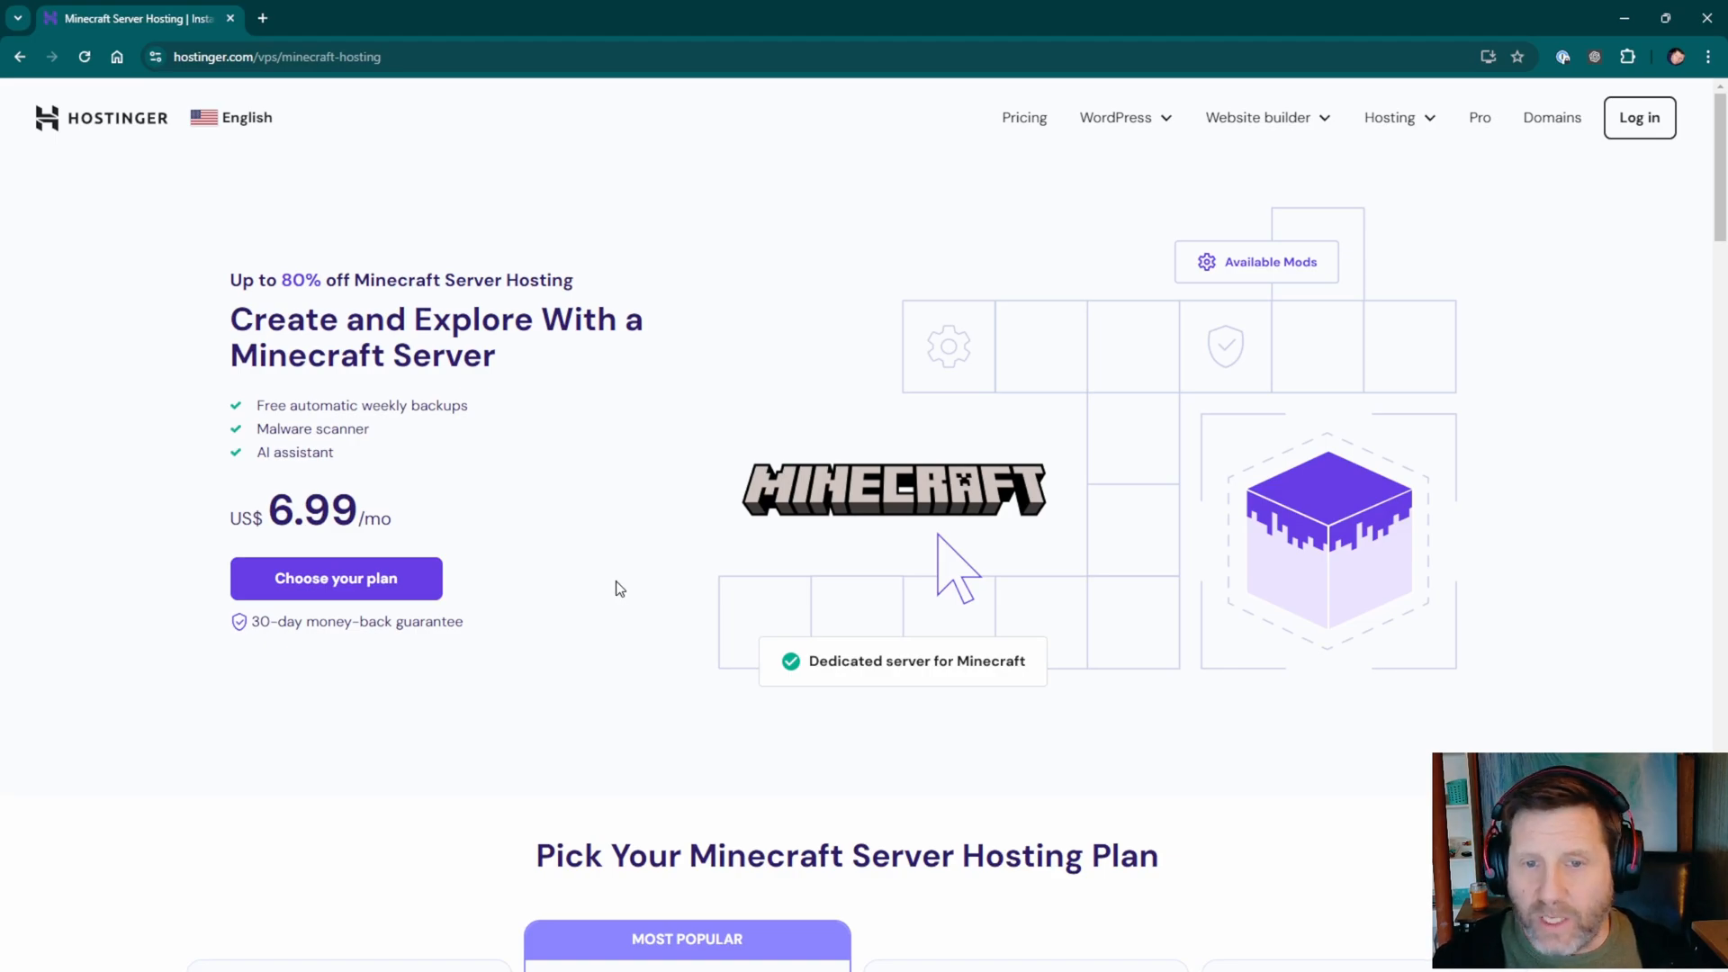
scroll("down", 3)
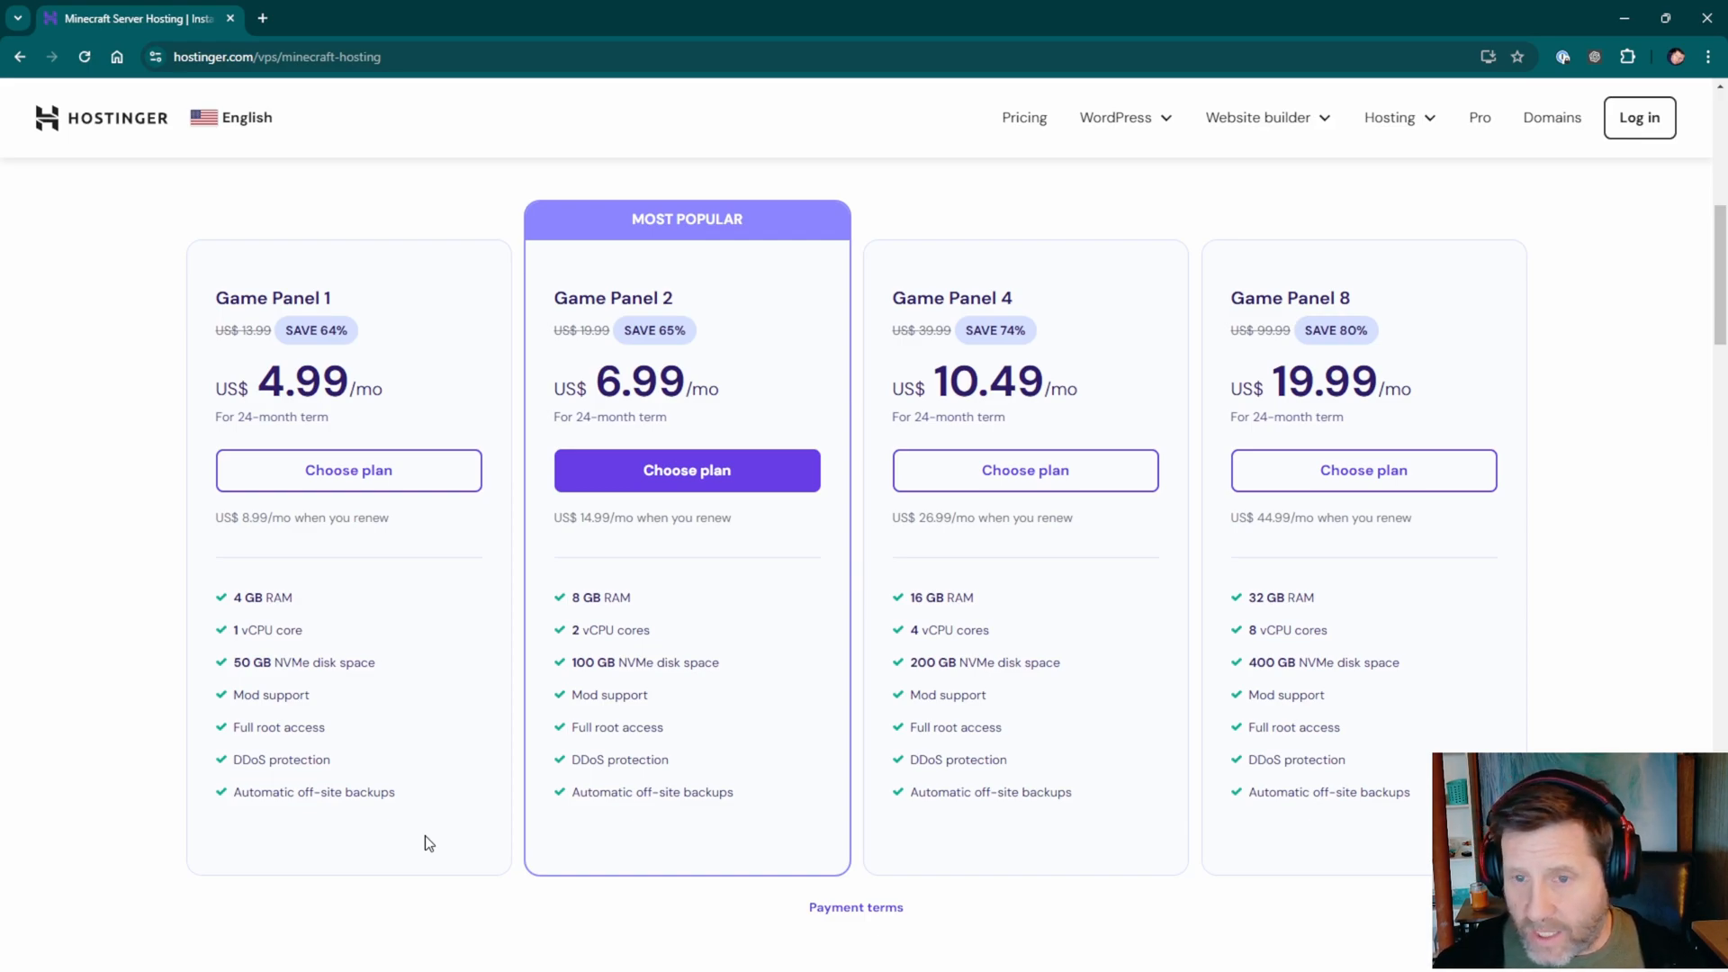
mouse_move(417, 913)
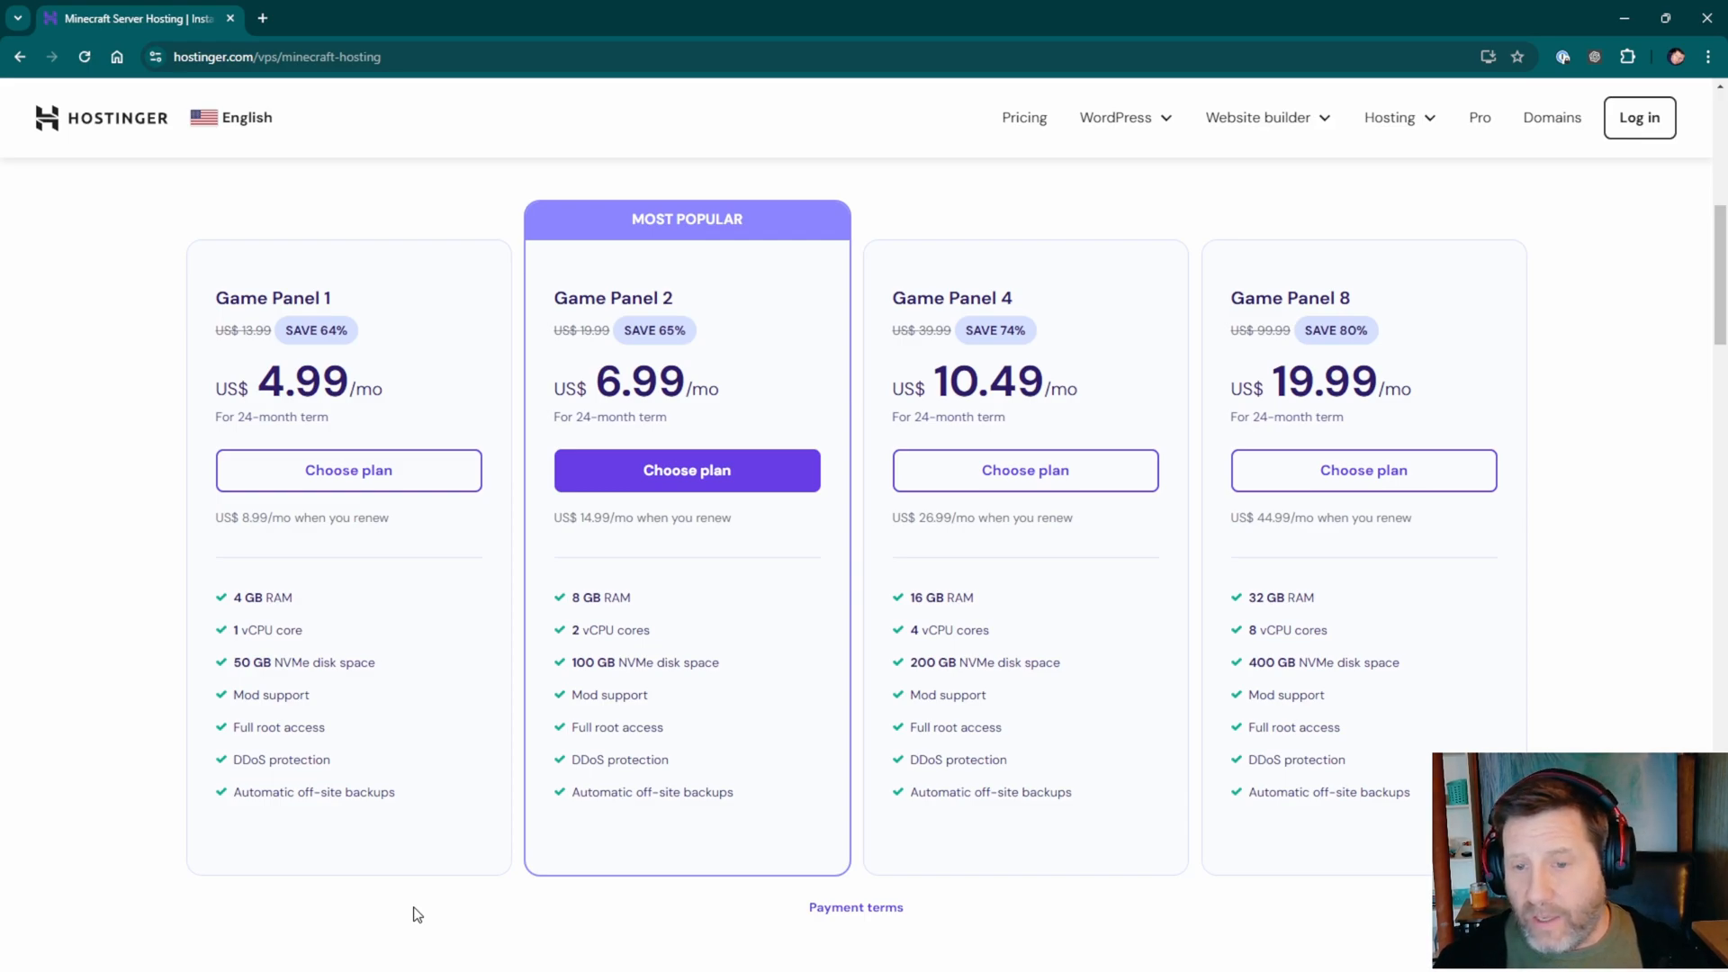
mouse_move(449, 853)
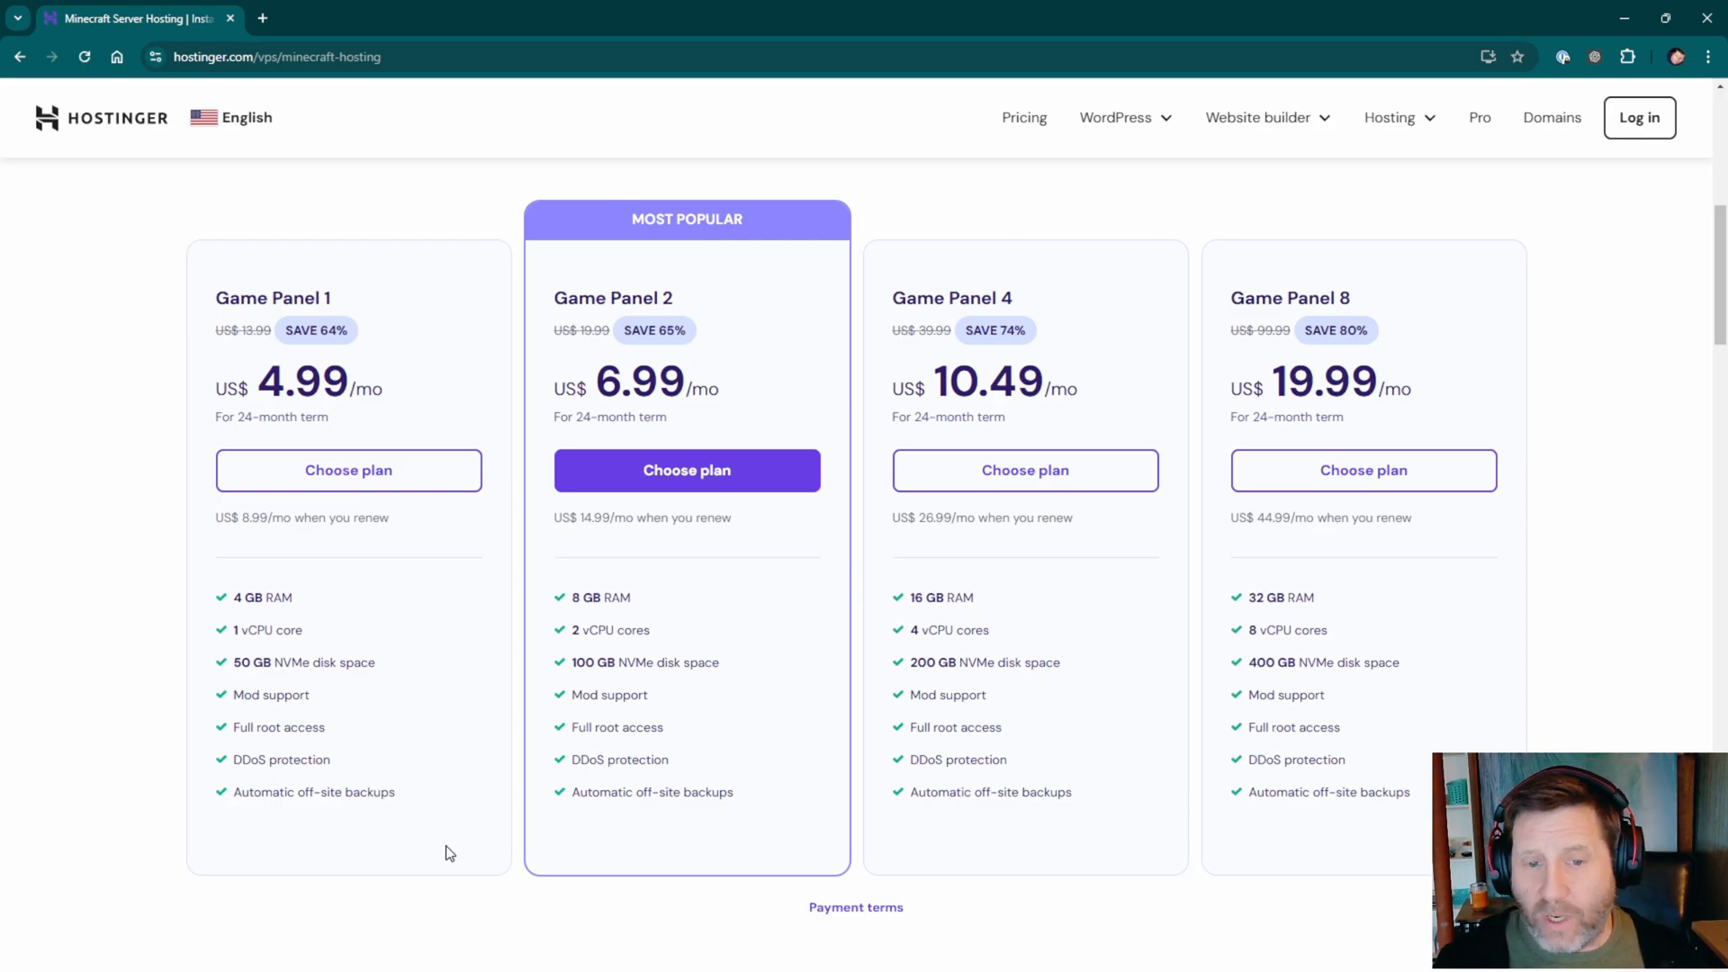
mouse_move(237, 386)
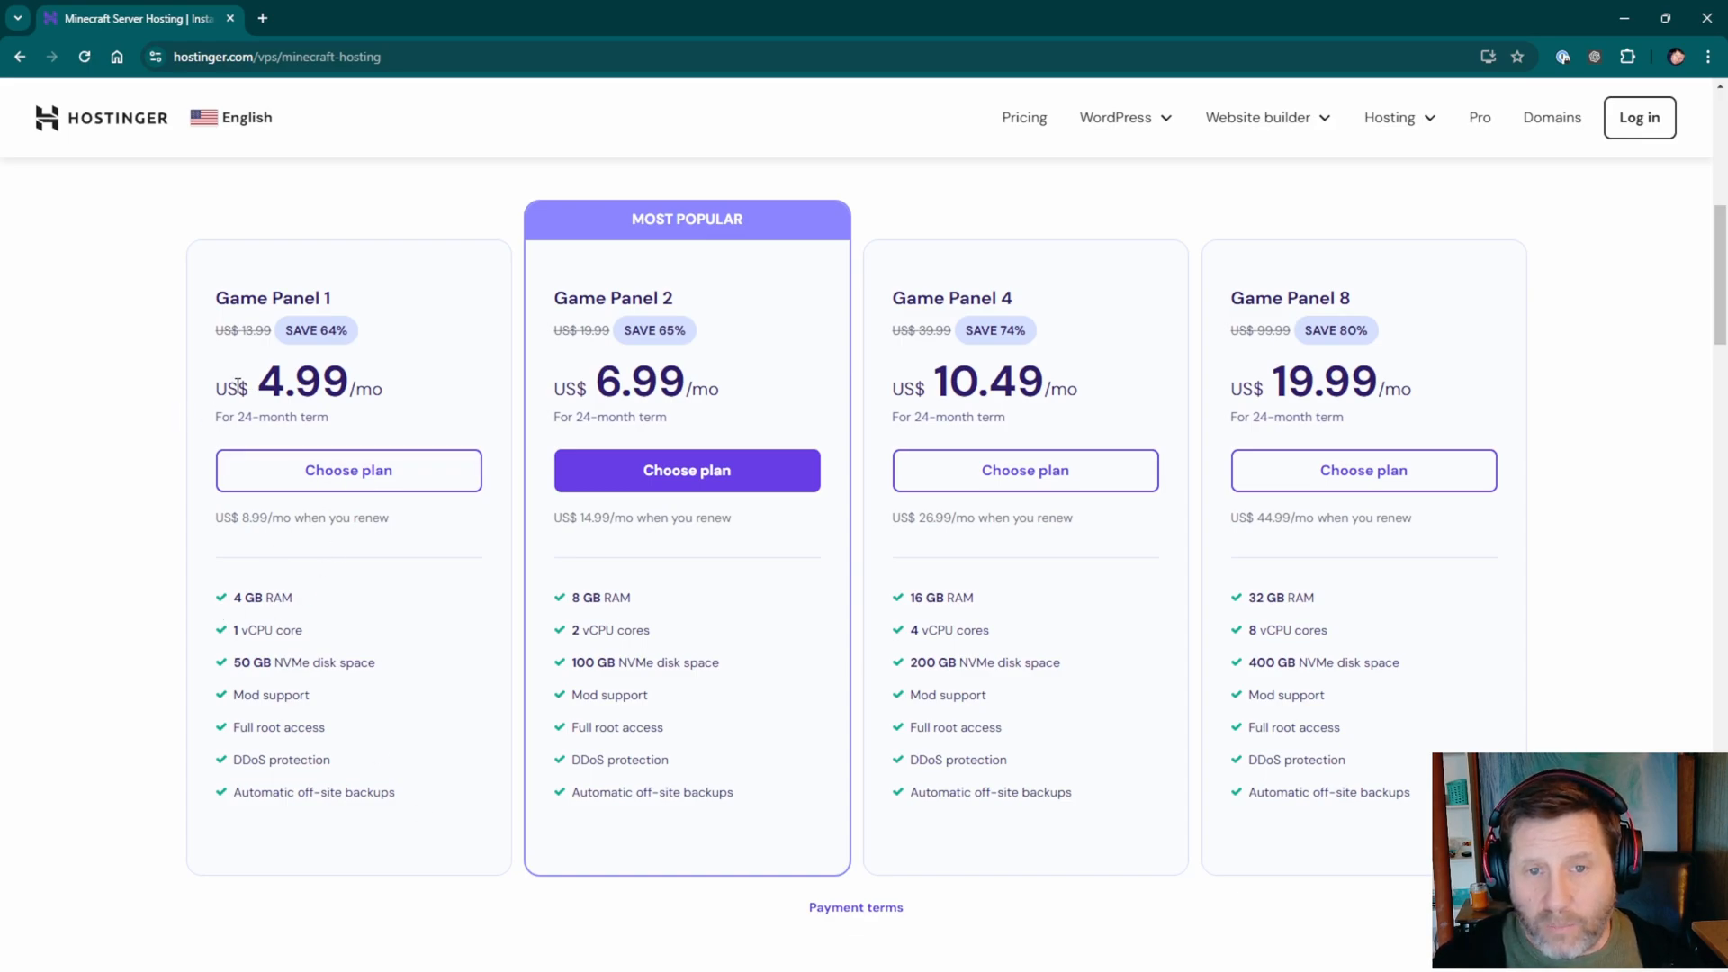
mouse_move(460, 821)
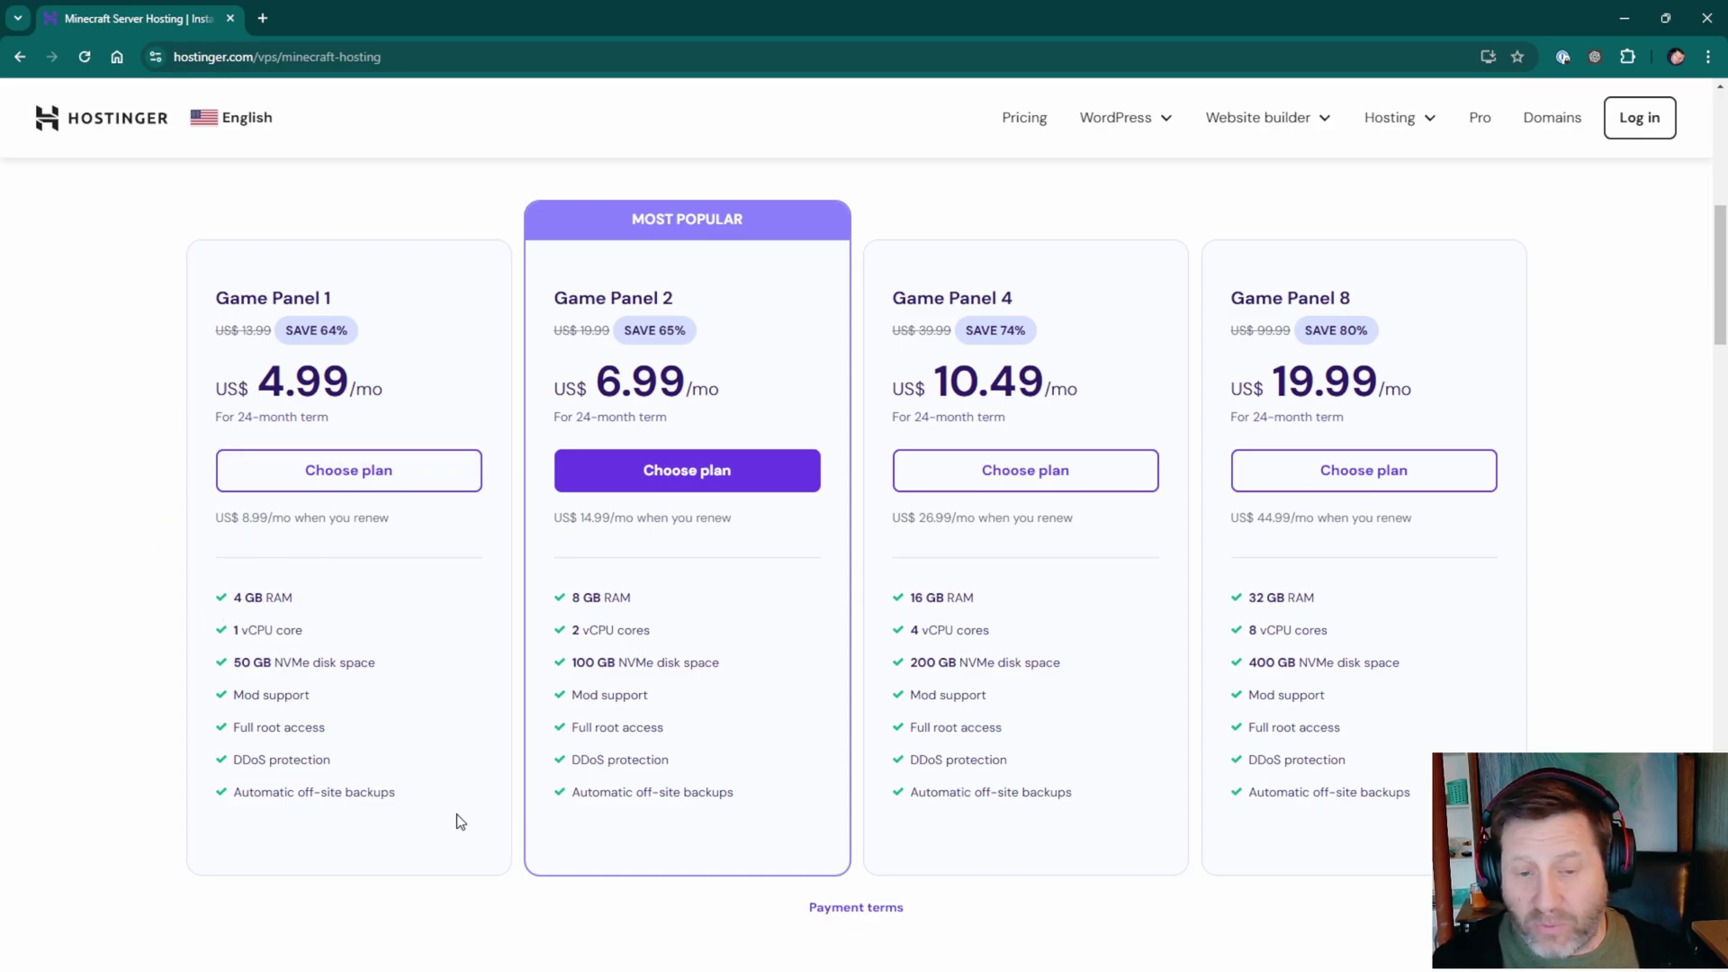
mouse_move(375, 619)
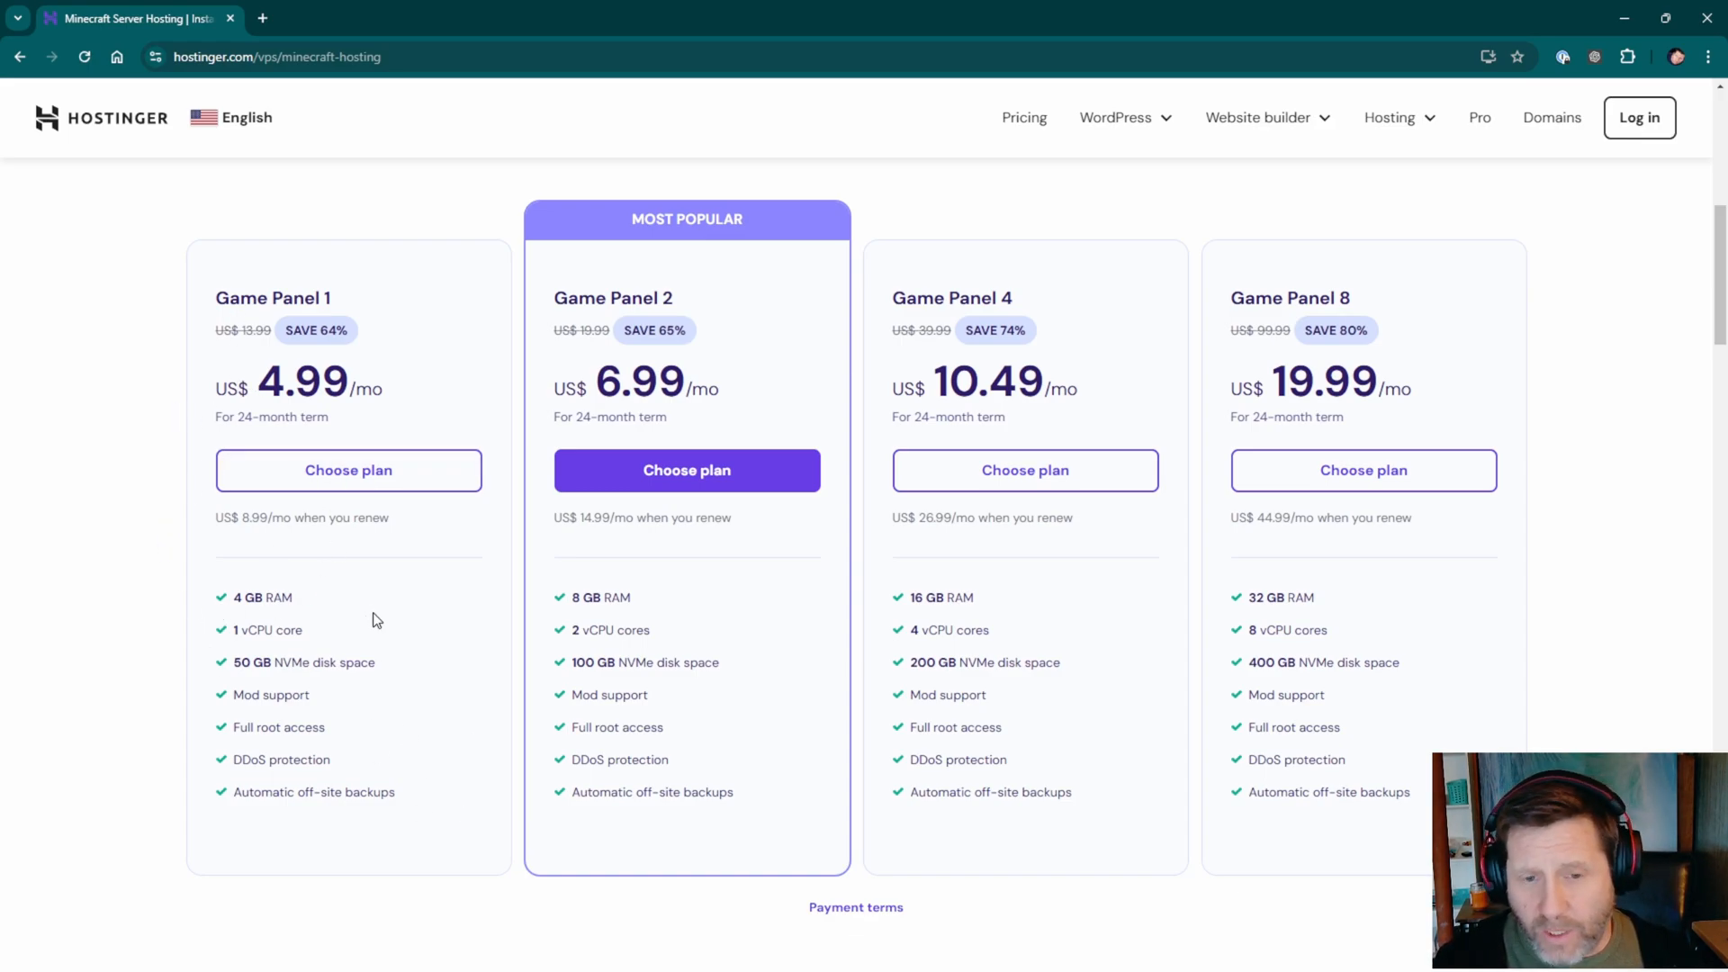
mouse_move(440, 687)
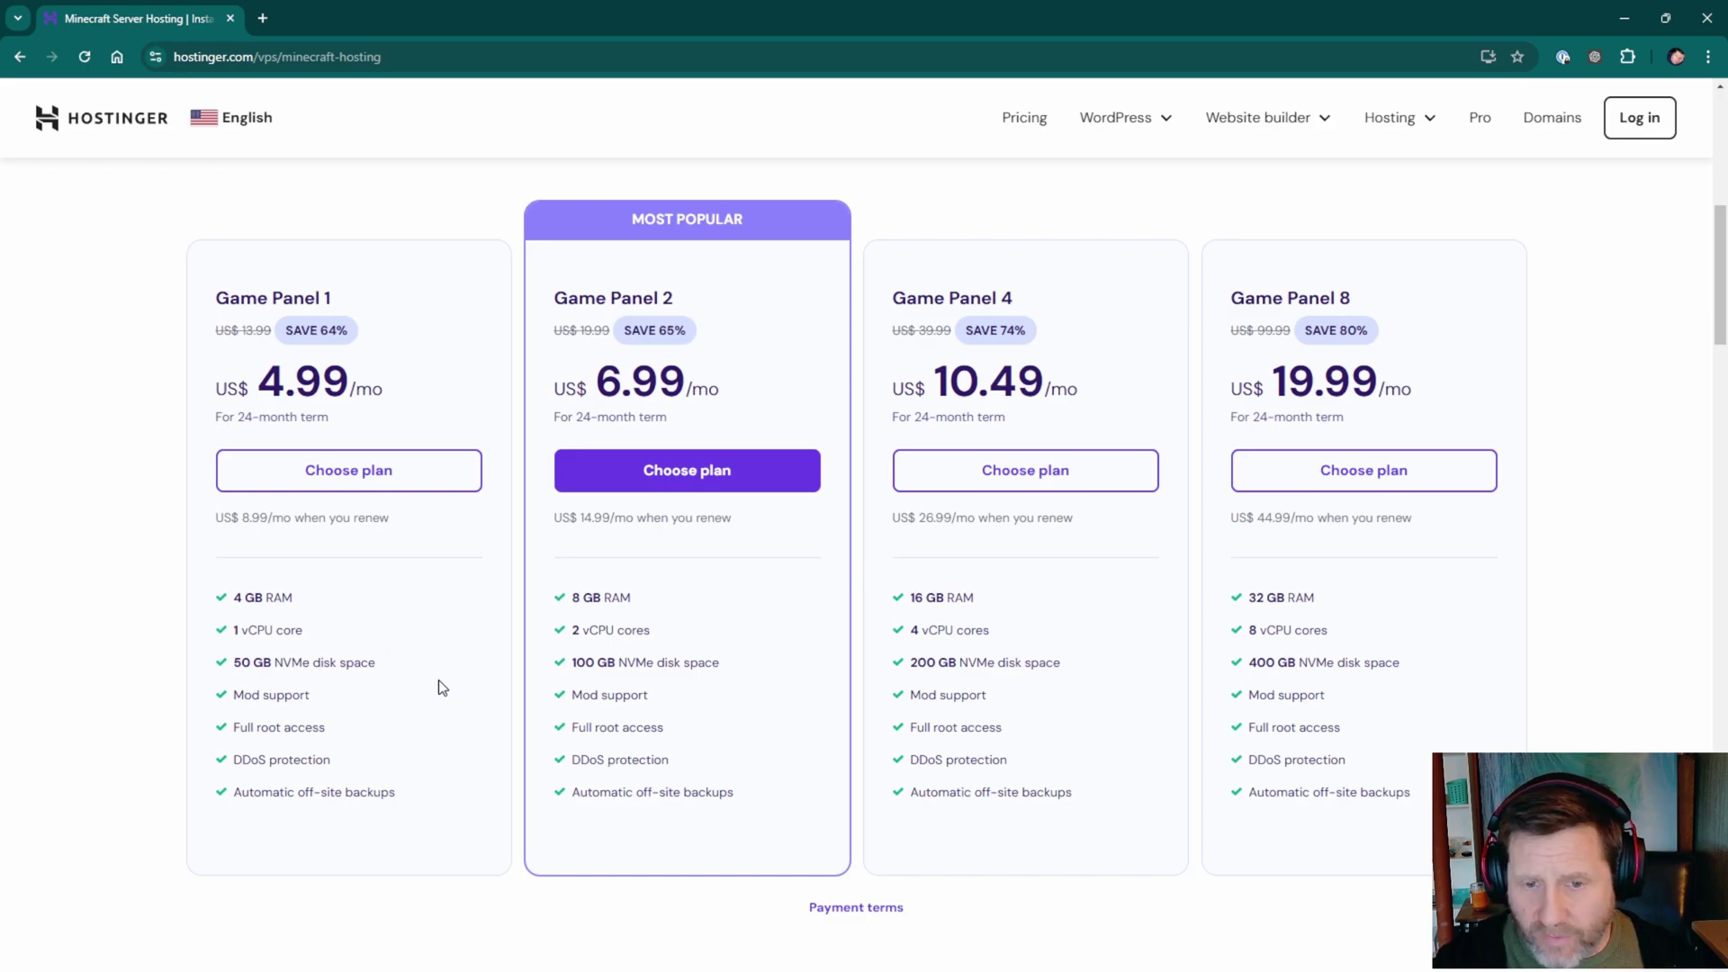
mouse_move(417, 703)
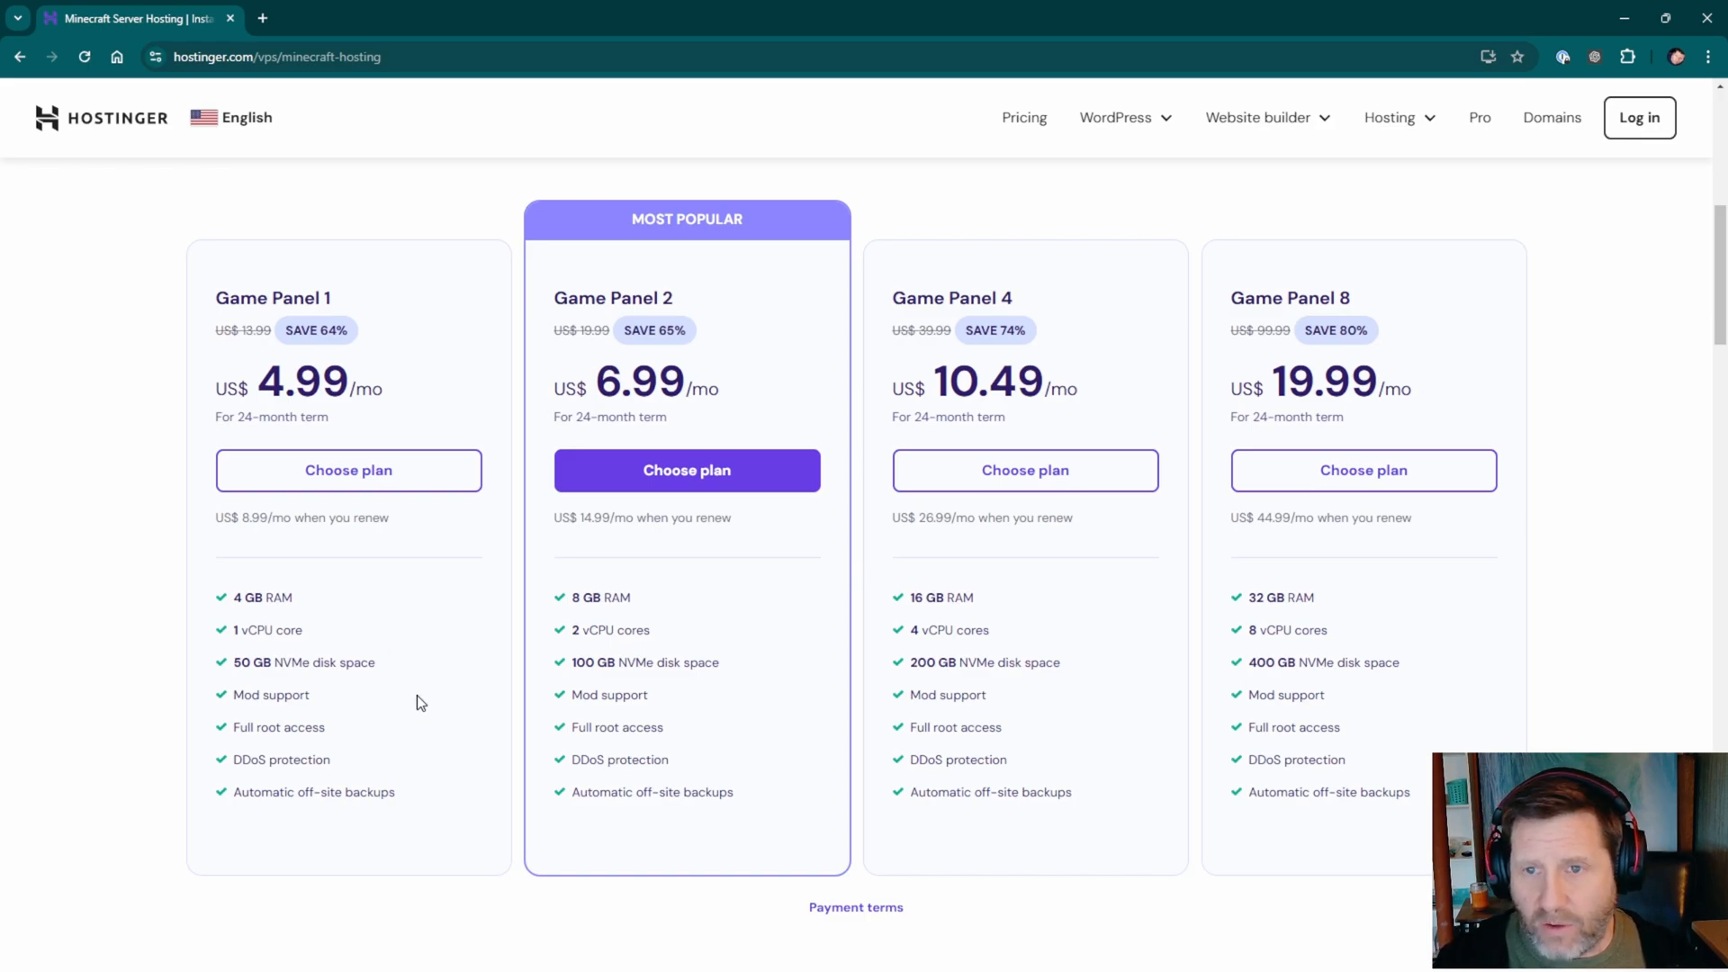
mouse_move(657, 718)
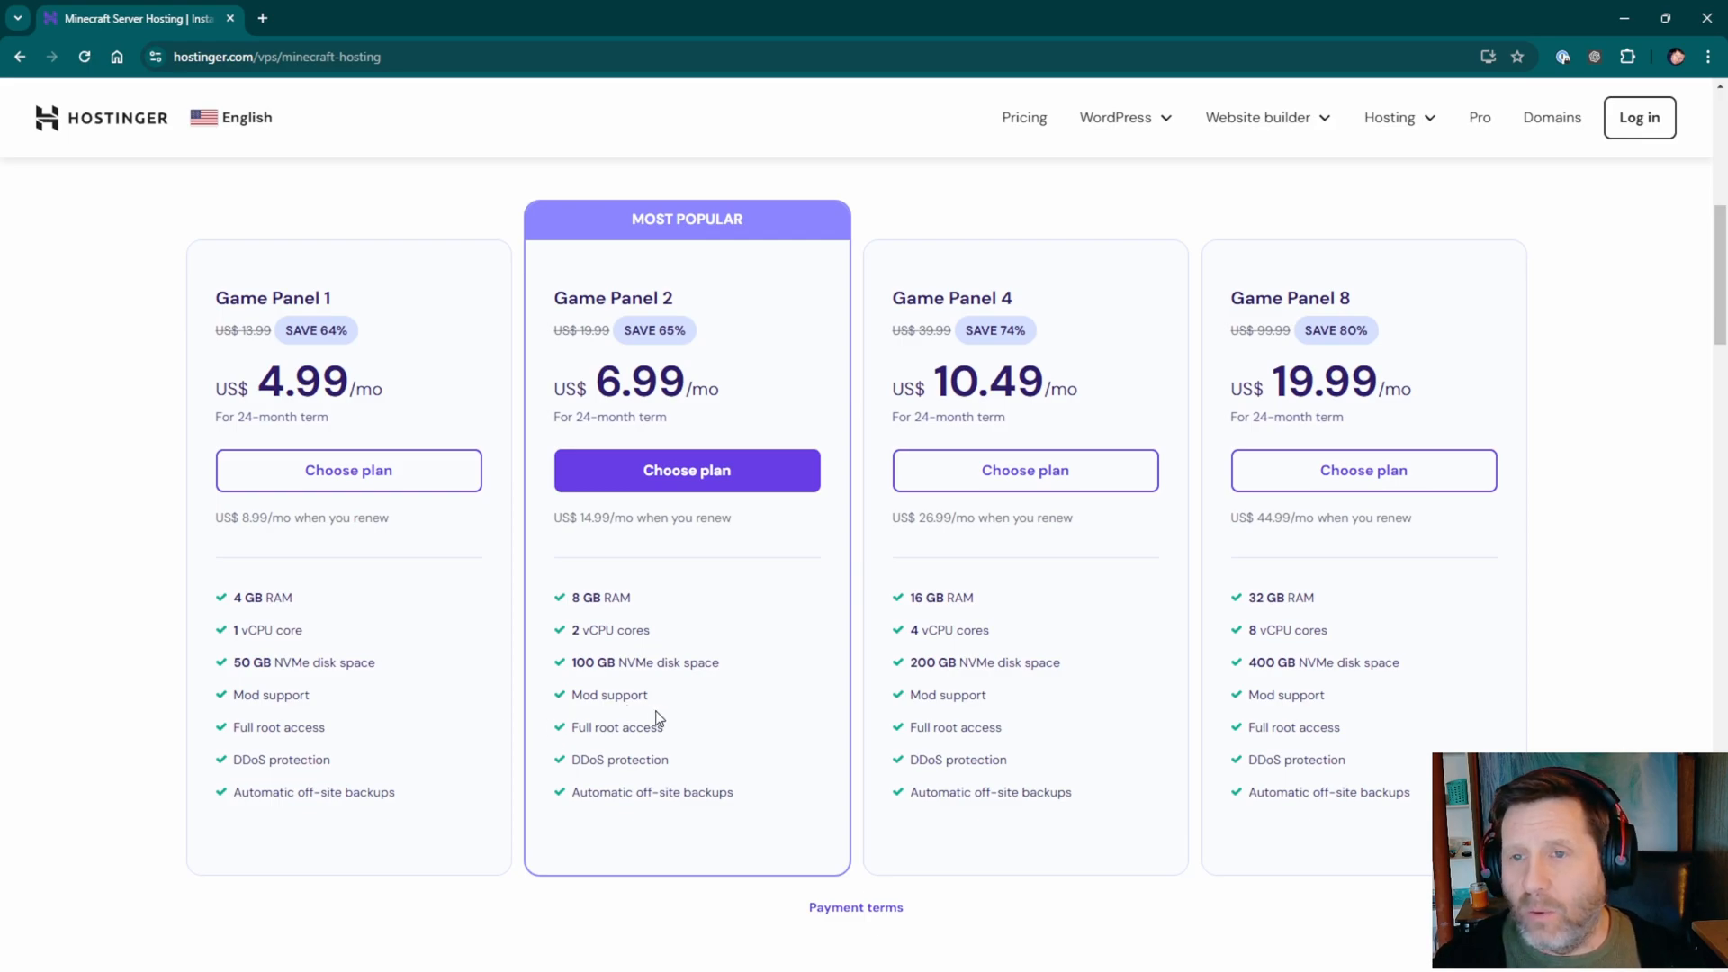
mouse_move(950, 644)
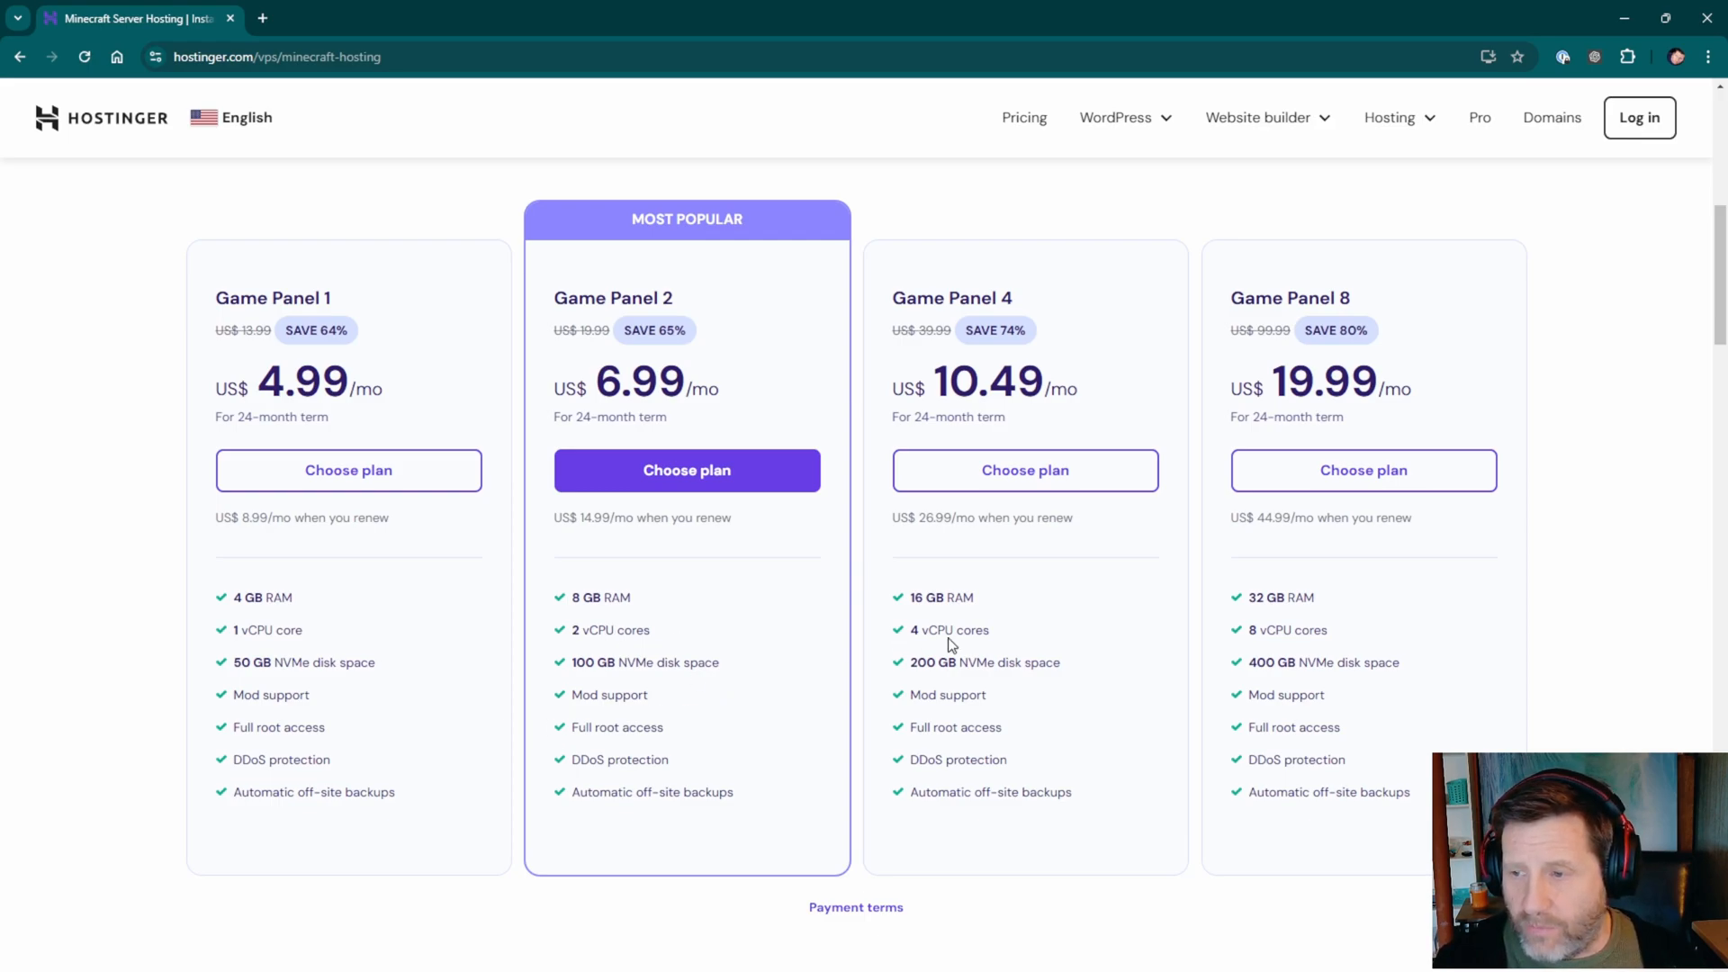
mouse_move(857, 613)
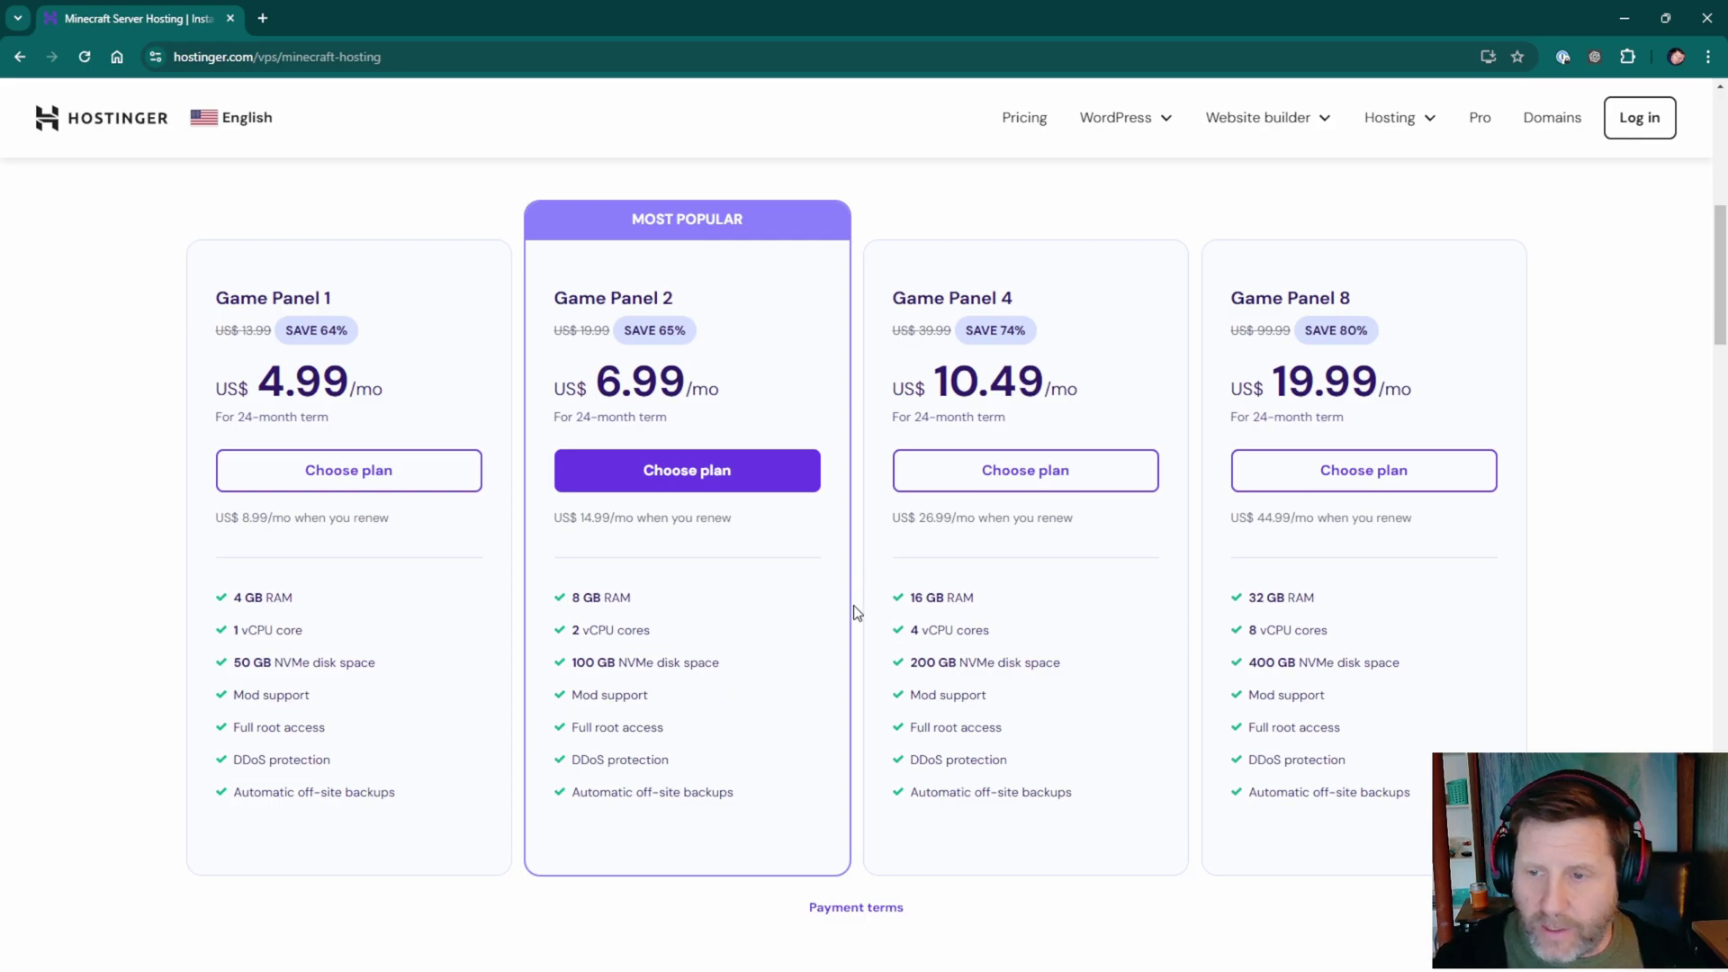
mouse_move(1309, 595)
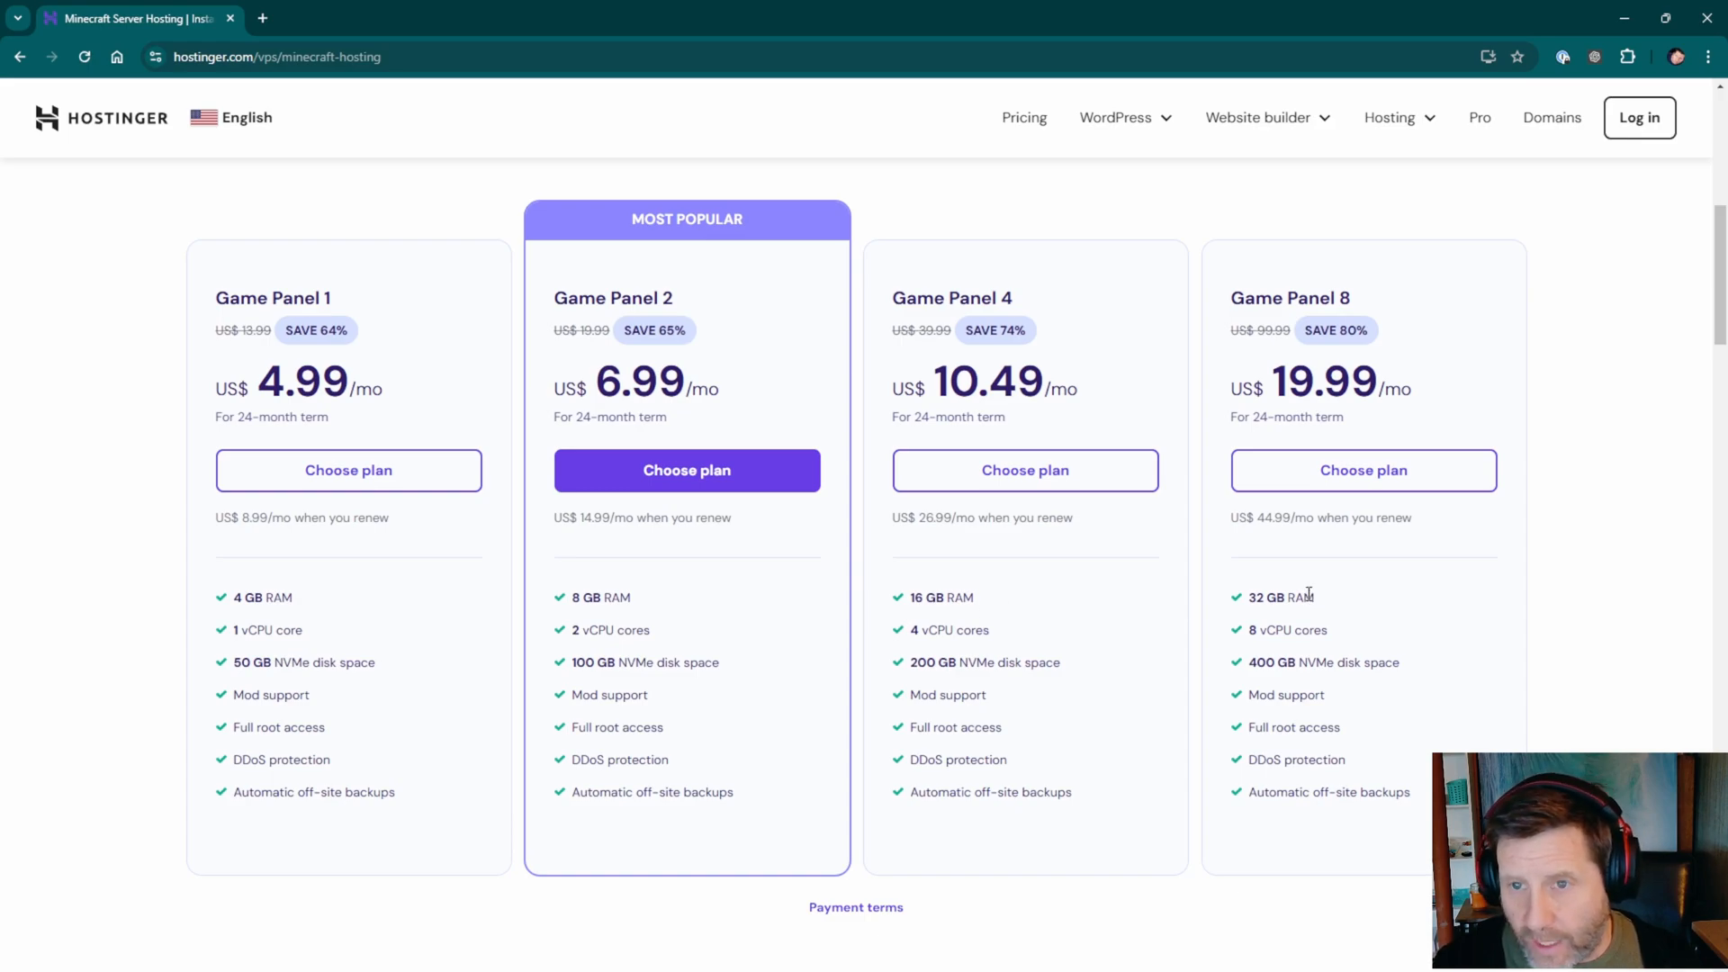
mouse_move(1061, 723)
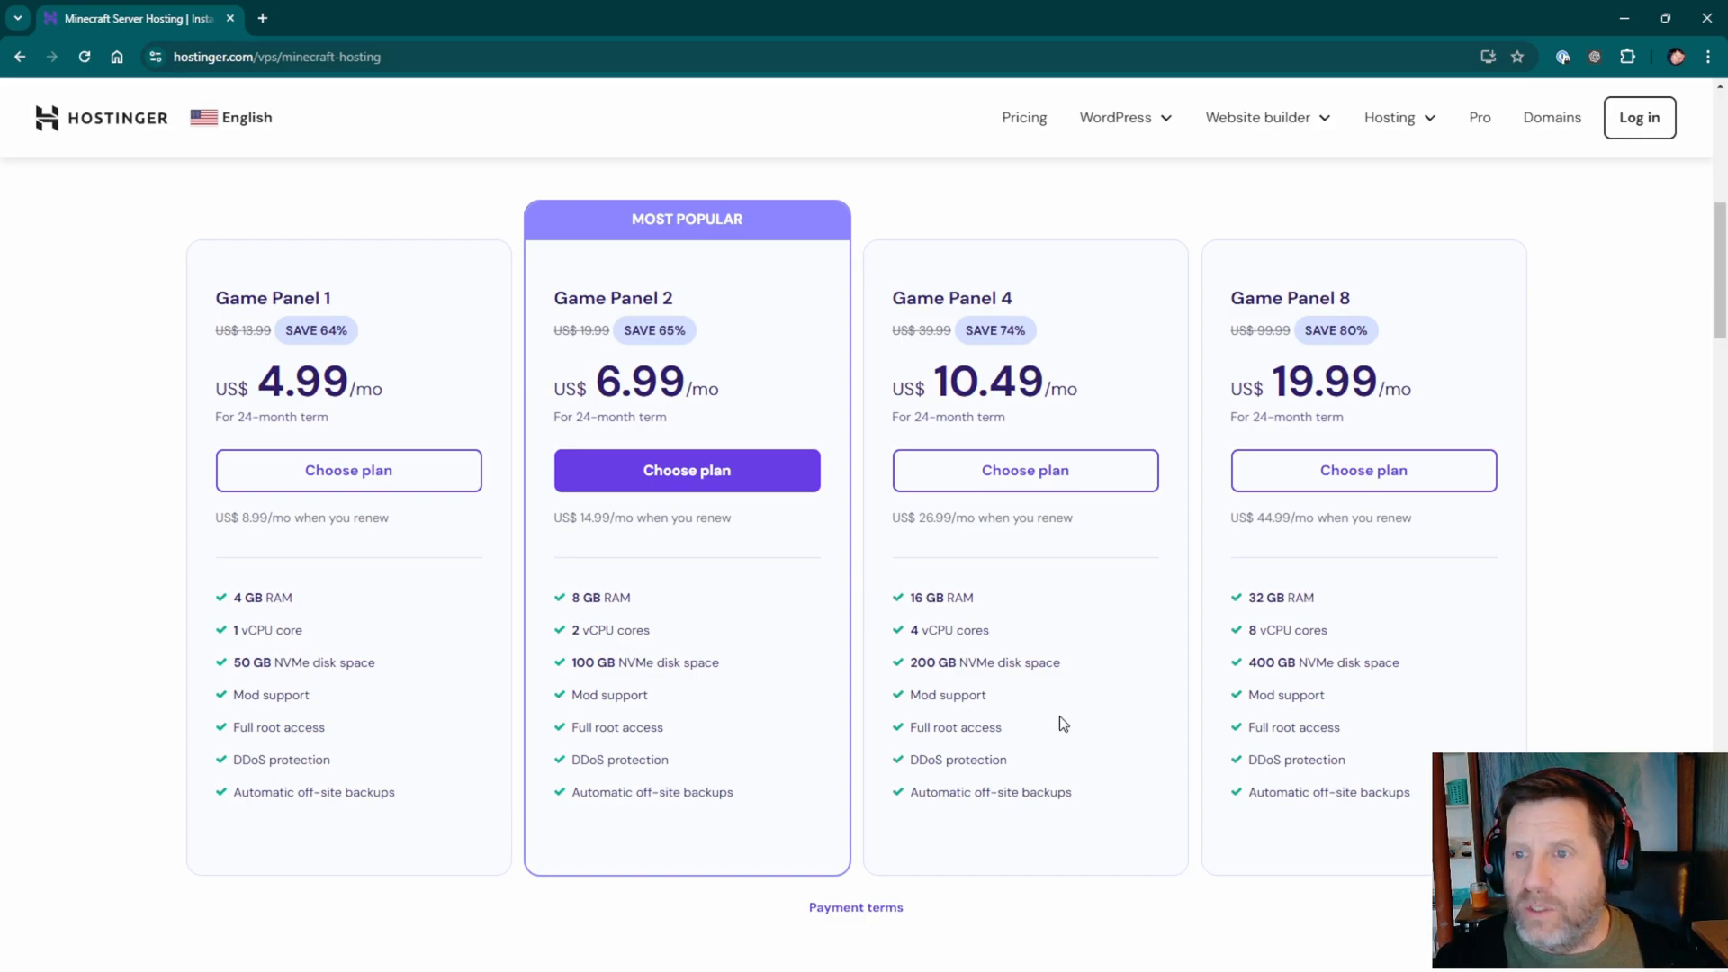
mouse_move(1055, 721)
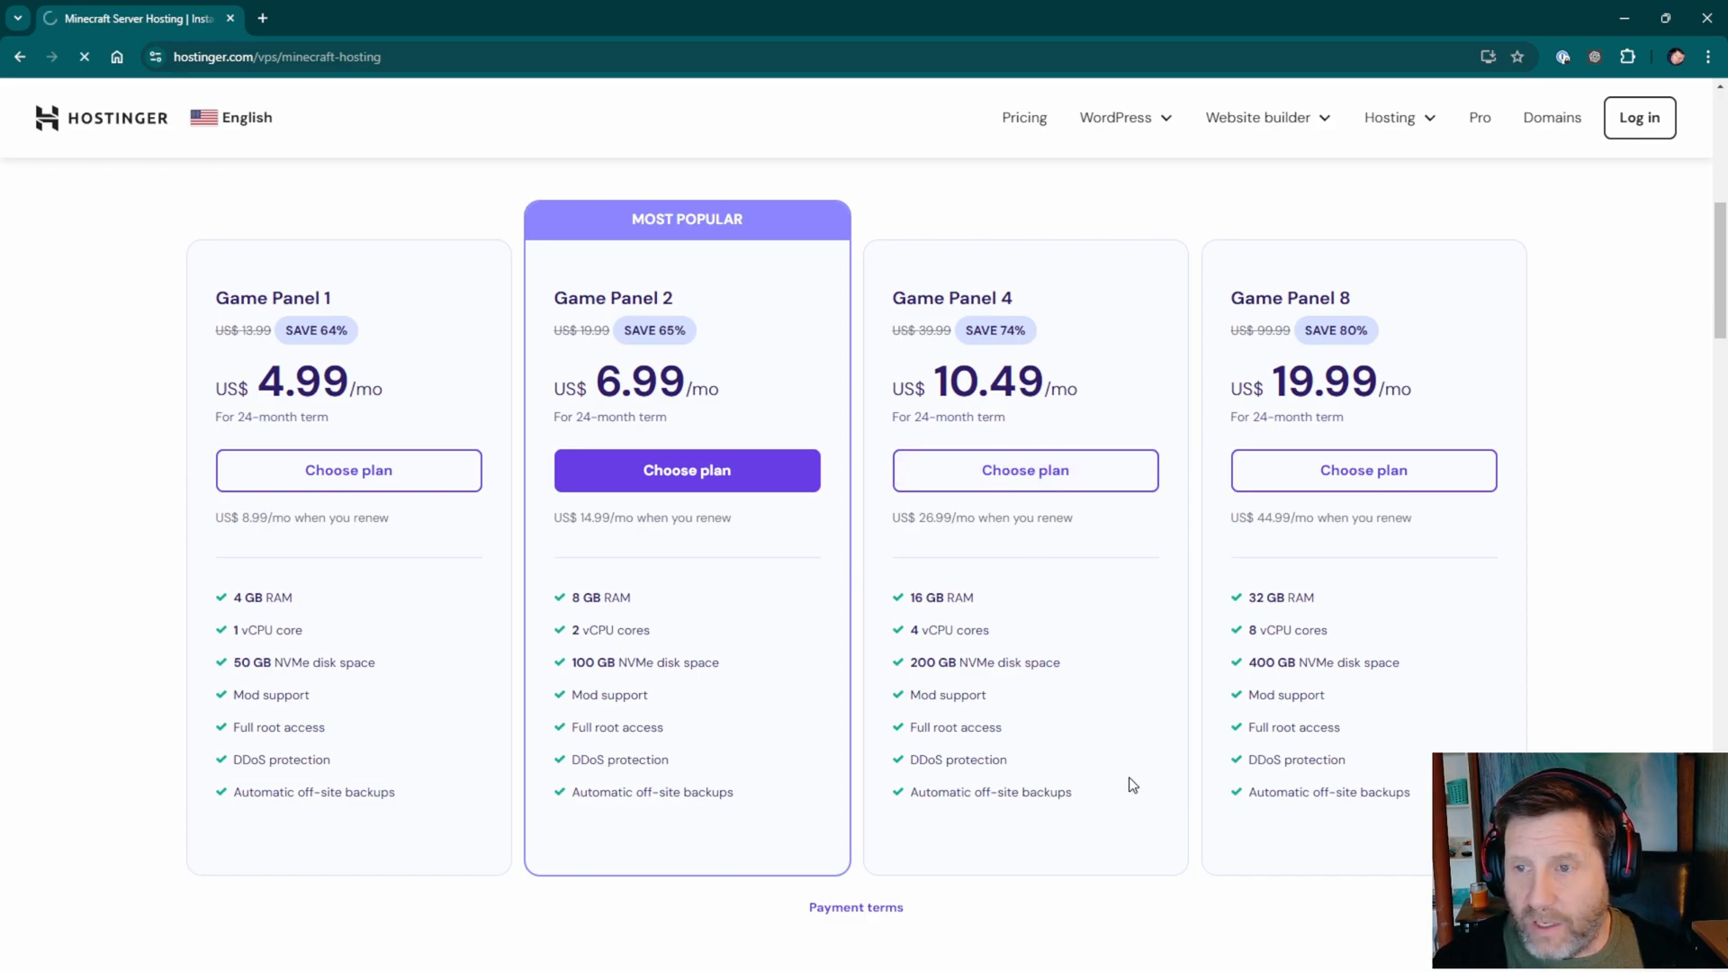
Add Game Panel 4 to the cart and try the 1-, 12- and 24-month billing periods.
left_click(1024, 470)
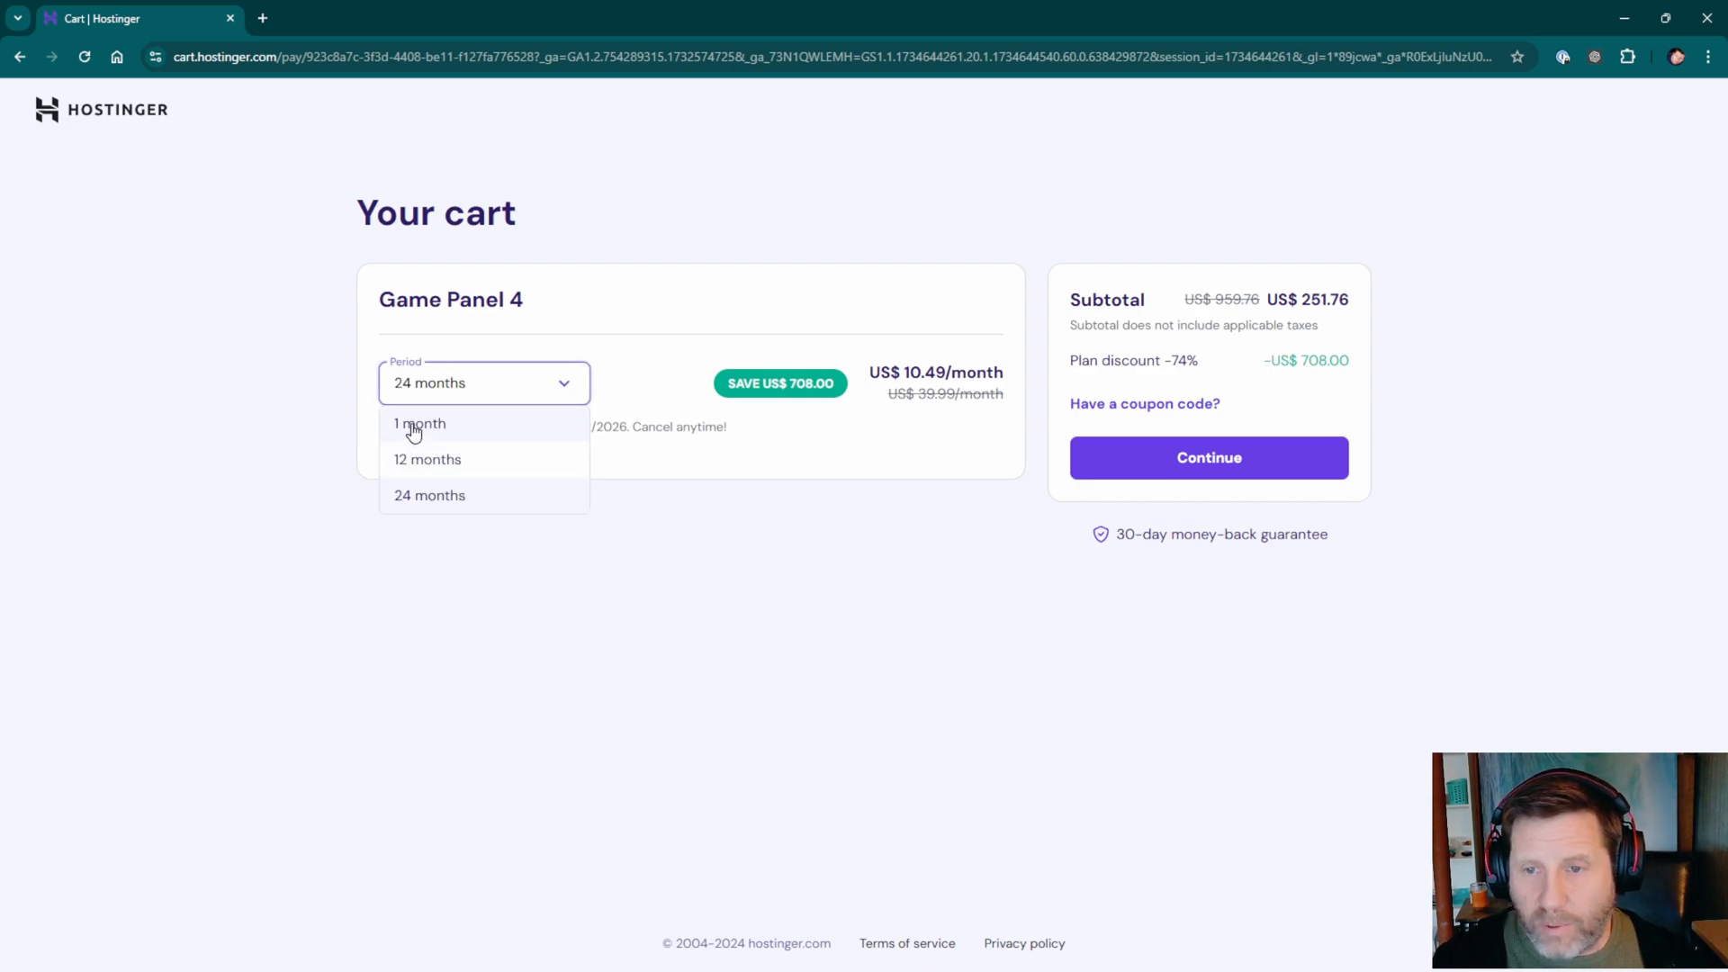
left_click(418, 423)
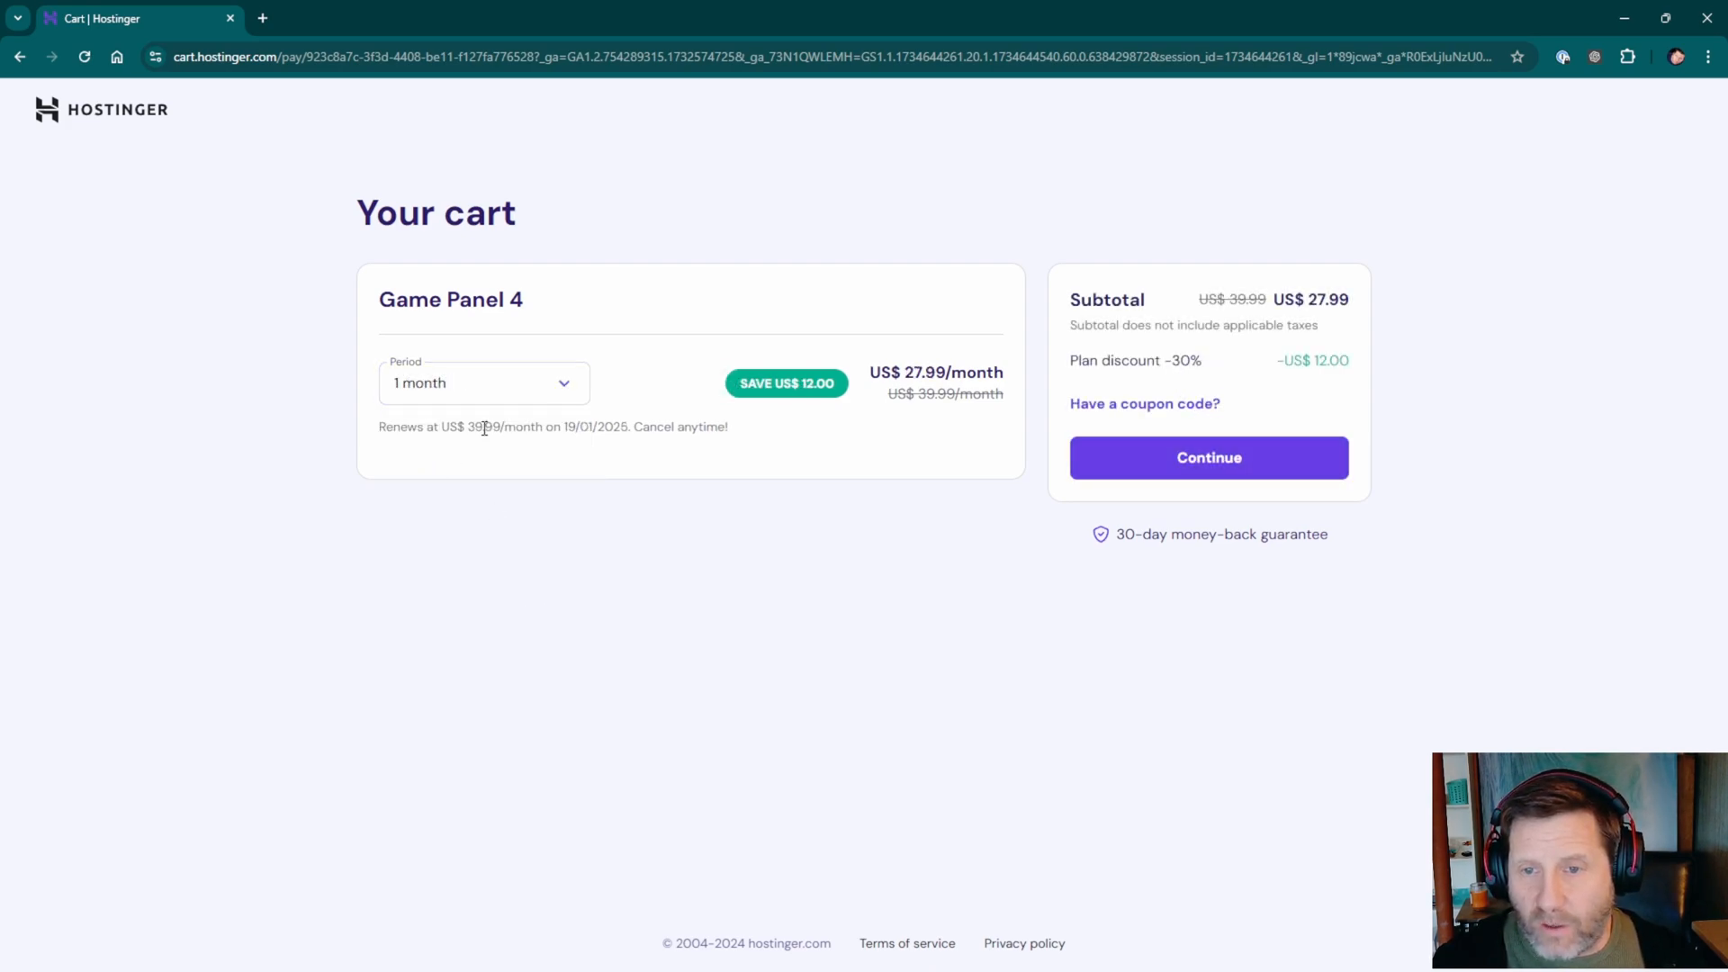
mouse_move(1263, 359)
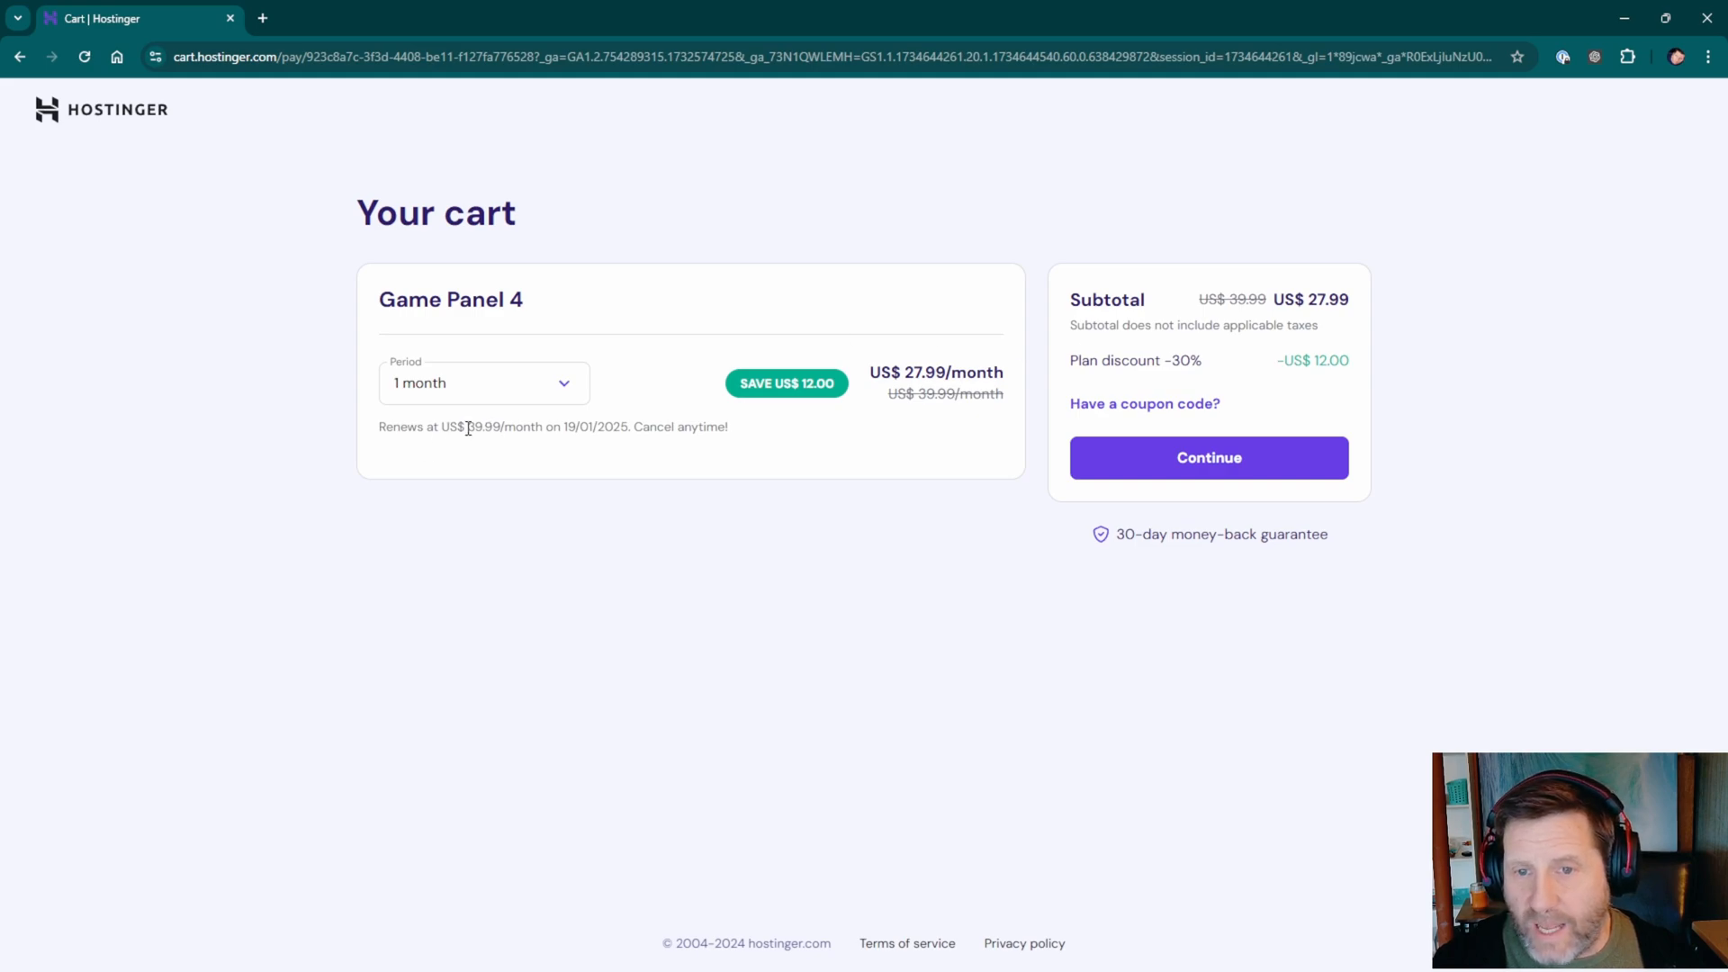
mouse_move(614, 488)
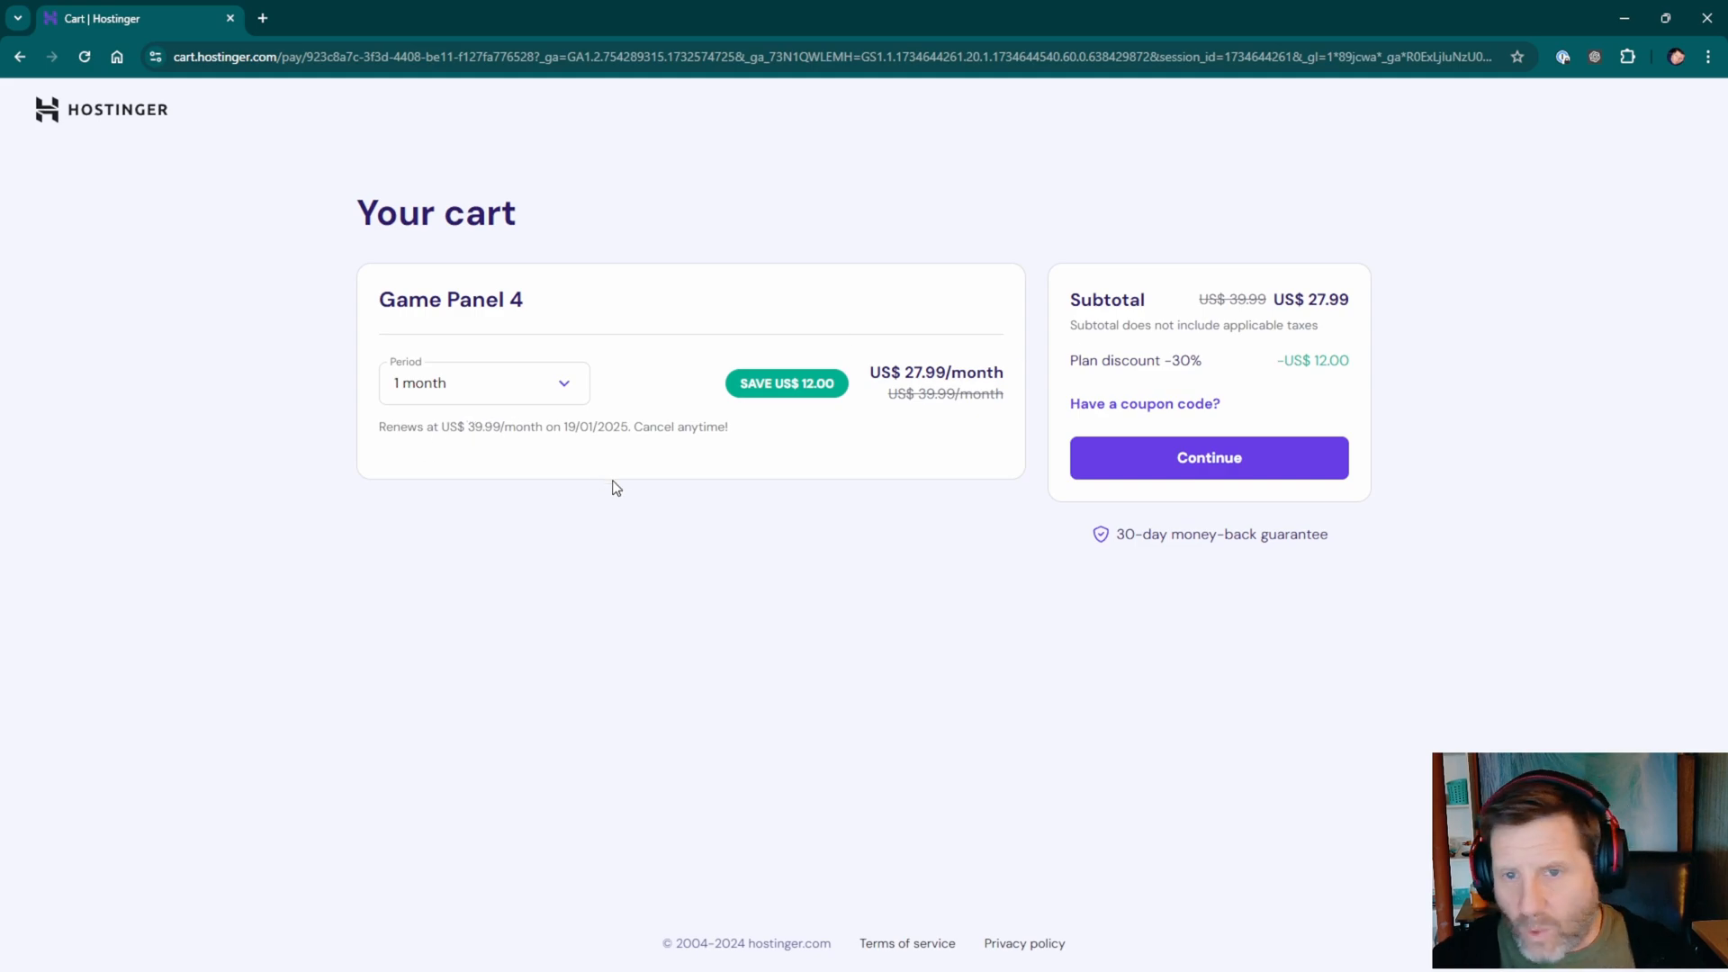
left_click(482, 383)
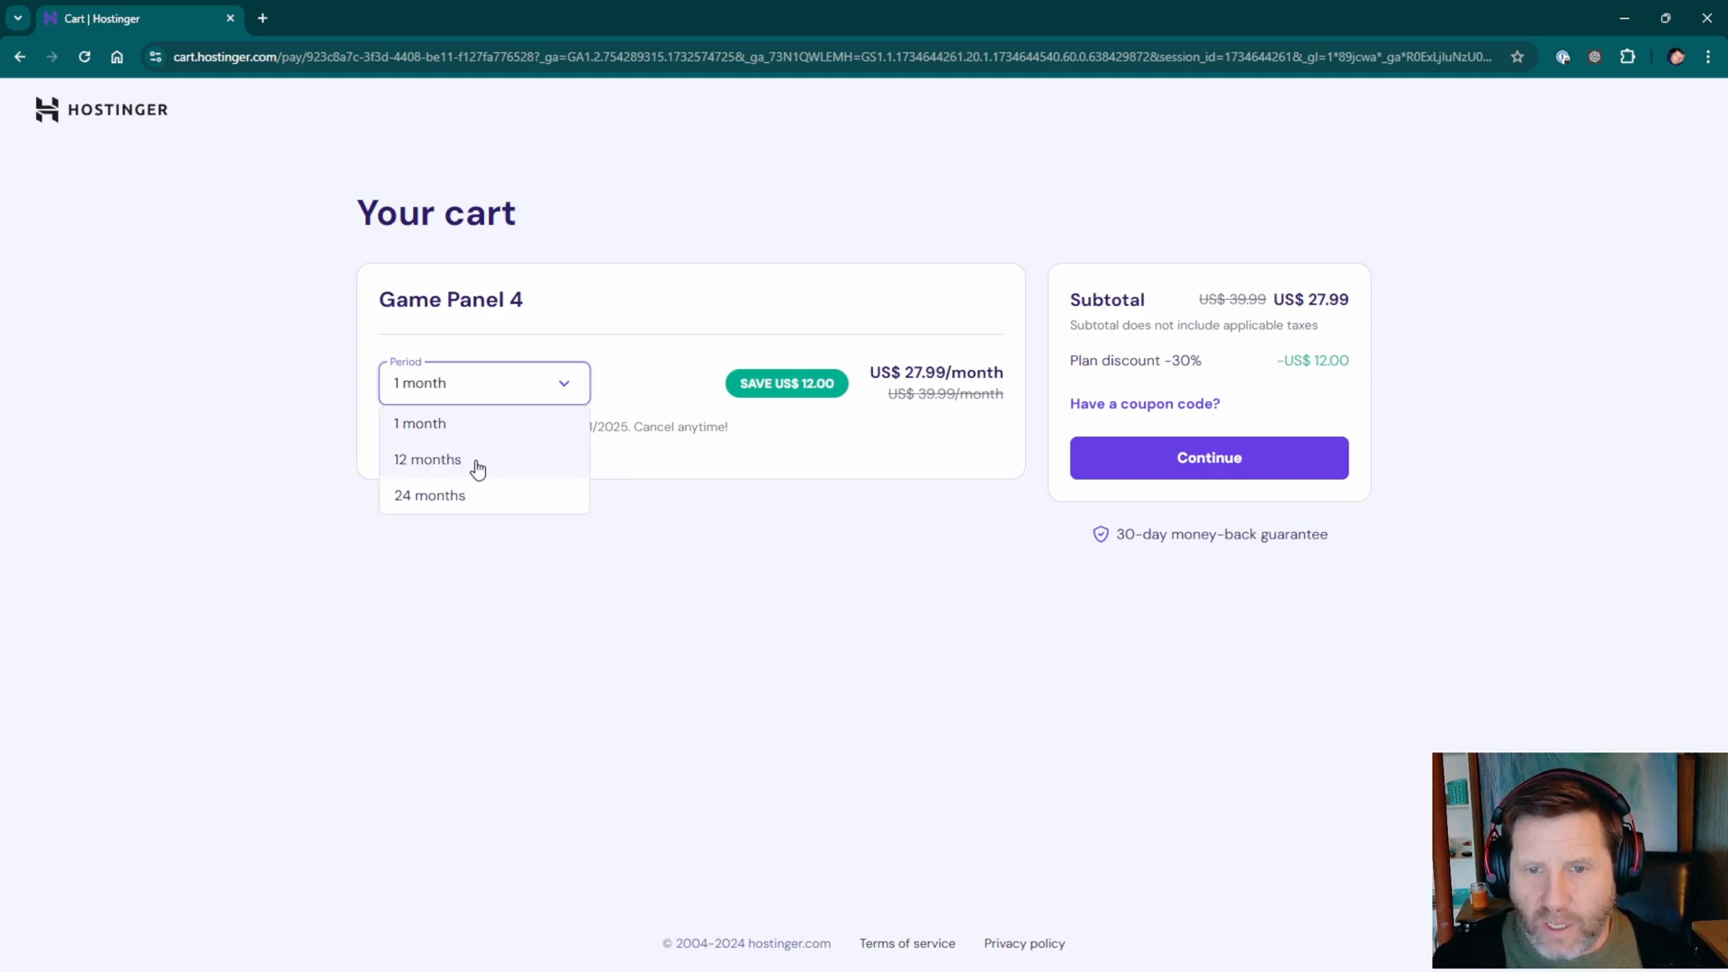
left_click(427, 460)
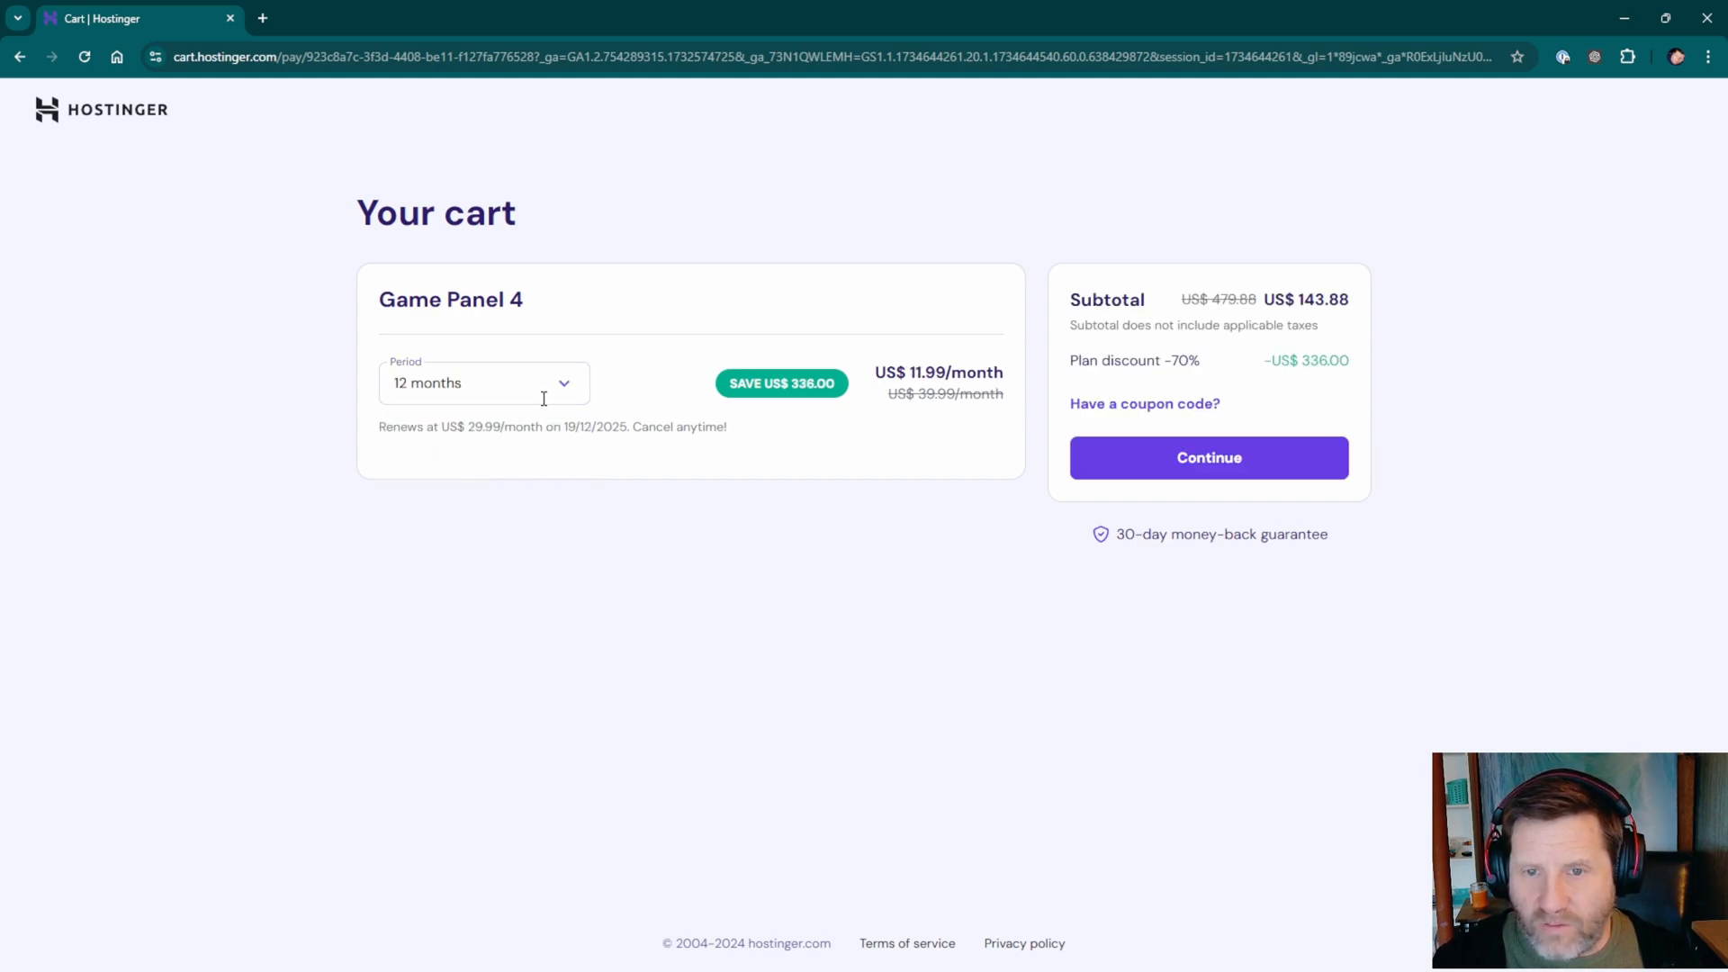
left_click(481, 383)
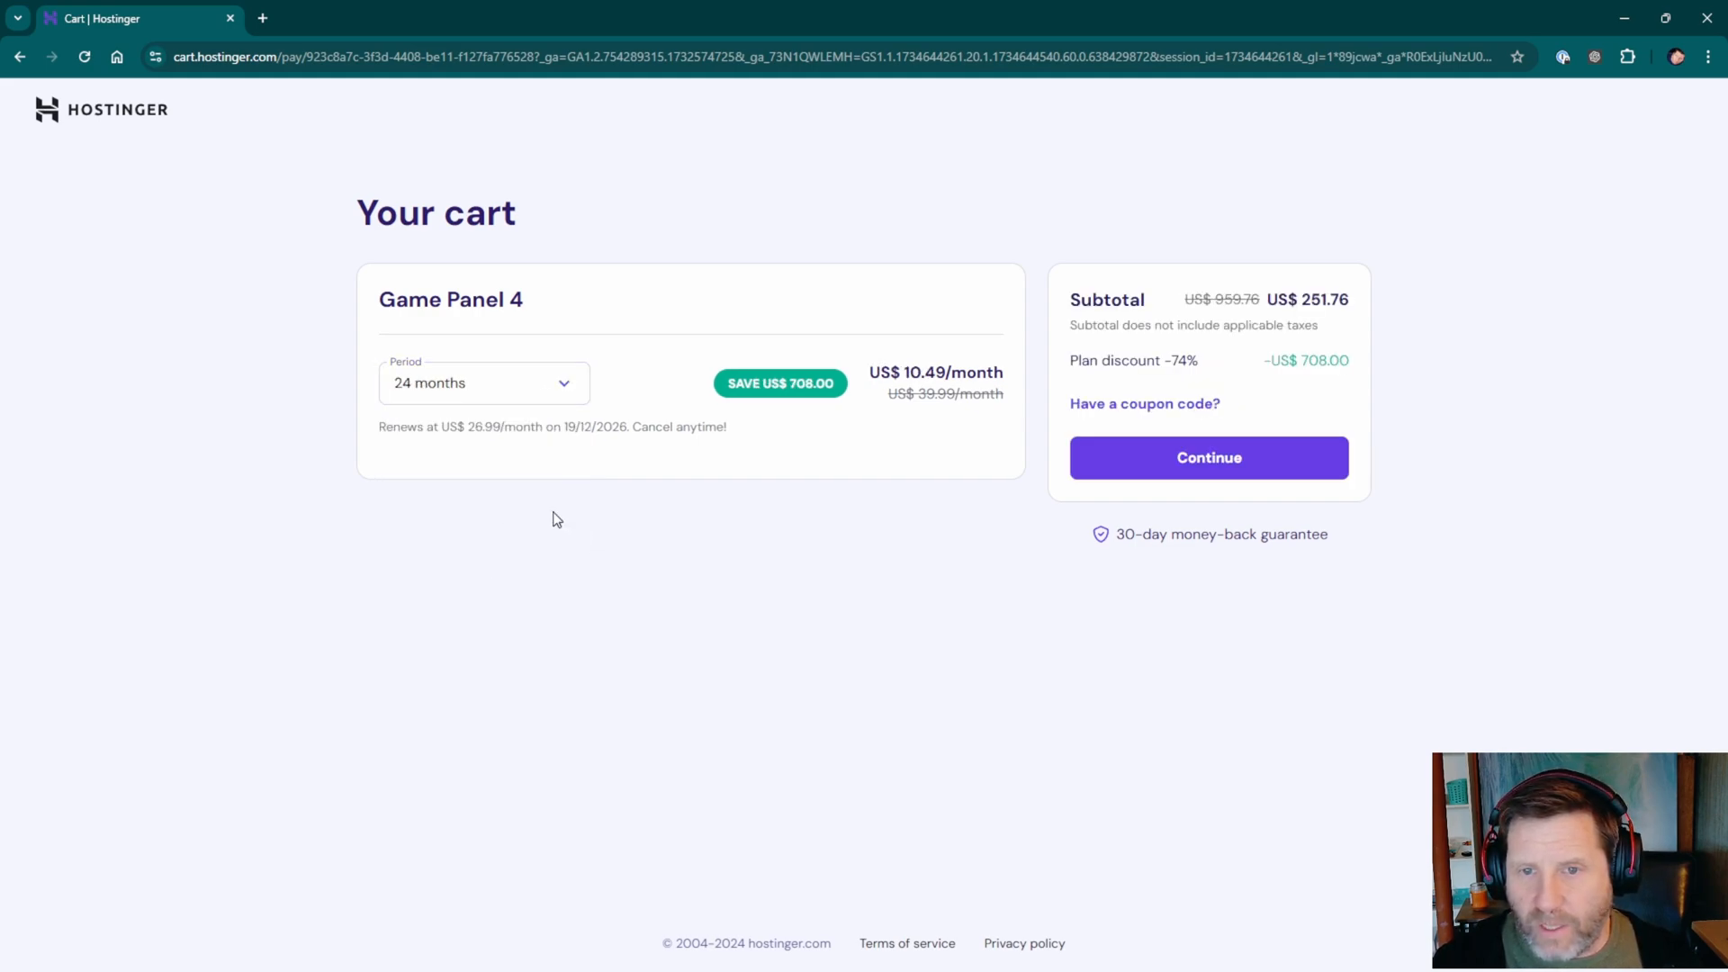
double_click(483, 426)
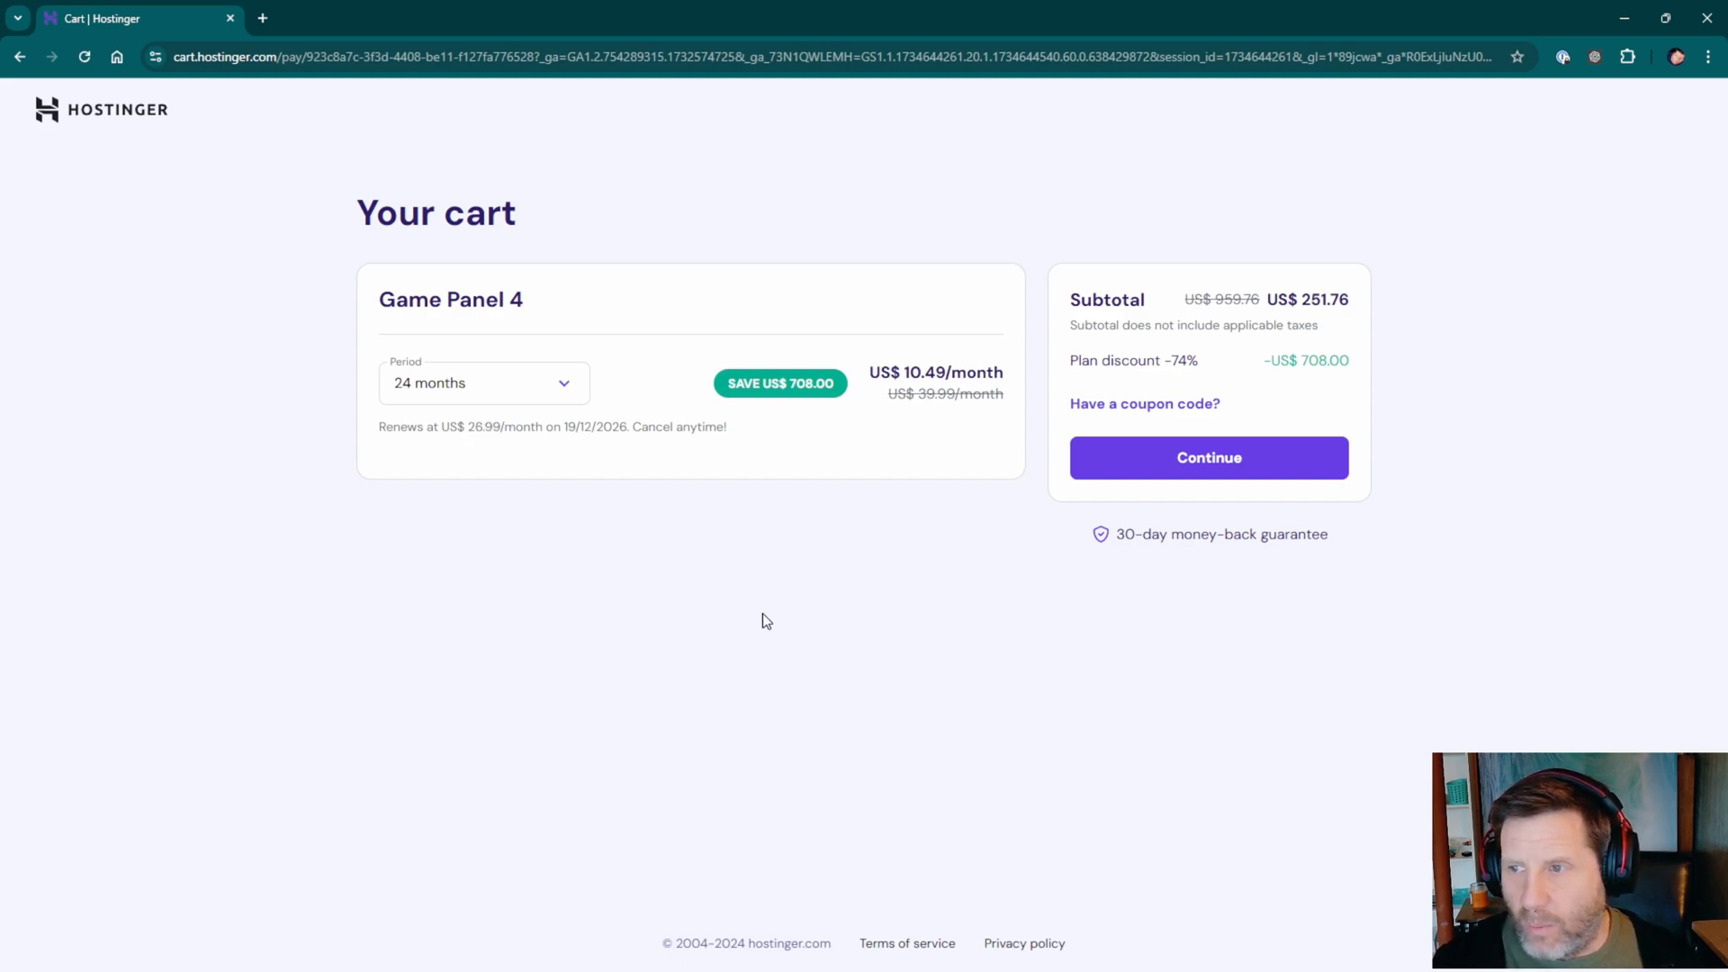
mouse_move(1147, 585)
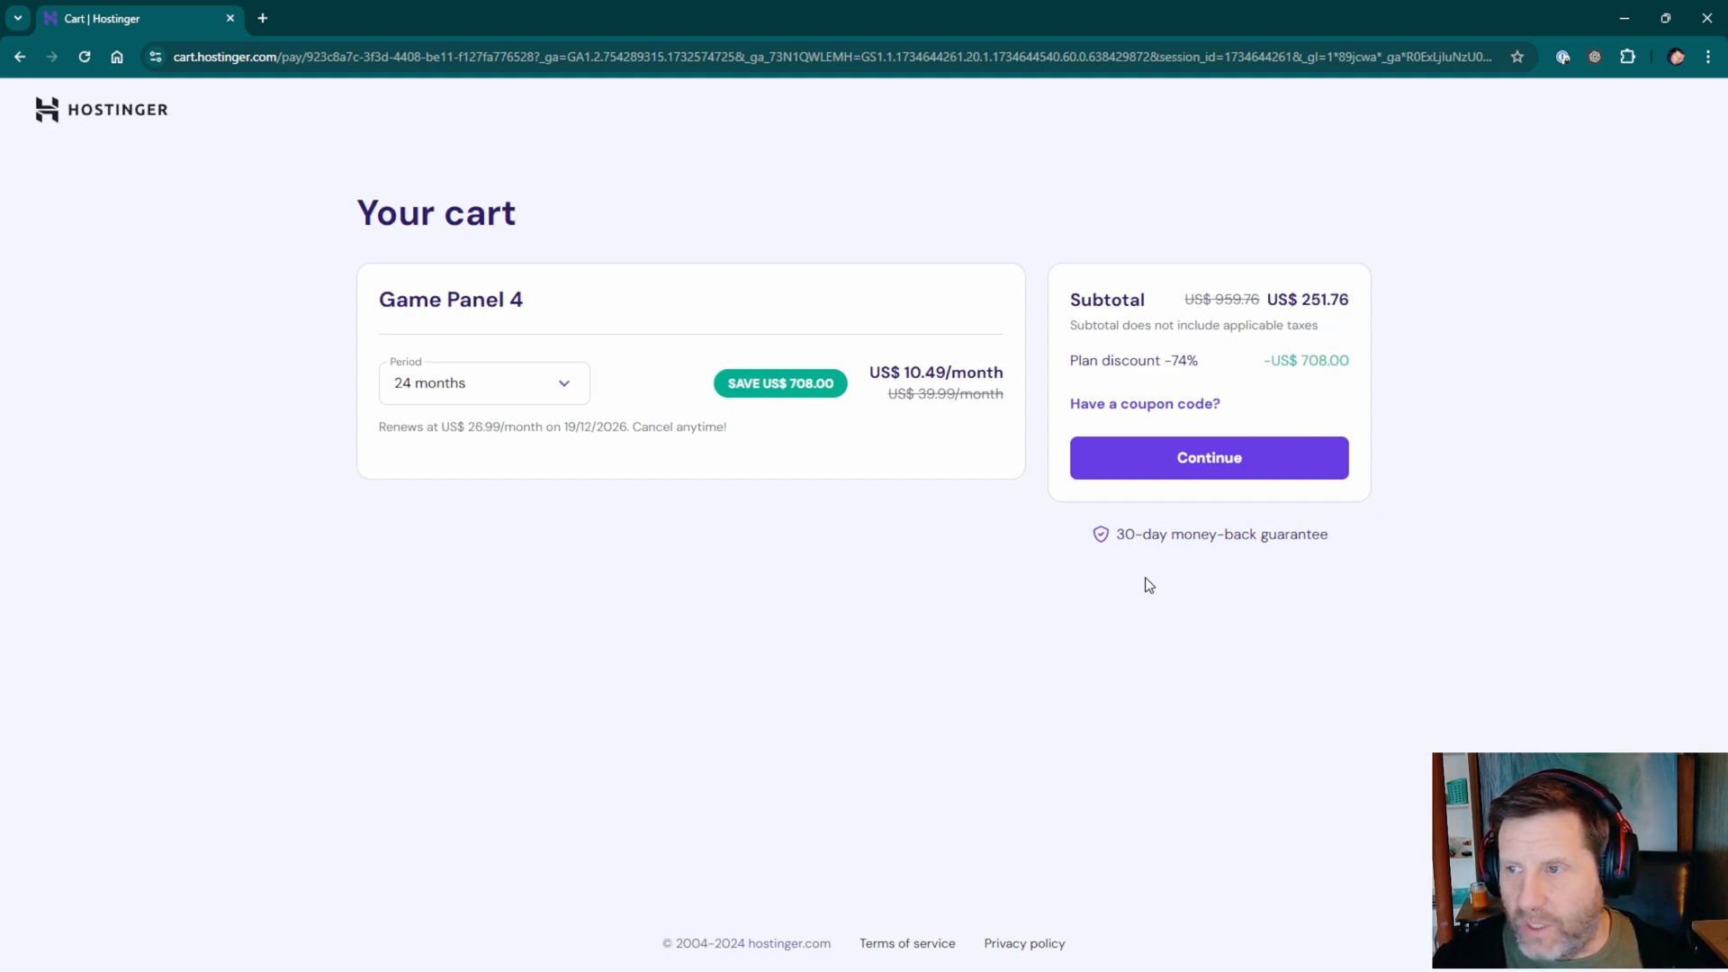
mouse_move(1143, 407)
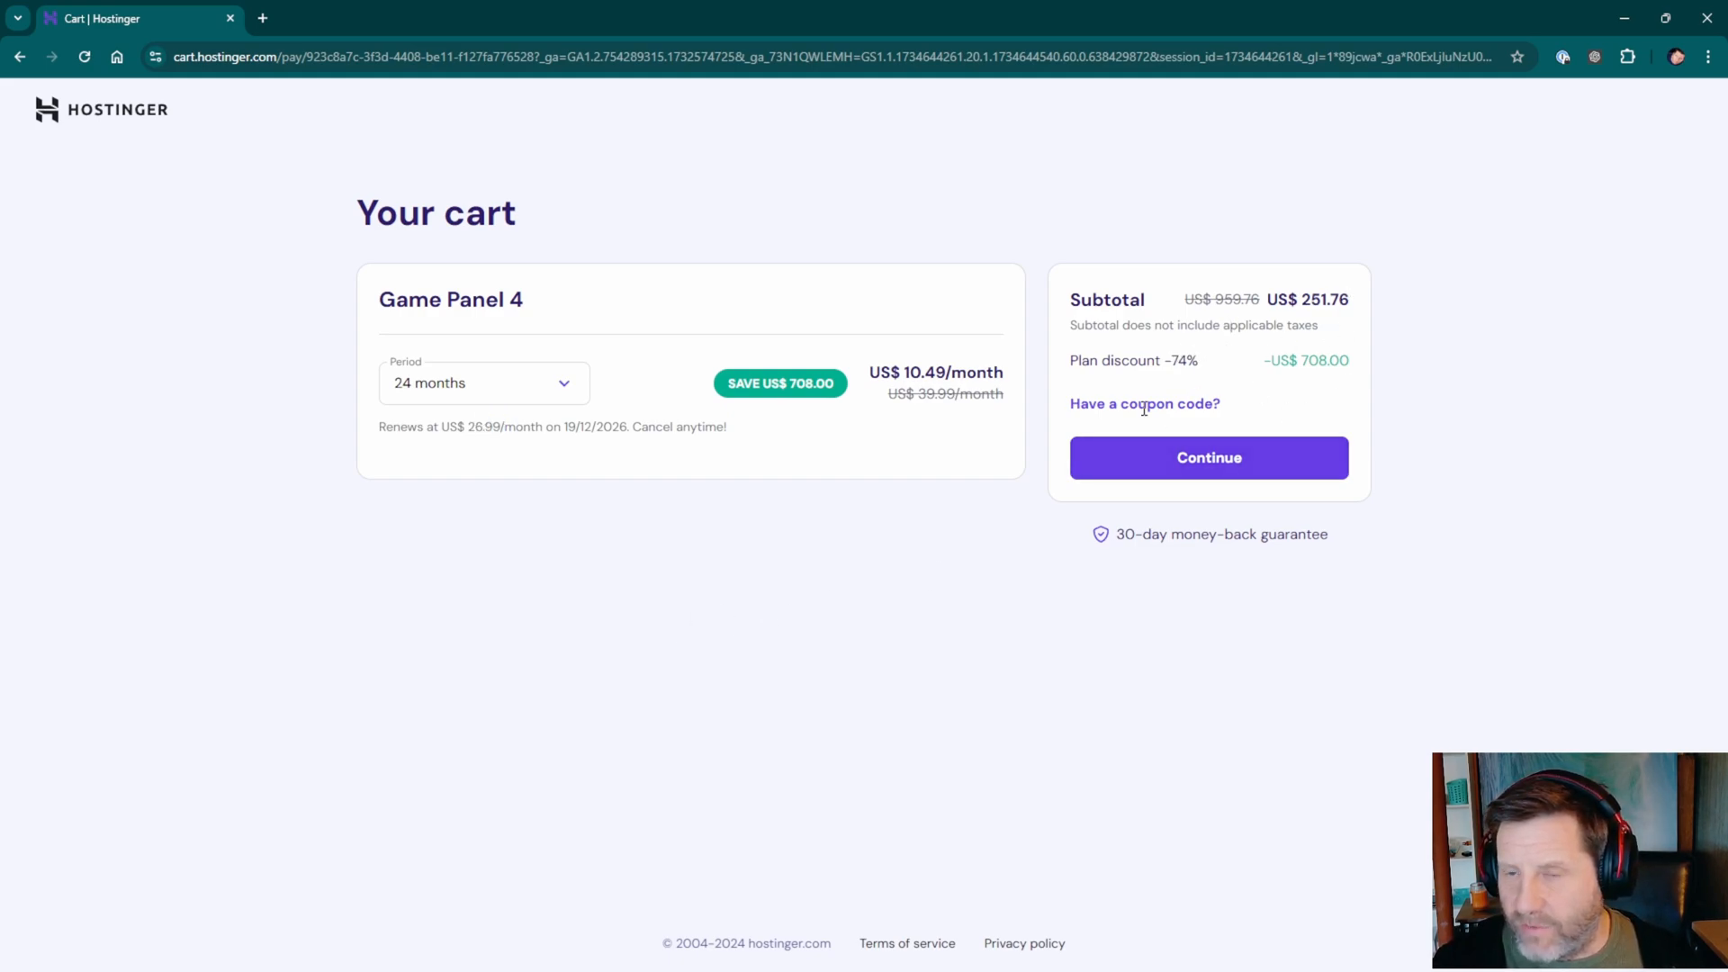
mouse_move(864, 575)
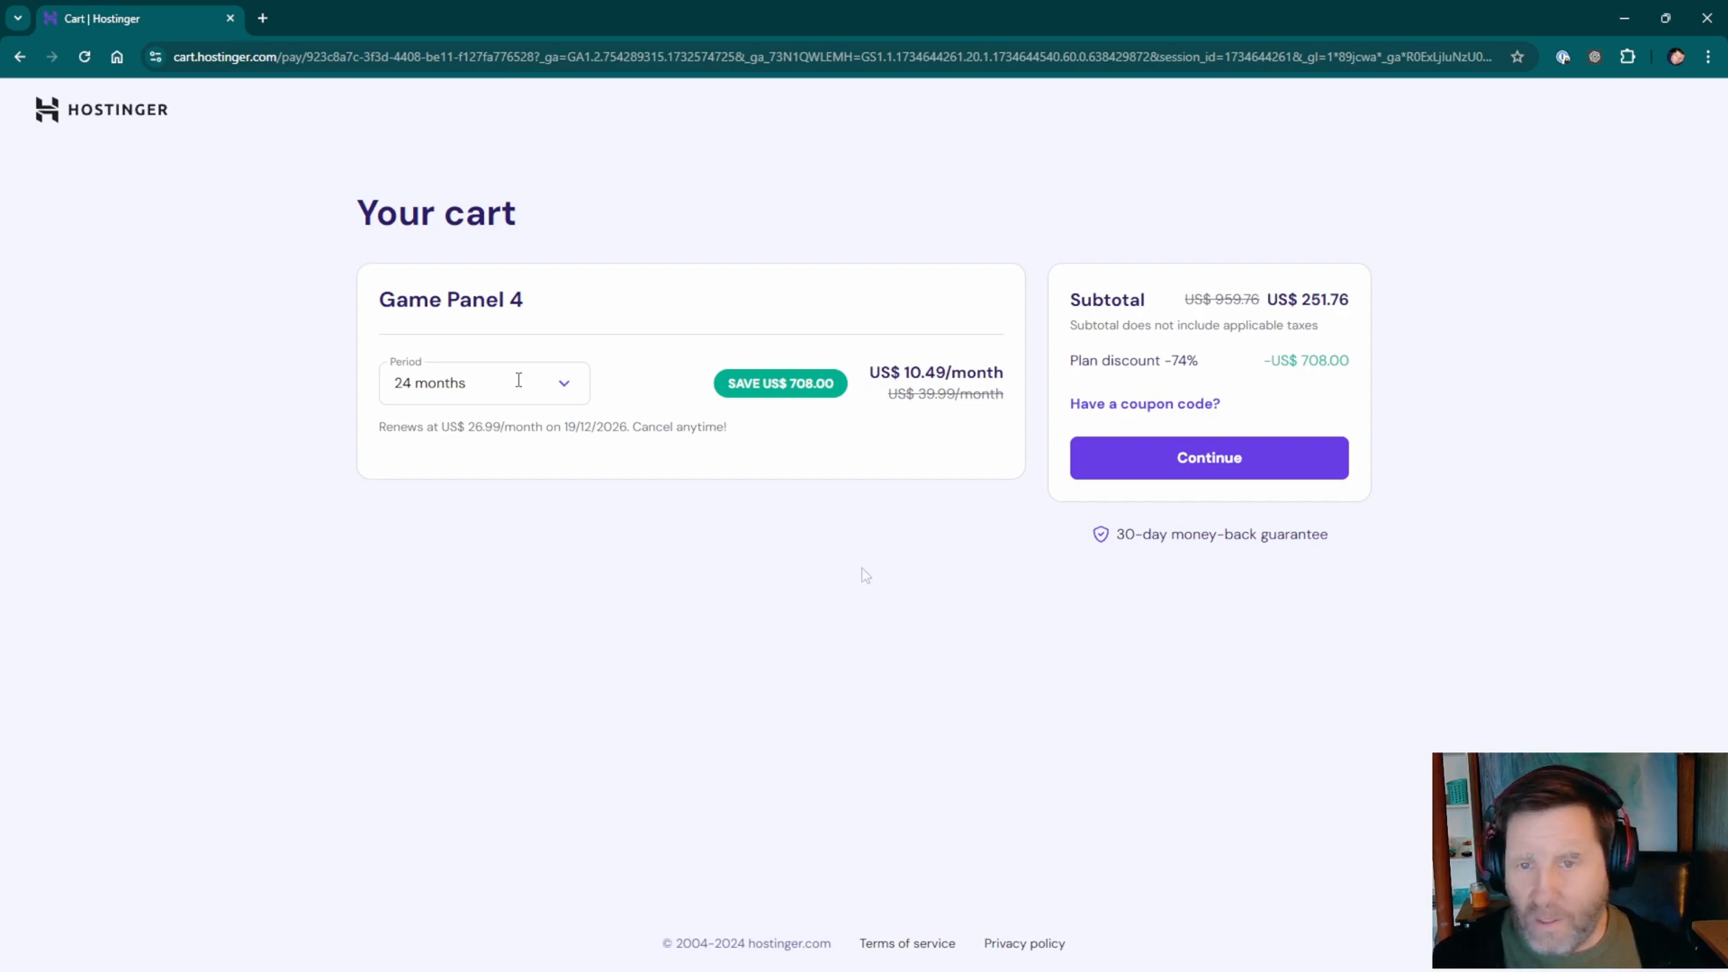
Settle on the 1-month period (US$ 27.99) and continue to checkout.
left_click(482, 382)
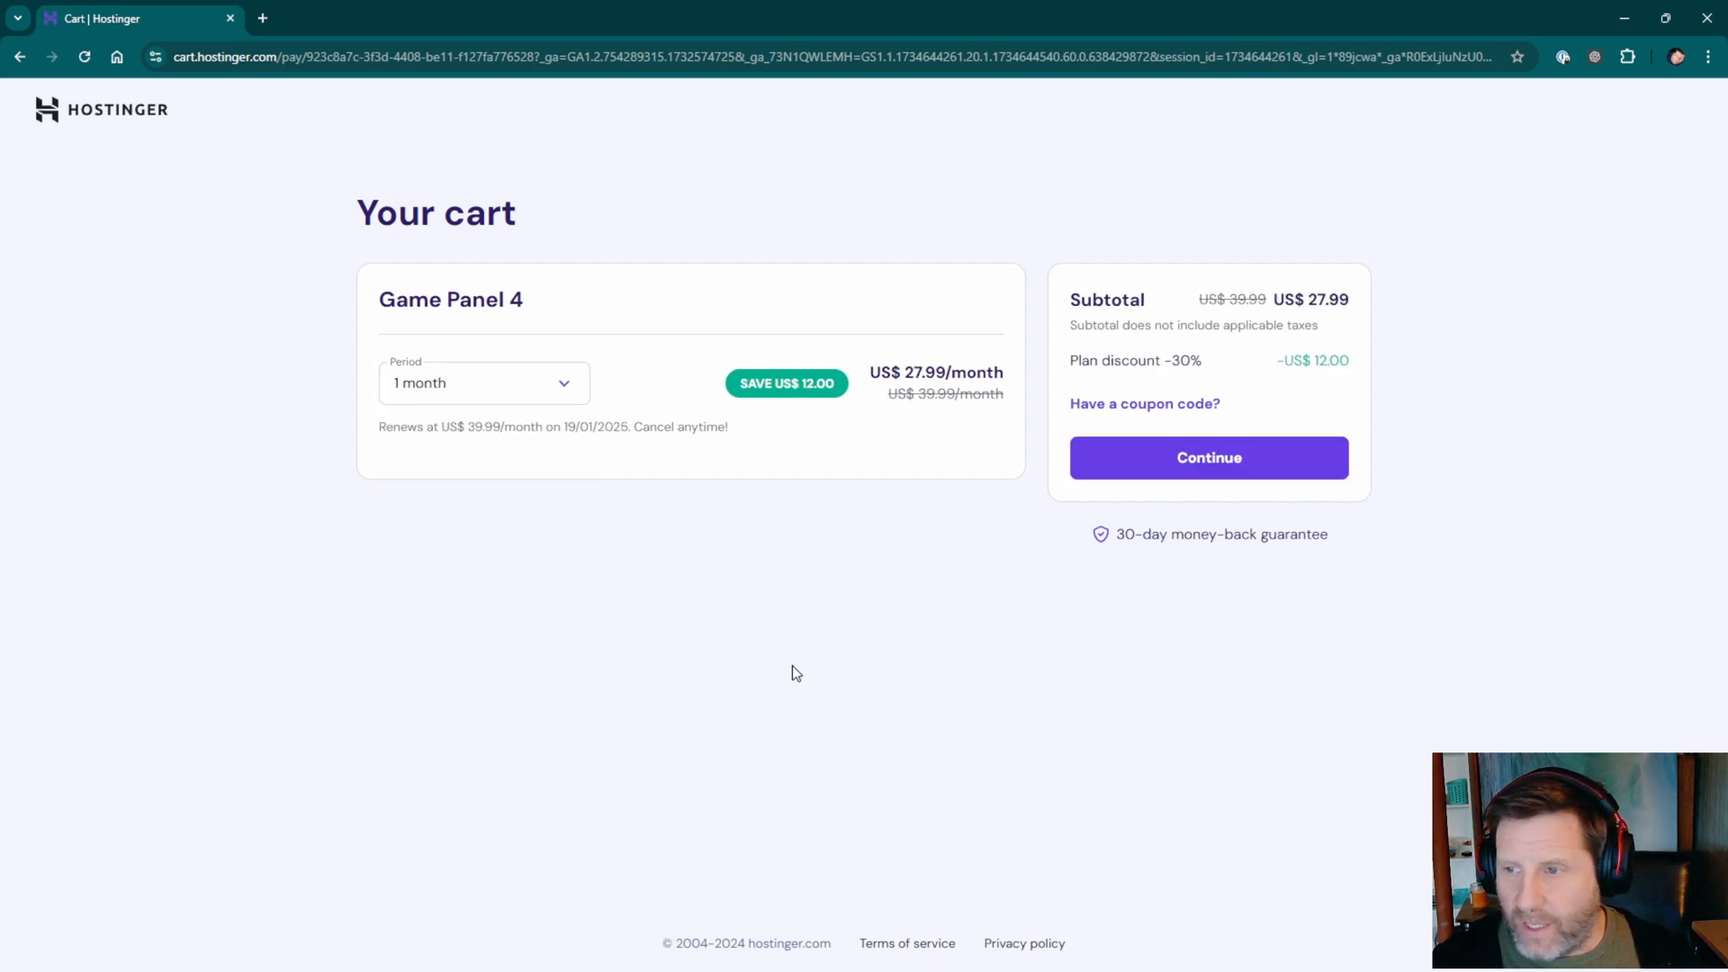
left_click(1208, 457)
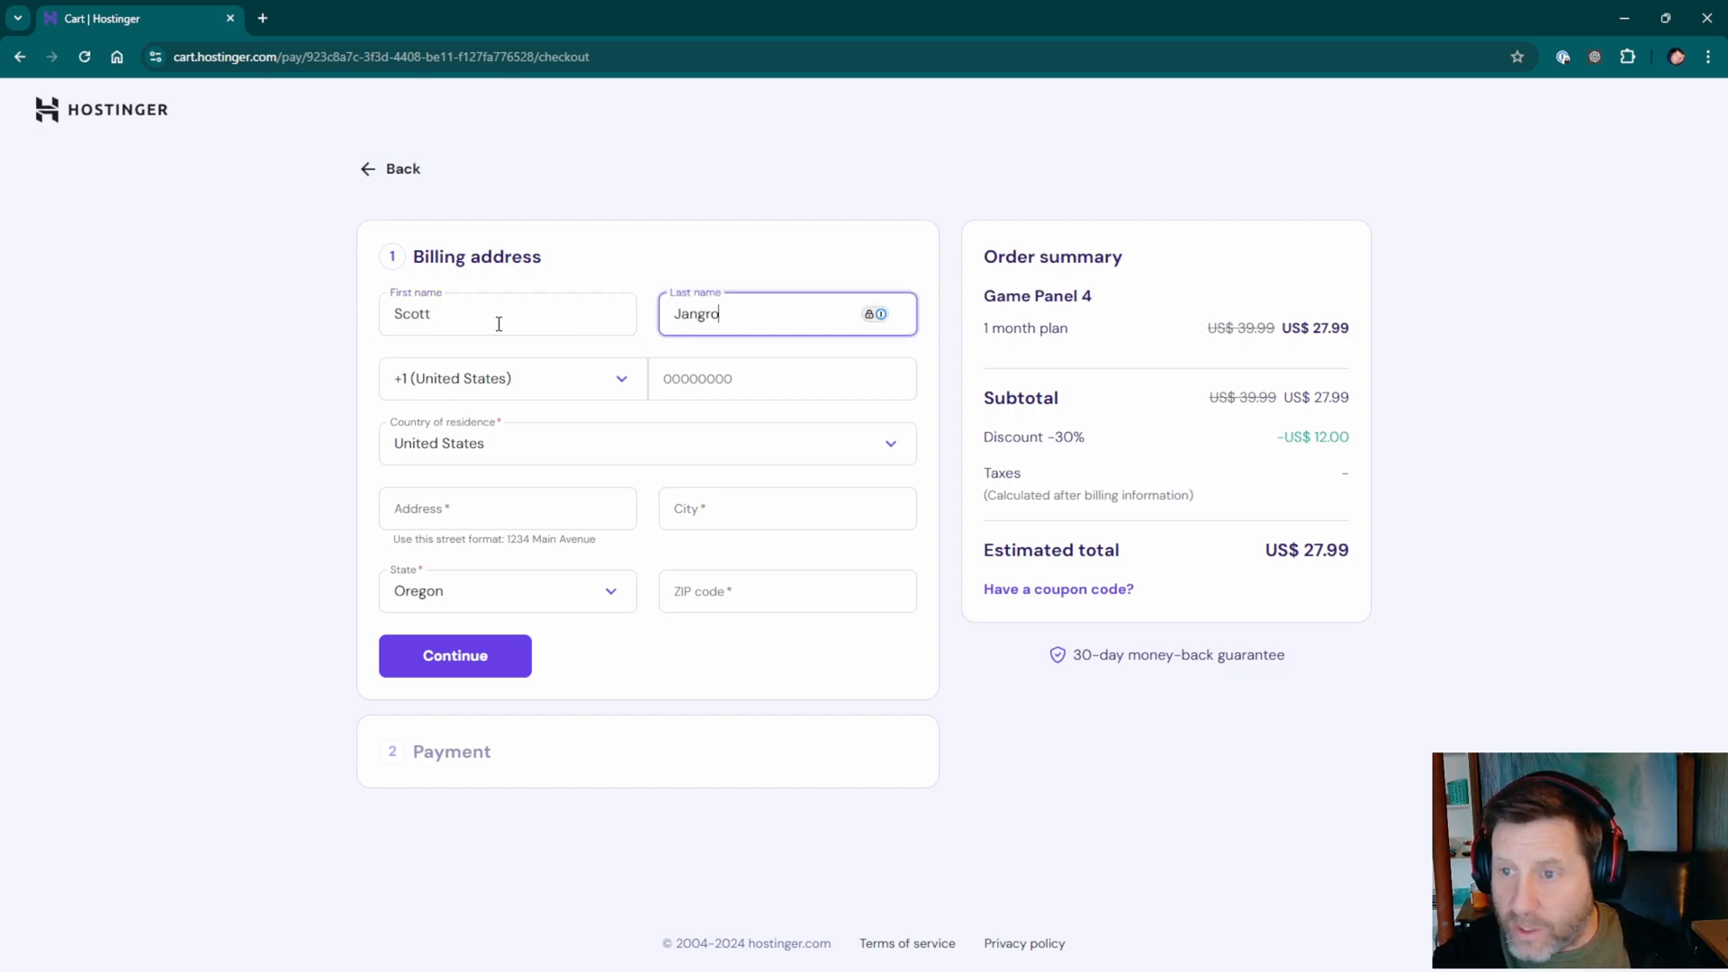
mouse_move(633, 344)
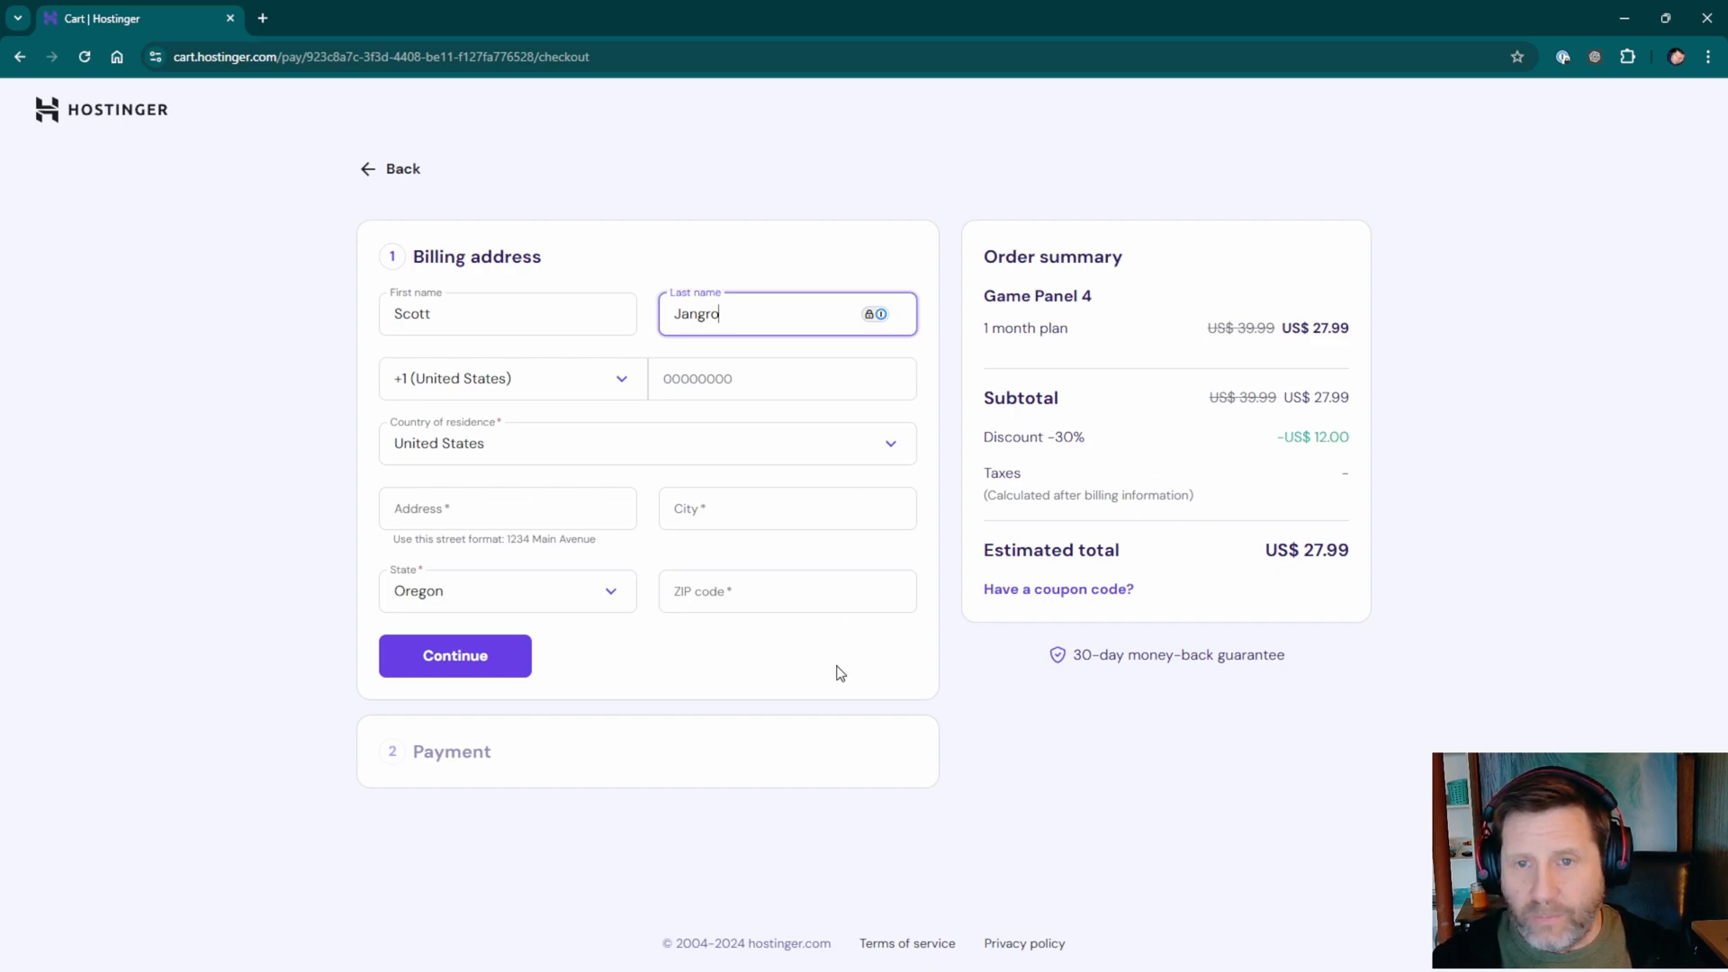
Submit the billing address with first and last name for the US$ 27.99 order.
left_click(454, 655)
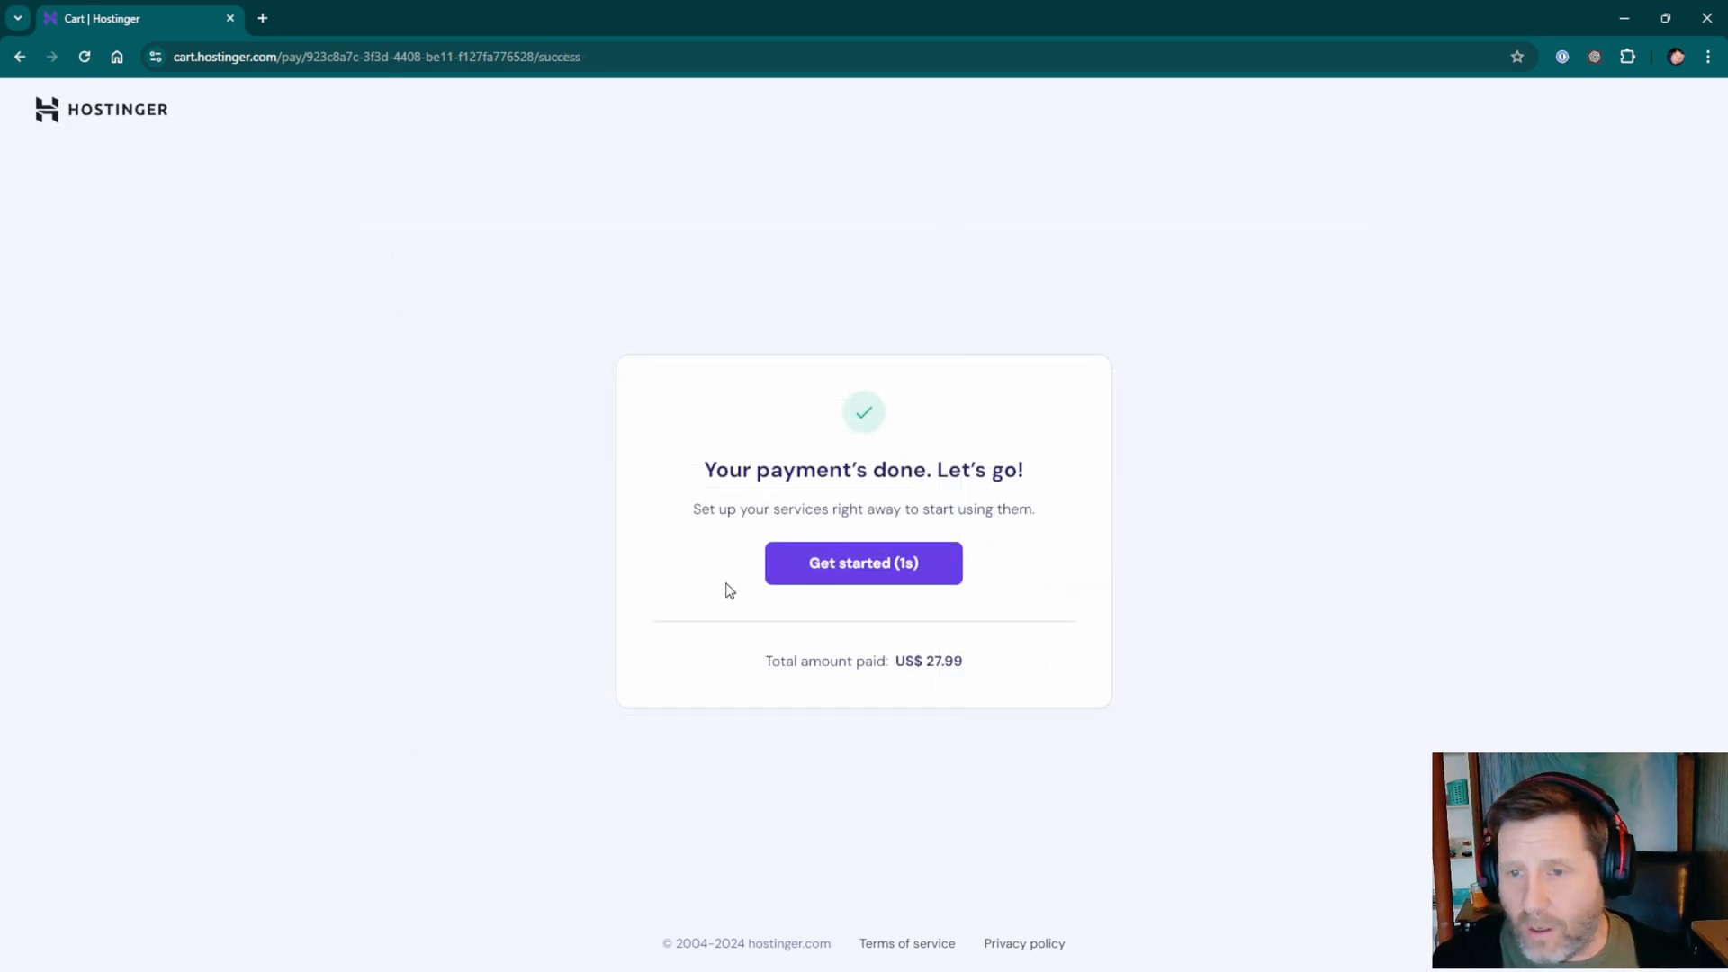
Start setting up the purchased Game Panel service from the payment success page.
left_click(863, 564)
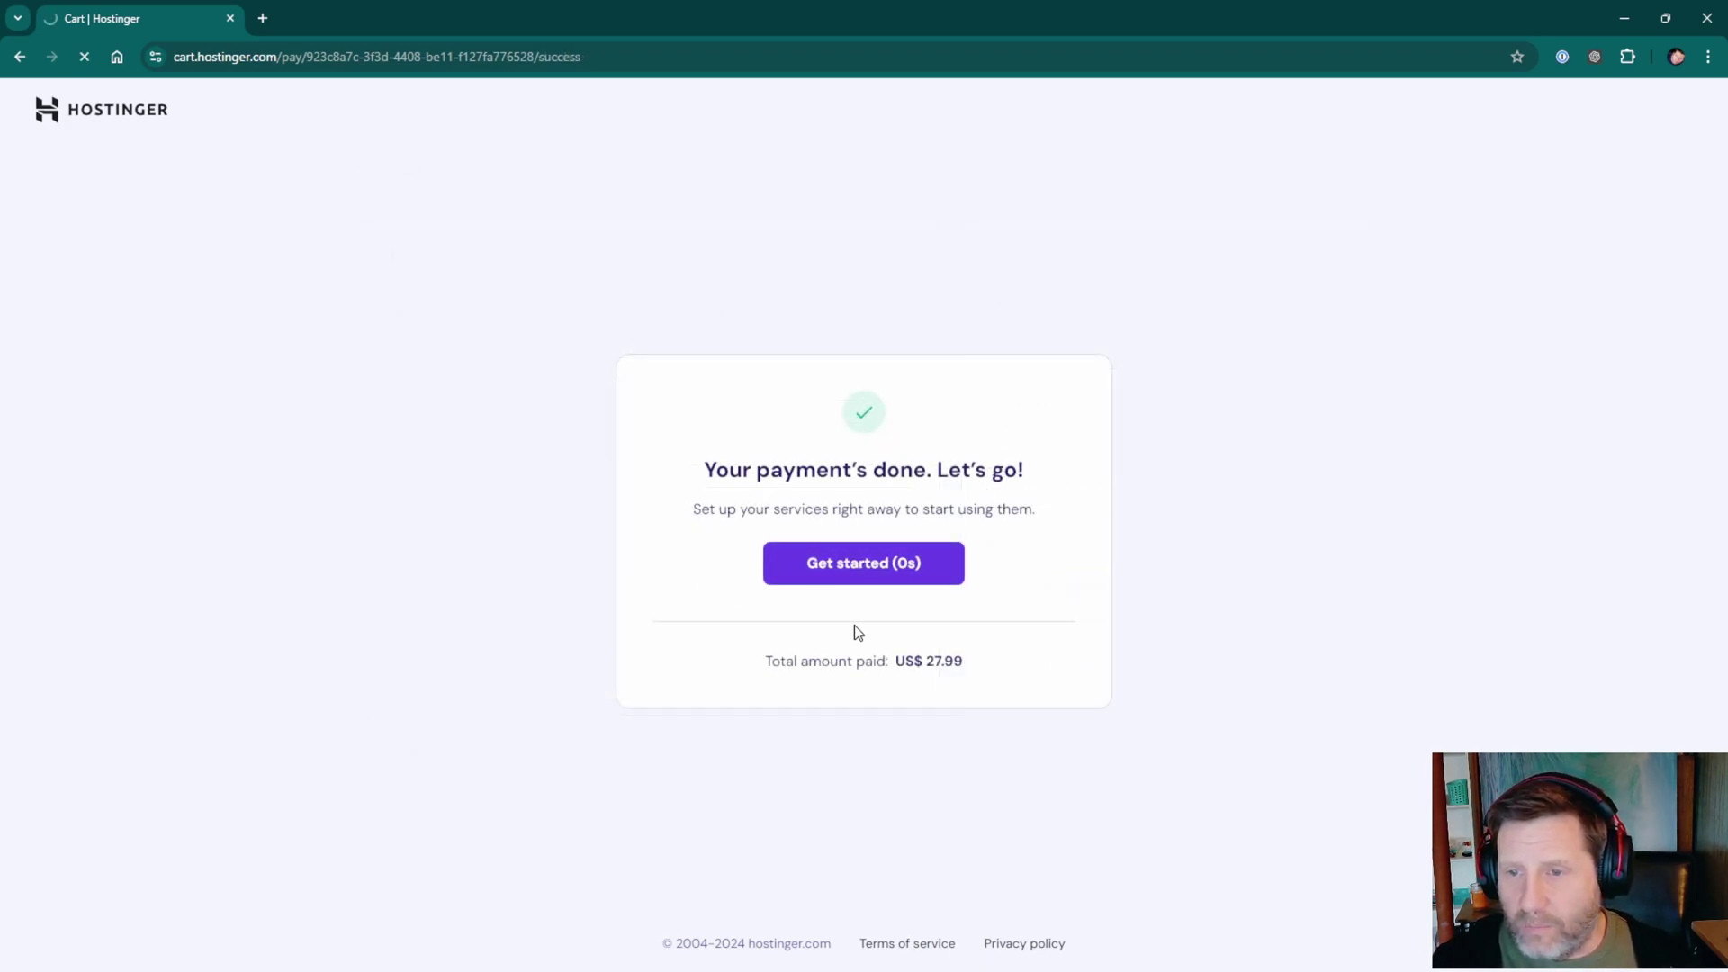
left_click(863, 563)
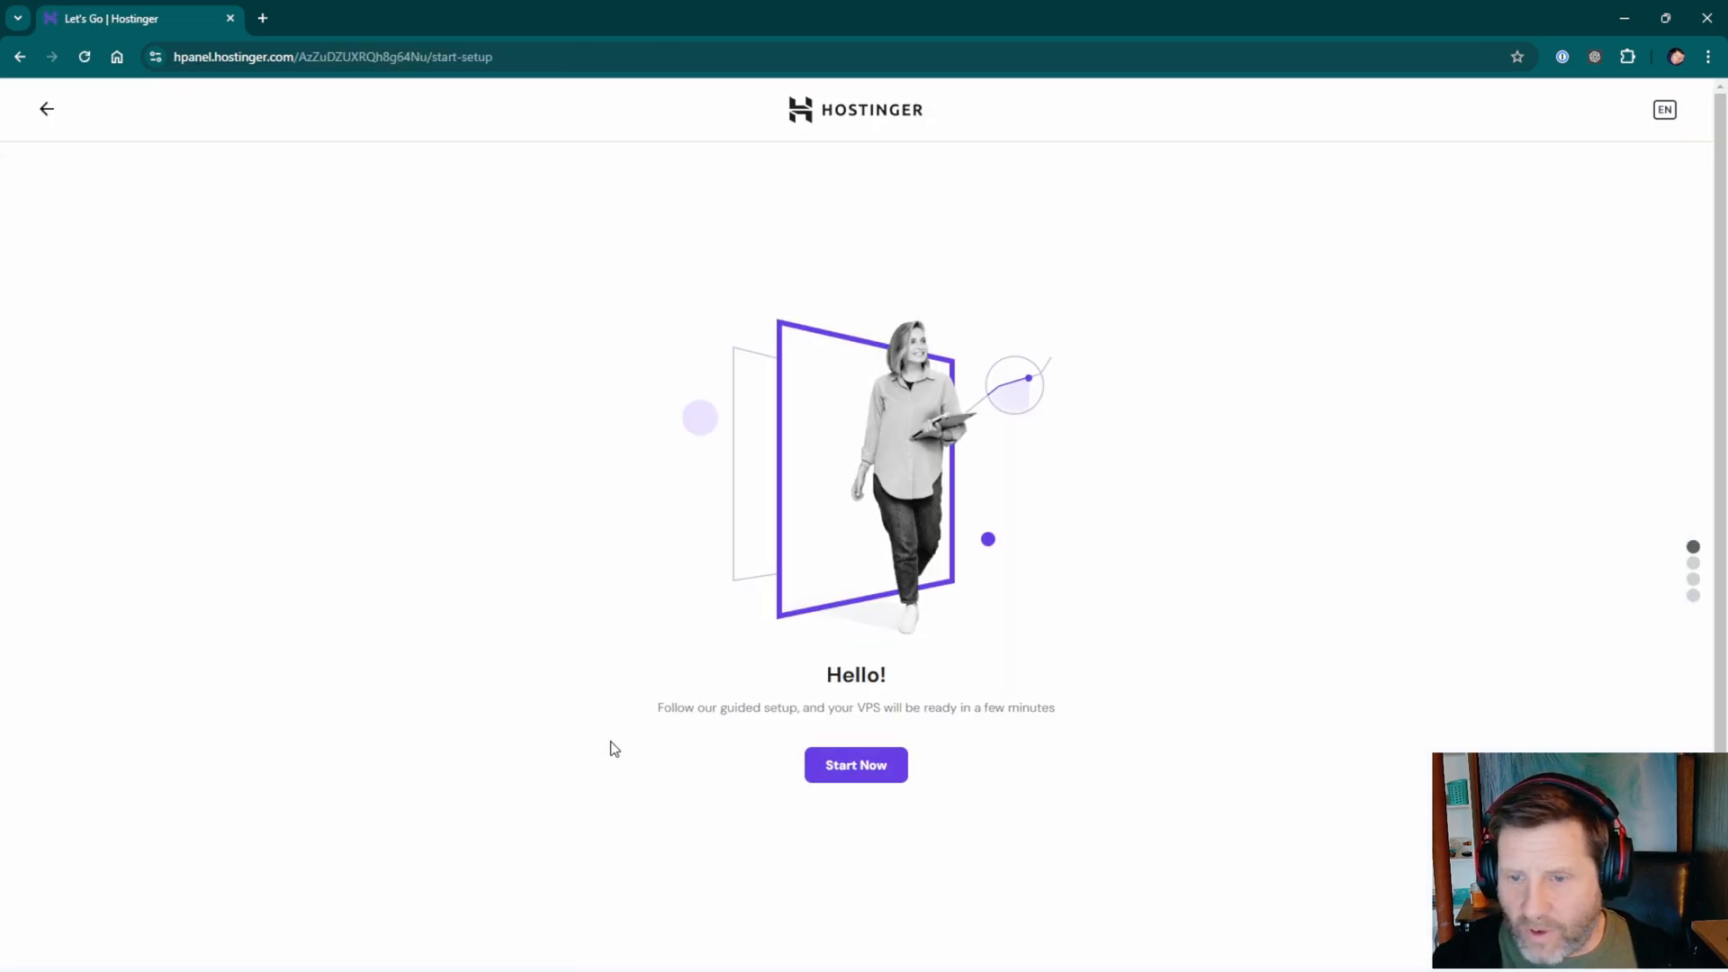
mouse_move(863, 780)
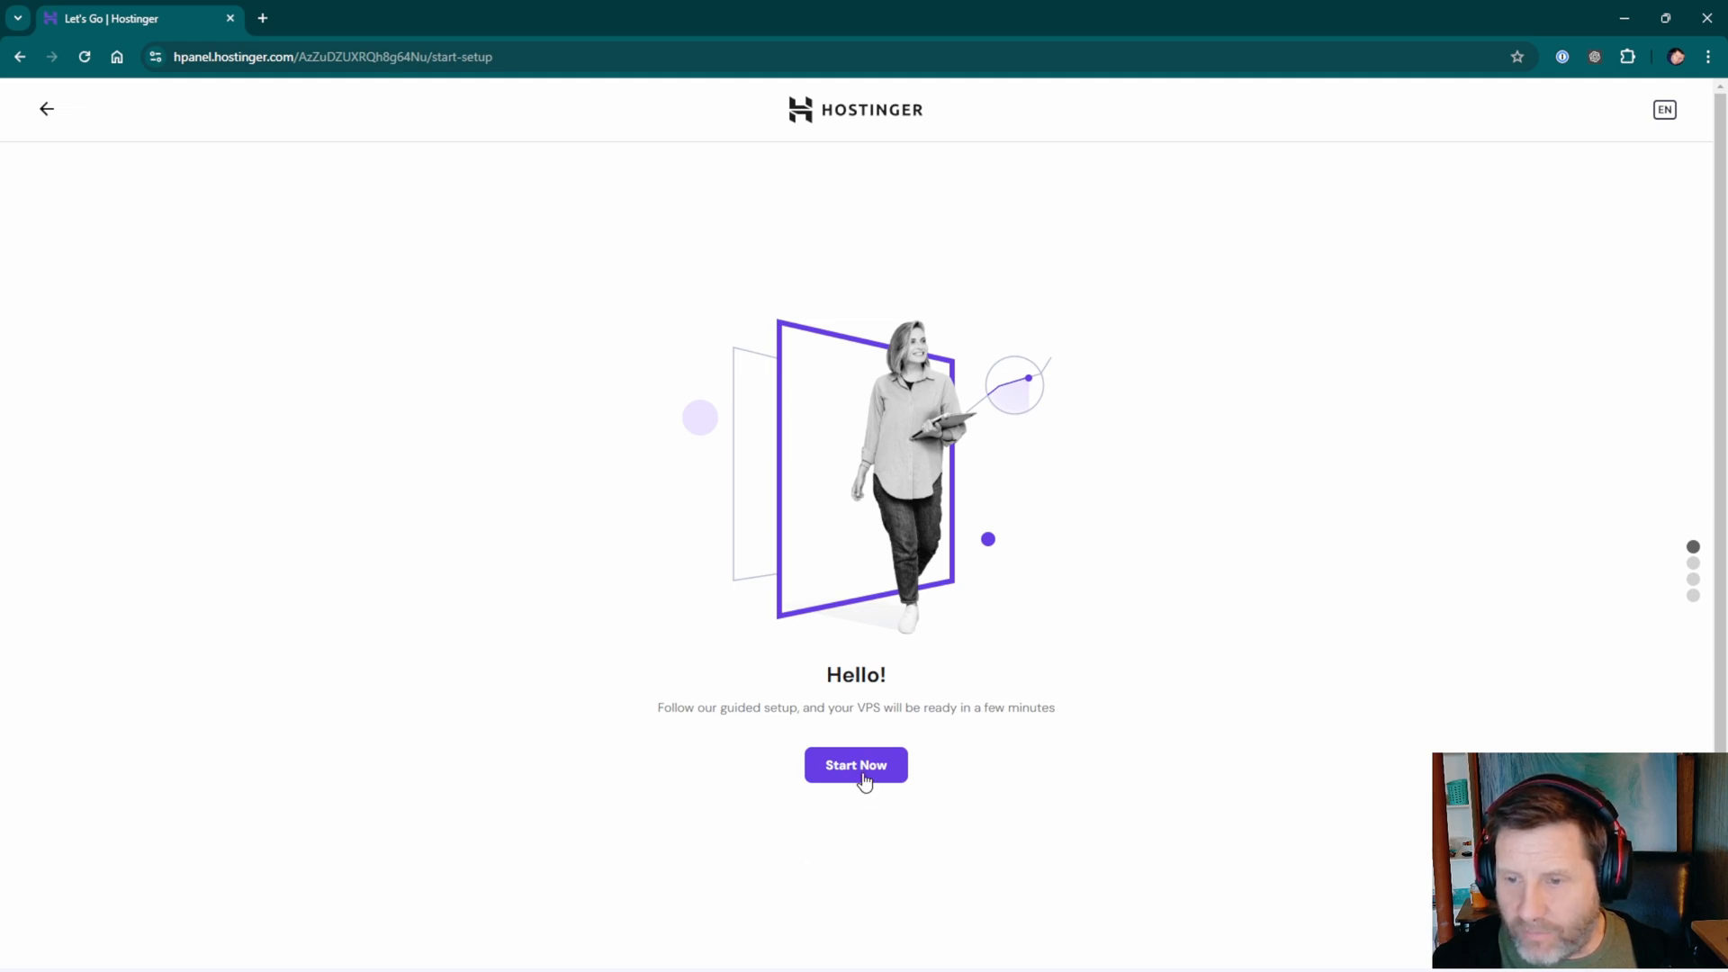
Begin the guided setup and keep United States – Phoenix as the server location.
left_click(855, 765)
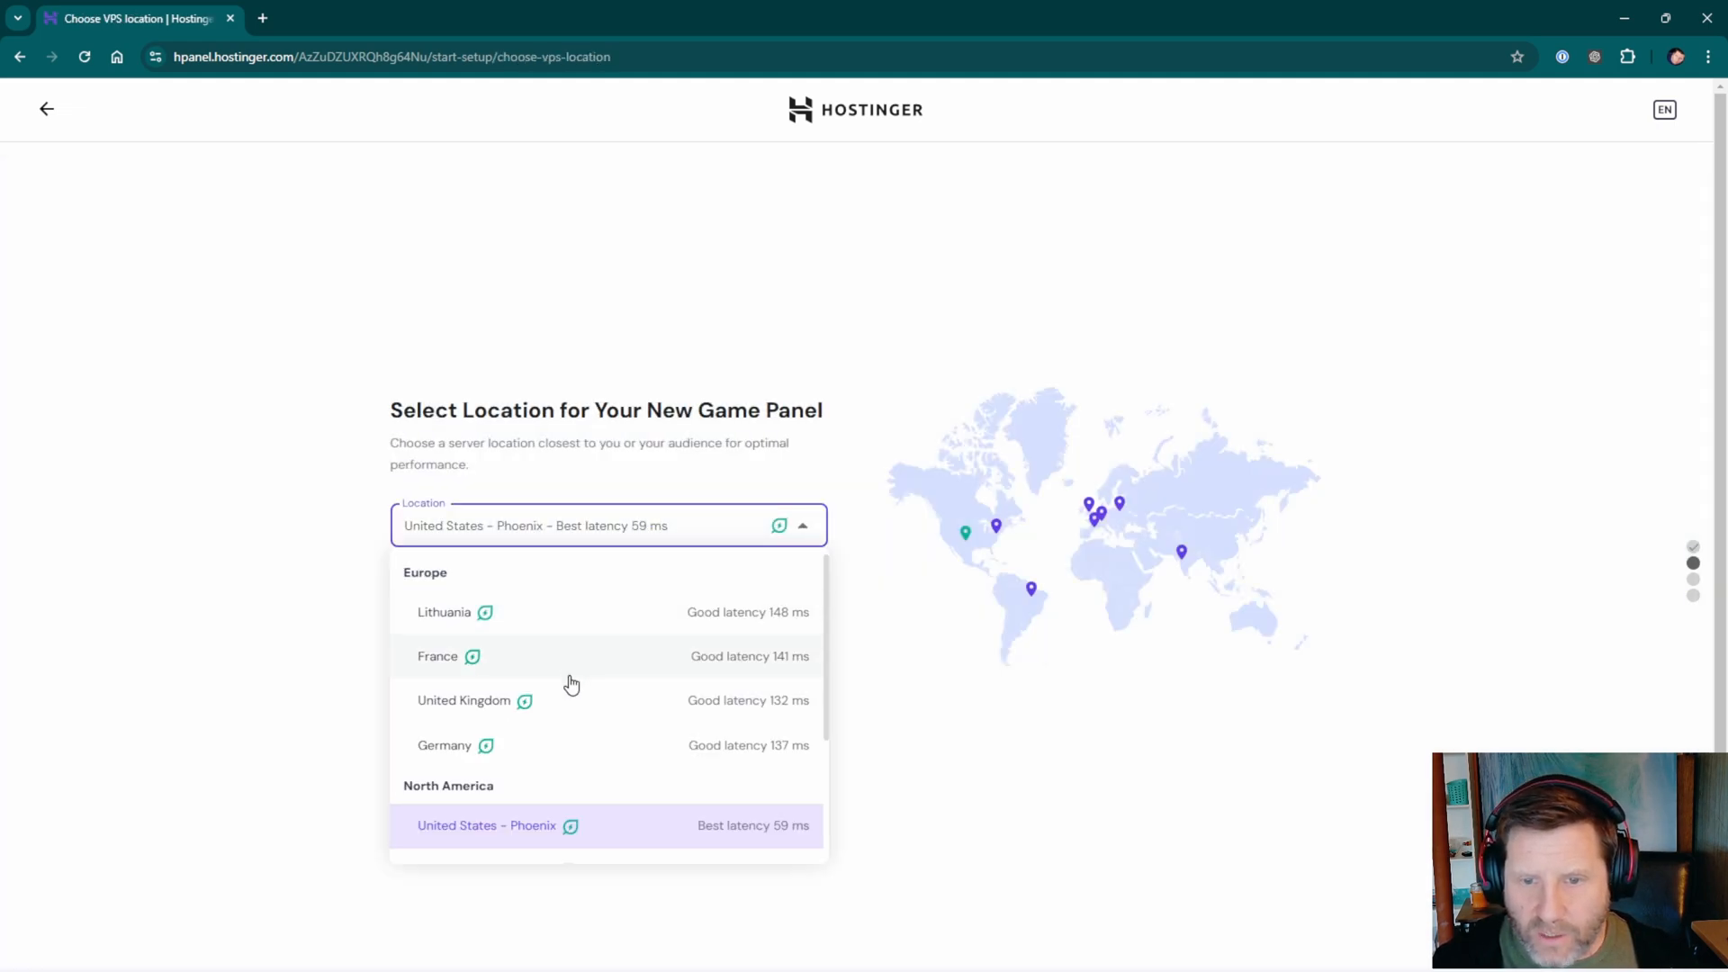
mouse_move(566, 626)
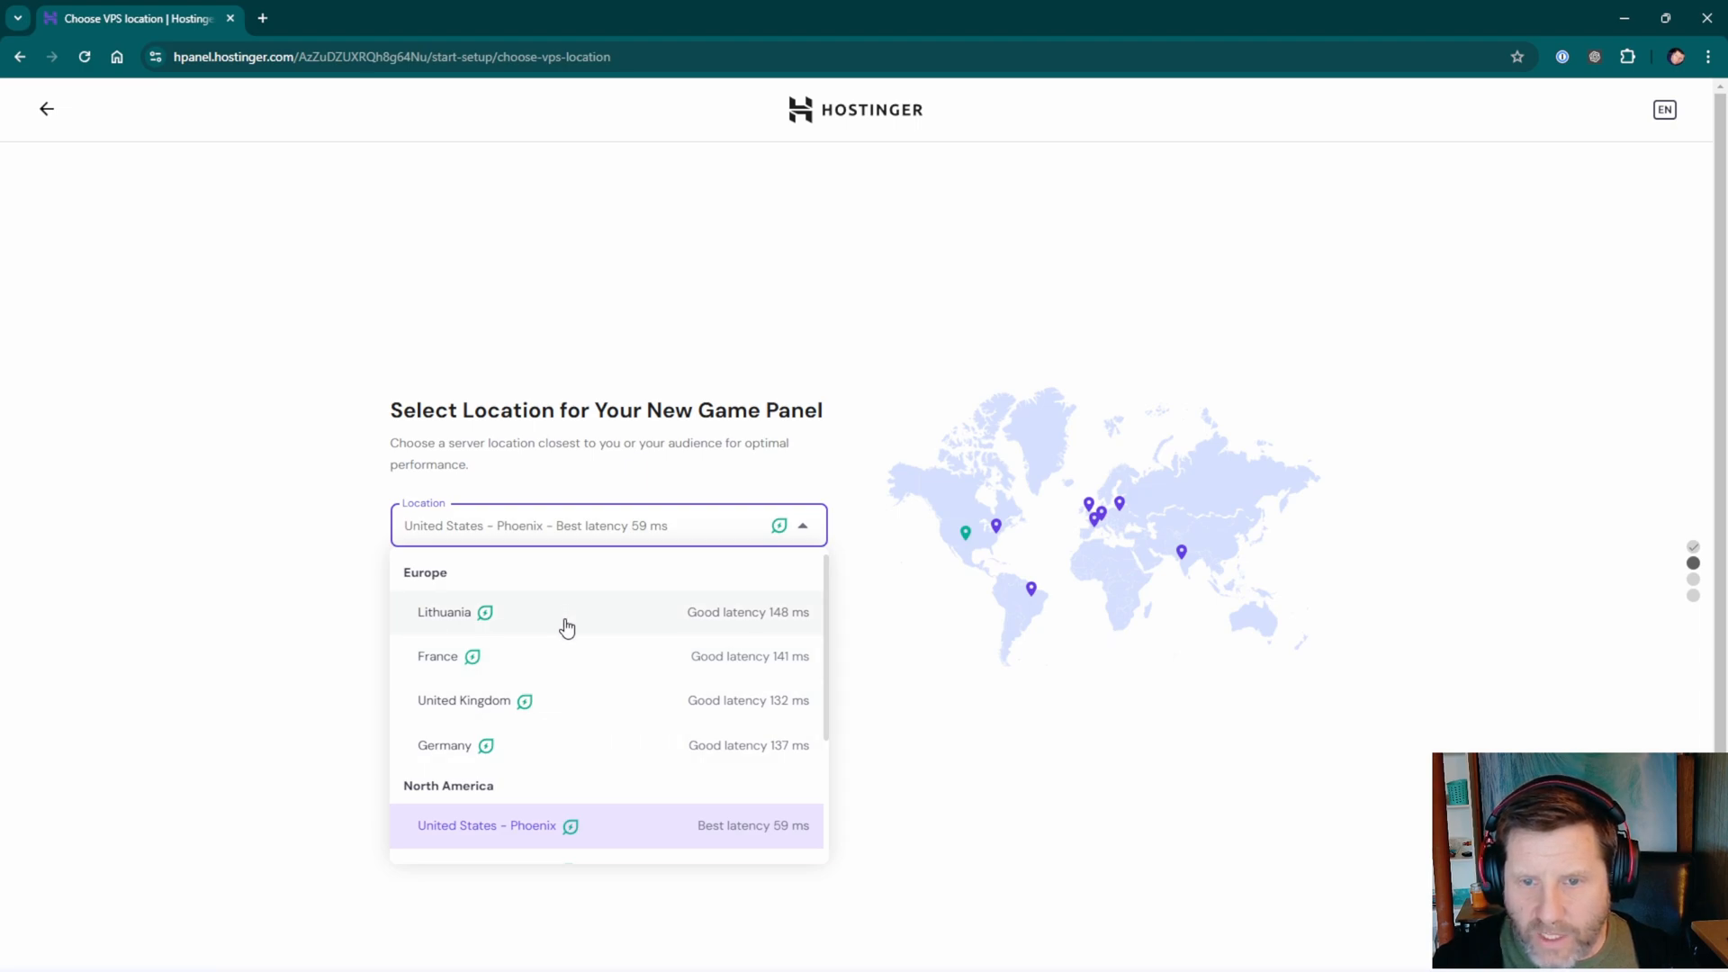
scroll("down", 3)
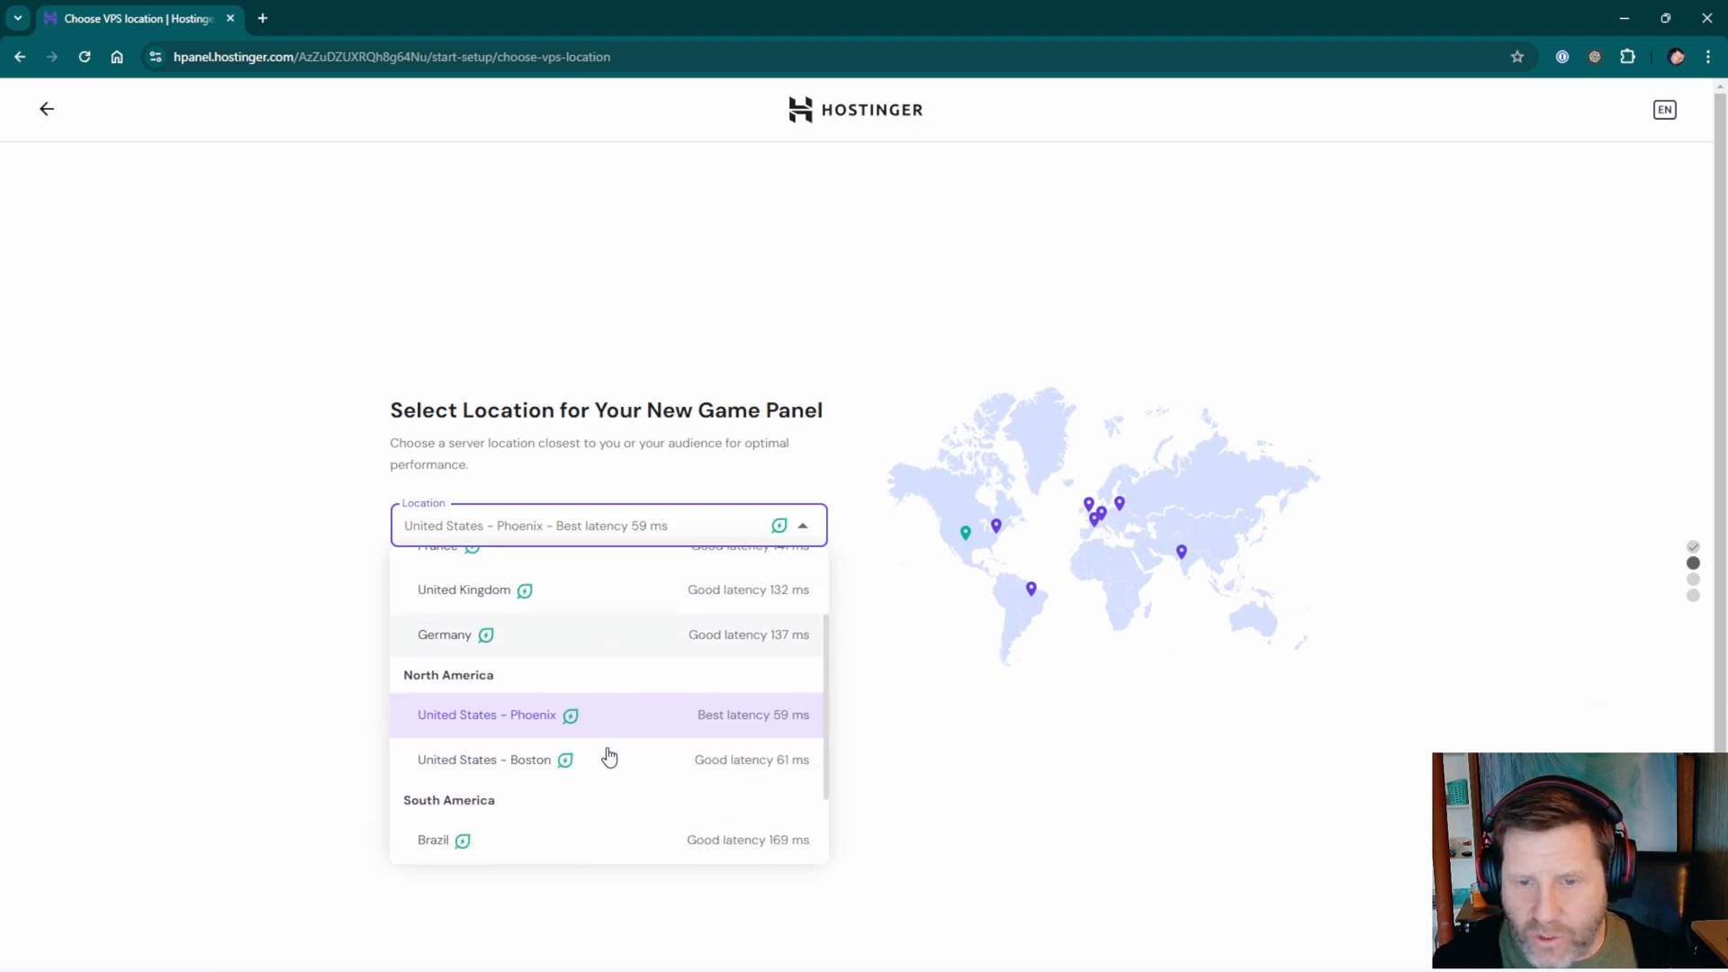
scroll("down", 3)
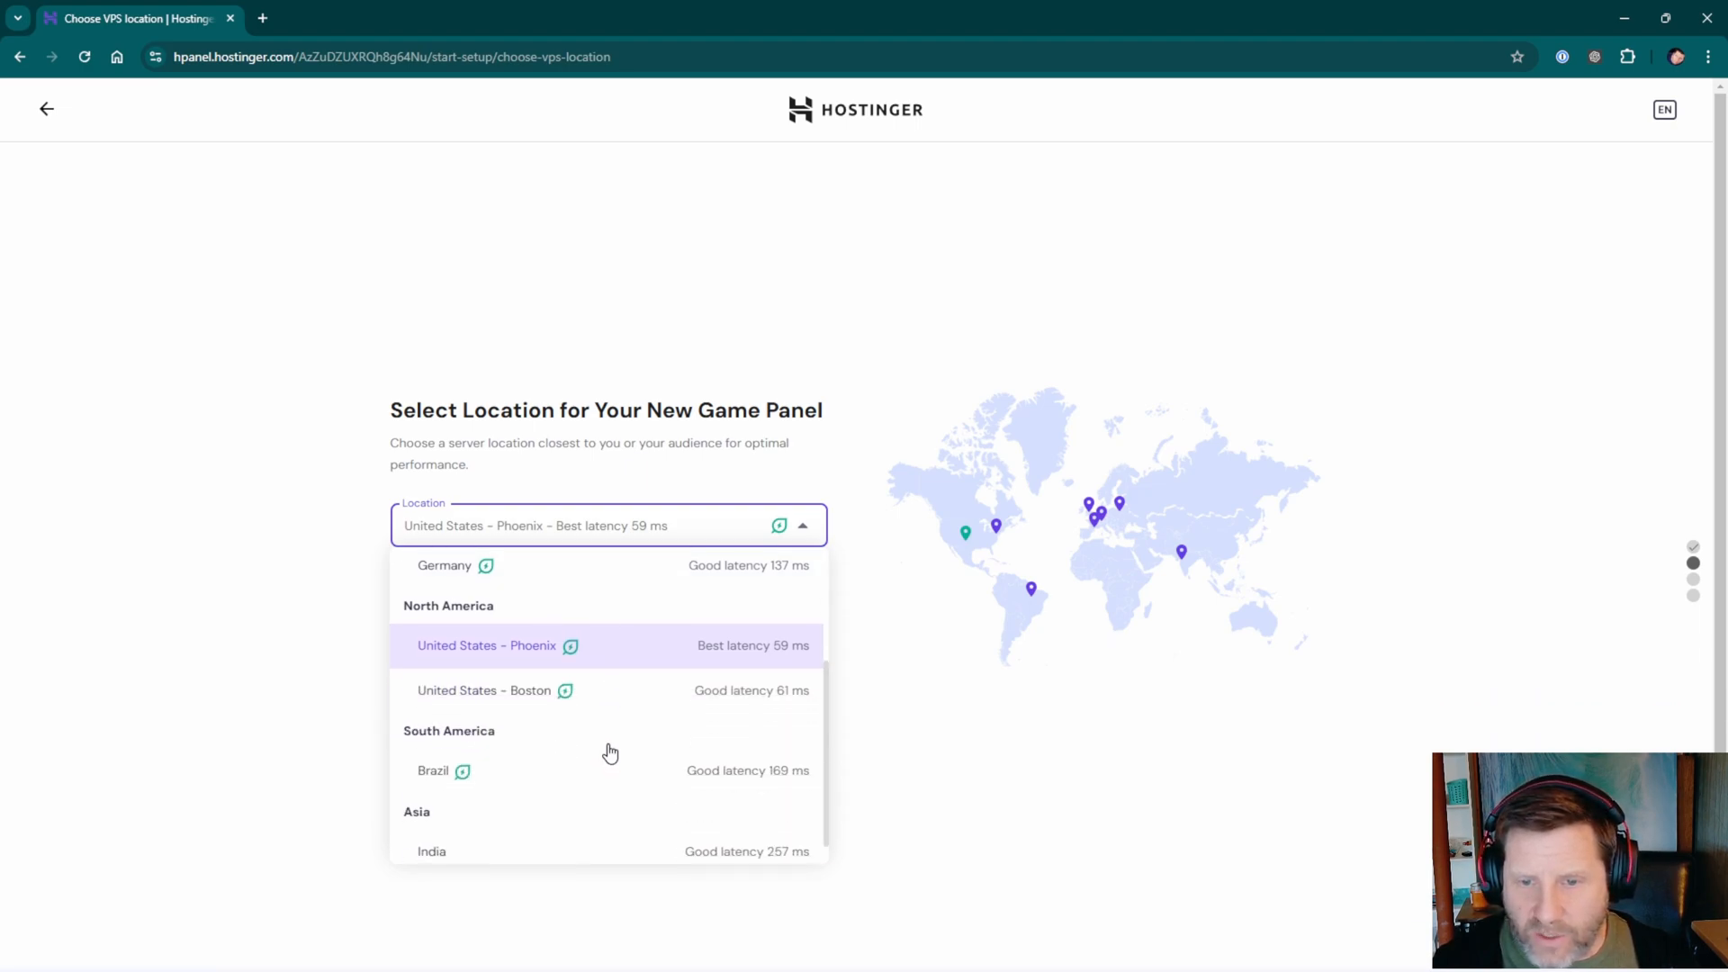
scroll("down", 3)
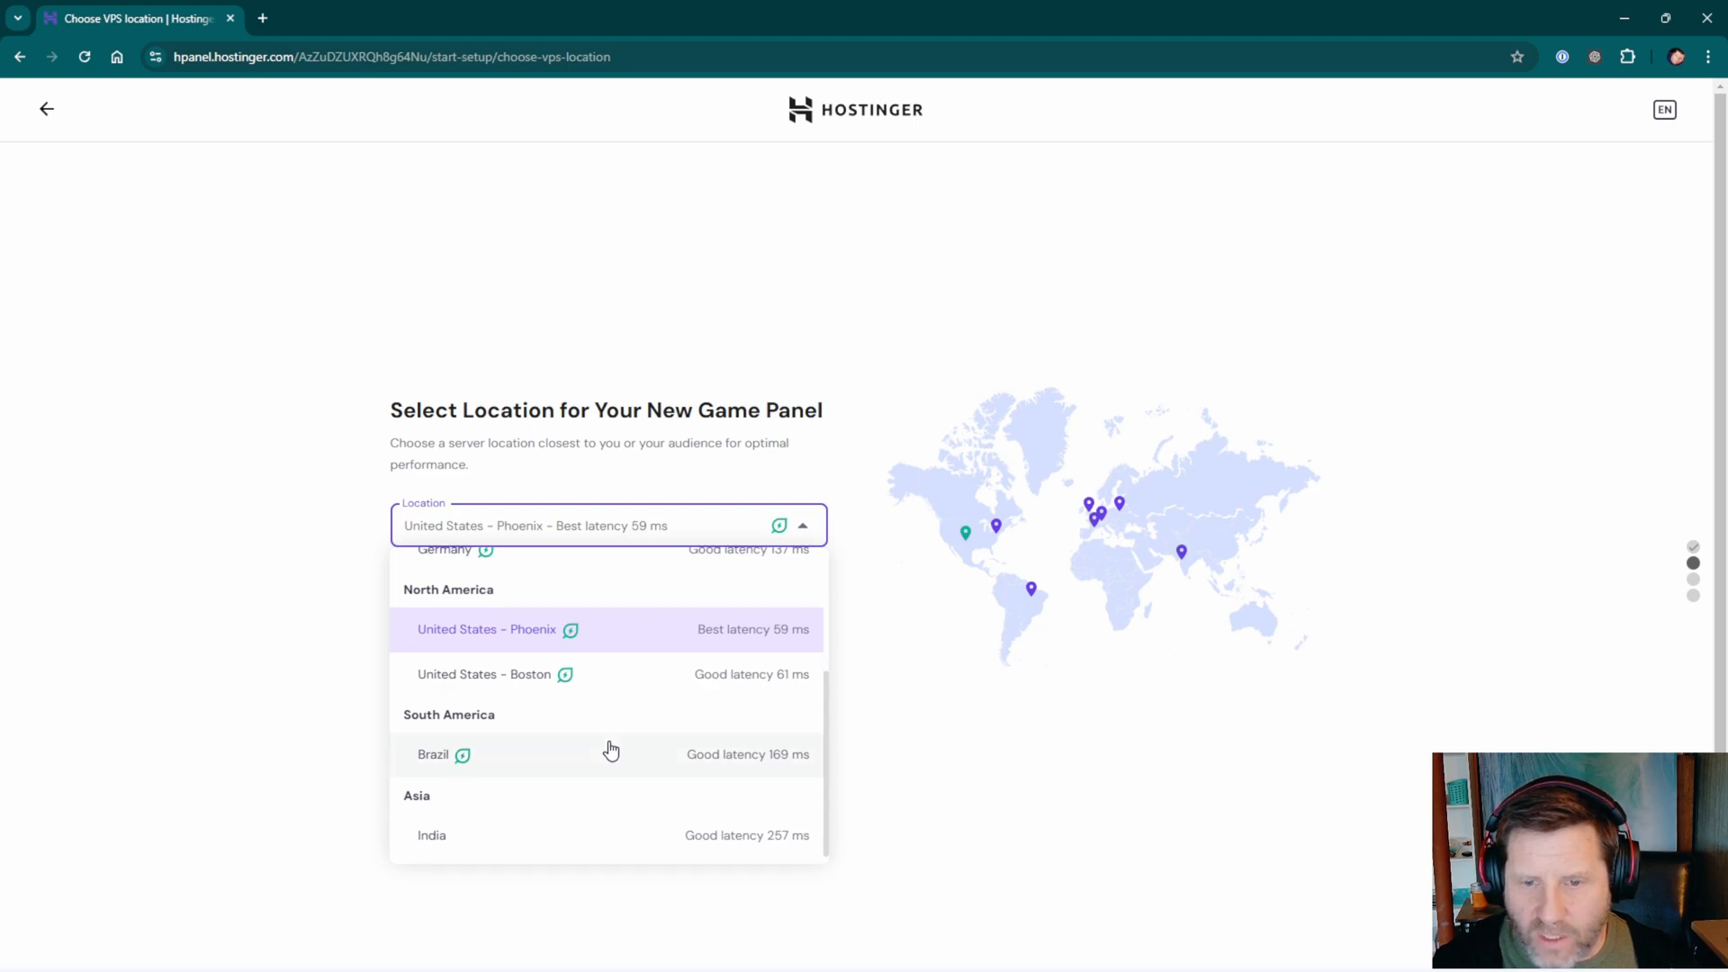
left_click(486, 629)
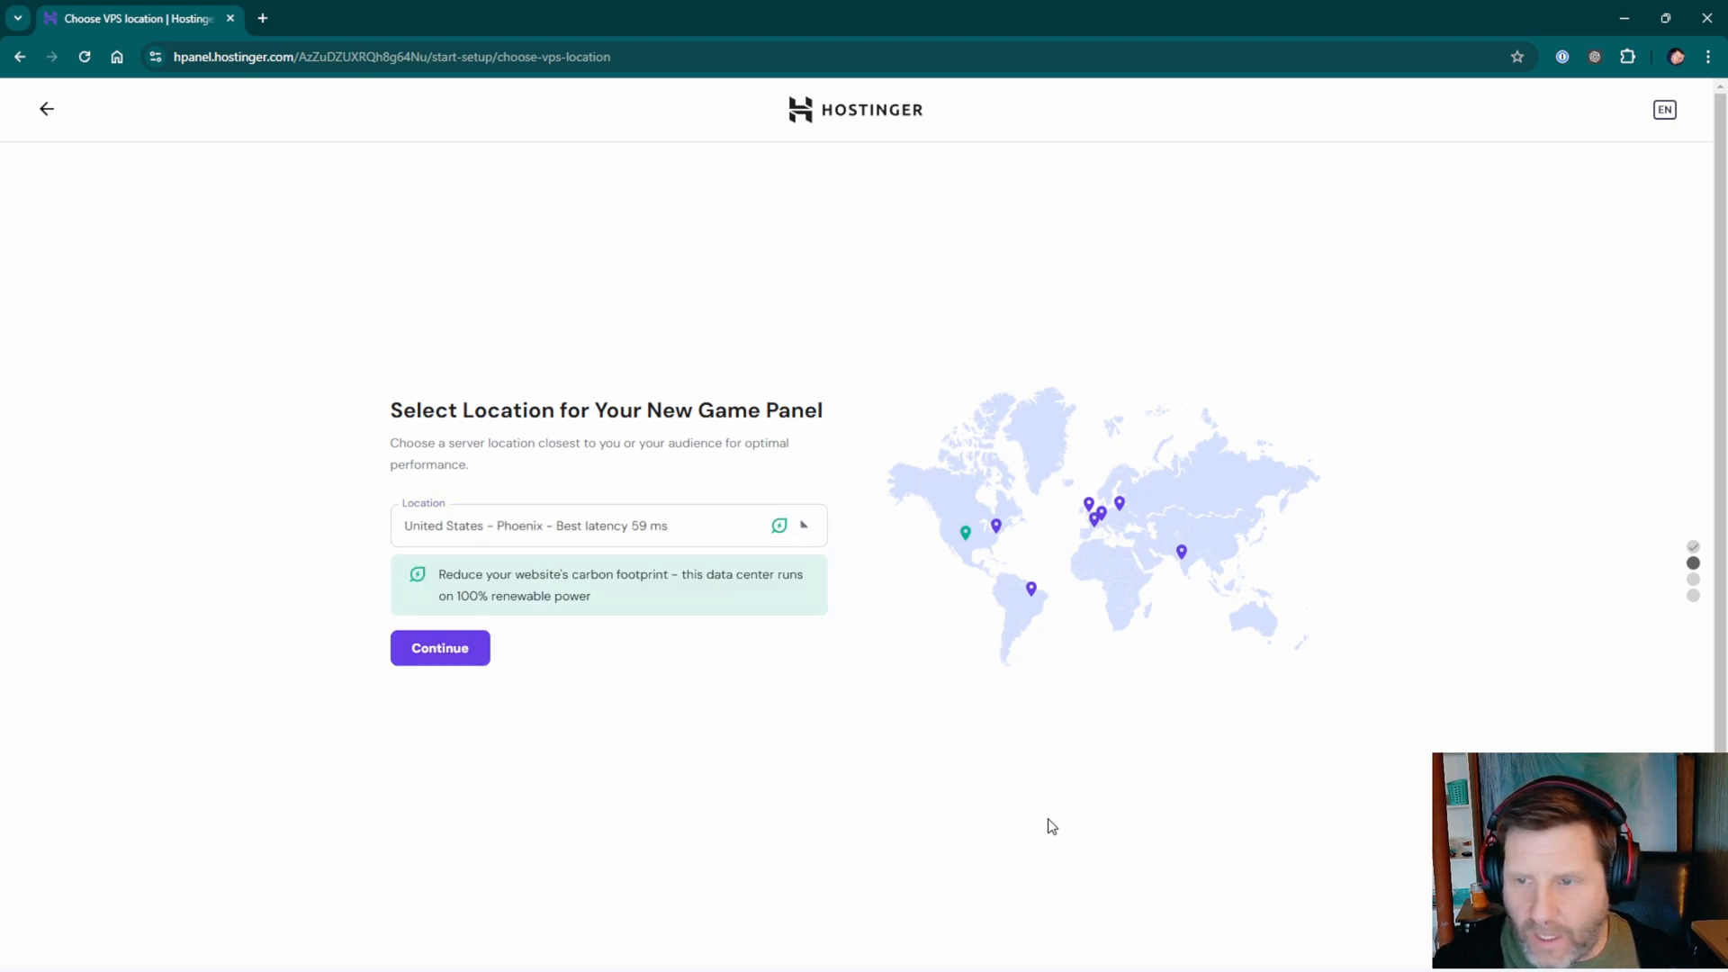
Confirm the Phoenix location and reach the control panel password step for user admin.
left_click(438, 647)
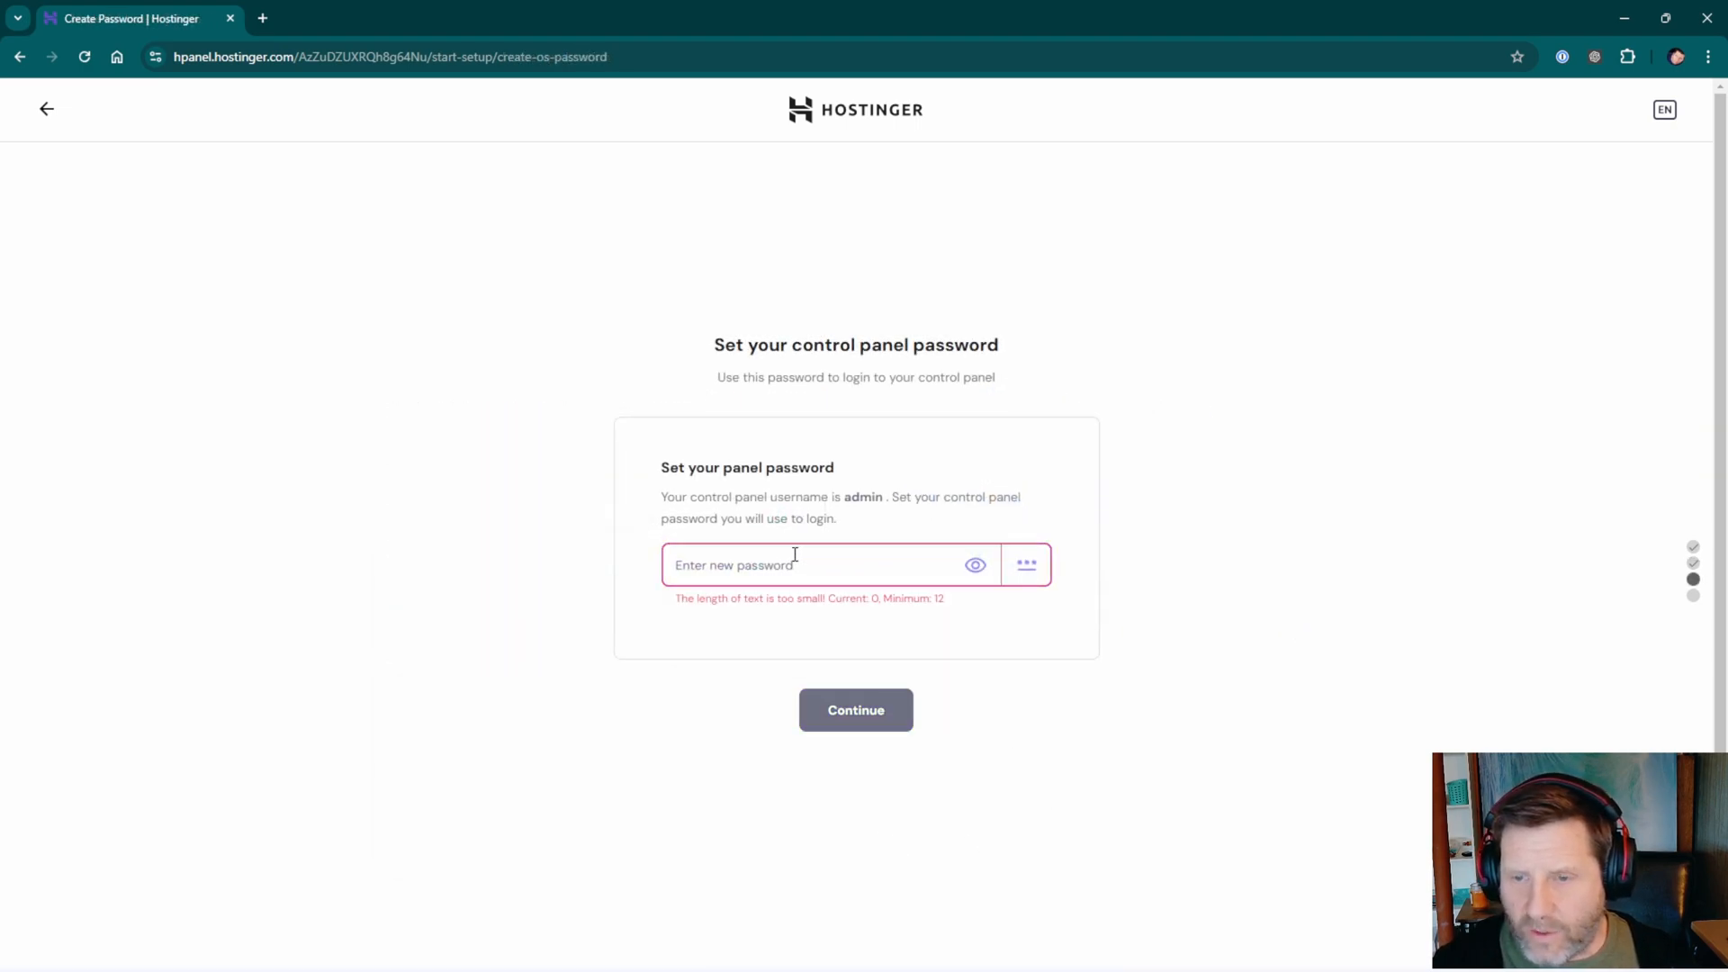
left_click(794, 565)
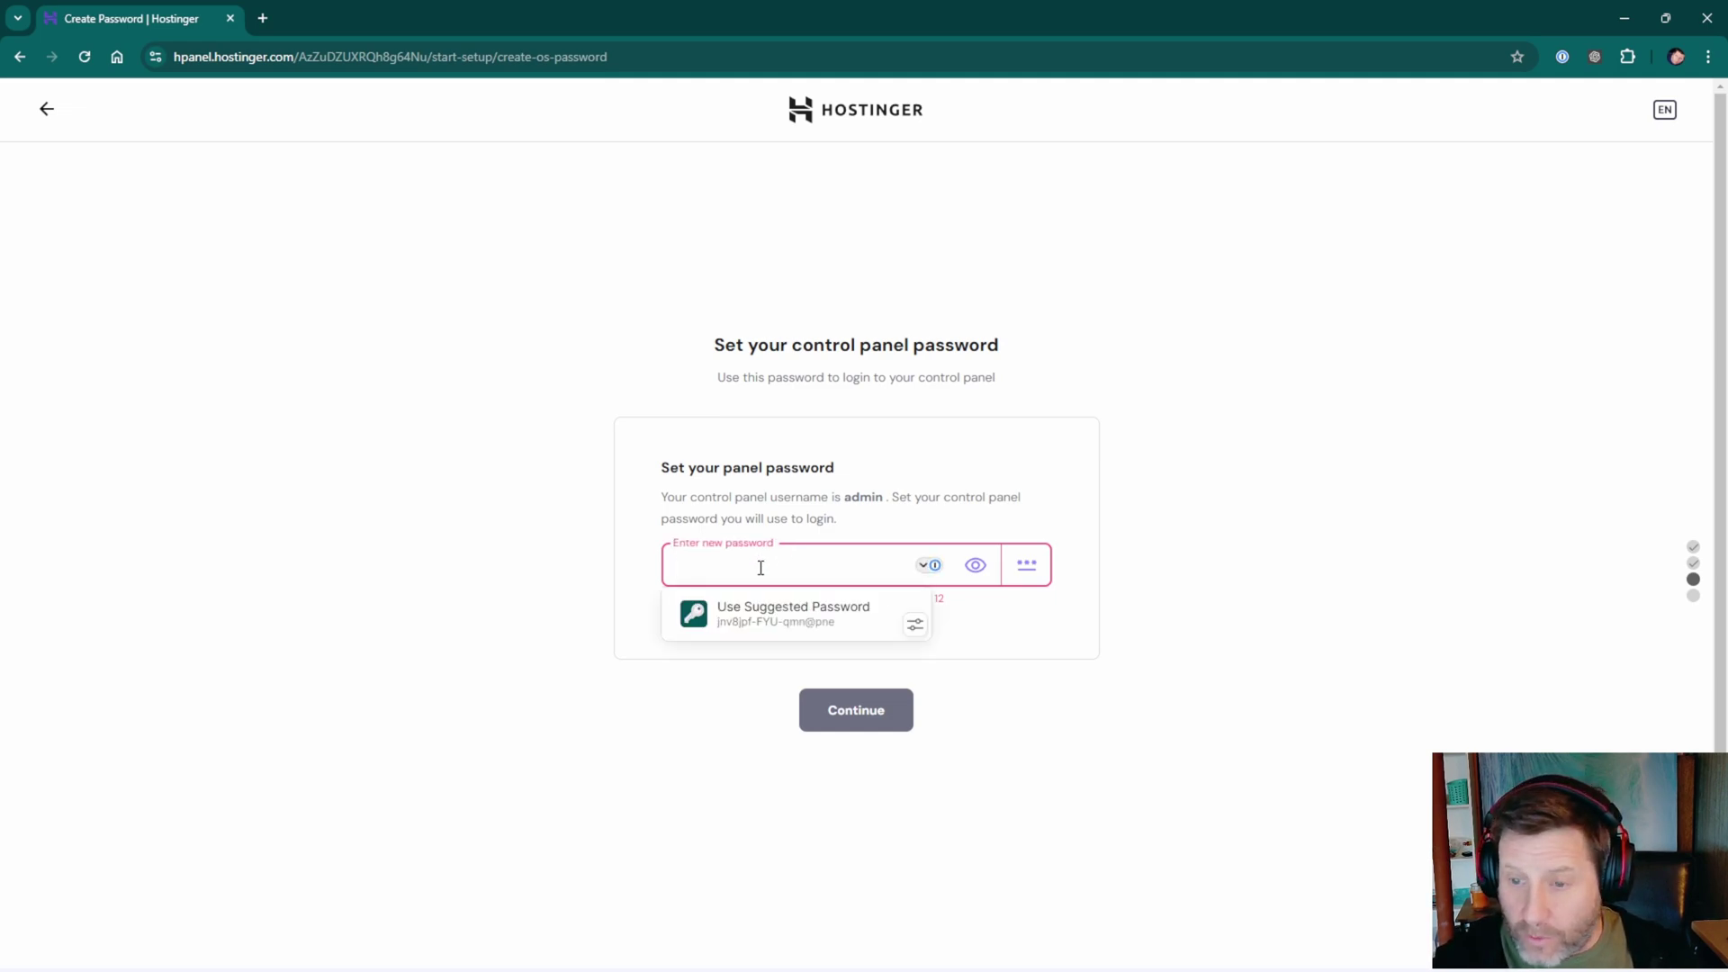
Use the suggested panel password, confirm the summary and finish the Game Panel setup.
left_click(791, 613)
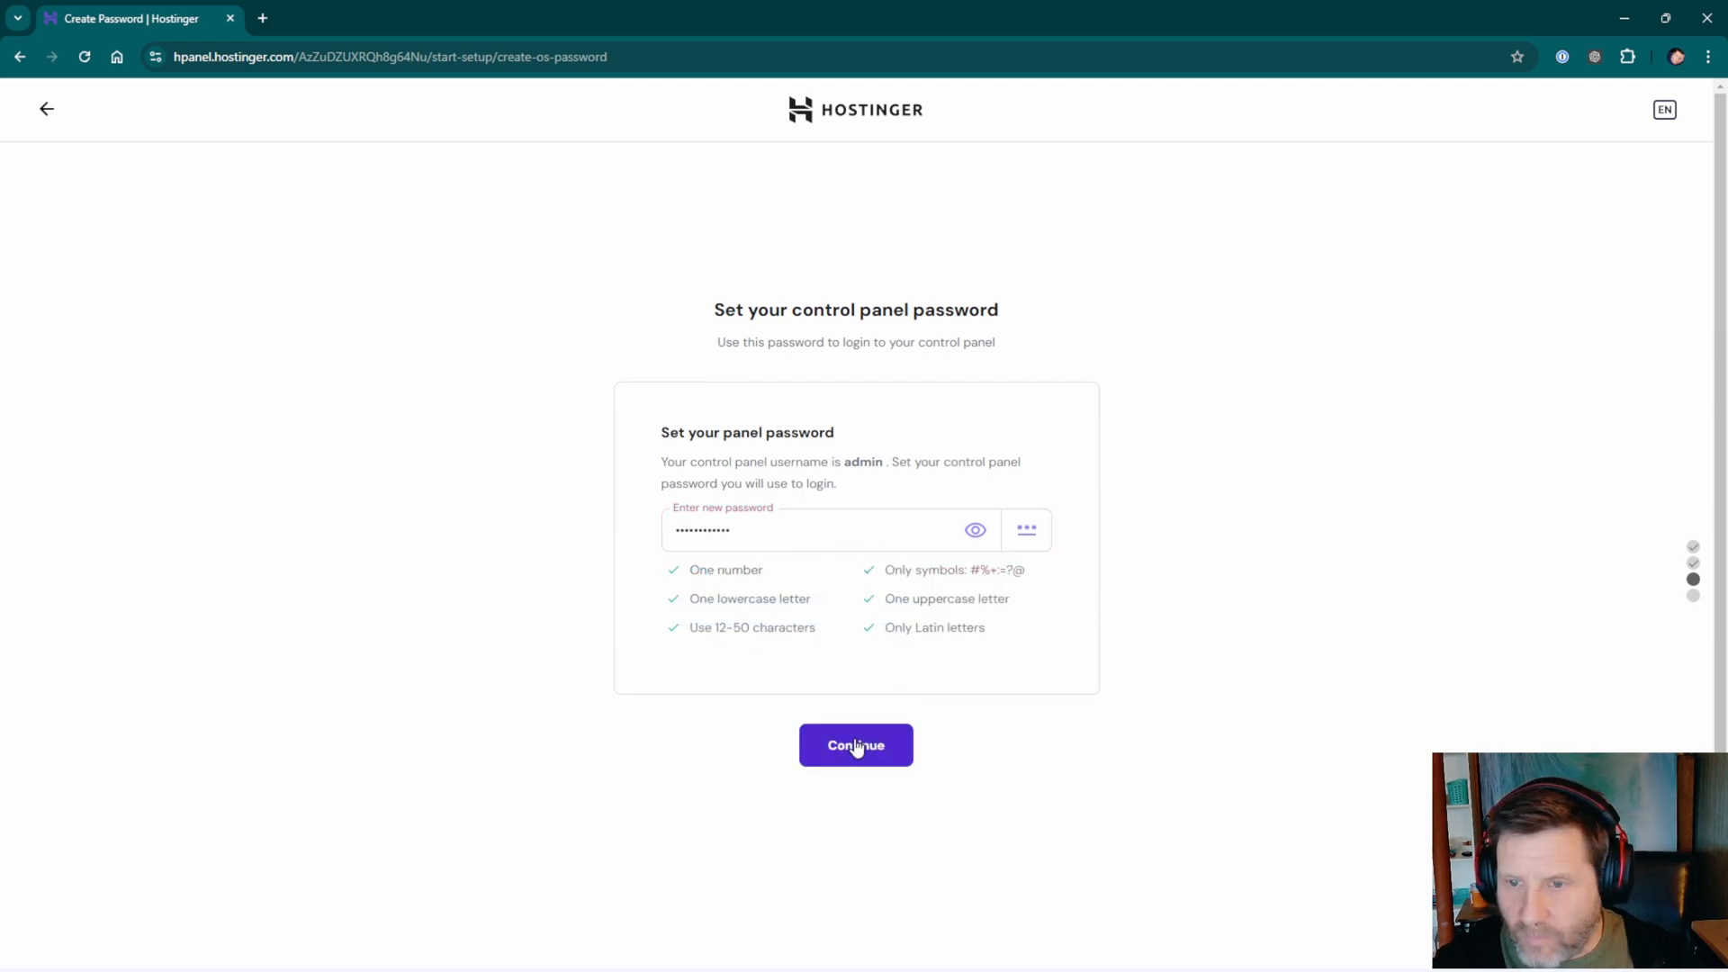
left_click(855, 745)
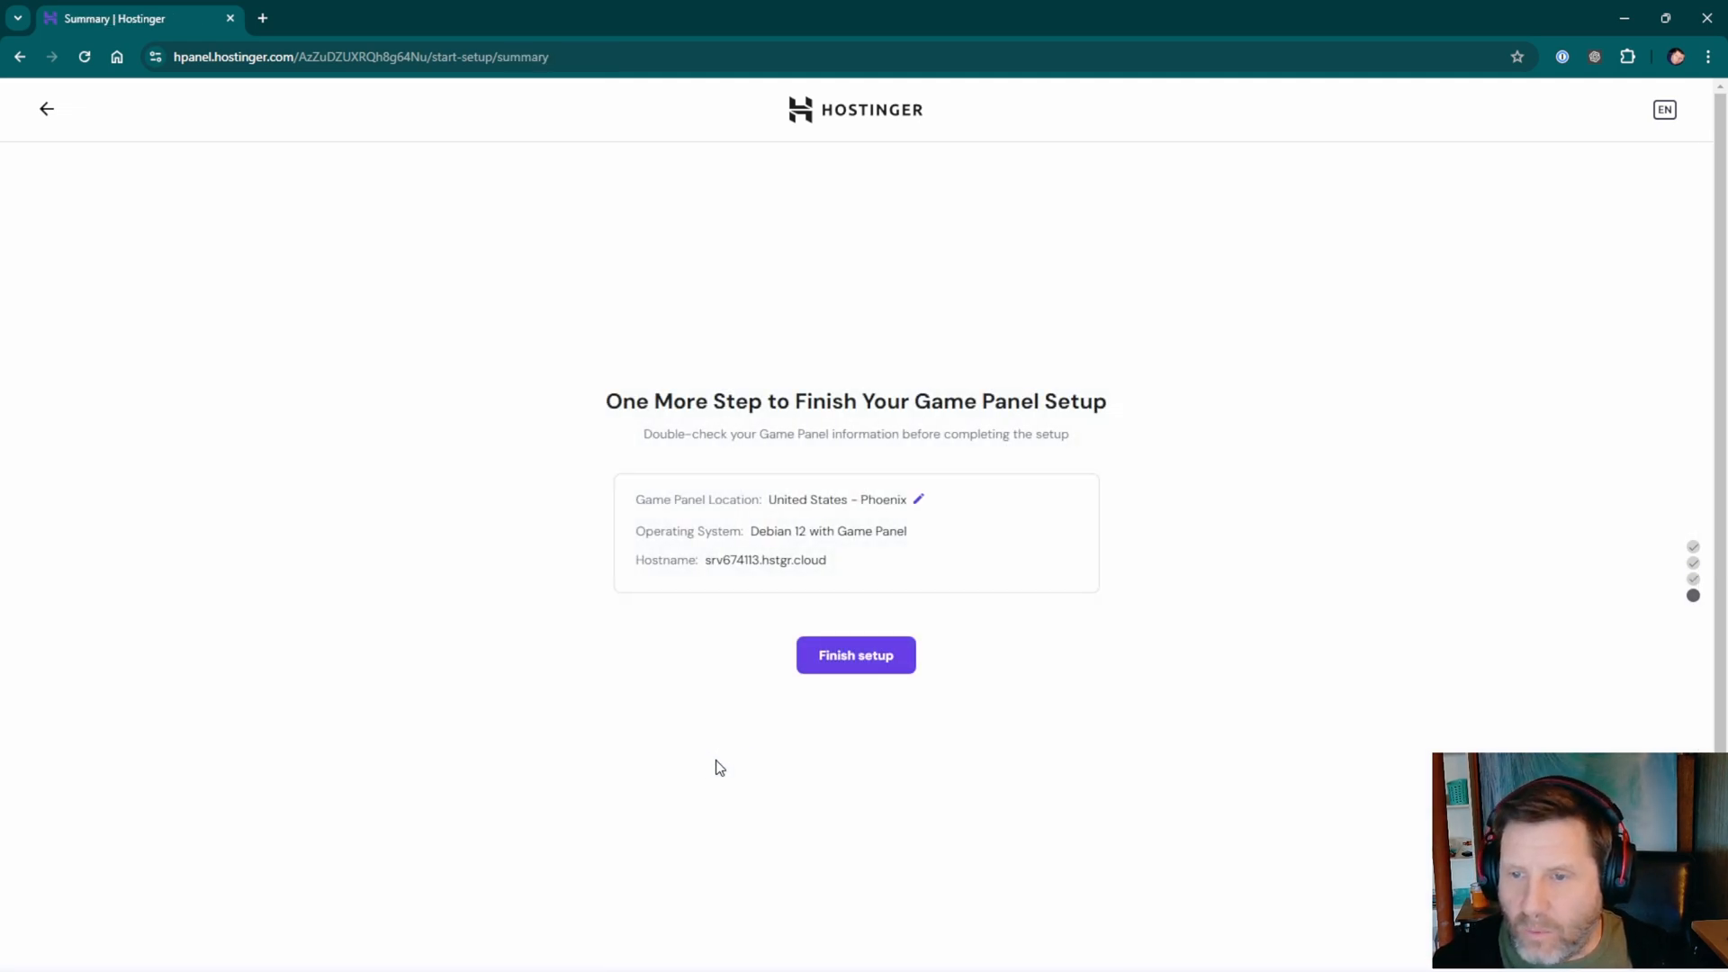
mouse_move(864, 590)
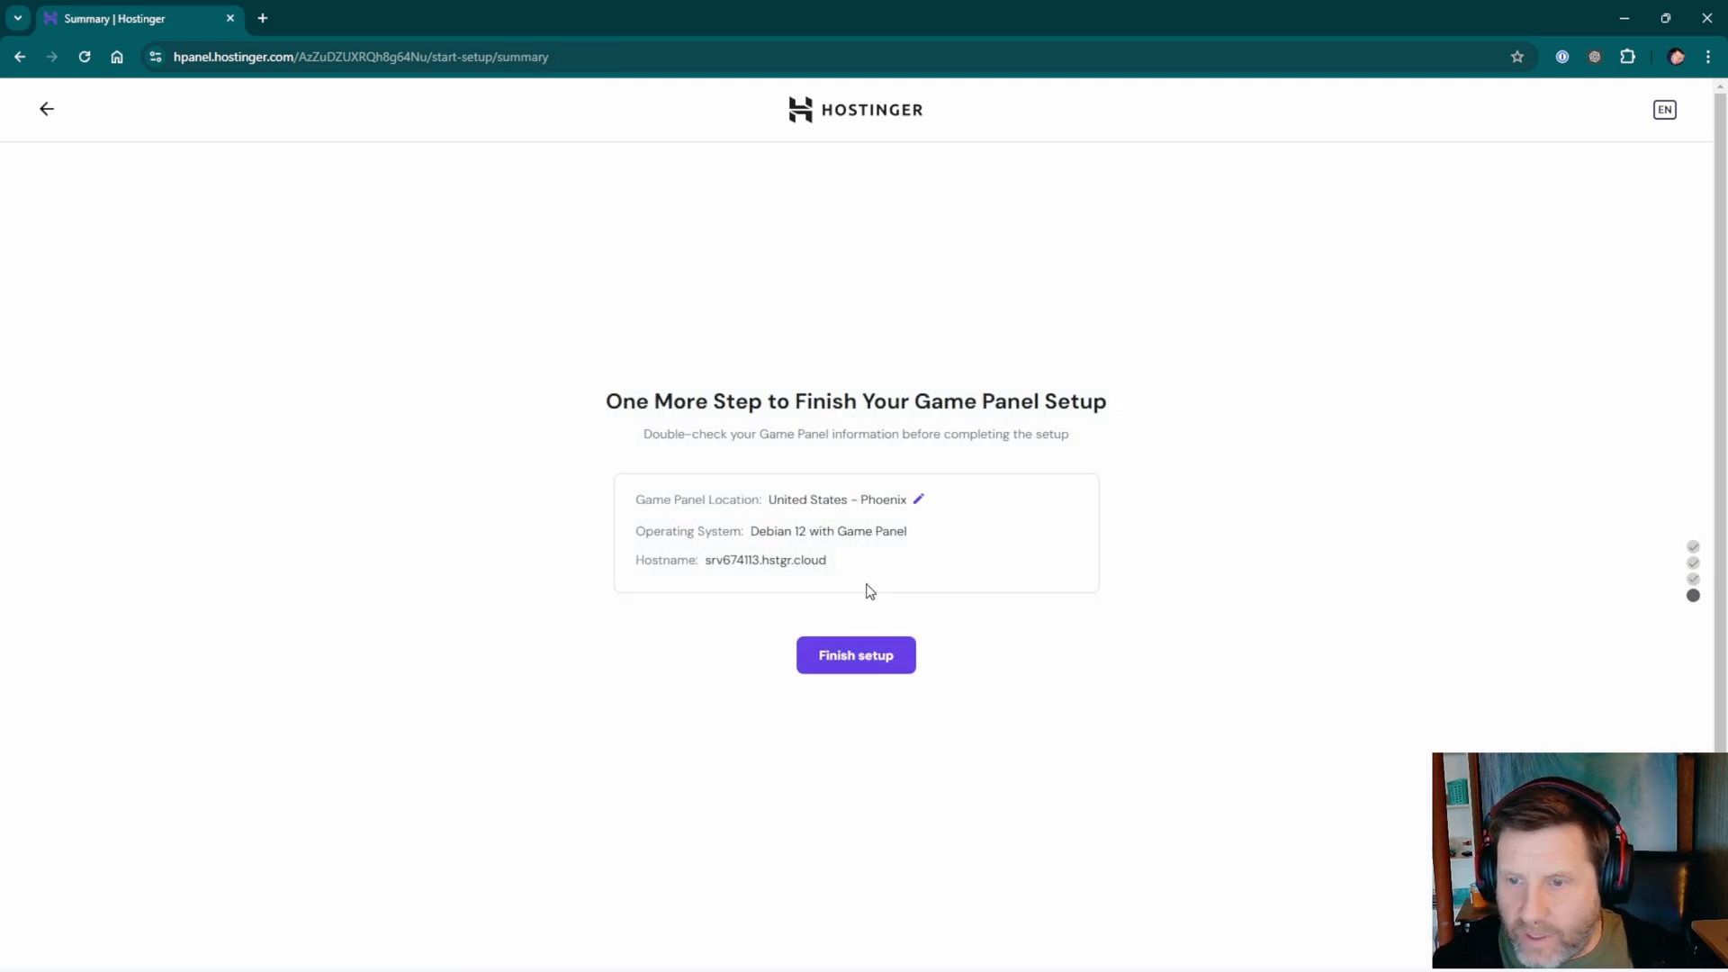
mouse_move(860, 576)
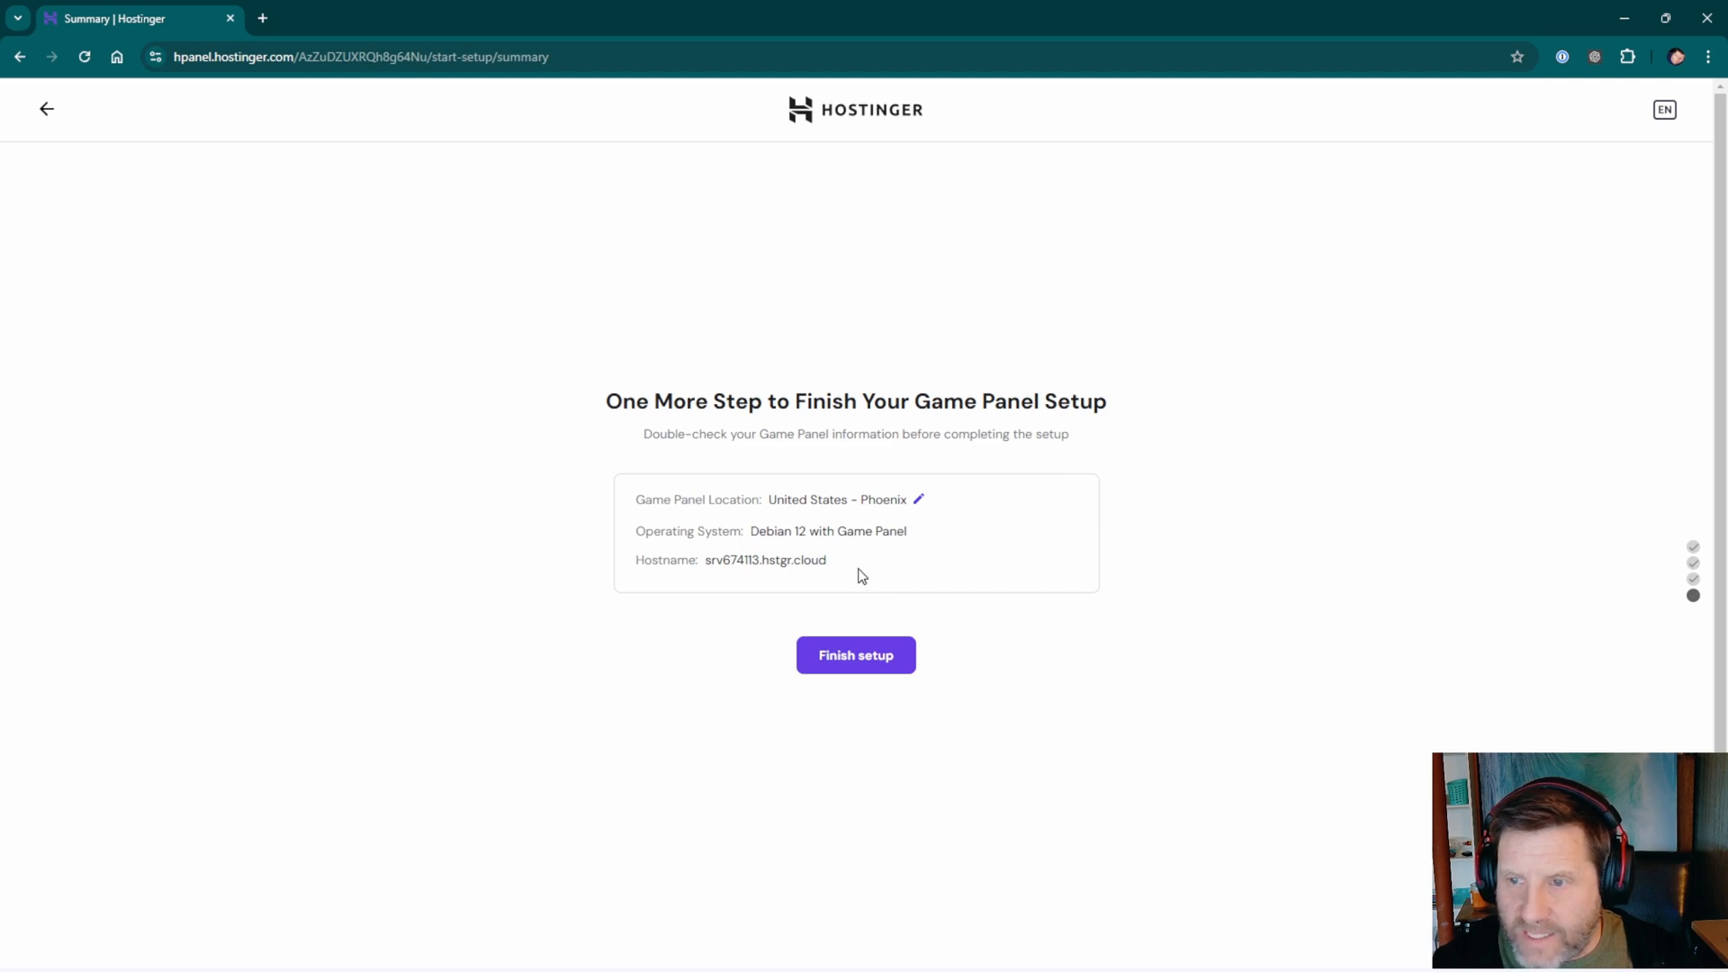
left_click(855, 654)
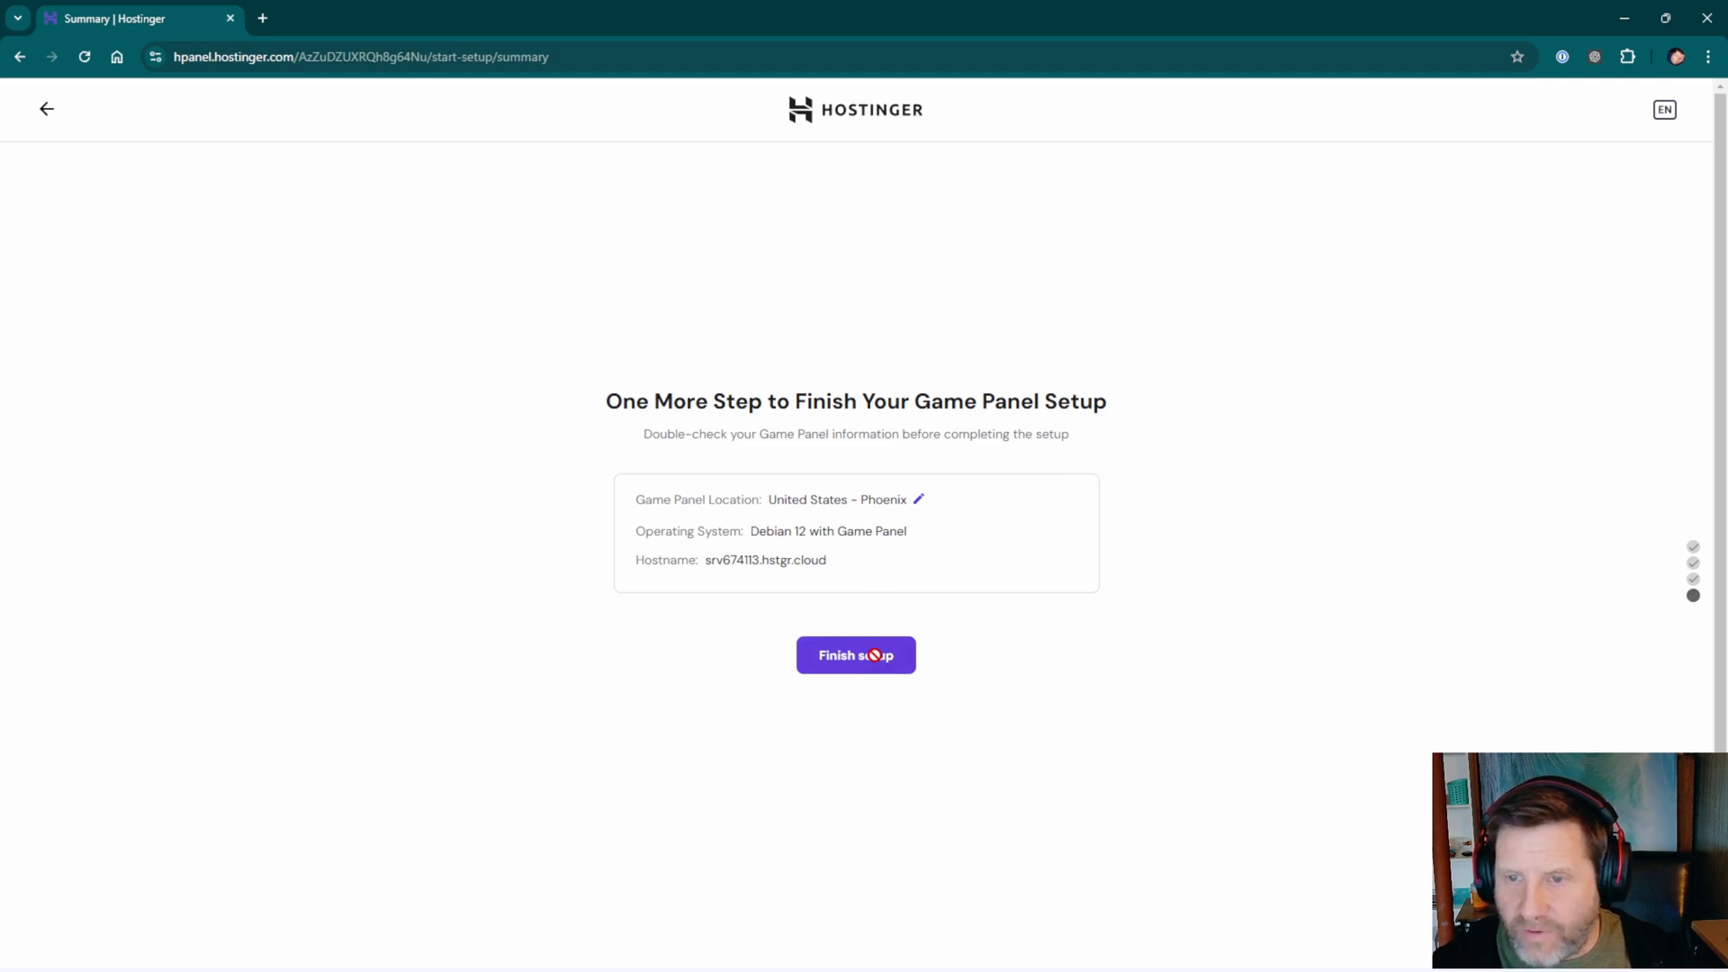
left_click(855, 655)
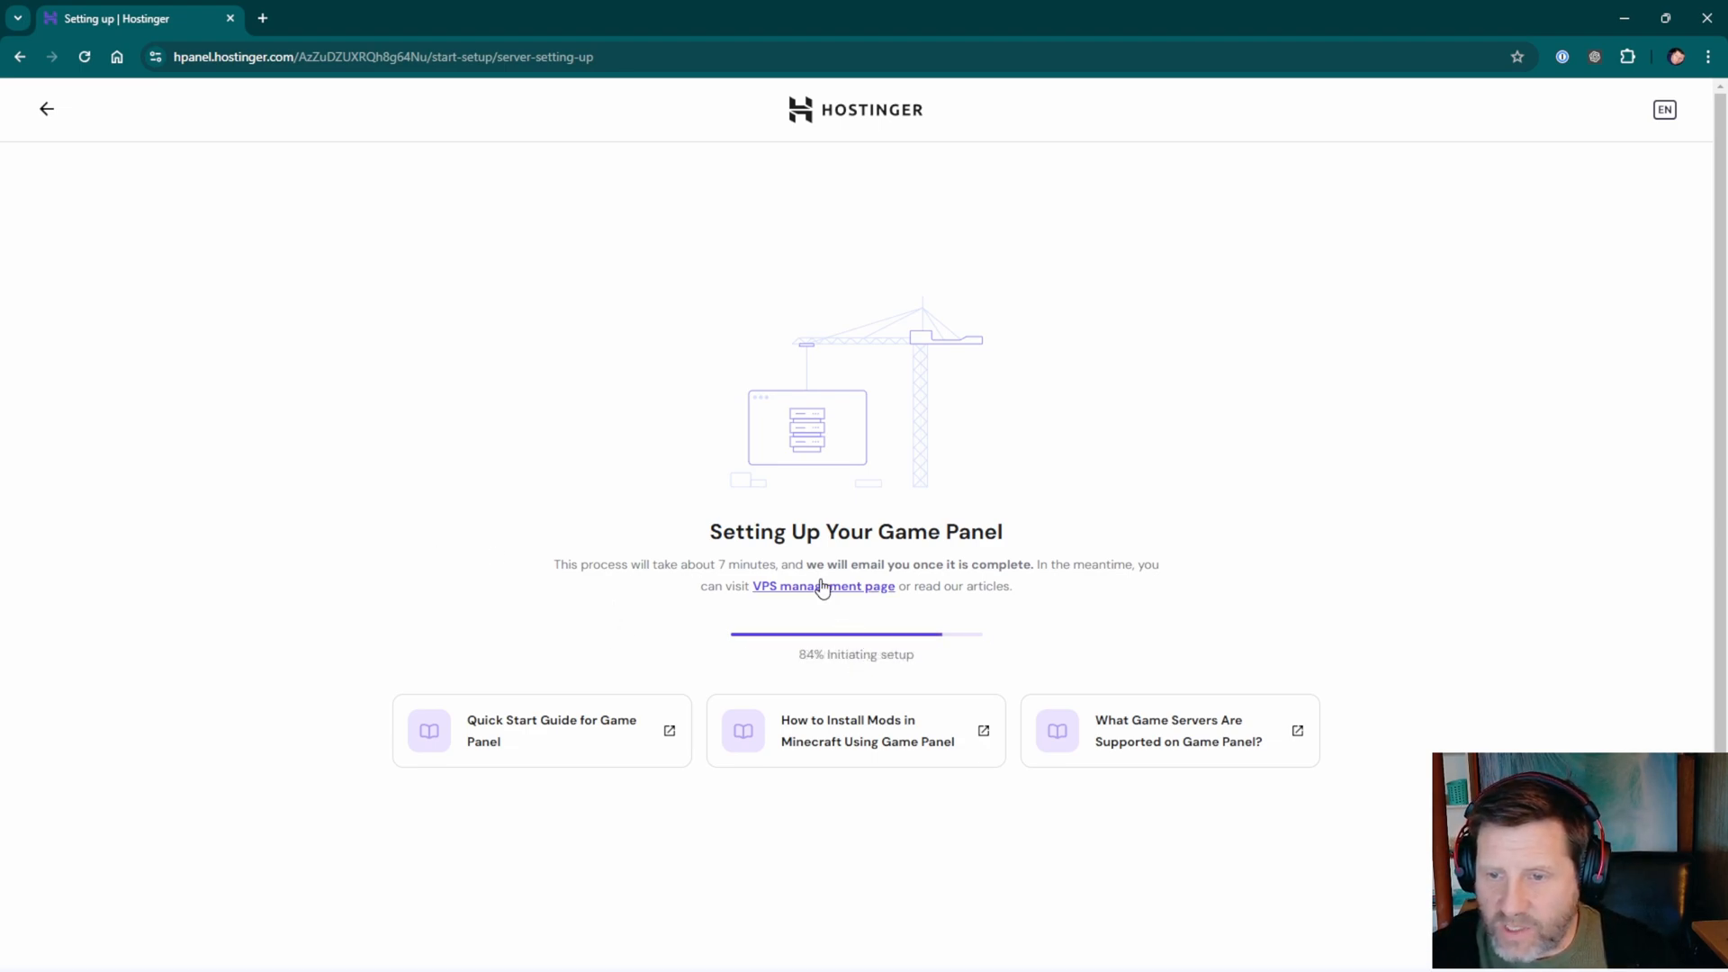
Show the VPS overview of server srv674113 with its IP, Running status and Debian 12 OS.
left_click(822, 585)
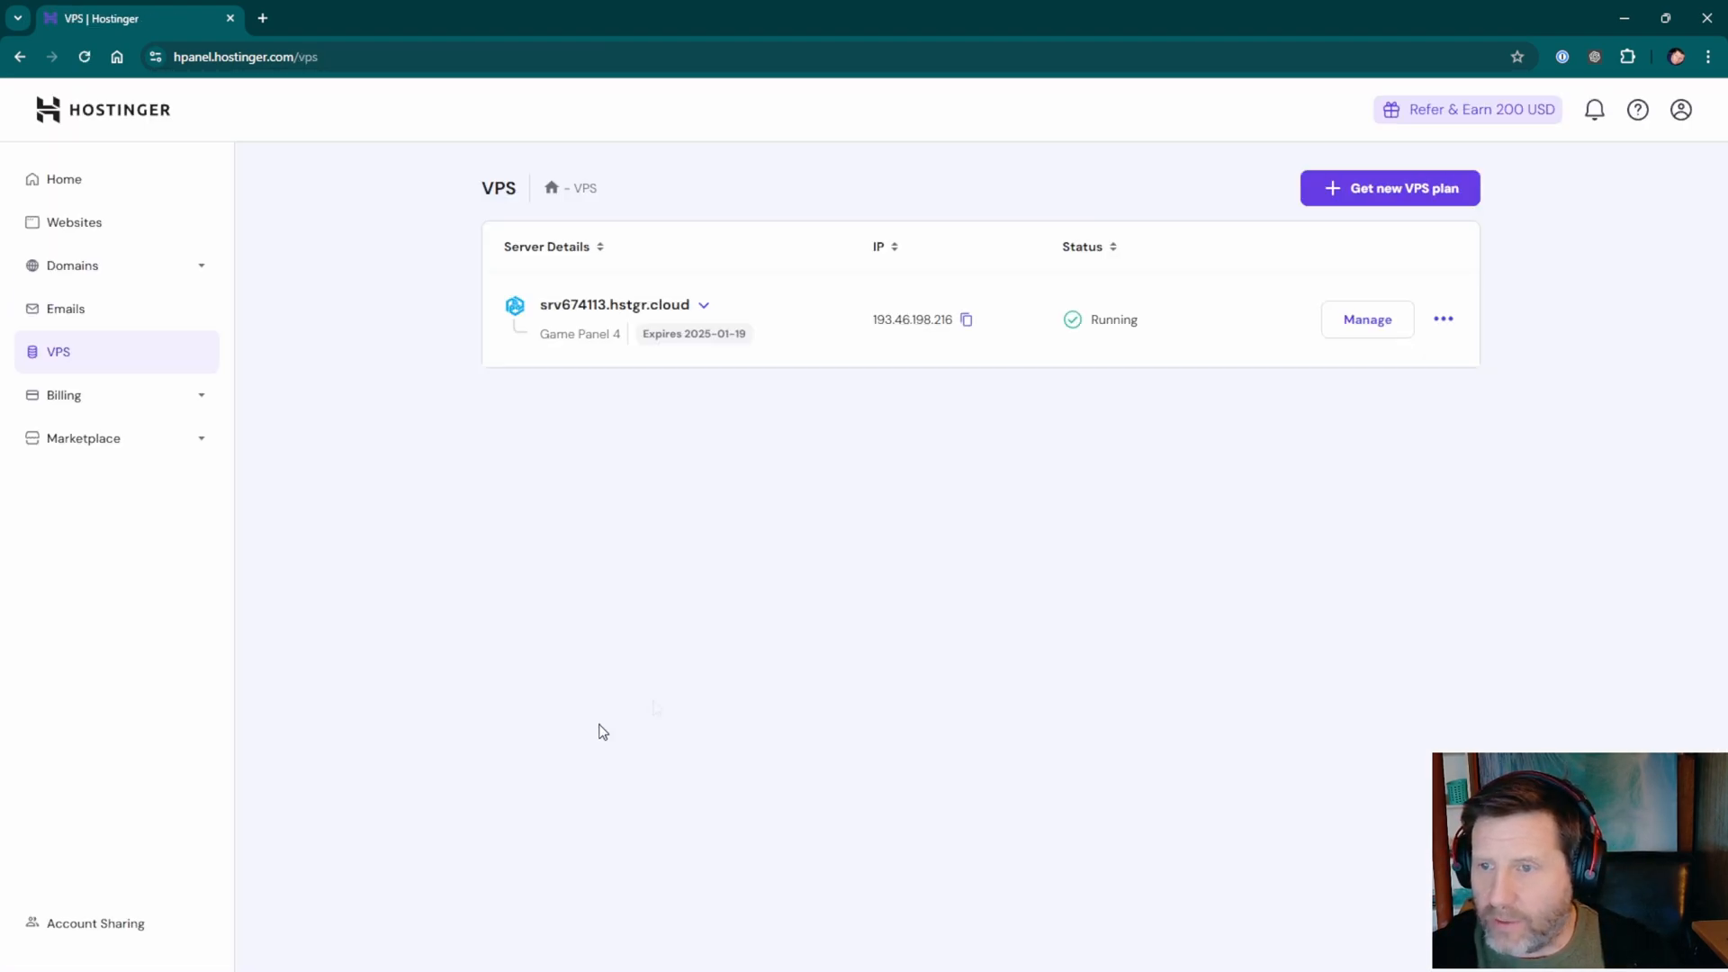
mouse_move(874, 445)
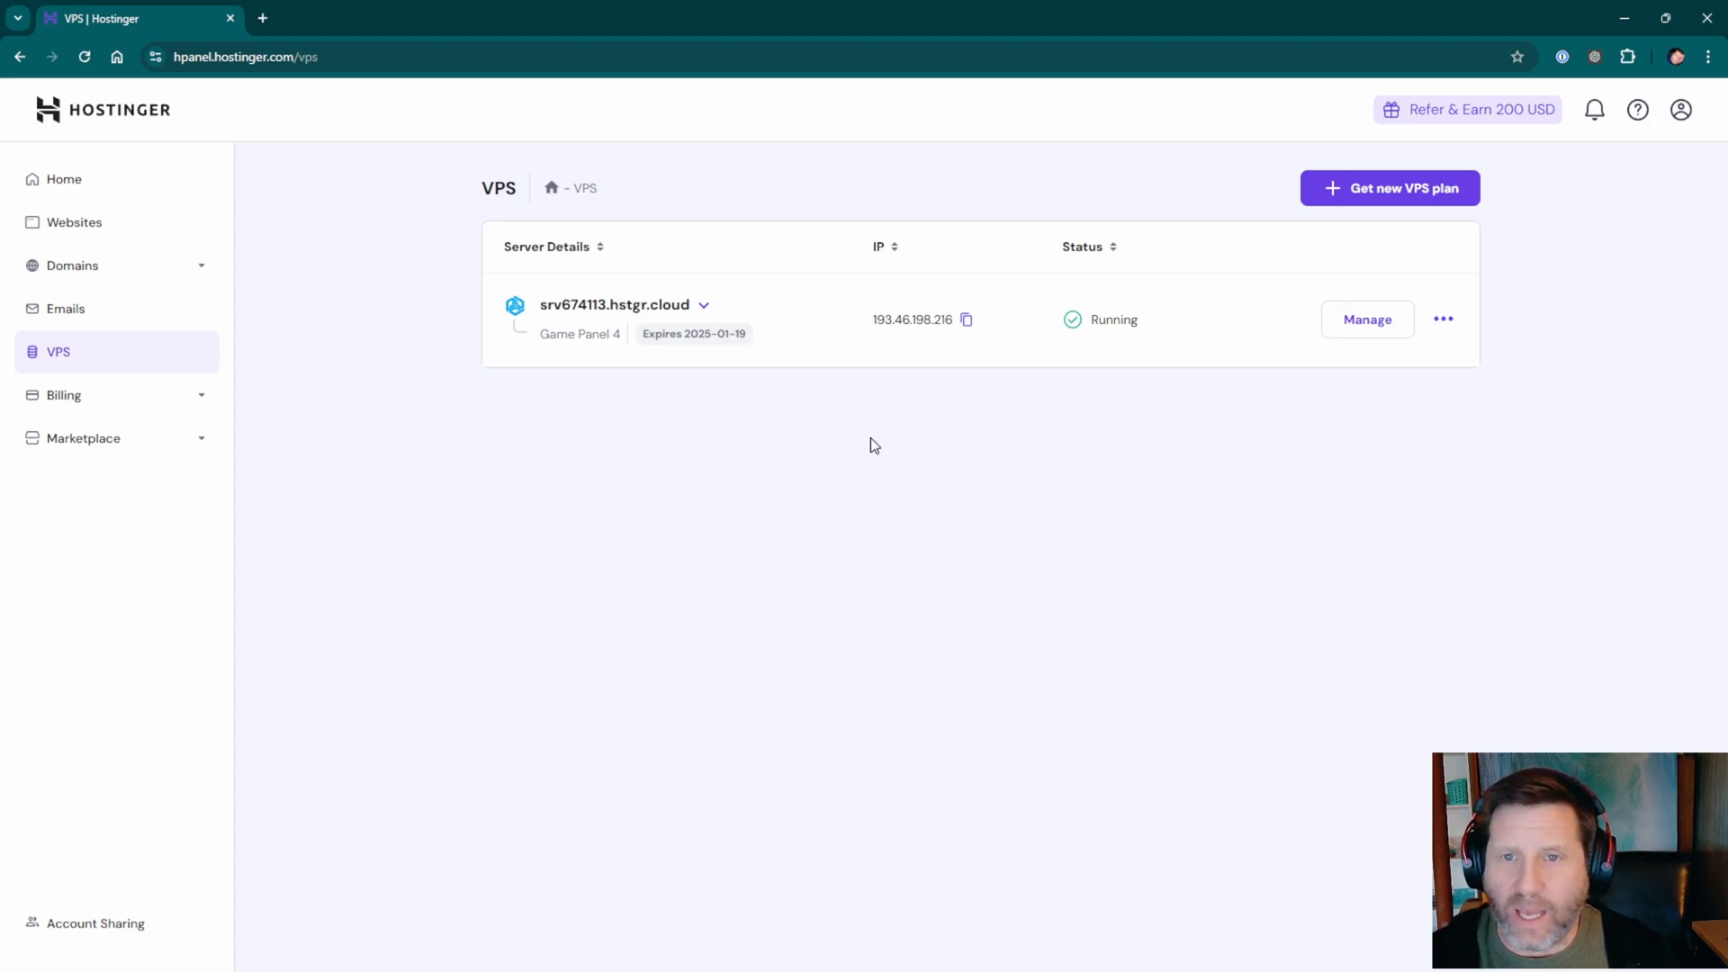
mouse_move(547, 336)
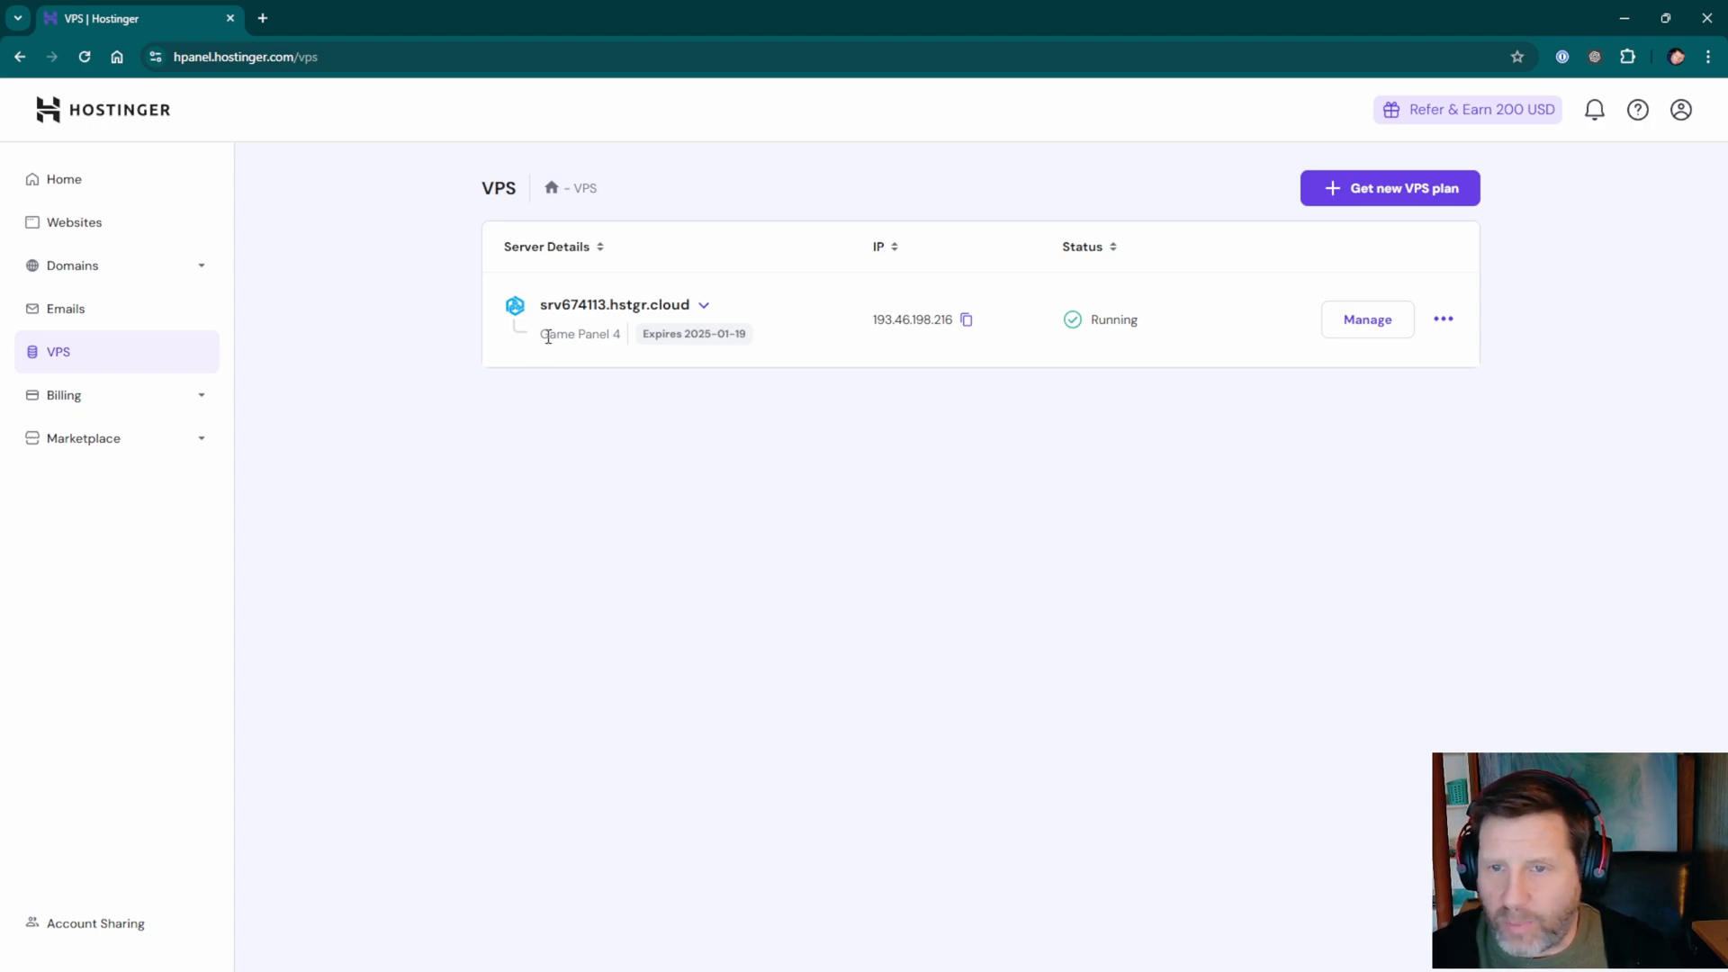
left_click(1366, 319)
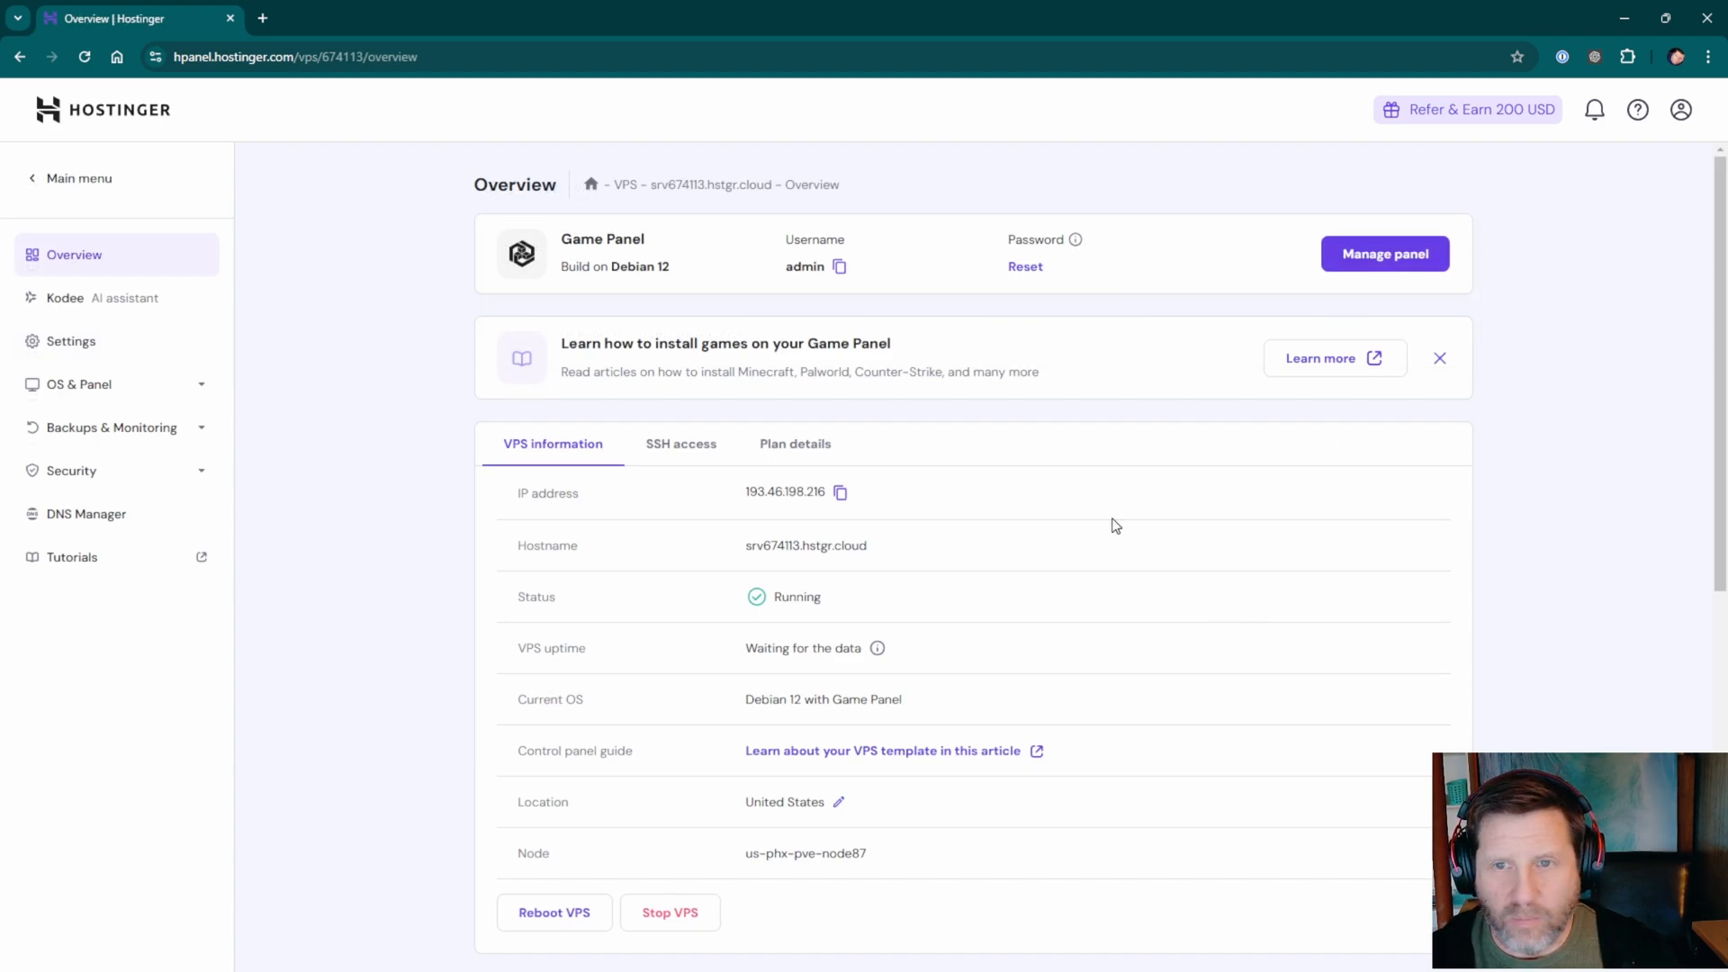
mouse_move(580, 265)
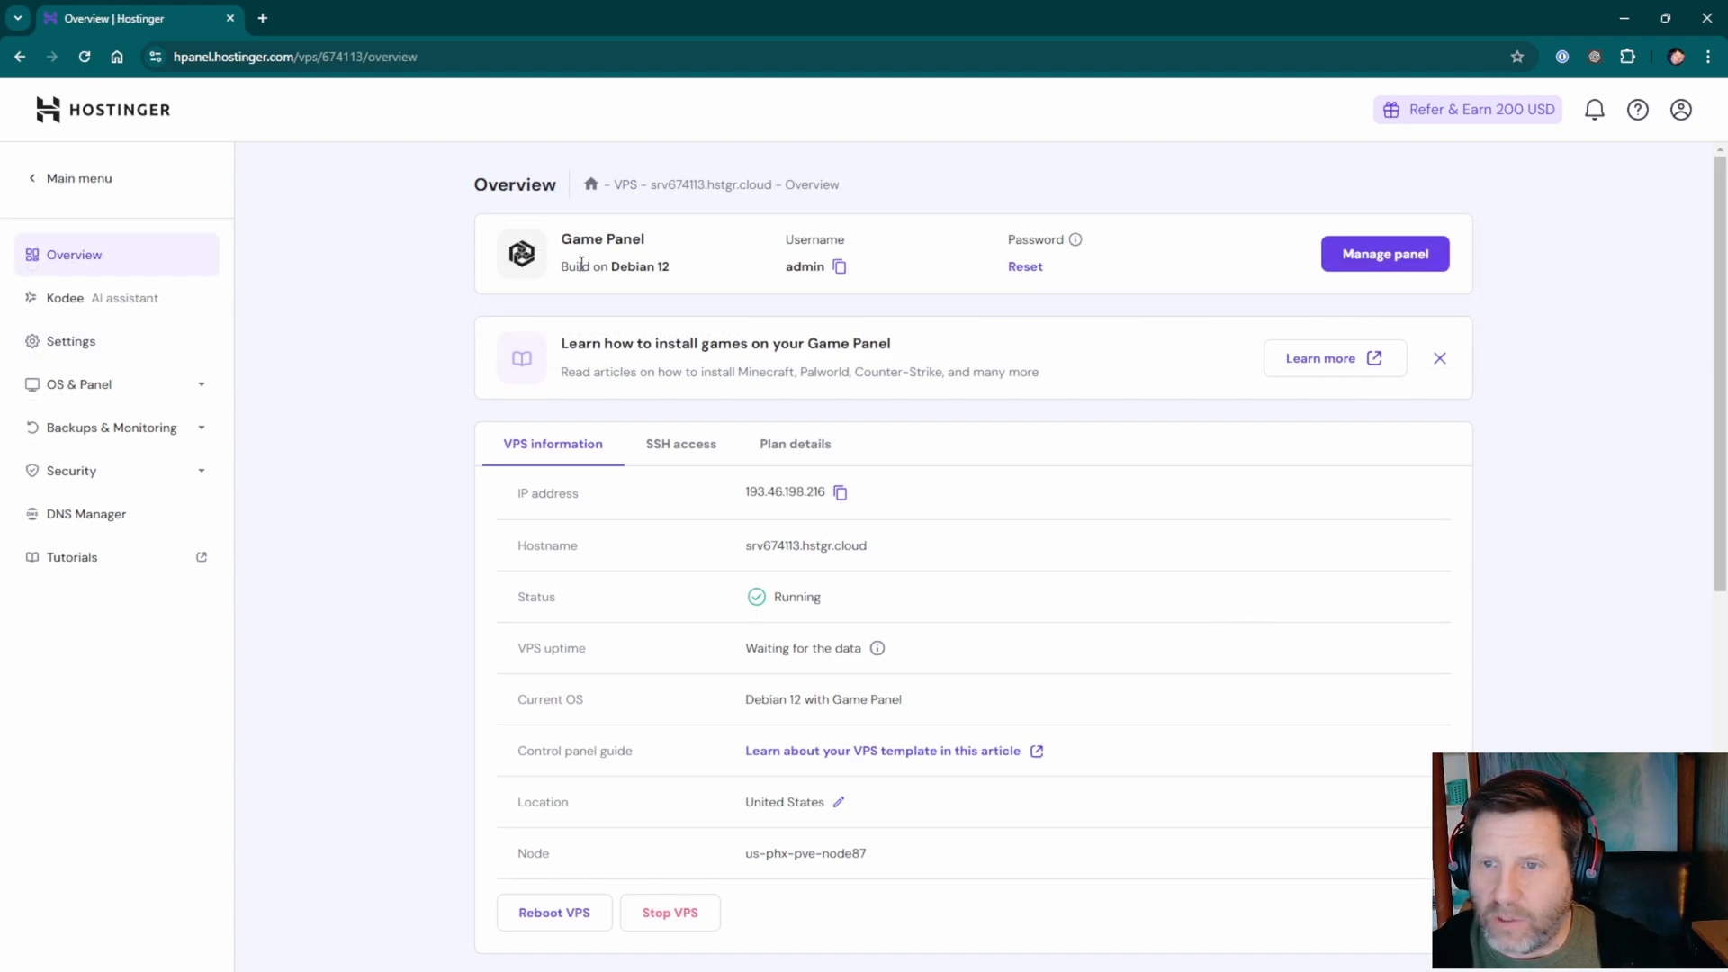
mouse_move(696, 286)
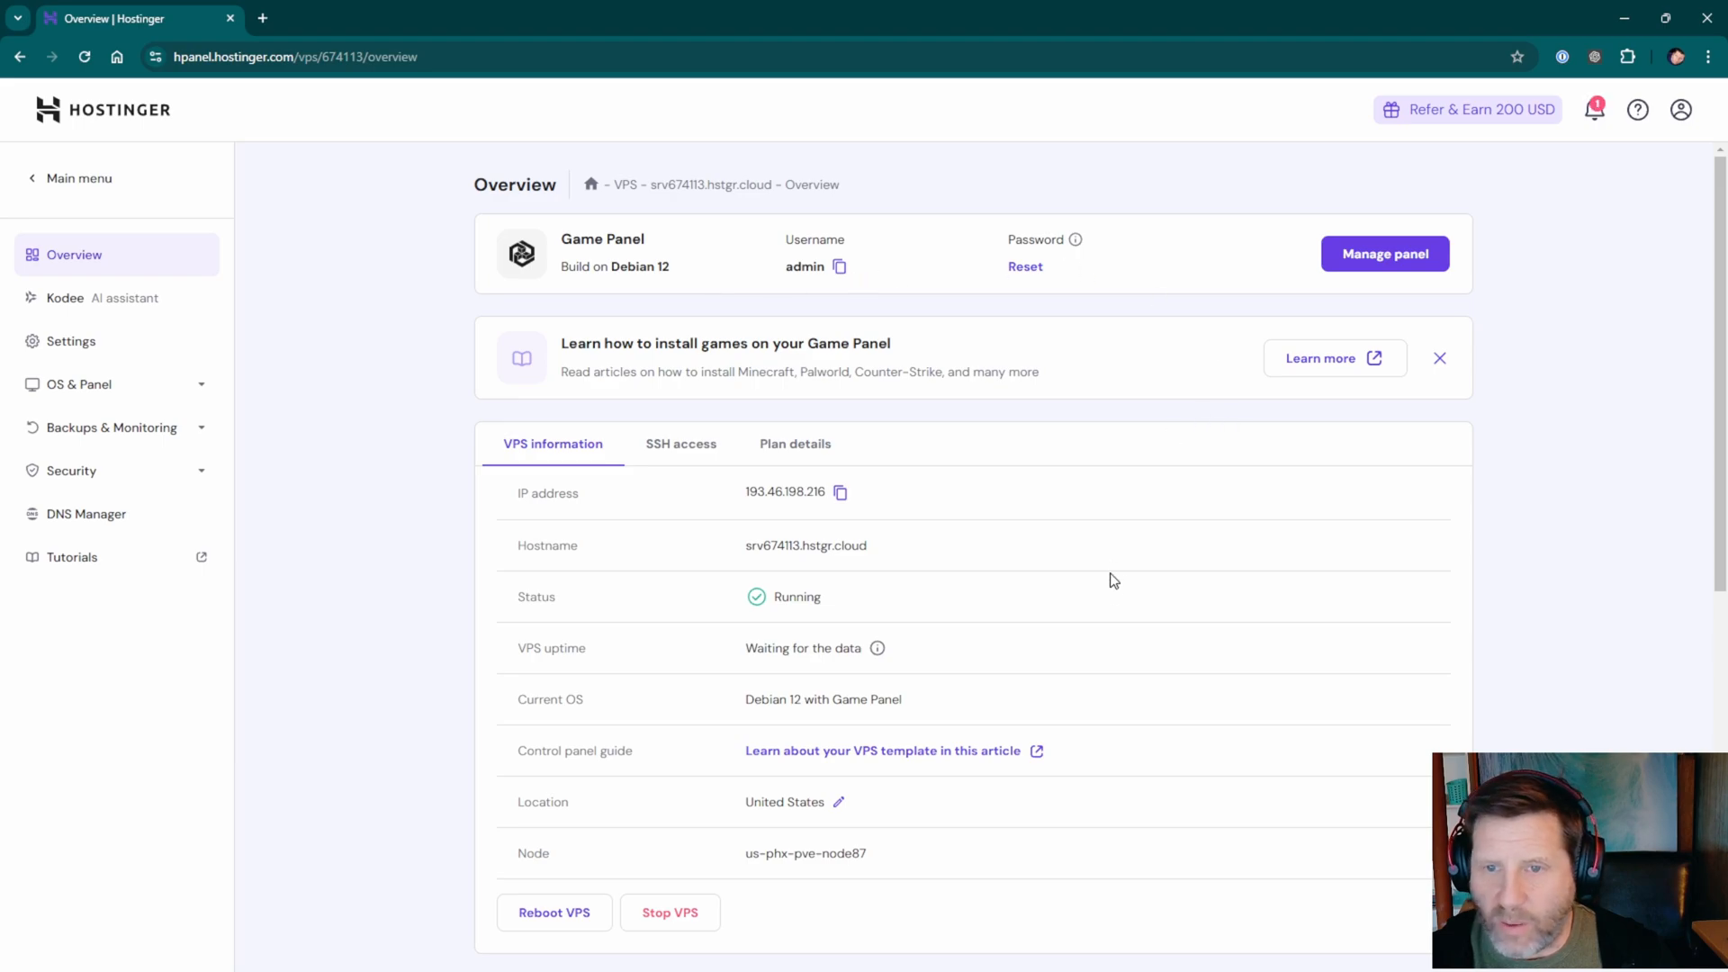
mouse_move(1008, 507)
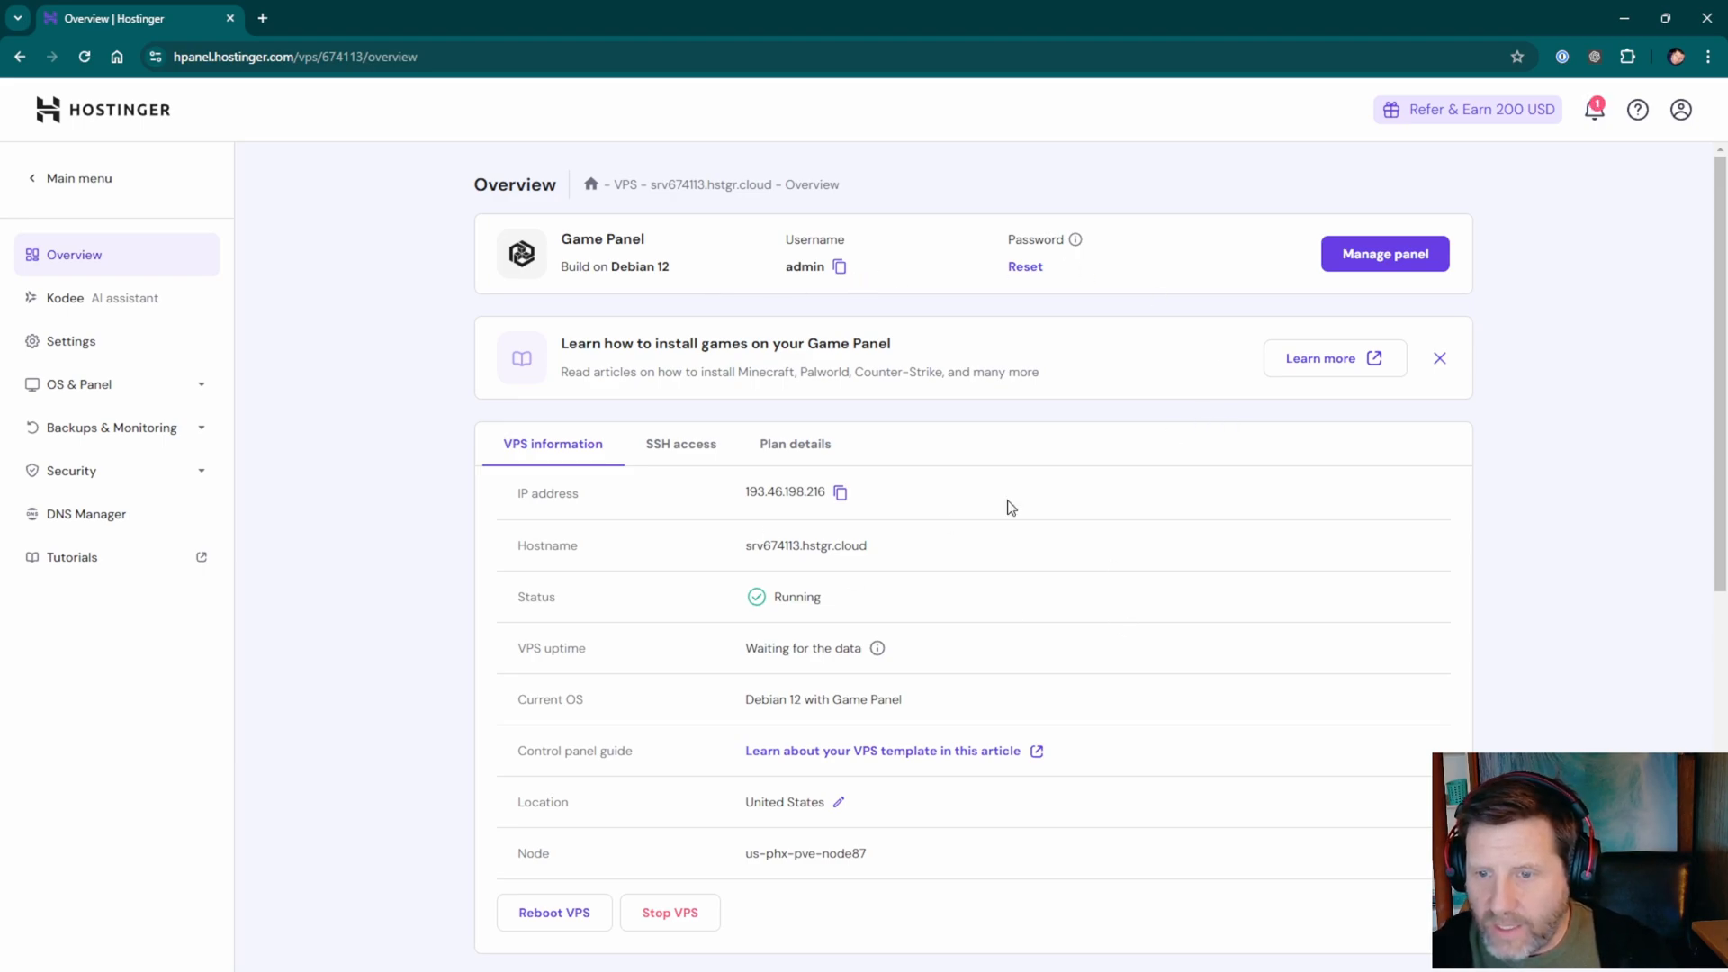
mouse_move(982, 649)
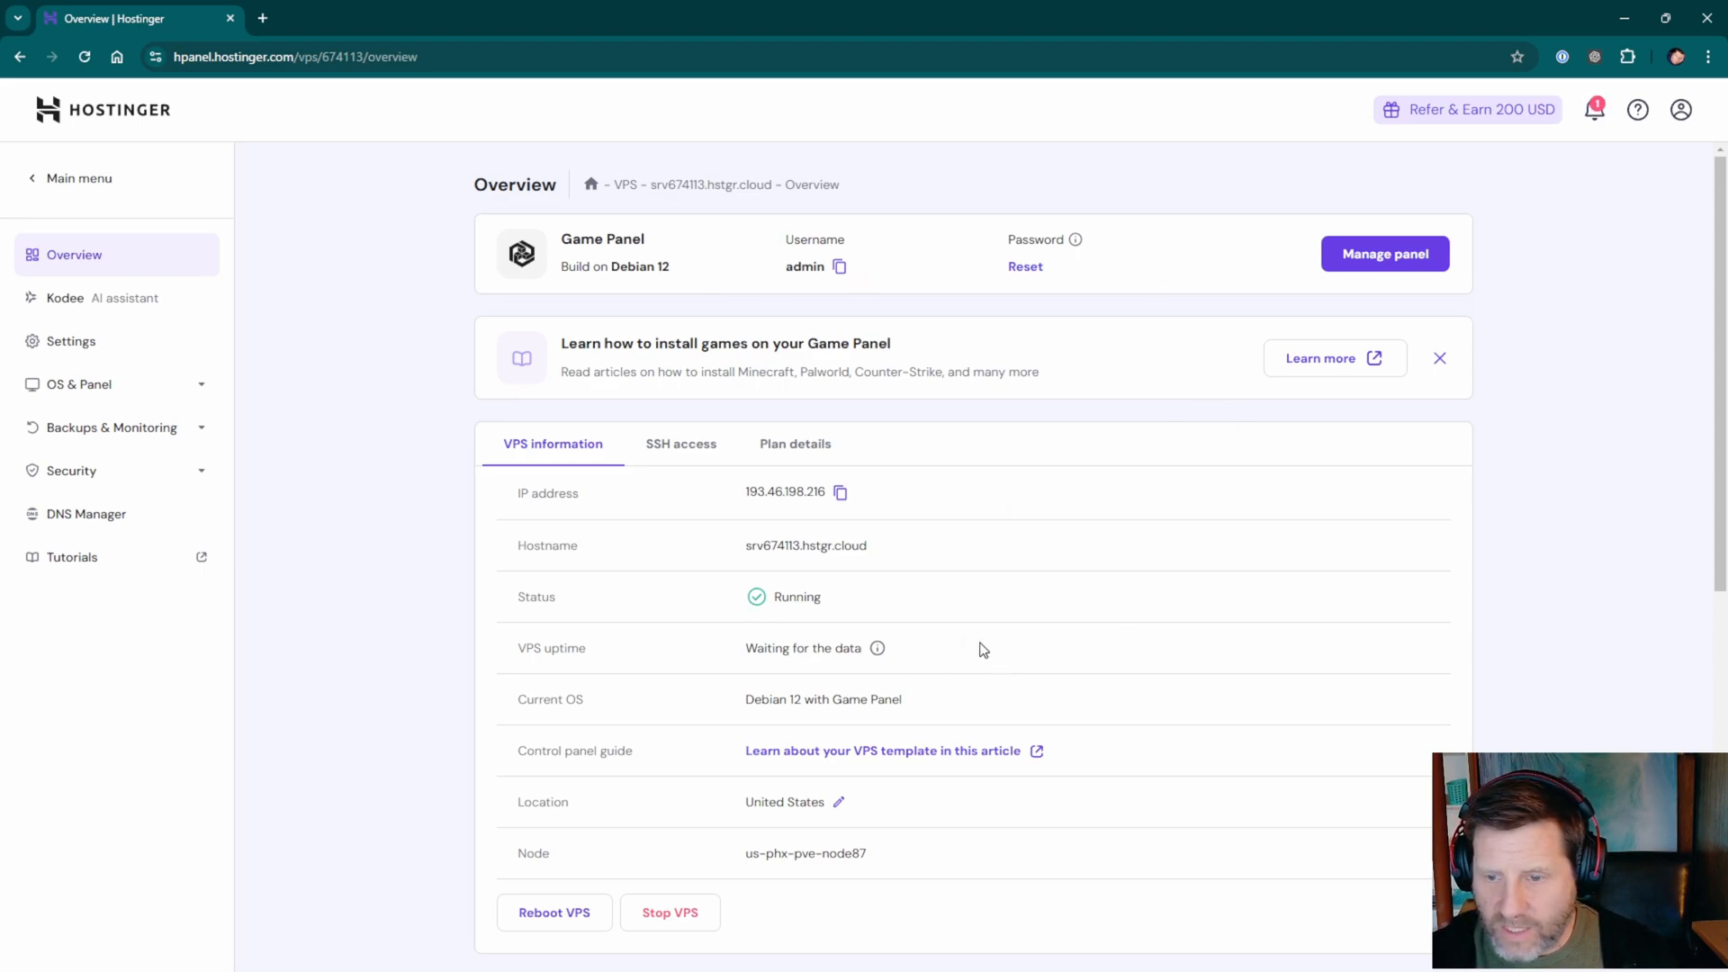
mouse_move(888, 914)
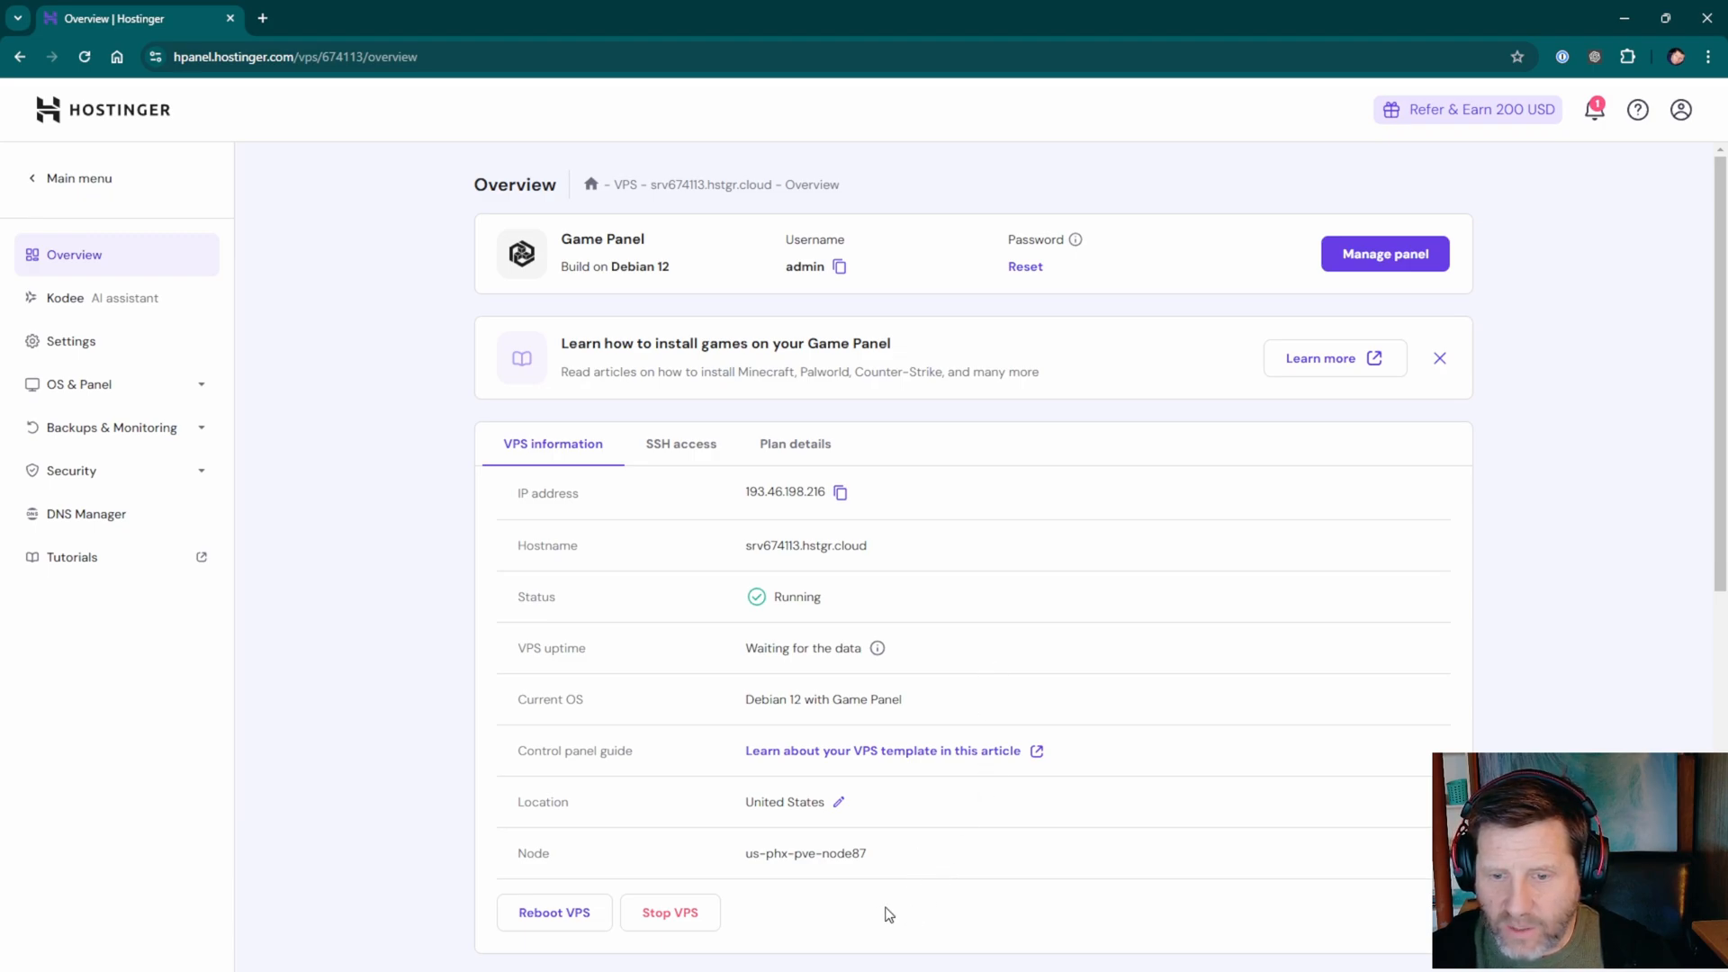
mouse_move(839, 491)
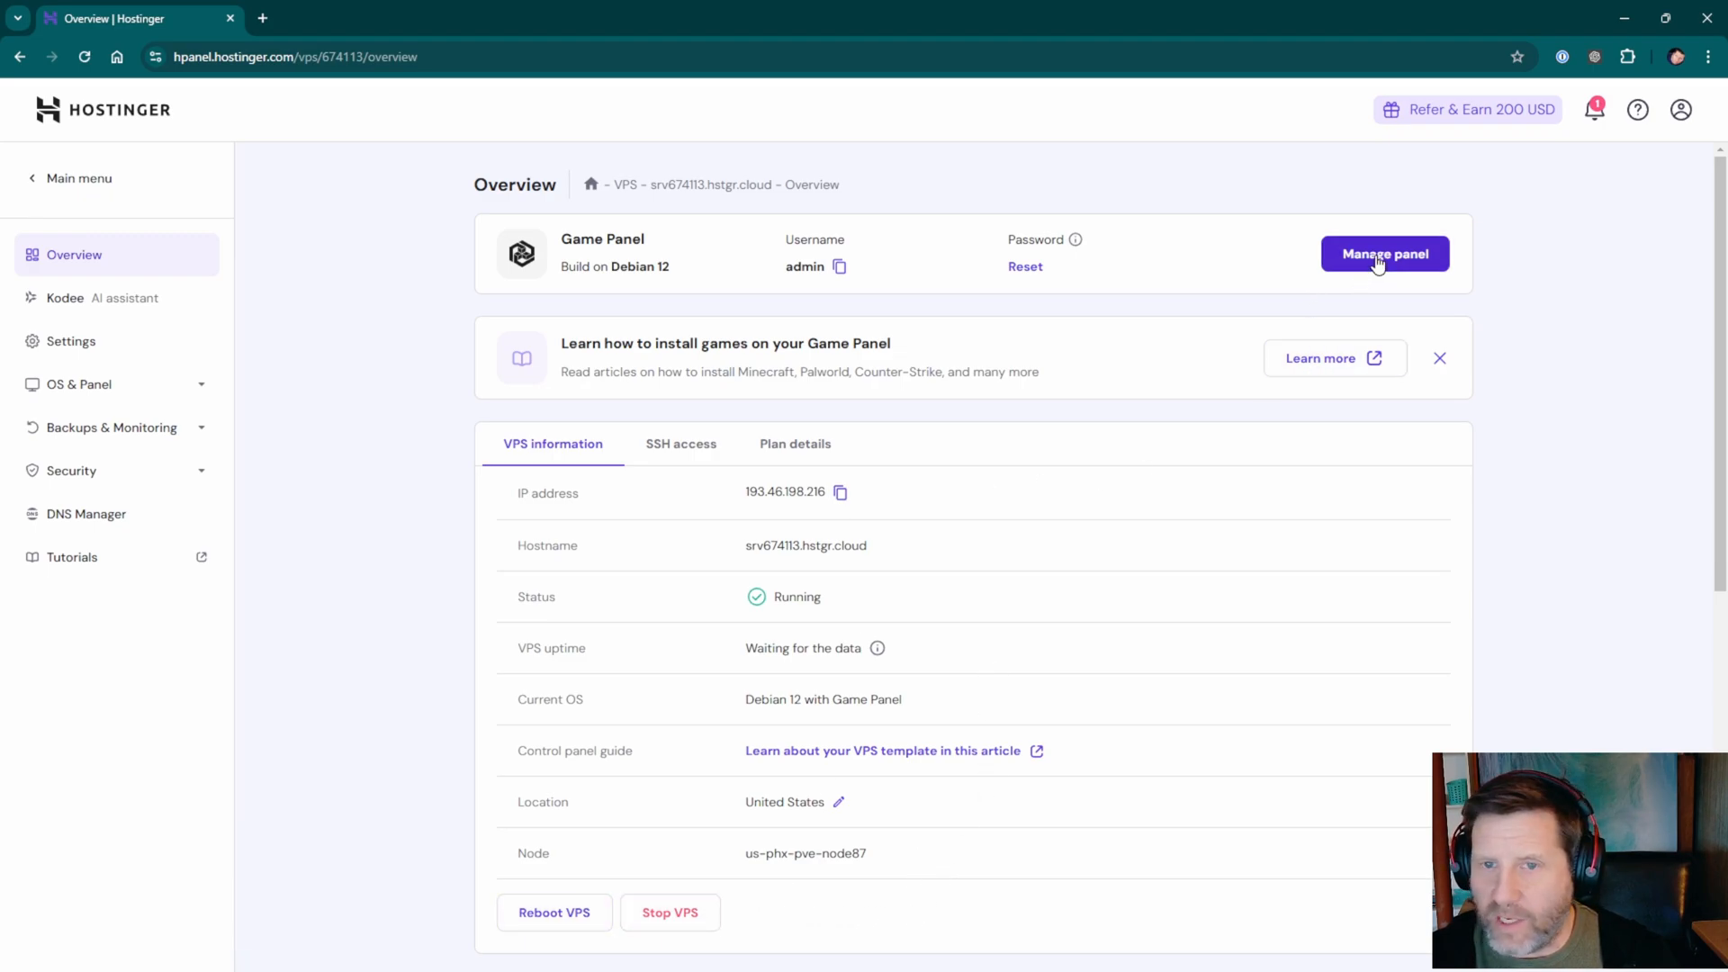
Sign in to the AMP Game Panel as admin in a new tab.
left_click(1383, 254)
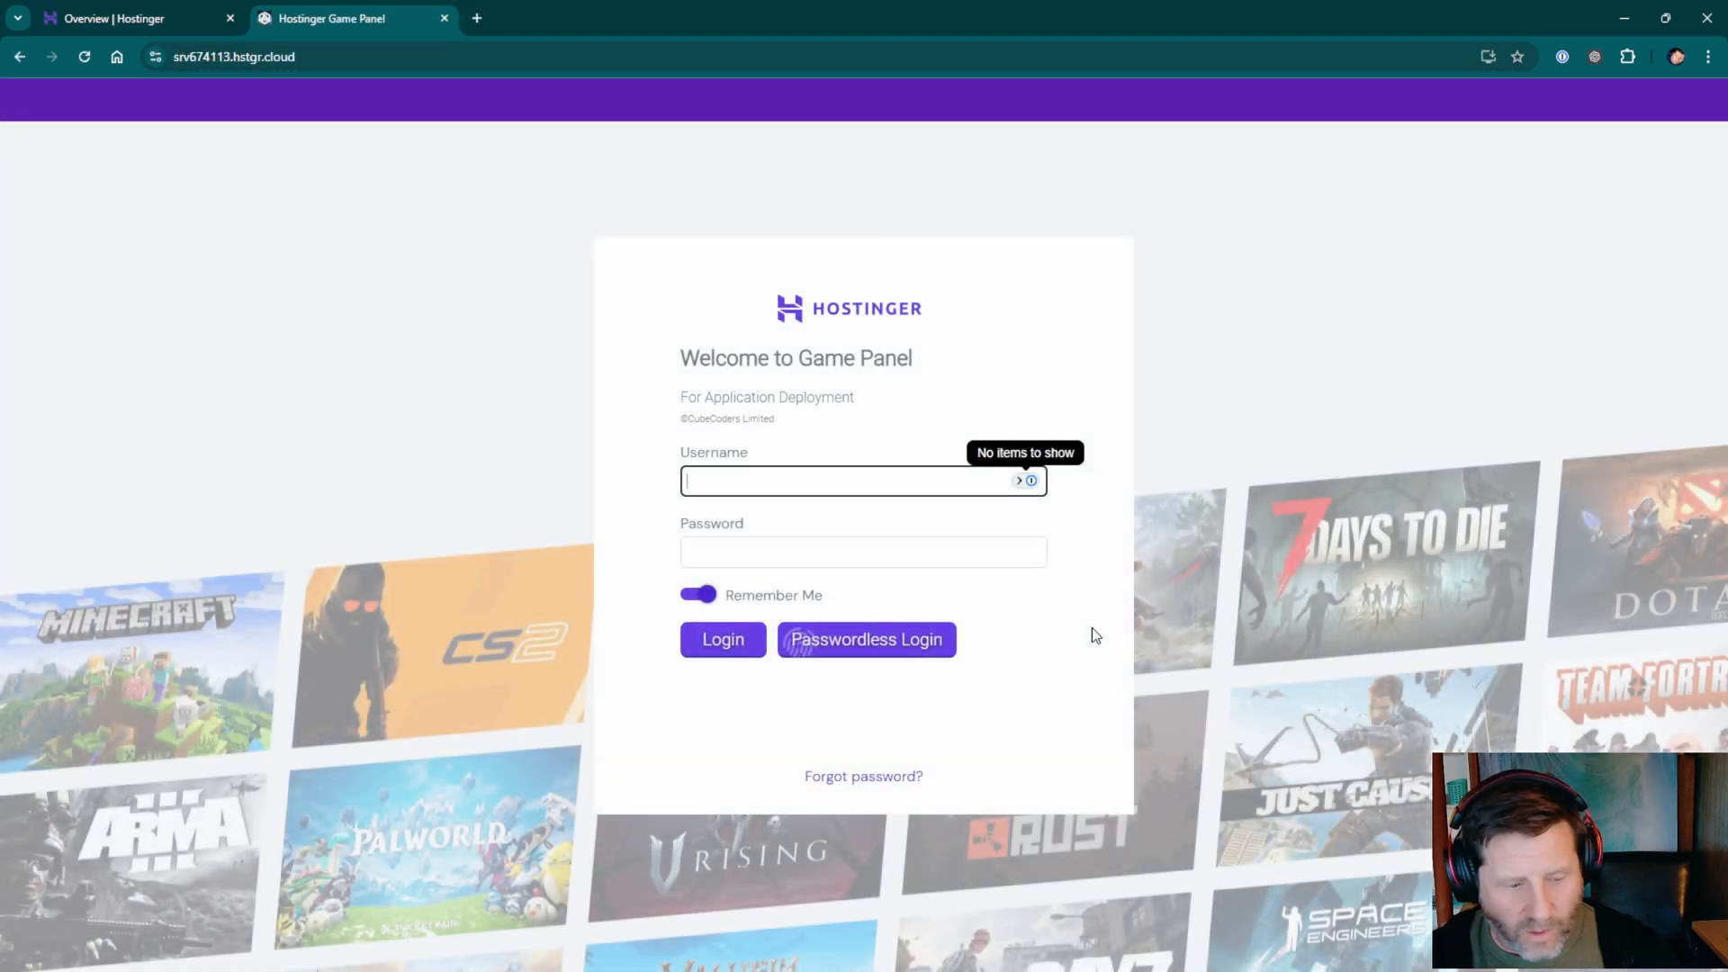
mouse_move(1108, 631)
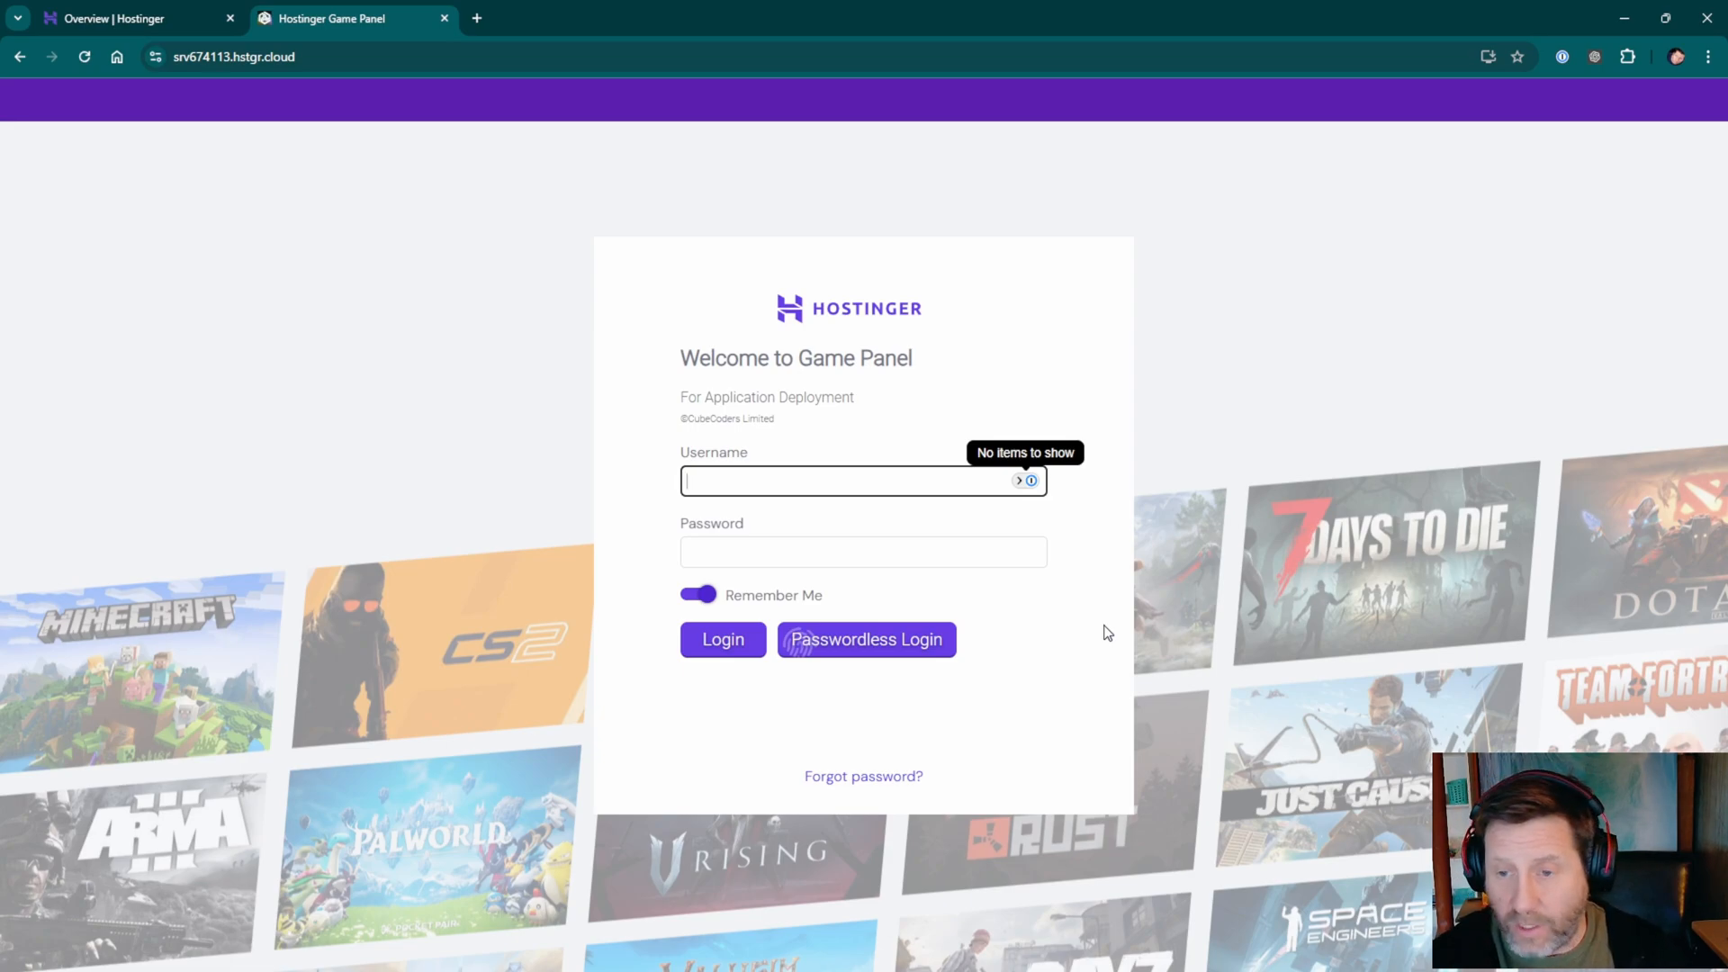
type("admin")
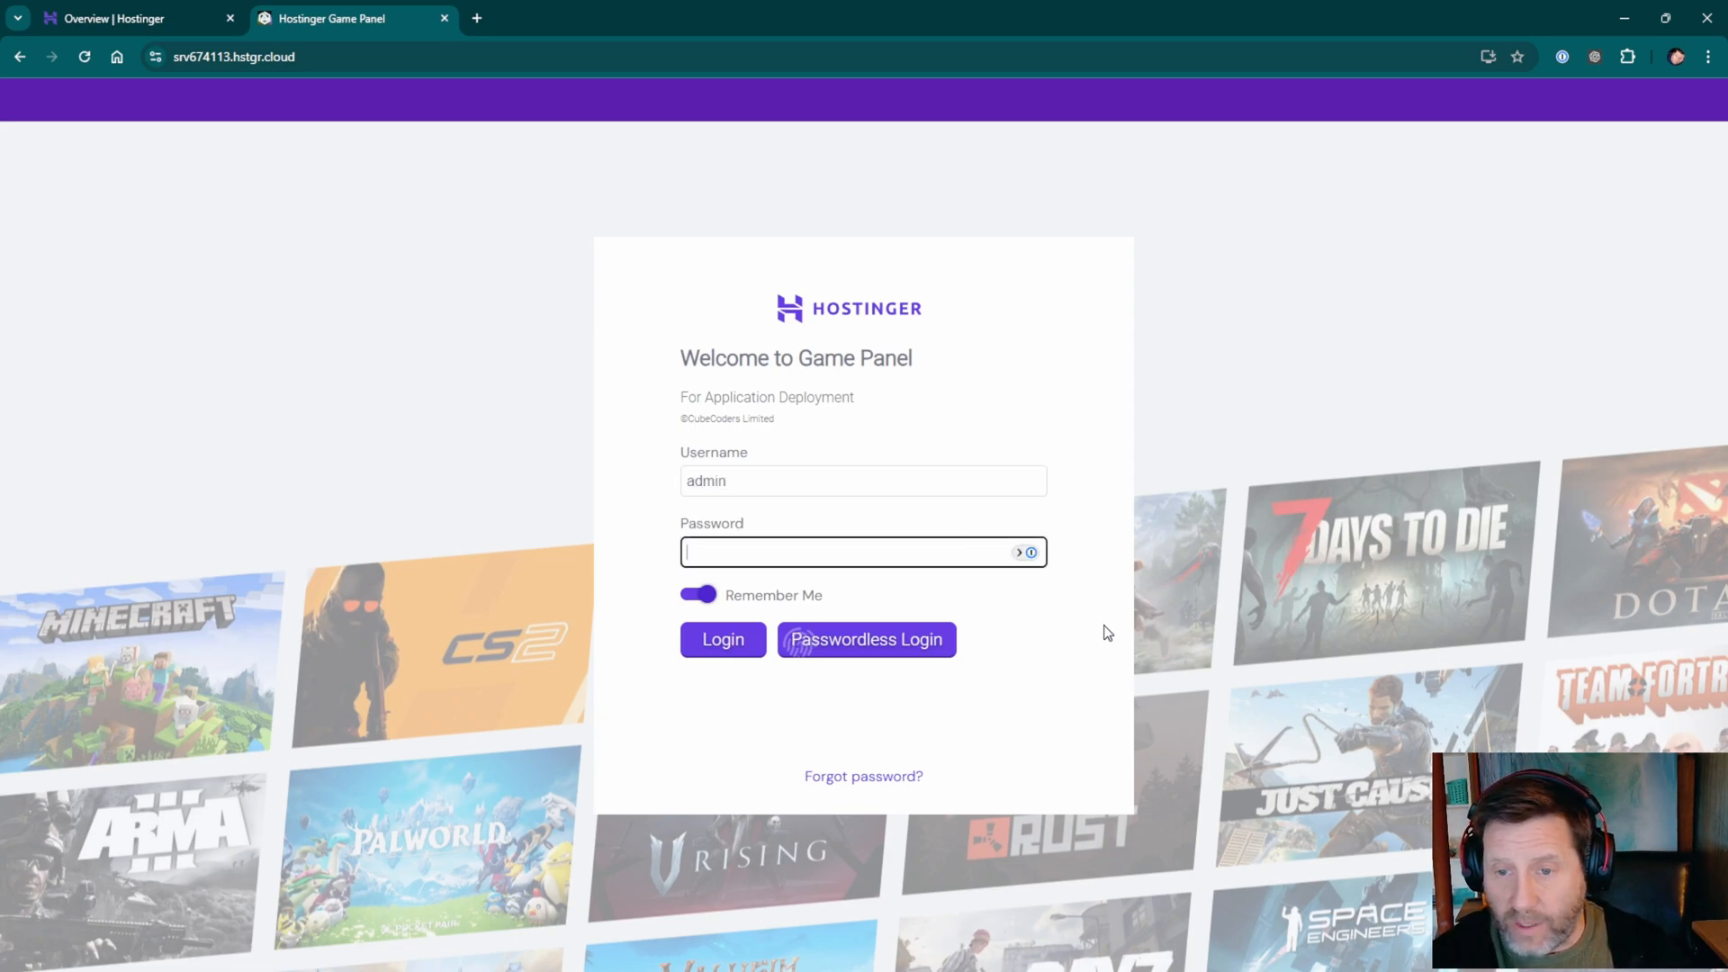
left_click(721, 639)
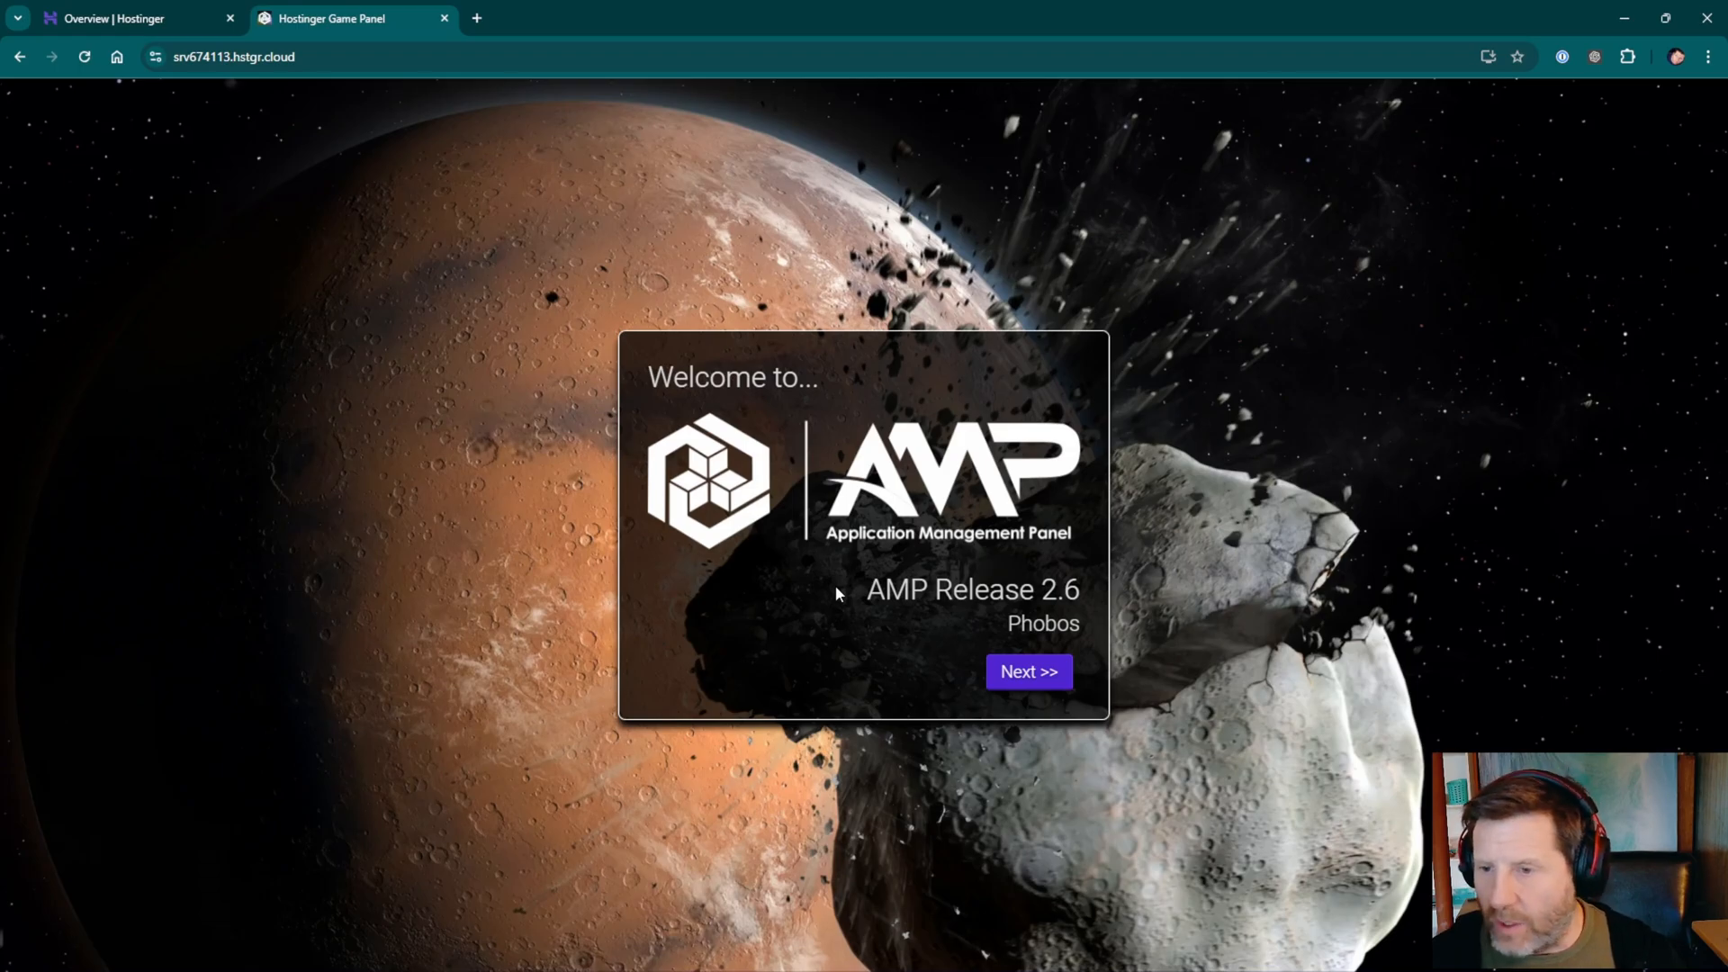
Dismiss the welcome screen to reach the empty Instances page, glancing at the Hostinger tab.
left_click(1026, 671)
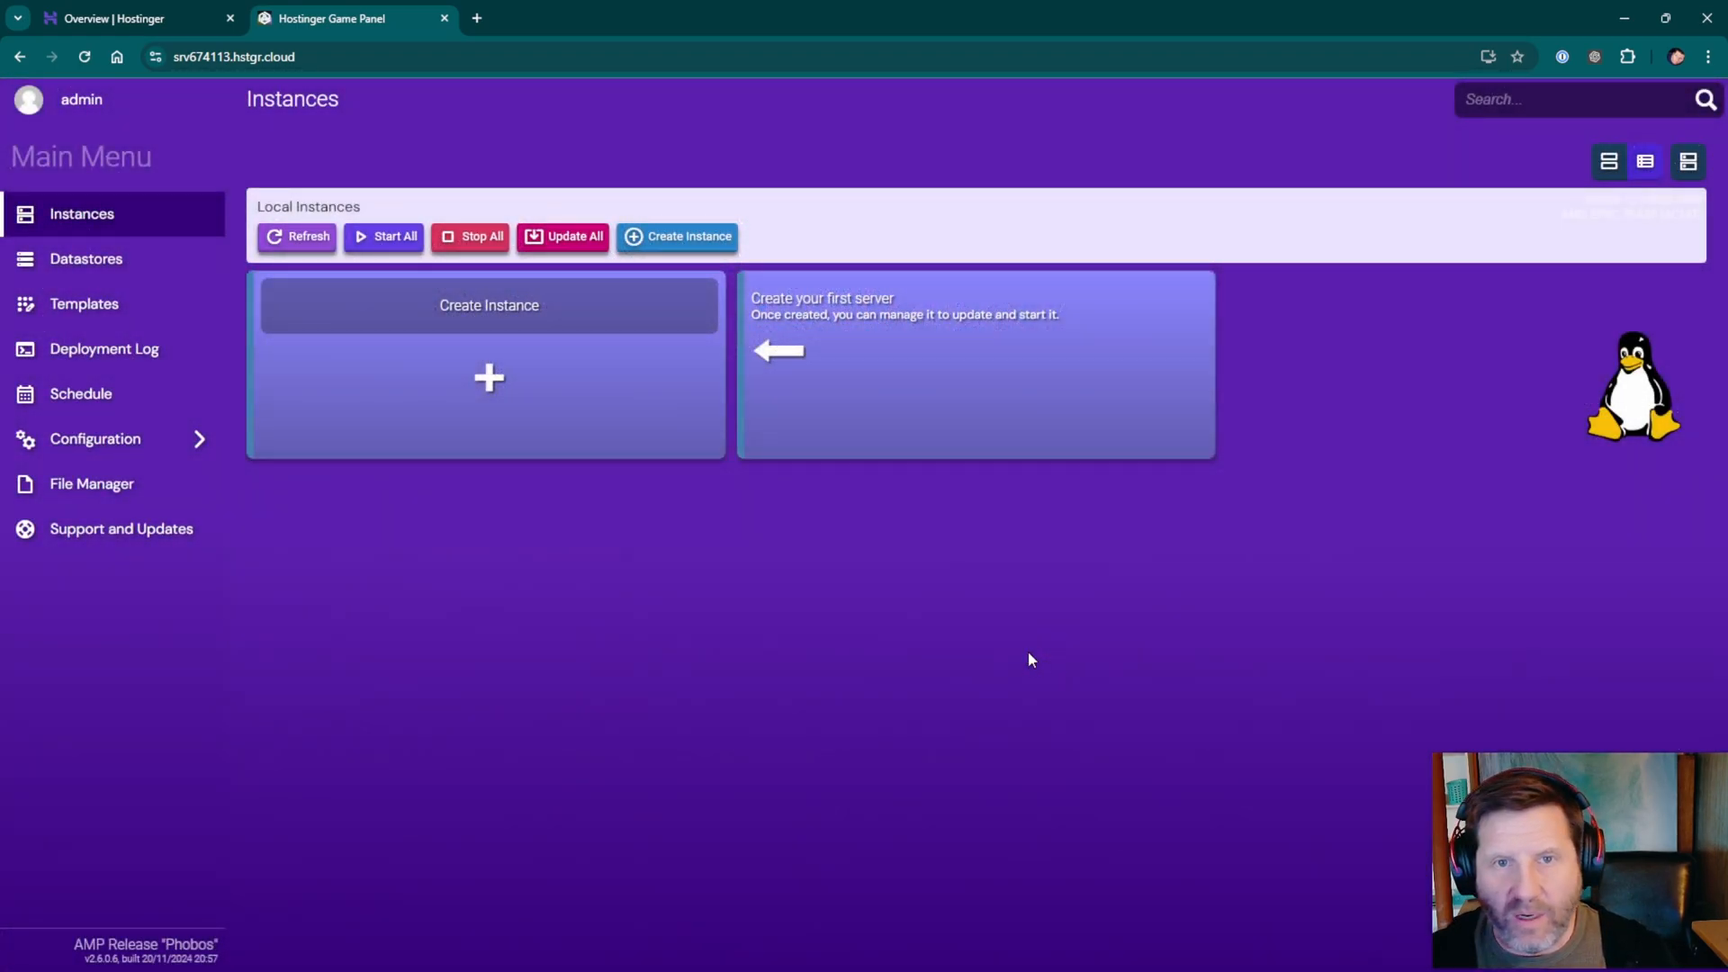
mouse_move(973, 672)
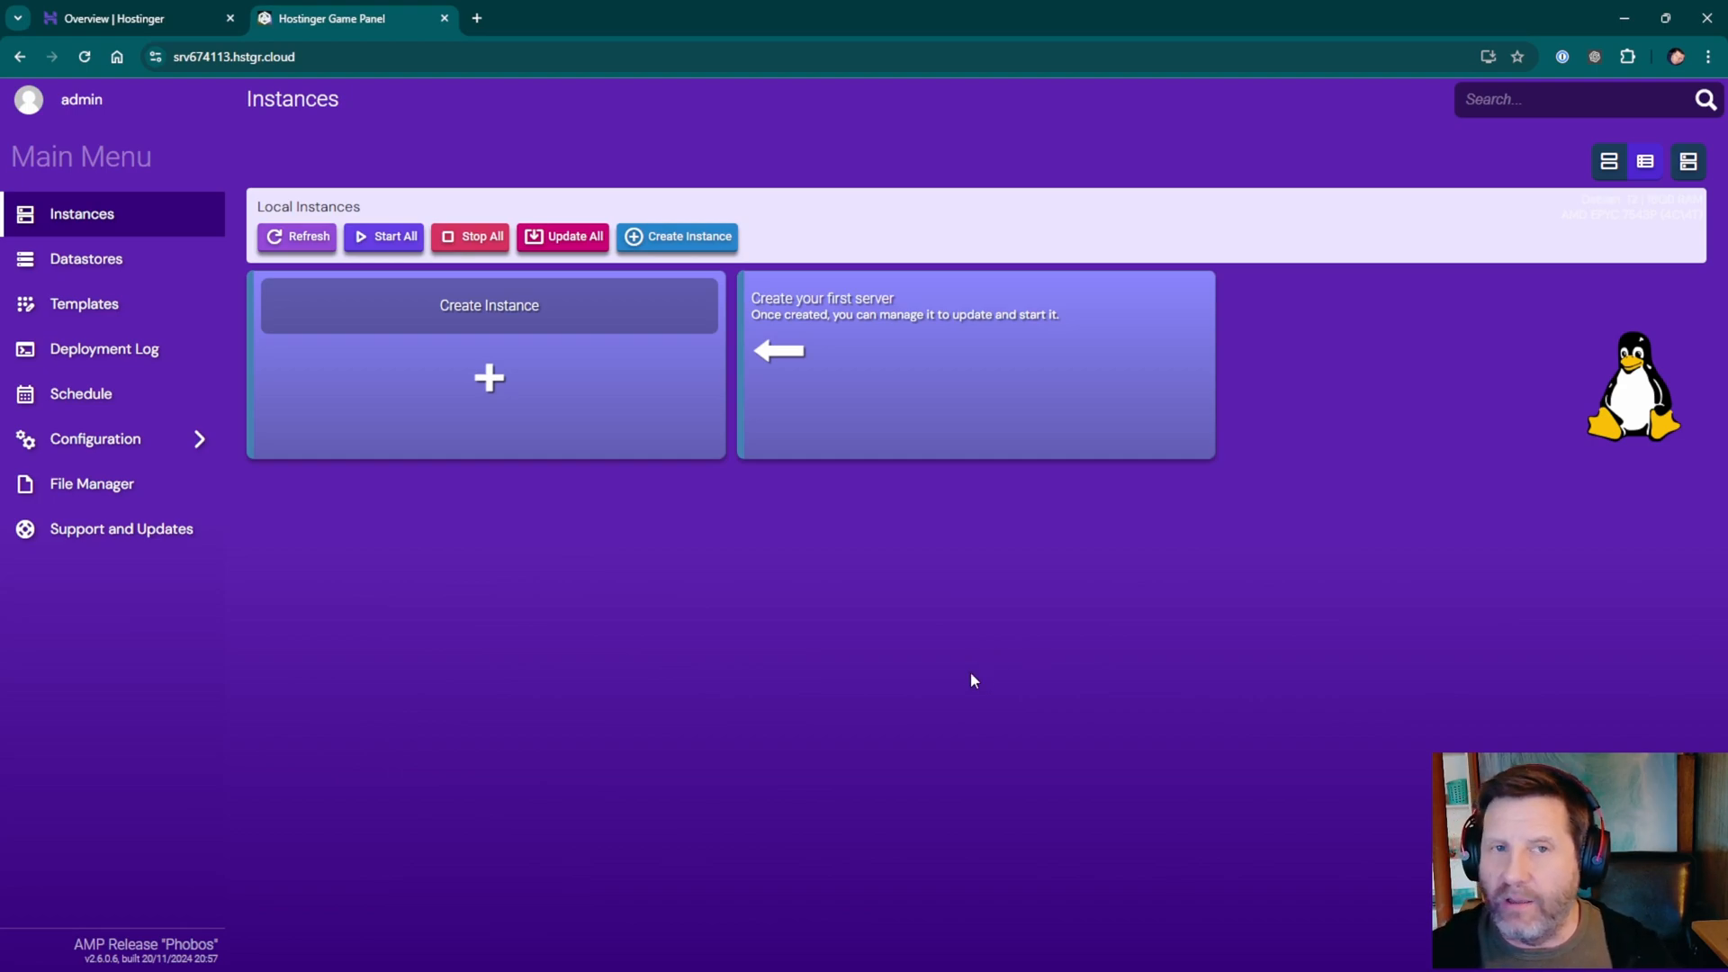
left_click(121, 19)
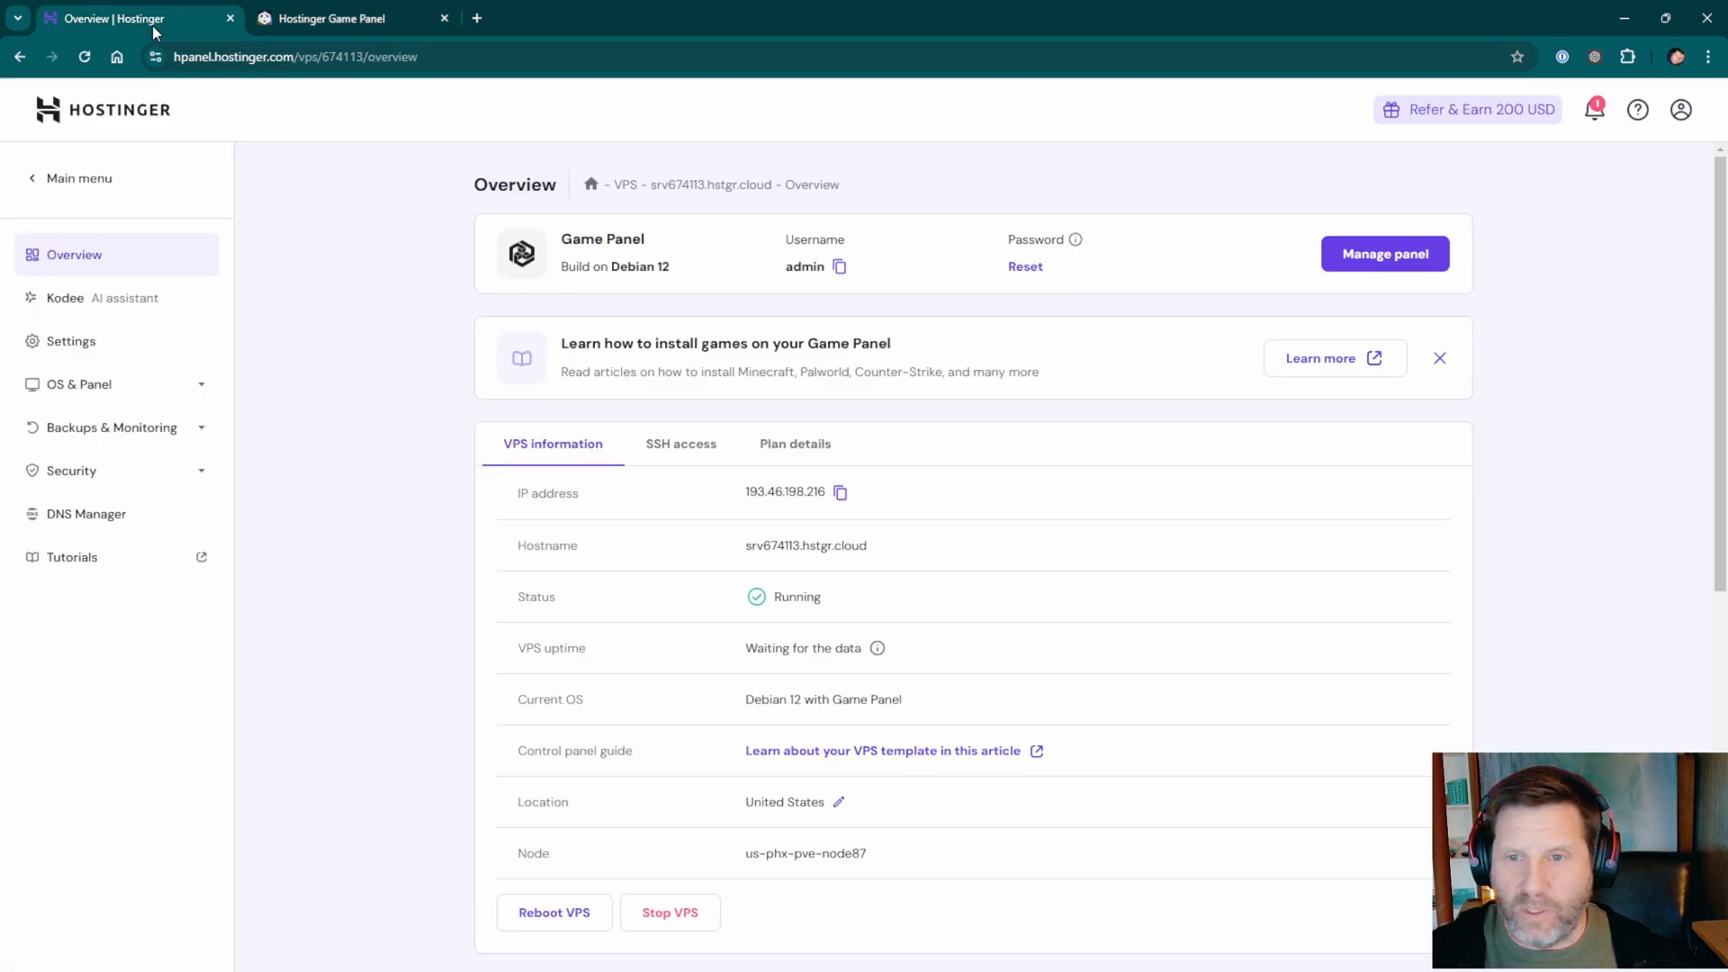
left_click(330, 19)
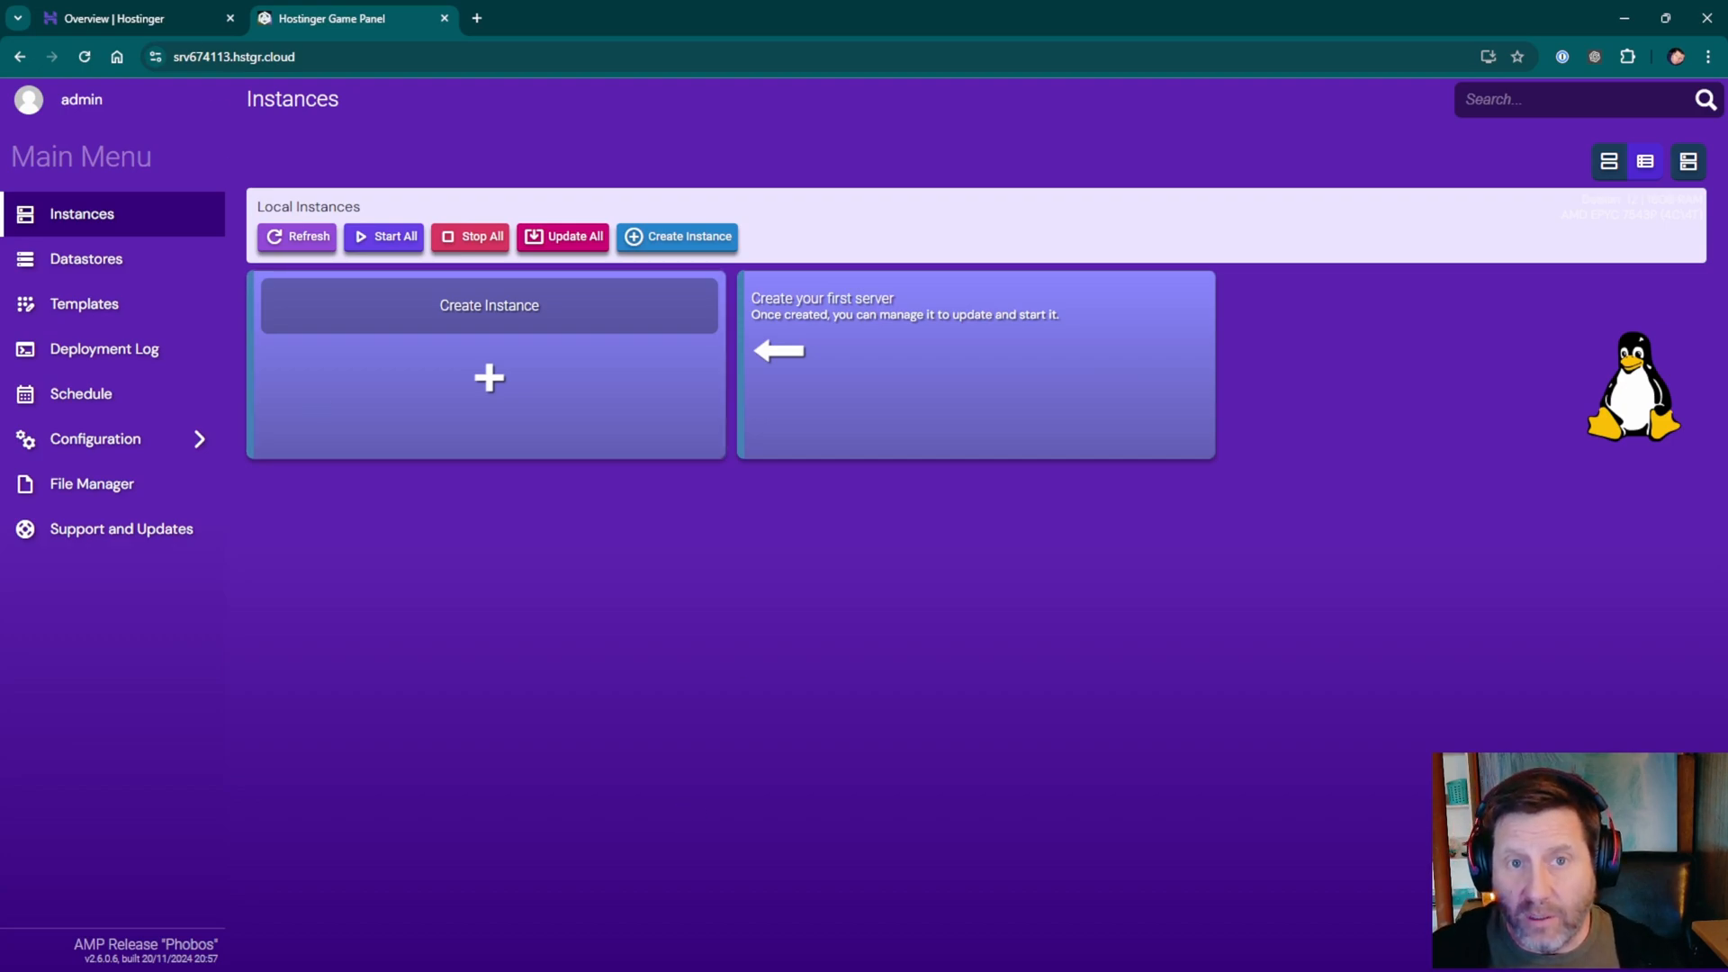
left_click(132, 18)
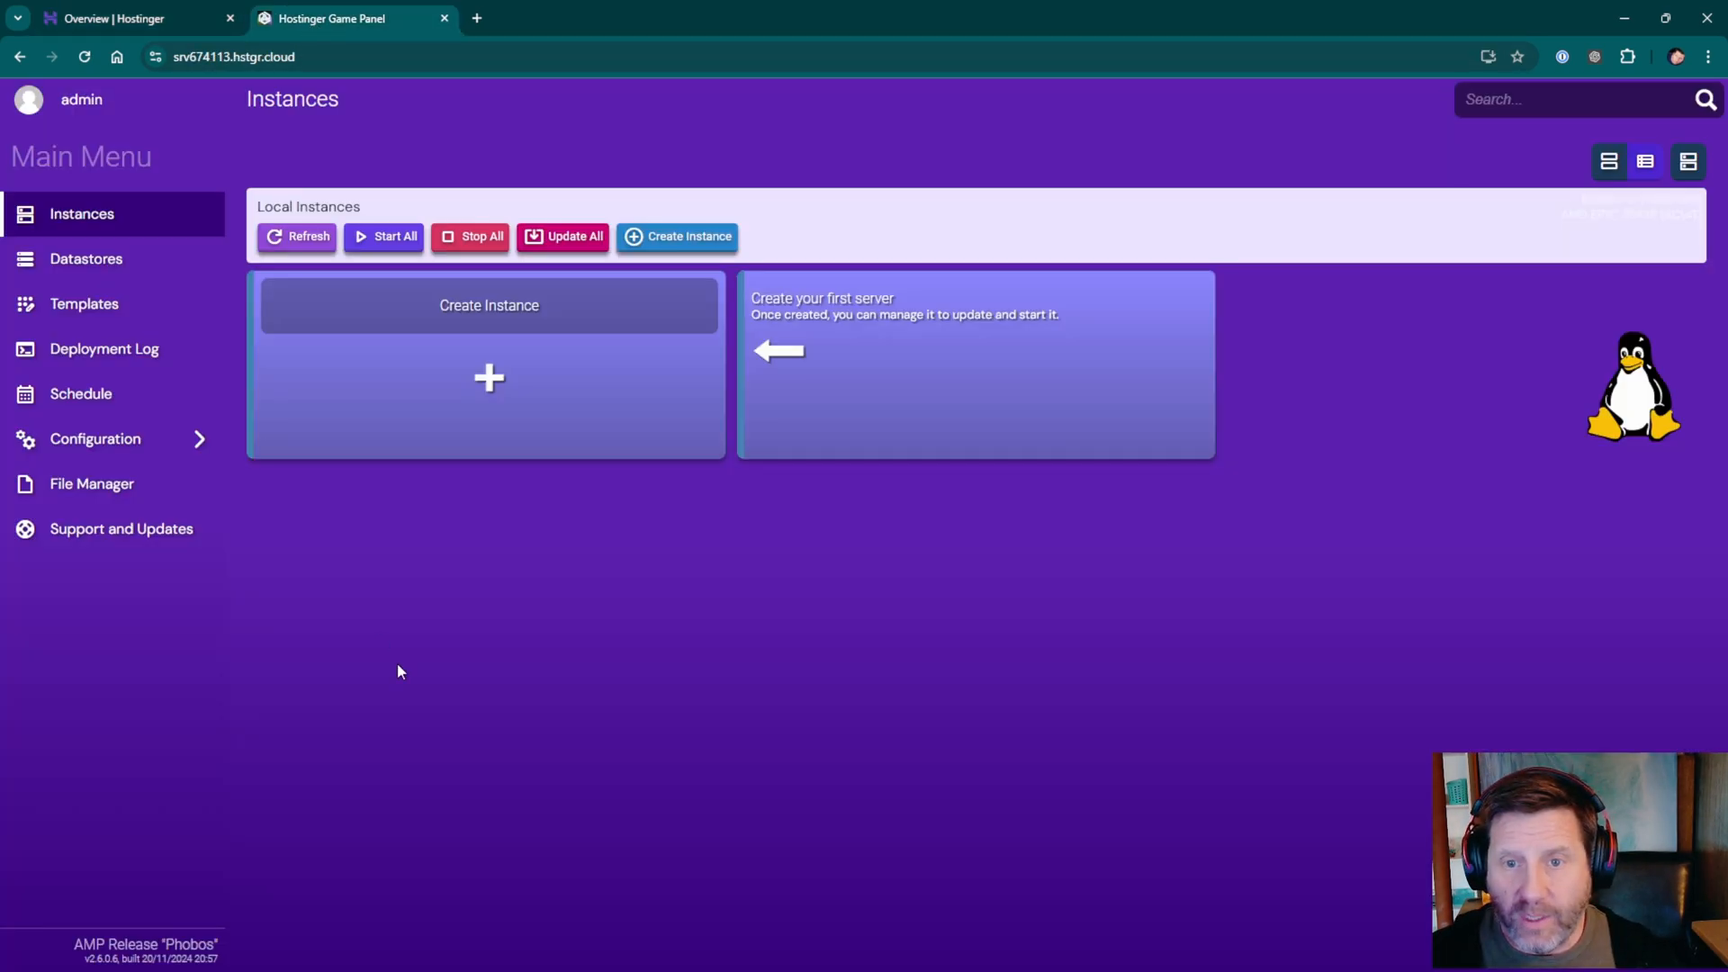
mouse_move(84, 258)
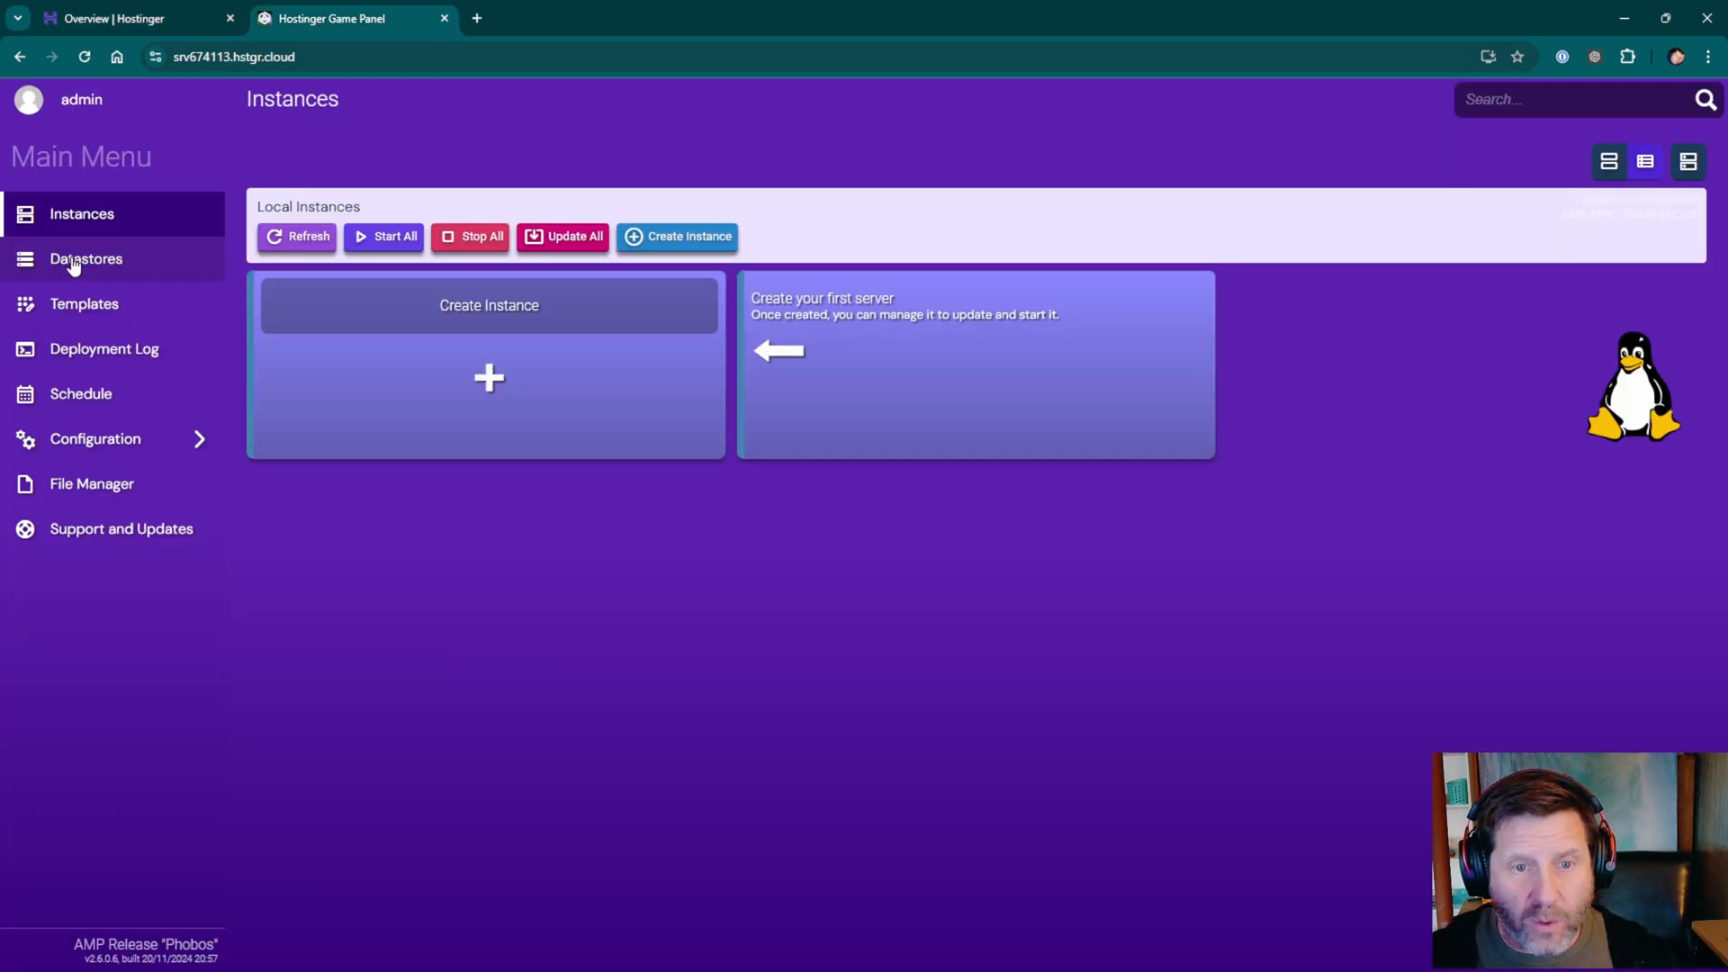
mouse_move(667, 653)
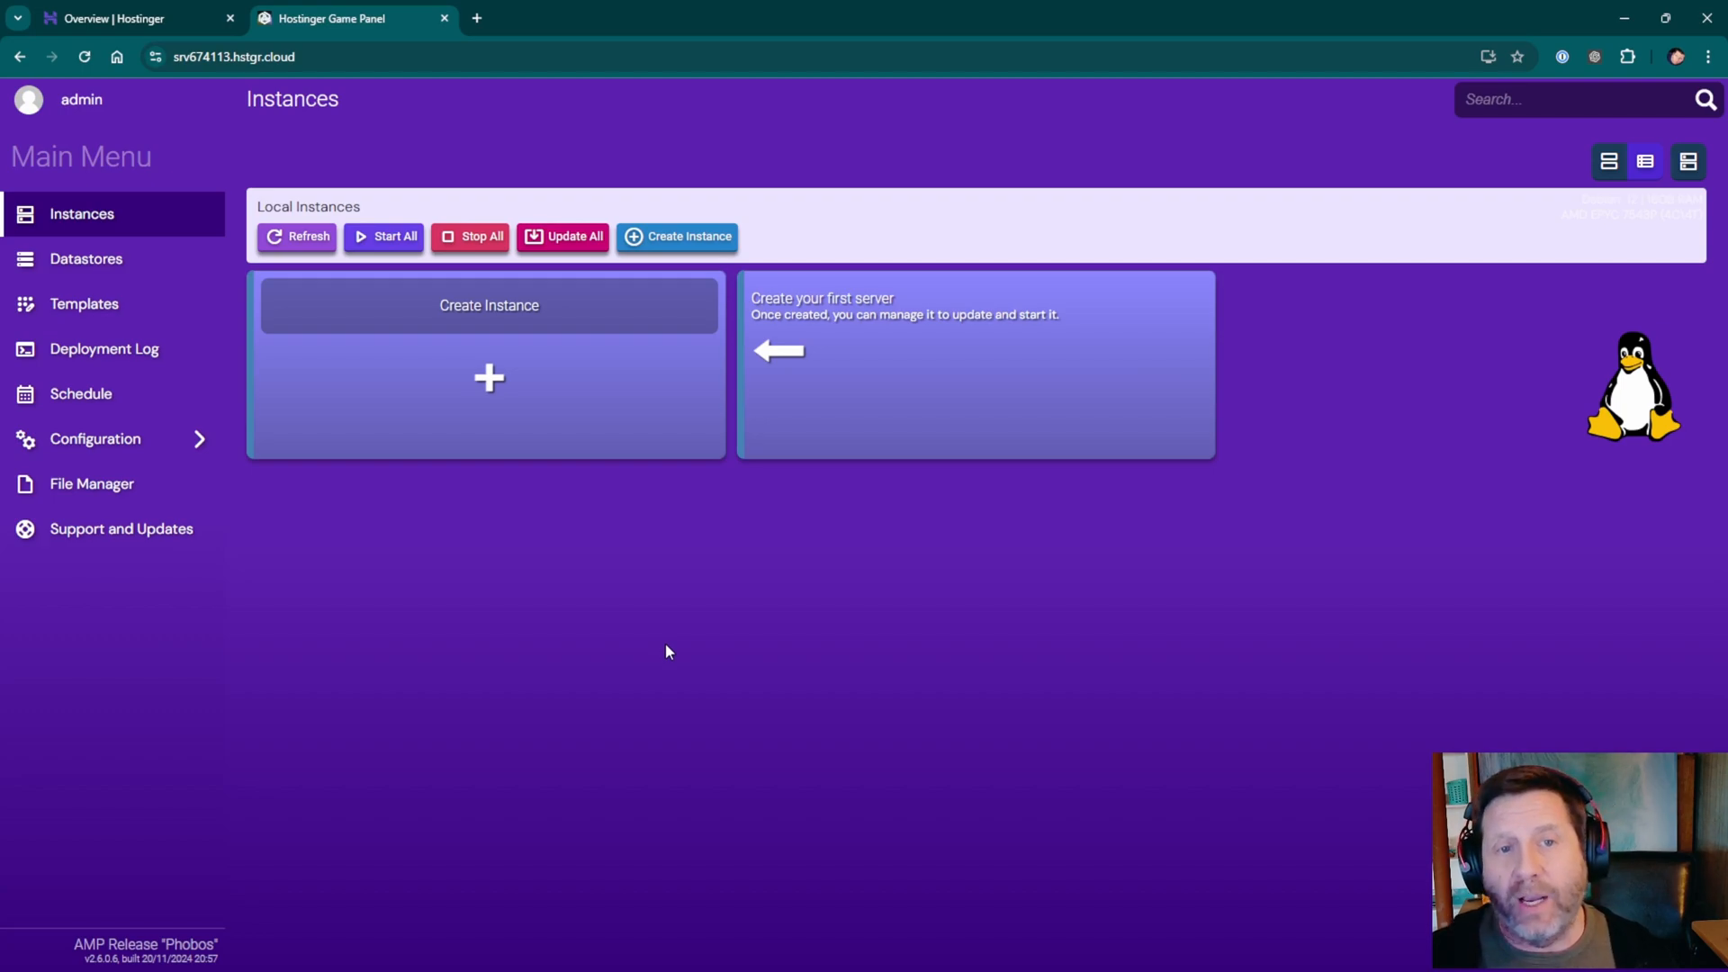
mouse_move(602, 612)
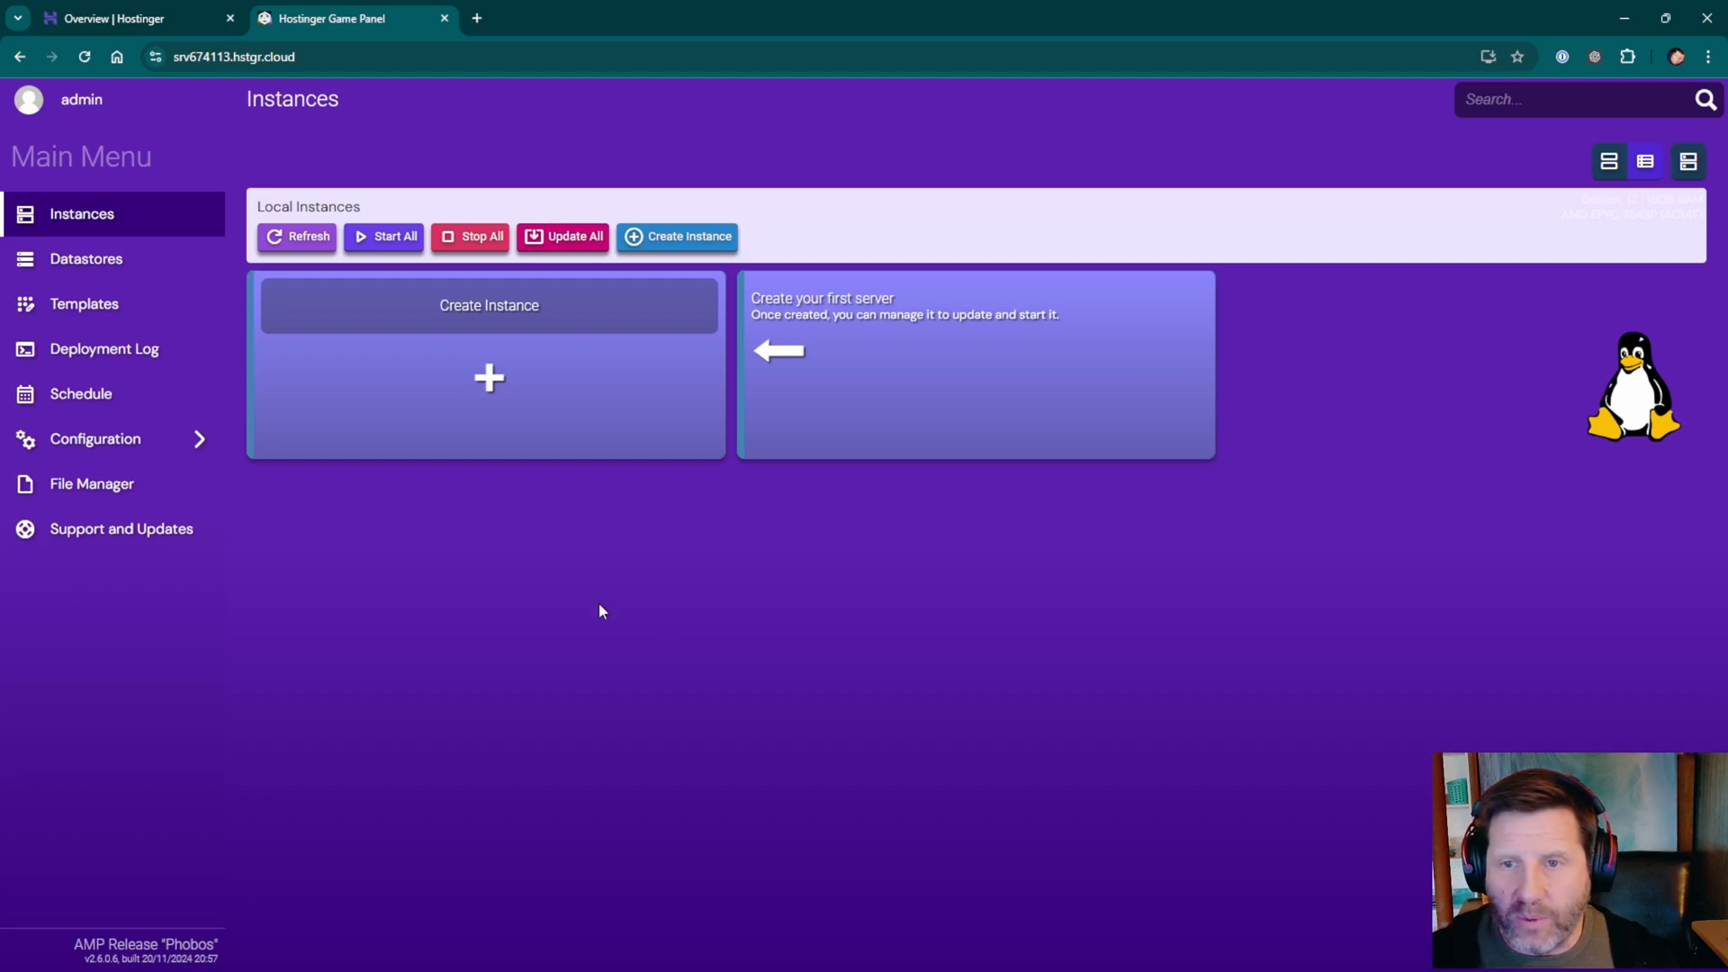
mouse_move(488, 383)
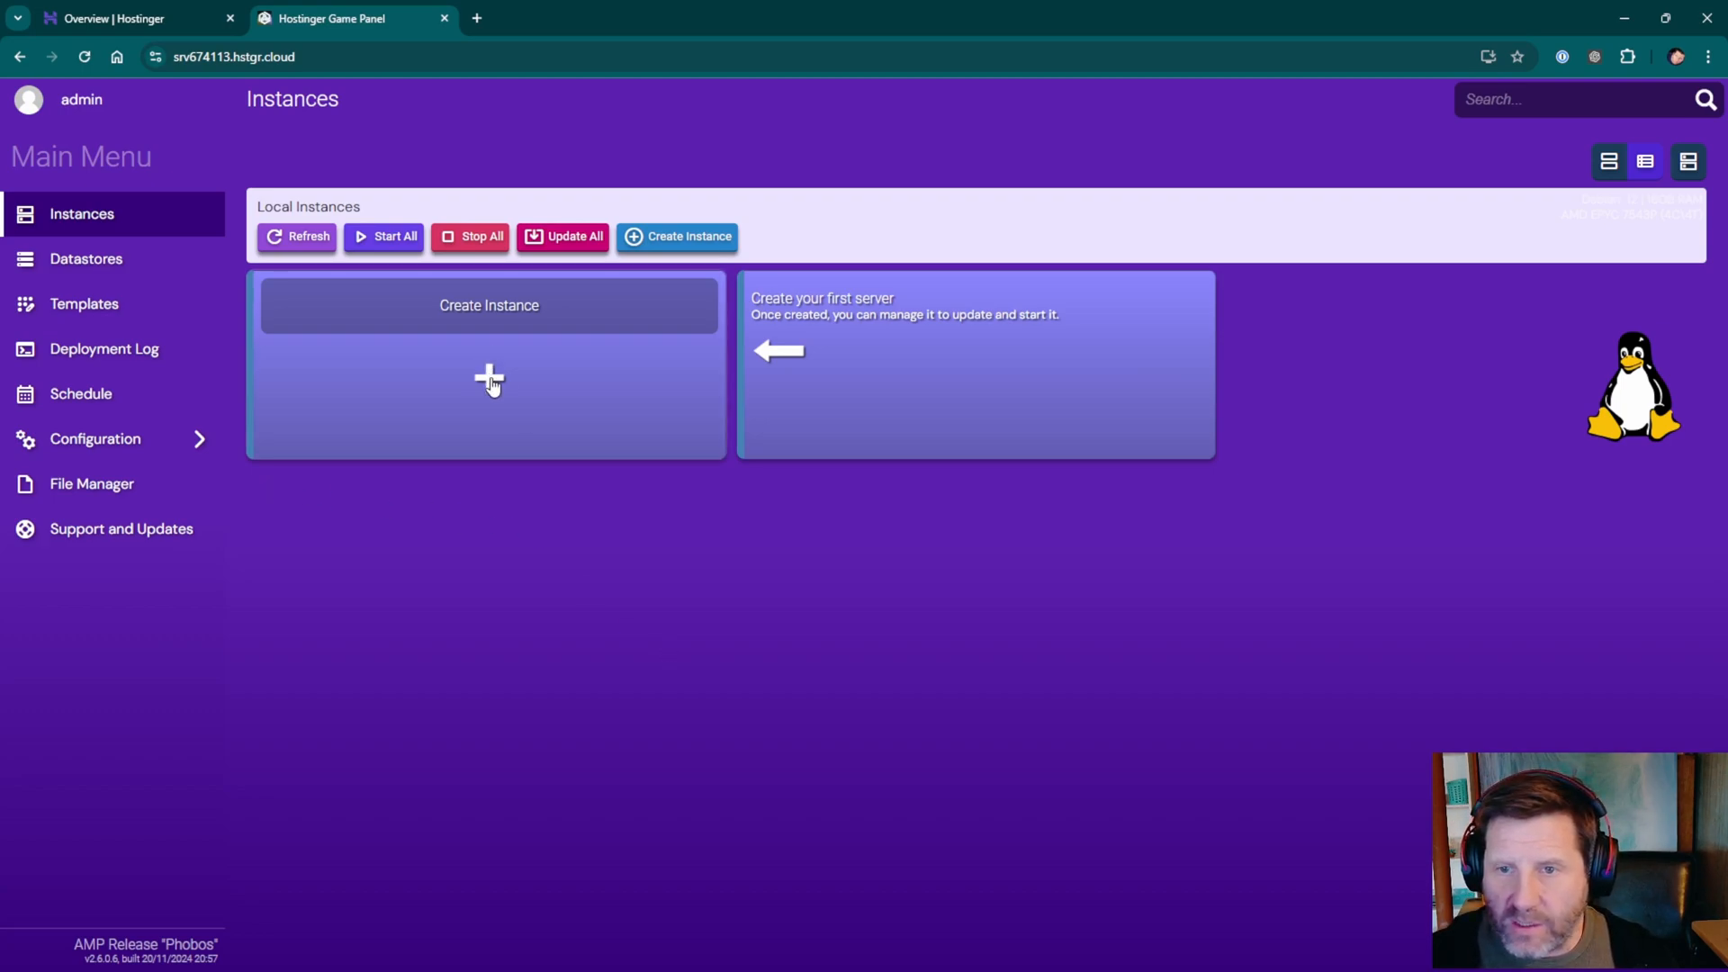
Begin a new instance with Minecraft Java Edition as the application.
left_click(488, 305)
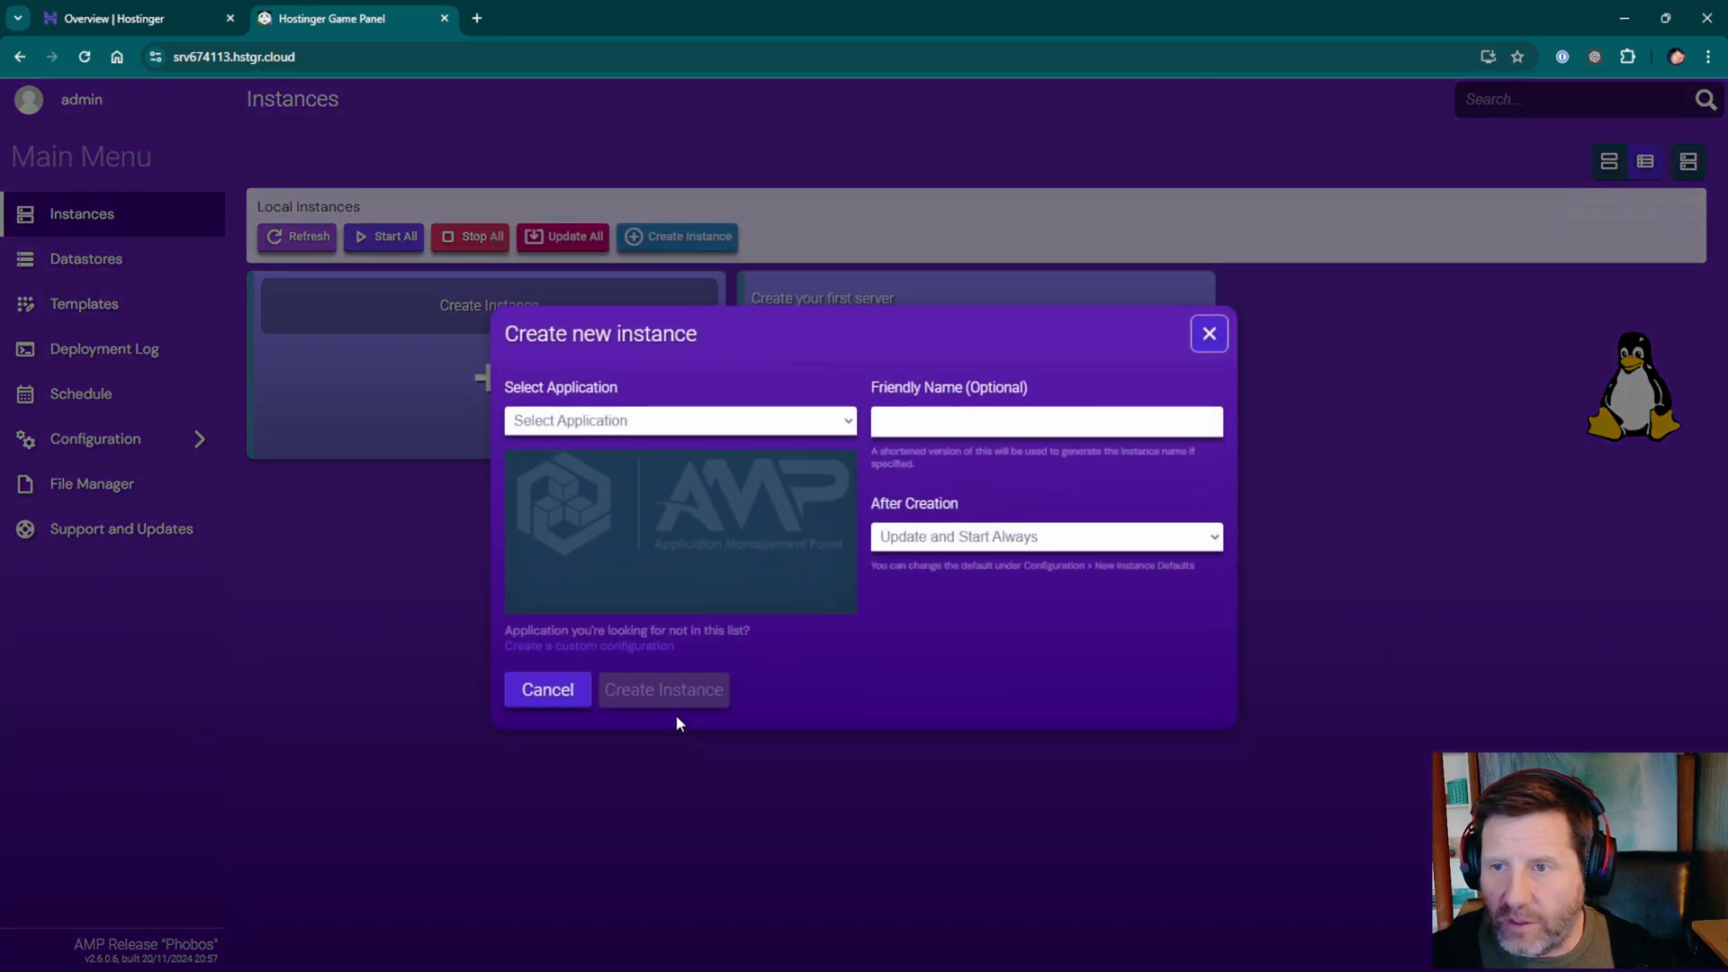
left_click(678, 421)
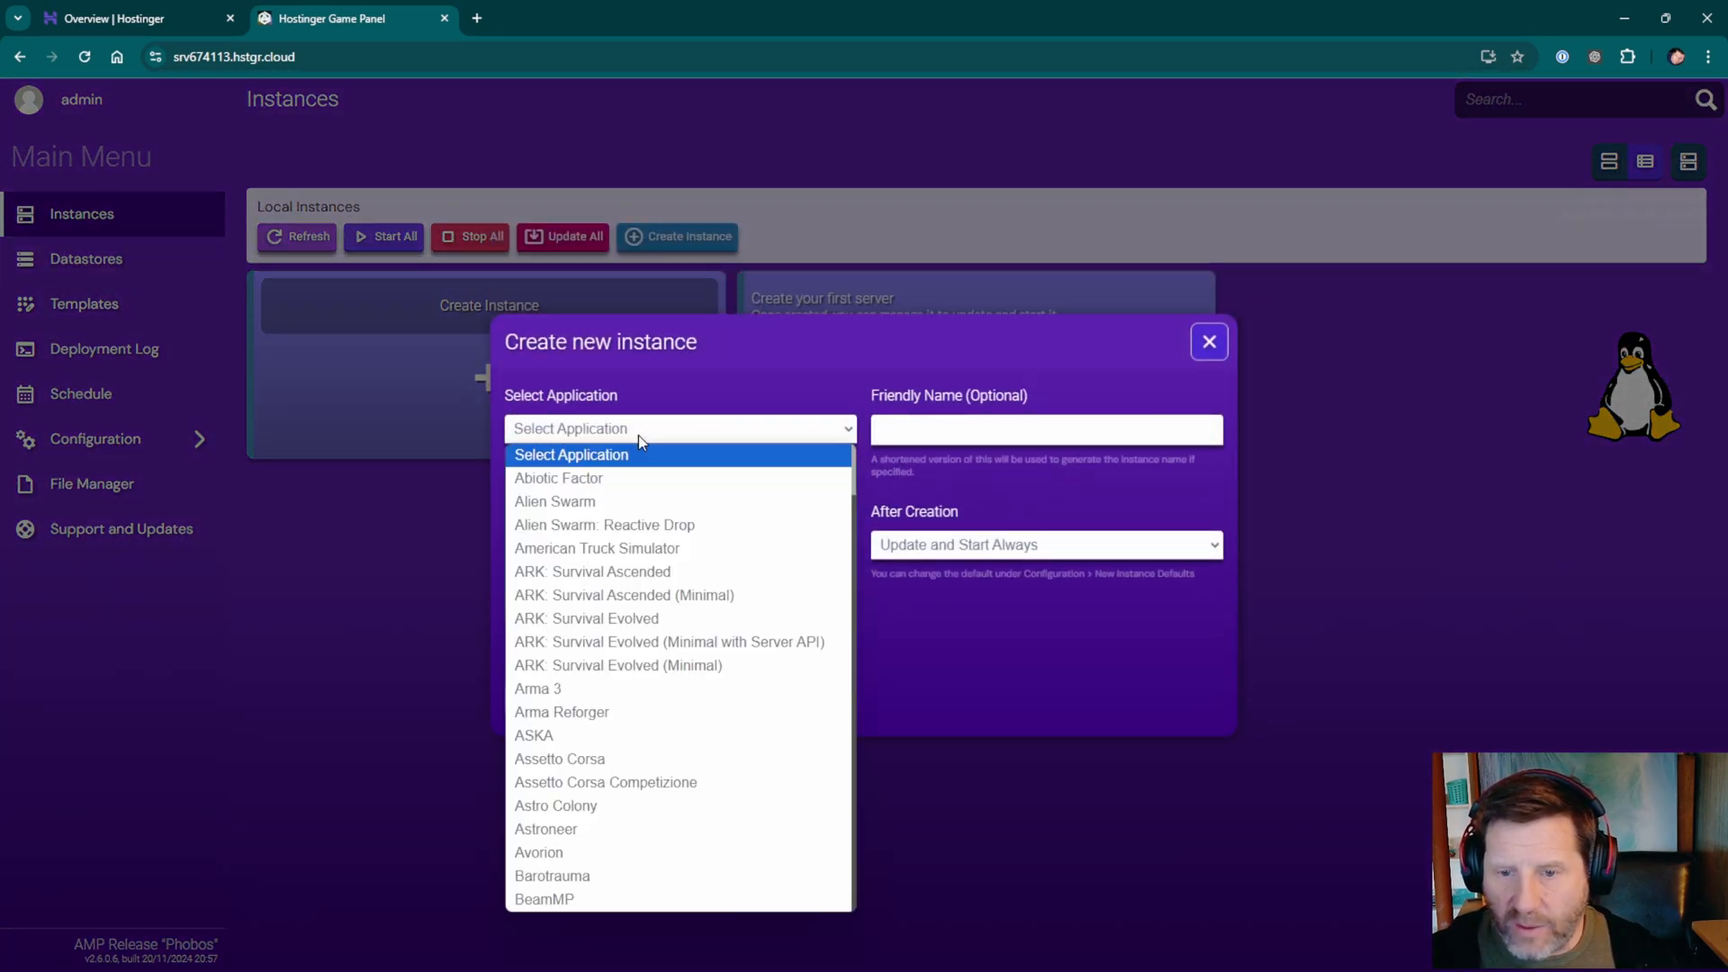
scroll("down", 3)
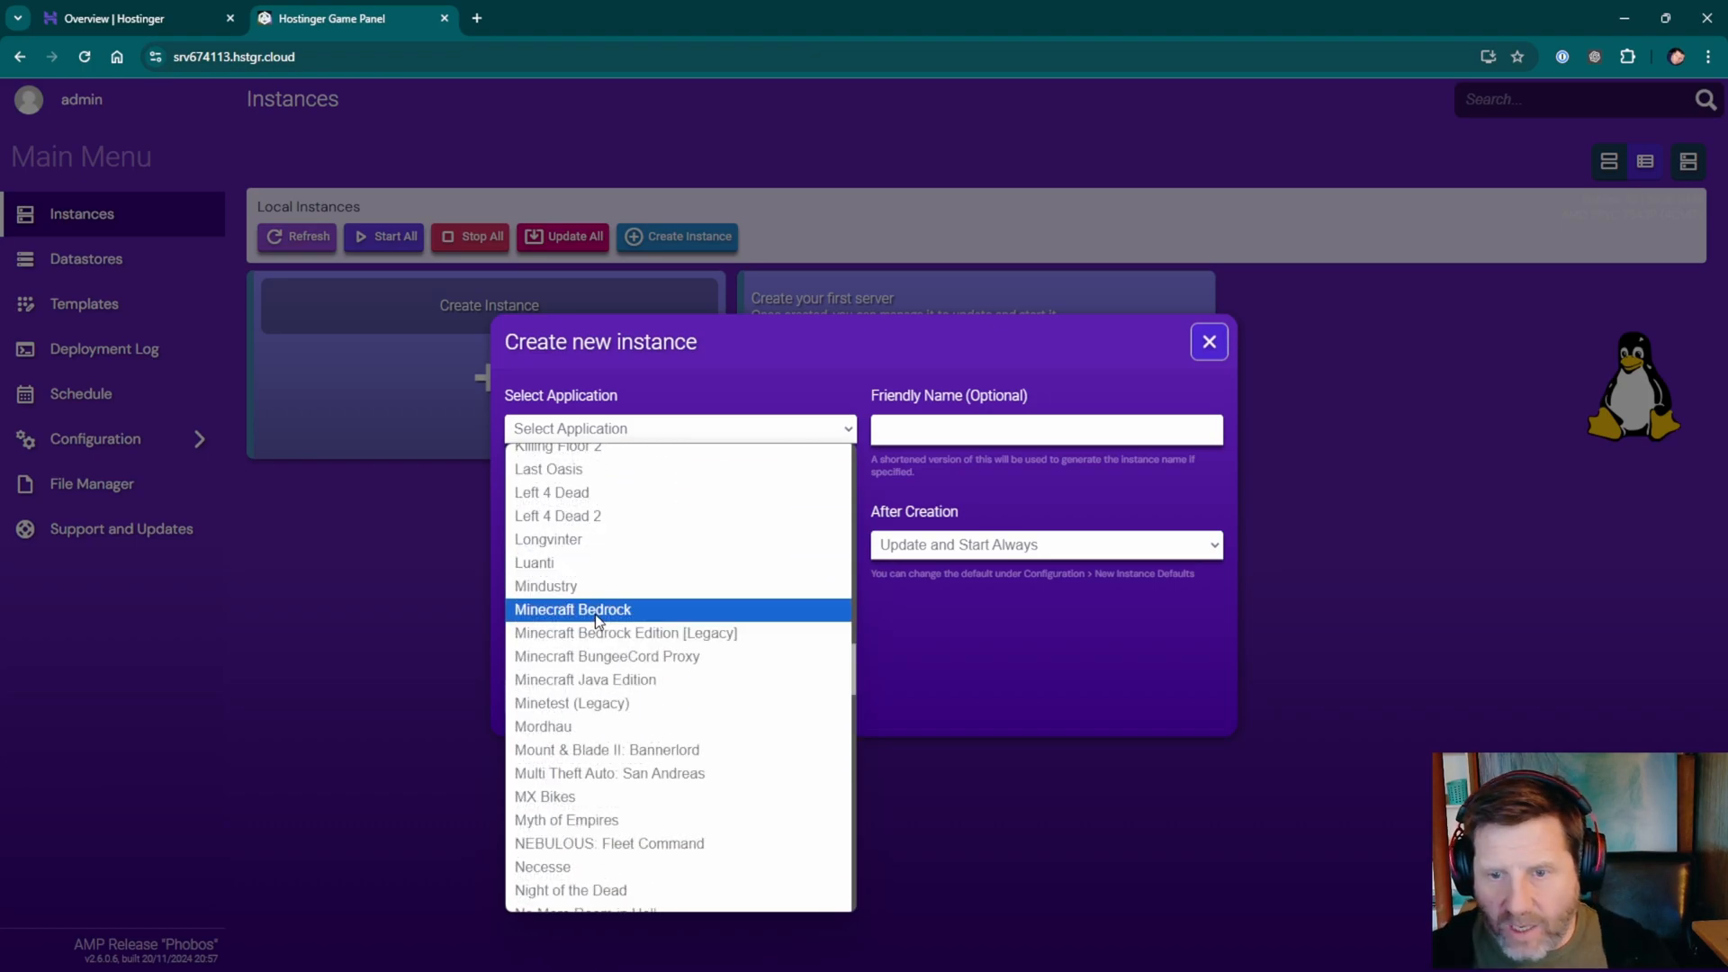
mouse_move(584, 633)
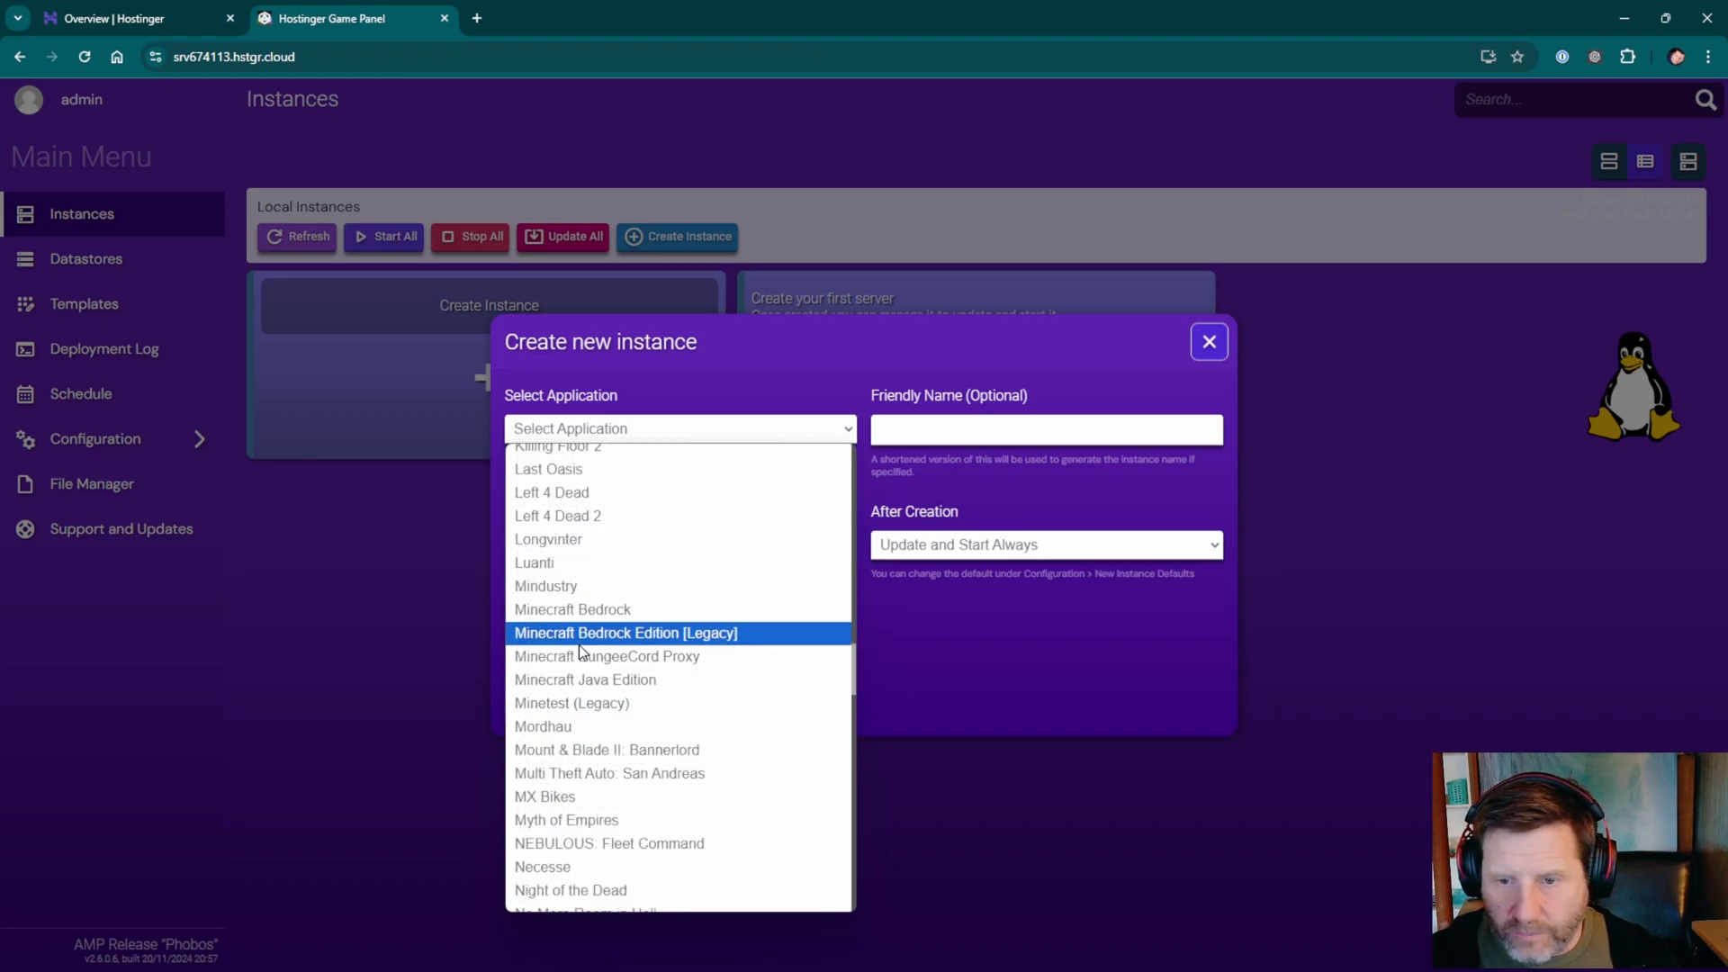
left_click(585, 678)
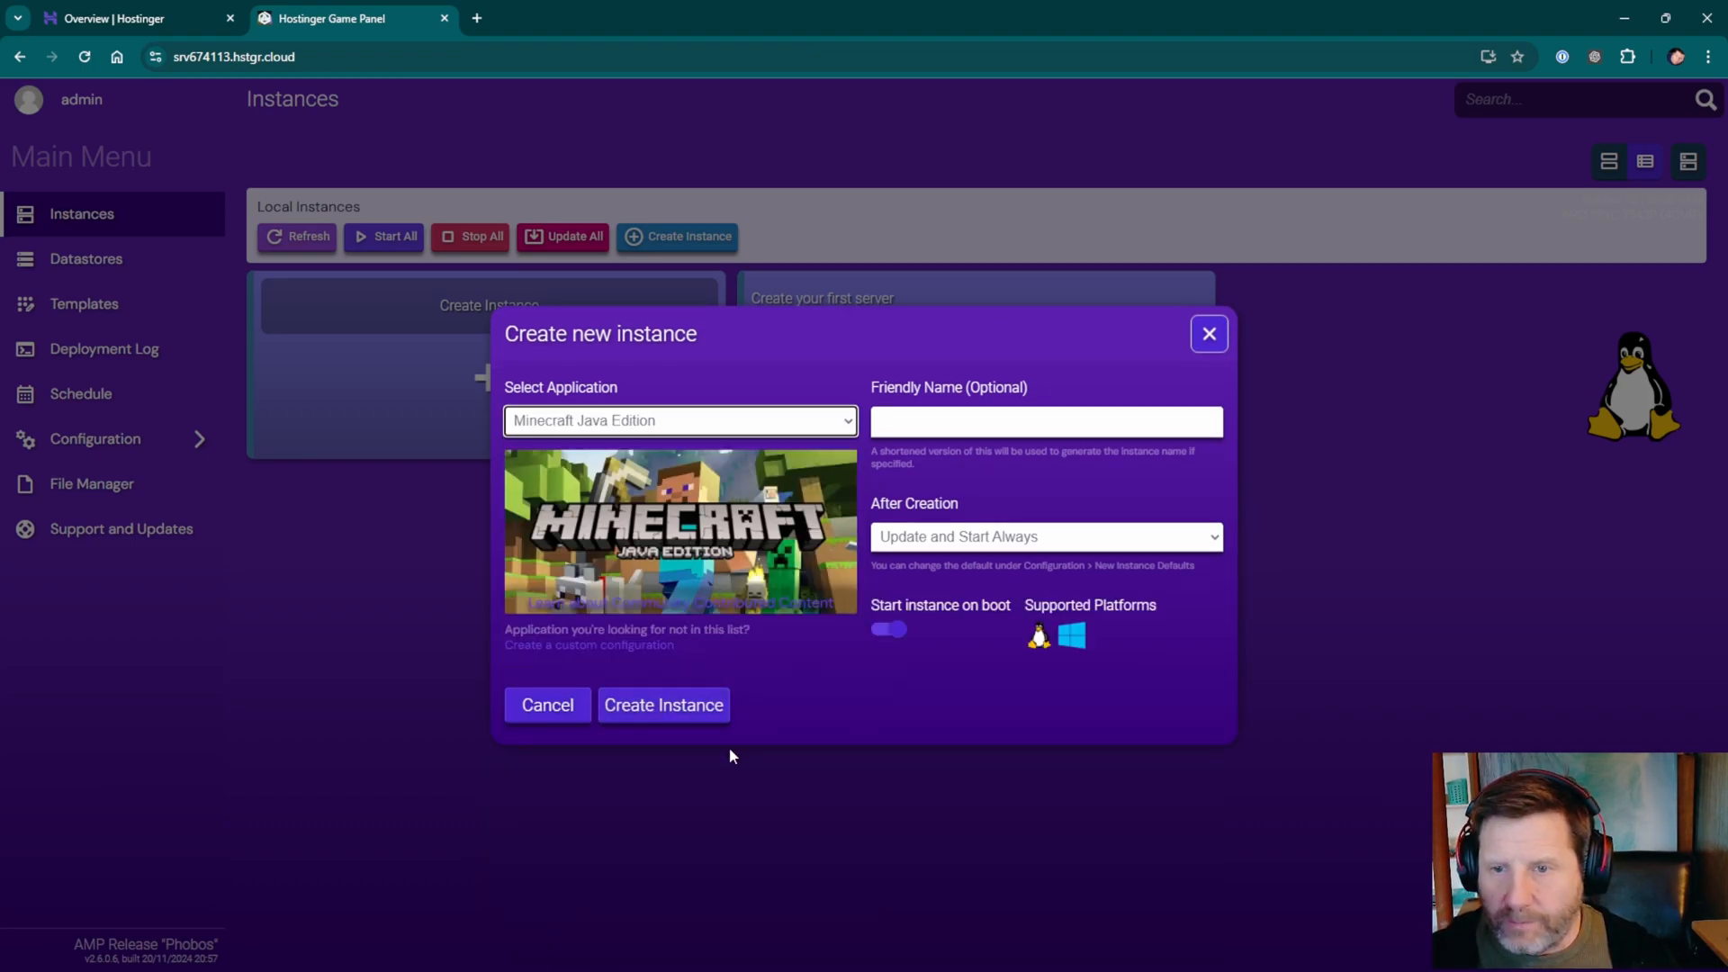
Name the instance Vanilla and keep Update and Start Always after creation.
left_click(1044, 421)
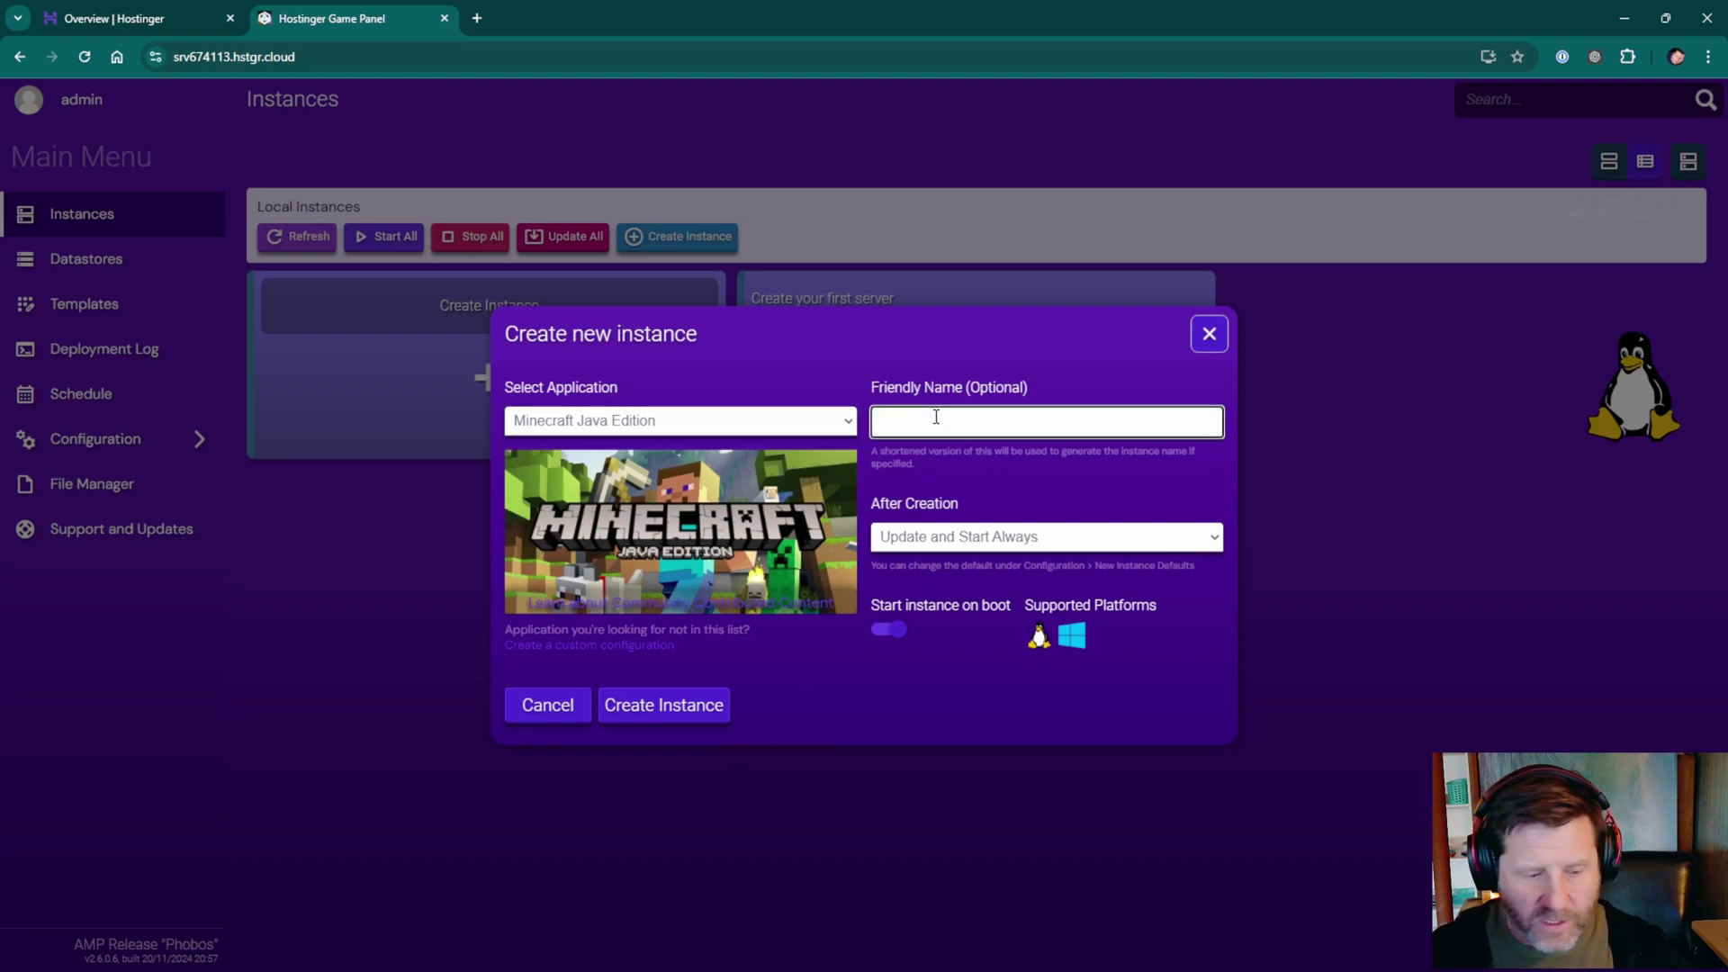
type("Vanilla")
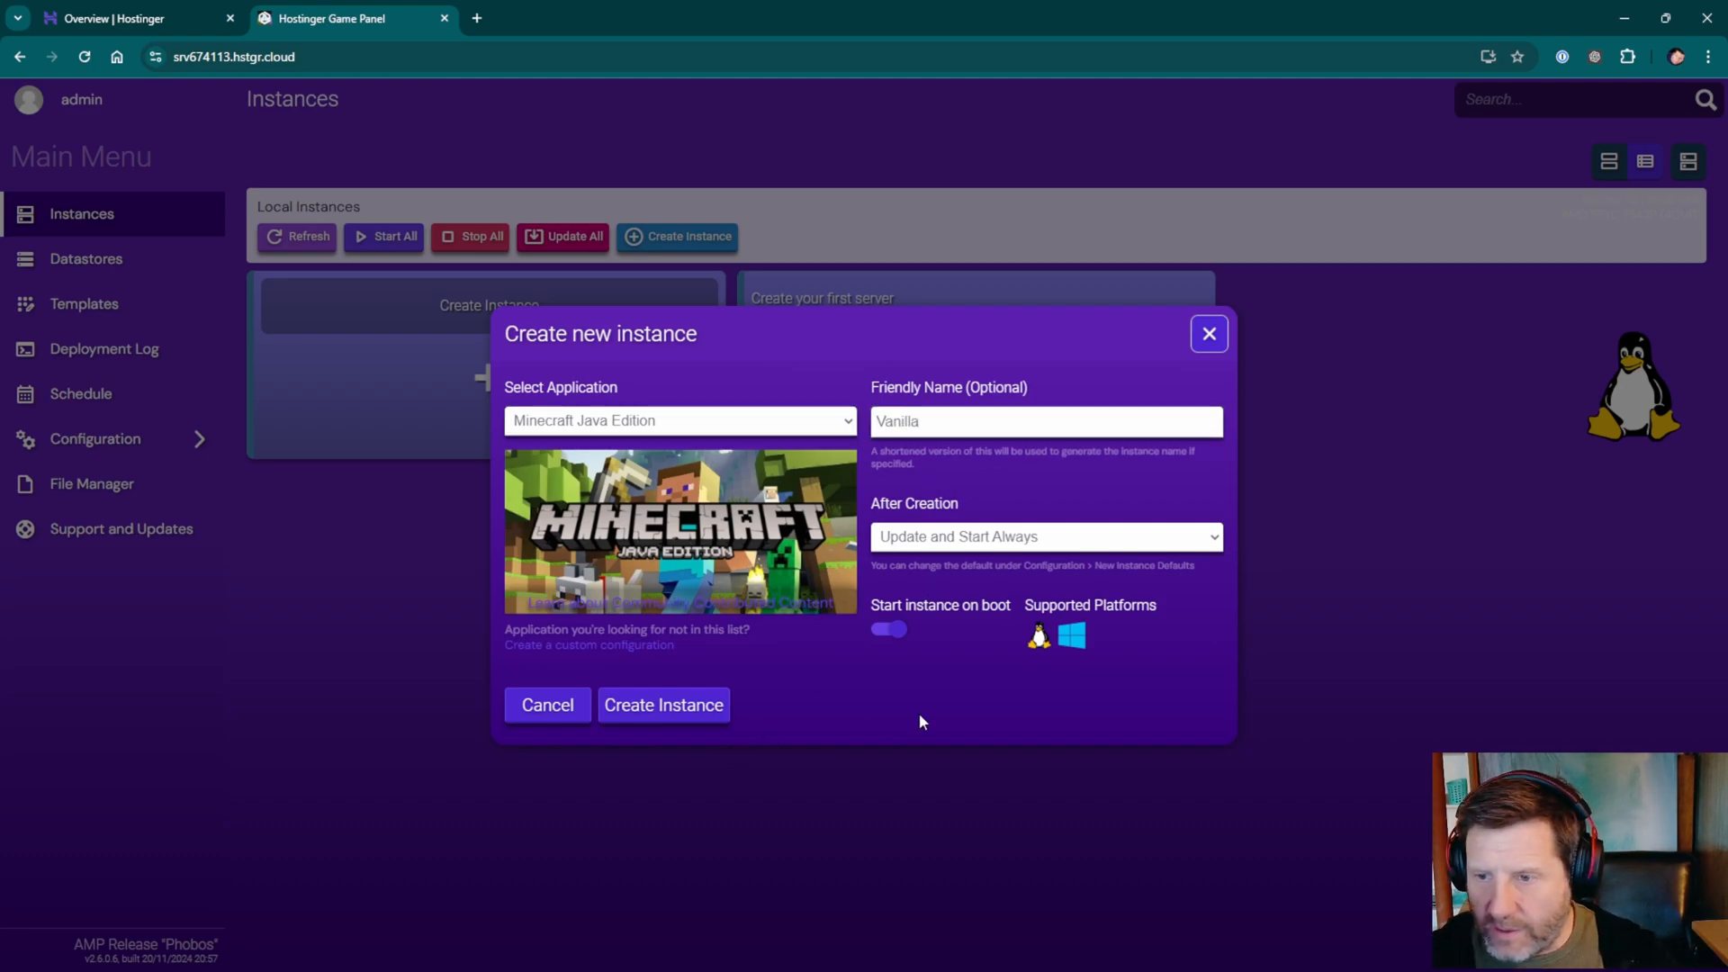
left_click(1043, 536)
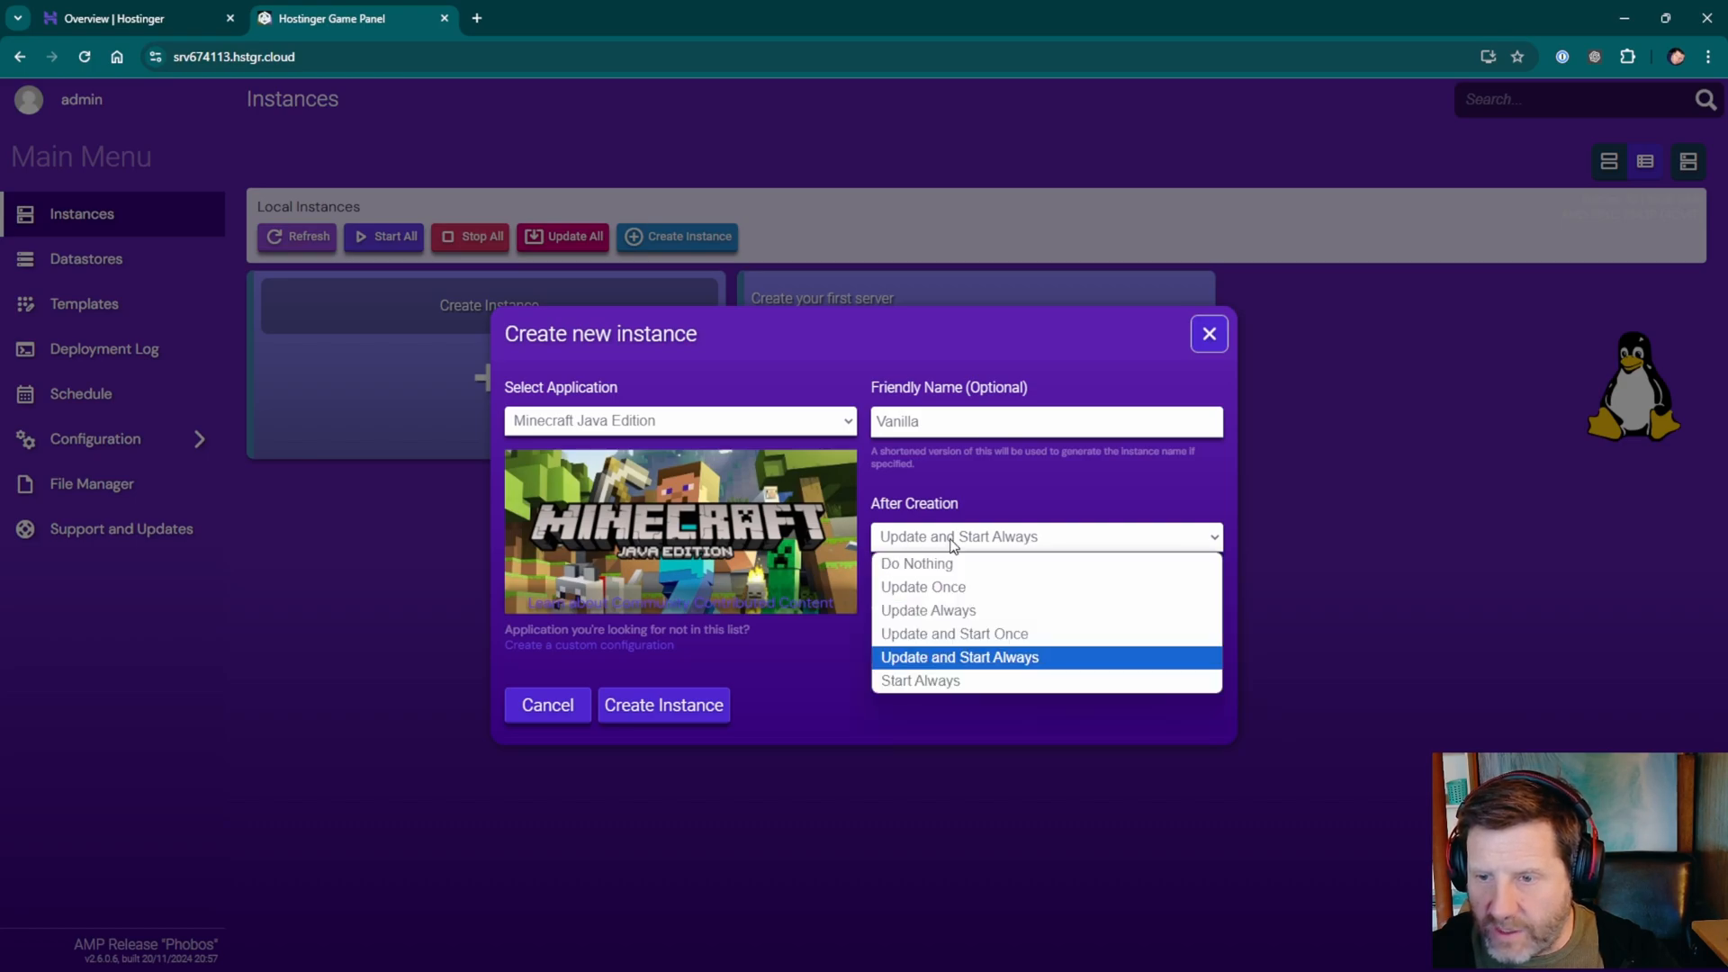
left_click(957, 657)
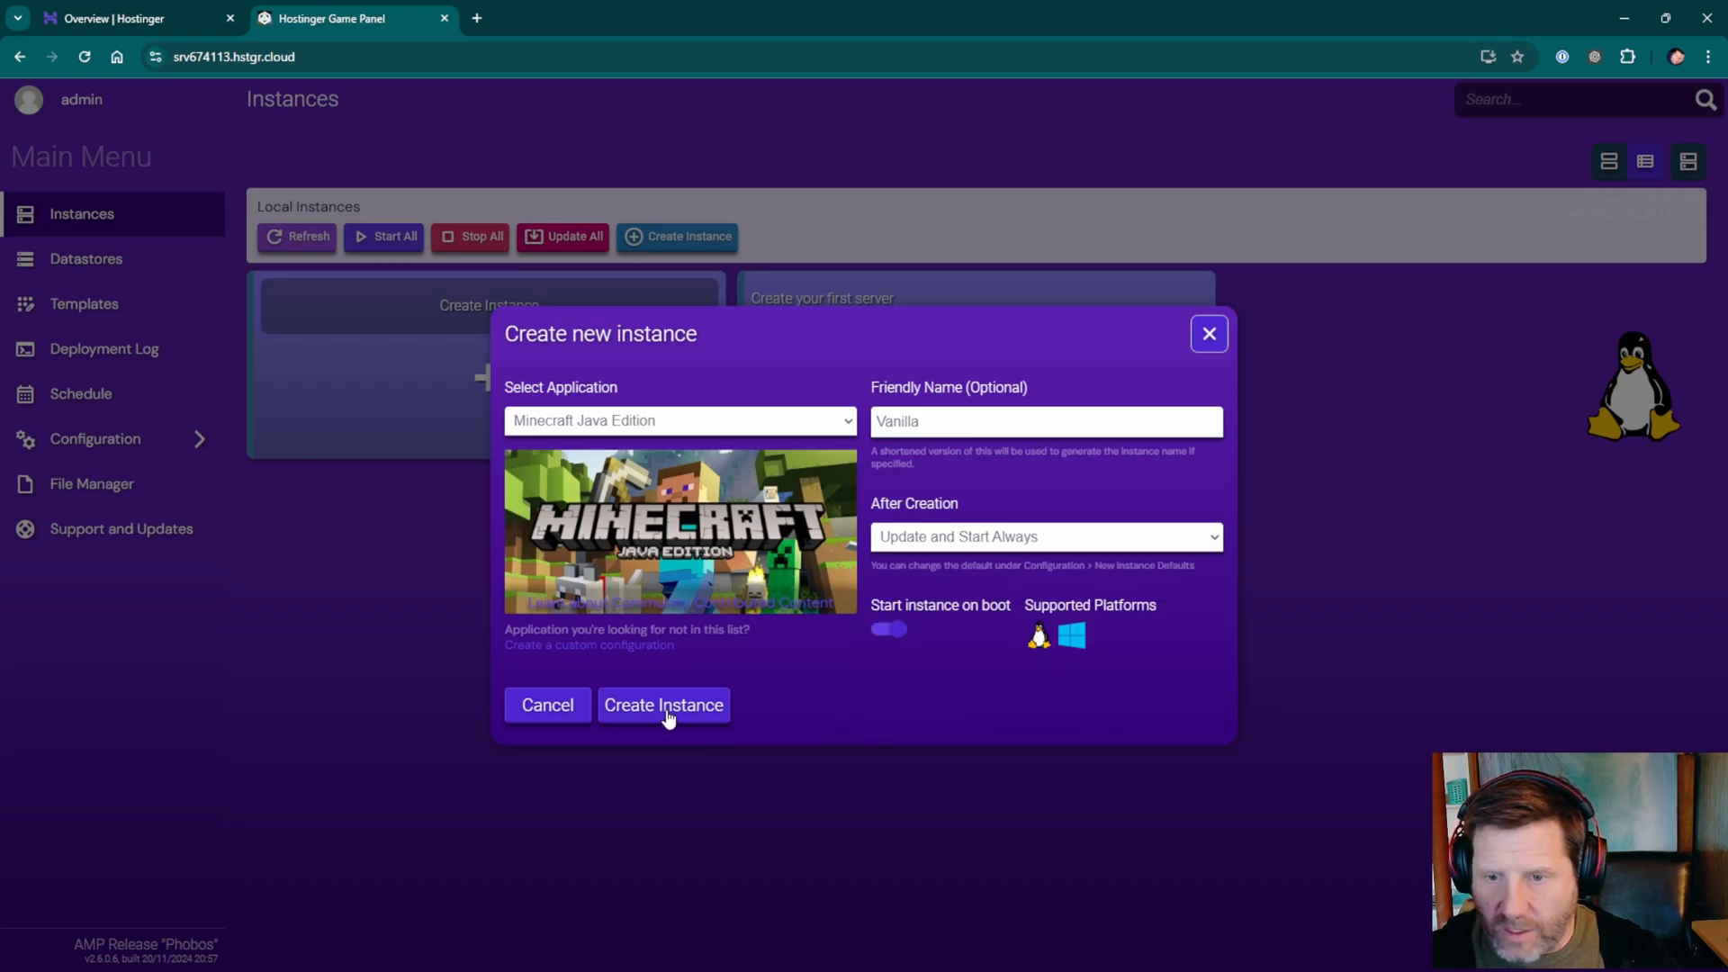
Create the Vanilla Minecraft Java instance and wait for its card to appear.
left_click(663, 703)
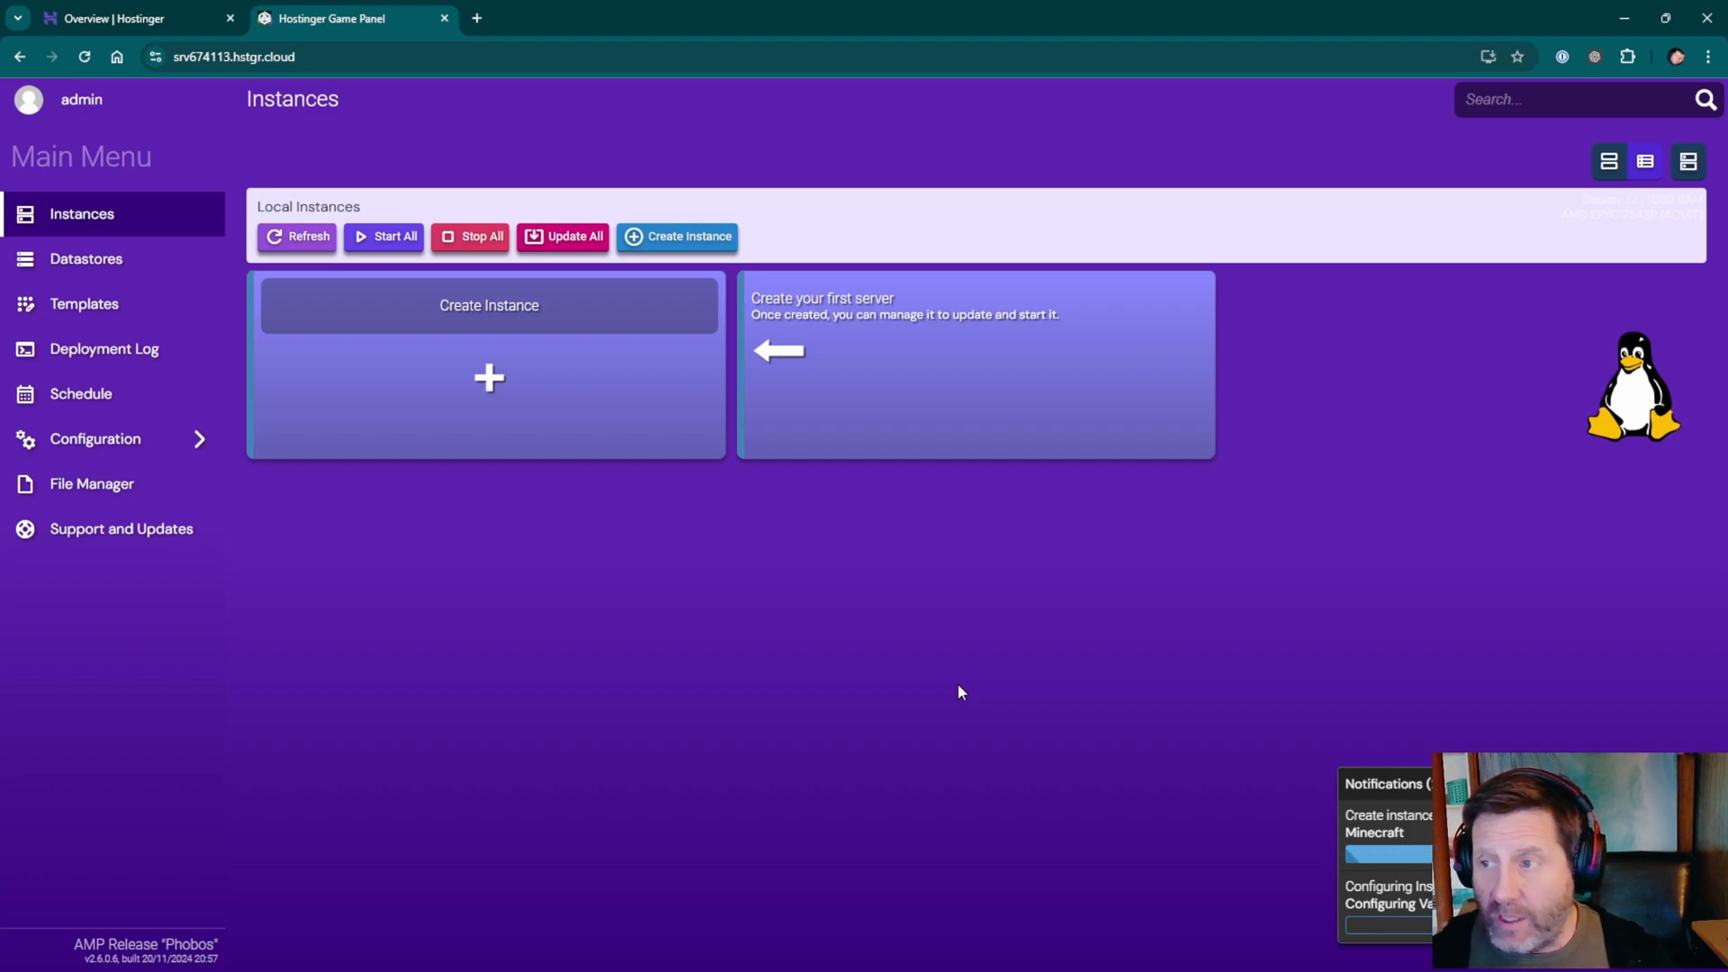
mouse_move(1531, 233)
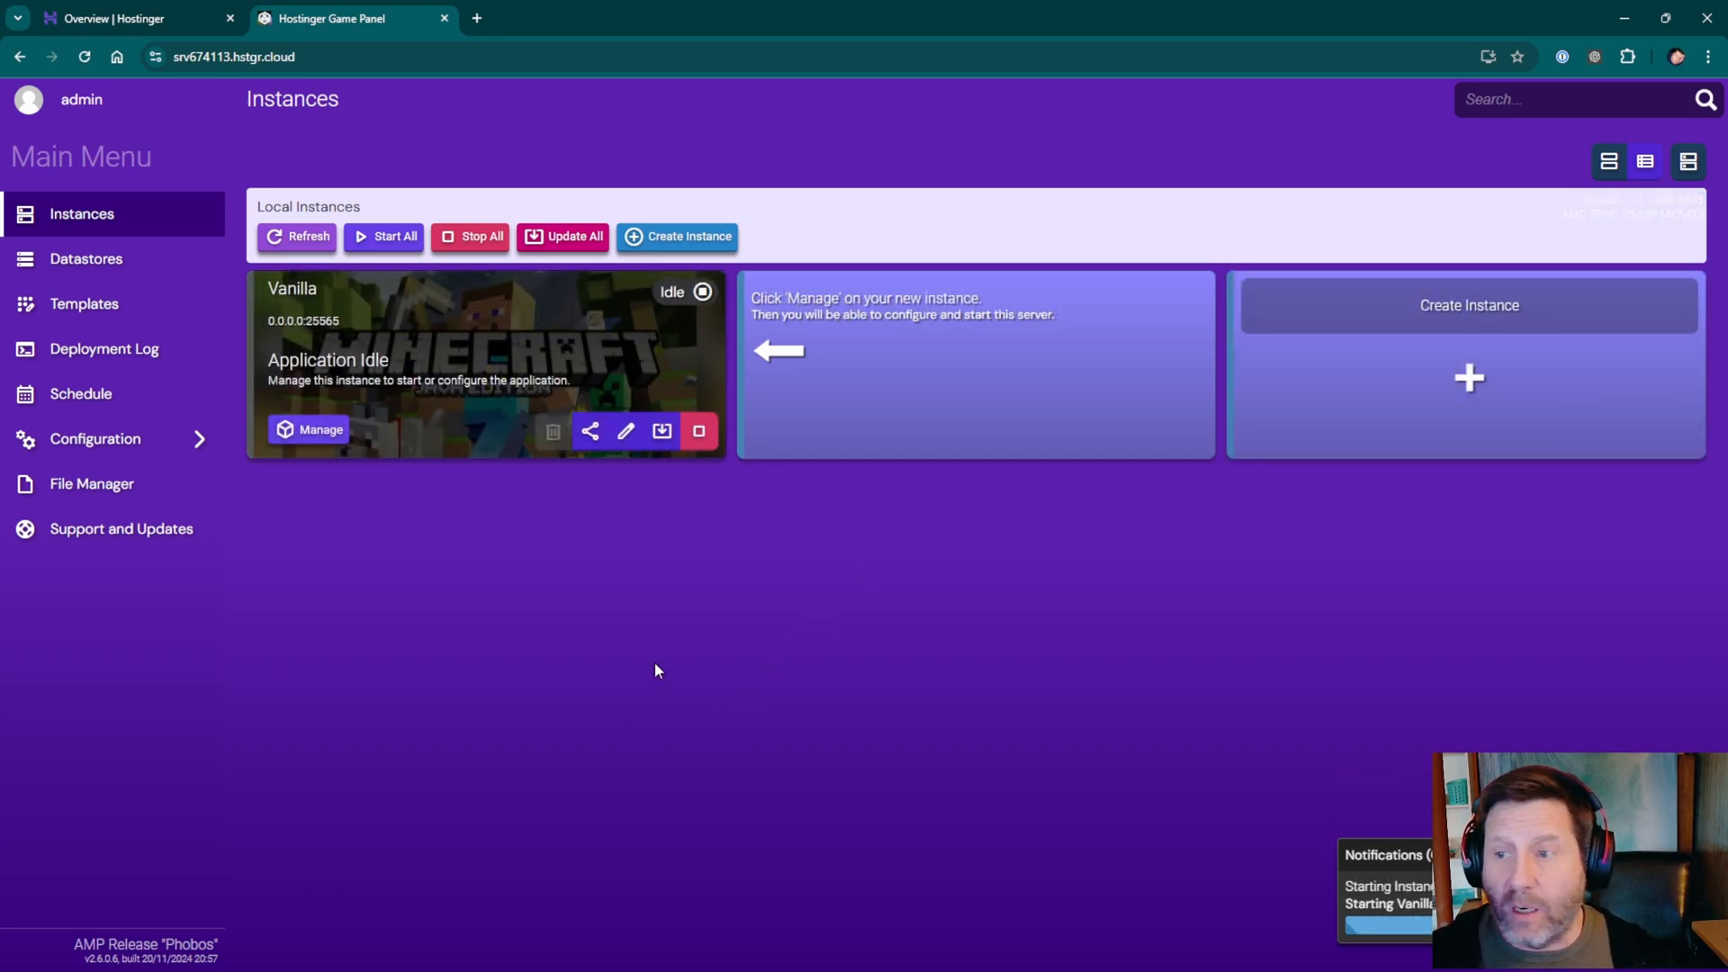
mouse_move(462, 599)
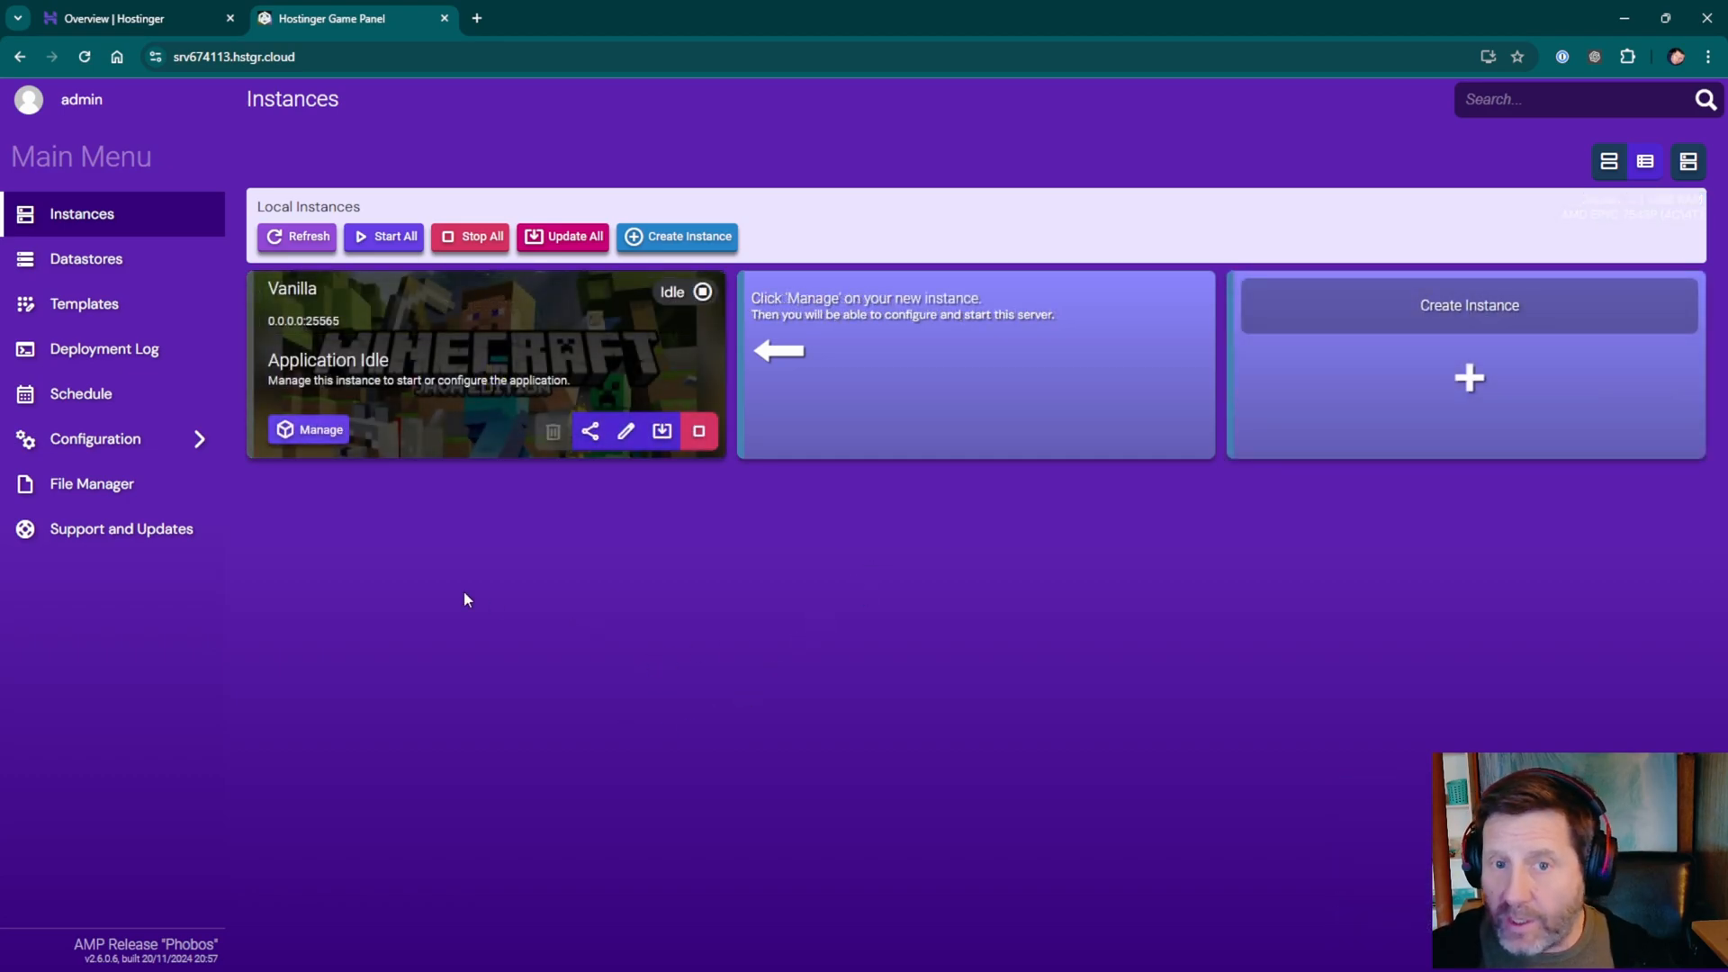
mouse_move(86, 258)
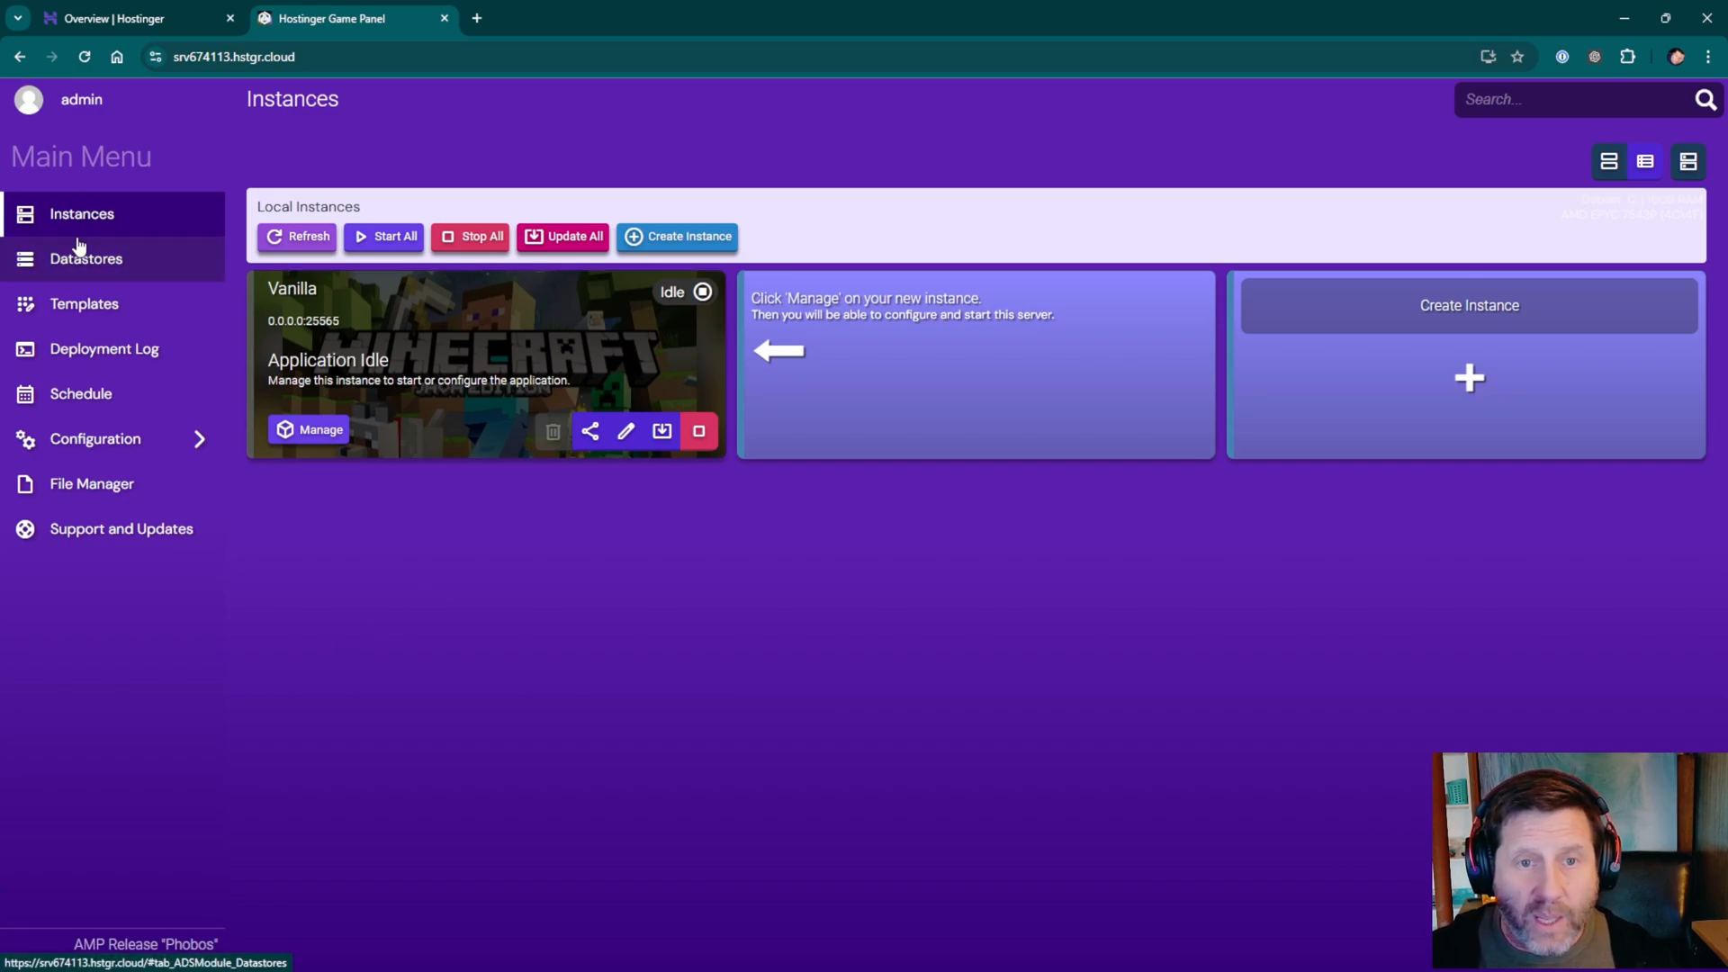
Browse Datastores and Templates, then view the Deployment Log with the Java image pull.
left_click(86, 258)
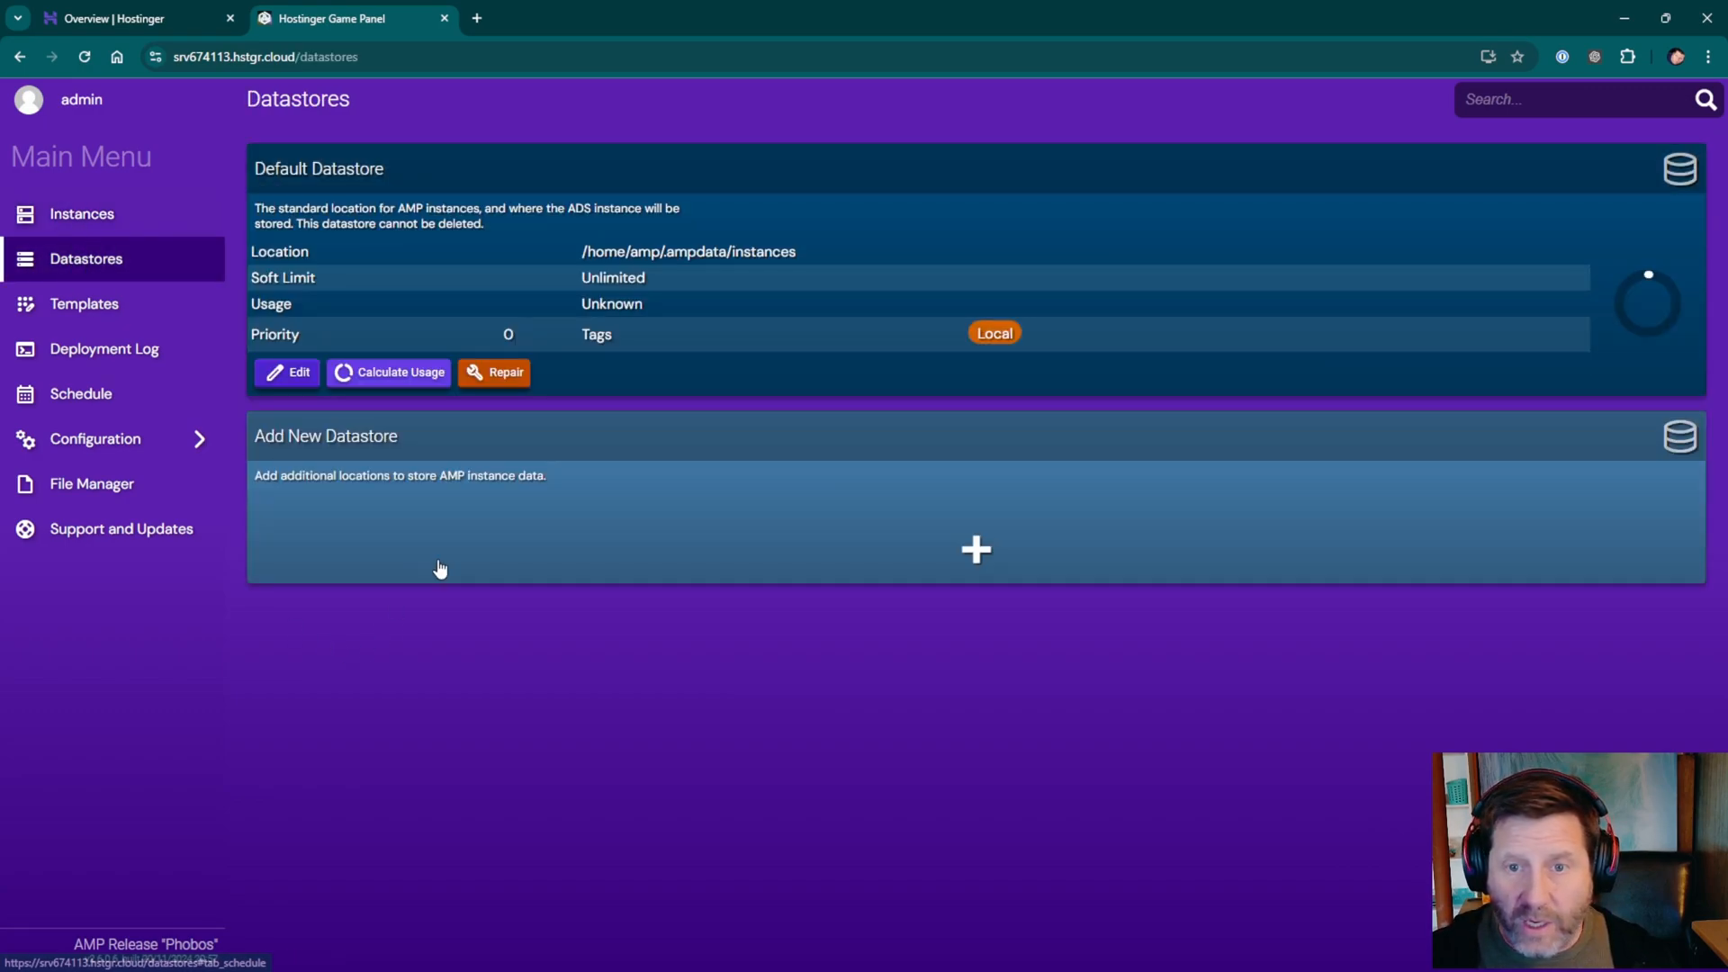
mouse_move(620, 600)
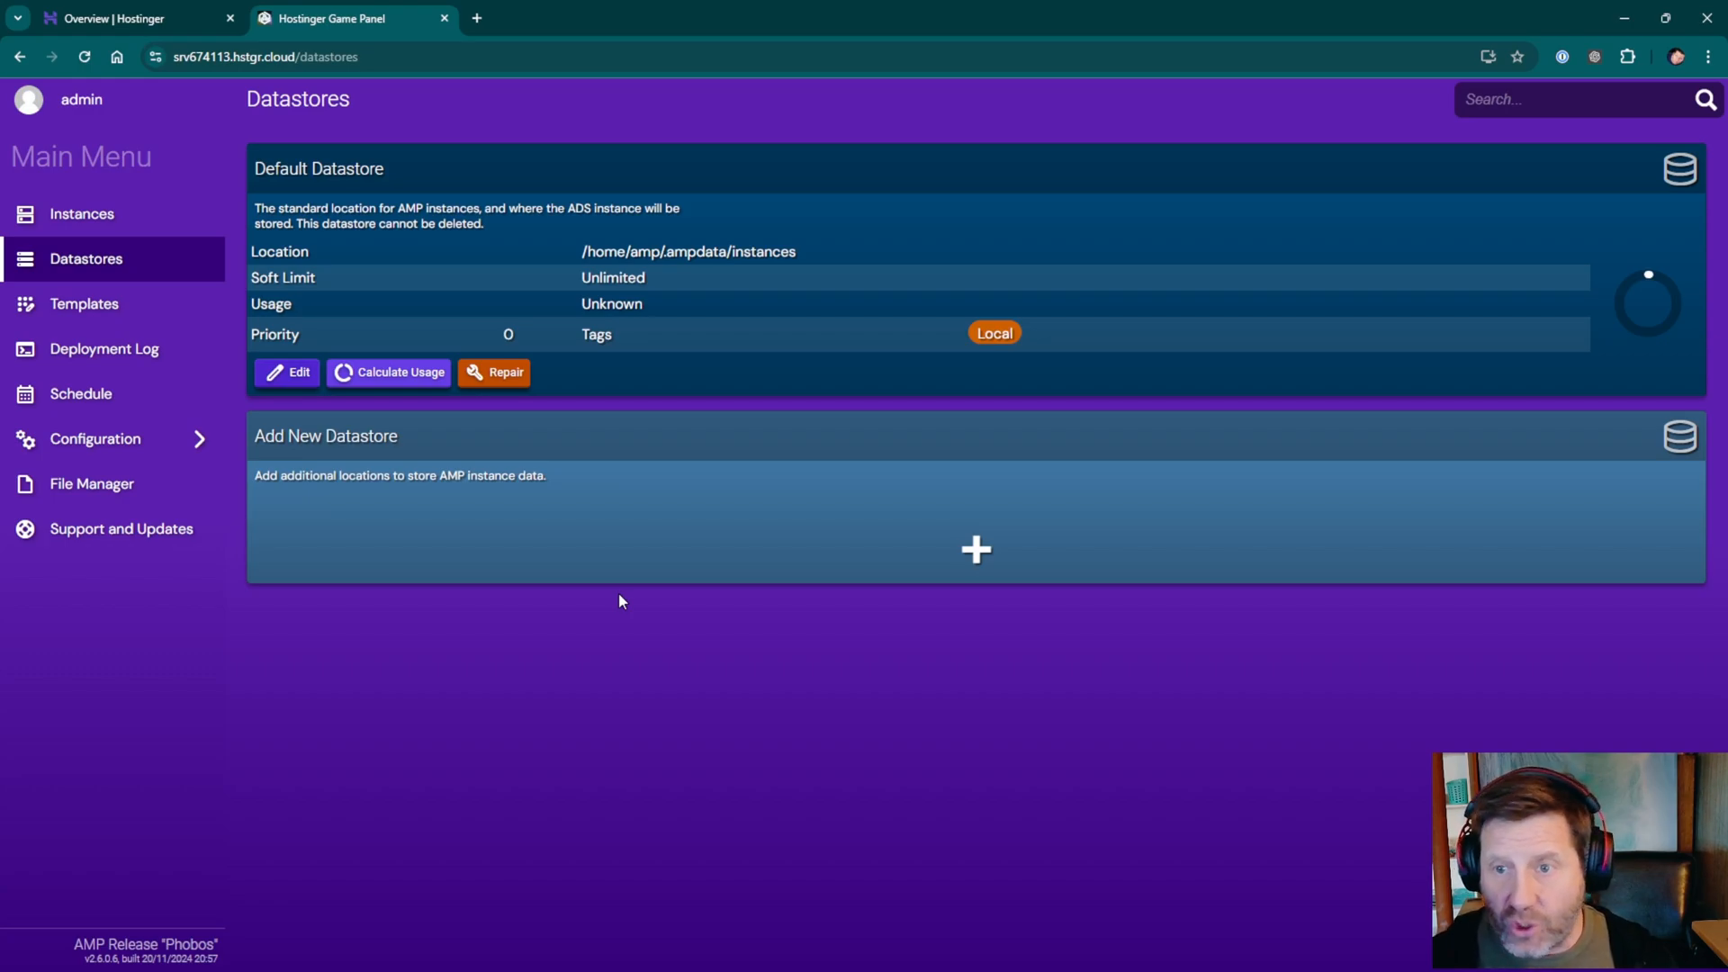
mouse_move(480, 491)
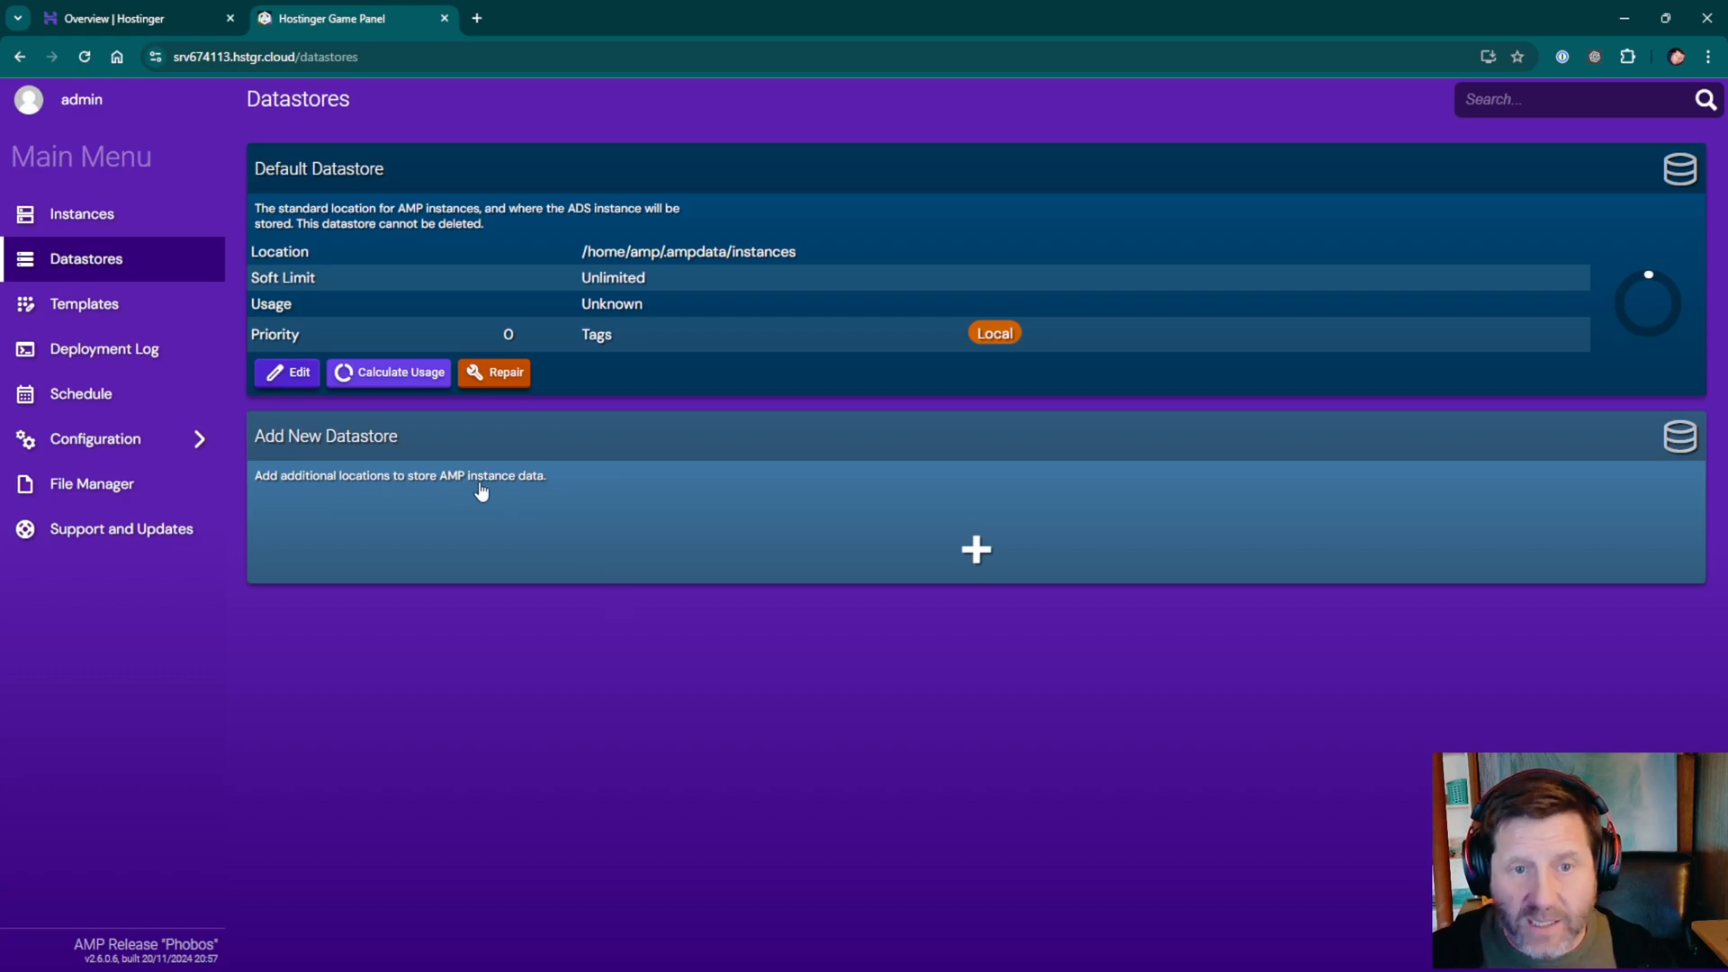
left_click(83, 304)
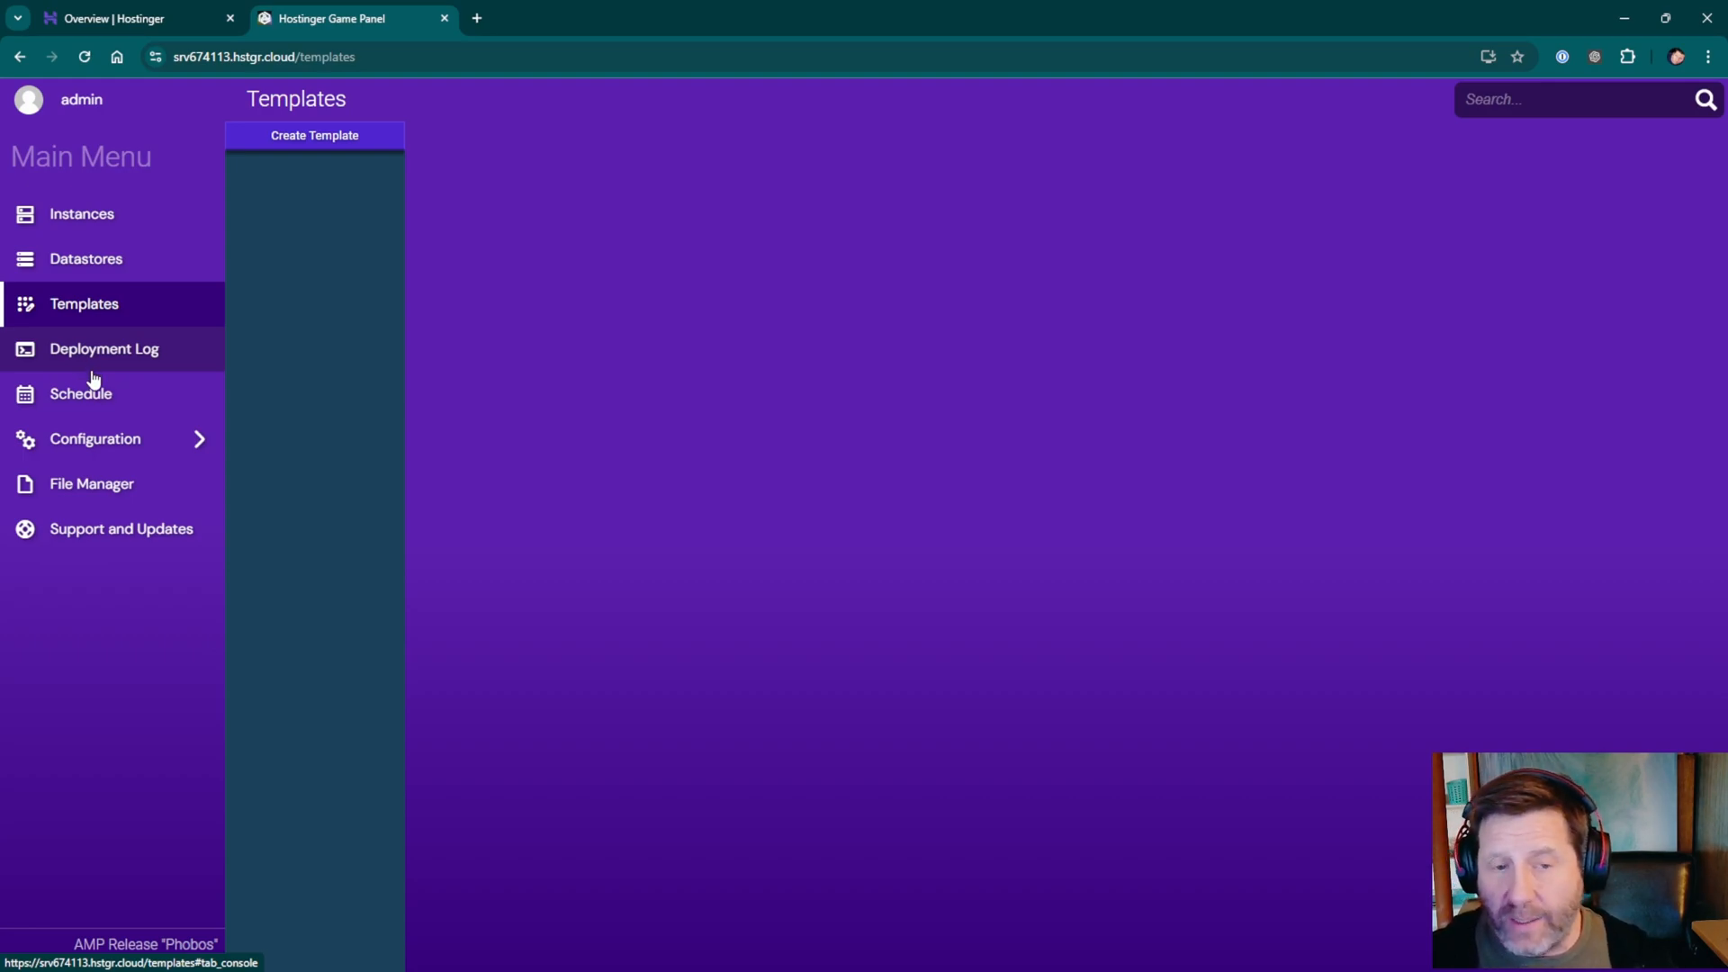
left_click(104, 348)
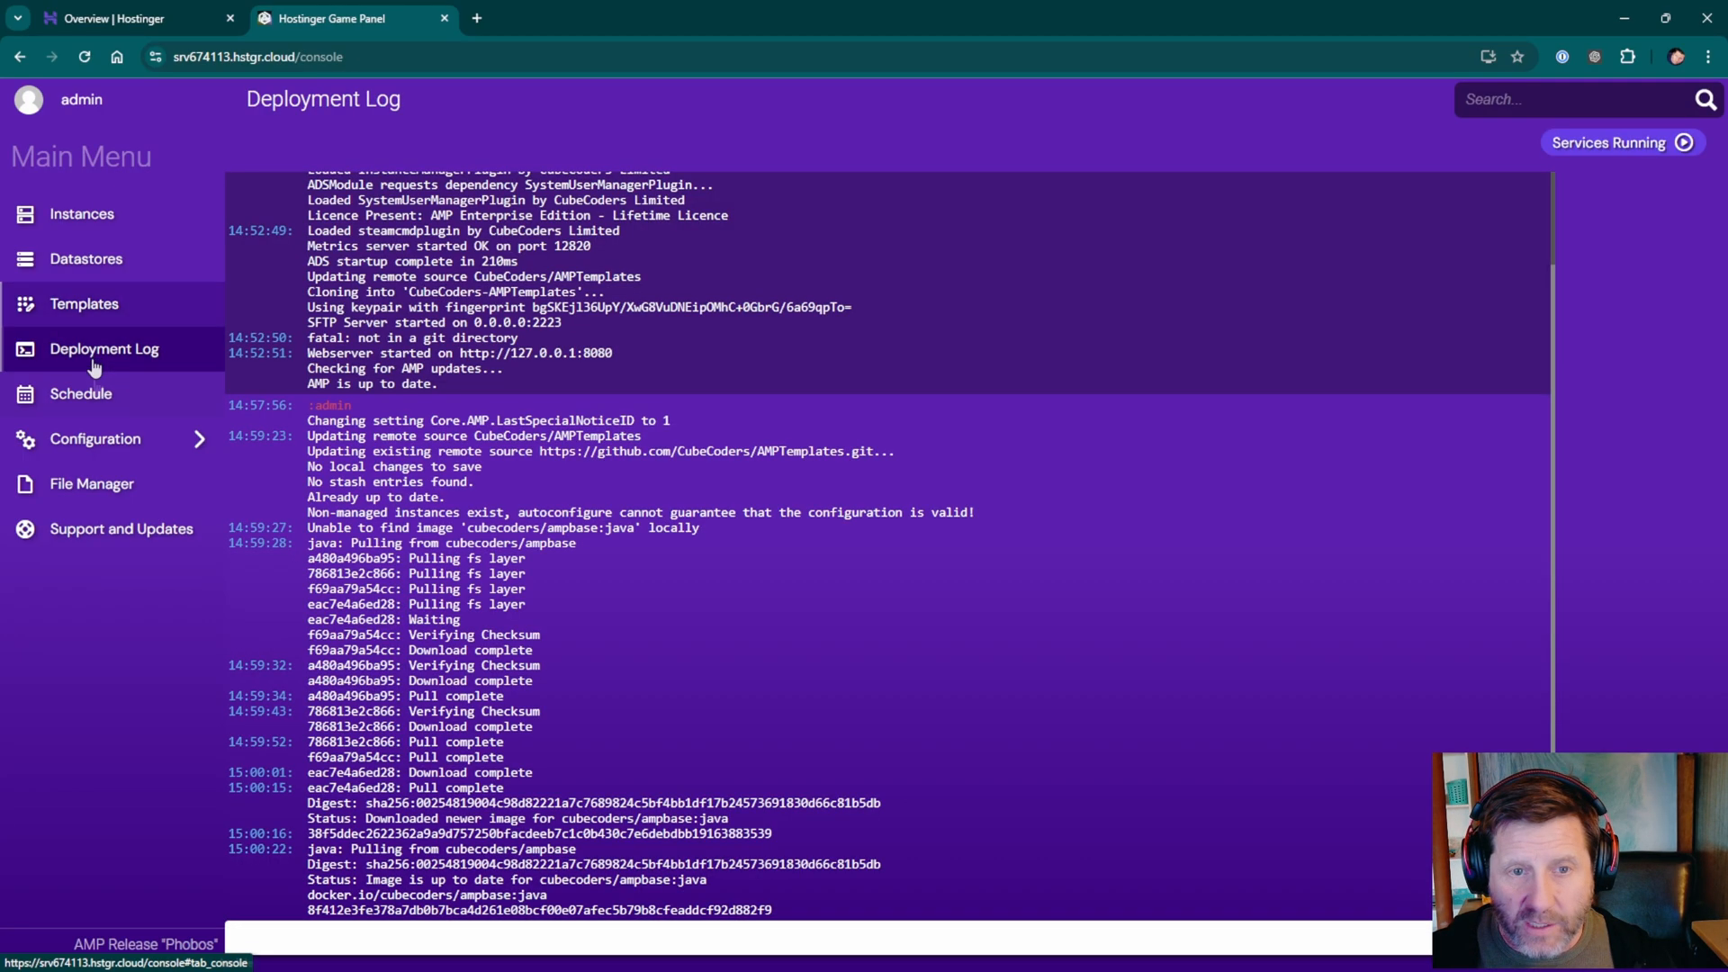
Add a weekly Monday midnight trigger on the panel's Schedule page.
left_click(81, 393)
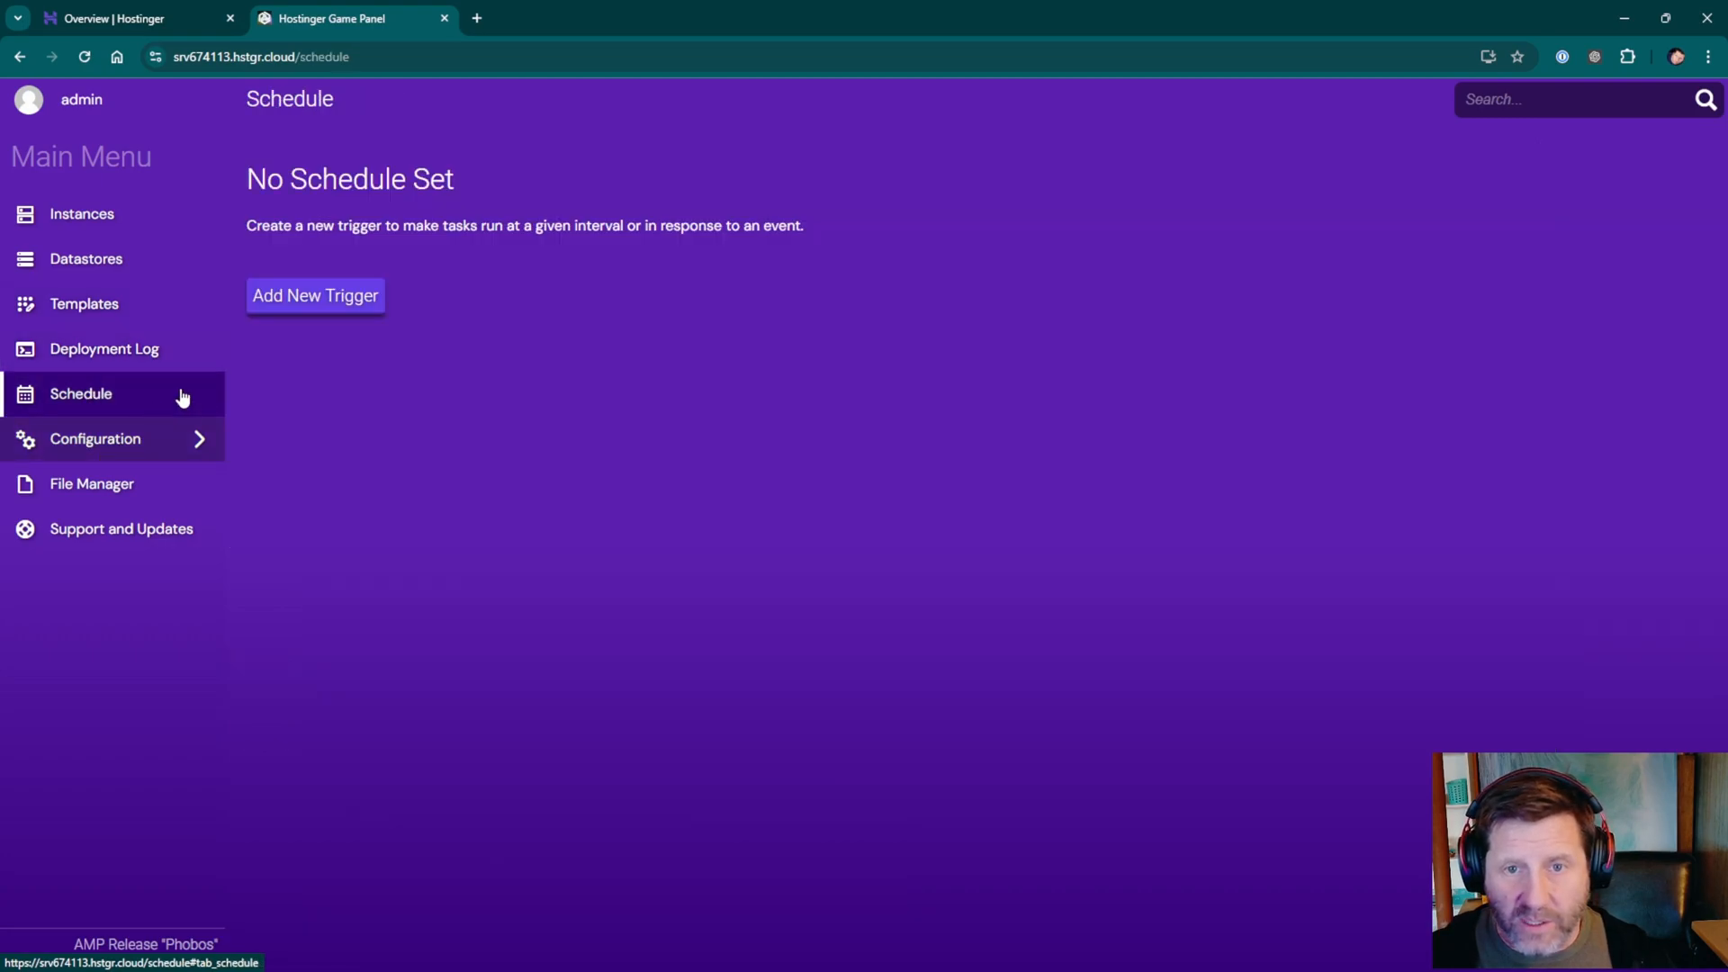
left_click(314, 295)
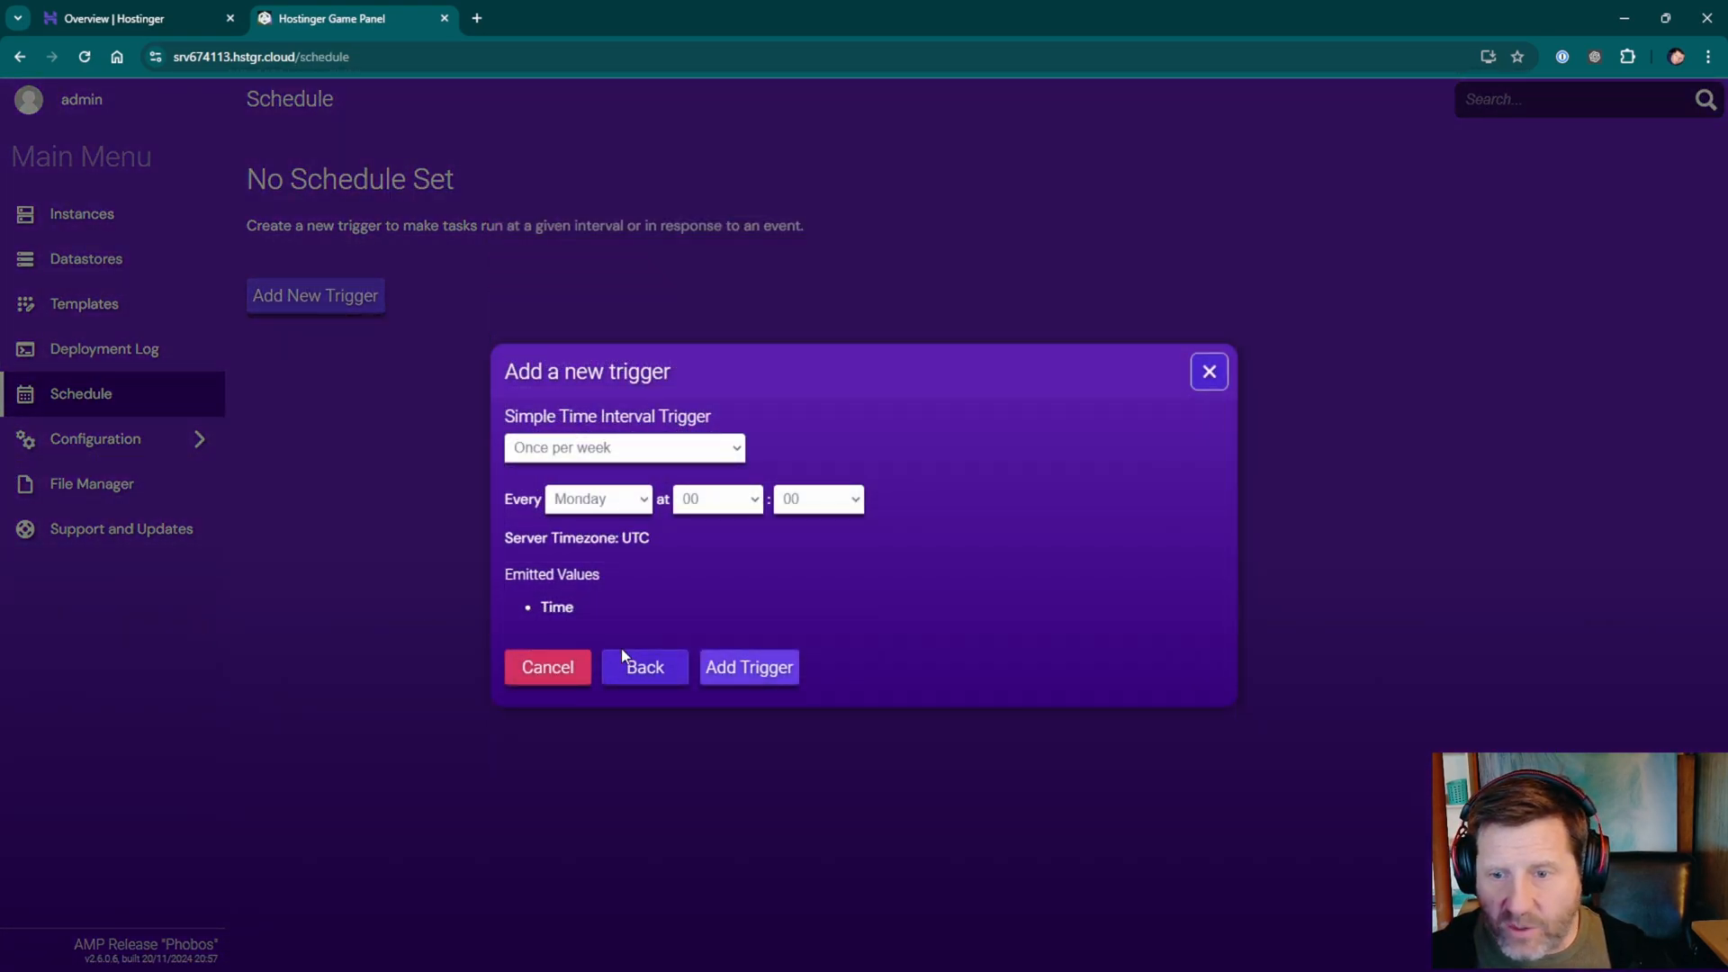
left_click(746, 666)
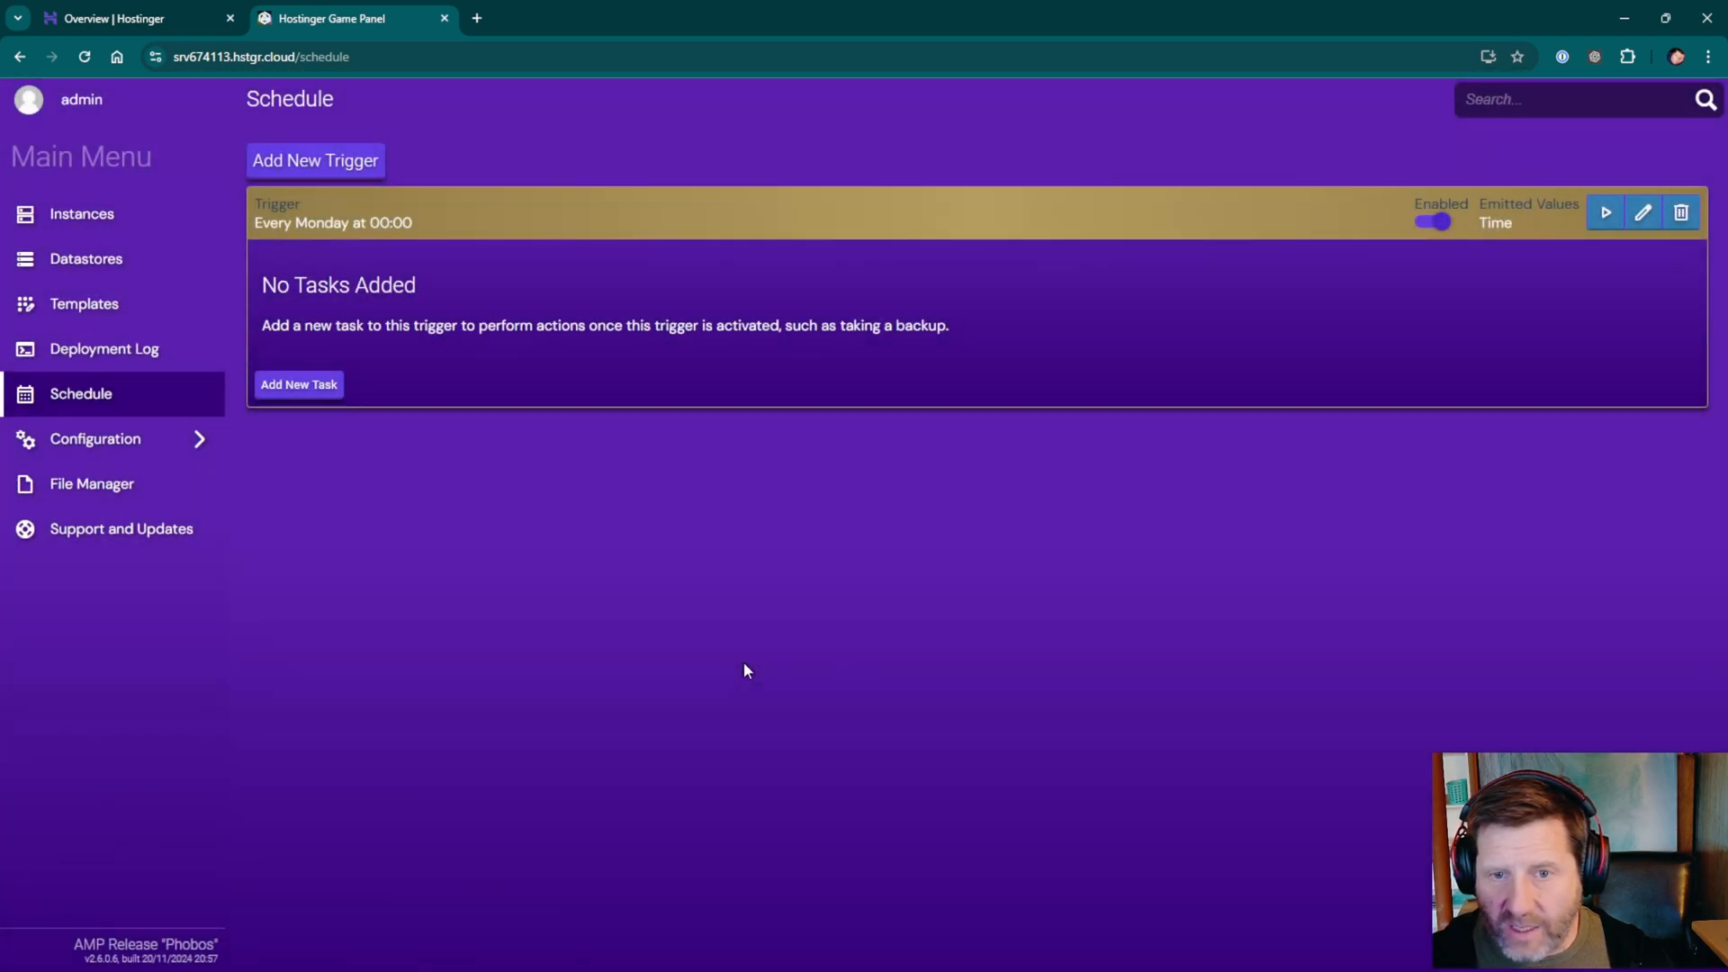
Browse the available task types without adding one, then delete the weekly trigger.
left_click(298, 383)
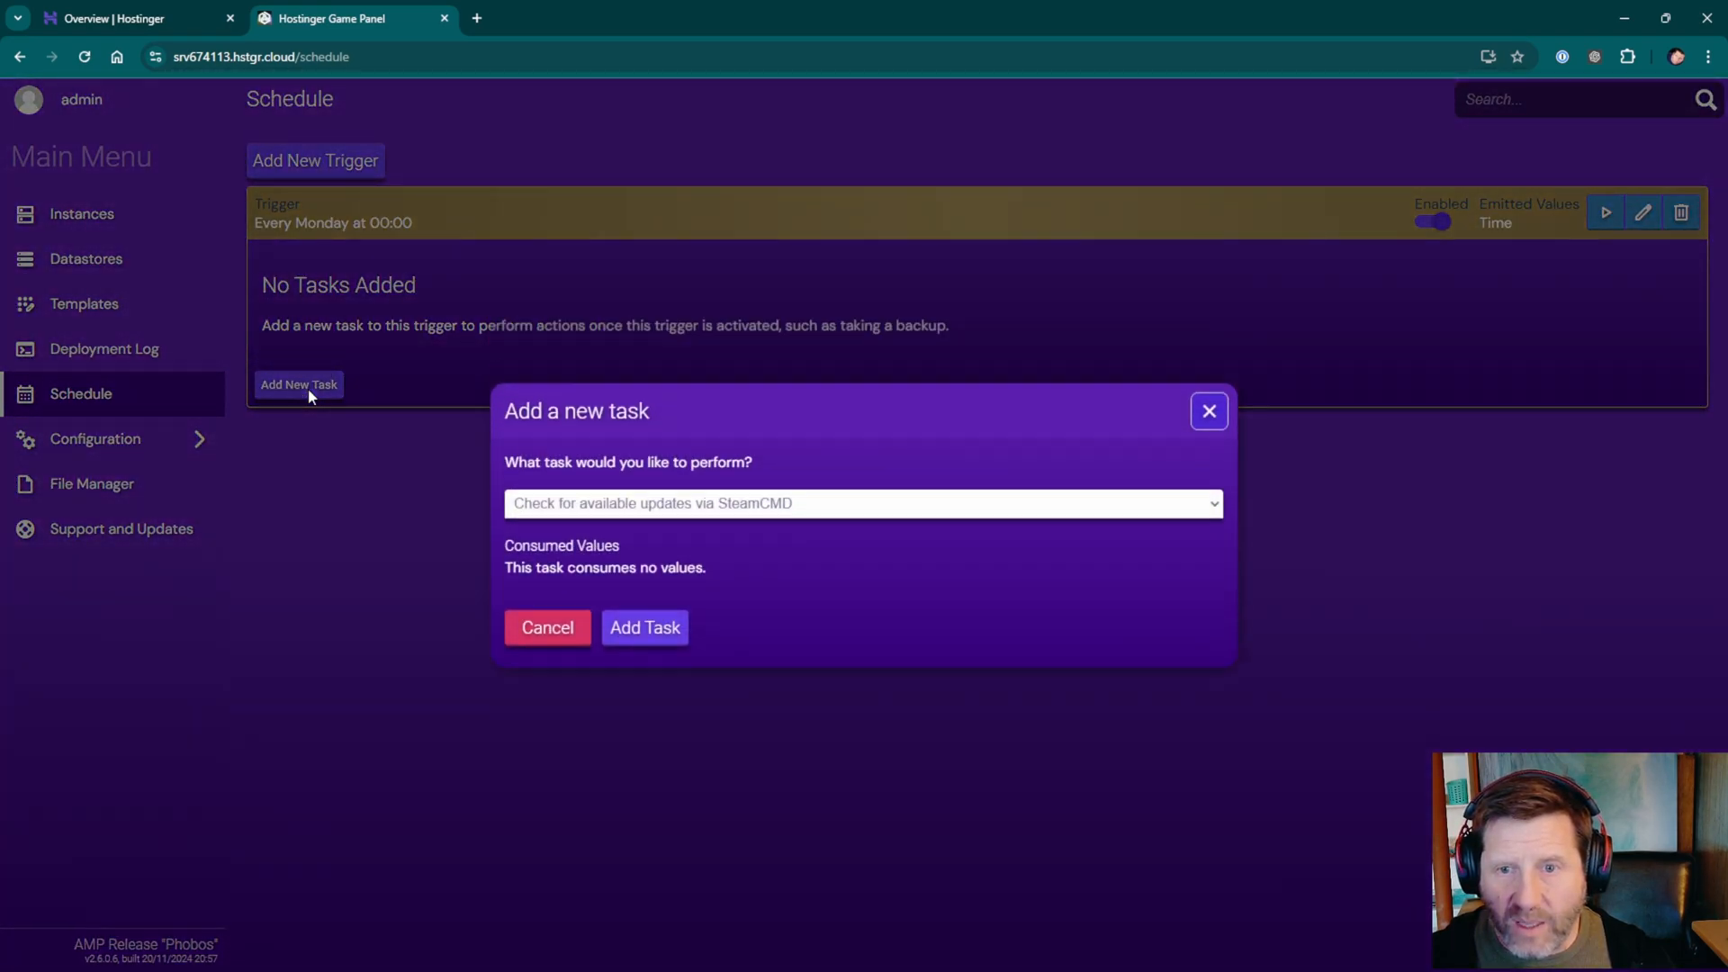
left_click(863, 504)
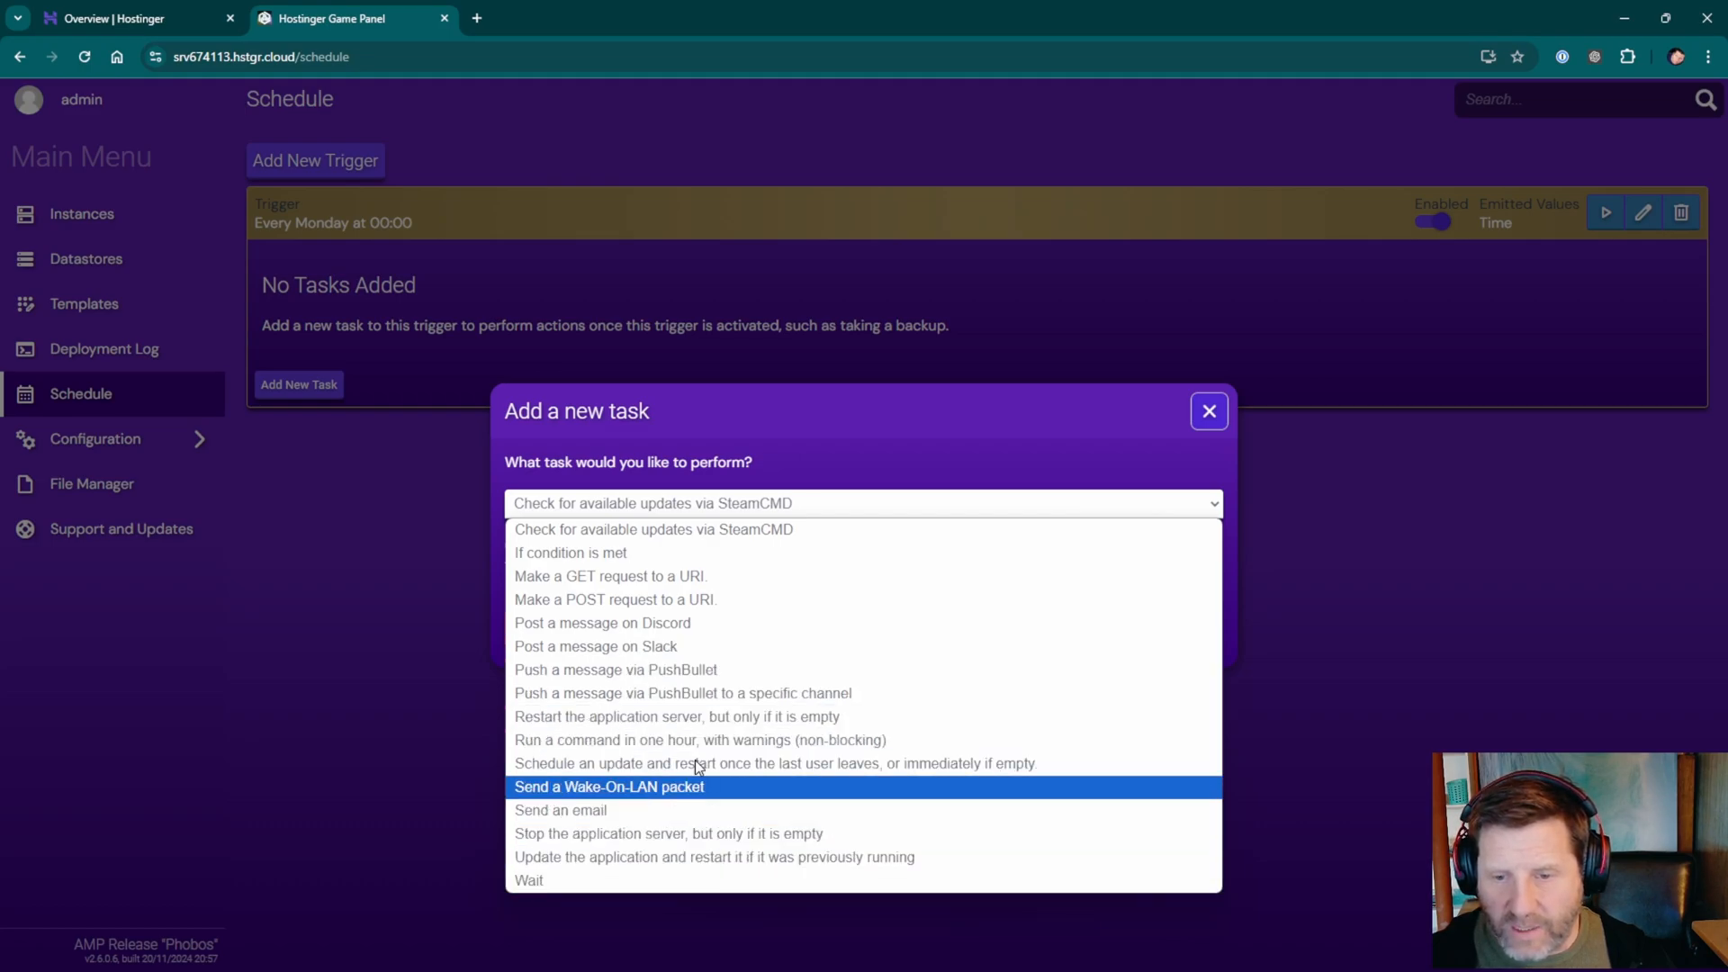
left_click(1207, 411)
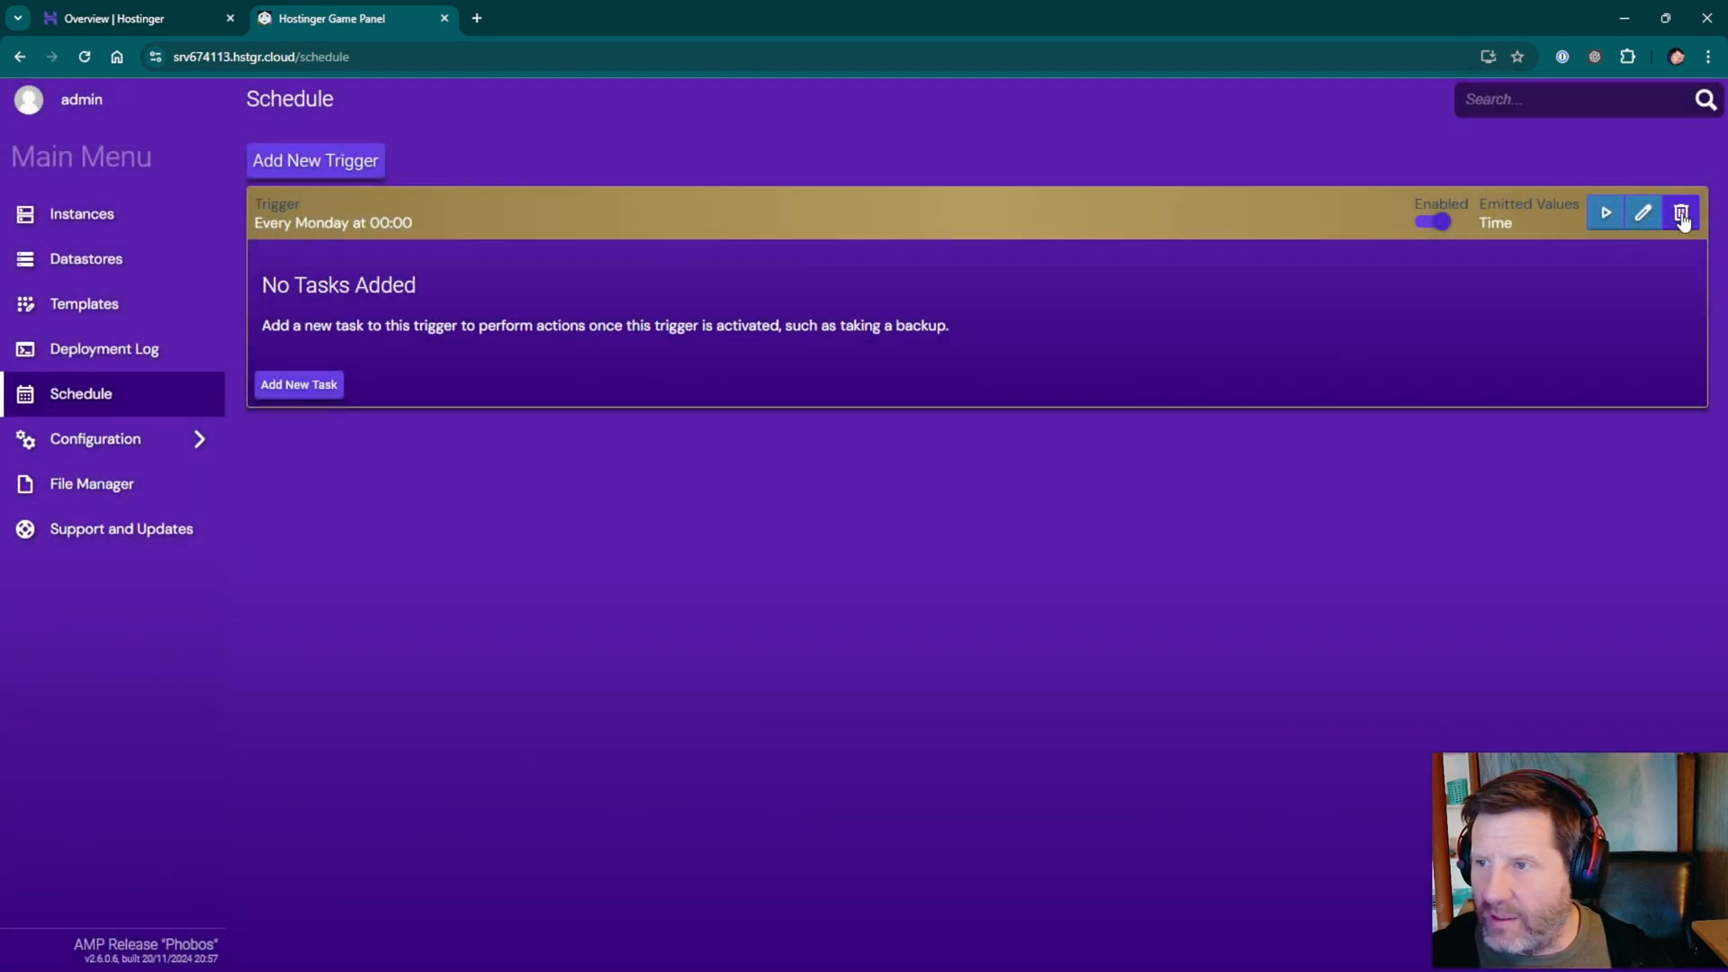
left_click(1680, 213)
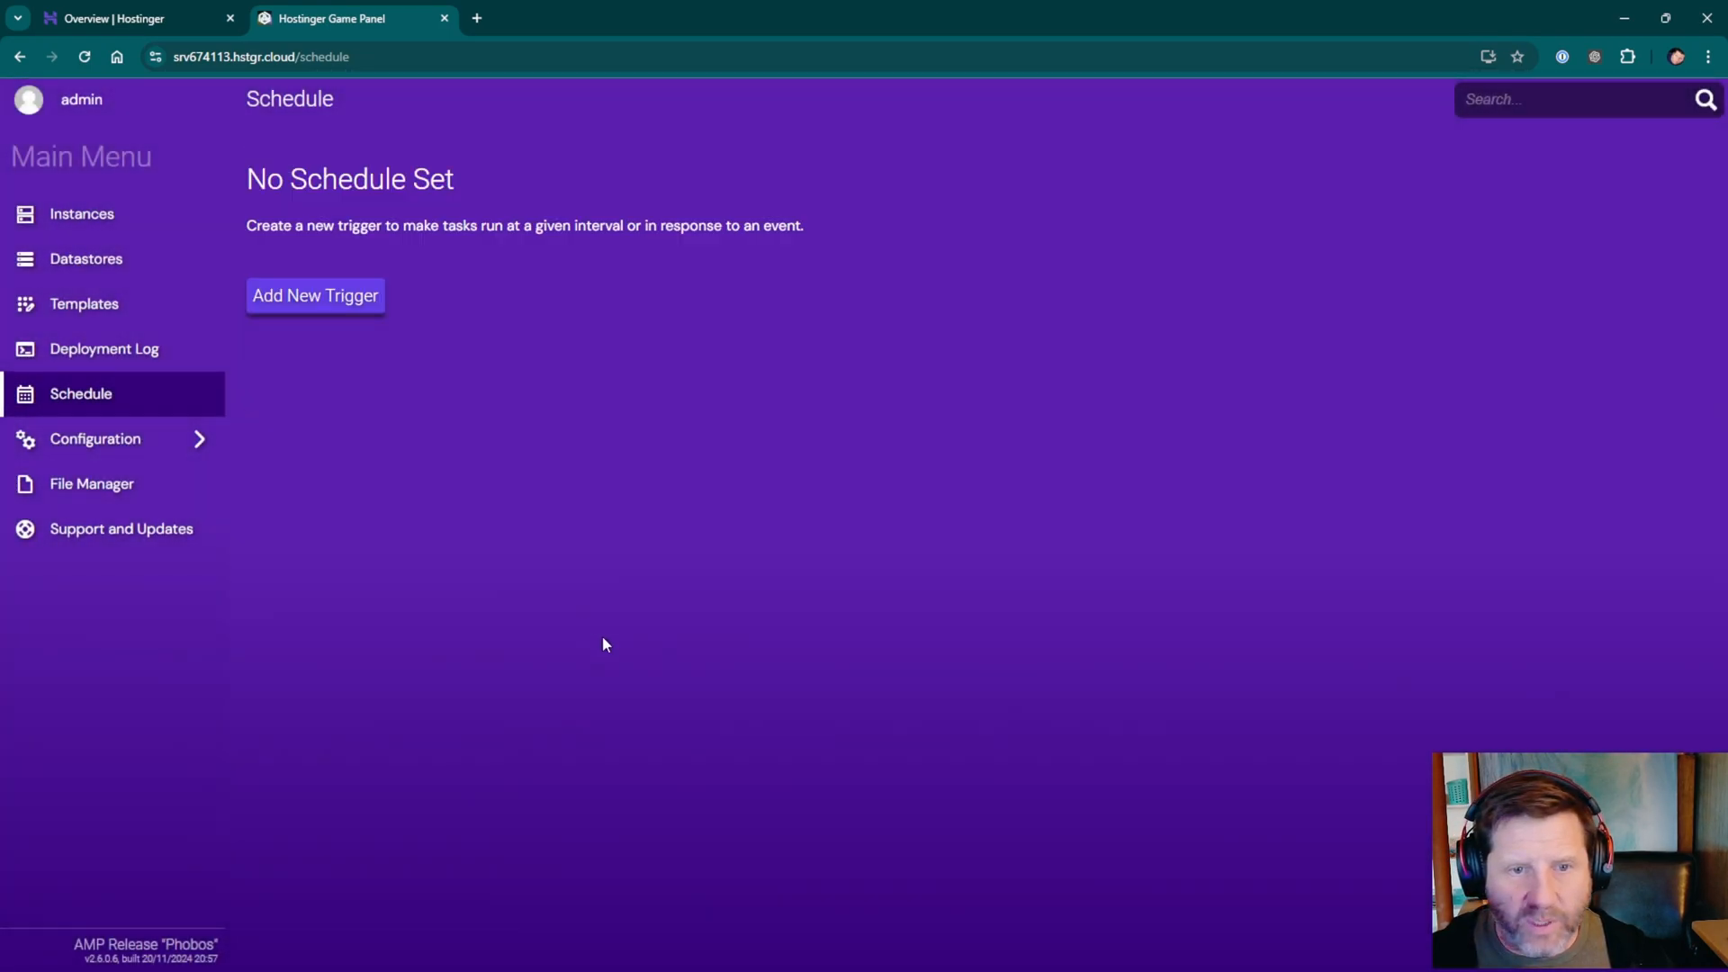
View the Webserver system settings with reverse proxy enabled, then return to the main menu.
left_click(94, 438)
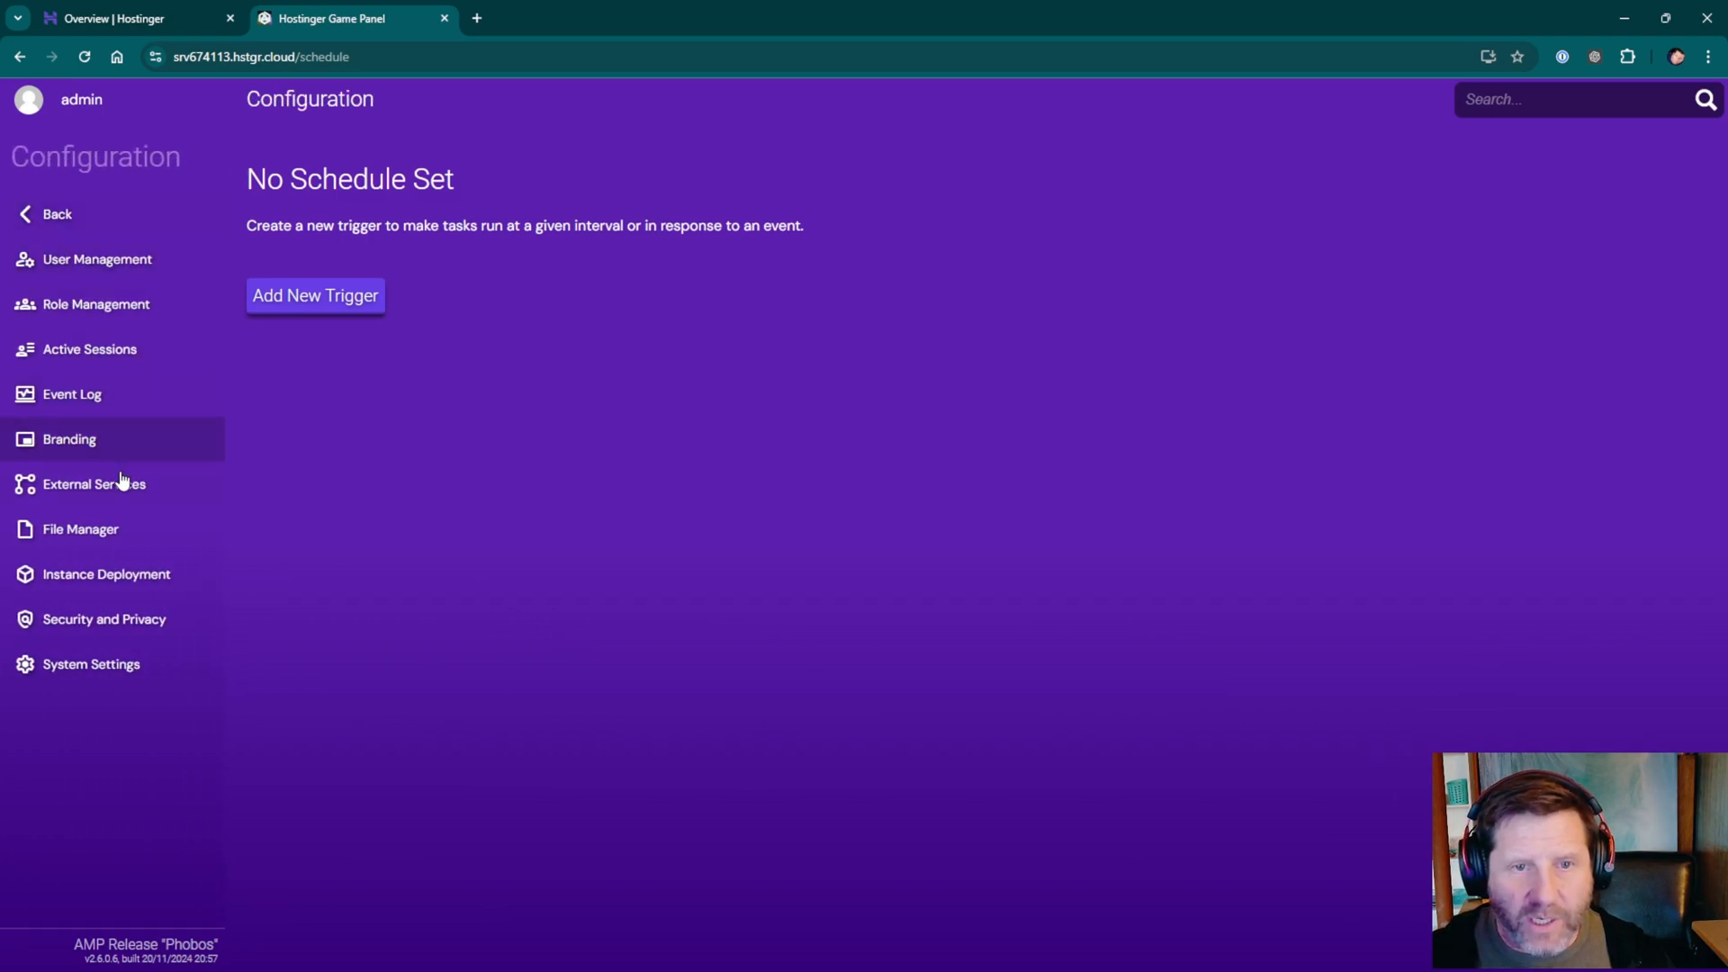
mouse_move(400, 658)
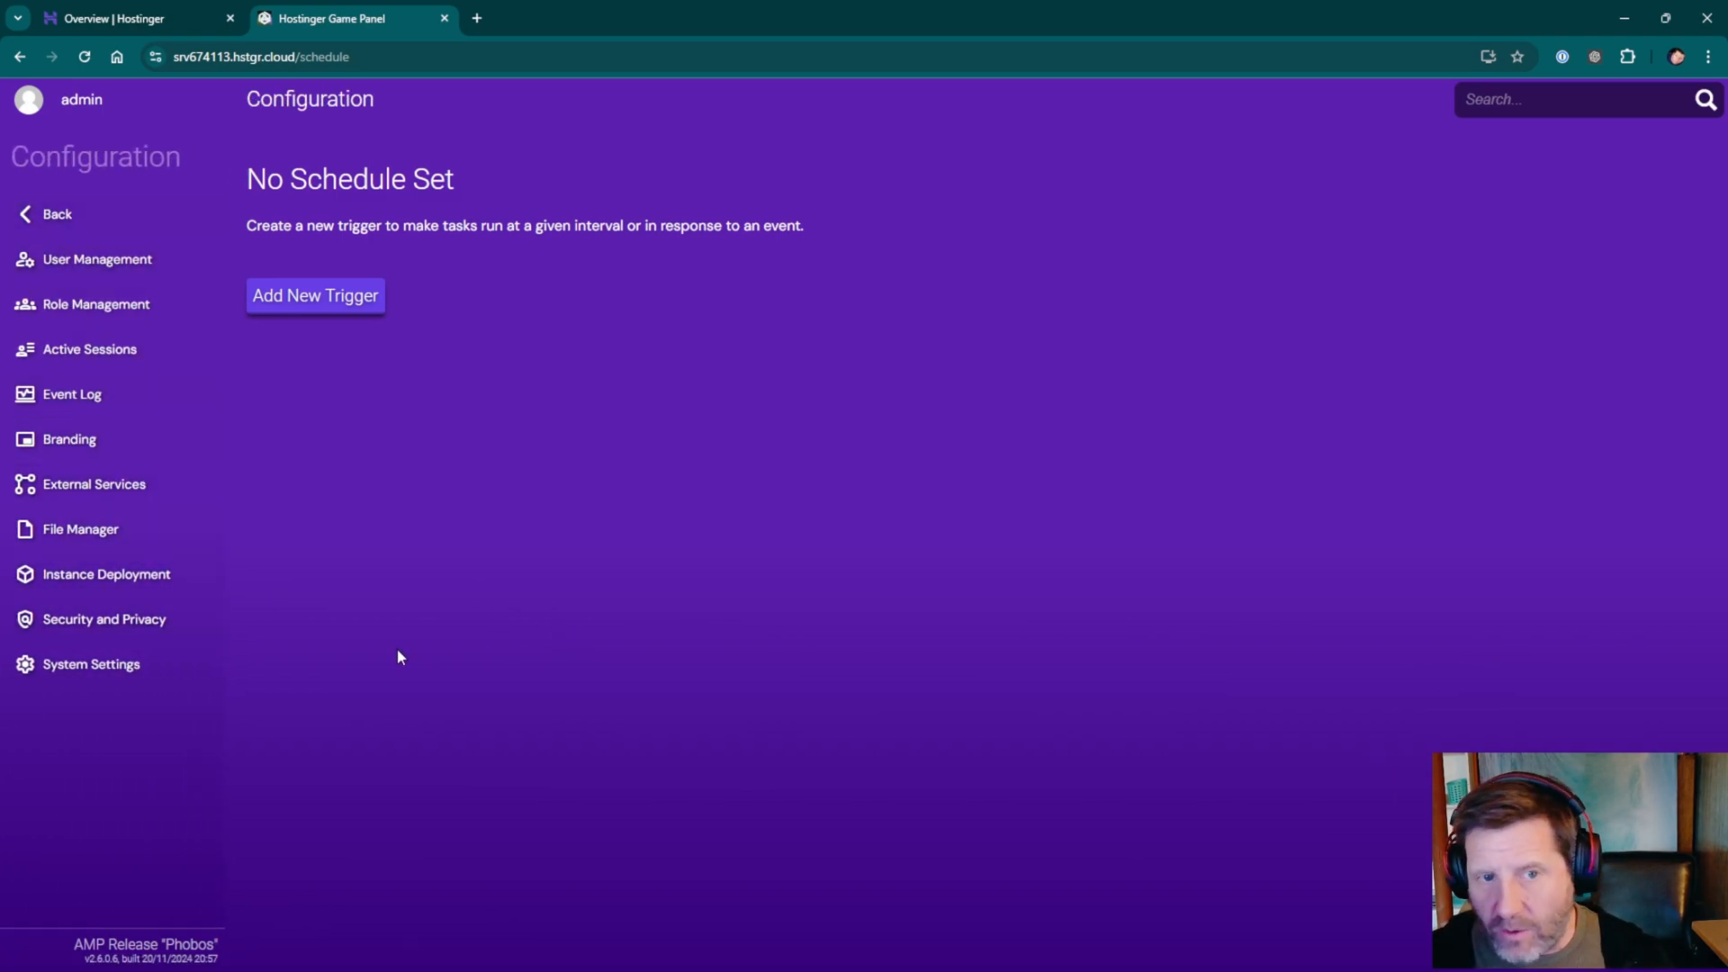
left_click(90, 664)
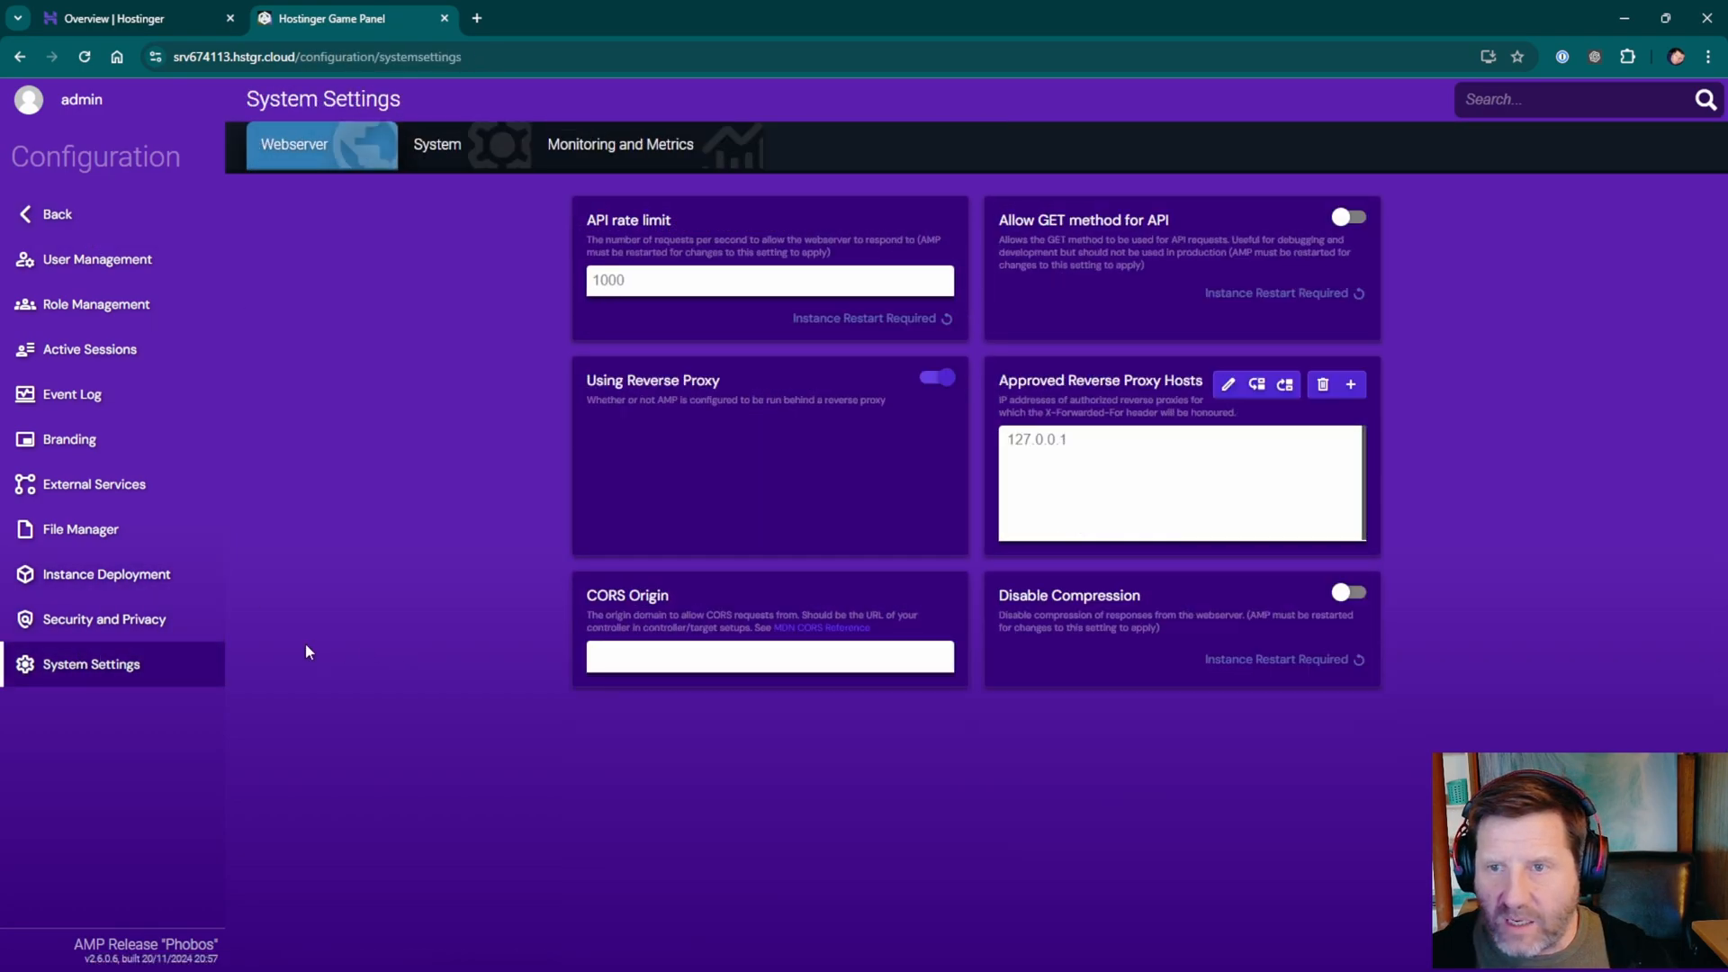
mouse_move(73, 707)
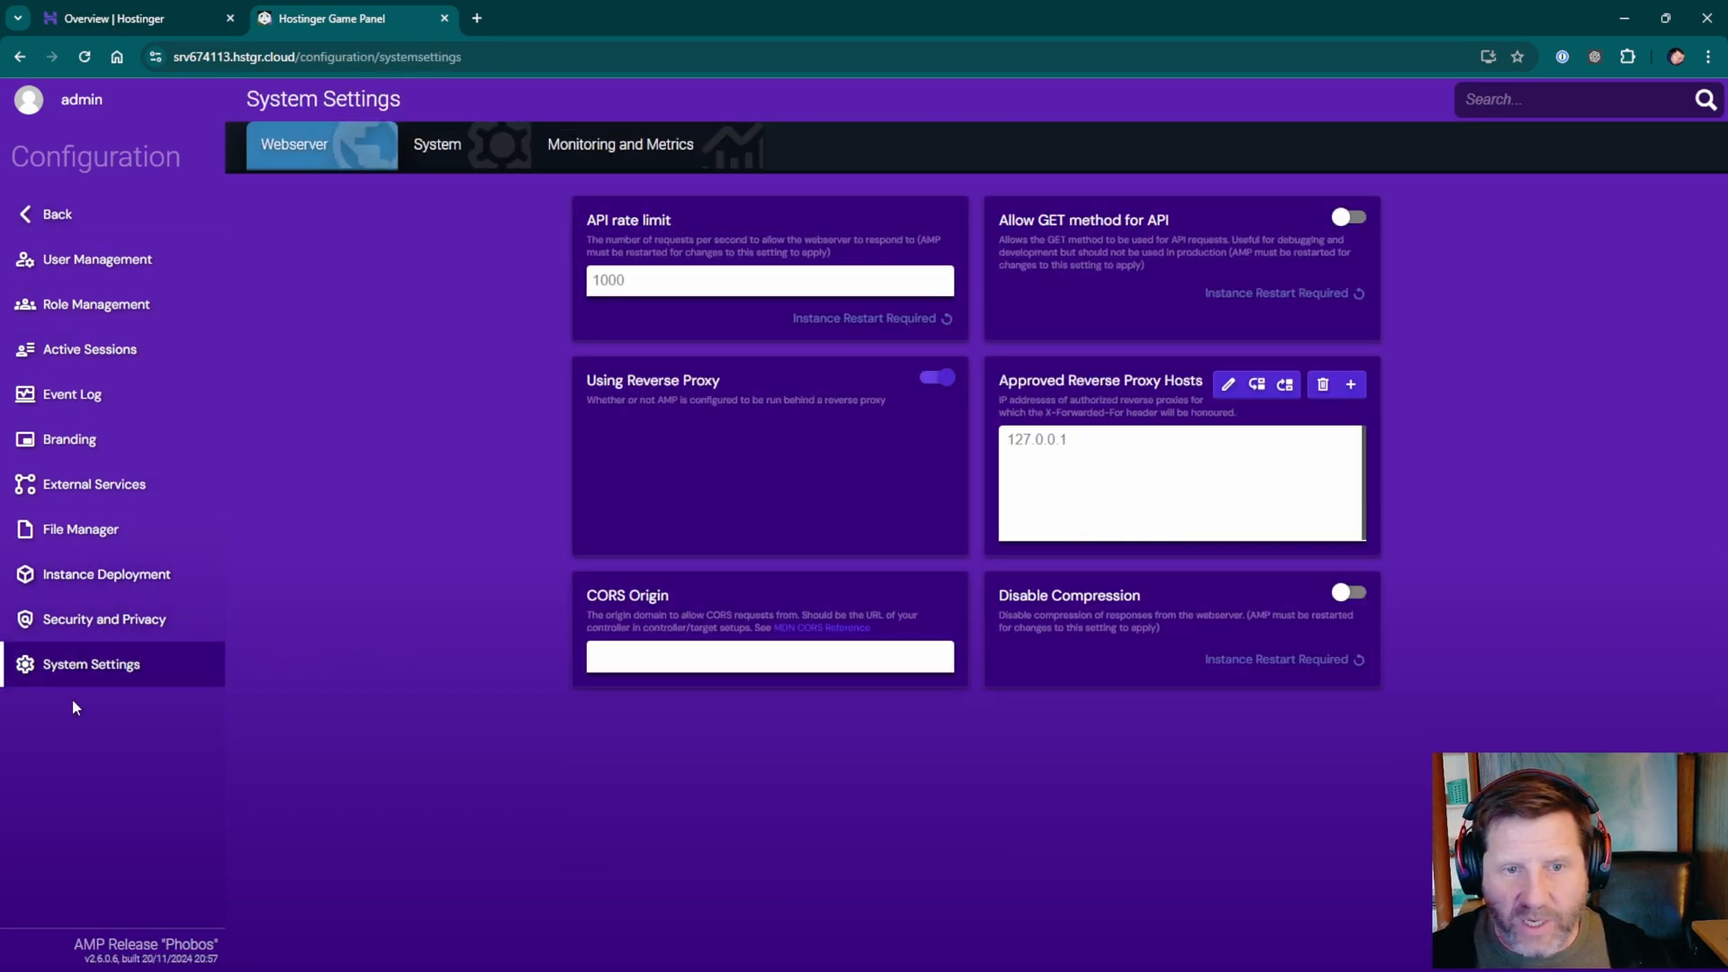
left_click(55, 215)
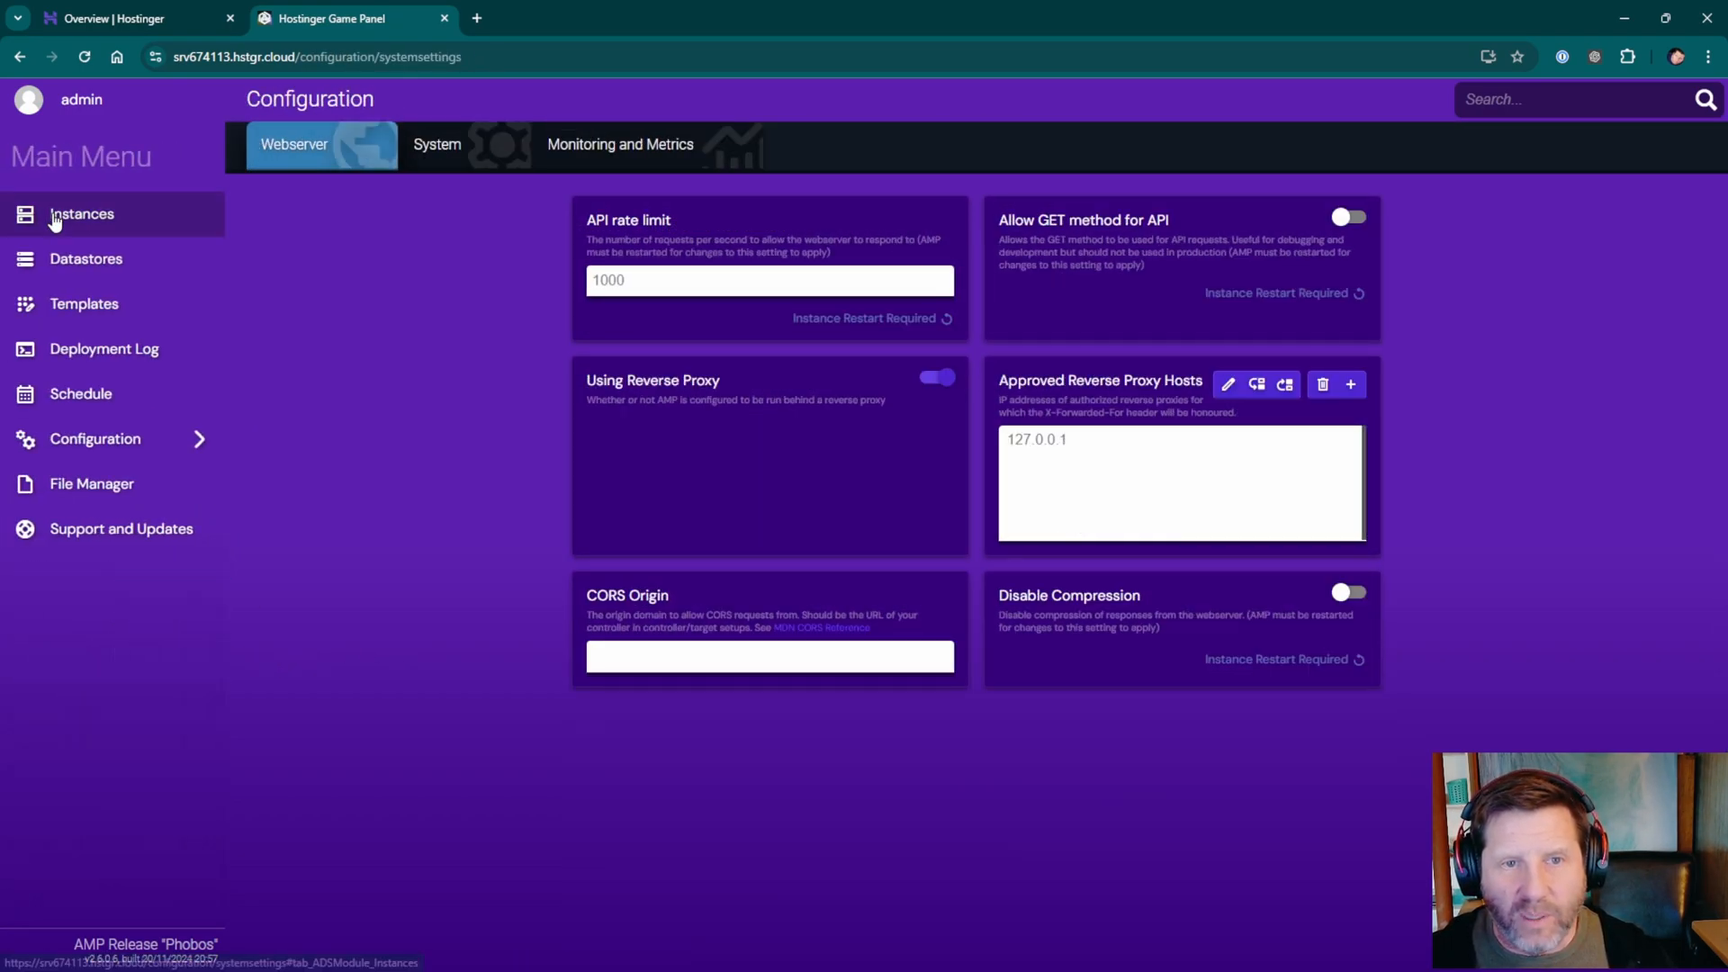
Start the Vanilla instance from the Instances list and enter its management page.
left_click(81, 214)
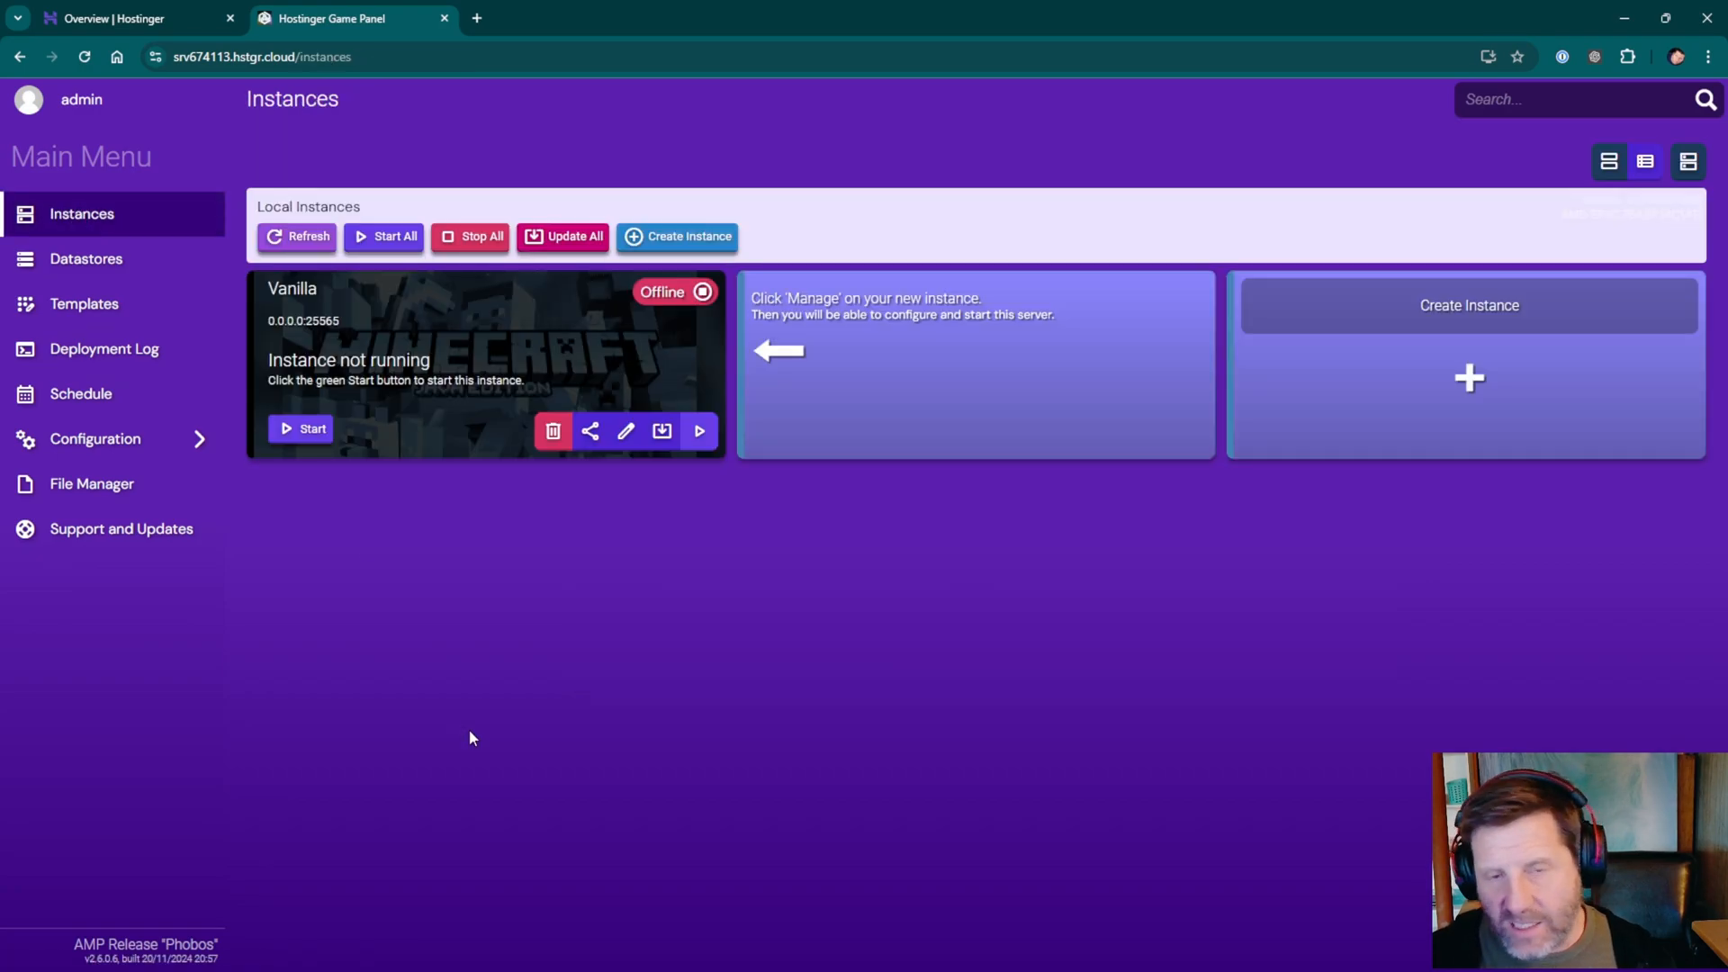
mouse_move(452, 539)
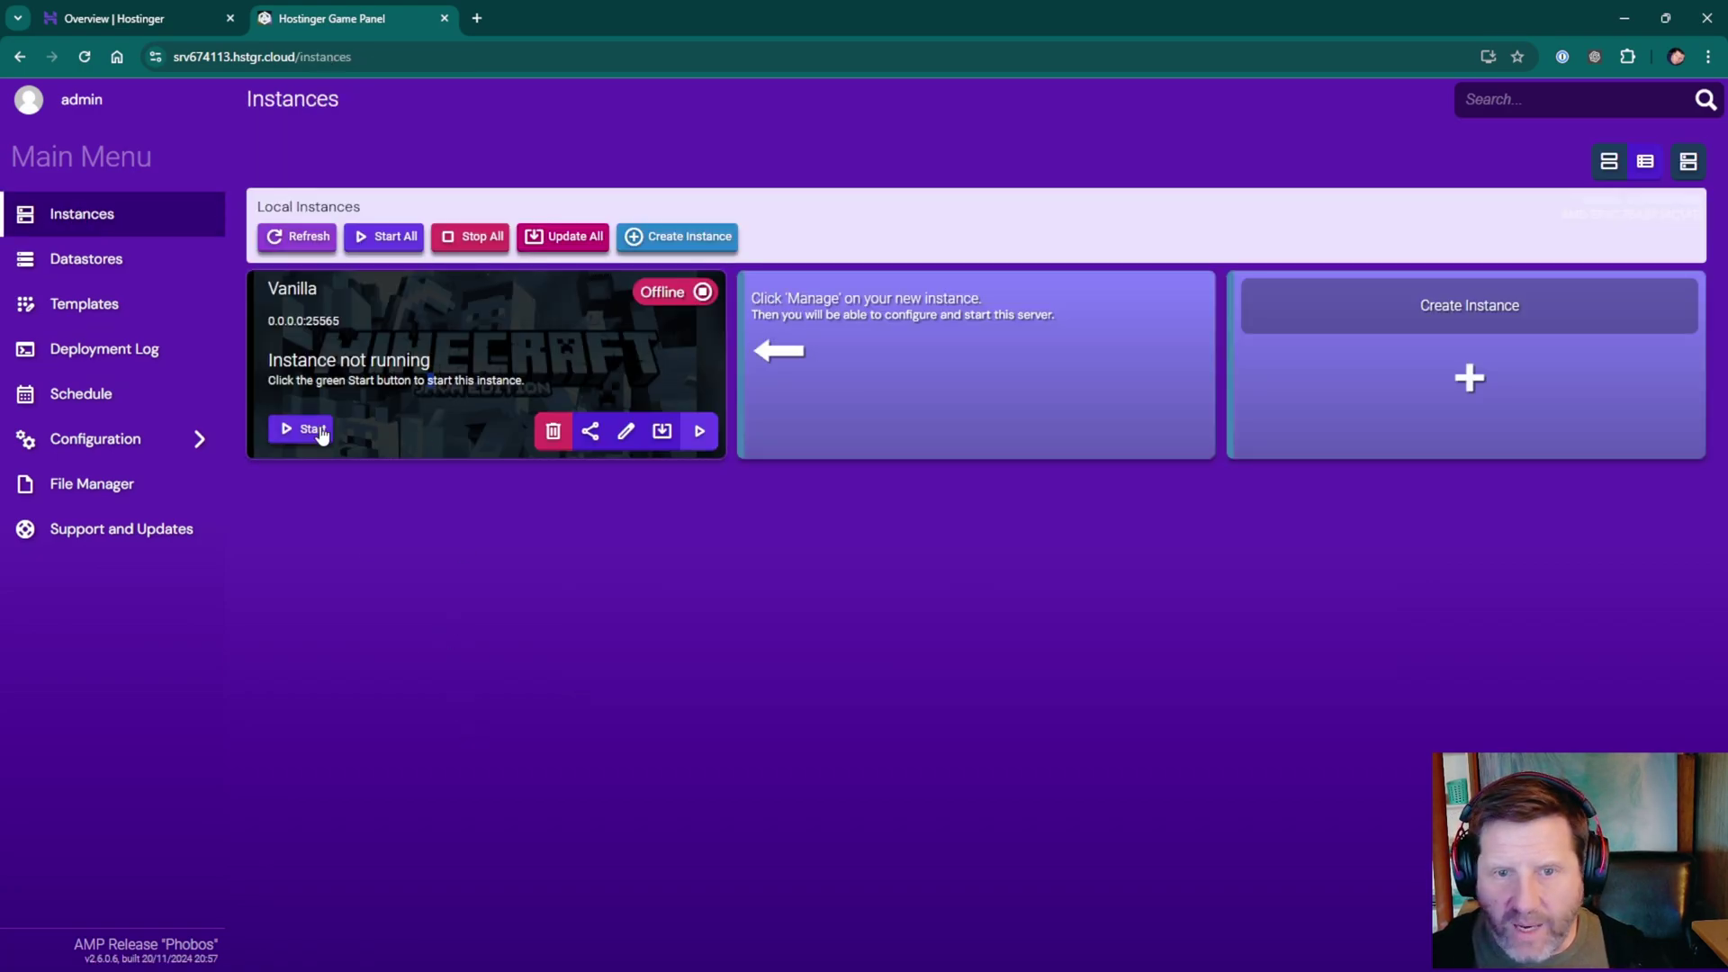
left_click(300, 429)
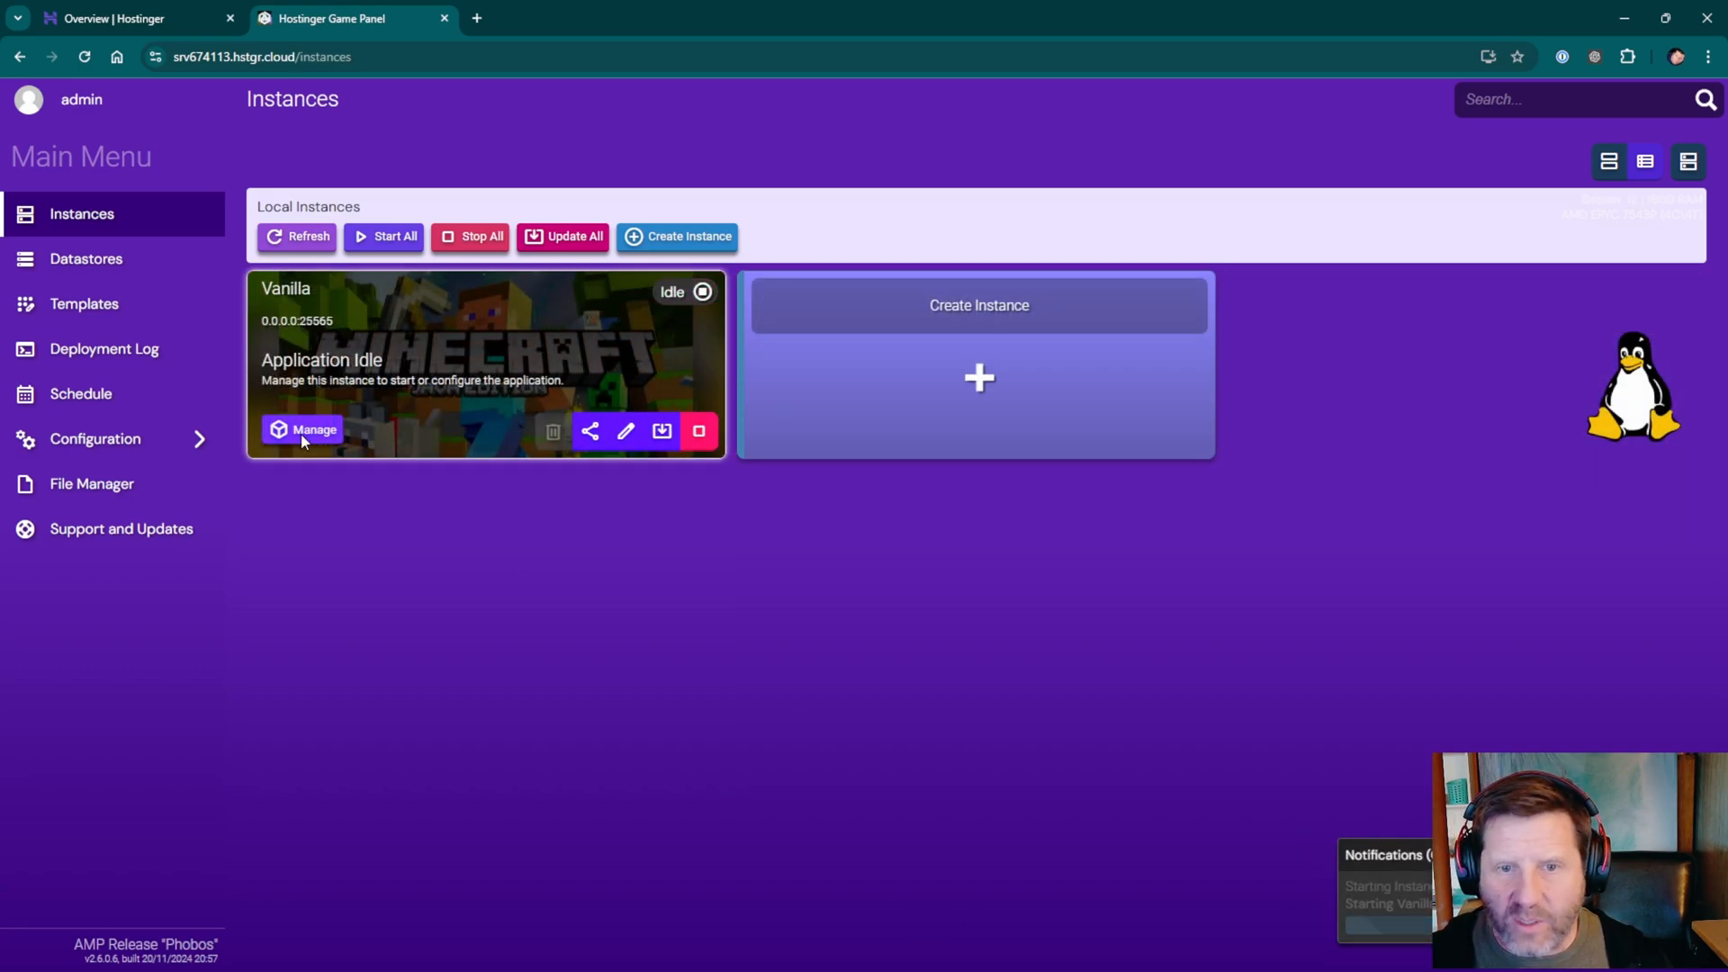
left_click(313, 428)
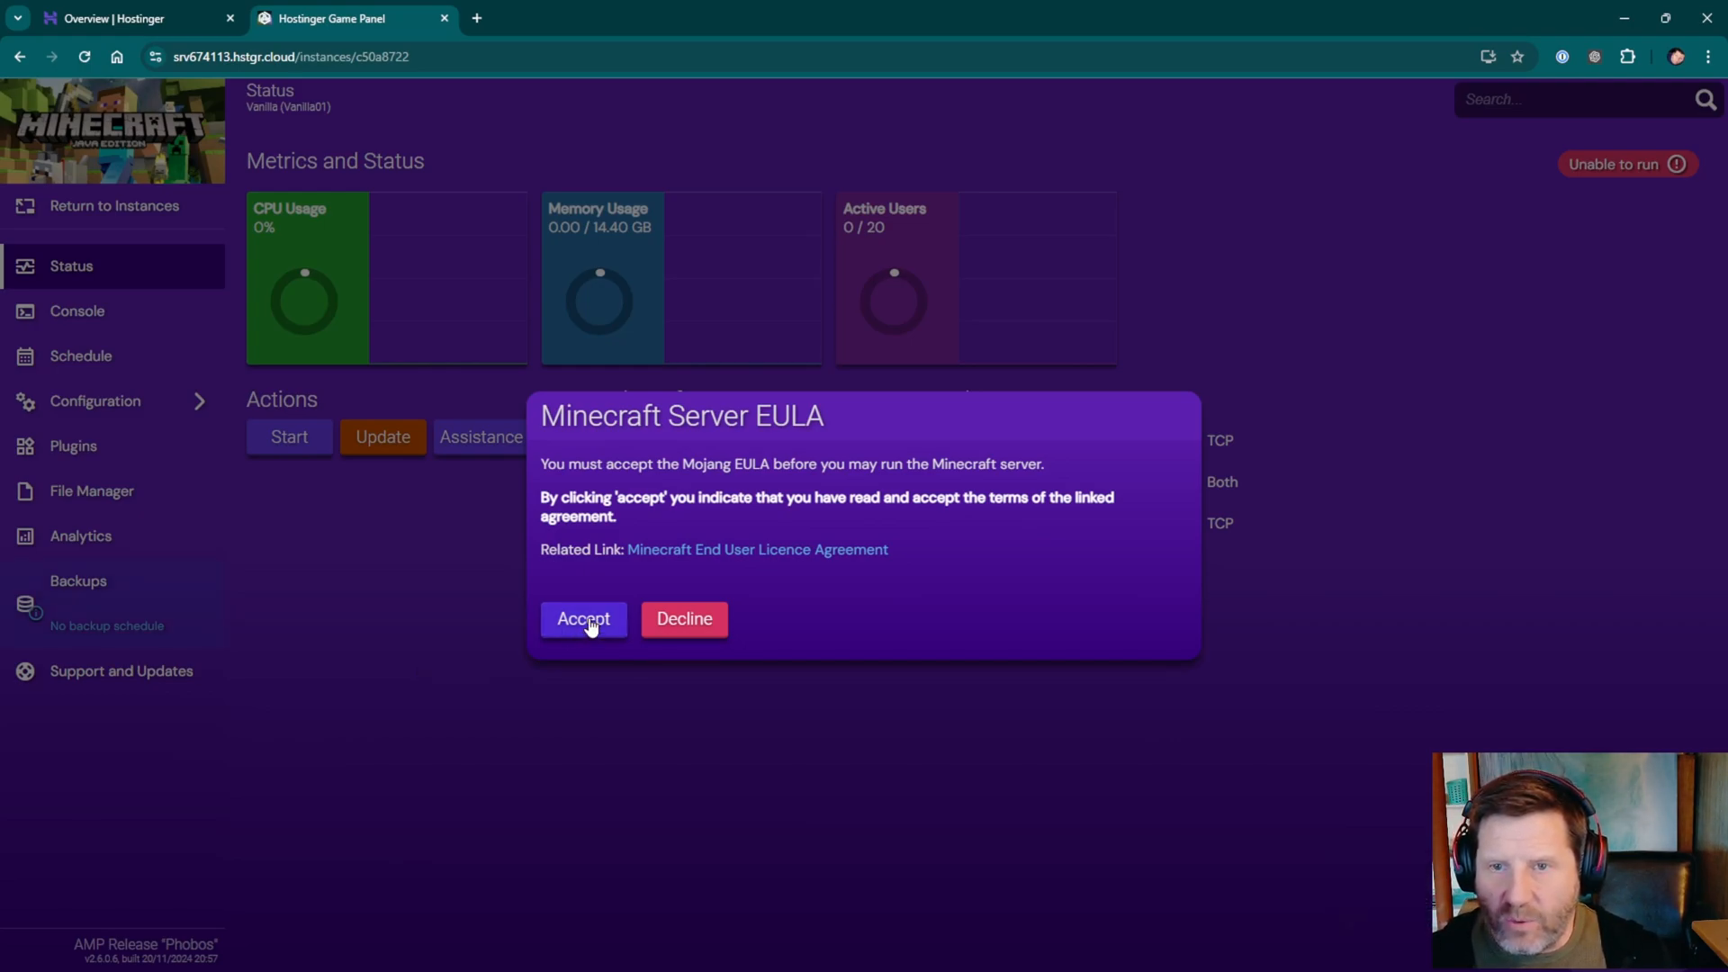
Accept the Minecraft EULA, check Console and Status, then view the empty instance schedule.
left_click(583, 618)
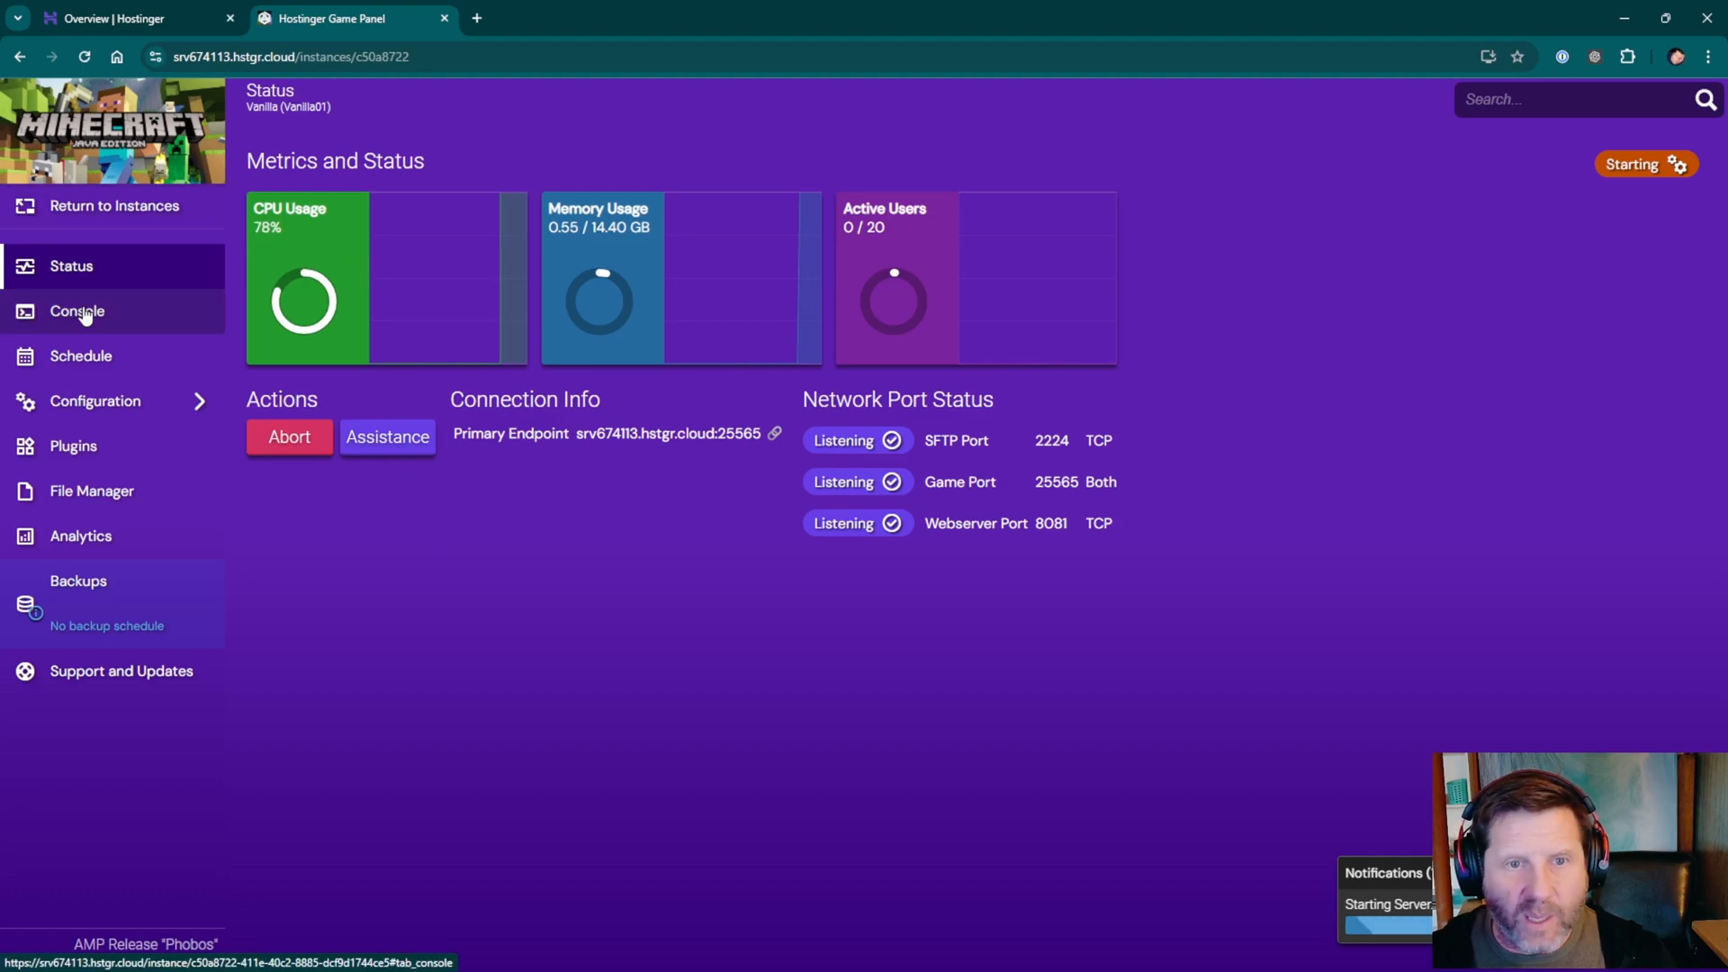
left_click(77, 310)
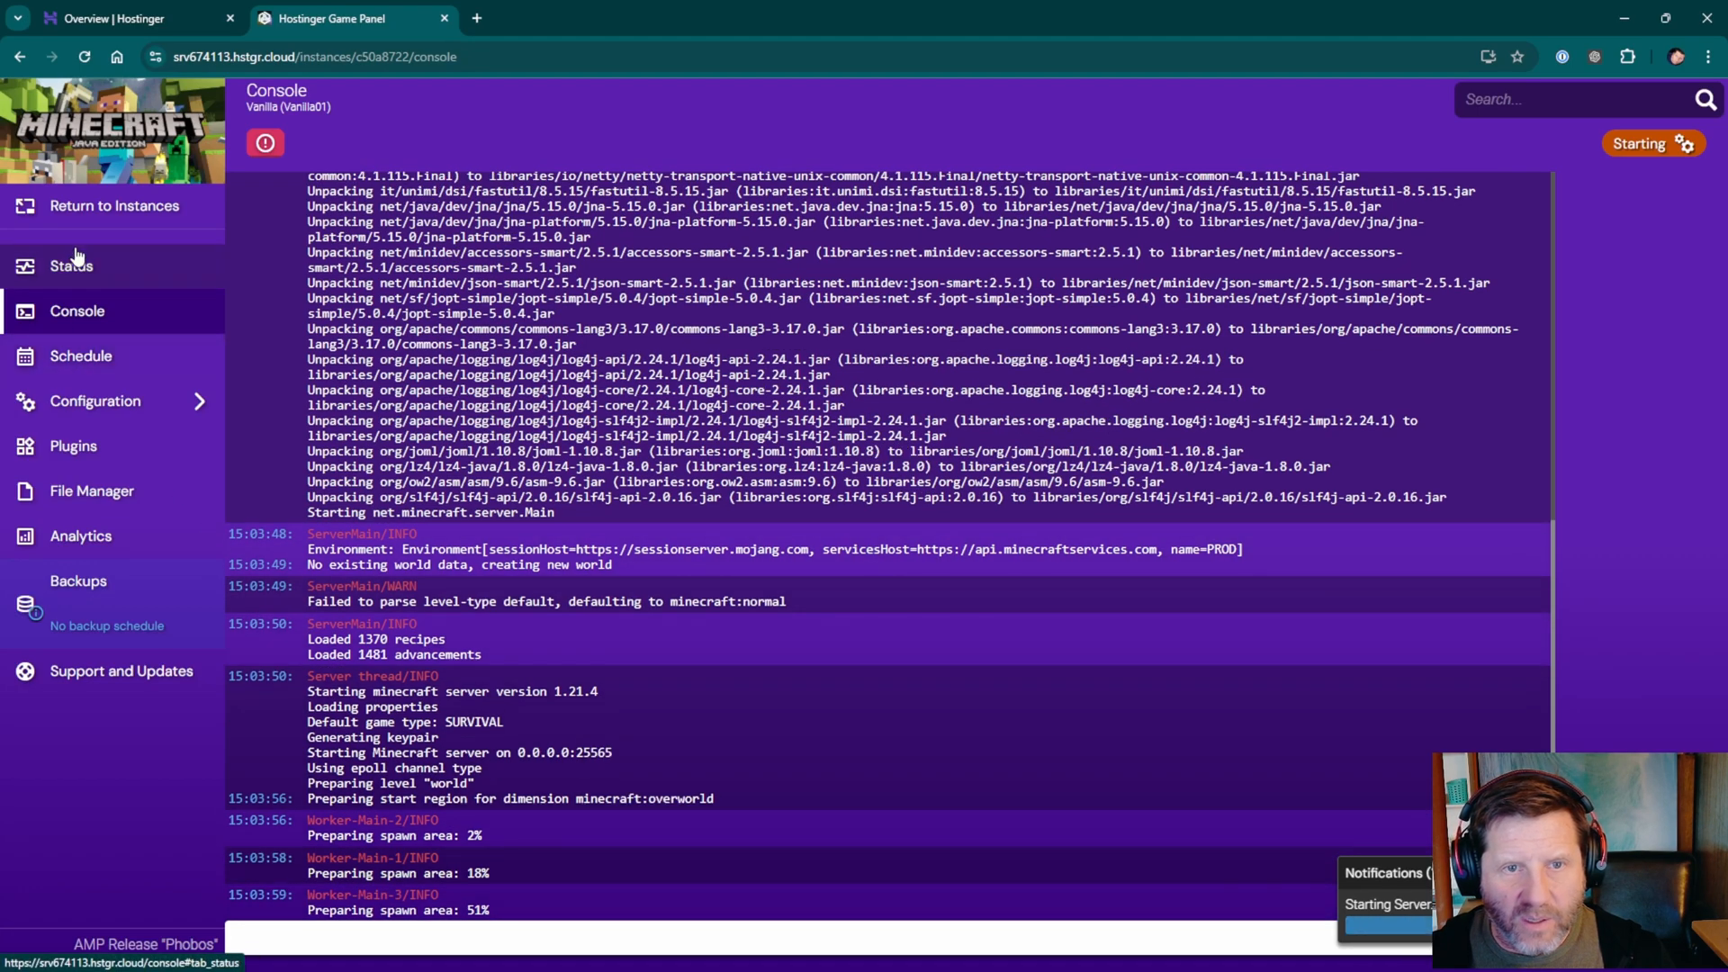
left_click(69, 265)
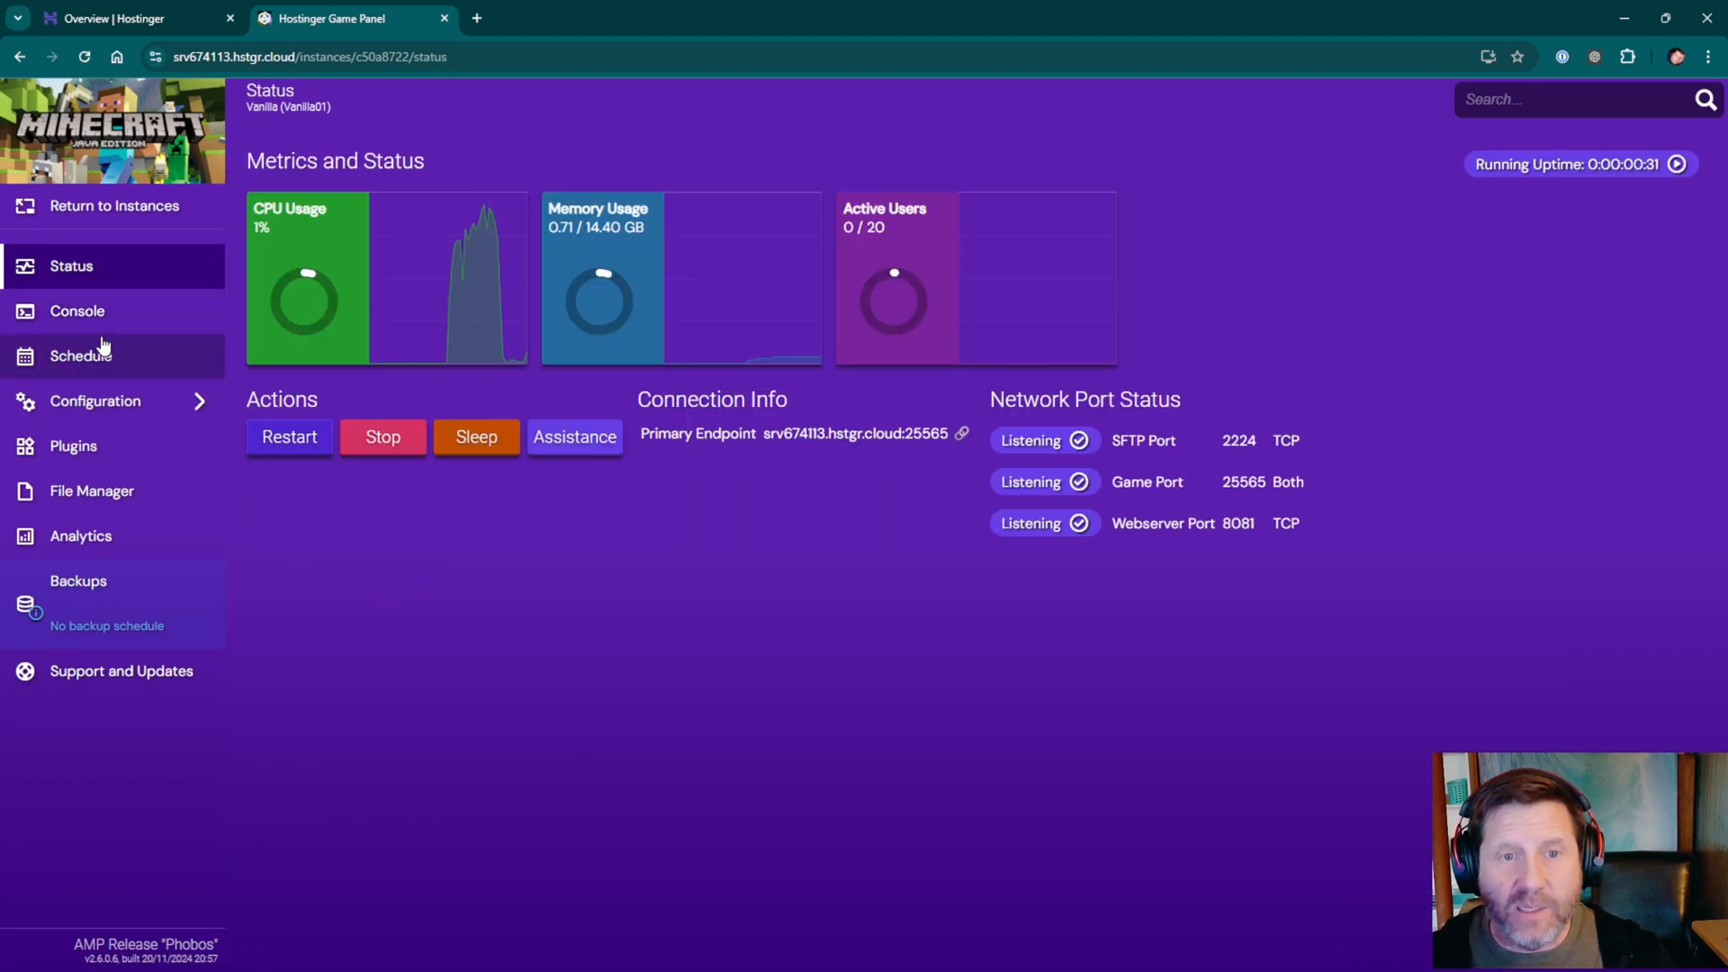
left_click(77, 310)
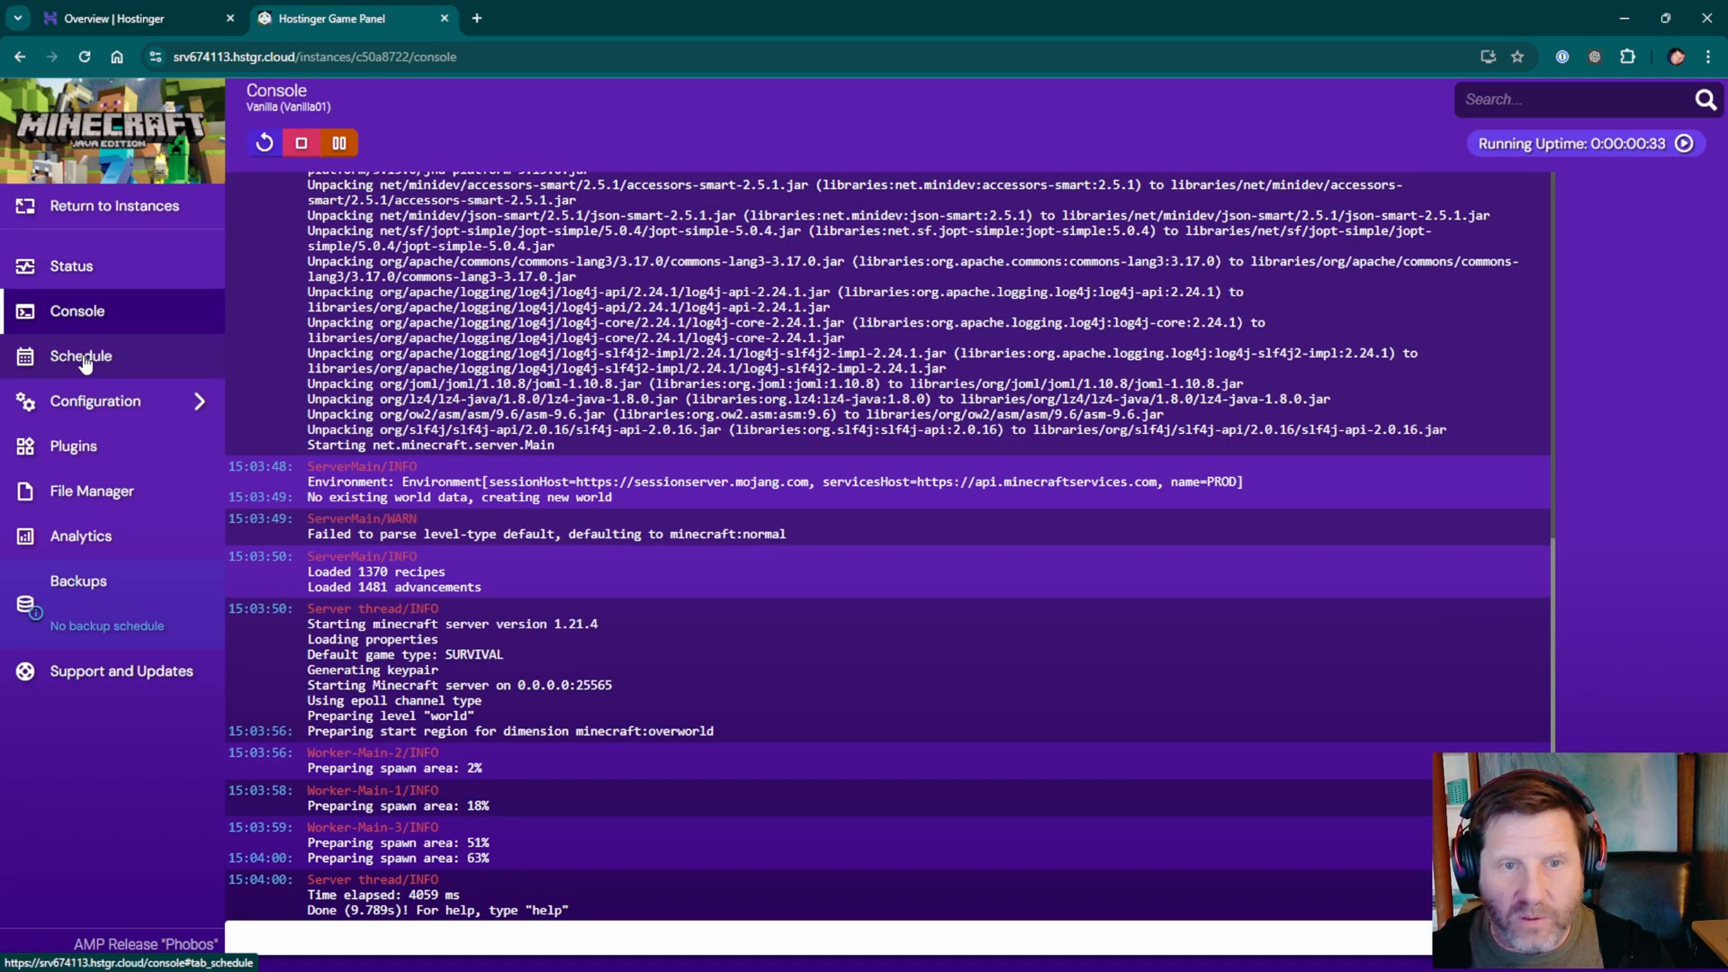
left_click(80, 355)
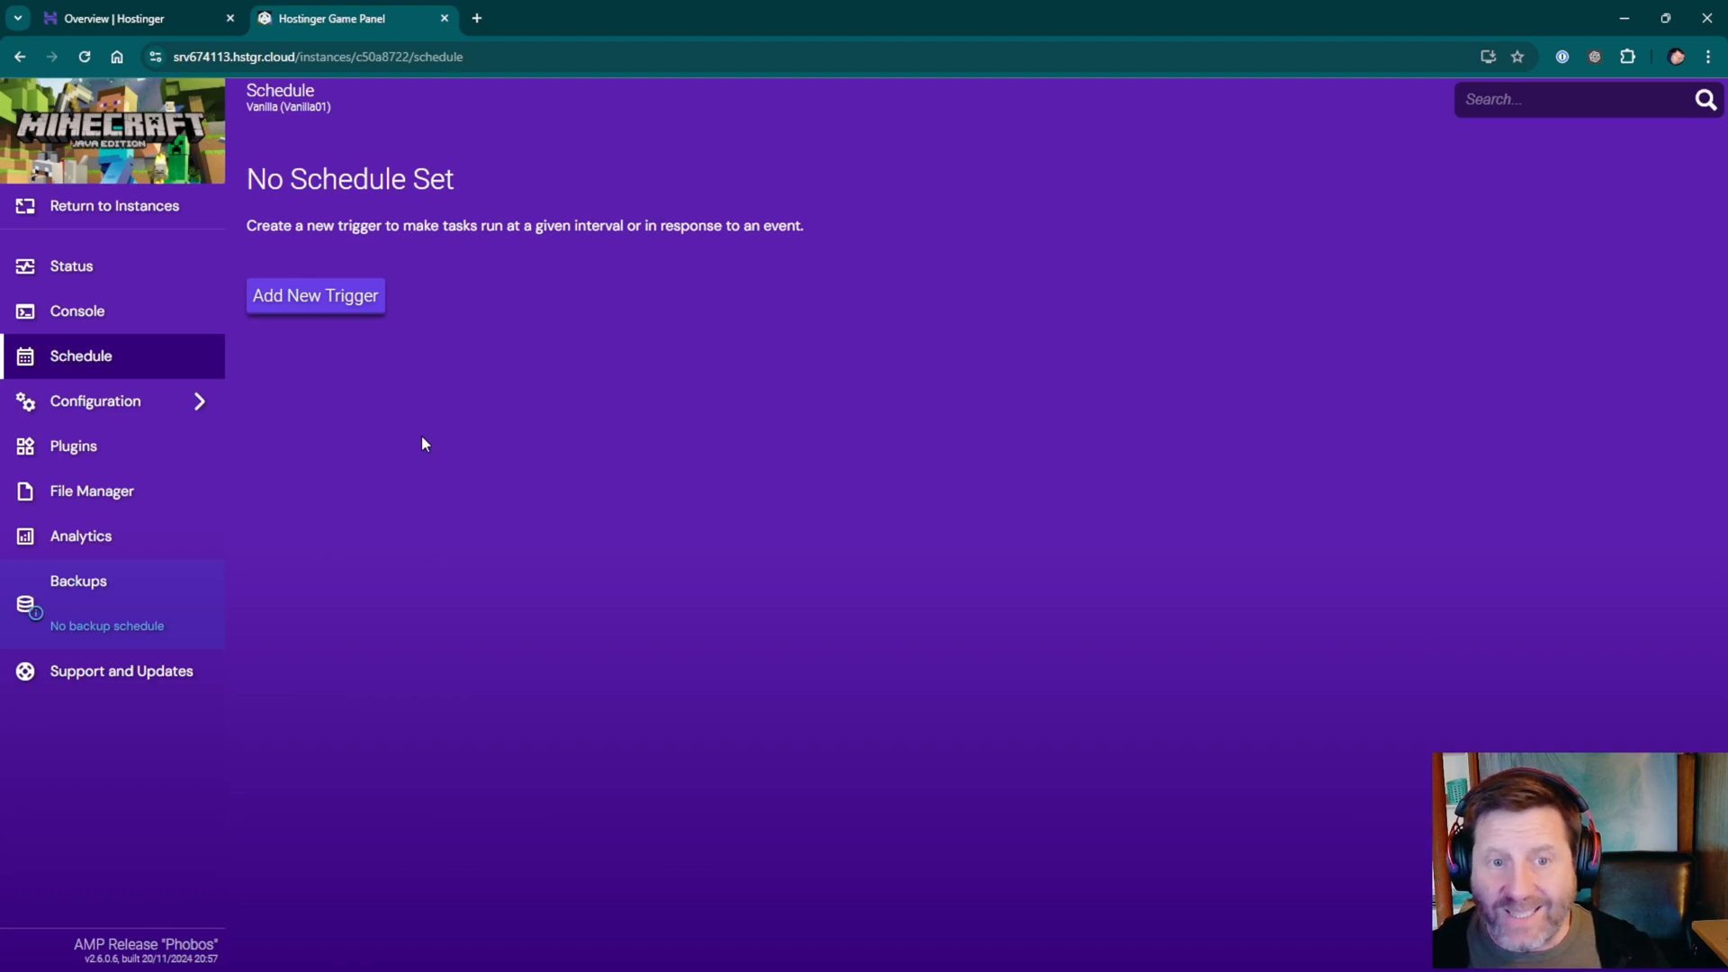
Set the Vanilla server's Java memory limit to 4096 MB in Configuration > Minecraft.
left_click(94, 399)
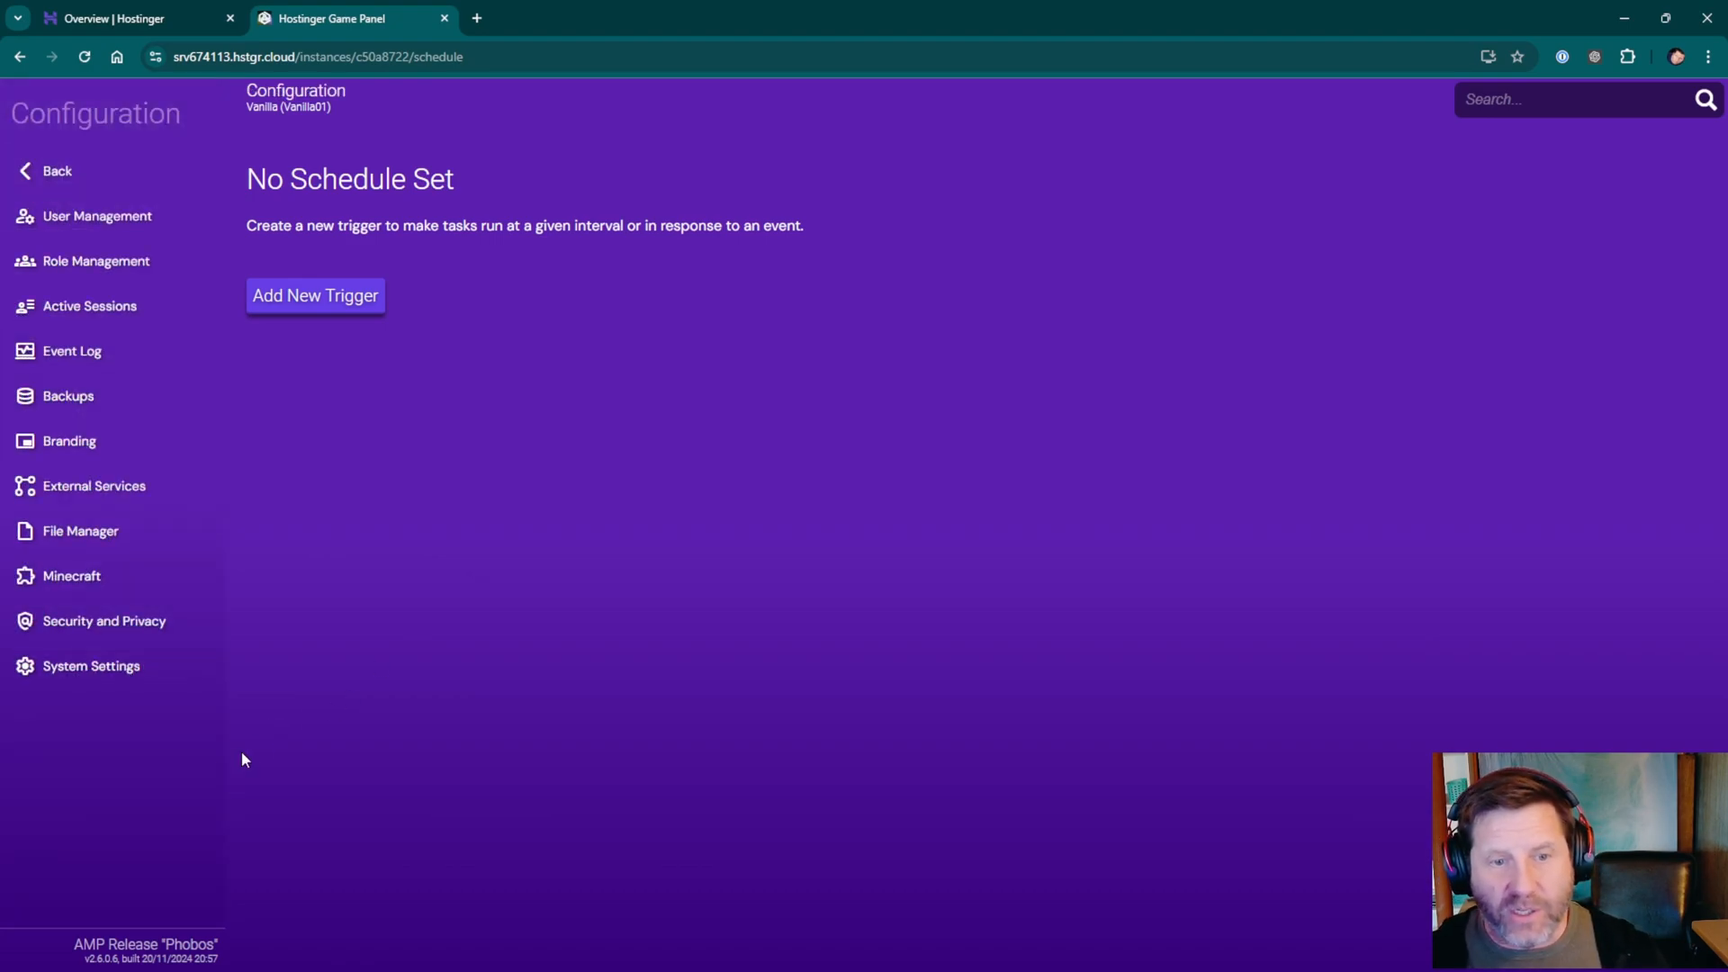
left_click(71, 575)
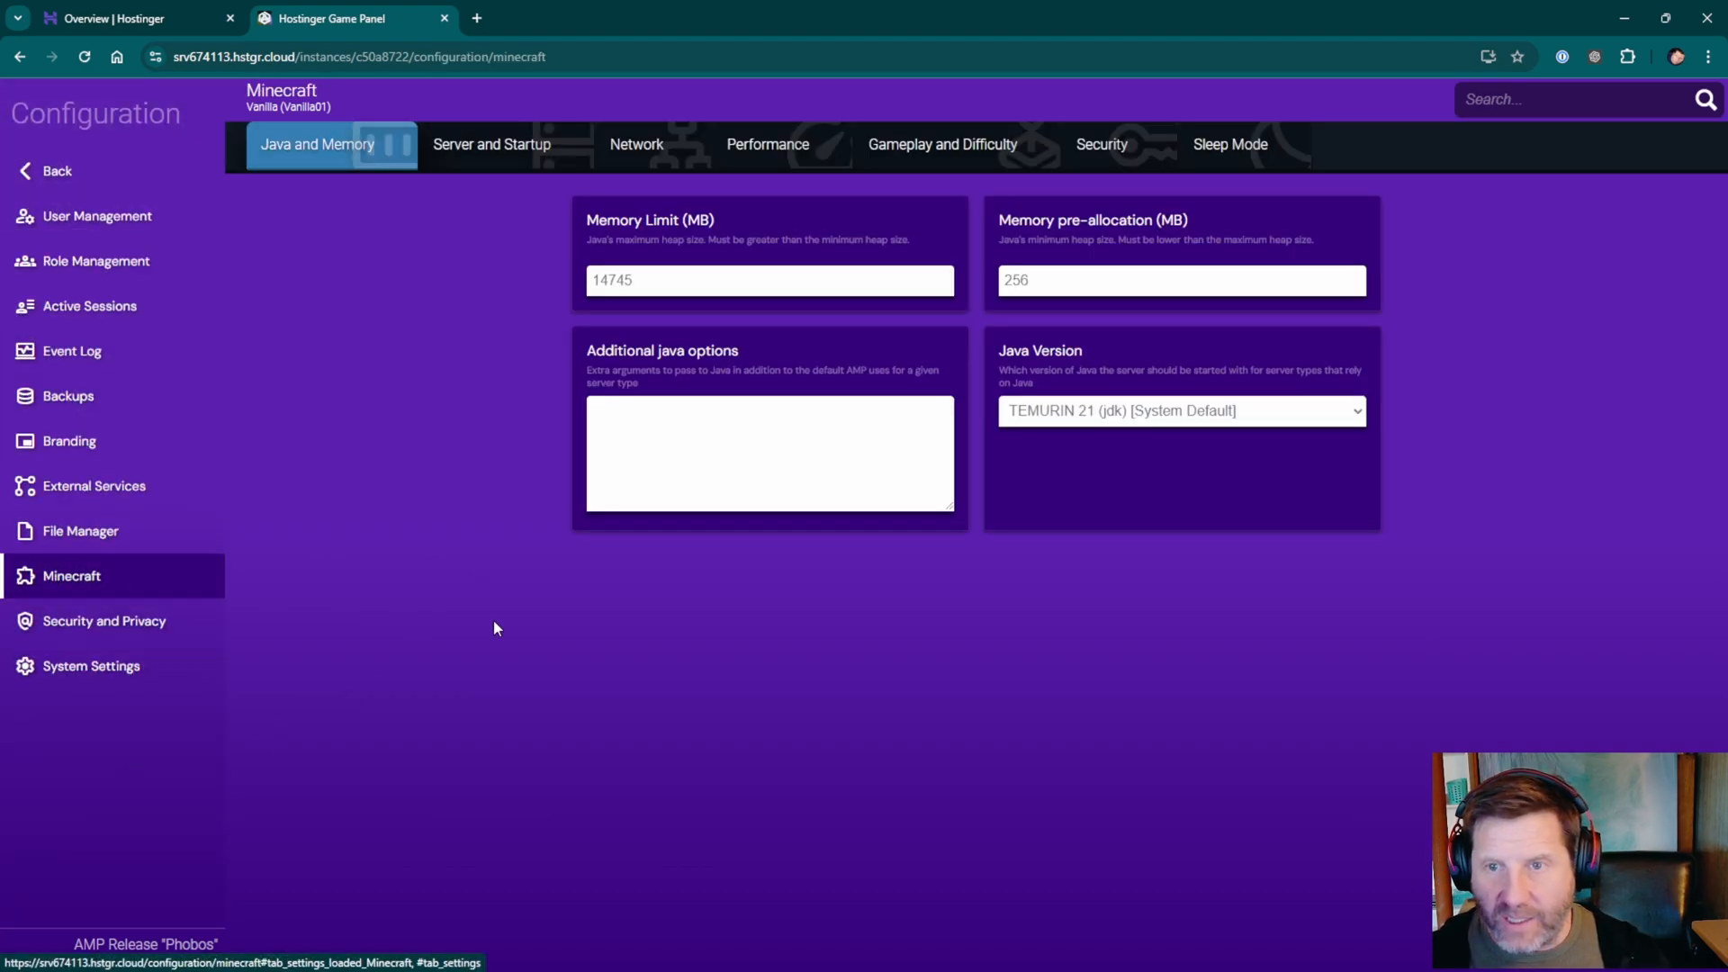
left_click(767, 279)
type("4")
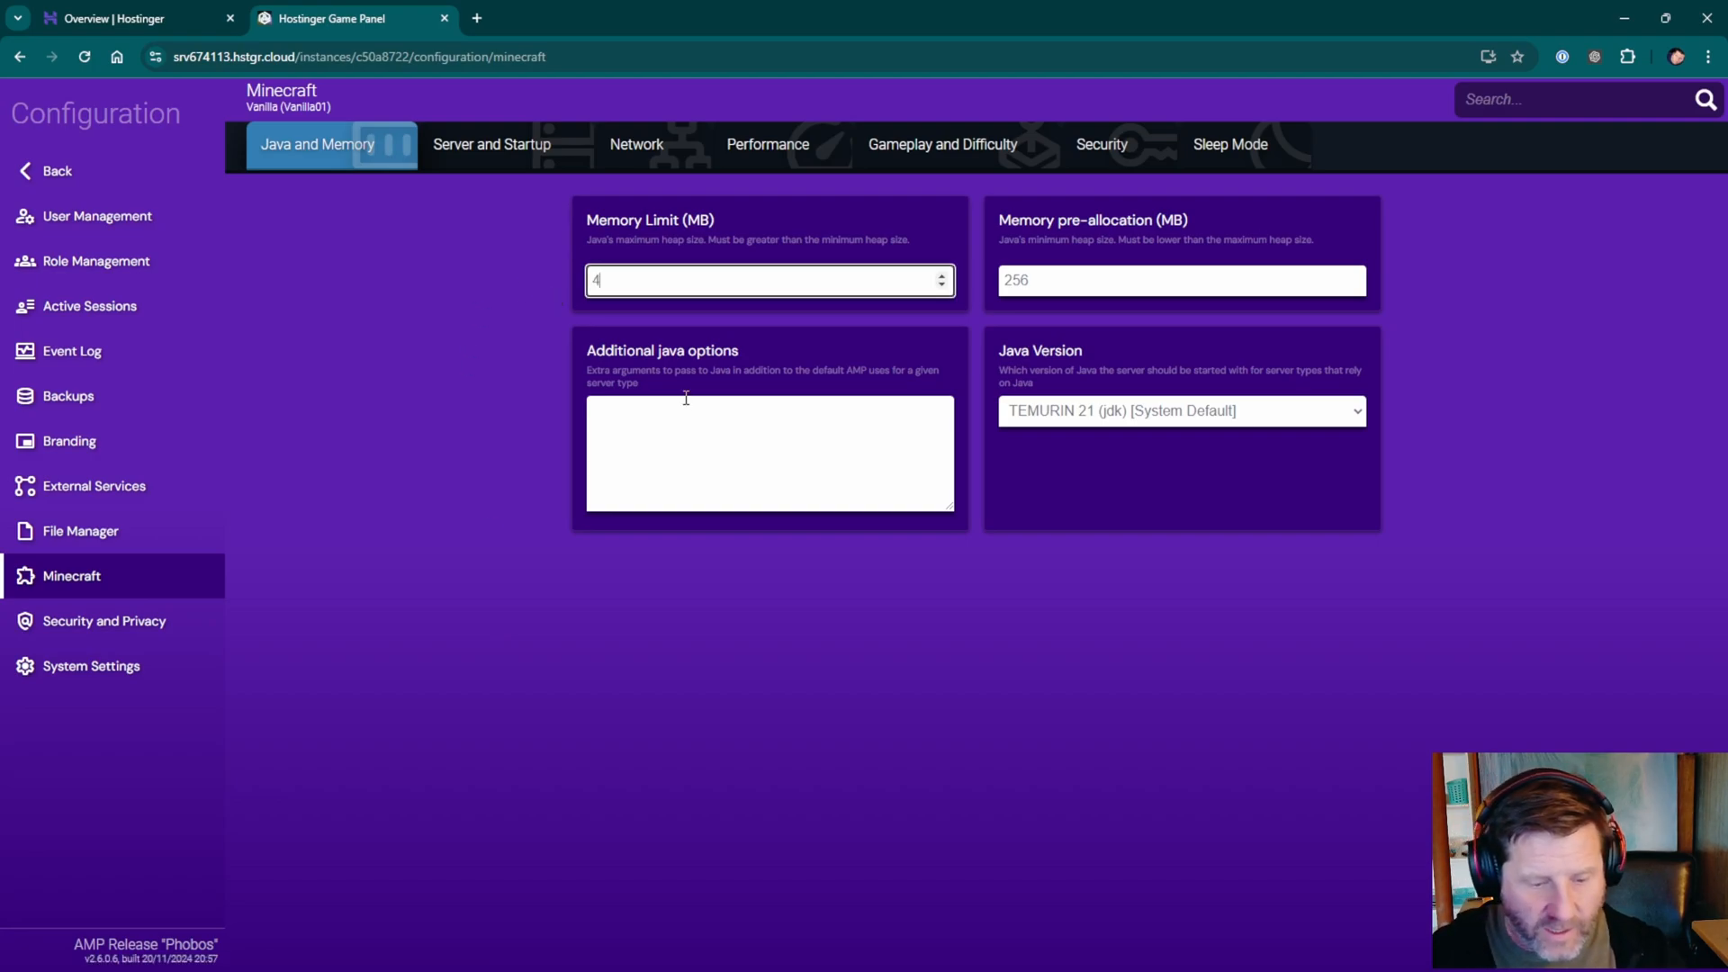
type("096")
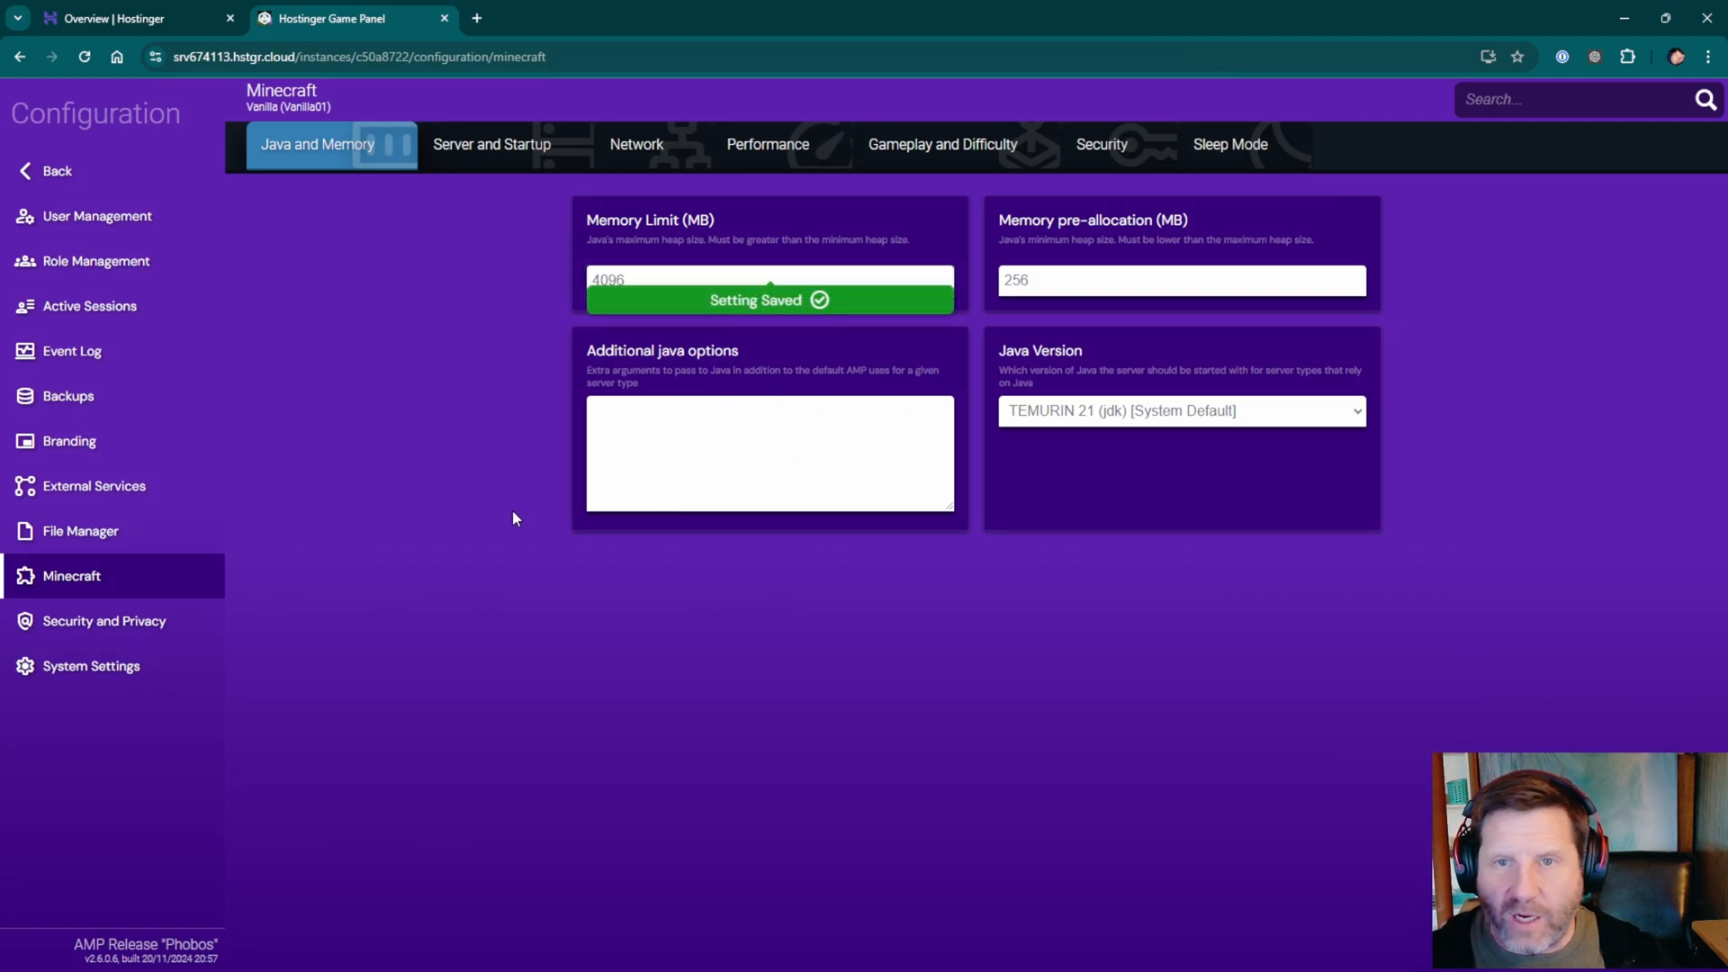
left_click(492, 144)
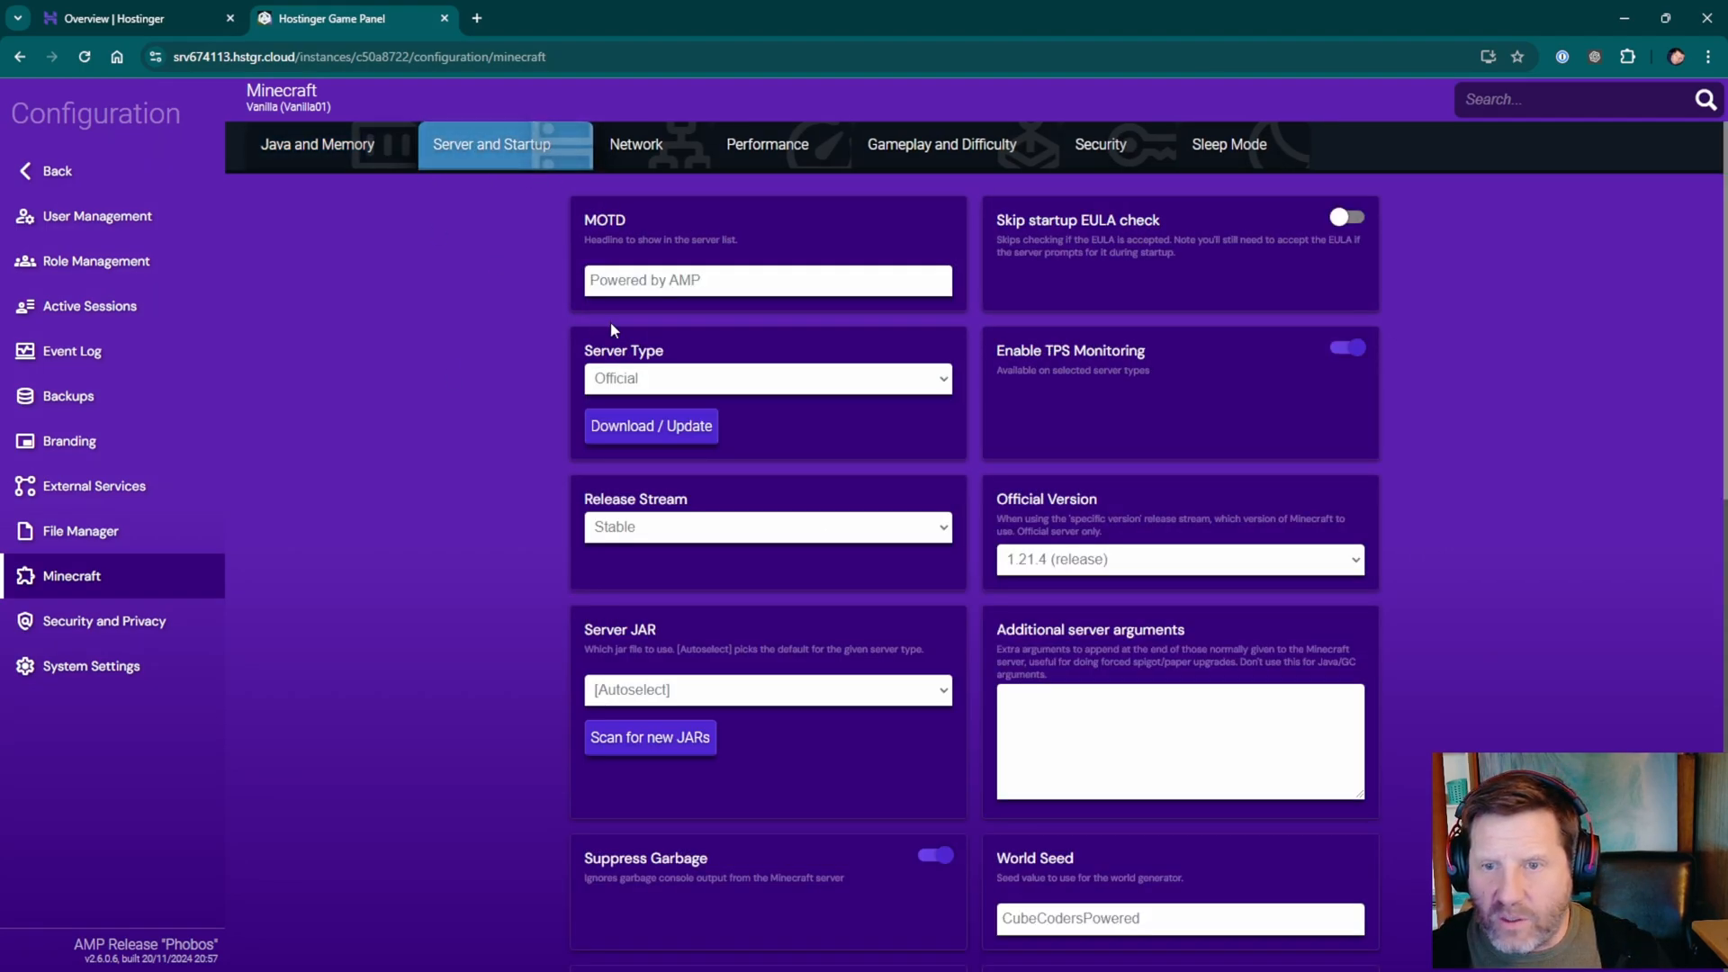
Keep the server type Official and review the Performance settings.
left_click(766, 378)
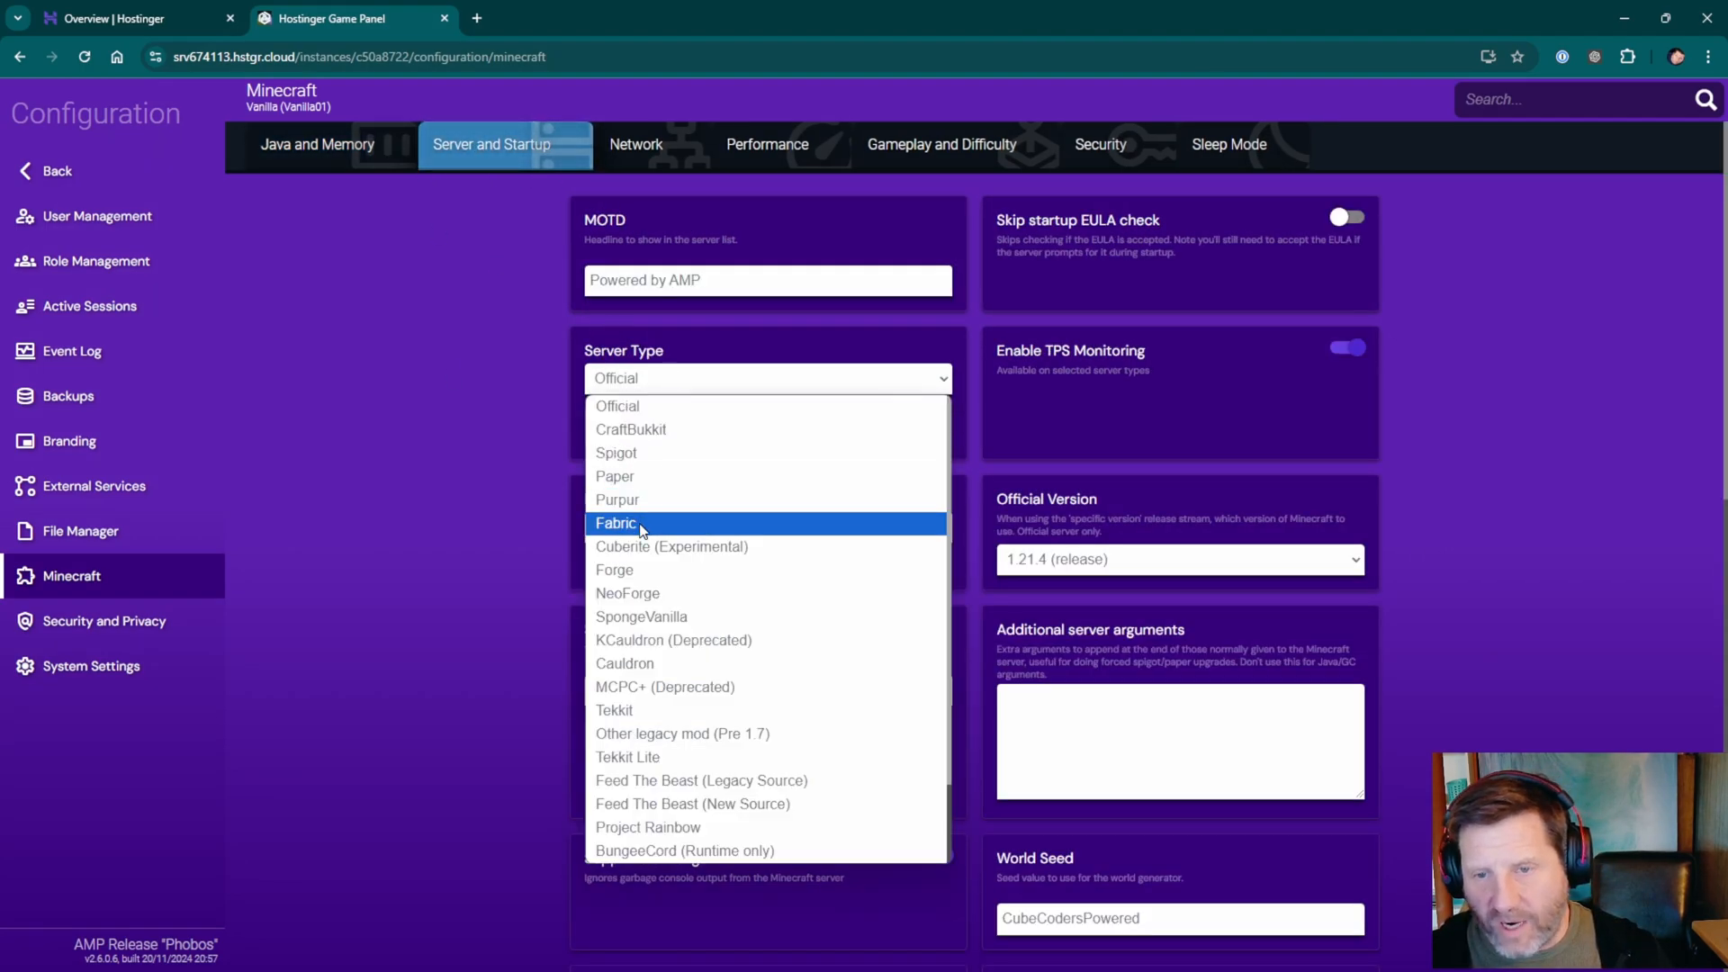
mouse_move(614, 570)
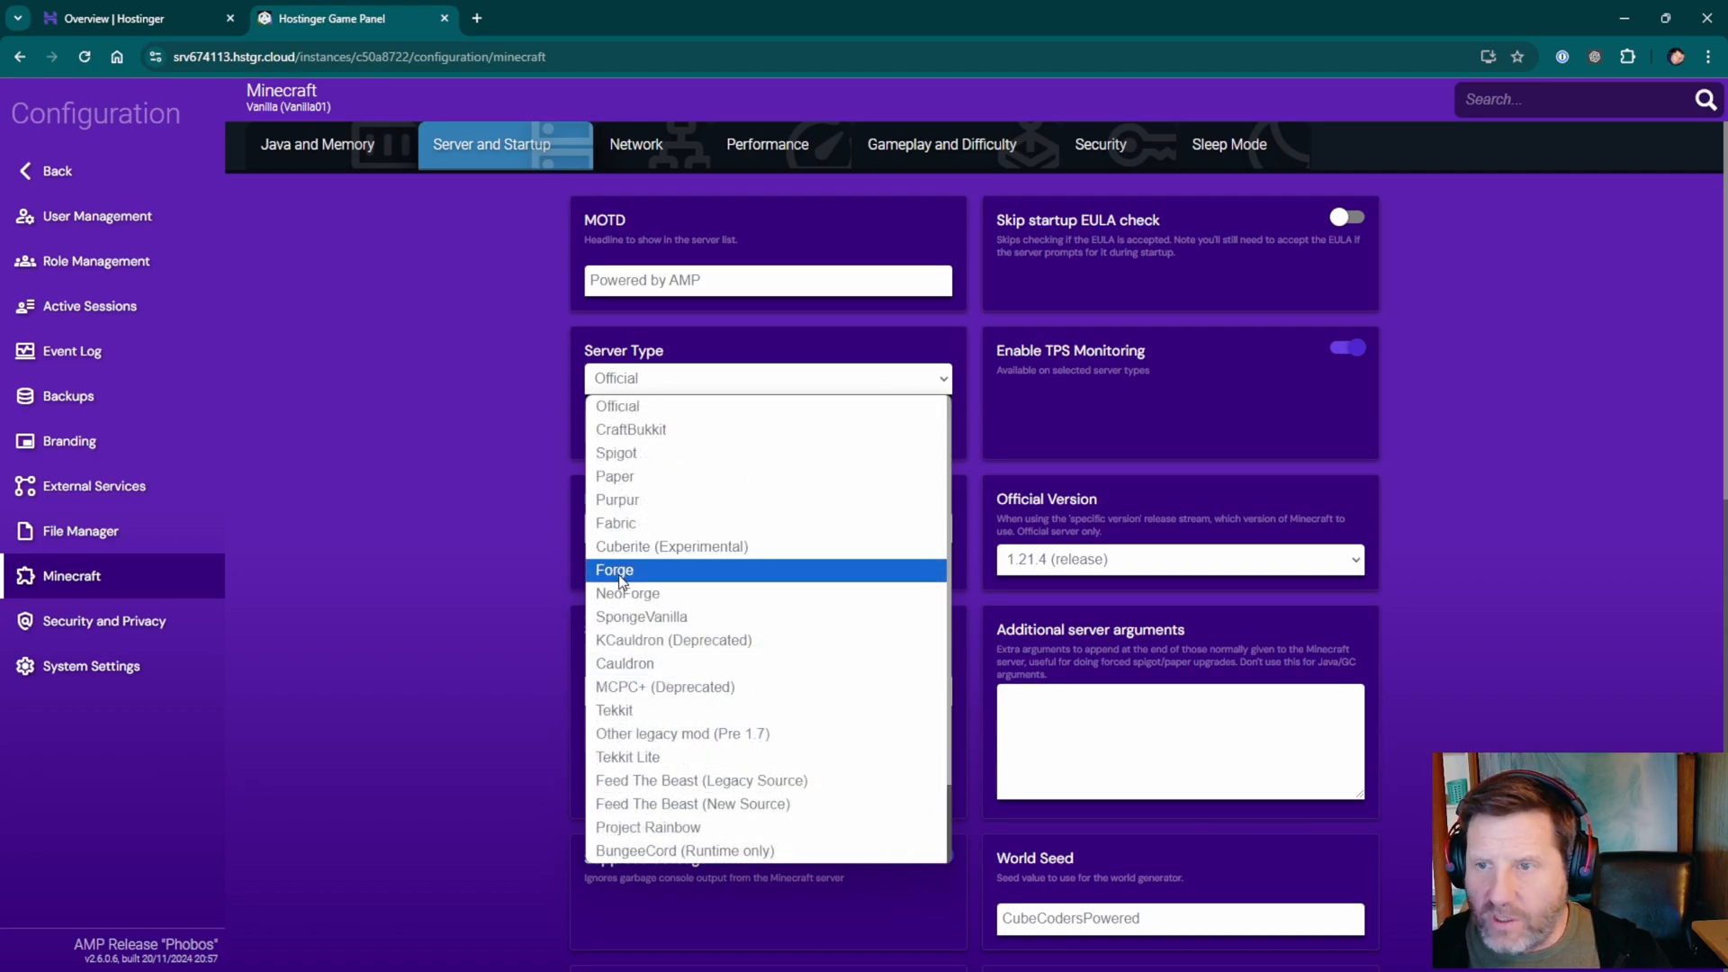
mouse_move(627, 593)
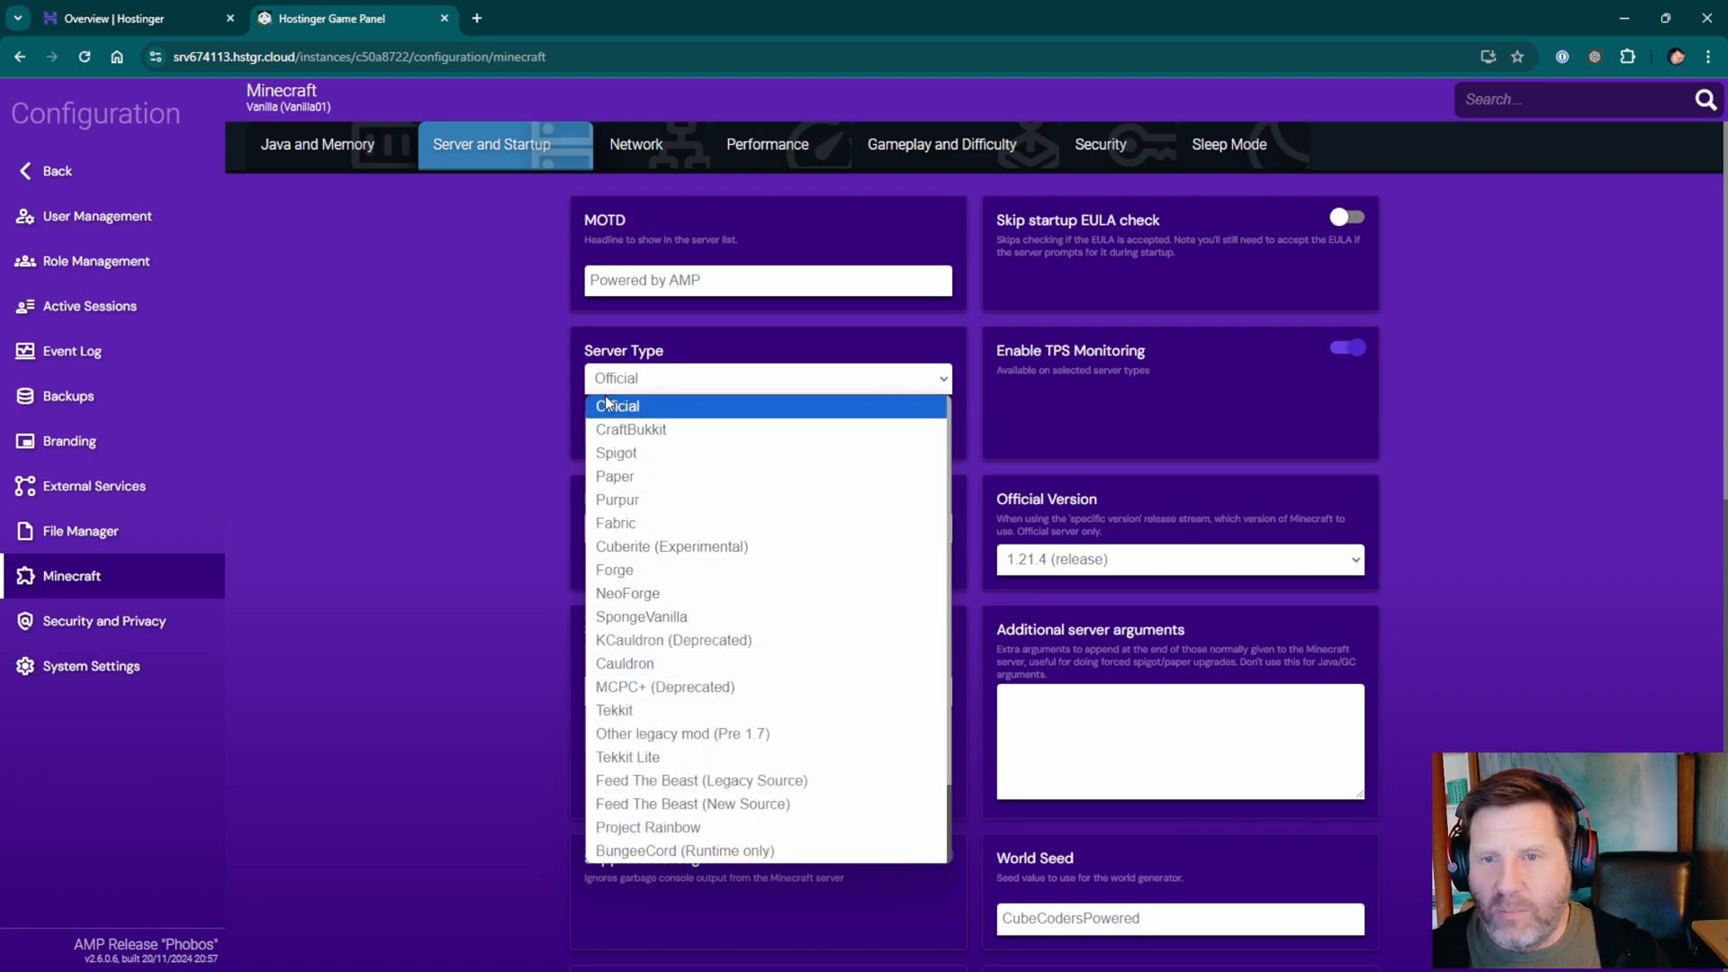
left_click(616, 406)
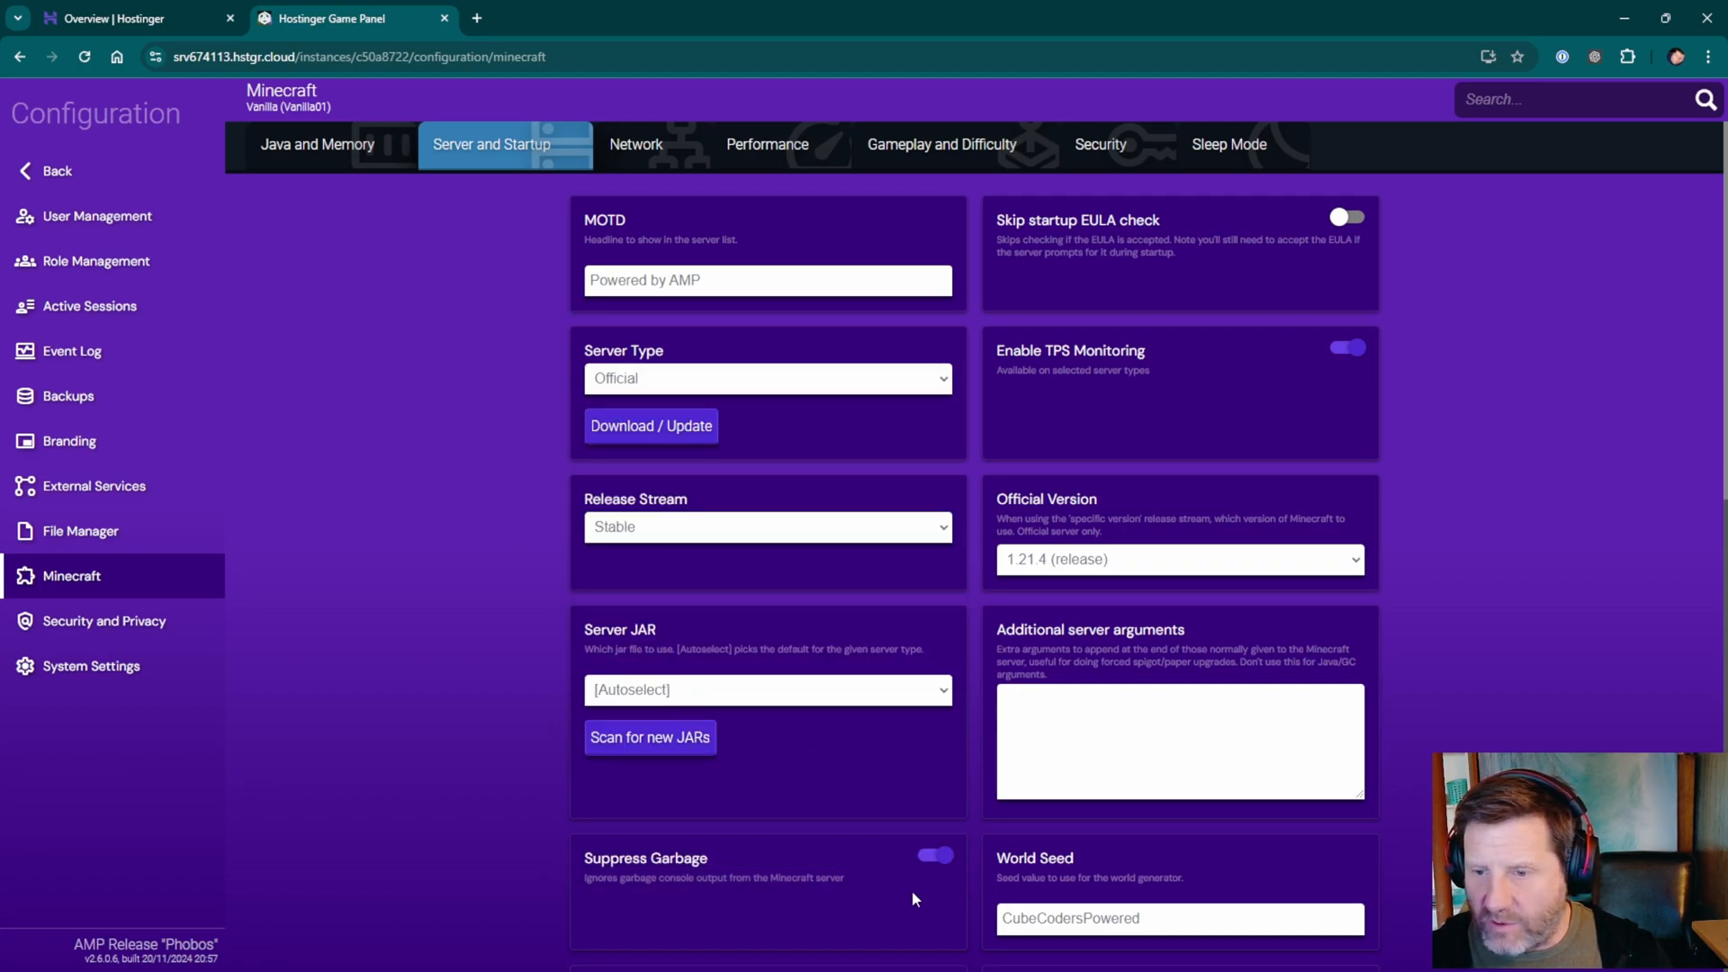
mouse_move(656, 175)
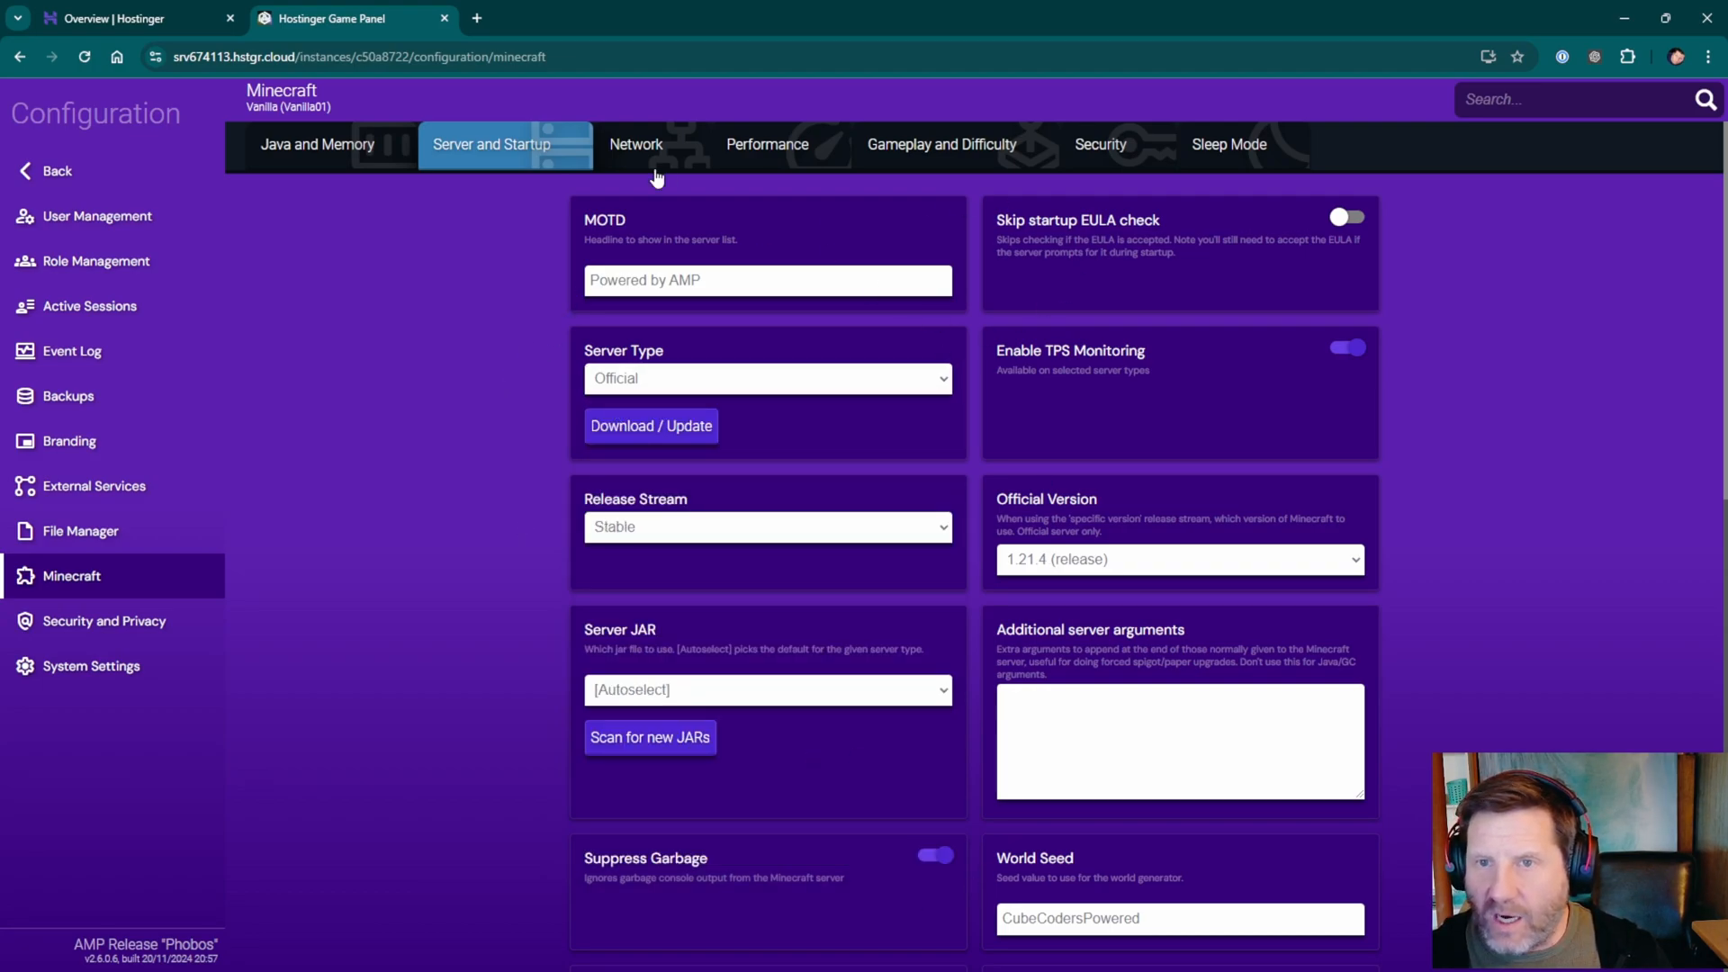
left_click(767, 144)
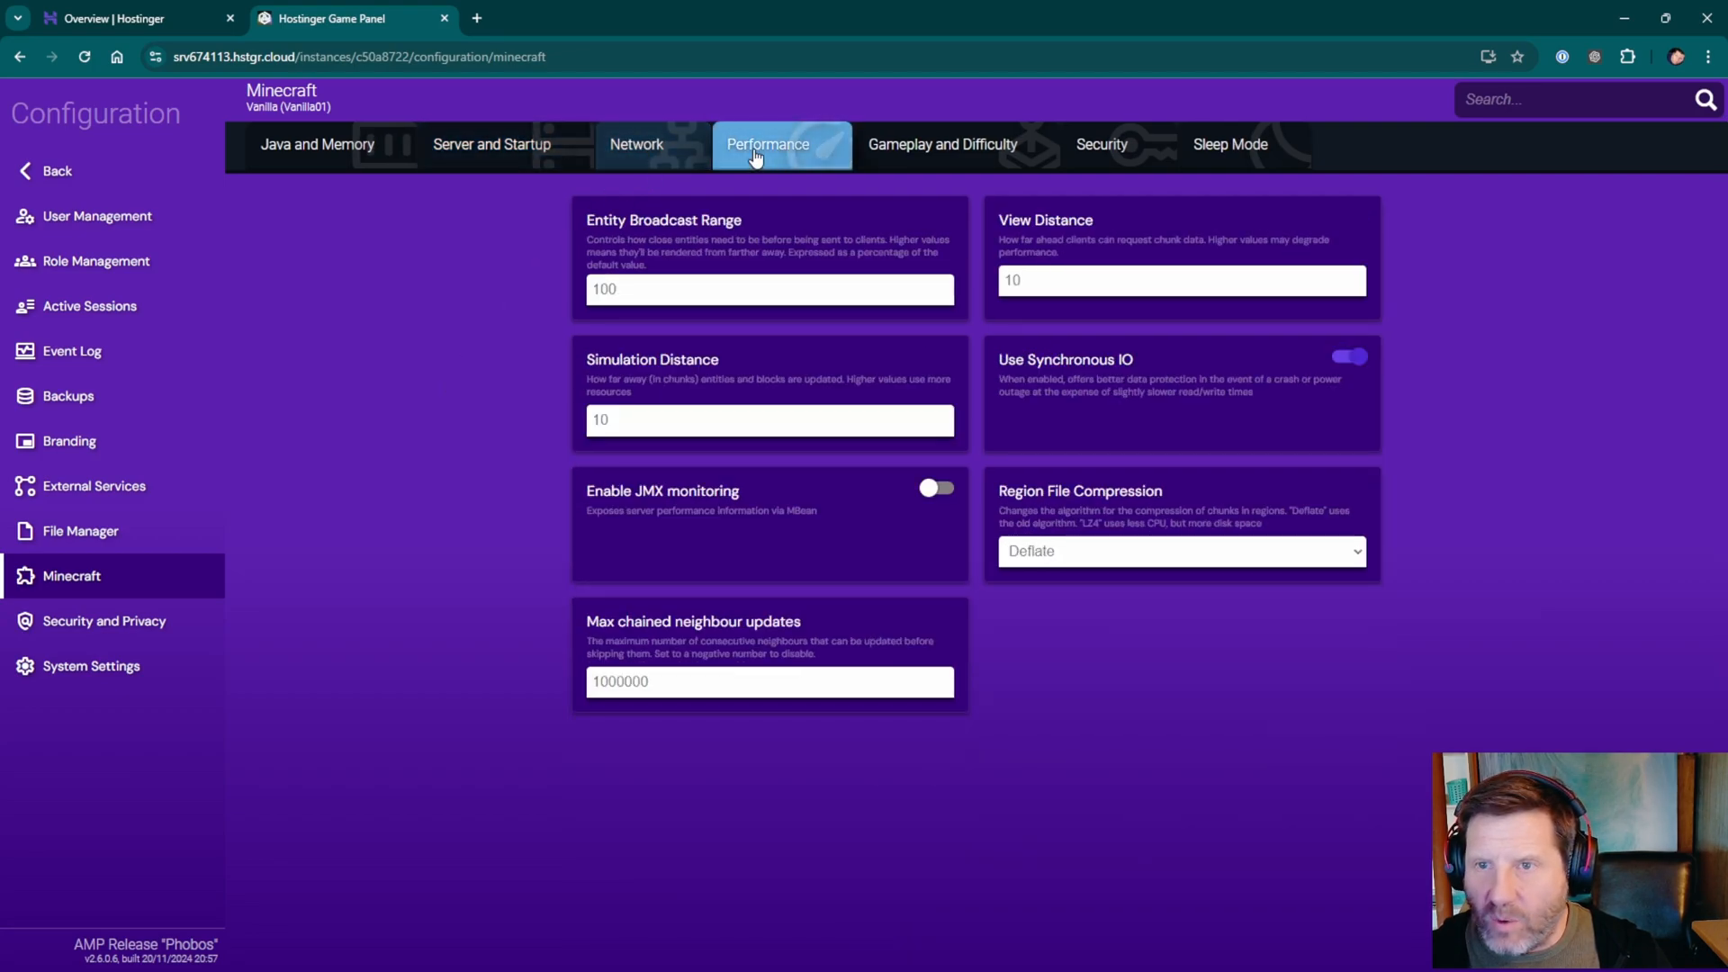
mouse_move(869, 166)
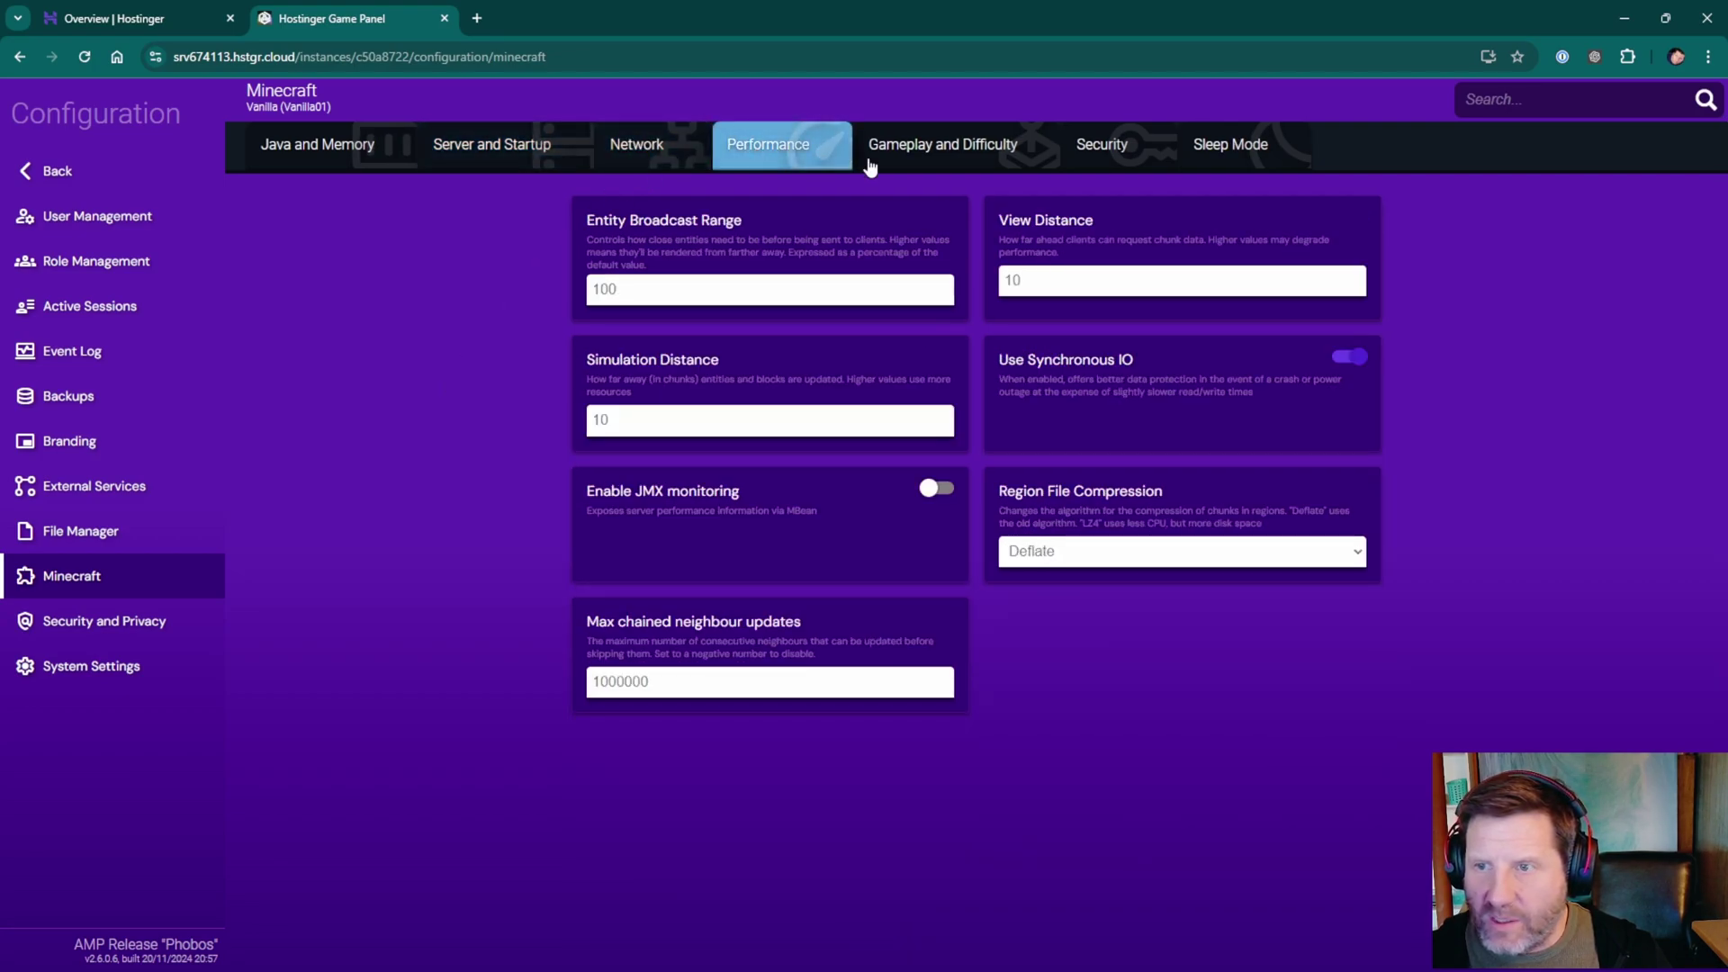
mouse_move(958, 760)
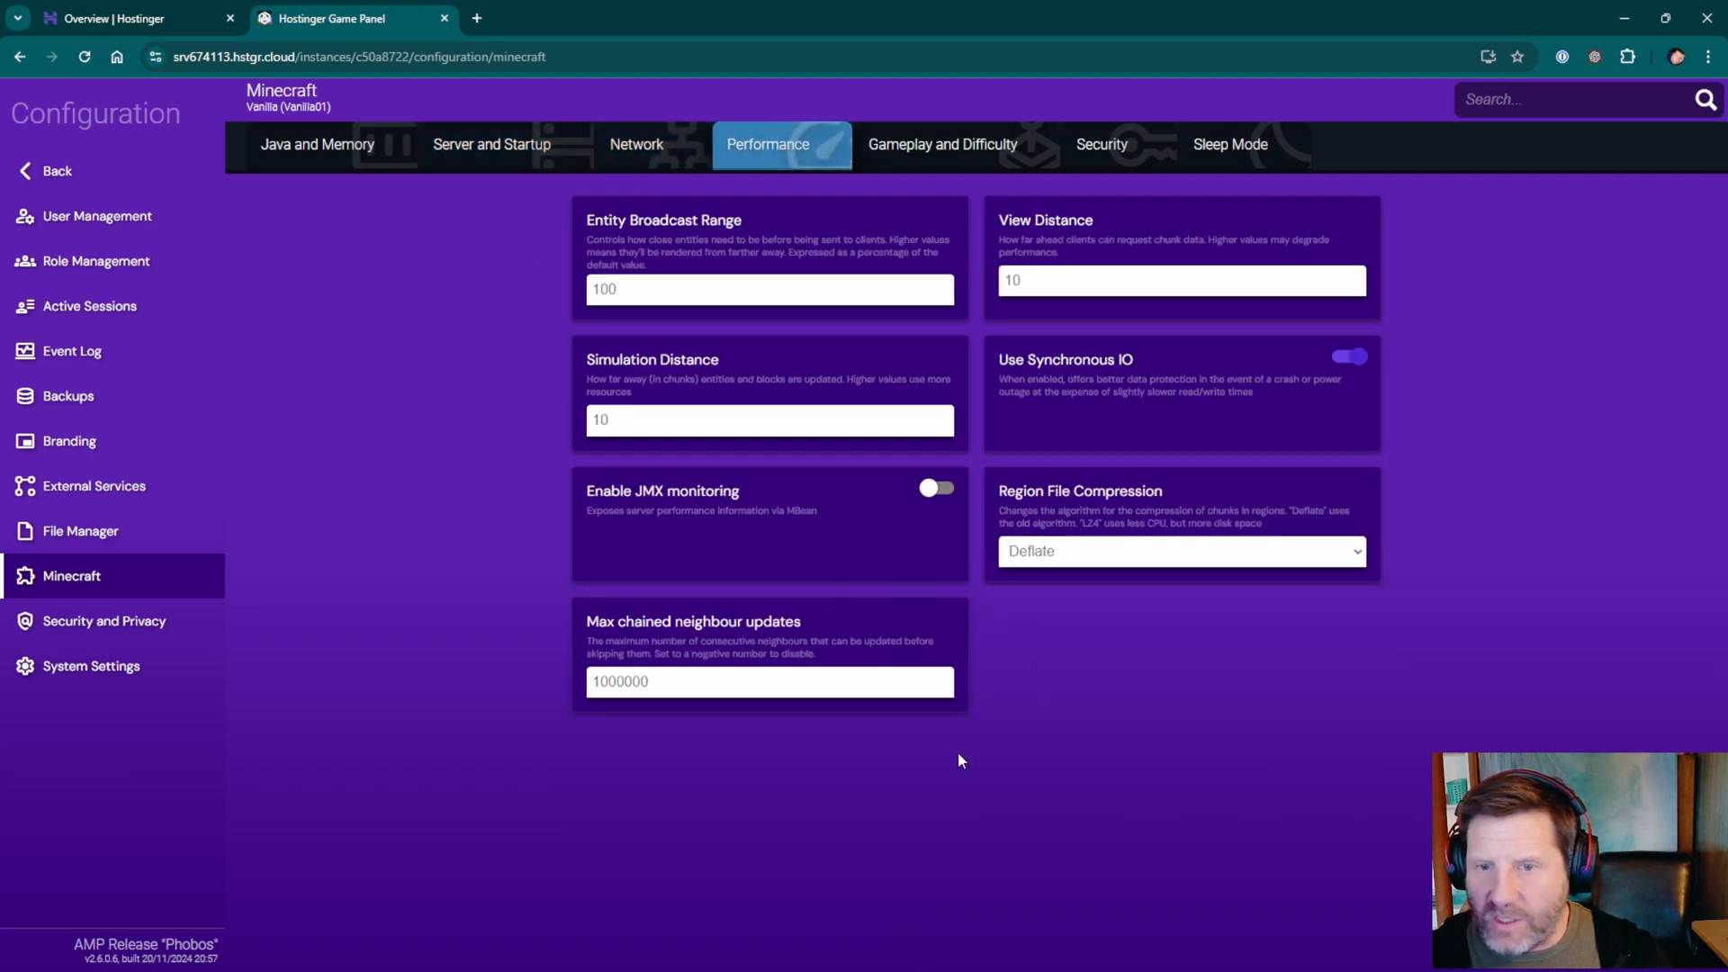
Change the difficulty from Easy to Normal under Gameplay and Difficulty.
left_click(942, 143)
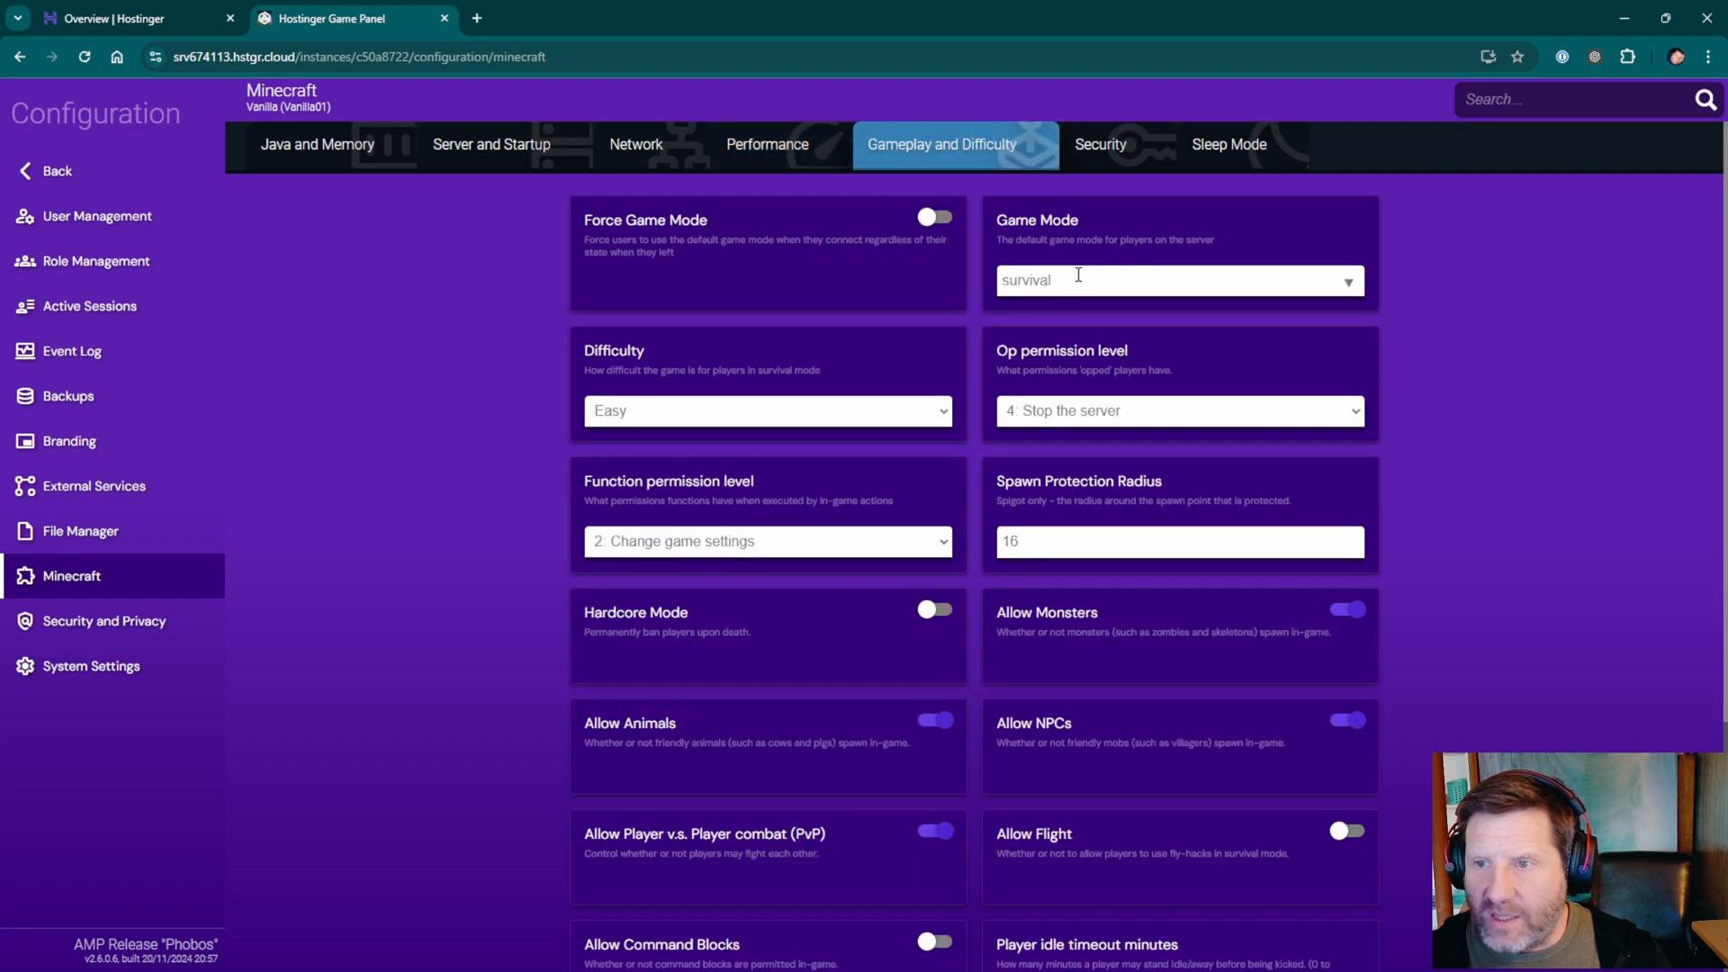
left_click(767, 411)
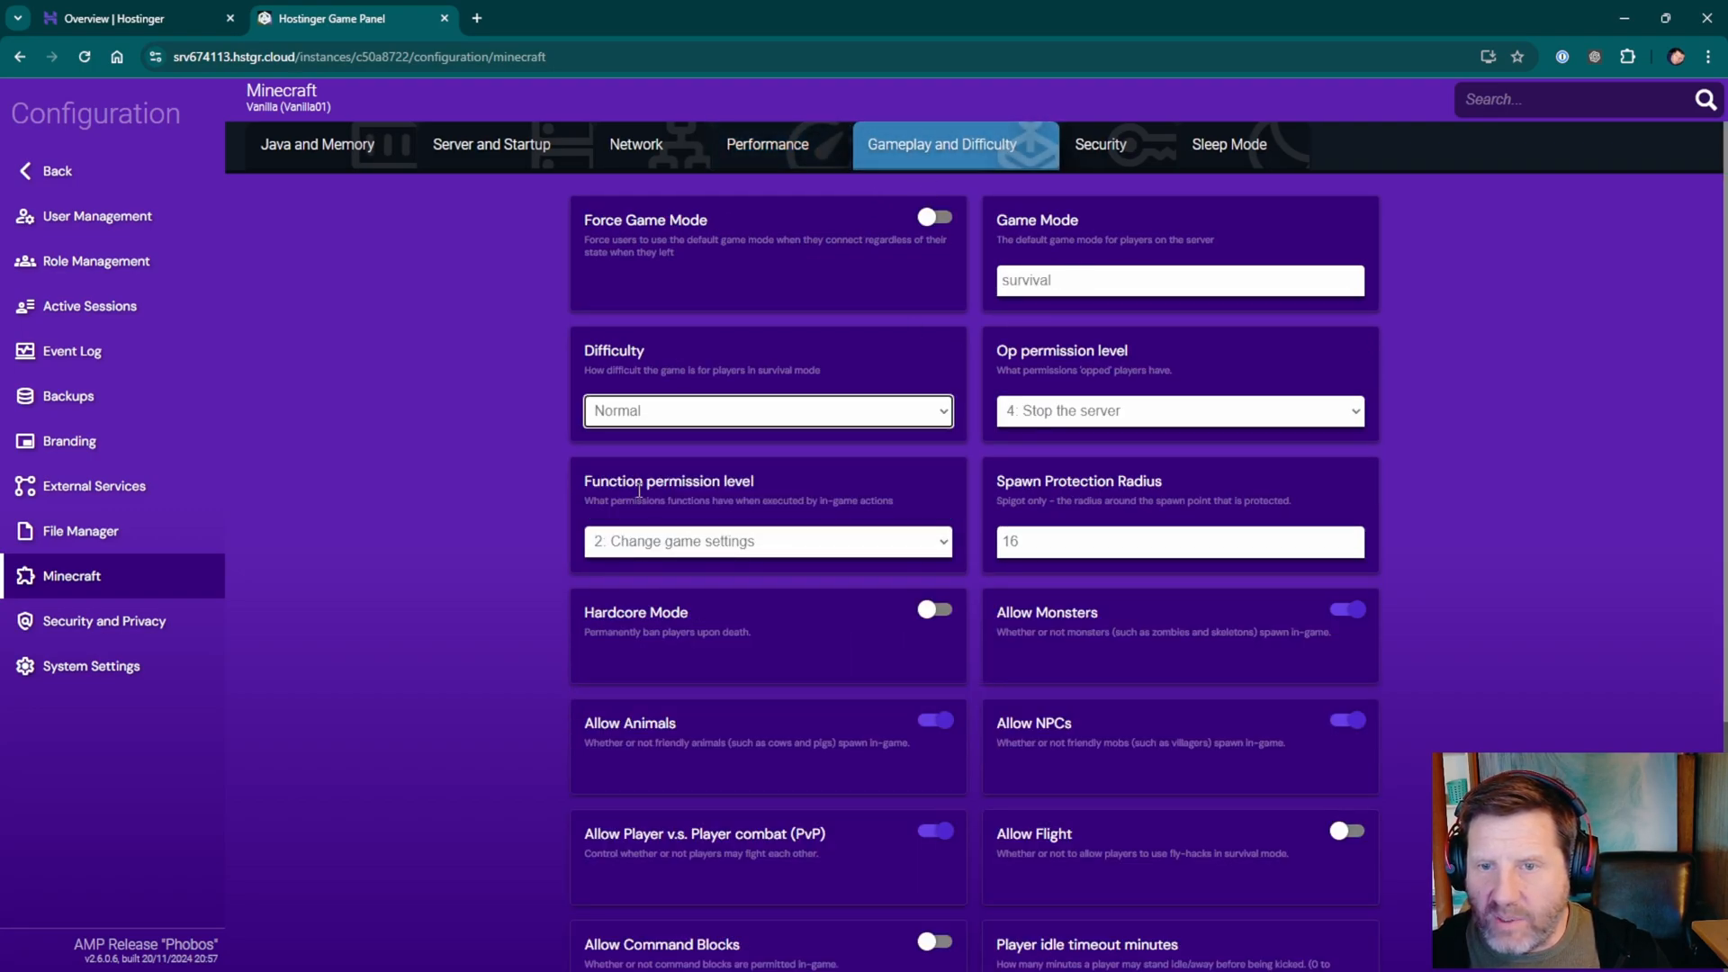
mouse_move(939, 343)
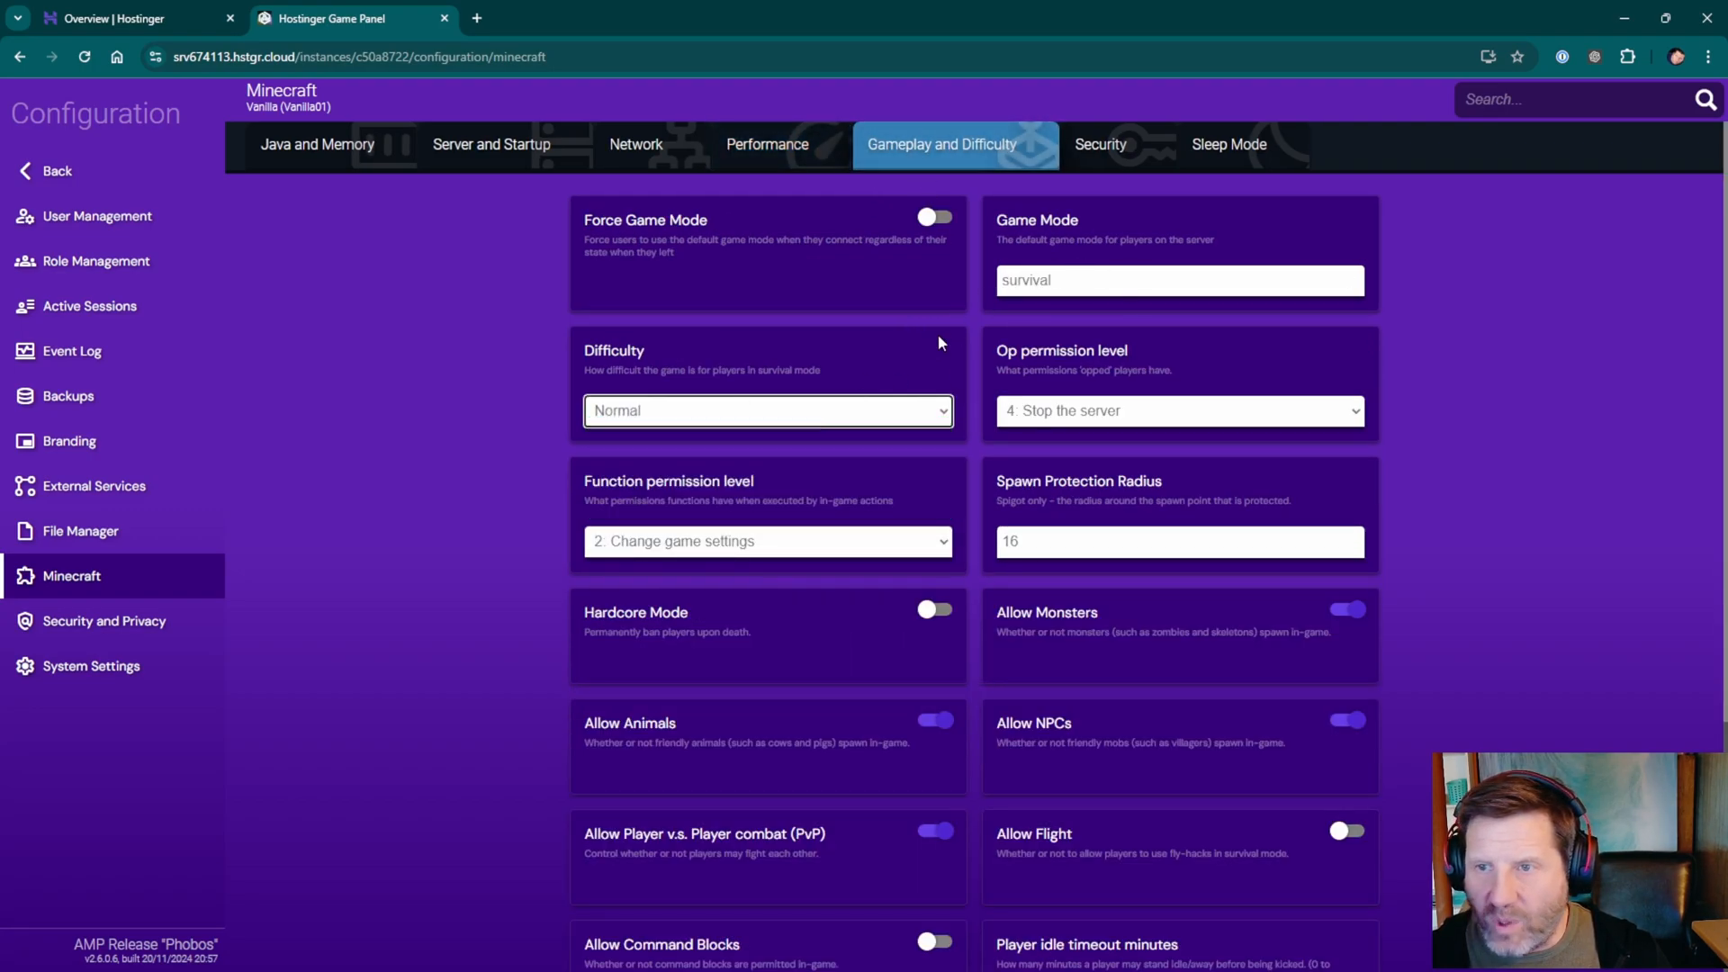
mouse_move(924, 286)
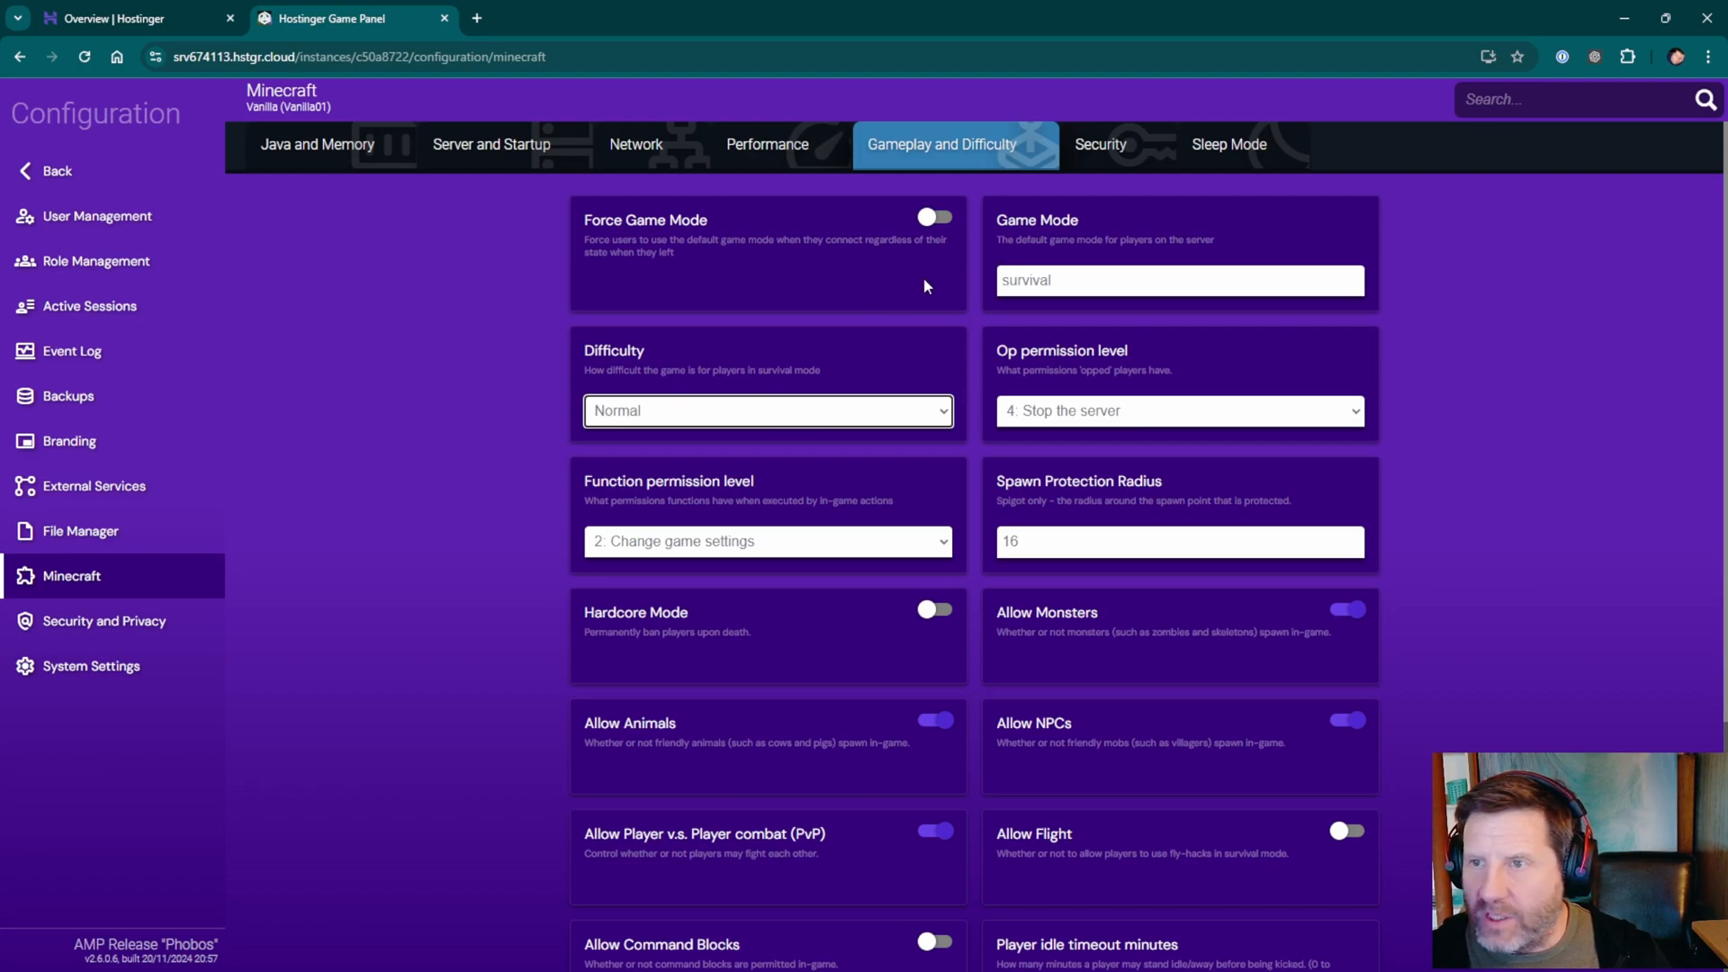
left_click(1100, 143)
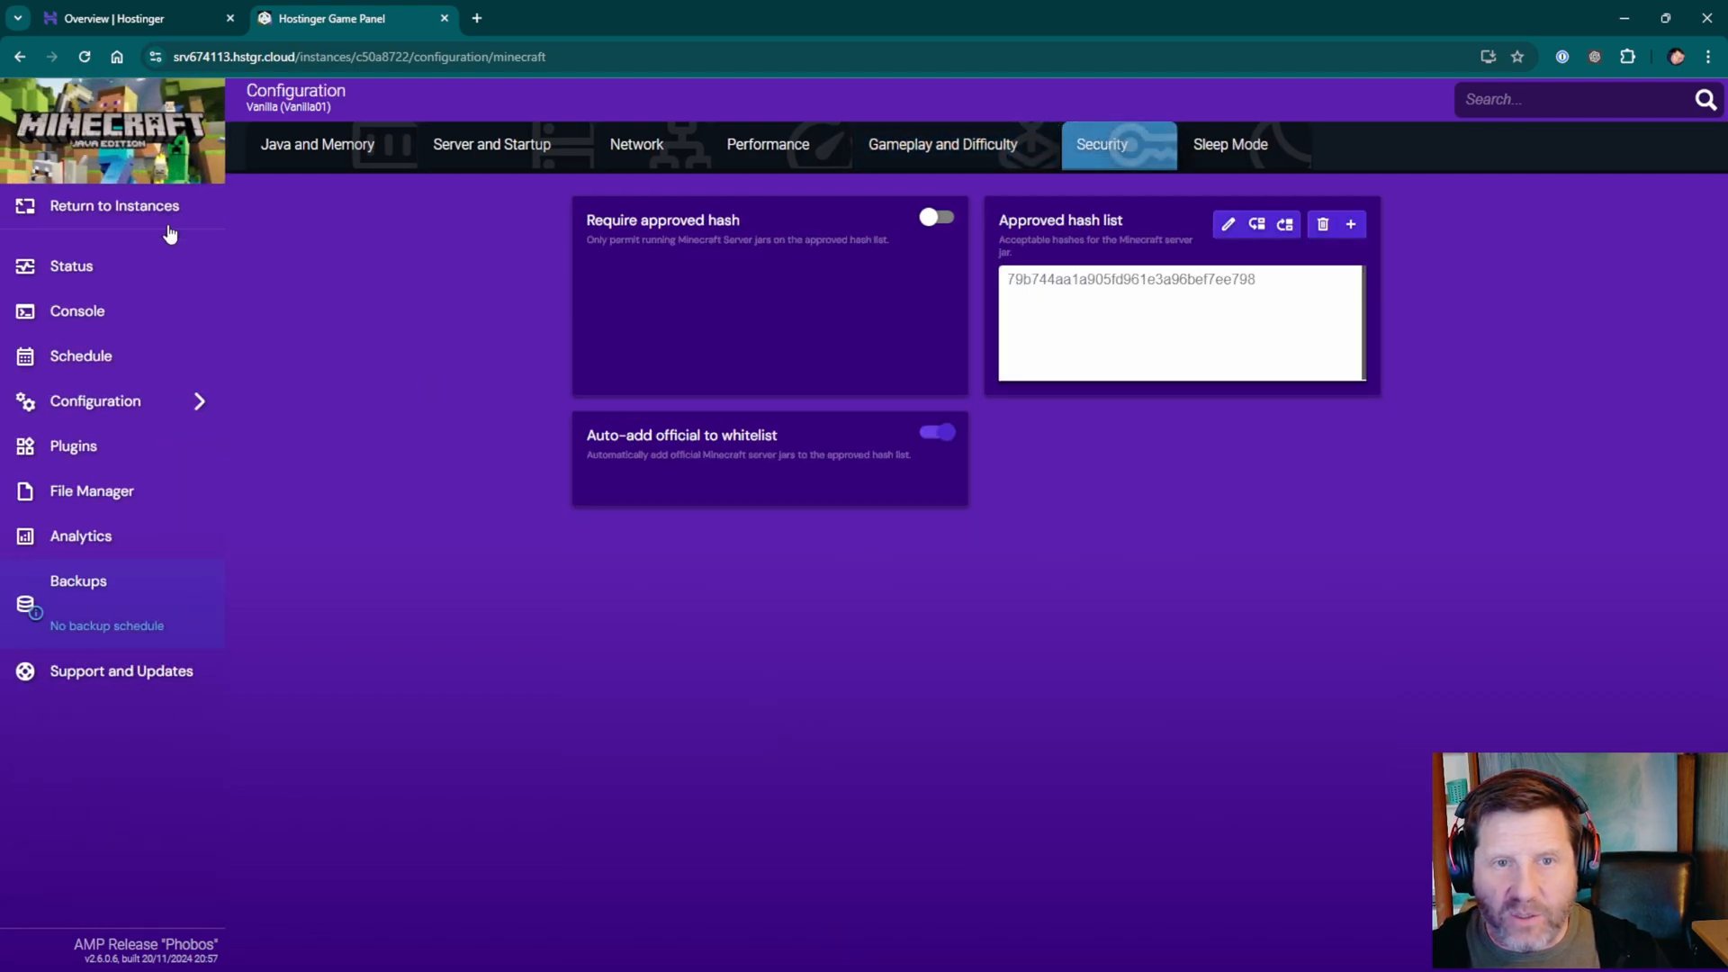
Add server srv674113.hstgr.cloud:25565 in Minecraft multiplayer, join the snowy world, then quit.
left_click(70, 265)
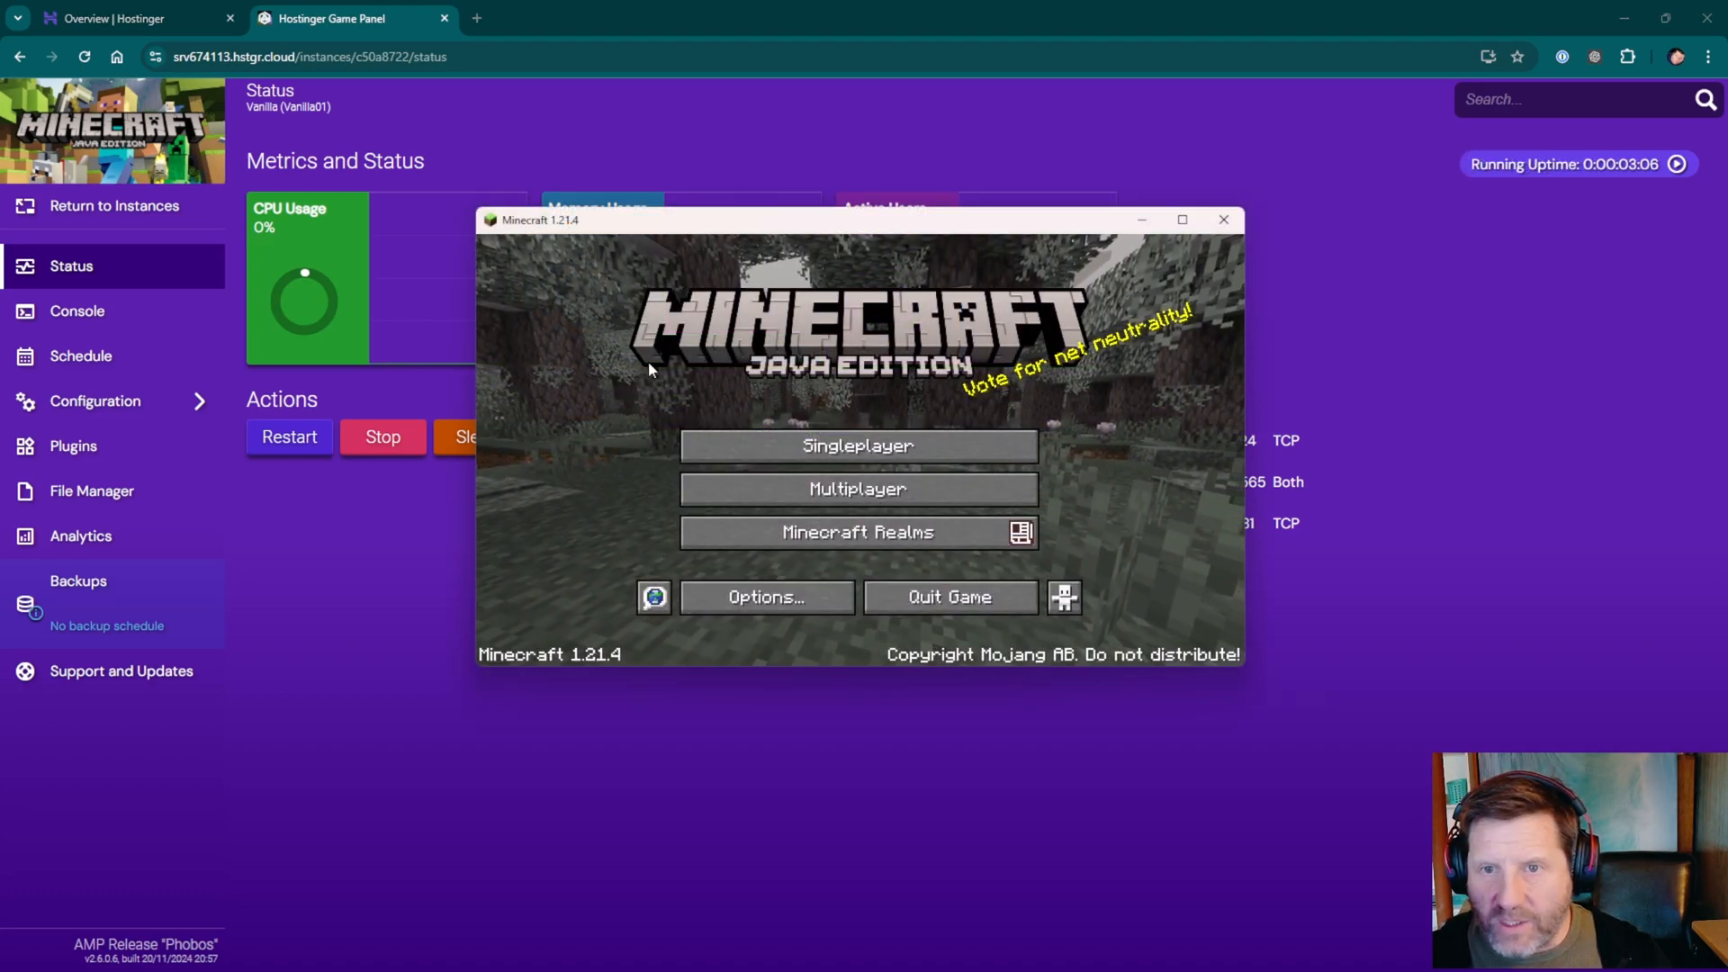
left_click(858, 488)
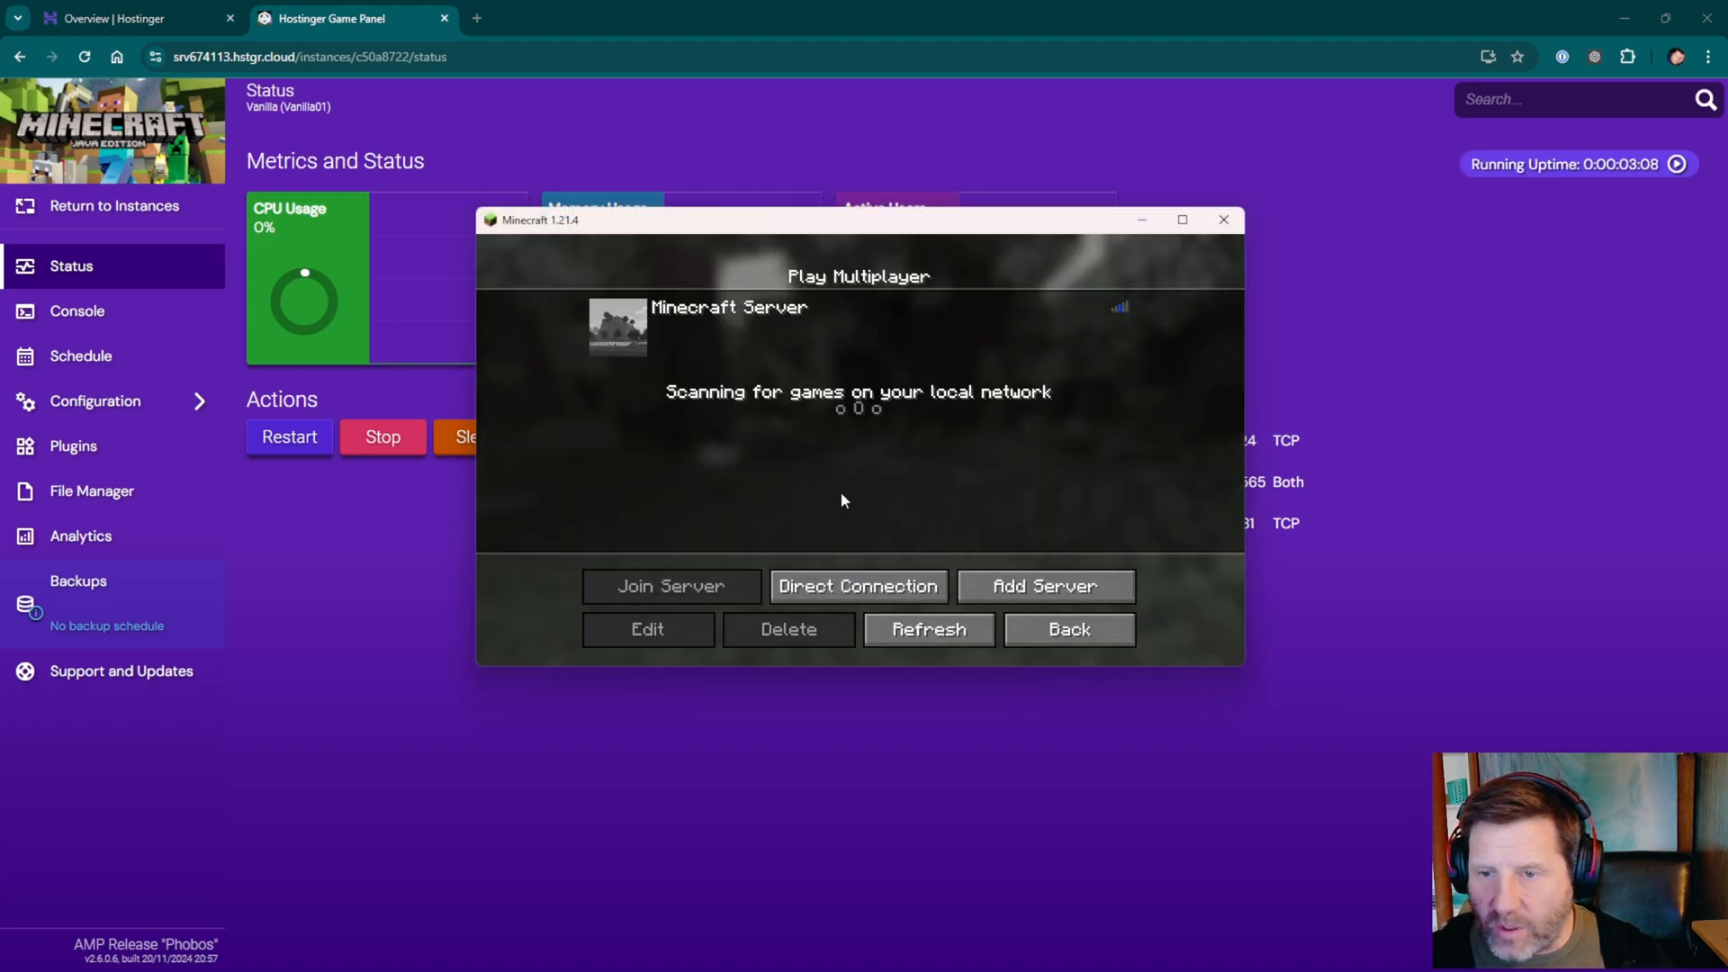
left_click(647, 628)
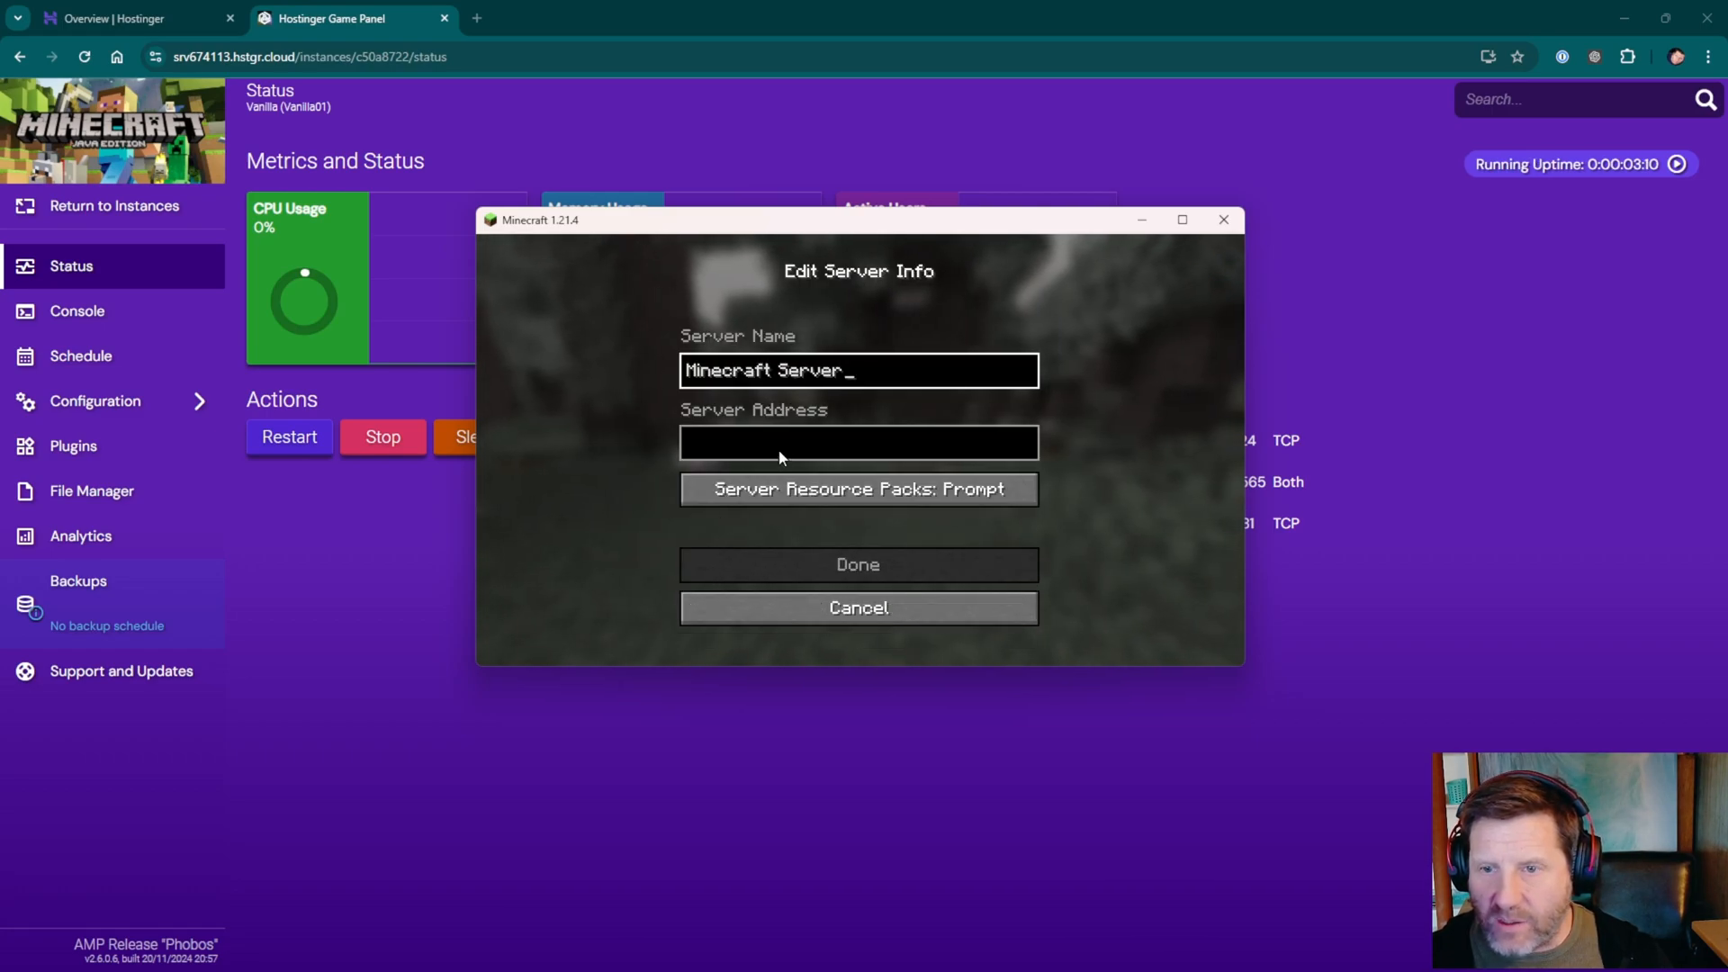
type("srv674113.hstgr.cloud:25565")
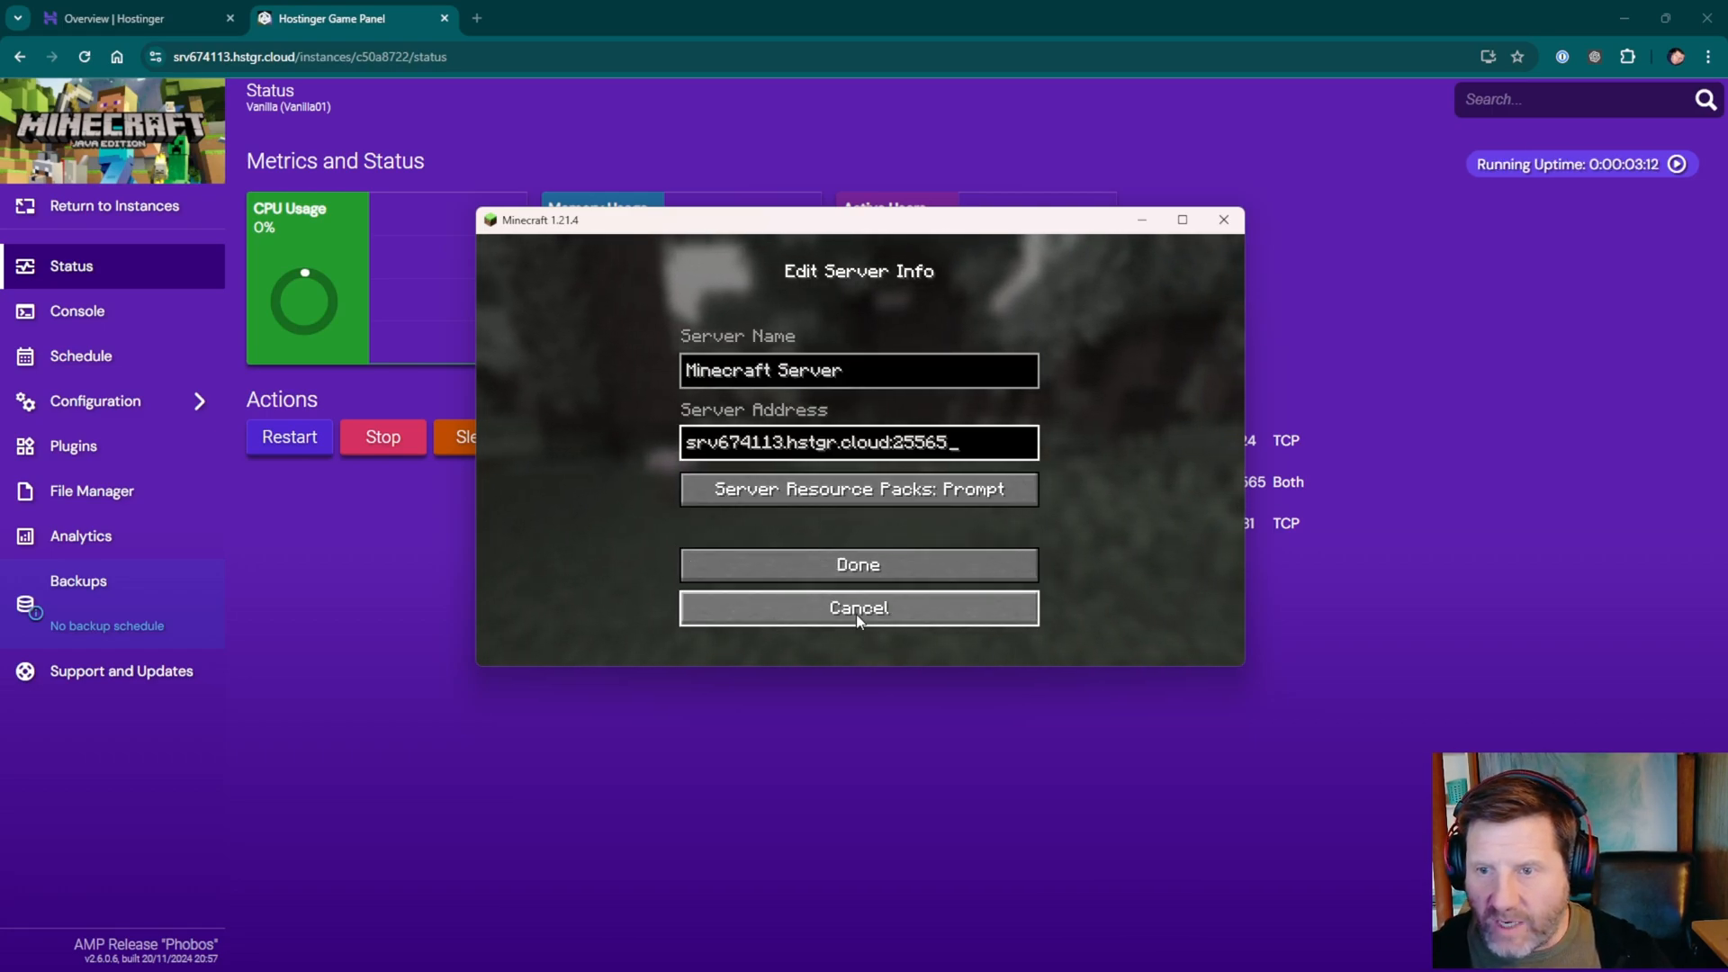
left_click(858, 607)
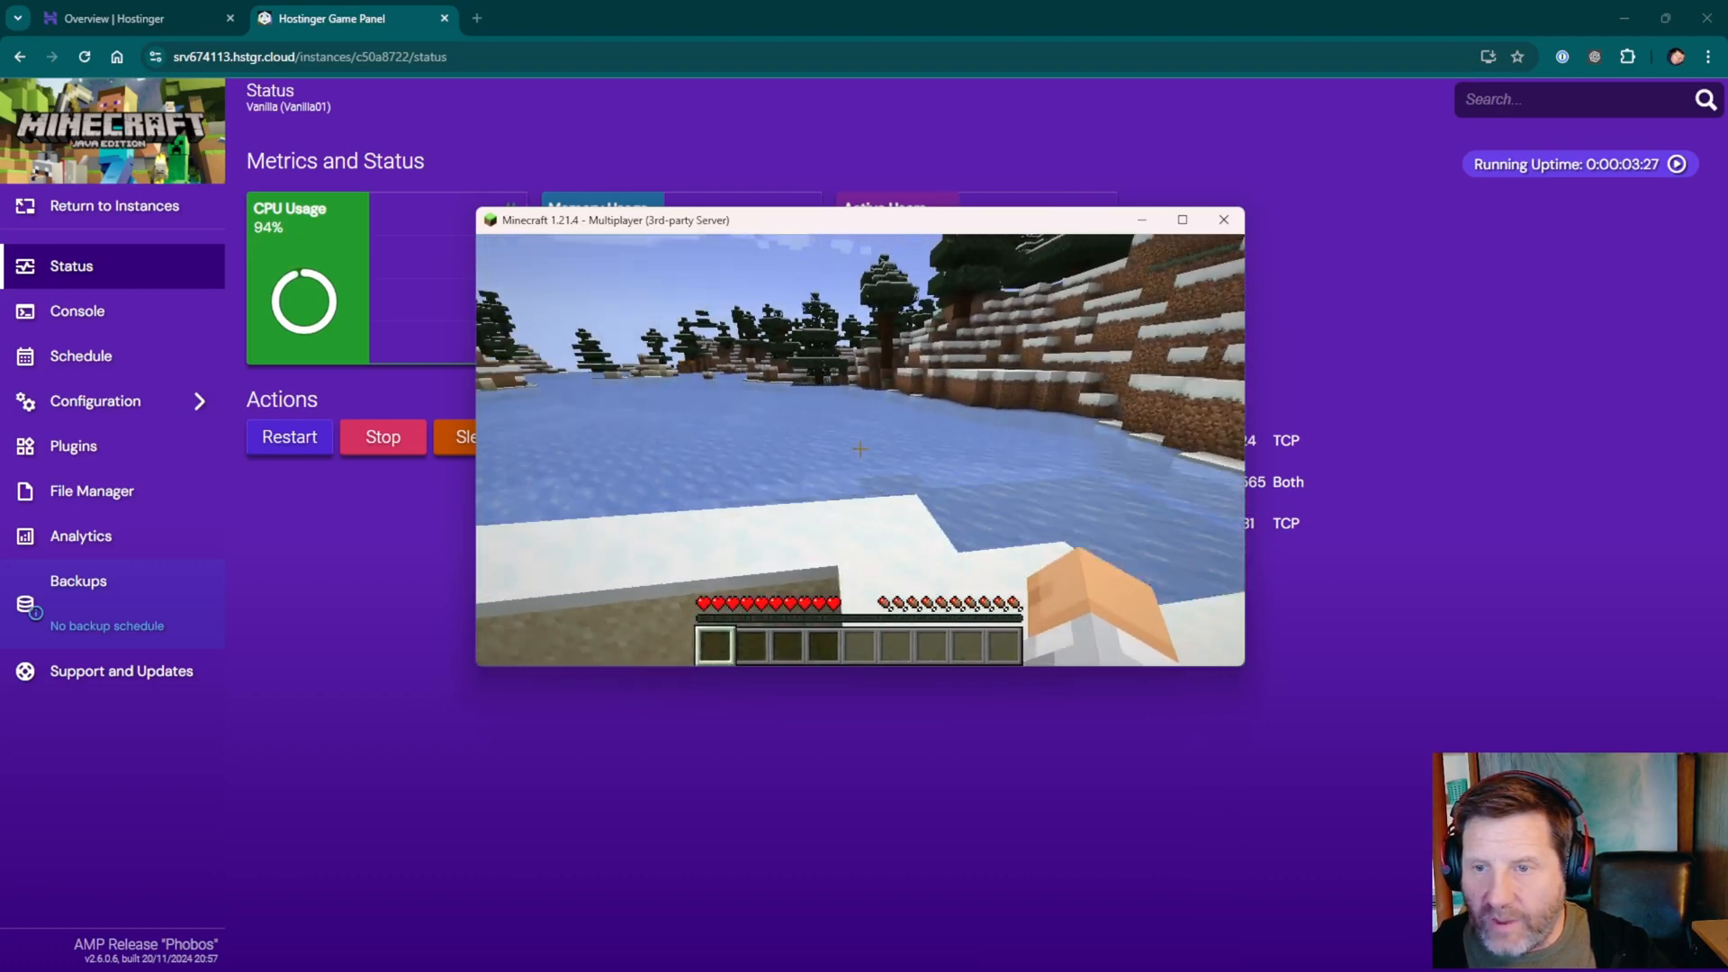
left_click(1221, 219)
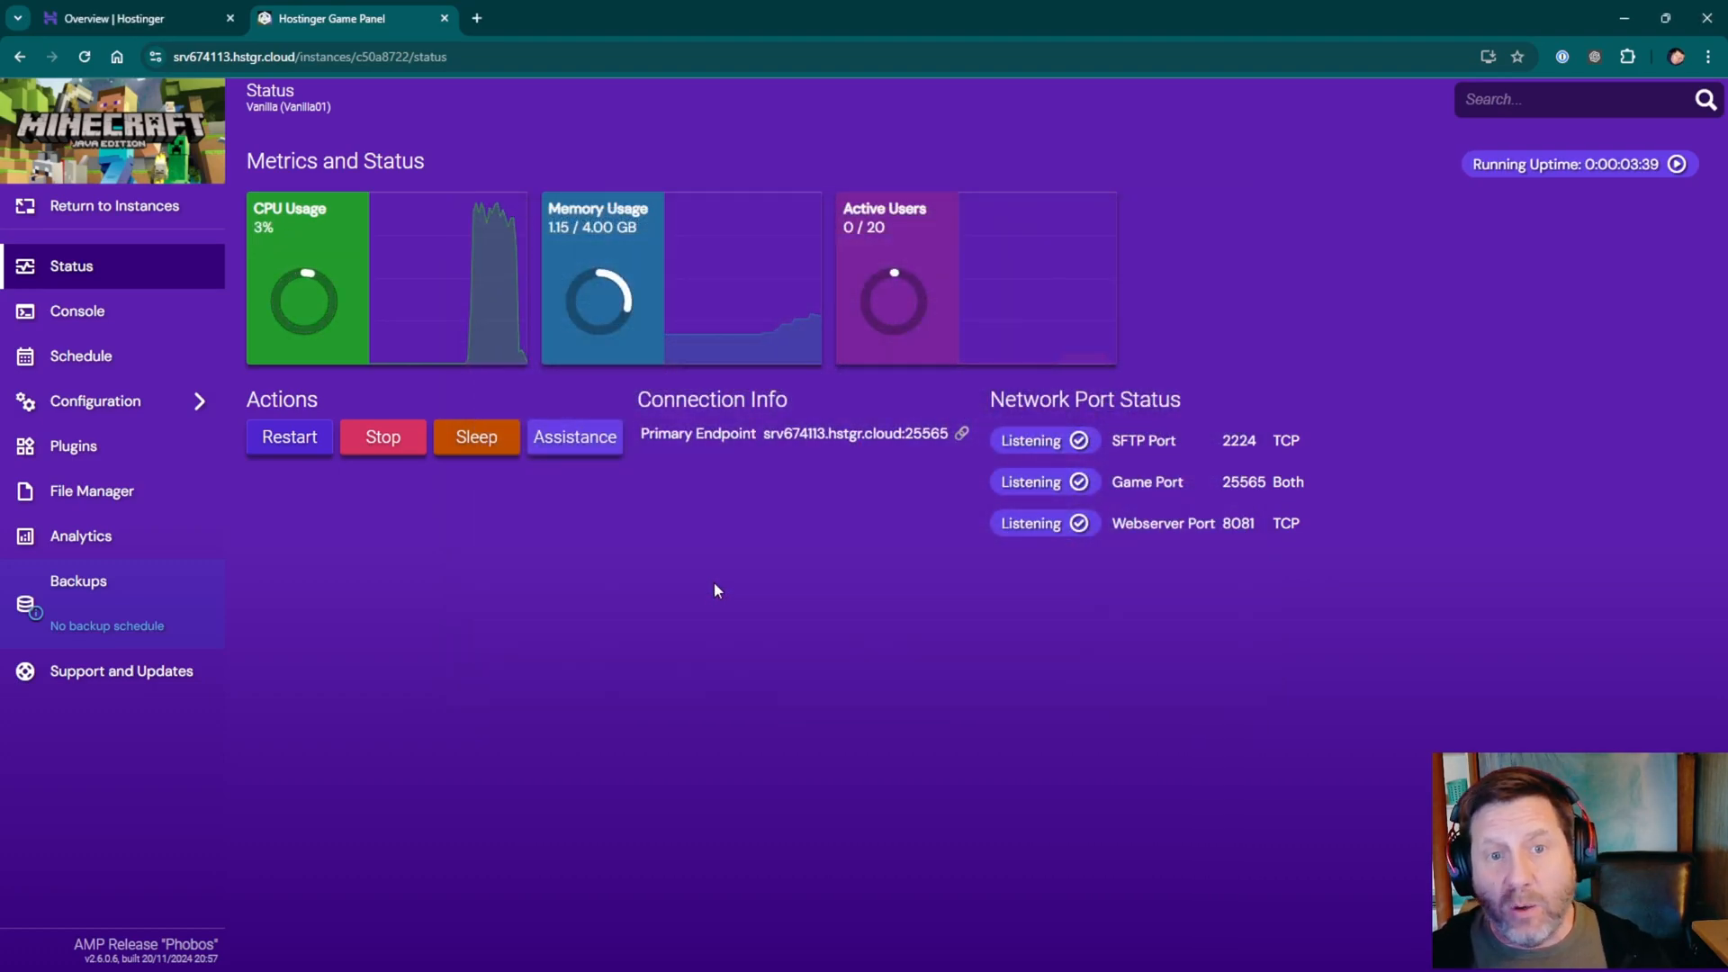
Return to the Instances list showing the vanilla Minecraft server running on 25565.
left_click(114, 206)
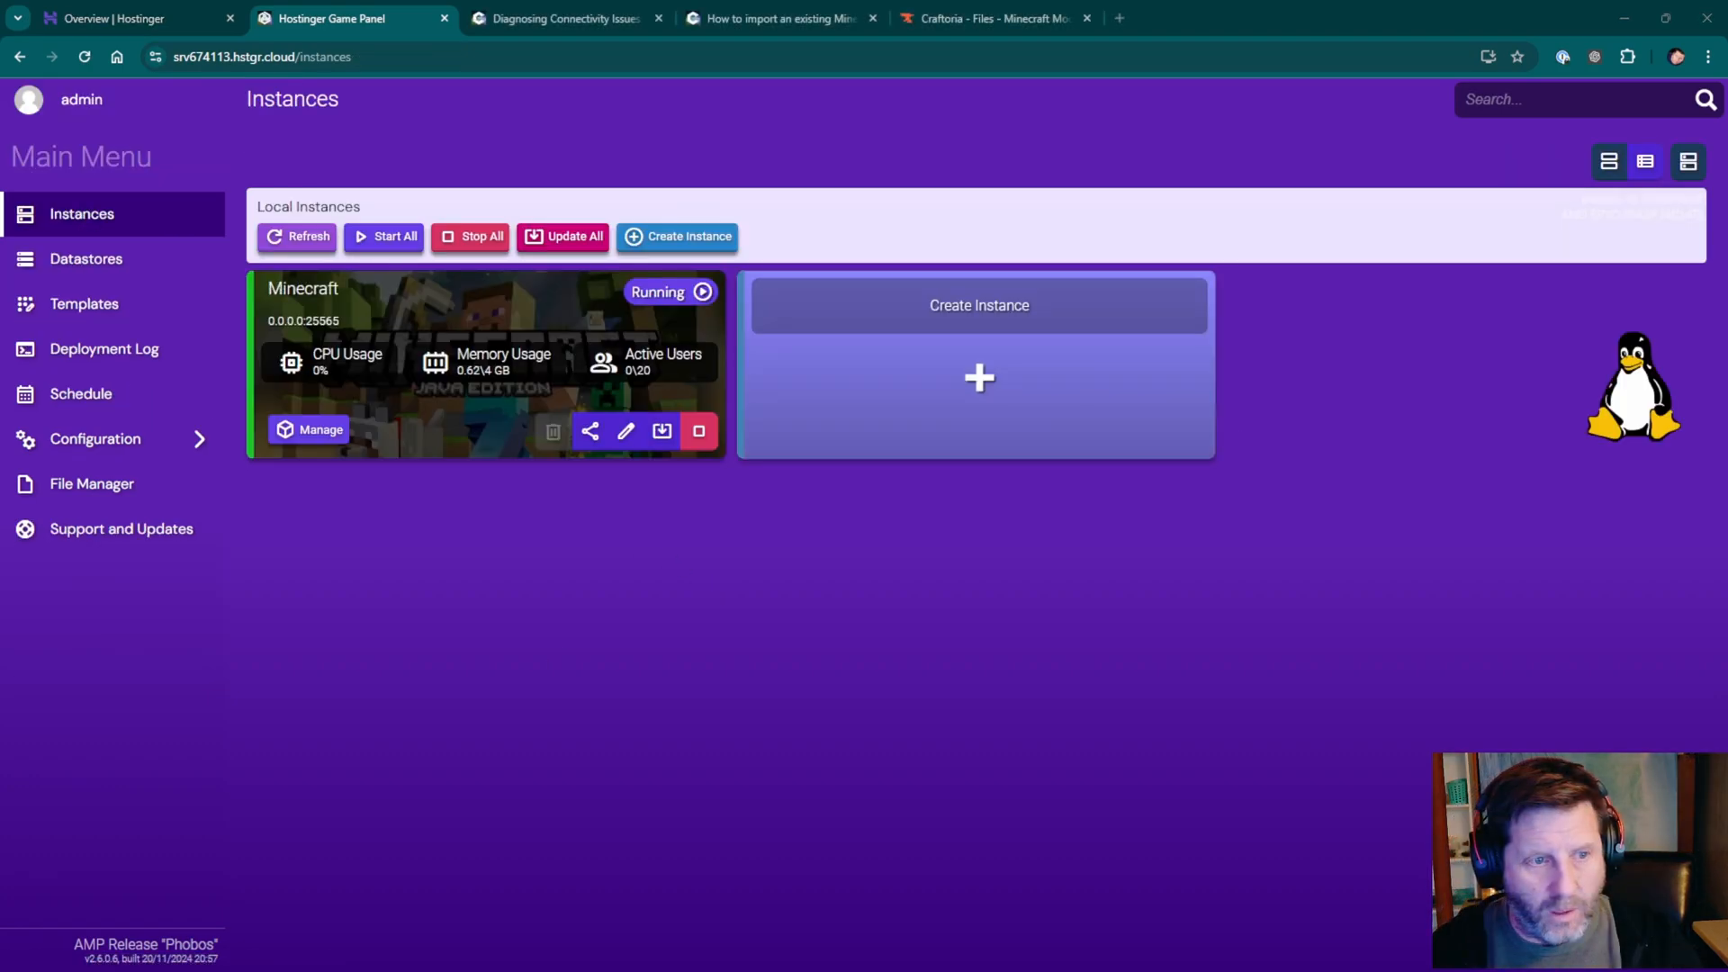
mouse_move(696, 619)
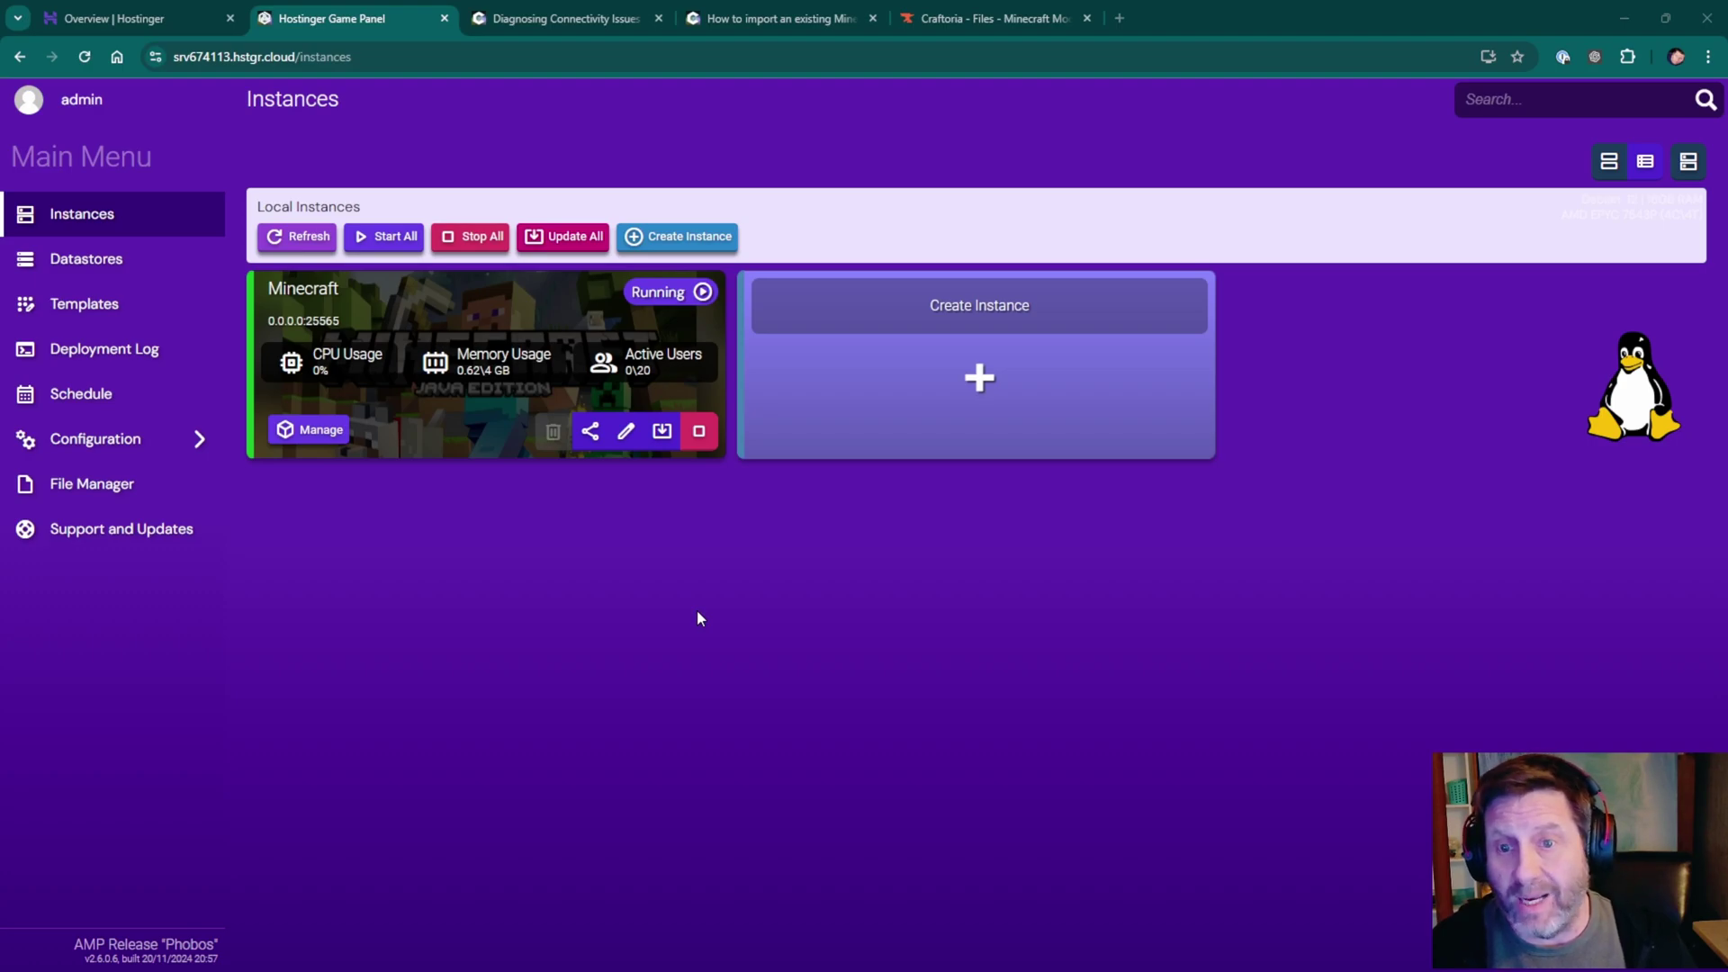
mouse_move(988, 420)
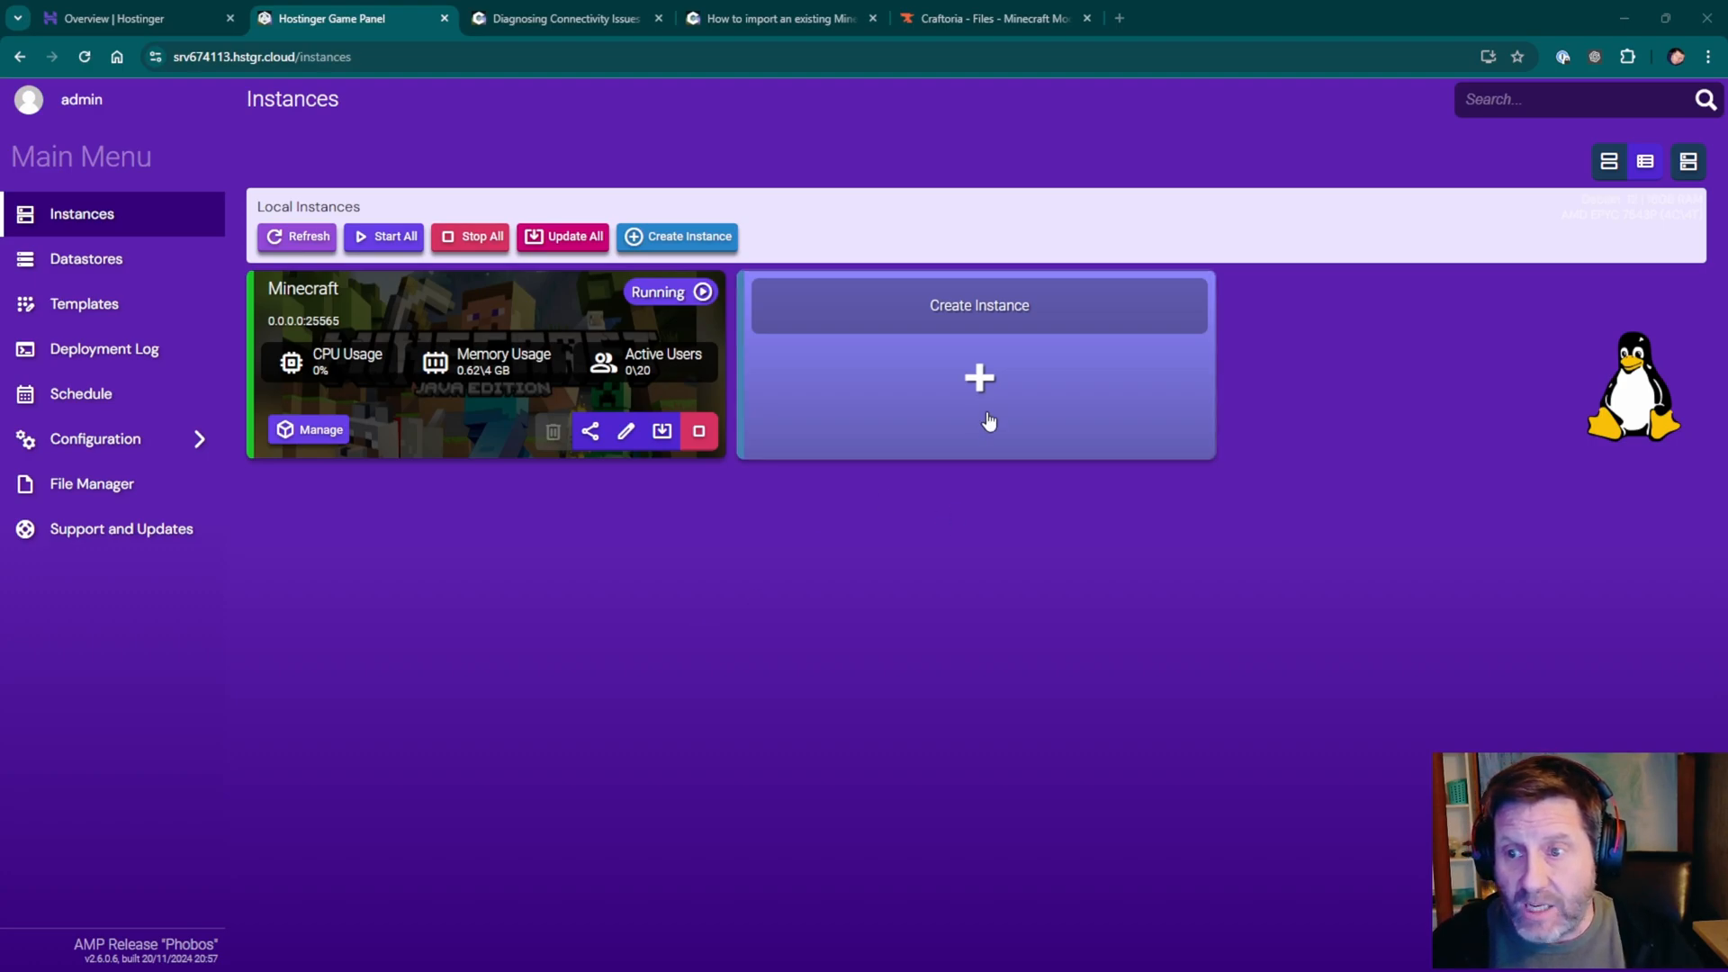
mouse_move(978, 377)
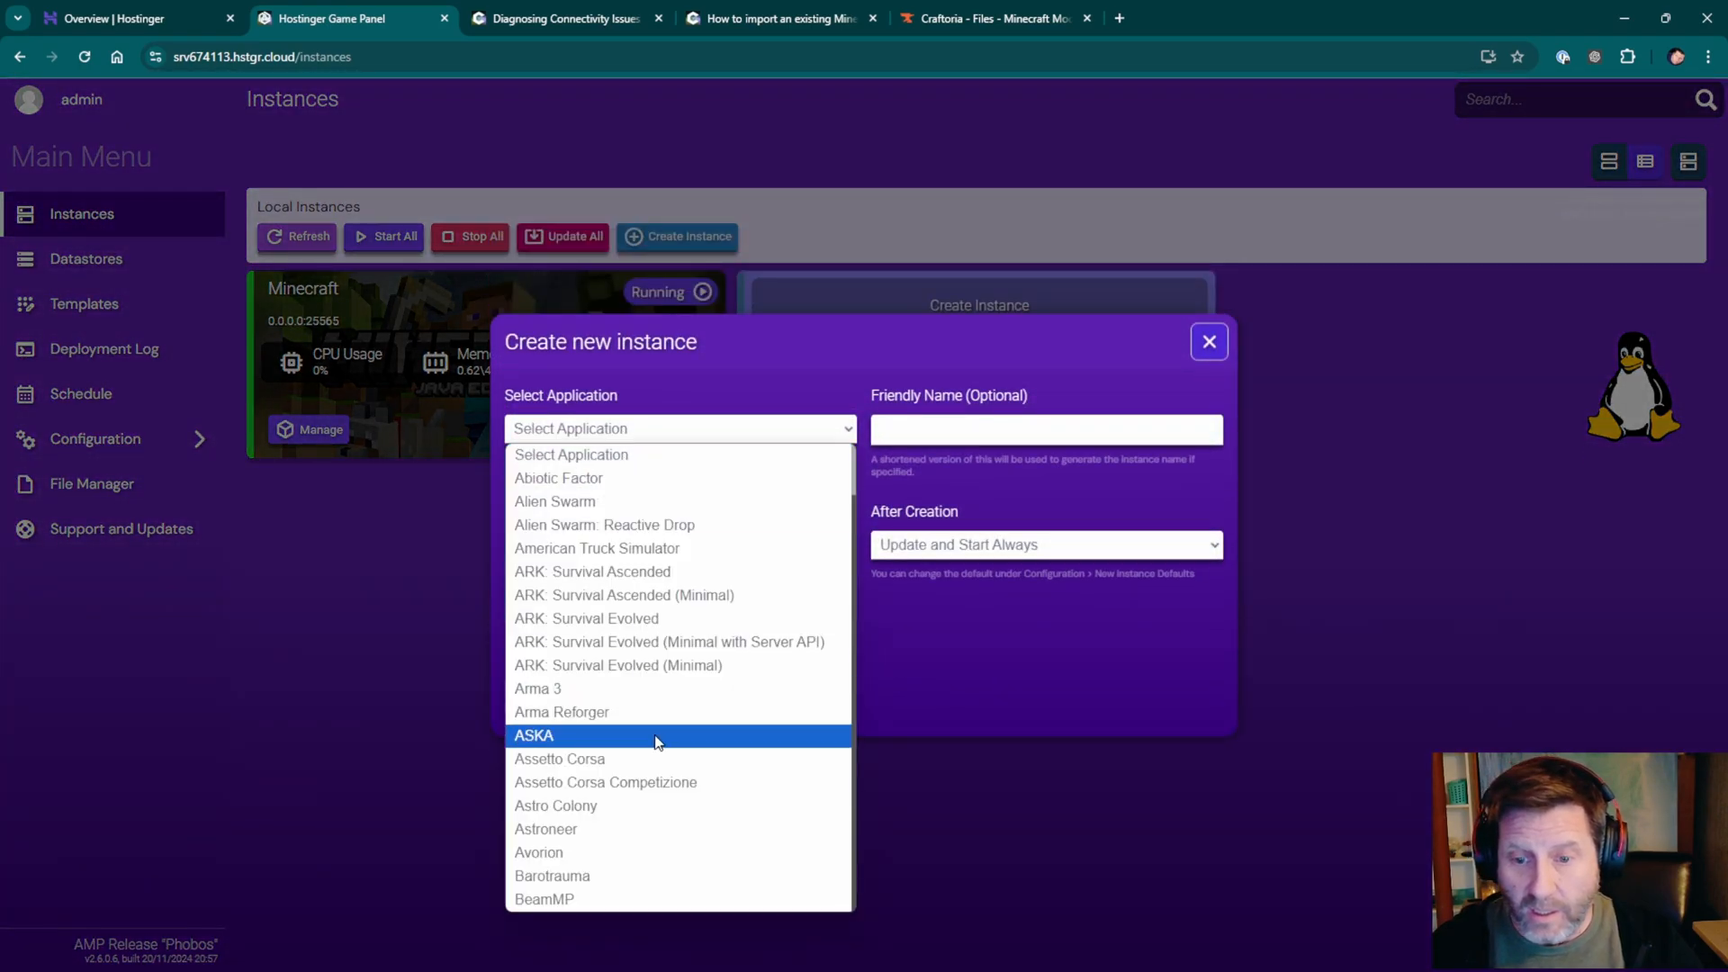
Create the second Minecraft Java instance named NeoForge on port 25566.
scroll("down", 3)
type("Neo")
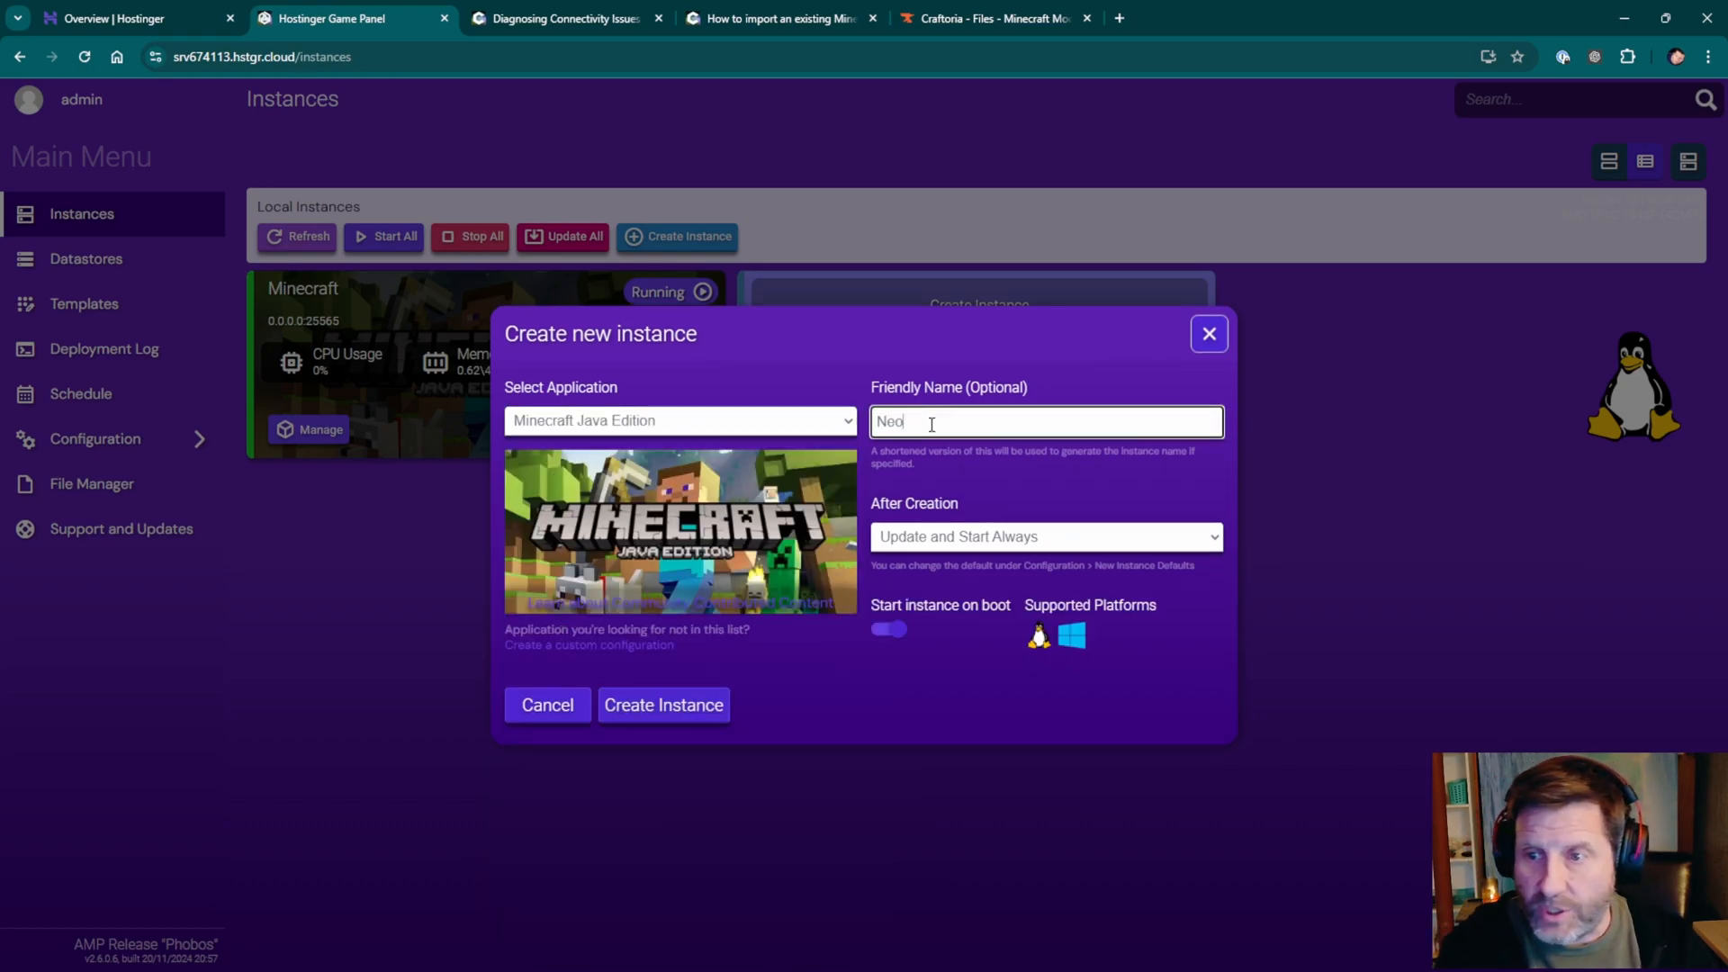
left_click(663, 704)
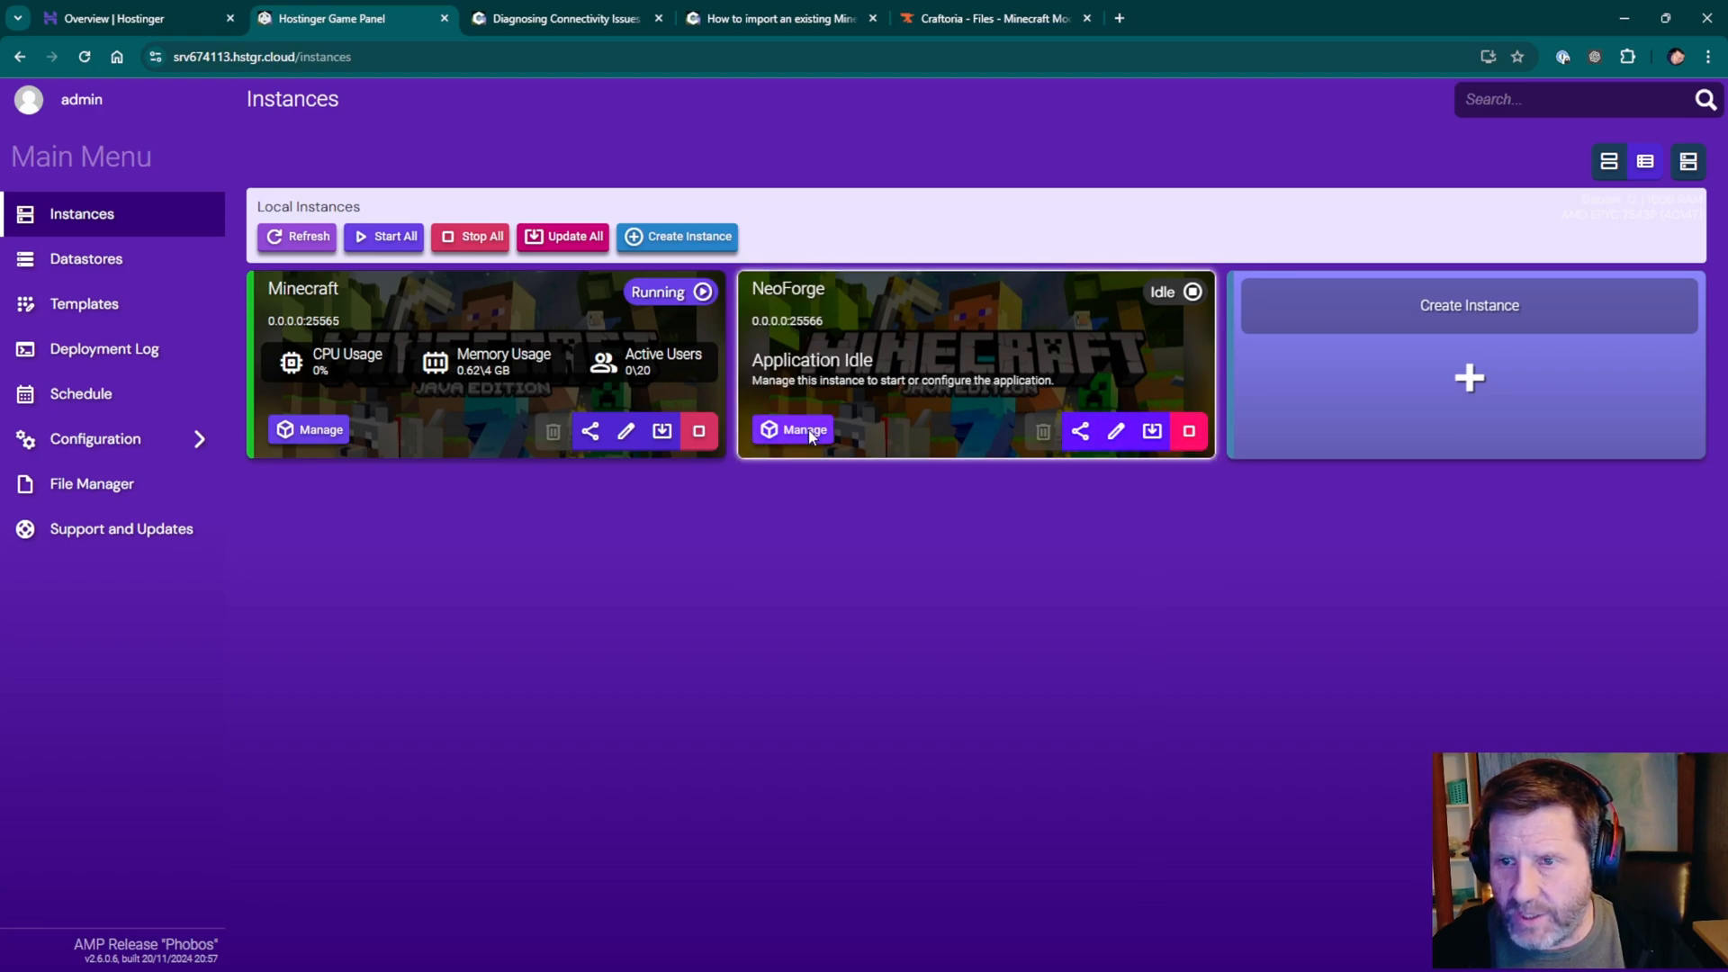
Manage the NeoForge instance, accept the Minecraft EULA and start its server.
left_click(794, 428)
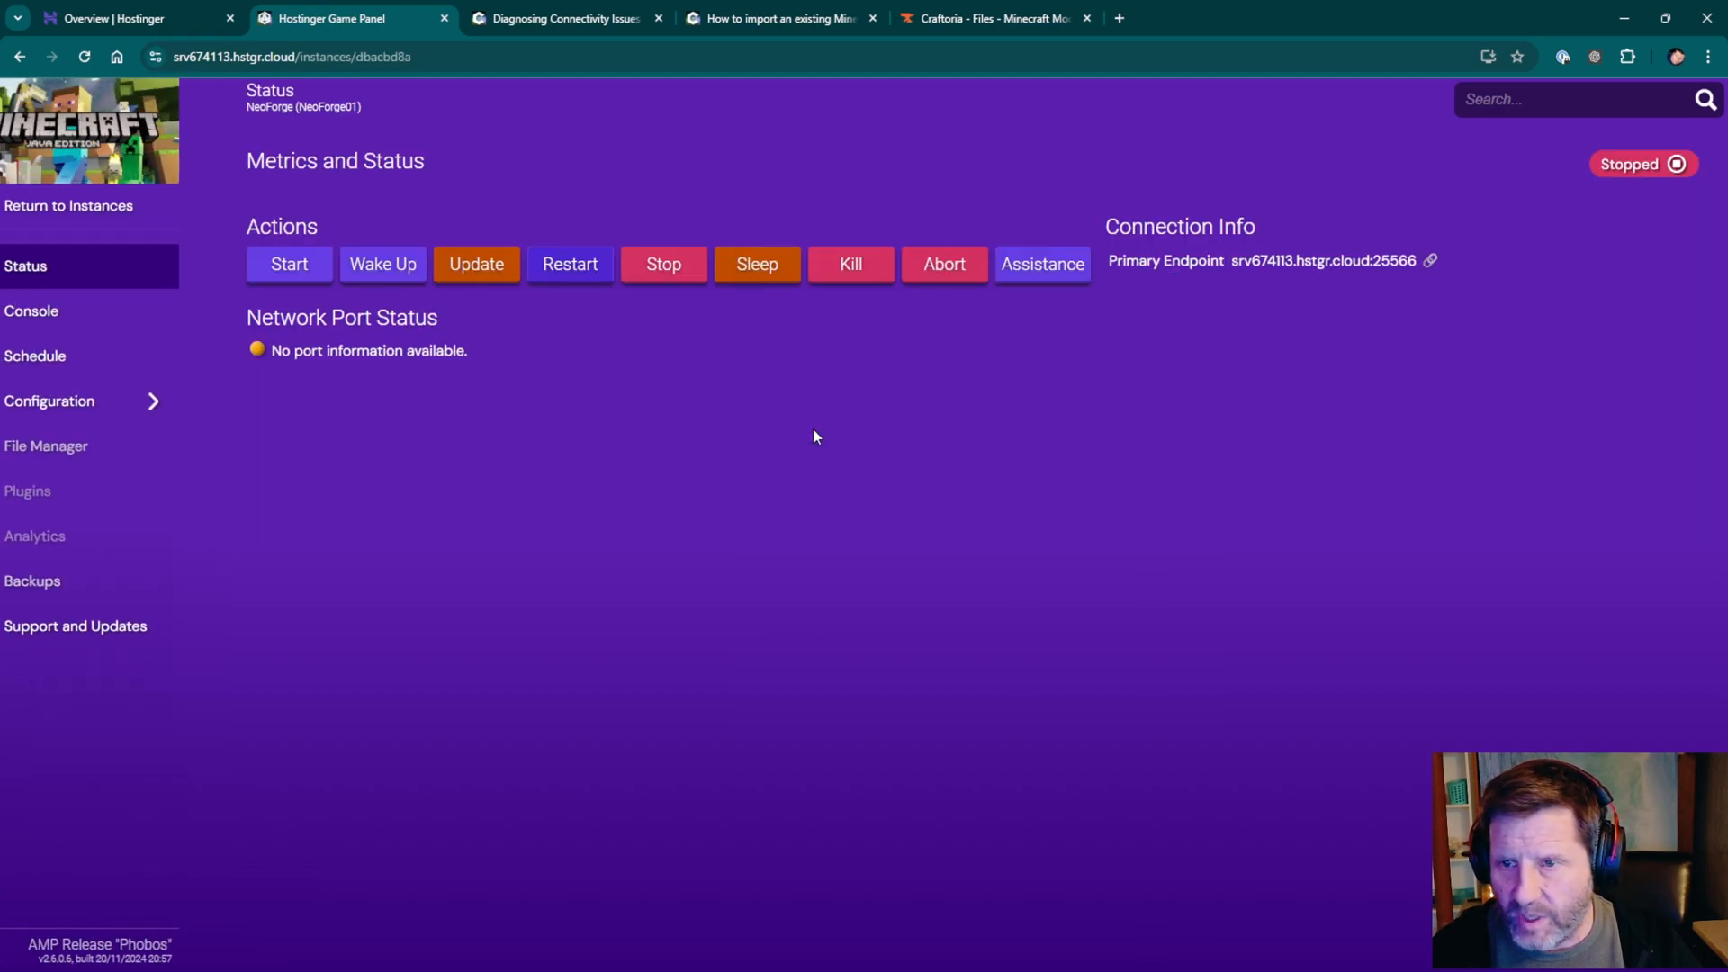
left_click(289, 264)
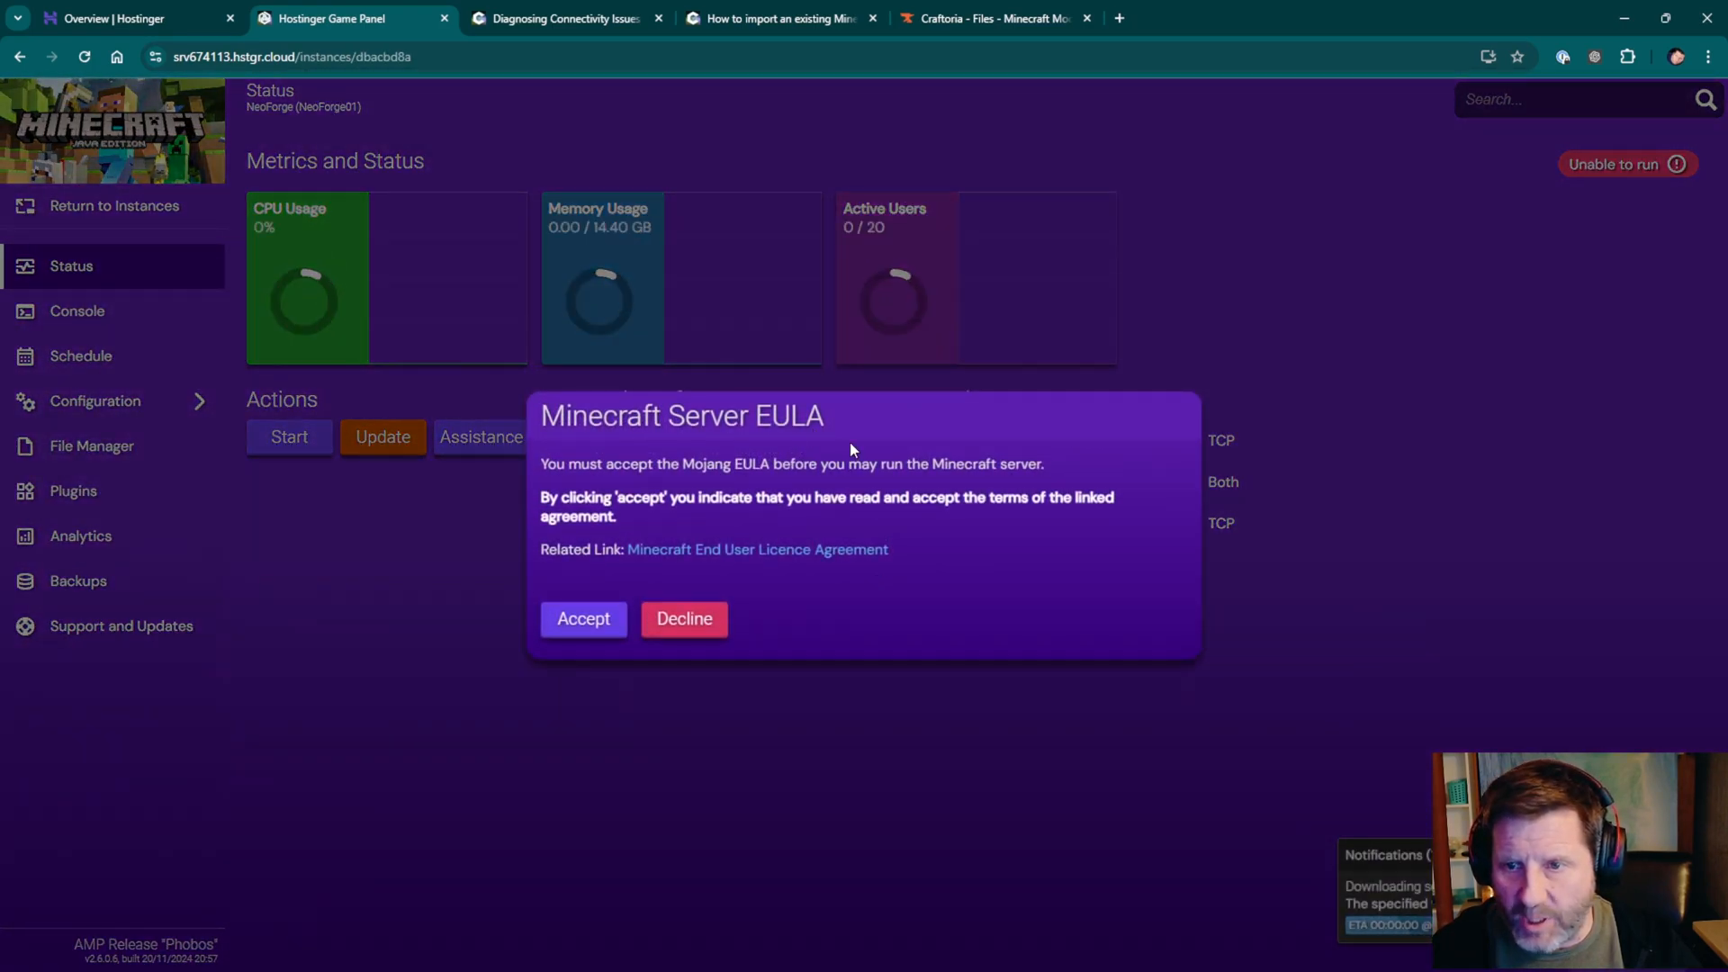
left_click(582, 618)
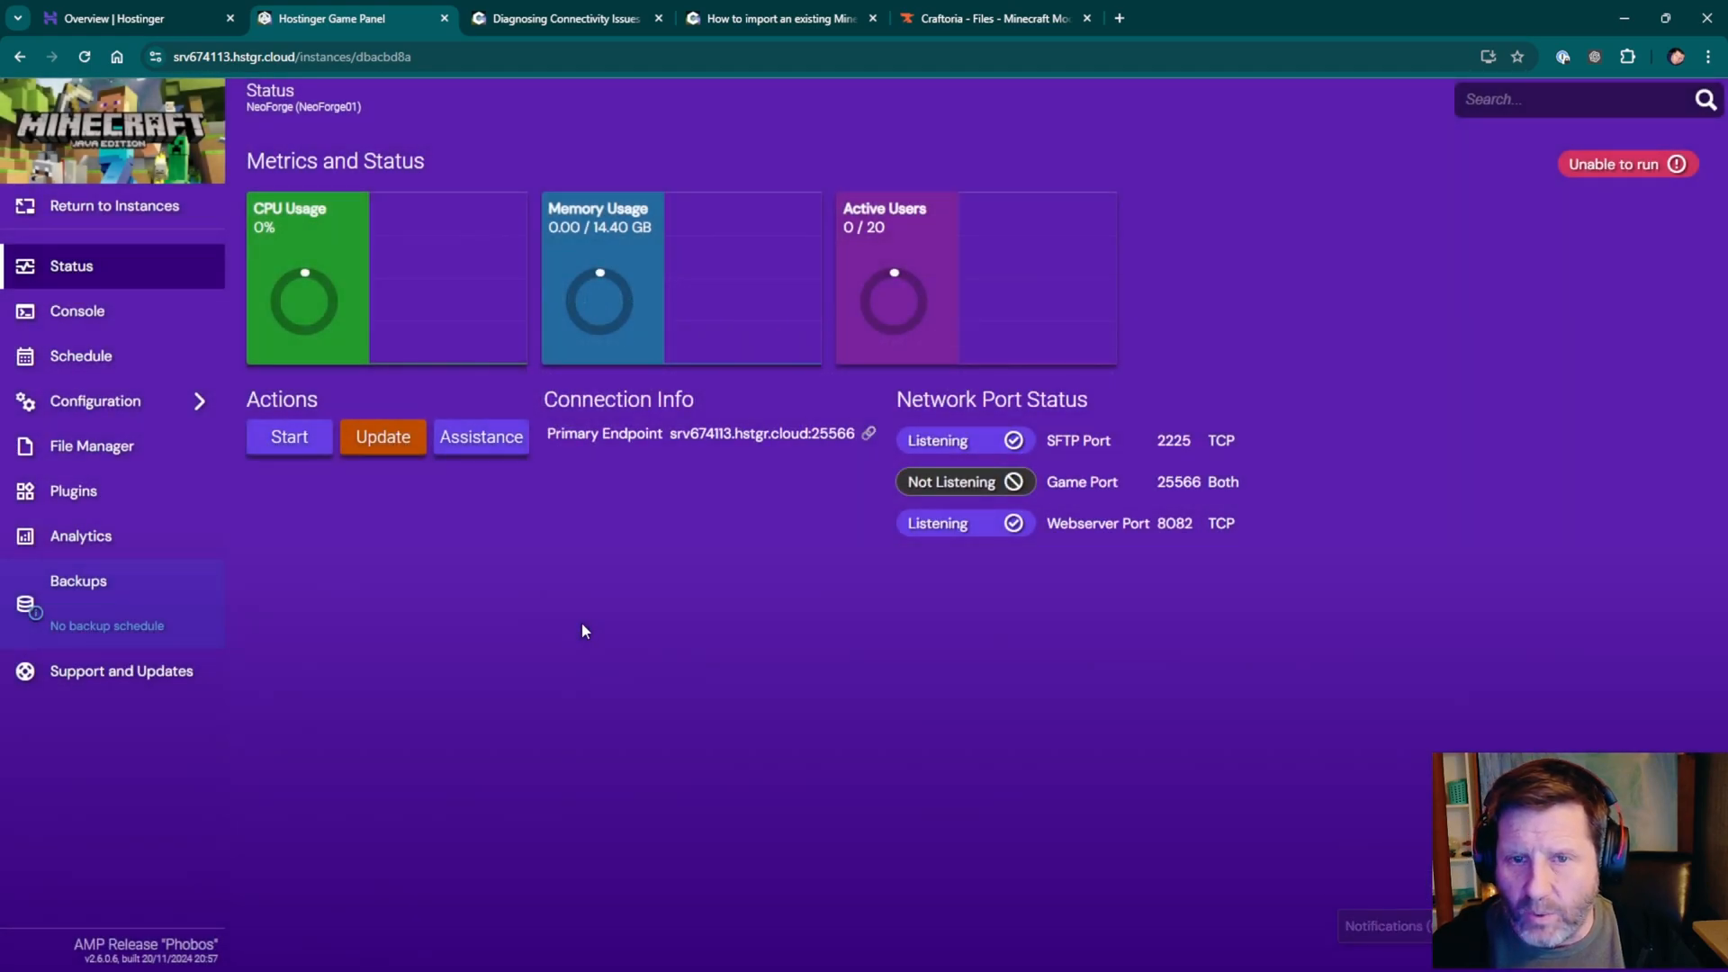
left_click(288, 436)
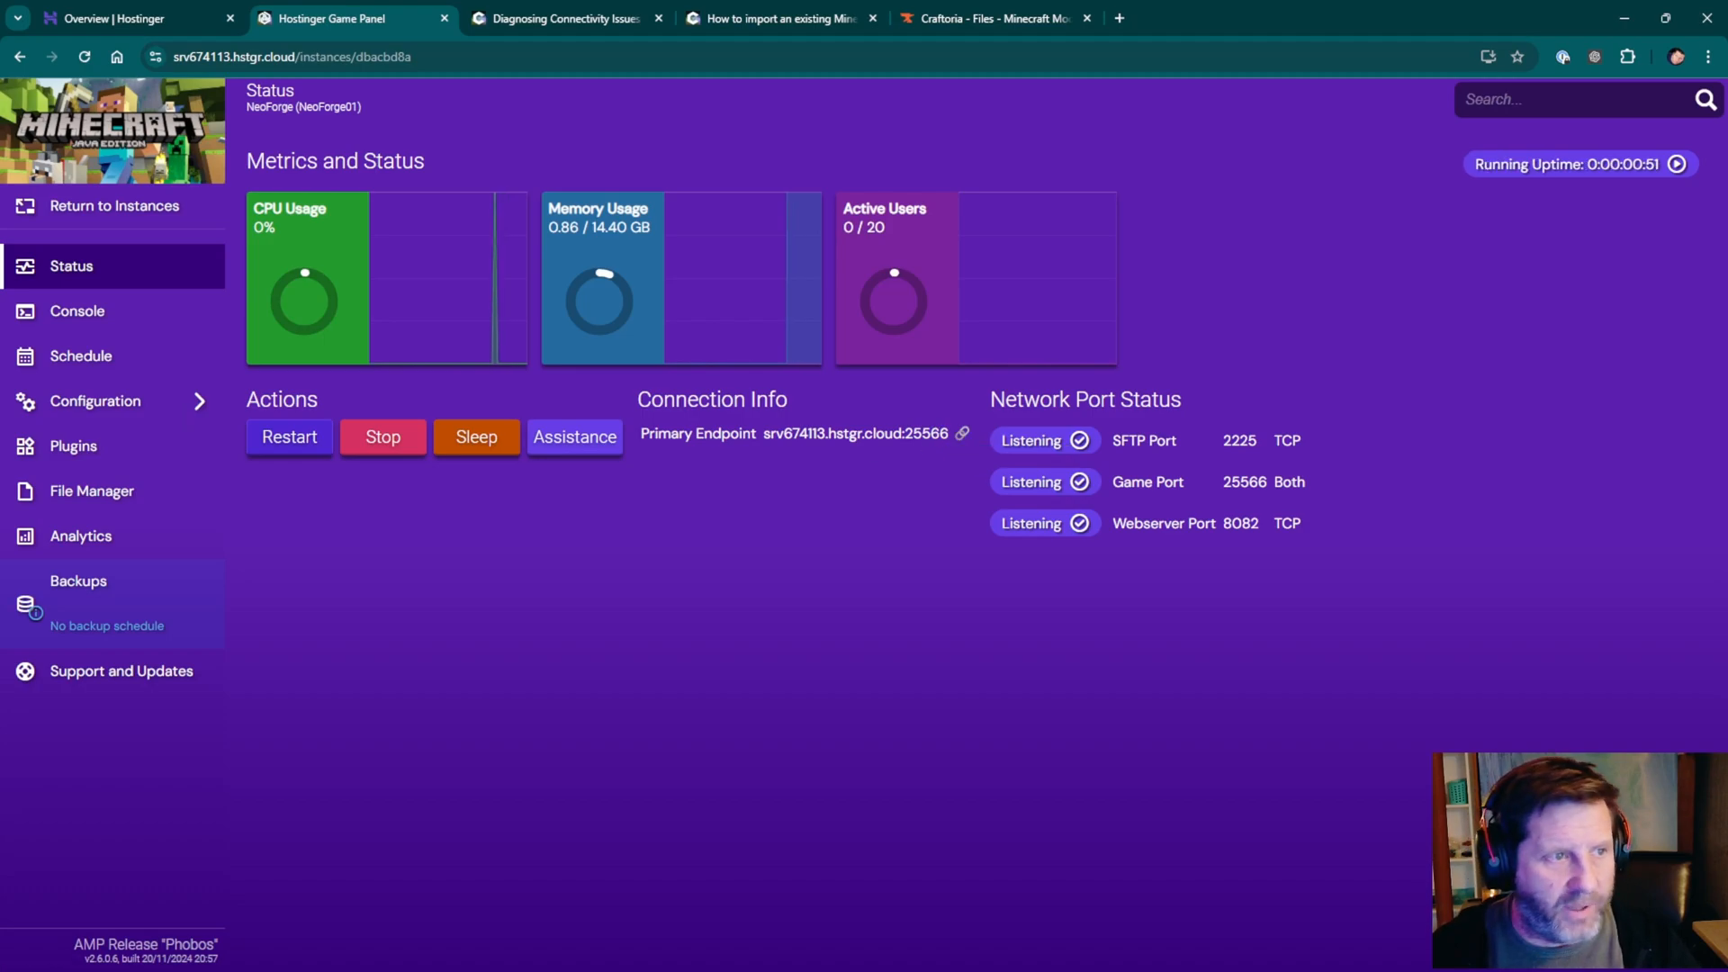
Reach the NeoForge instance's Minecraft Server and Startup settings.
left_click(104, 400)
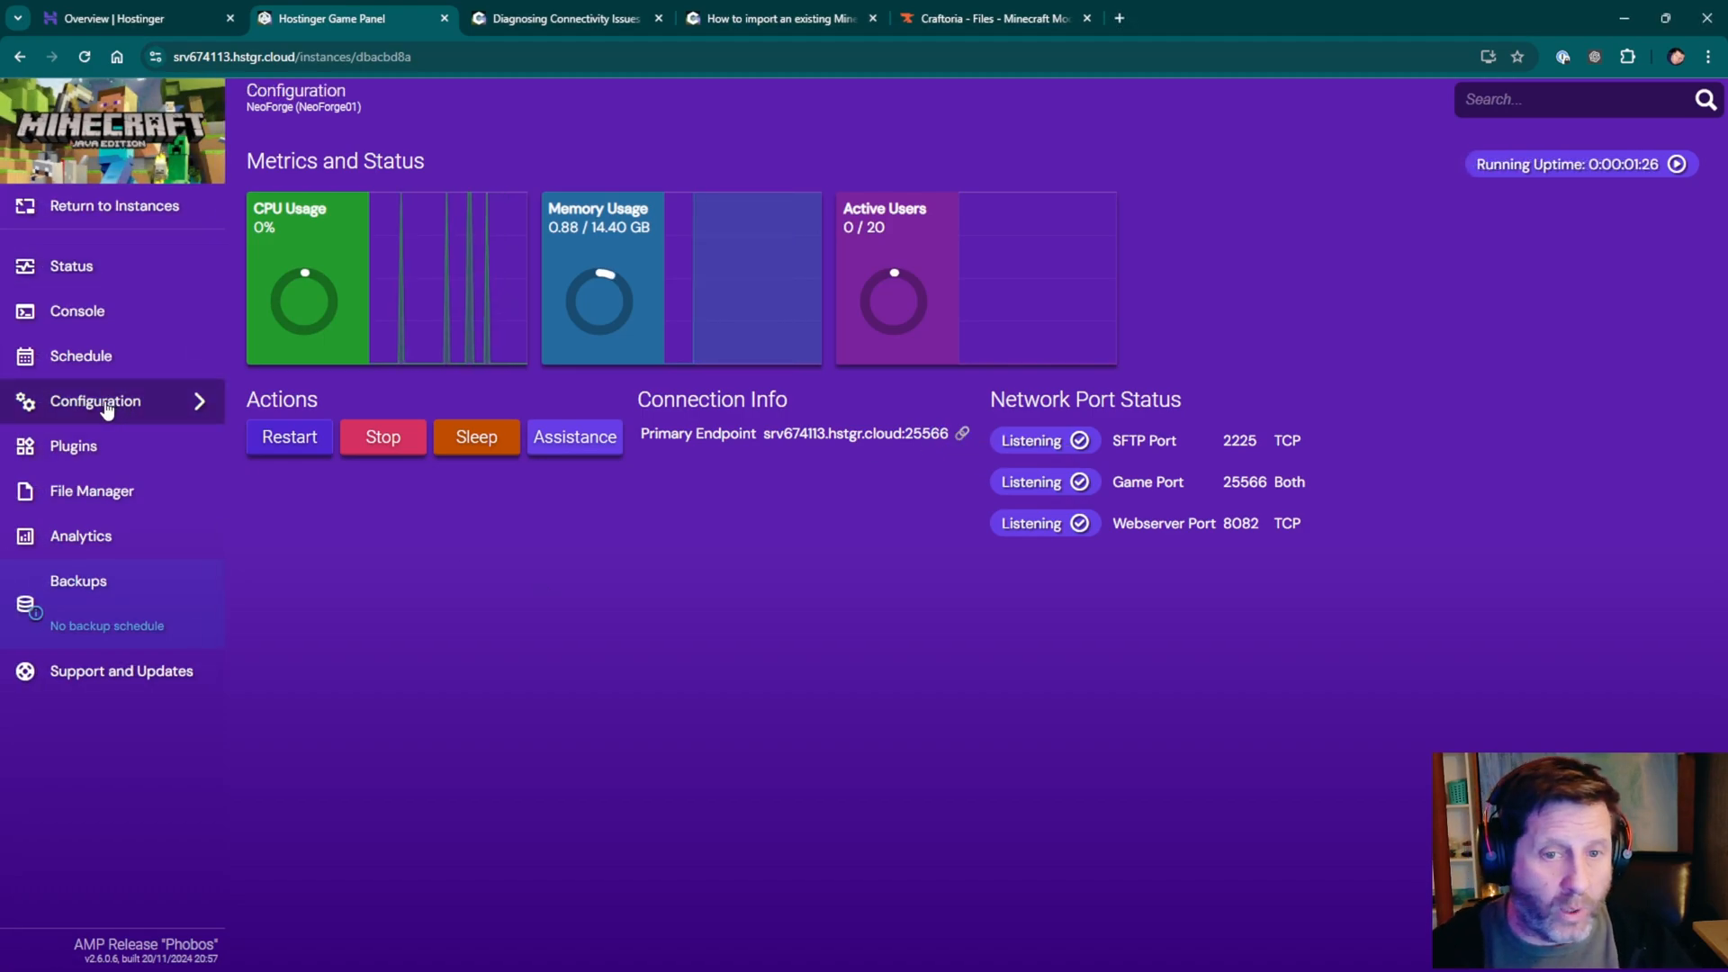
left_click(94, 399)
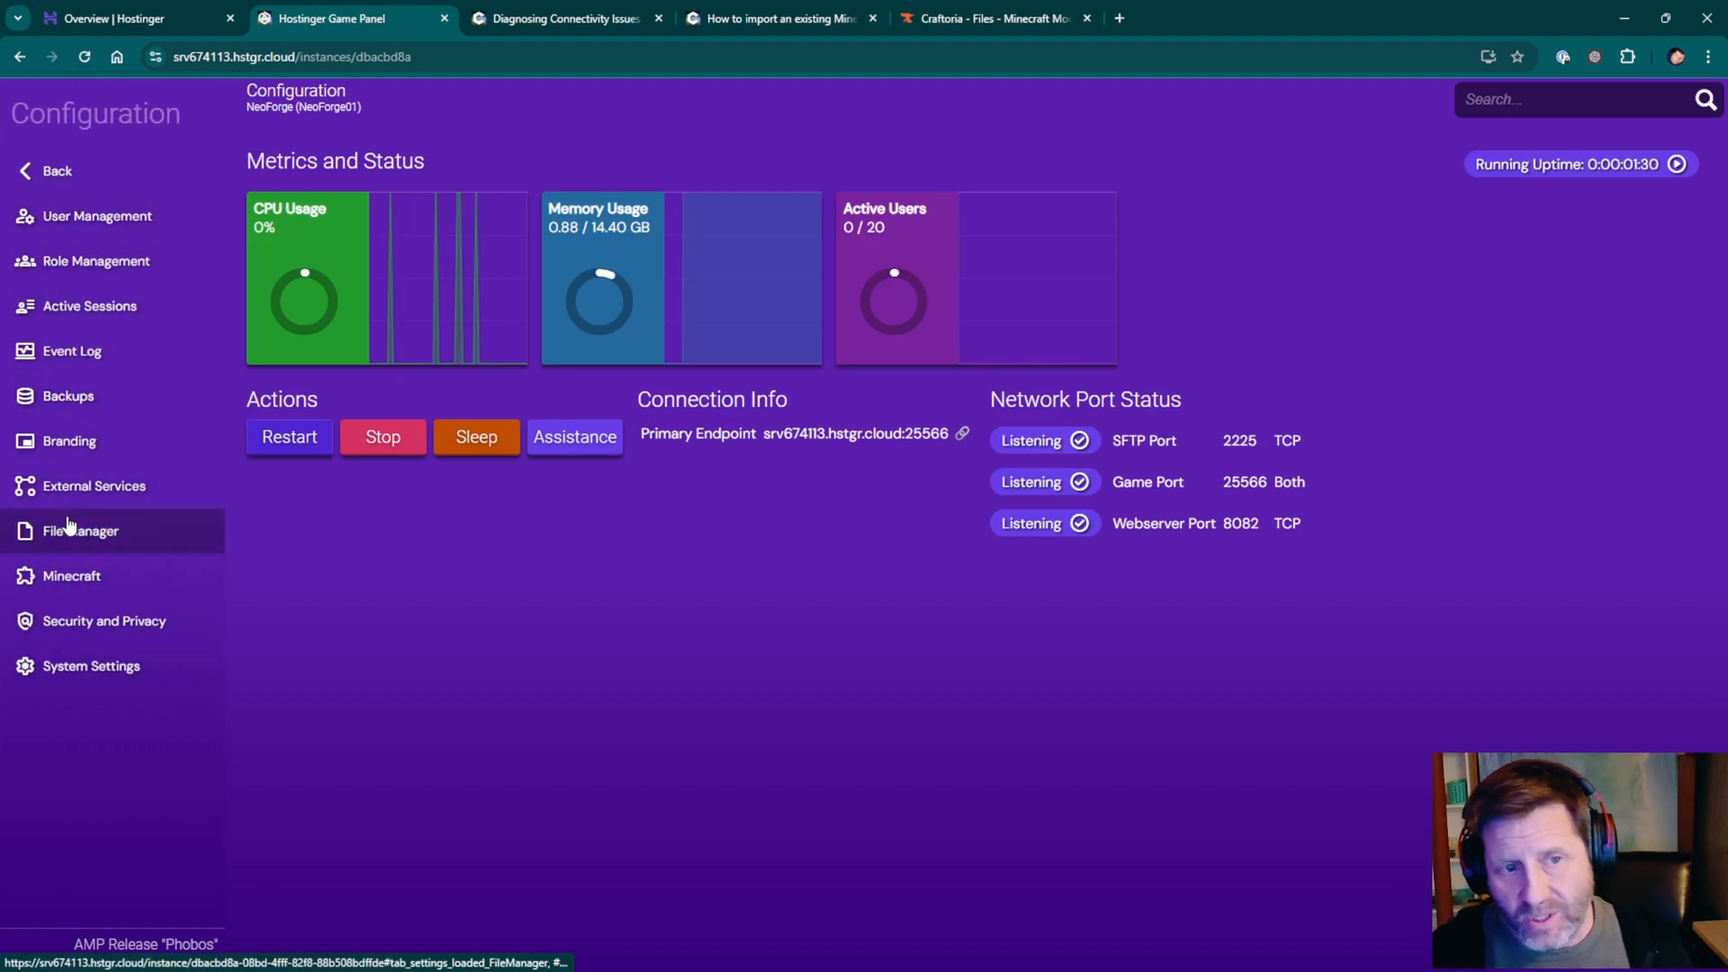
mouse_move(72, 379)
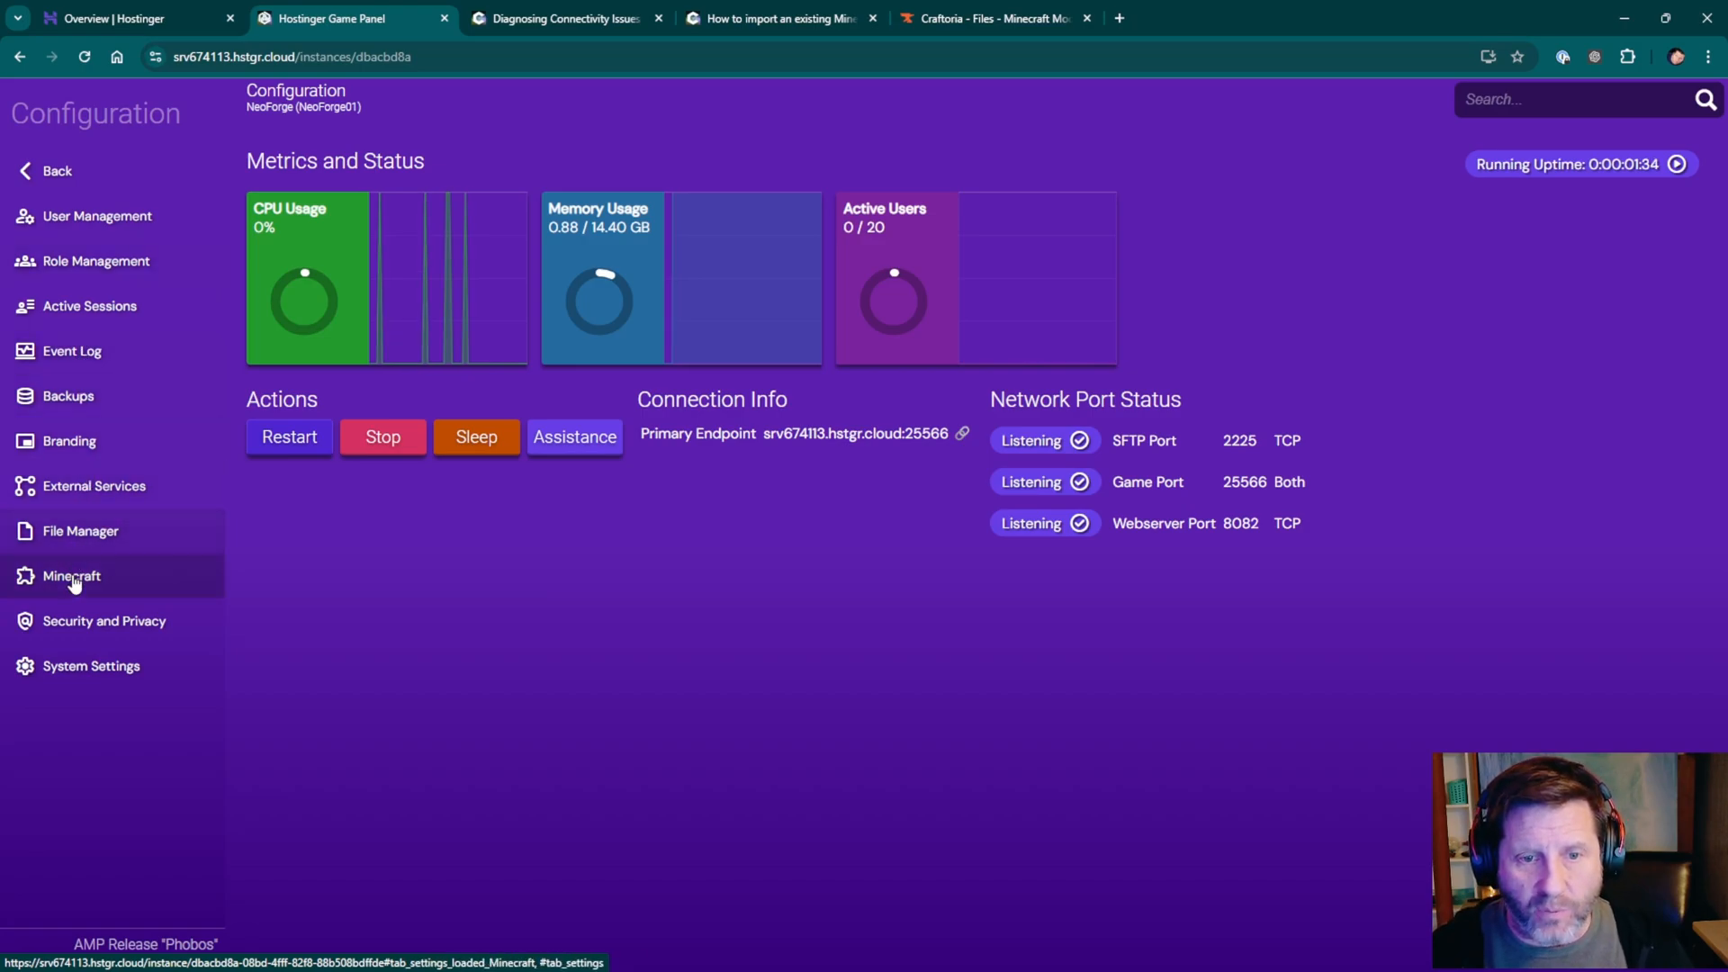
left_click(70, 575)
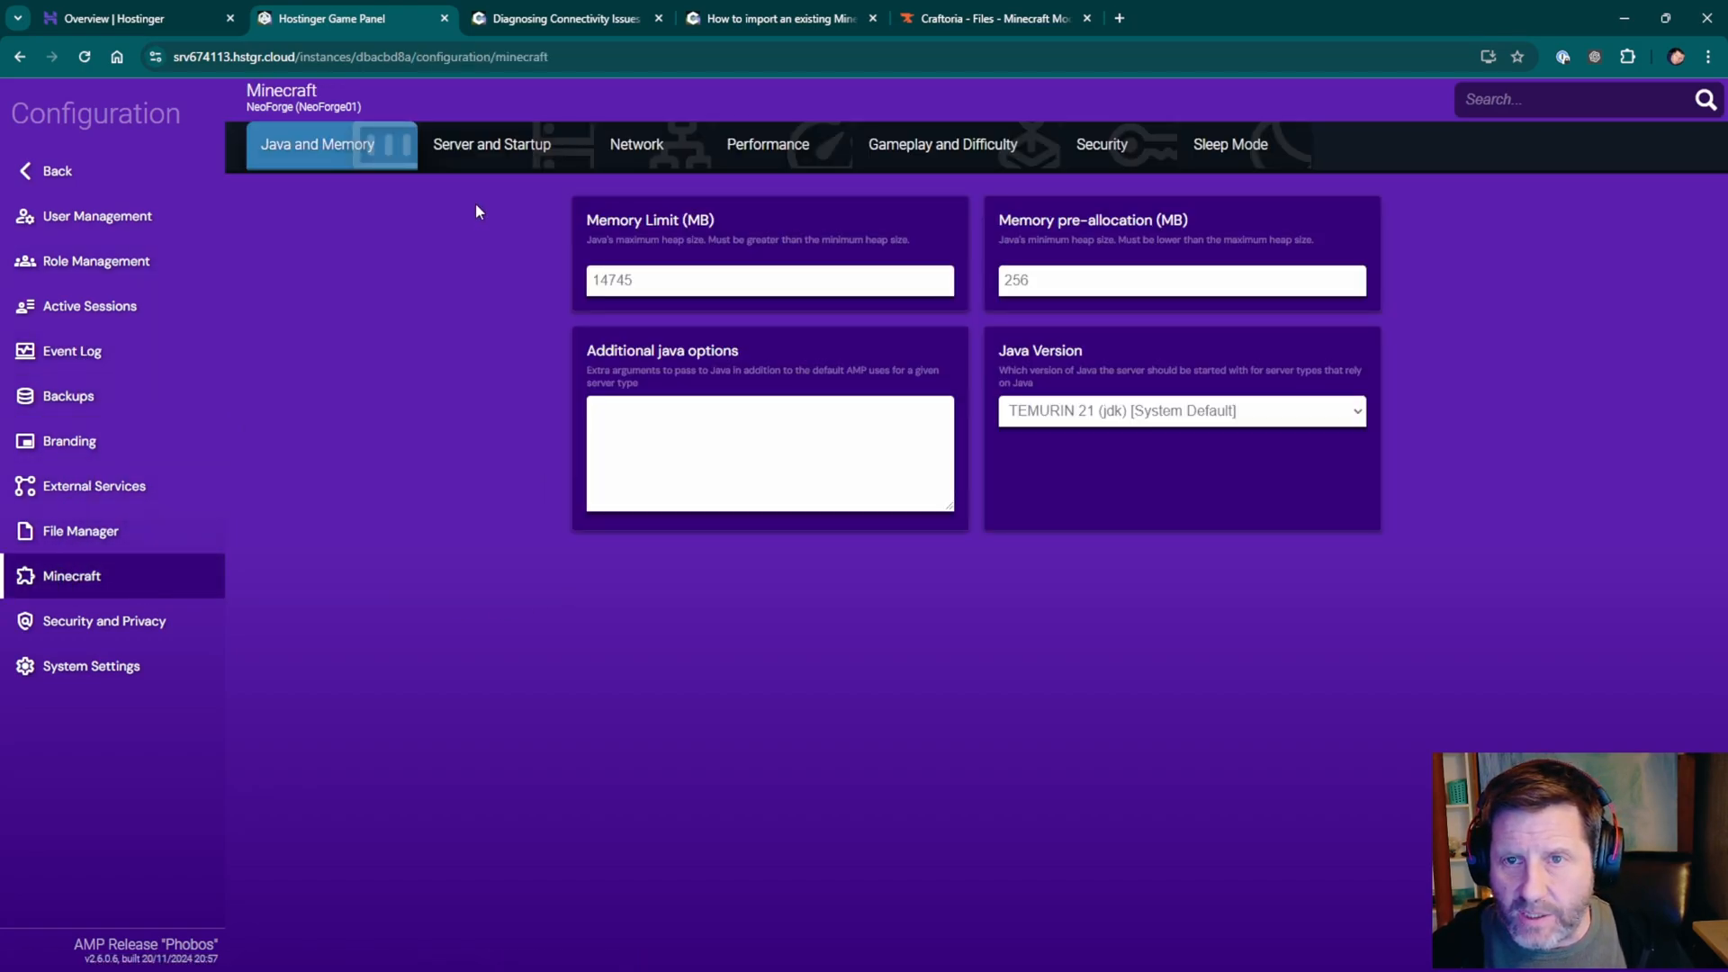
left_click(491, 144)
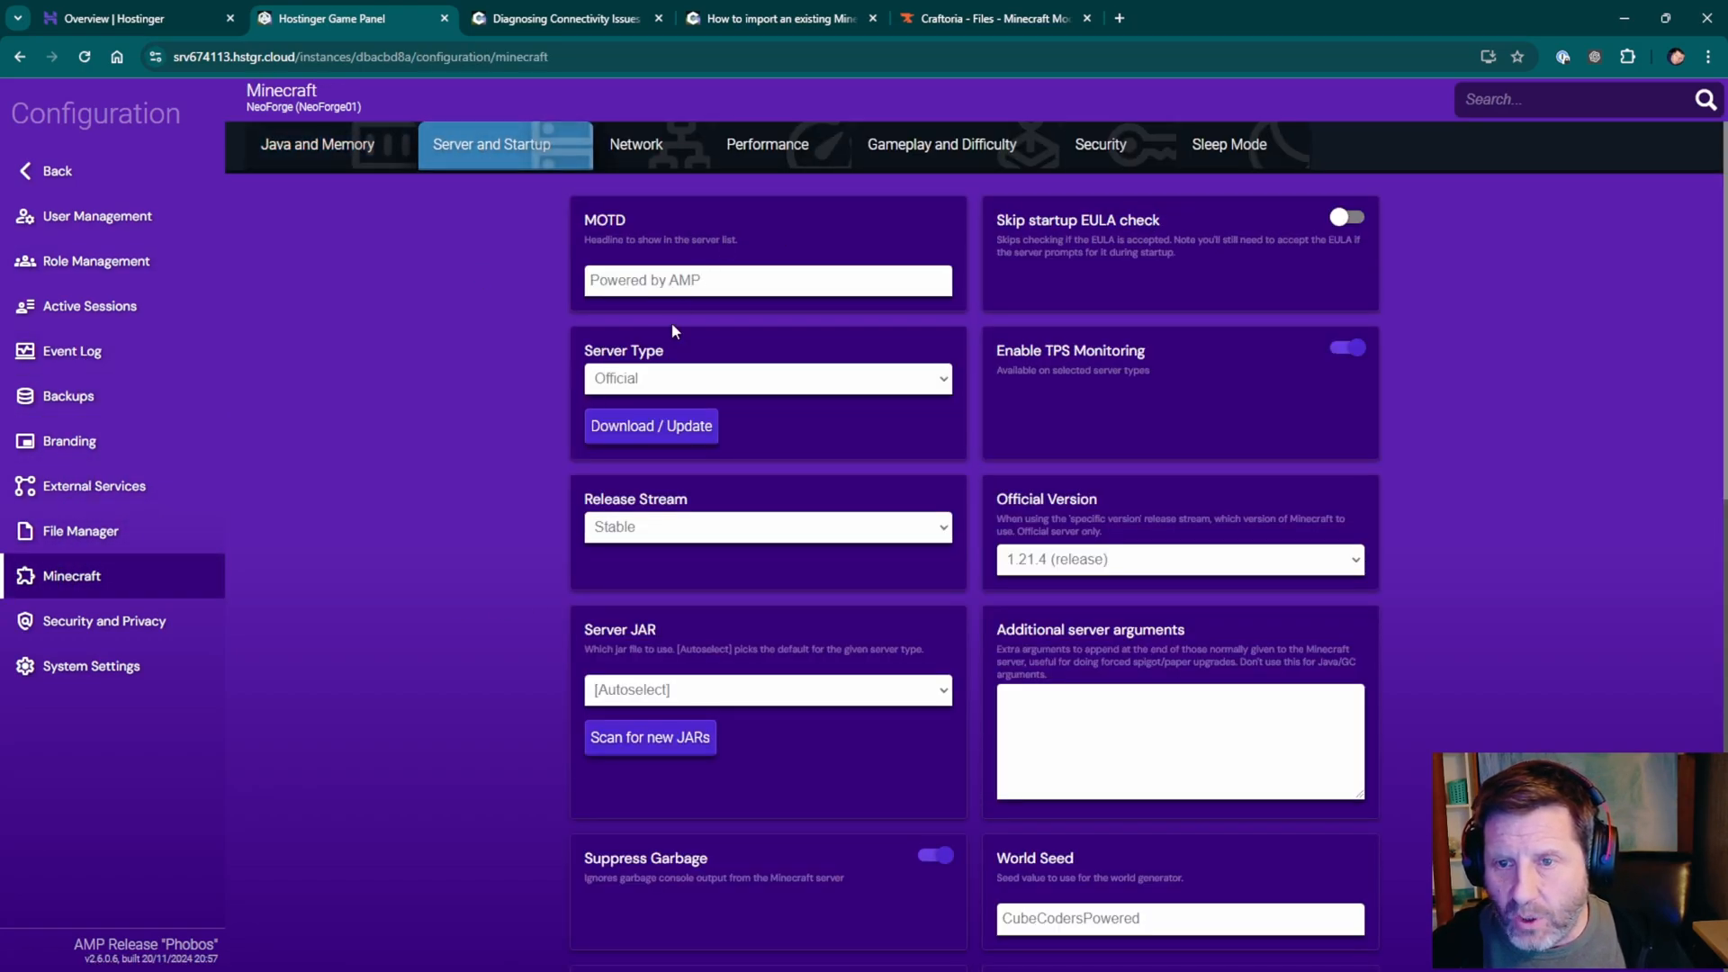
mouse_move(1157, 551)
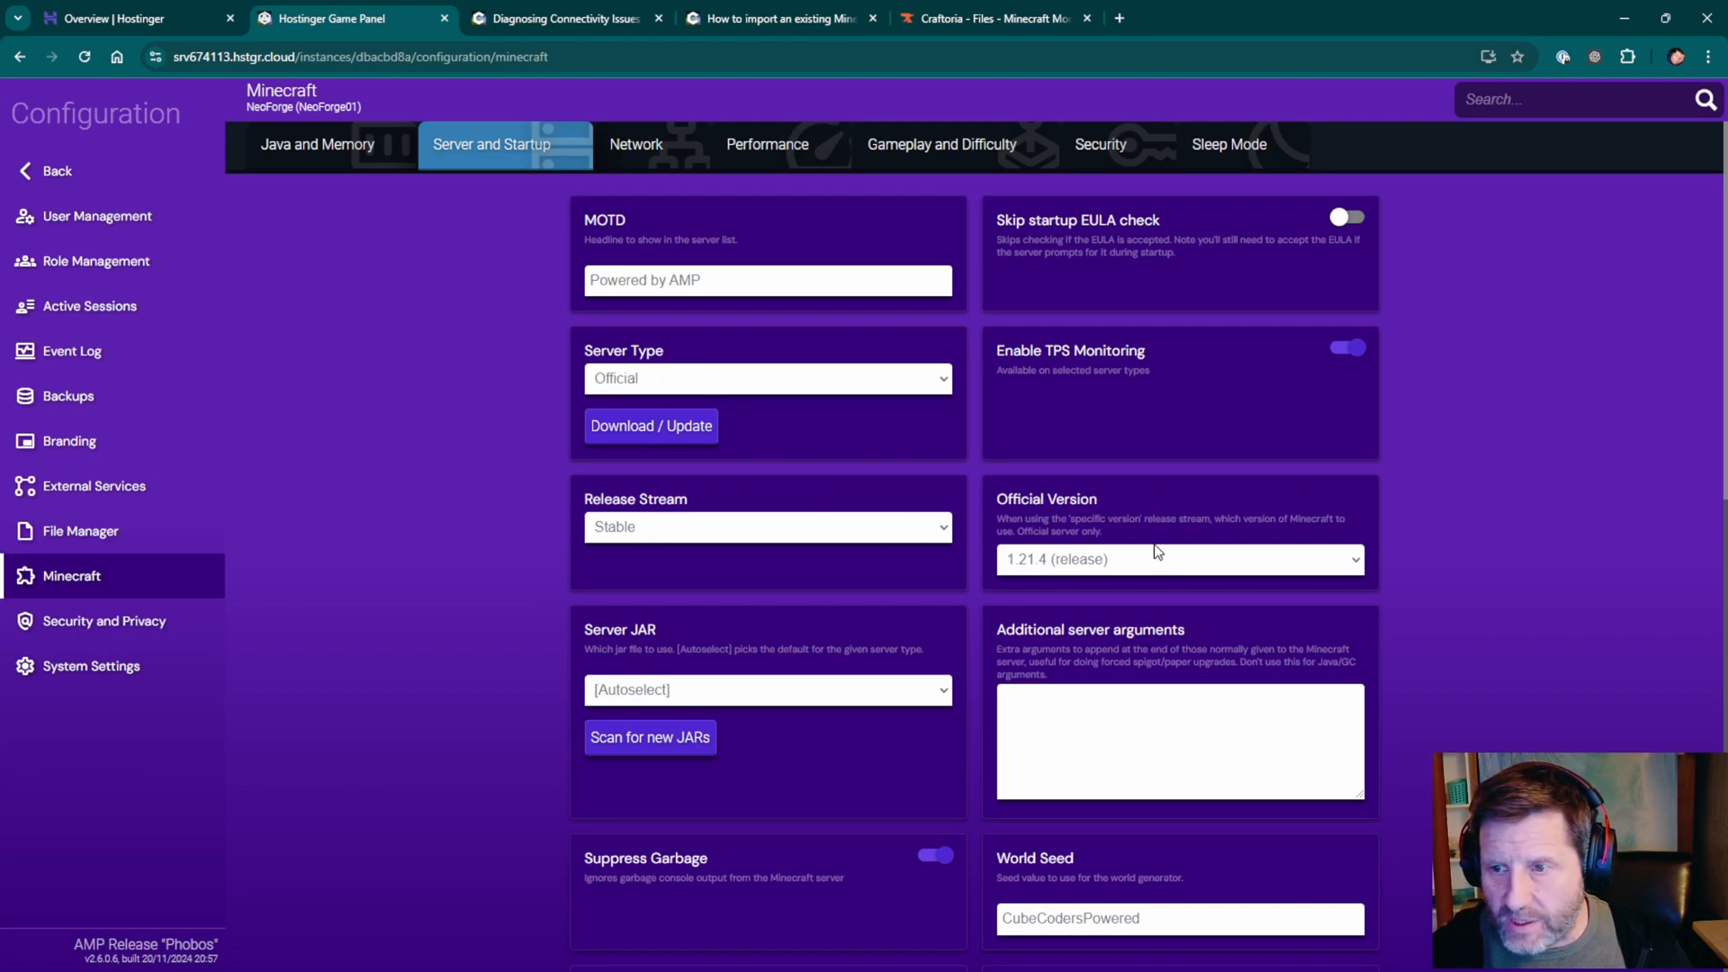
Set Server Type to NeoForge and choose NeoForge version 21.1.79.
left_click(765, 378)
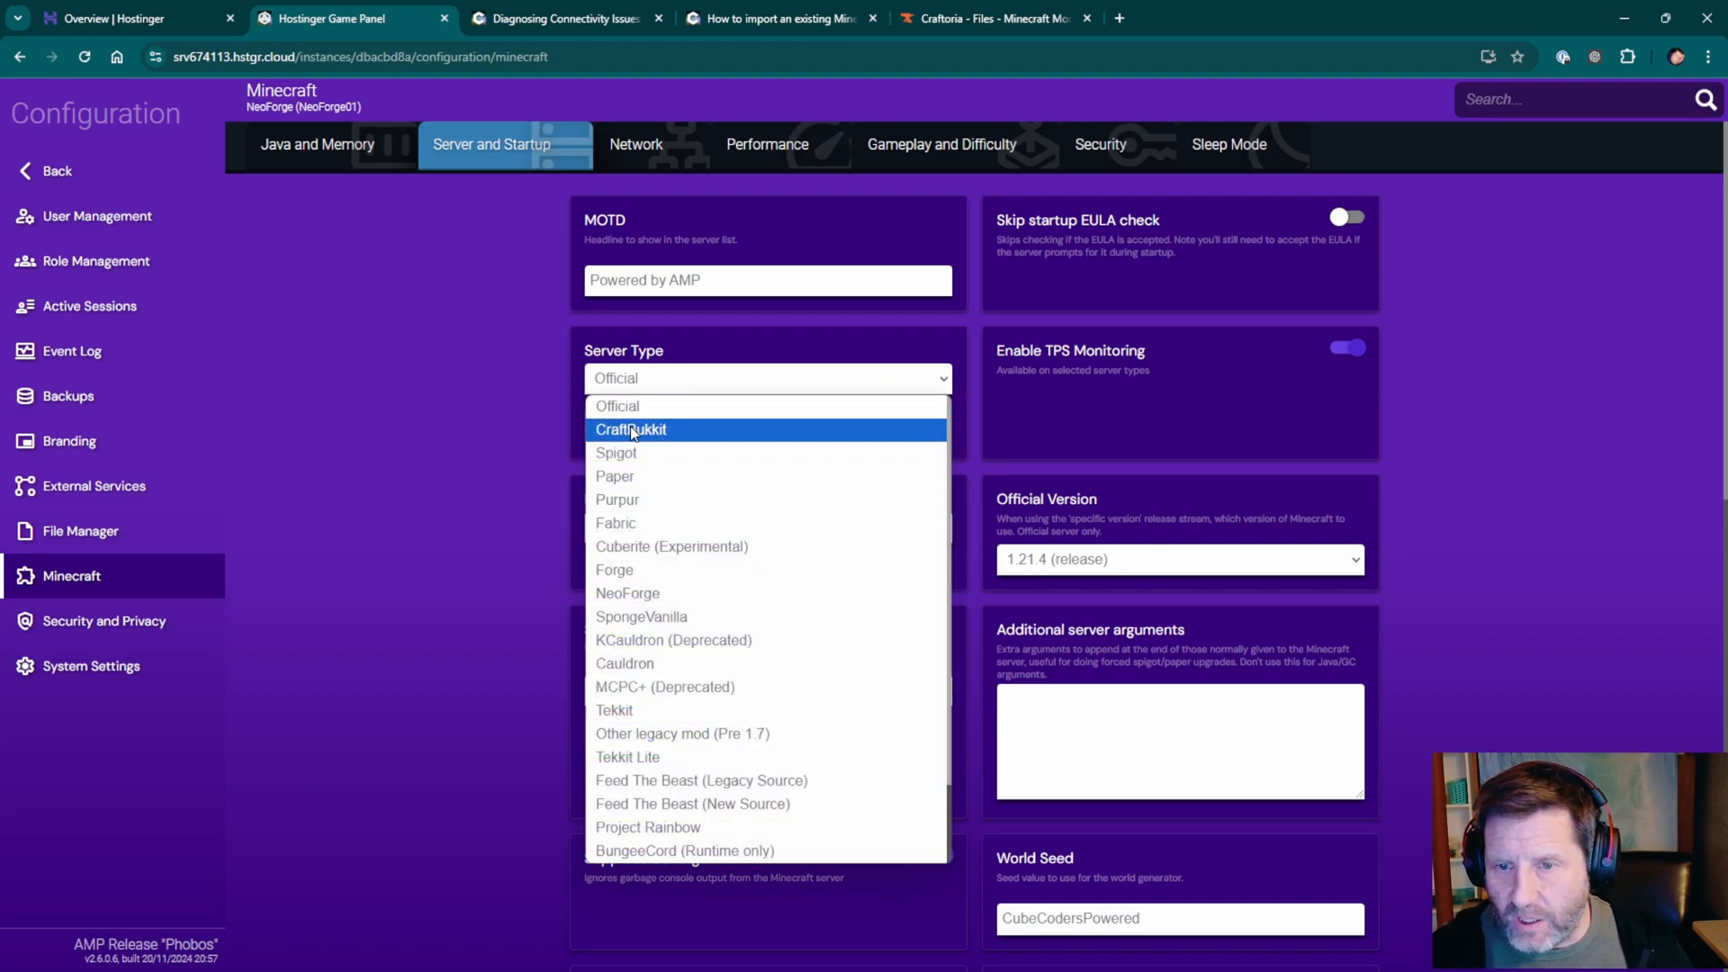
scroll("down", 3)
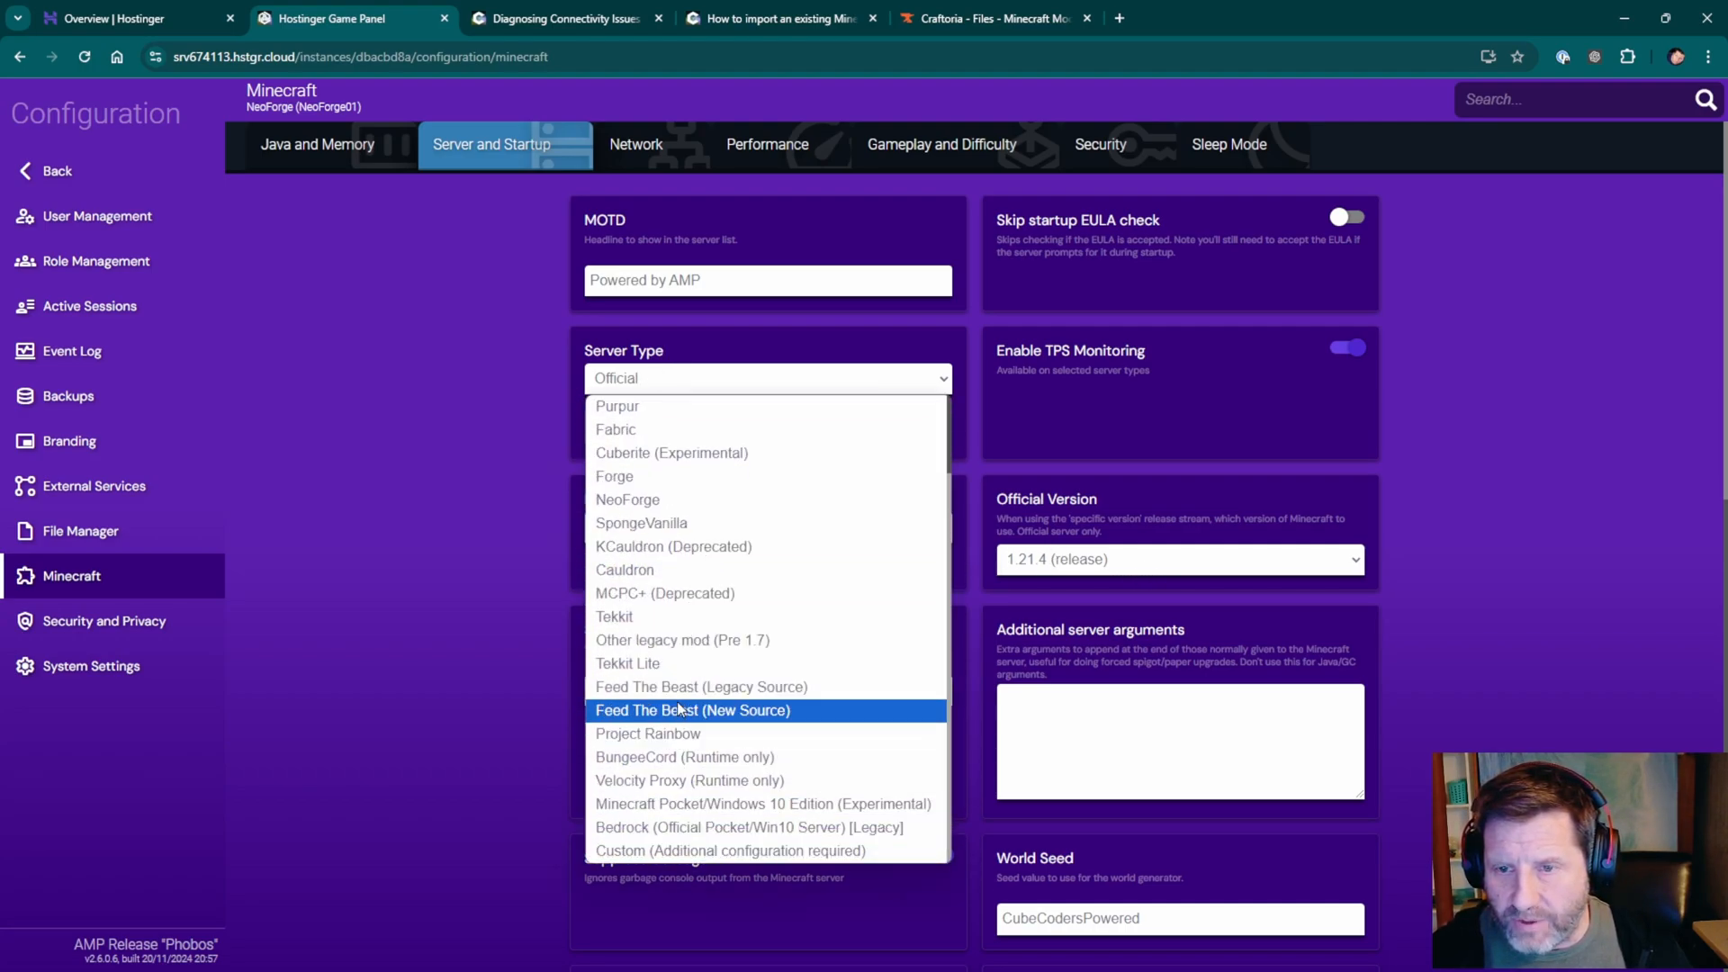
left_click(627, 499)
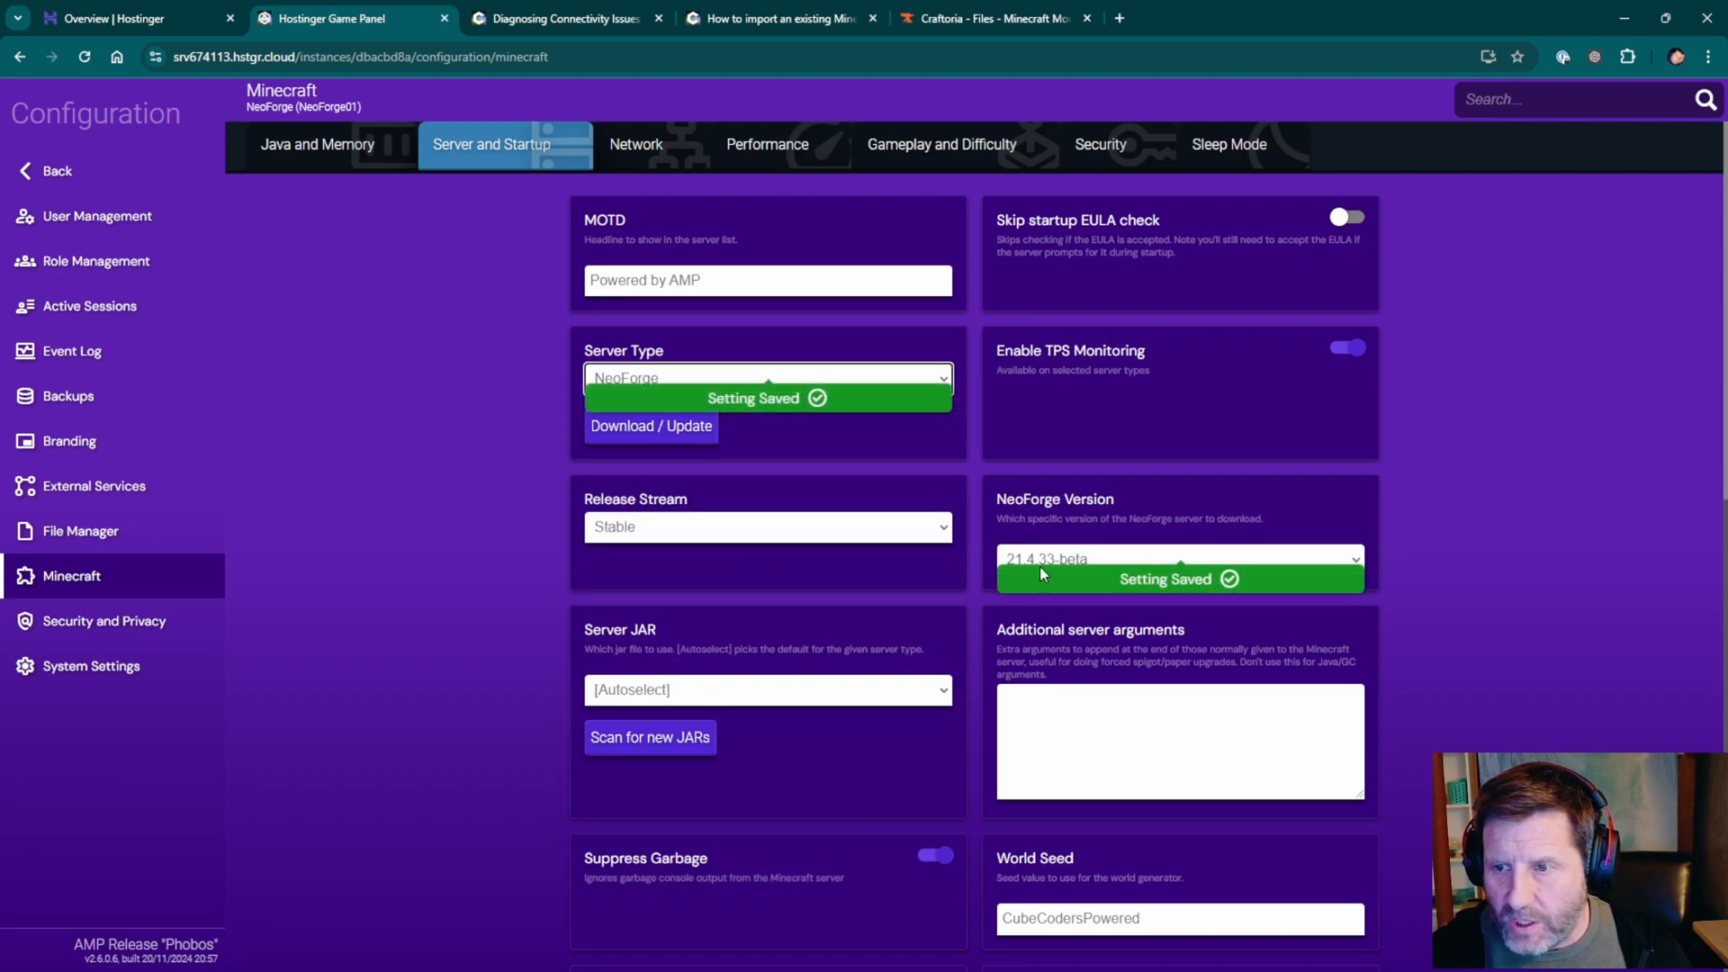
left_click(1178, 559)
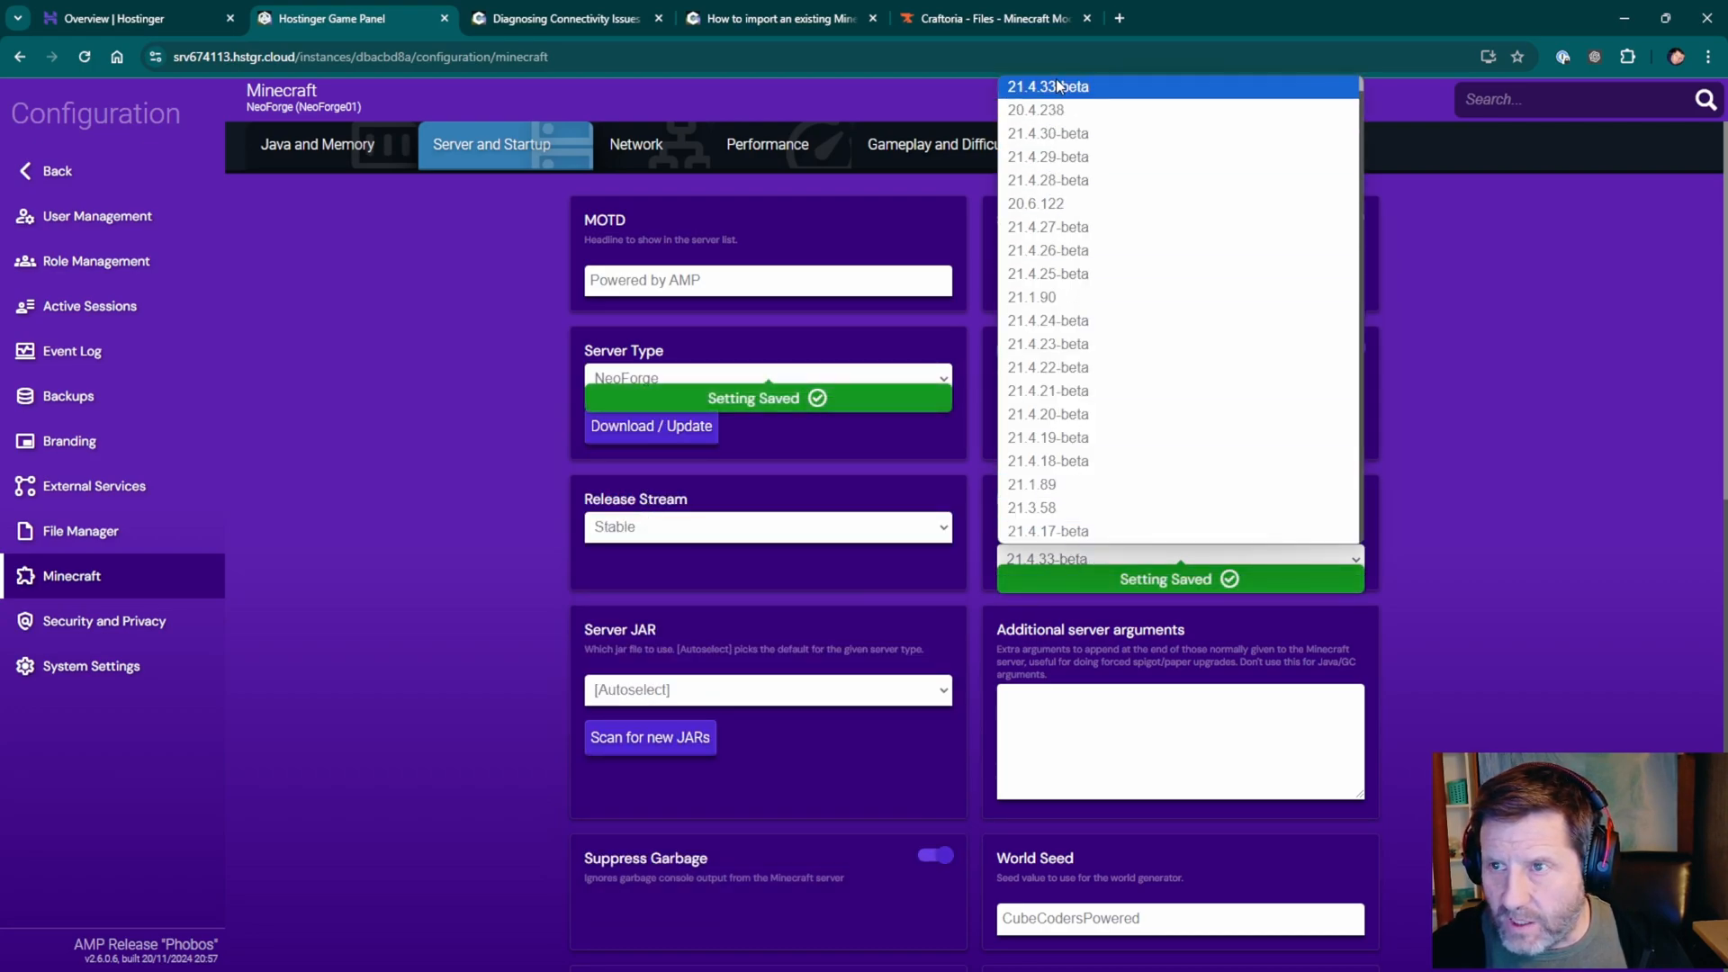
scroll("down", 3)
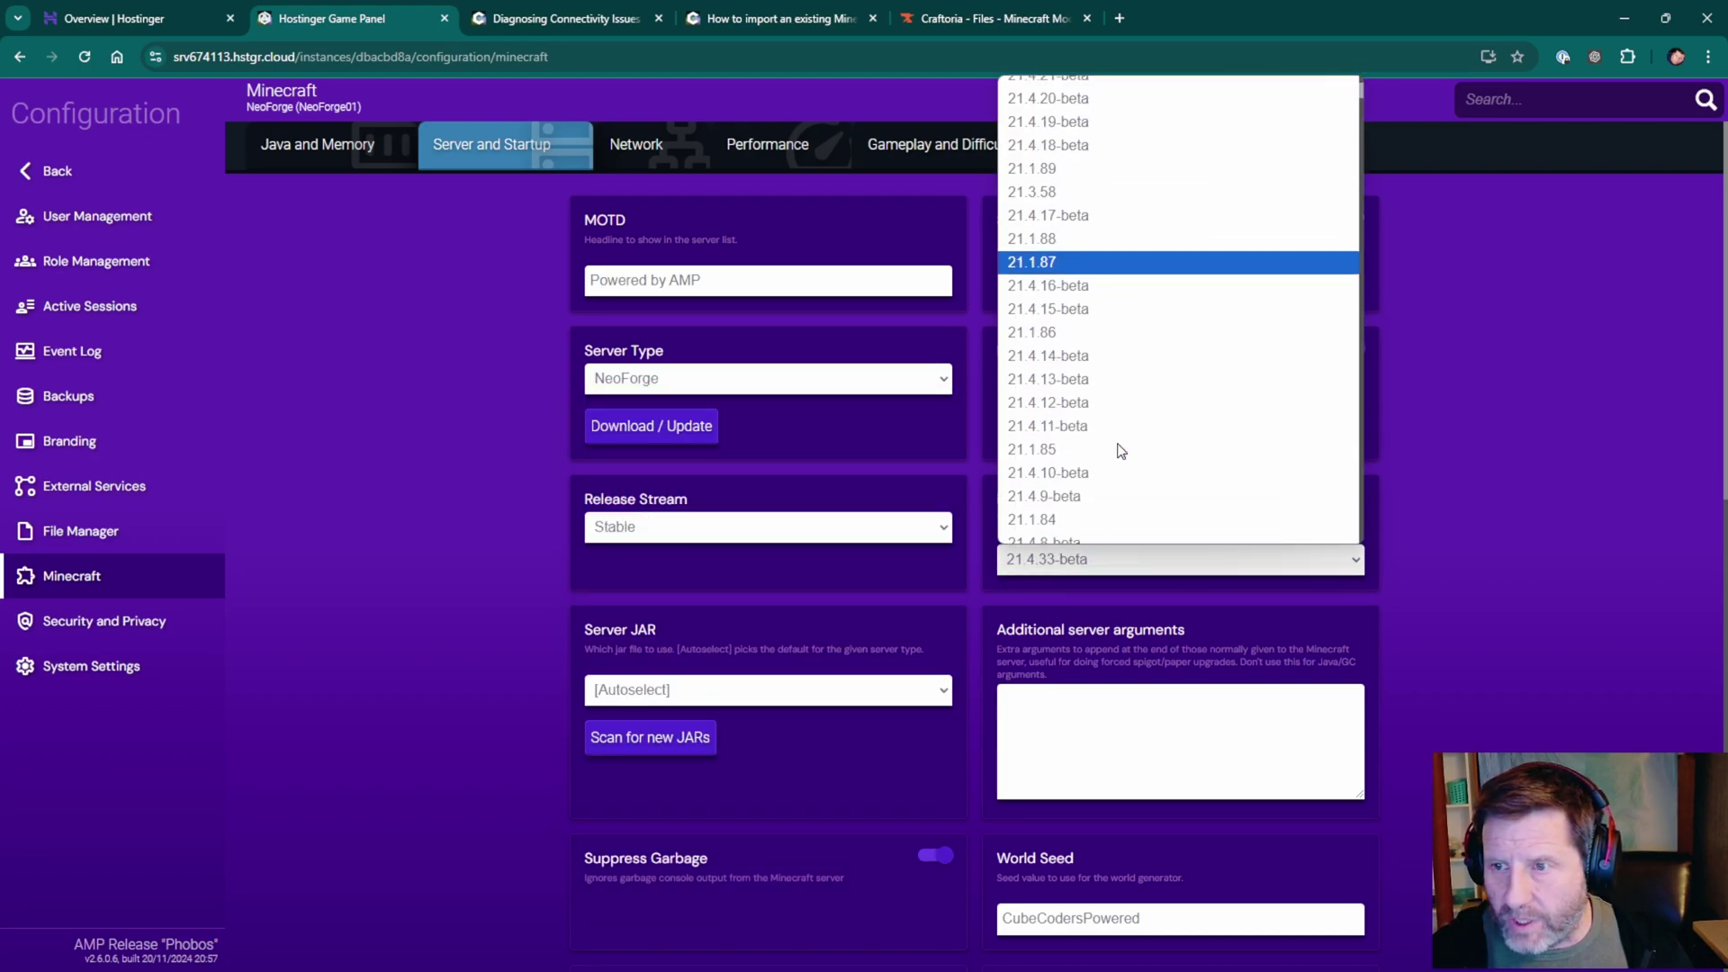
scroll("down", 3)
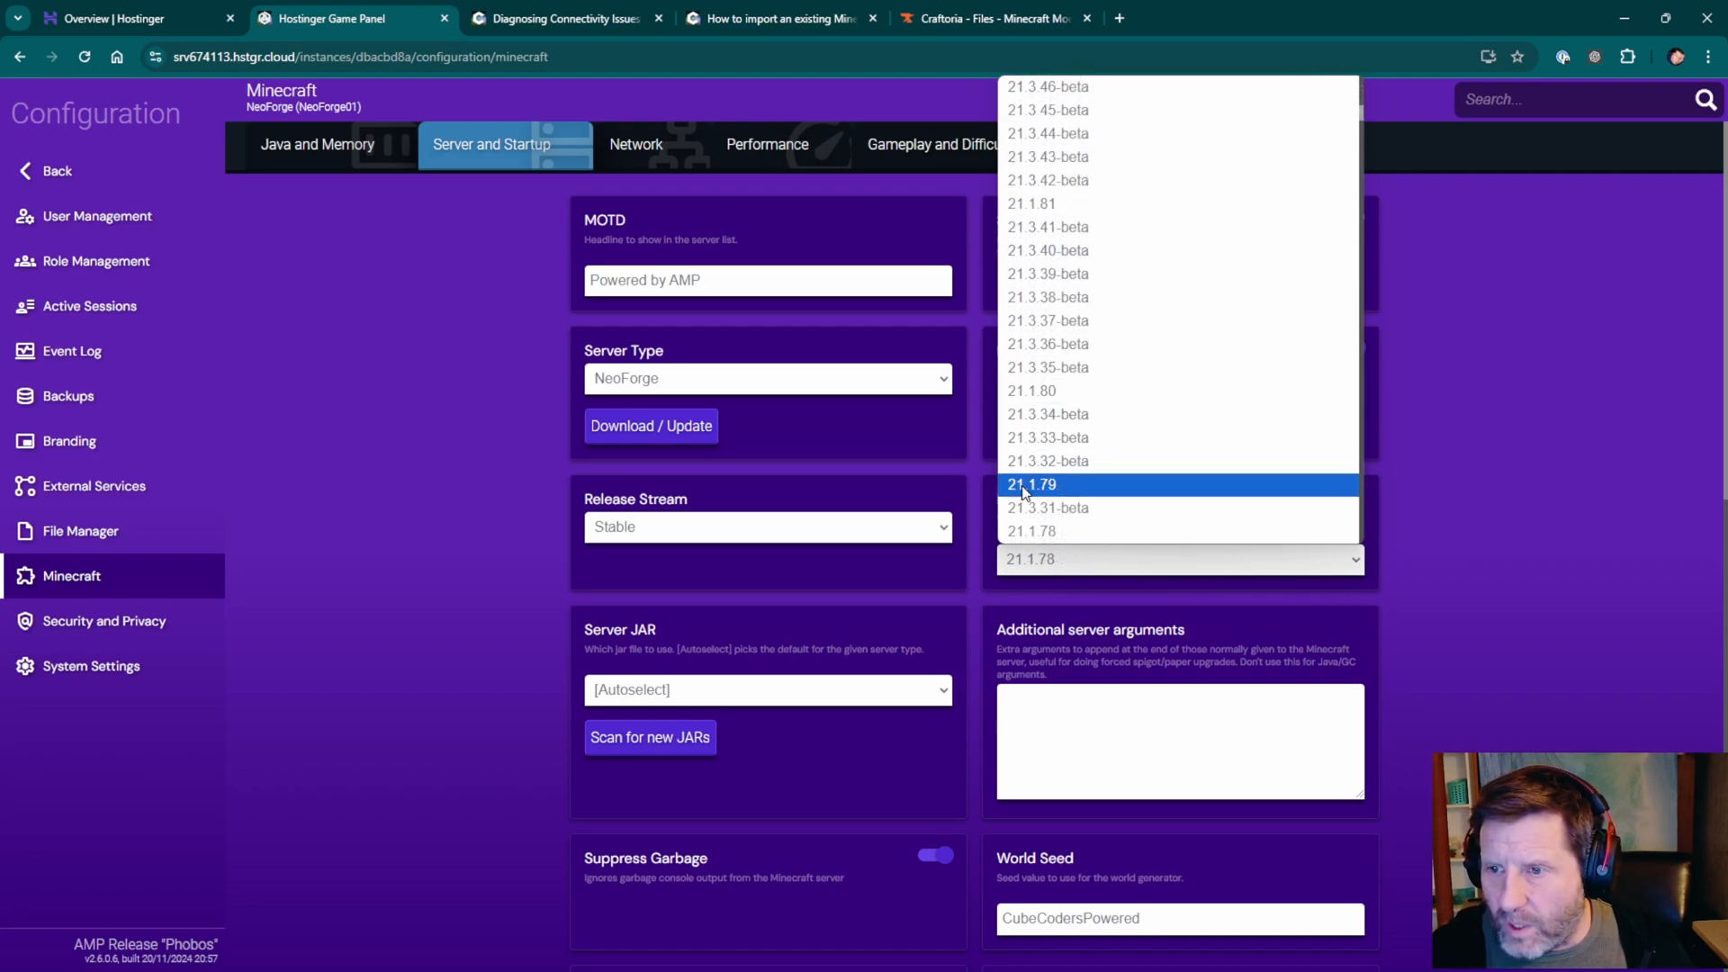
left_click(1031, 484)
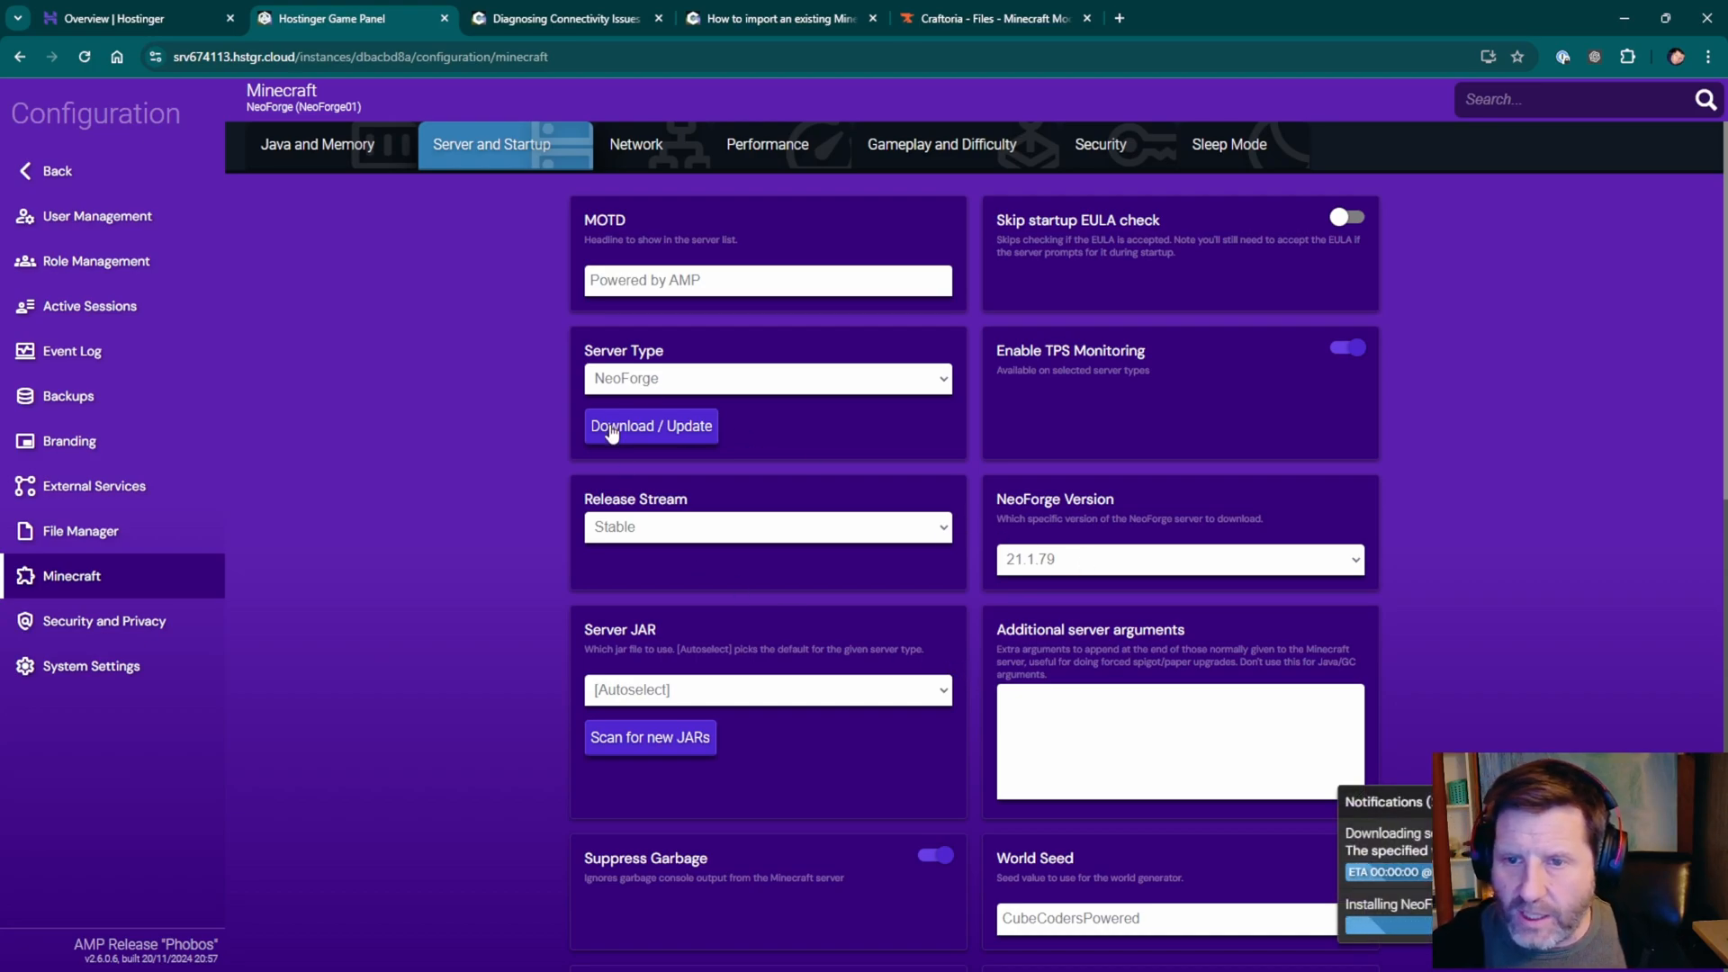
mouse_move(918, 691)
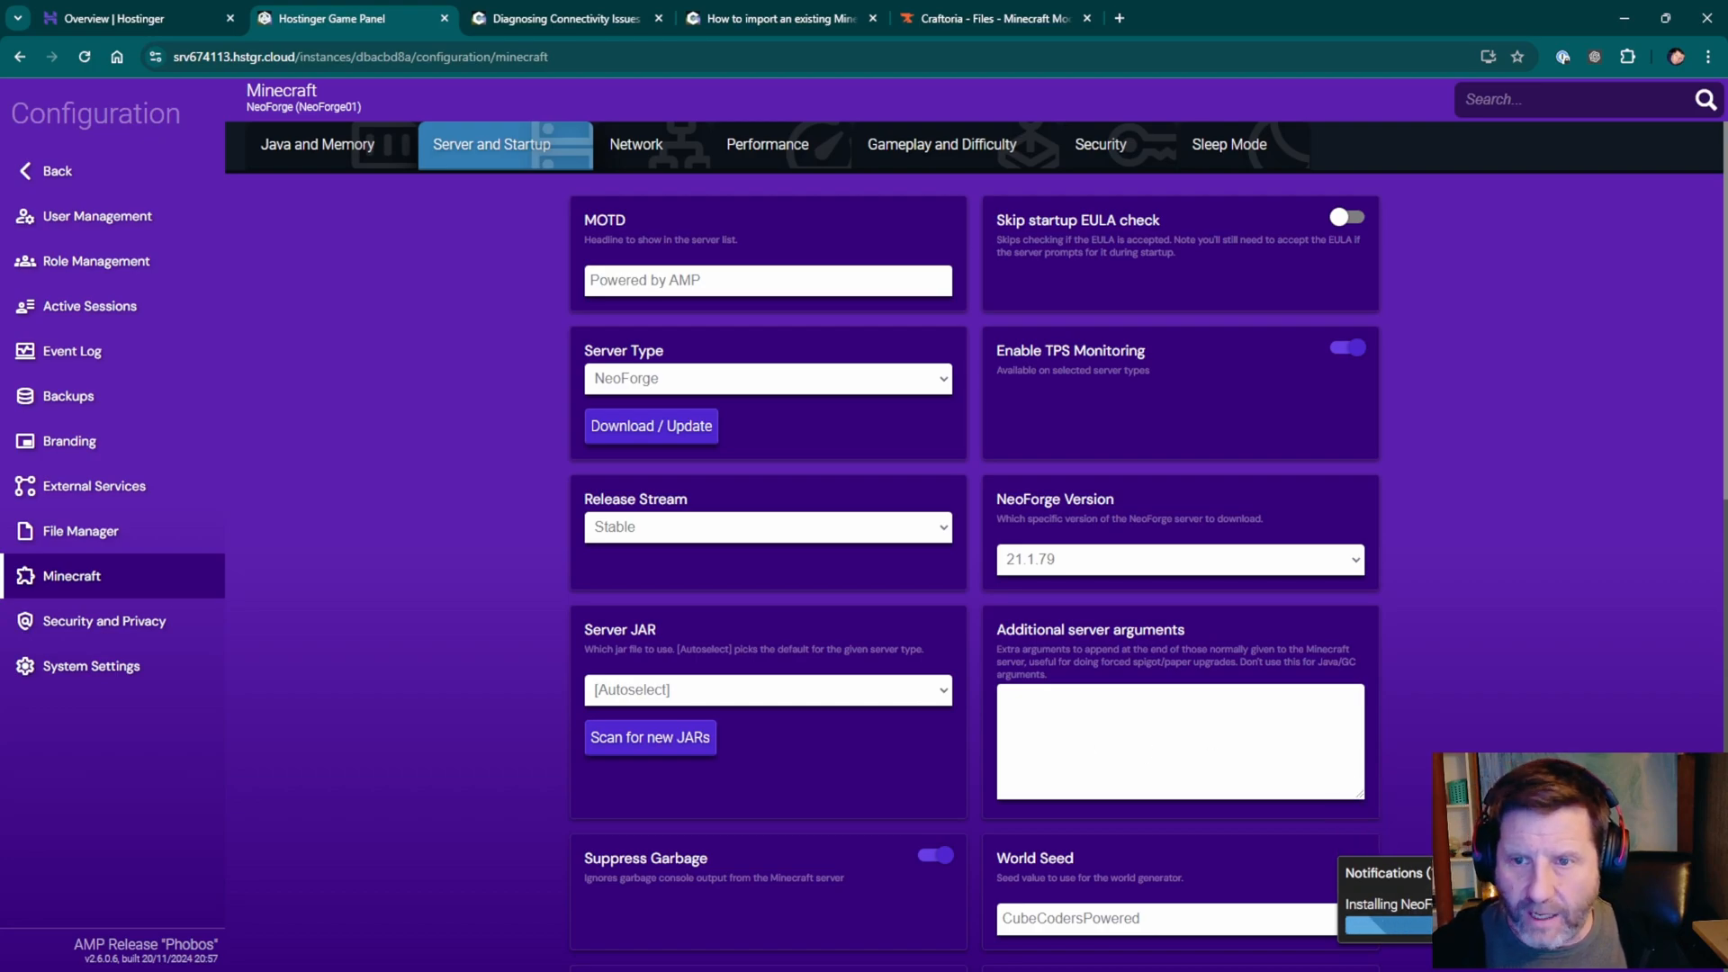
mouse_move(519, 572)
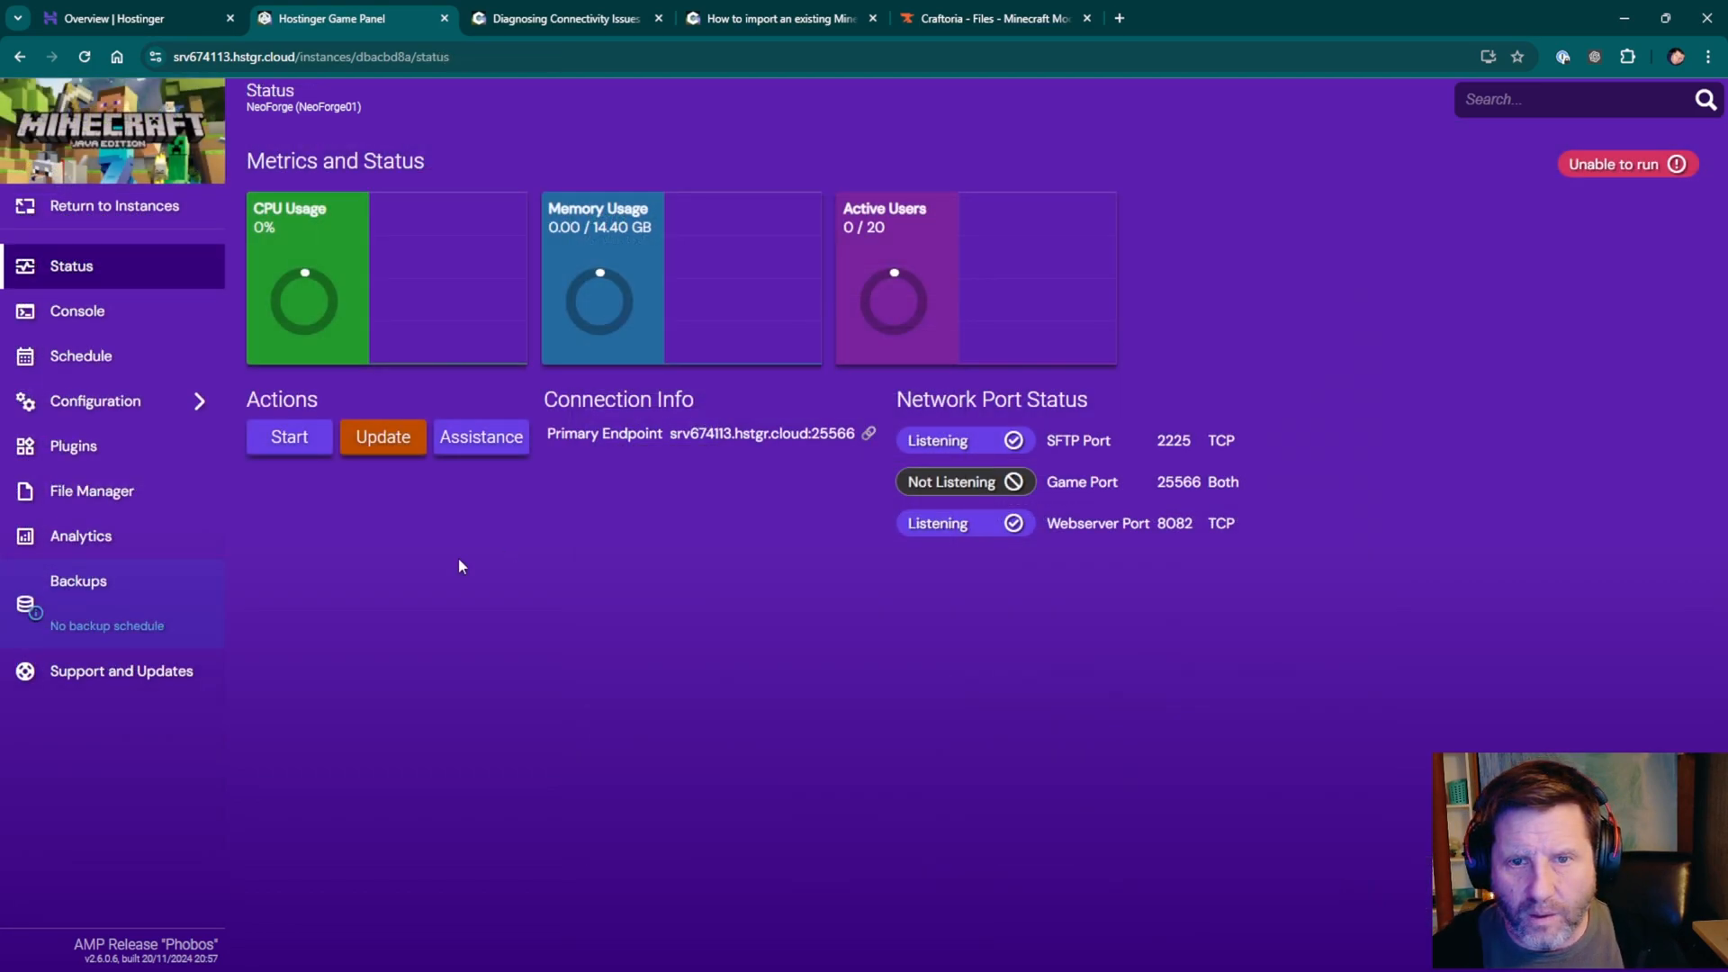
mouse_move(436, 468)
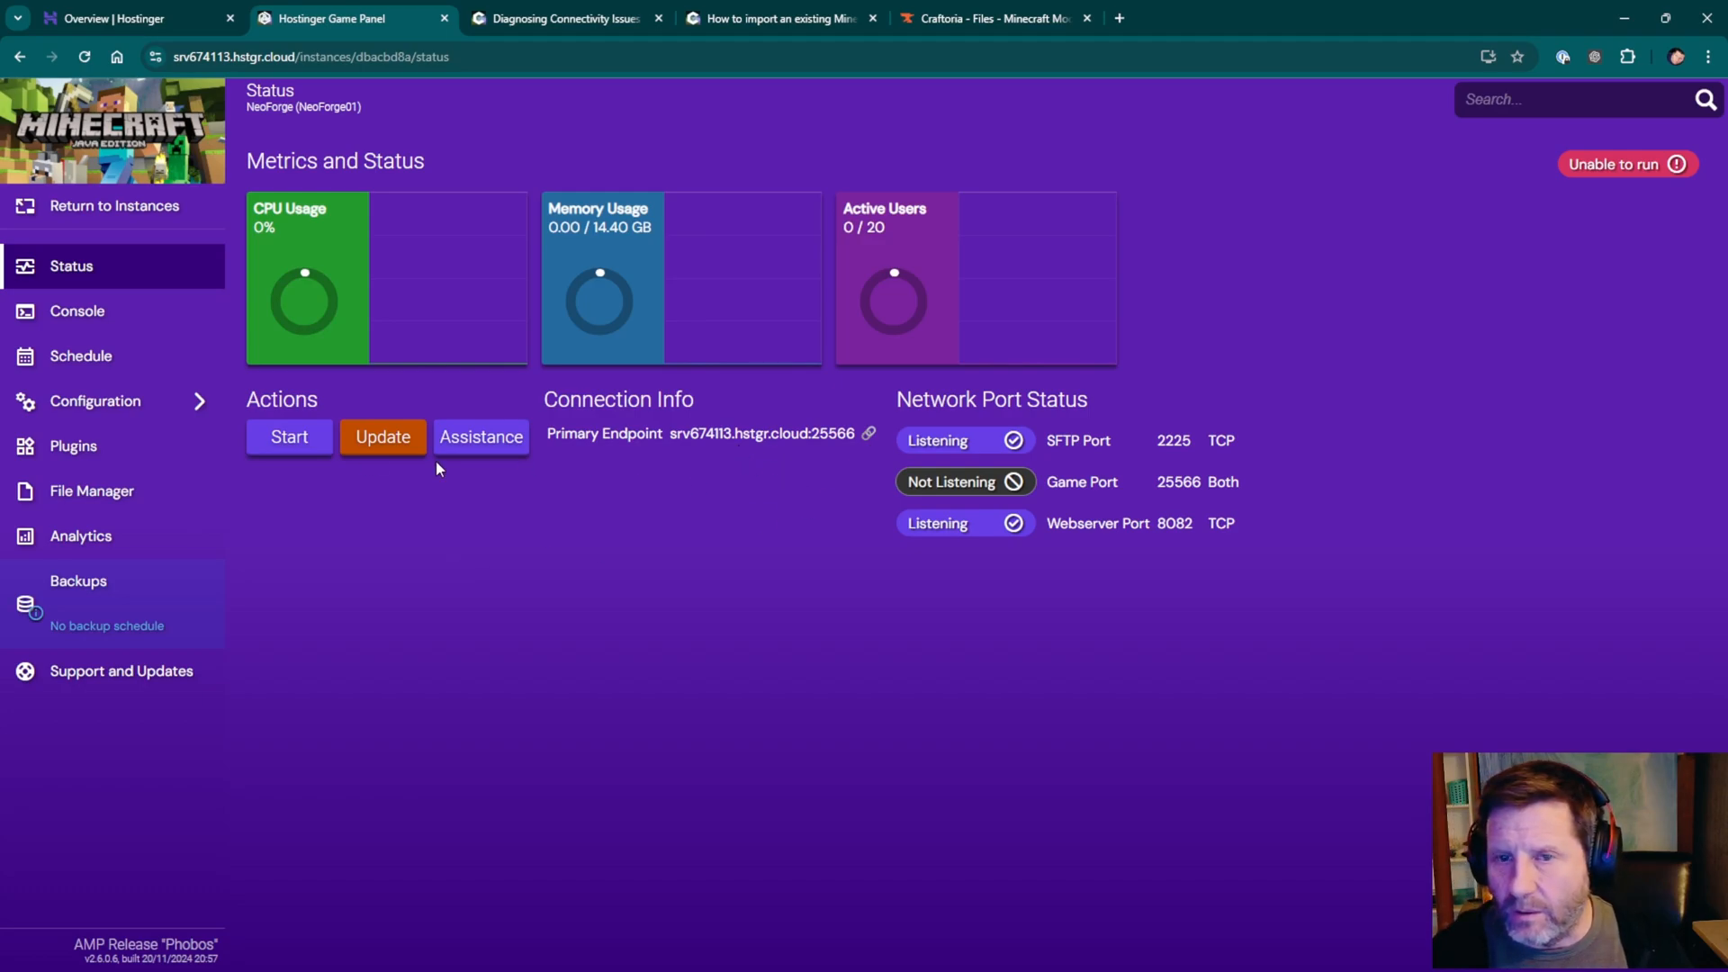
Start the server, confirm NeoForge 21.1.79 in the console log, and return to Status.
left_click(289, 437)
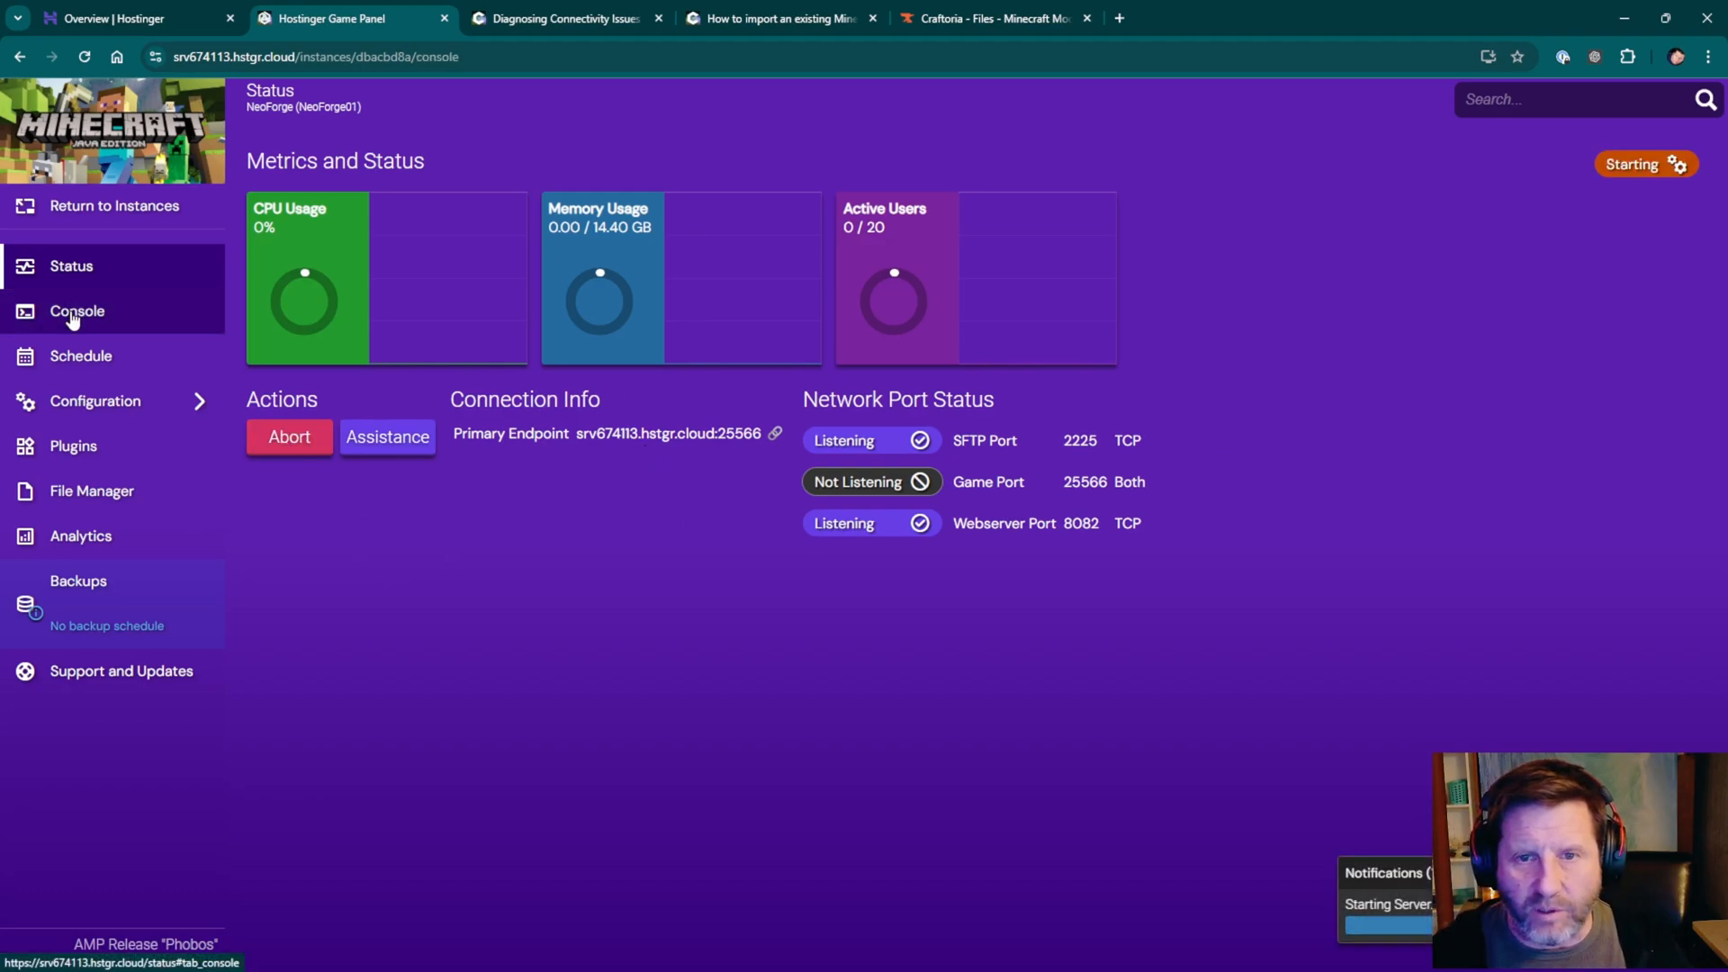
left_click(76, 311)
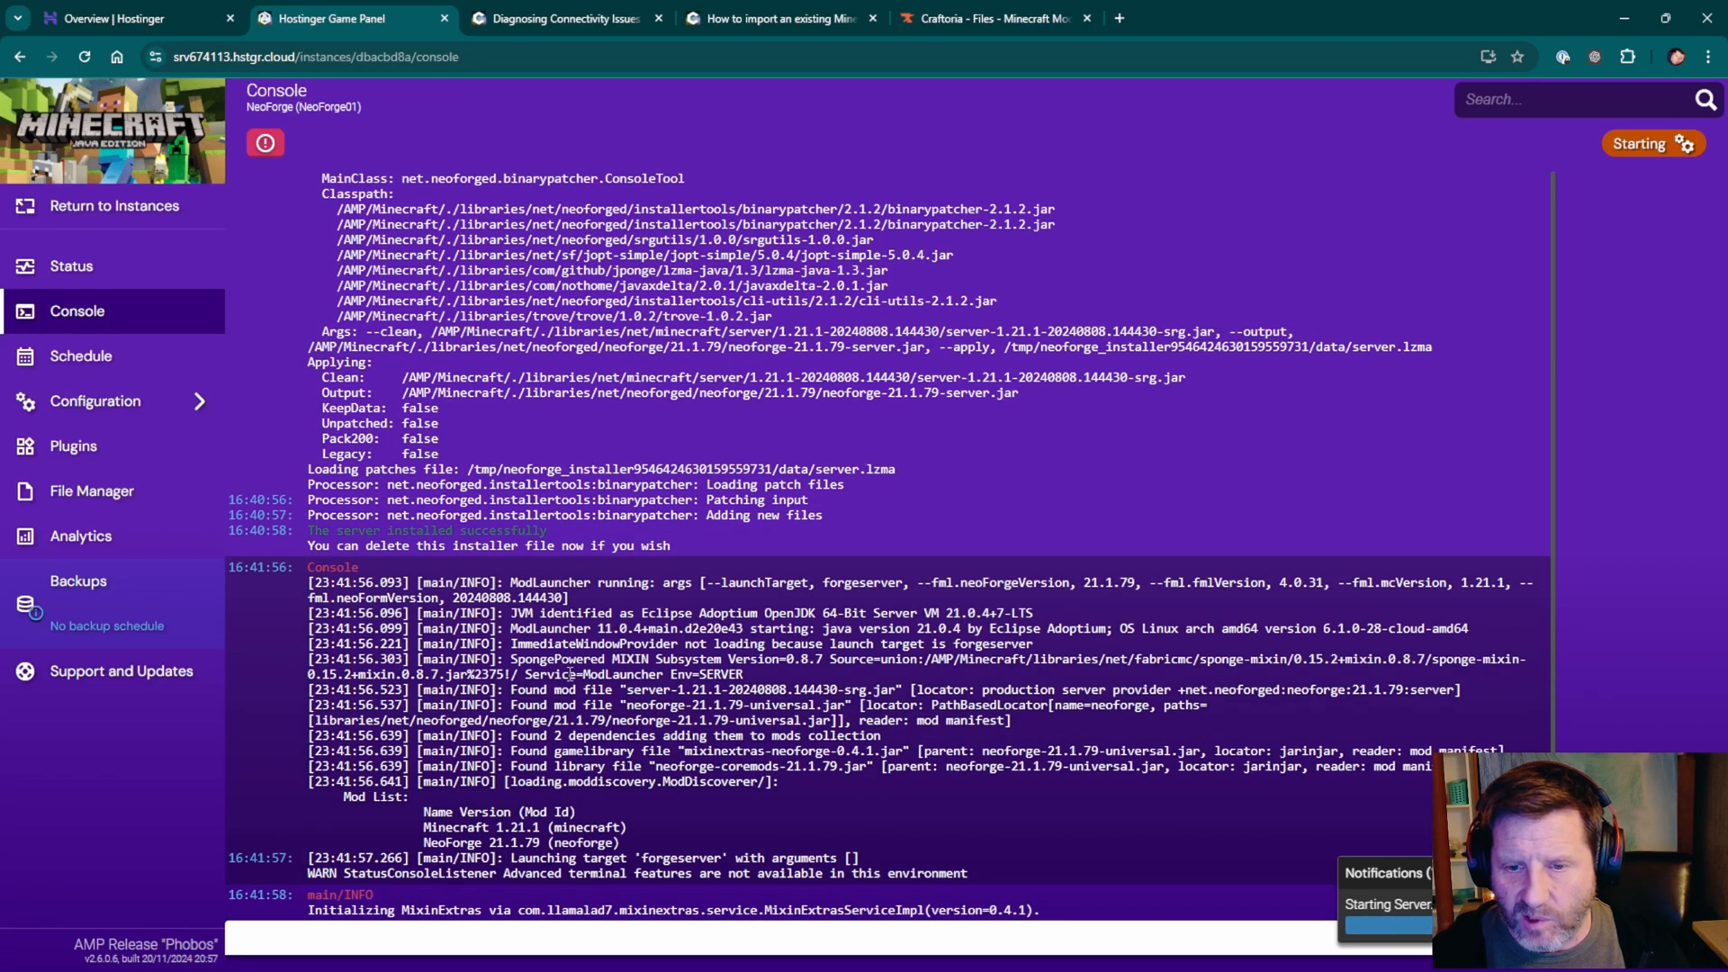
double_click(517, 842)
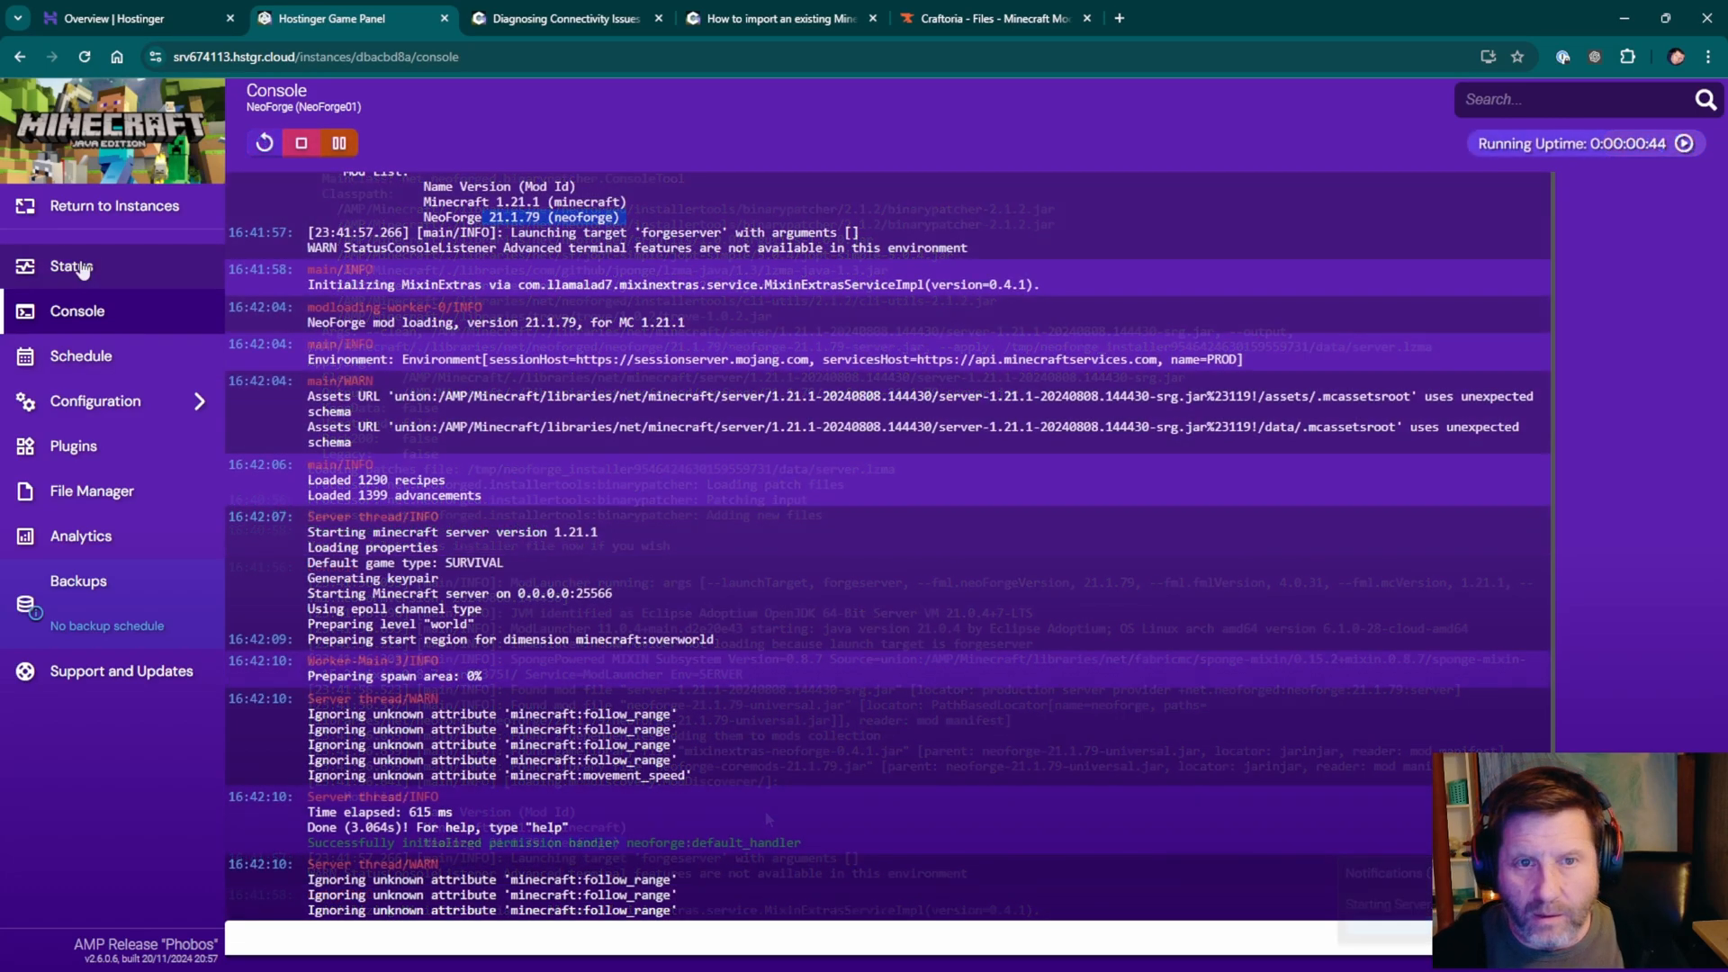
left_click(71, 266)
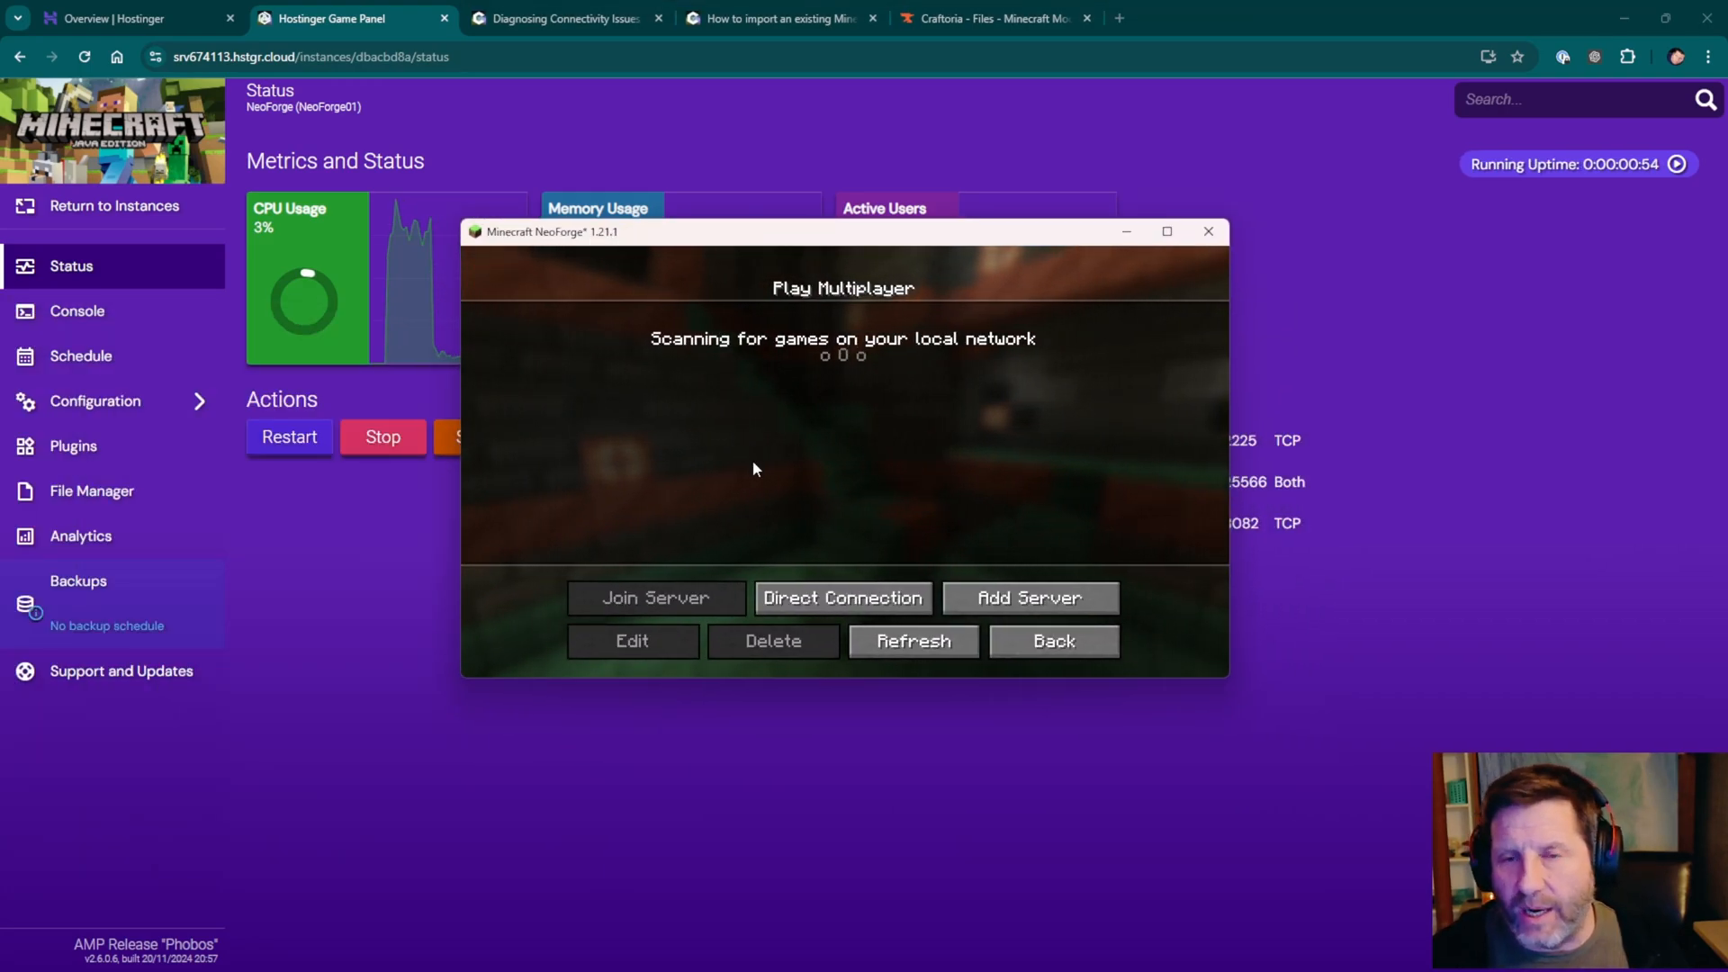
Add the server srv674113.hstgr.cloud:25566 in Minecraft Multiplayer and join it.
left_click(1026, 598)
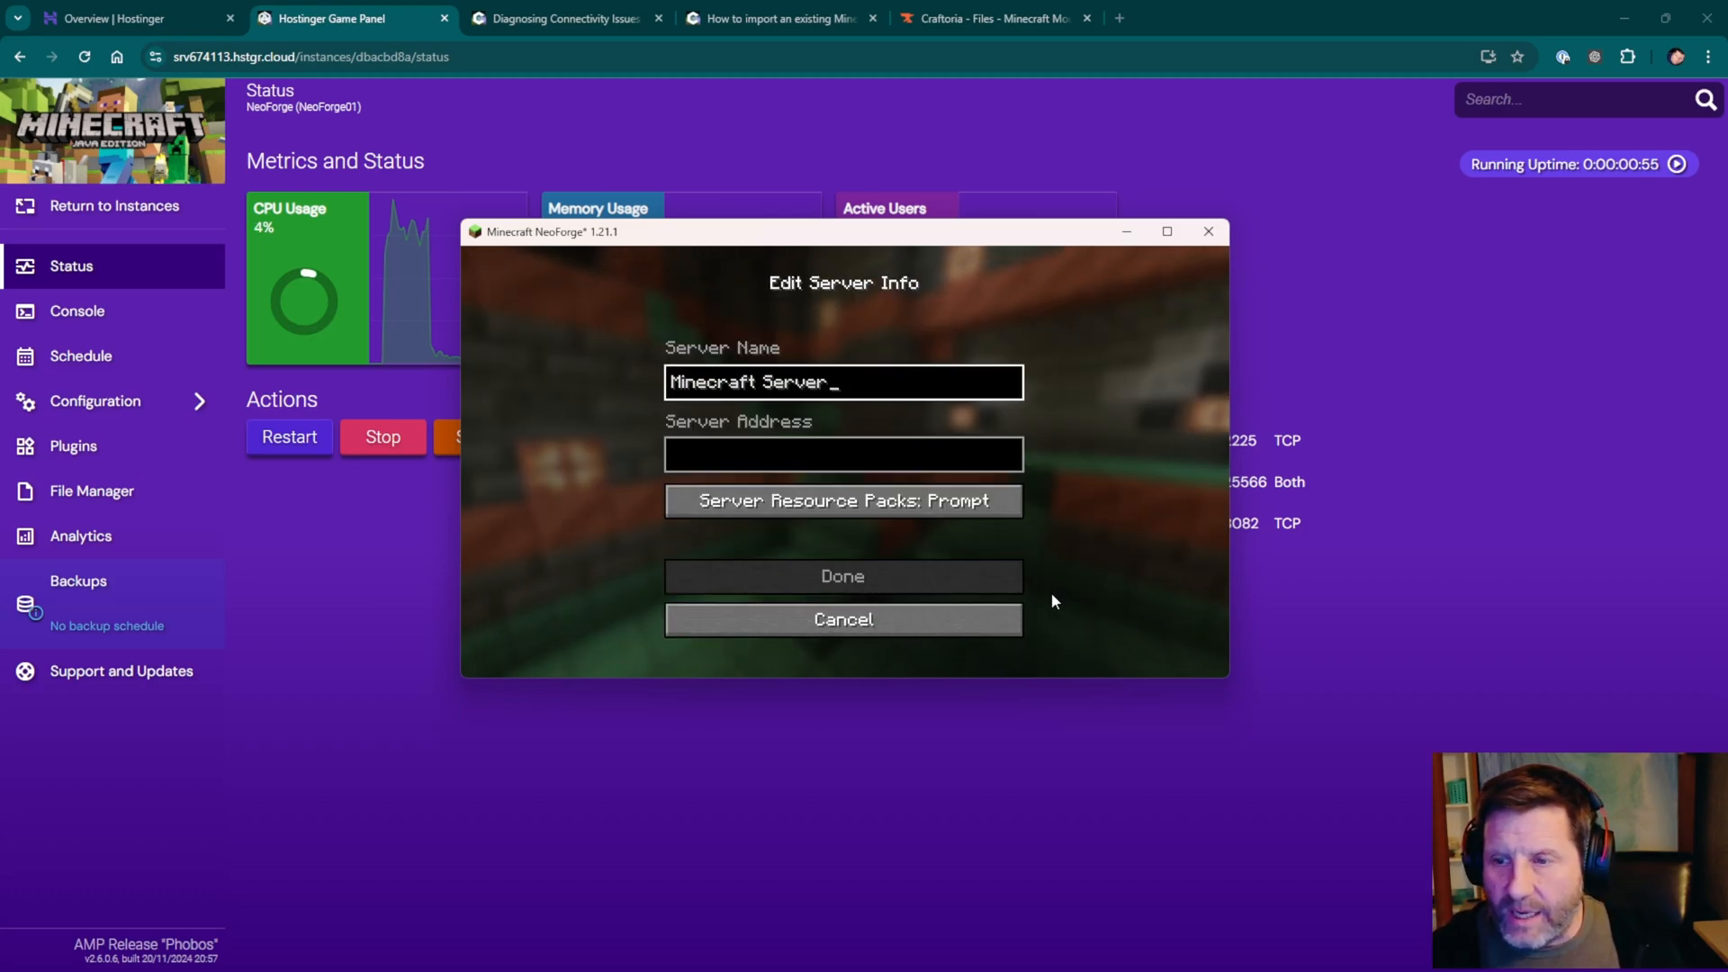
type("srv674113.hstgr.cloud:25566")
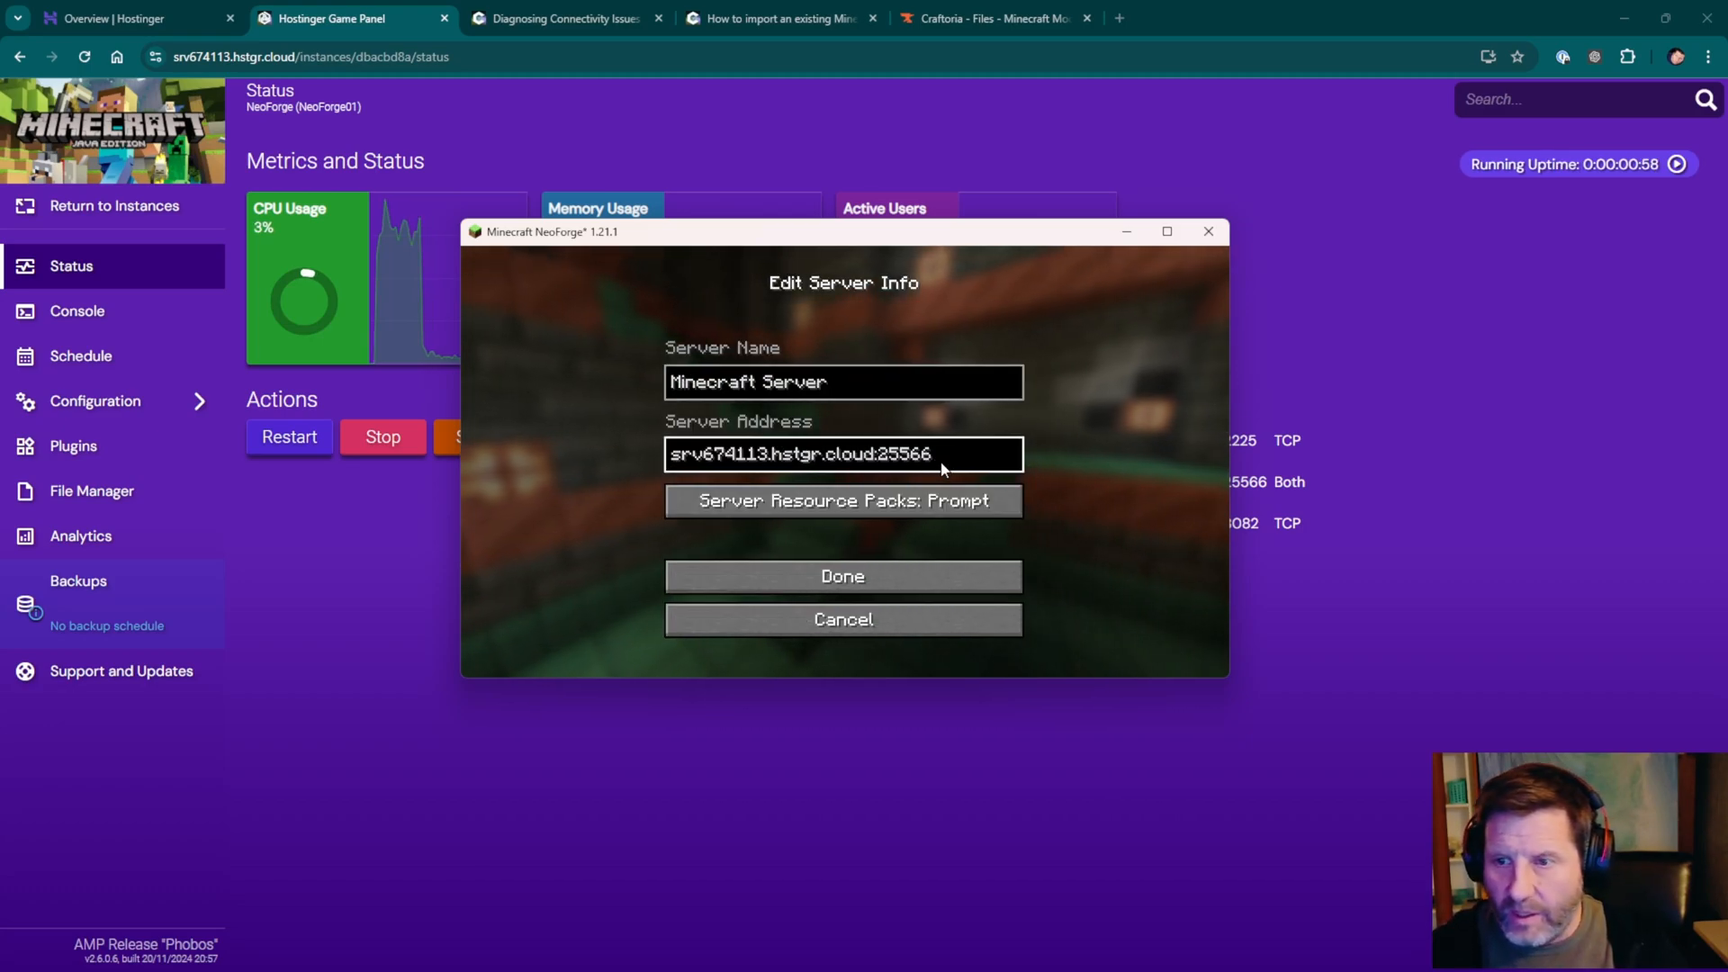
left_click(842, 575)
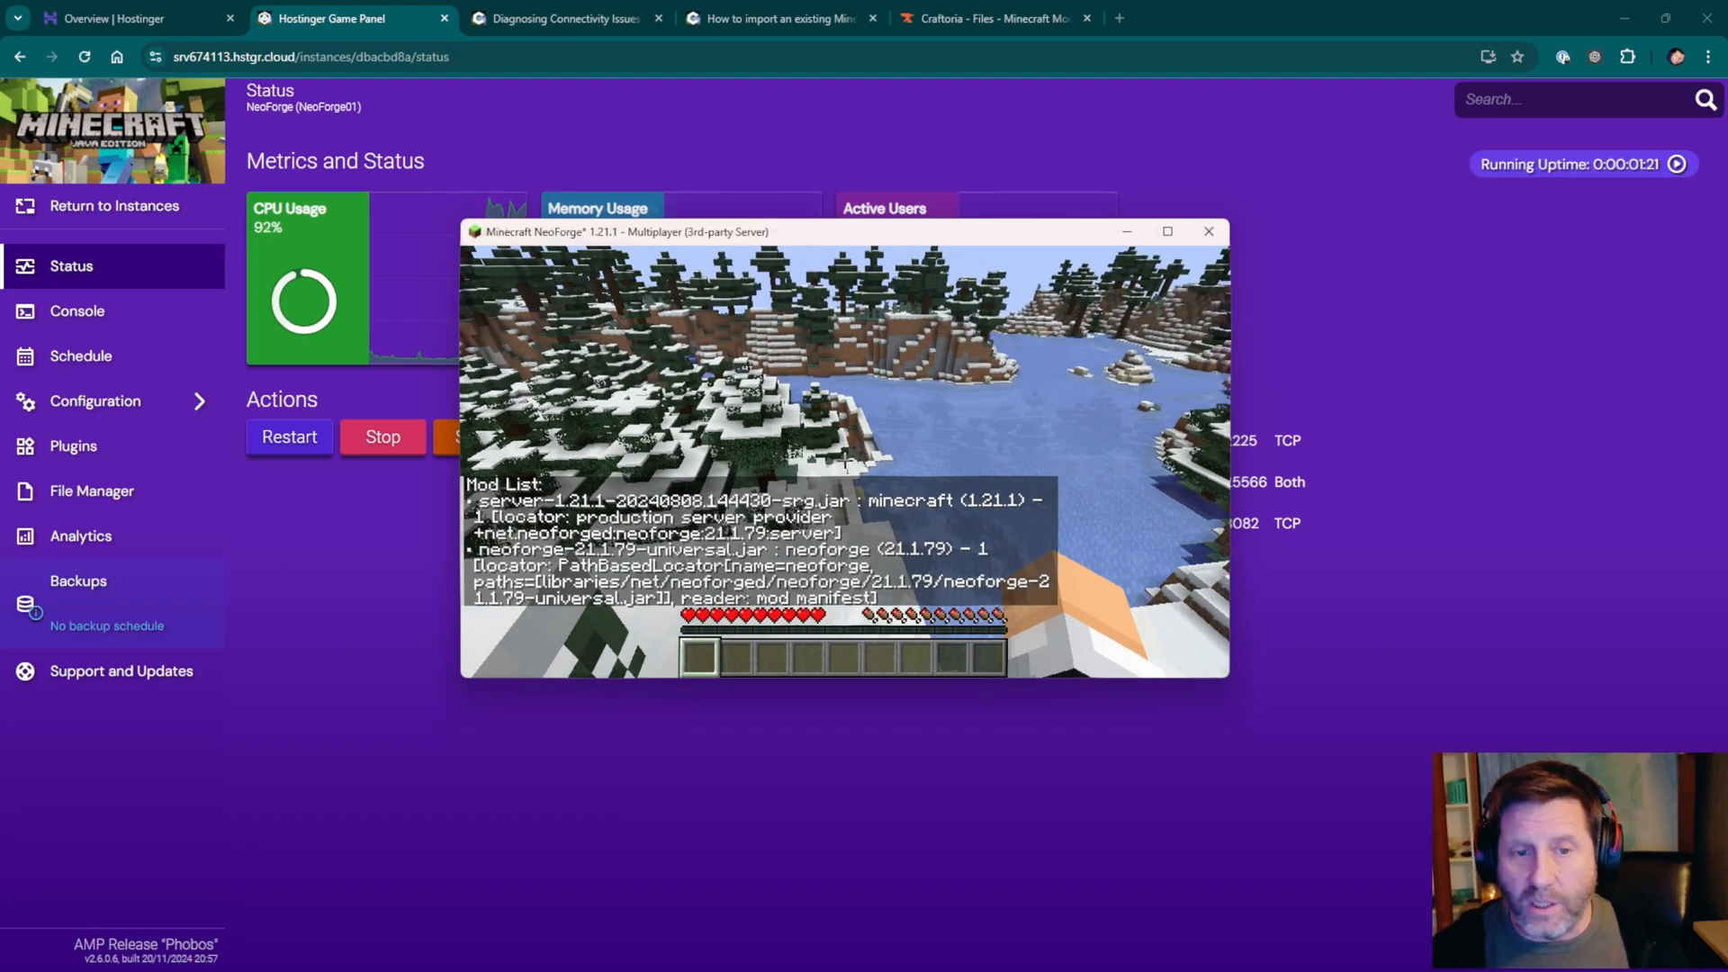
Switch back to the AMP panel and open the NeoForge instance's File Manager.
left_click(1208, 231)
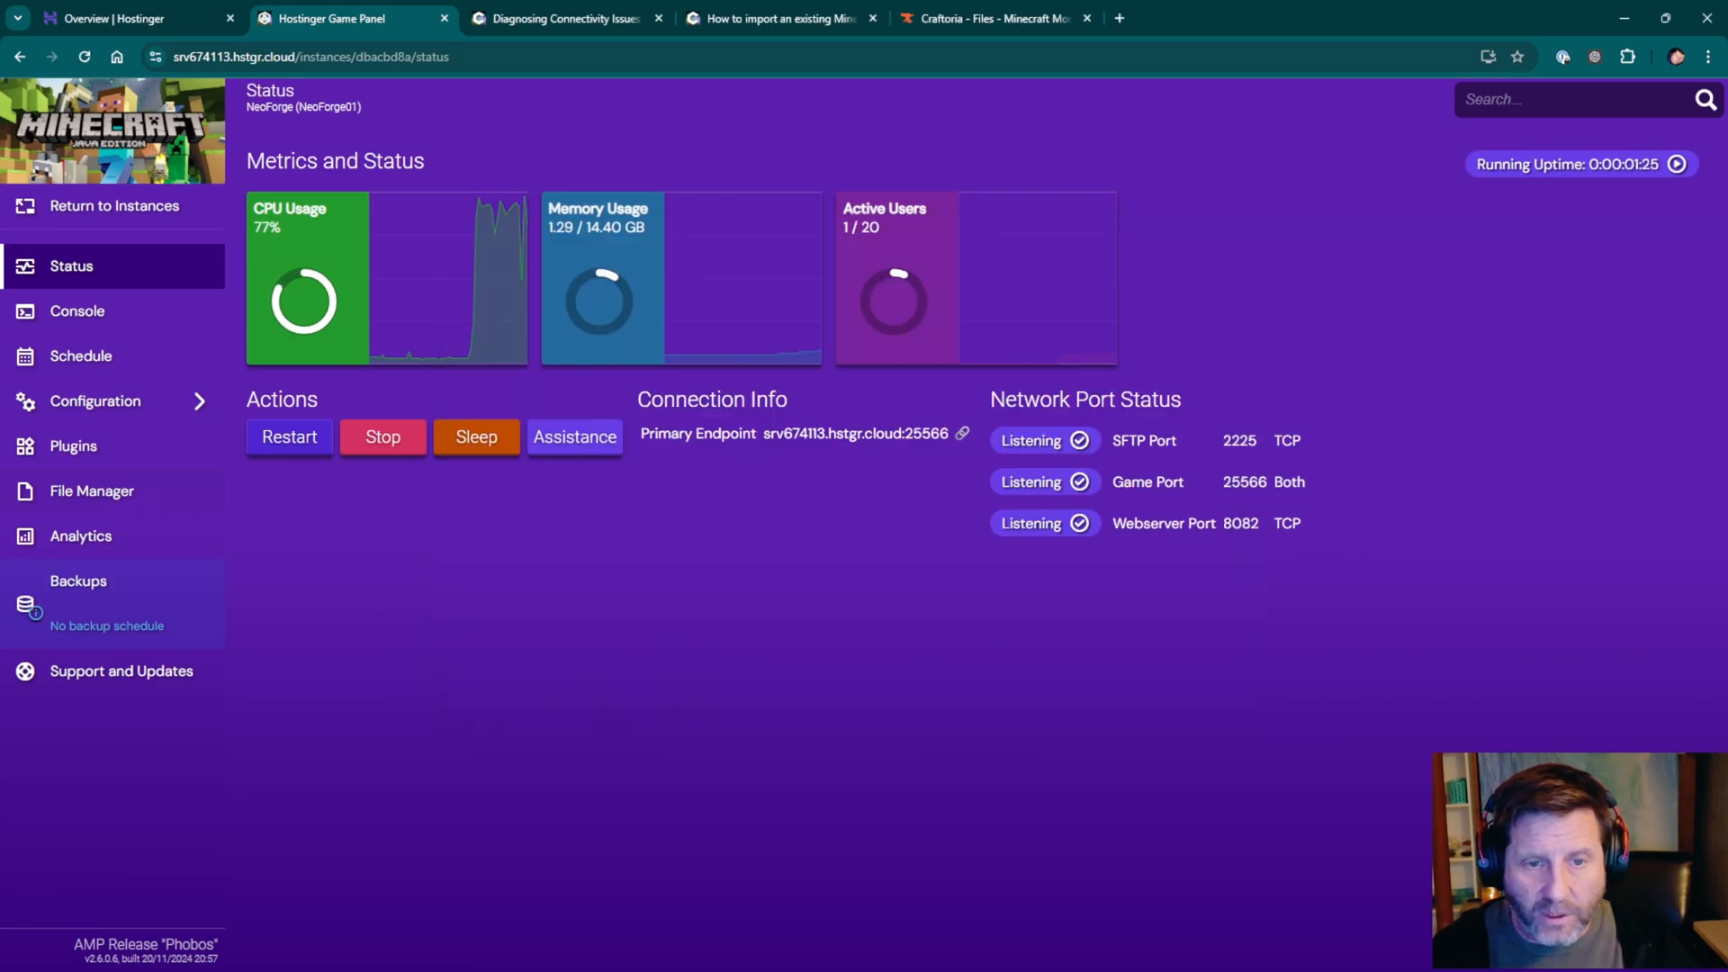
left_click(92, 491)
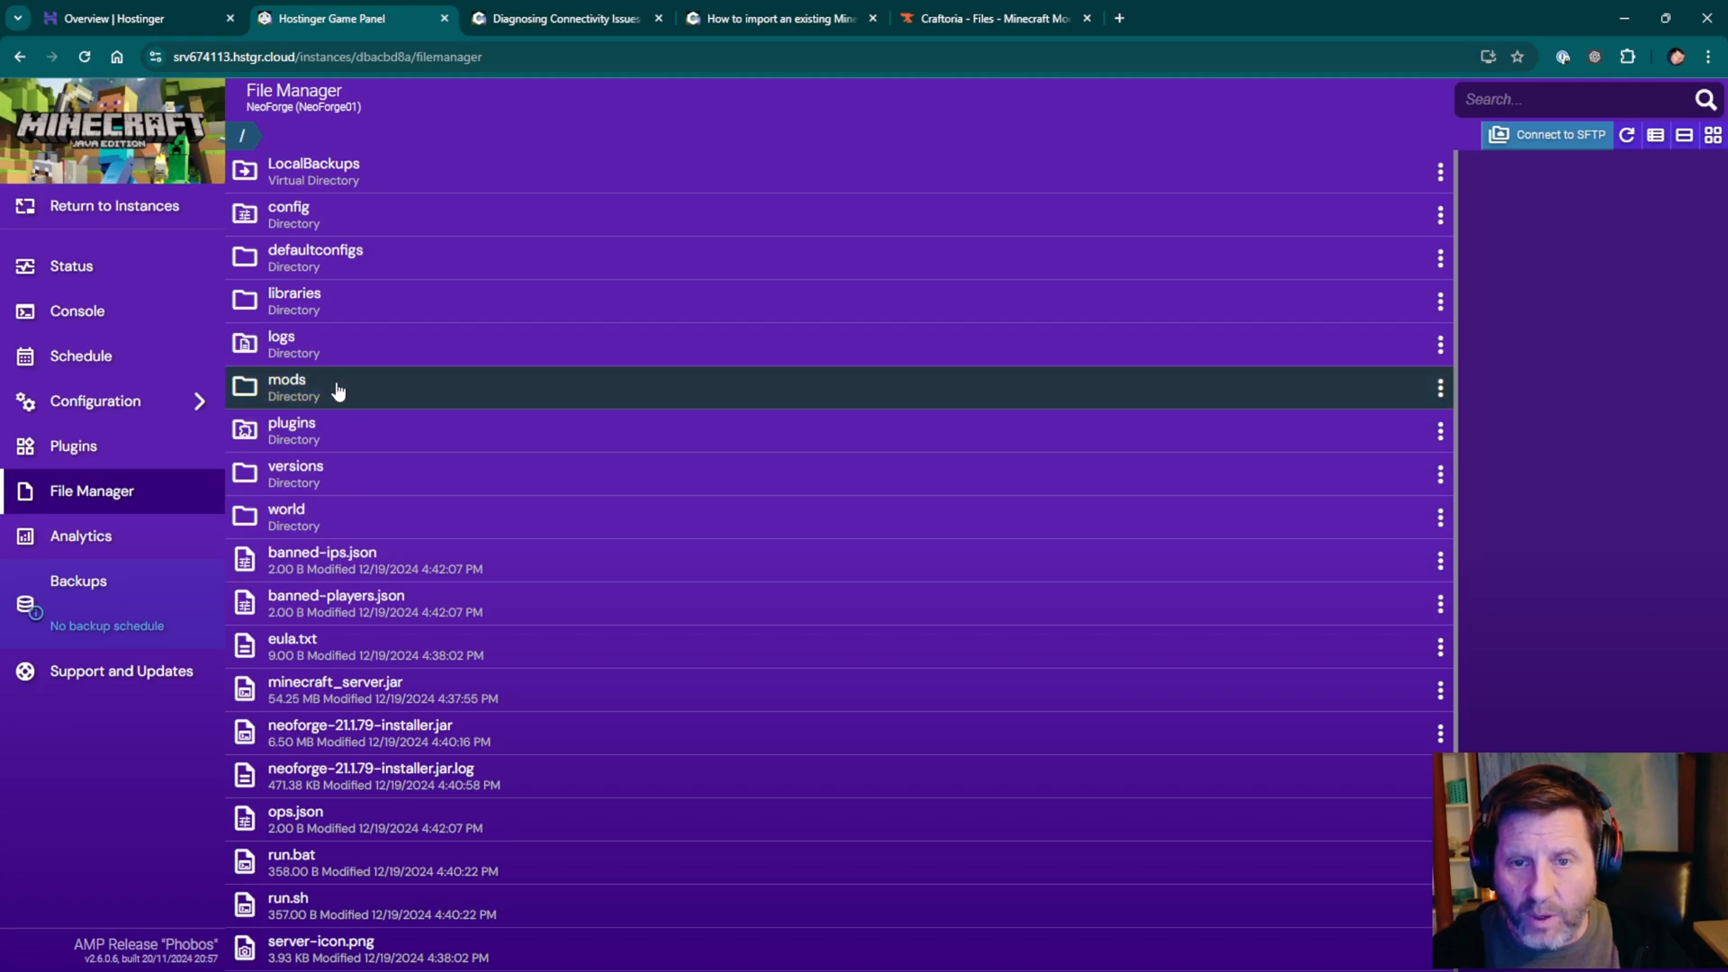
Open the NeoForge instance's empty mods folder in the File Manager.
left_click(286, 387)
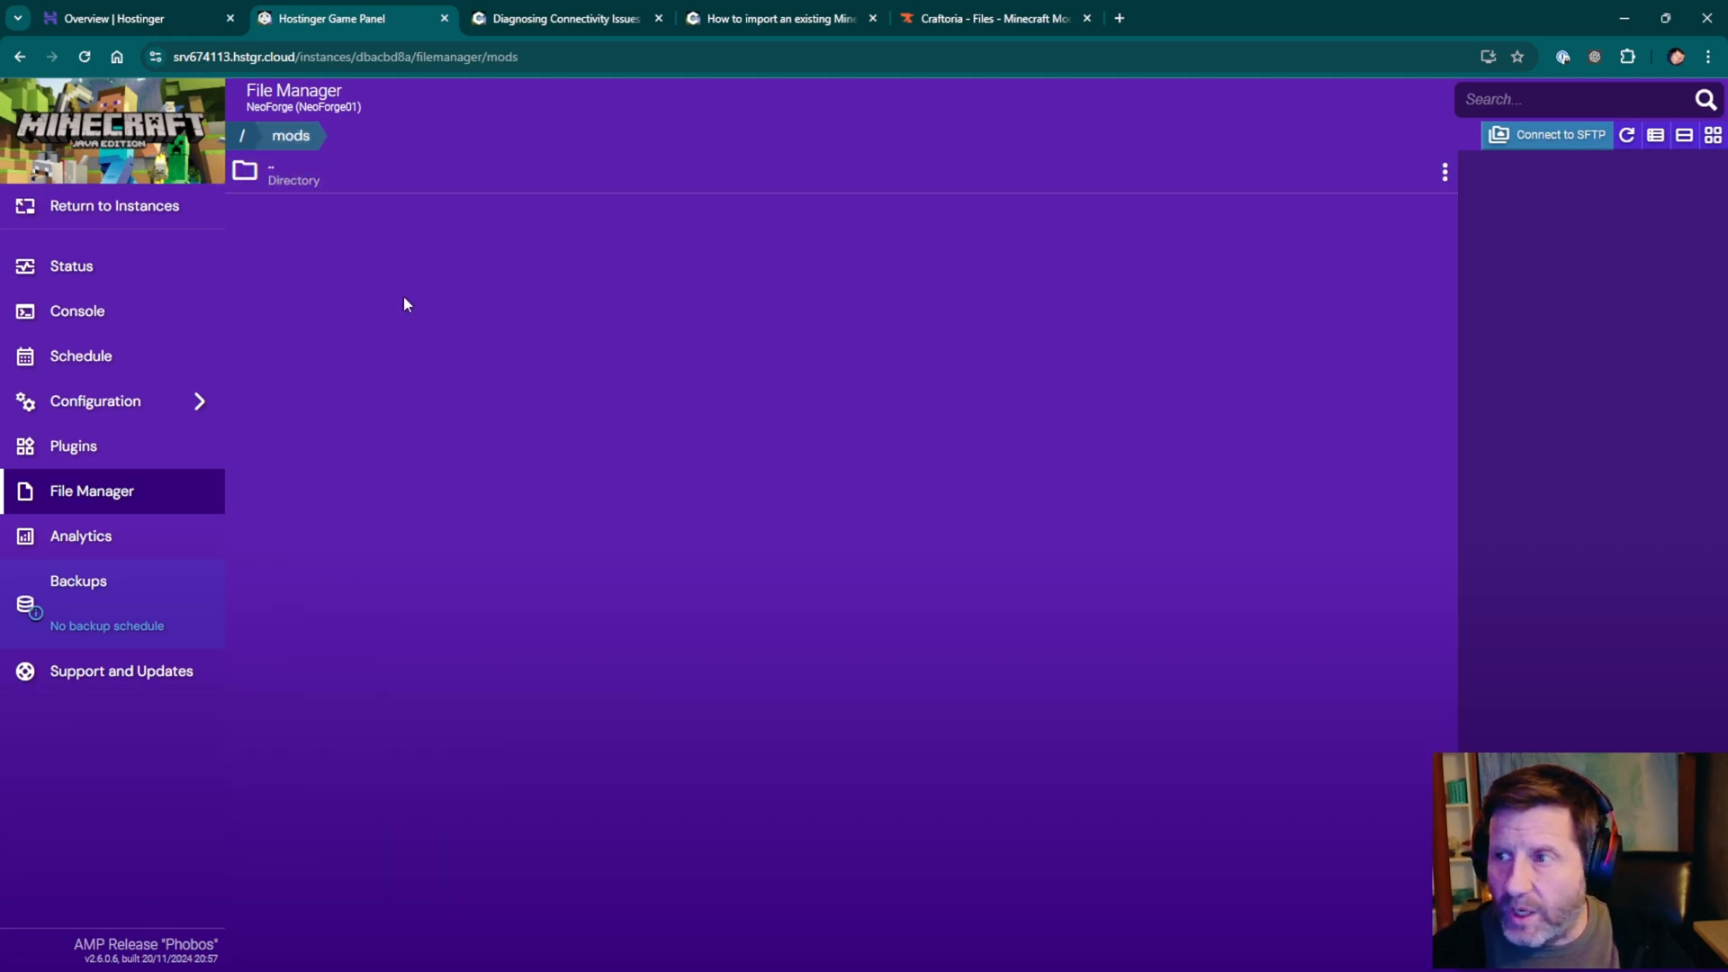
mouse_move(467, 614)
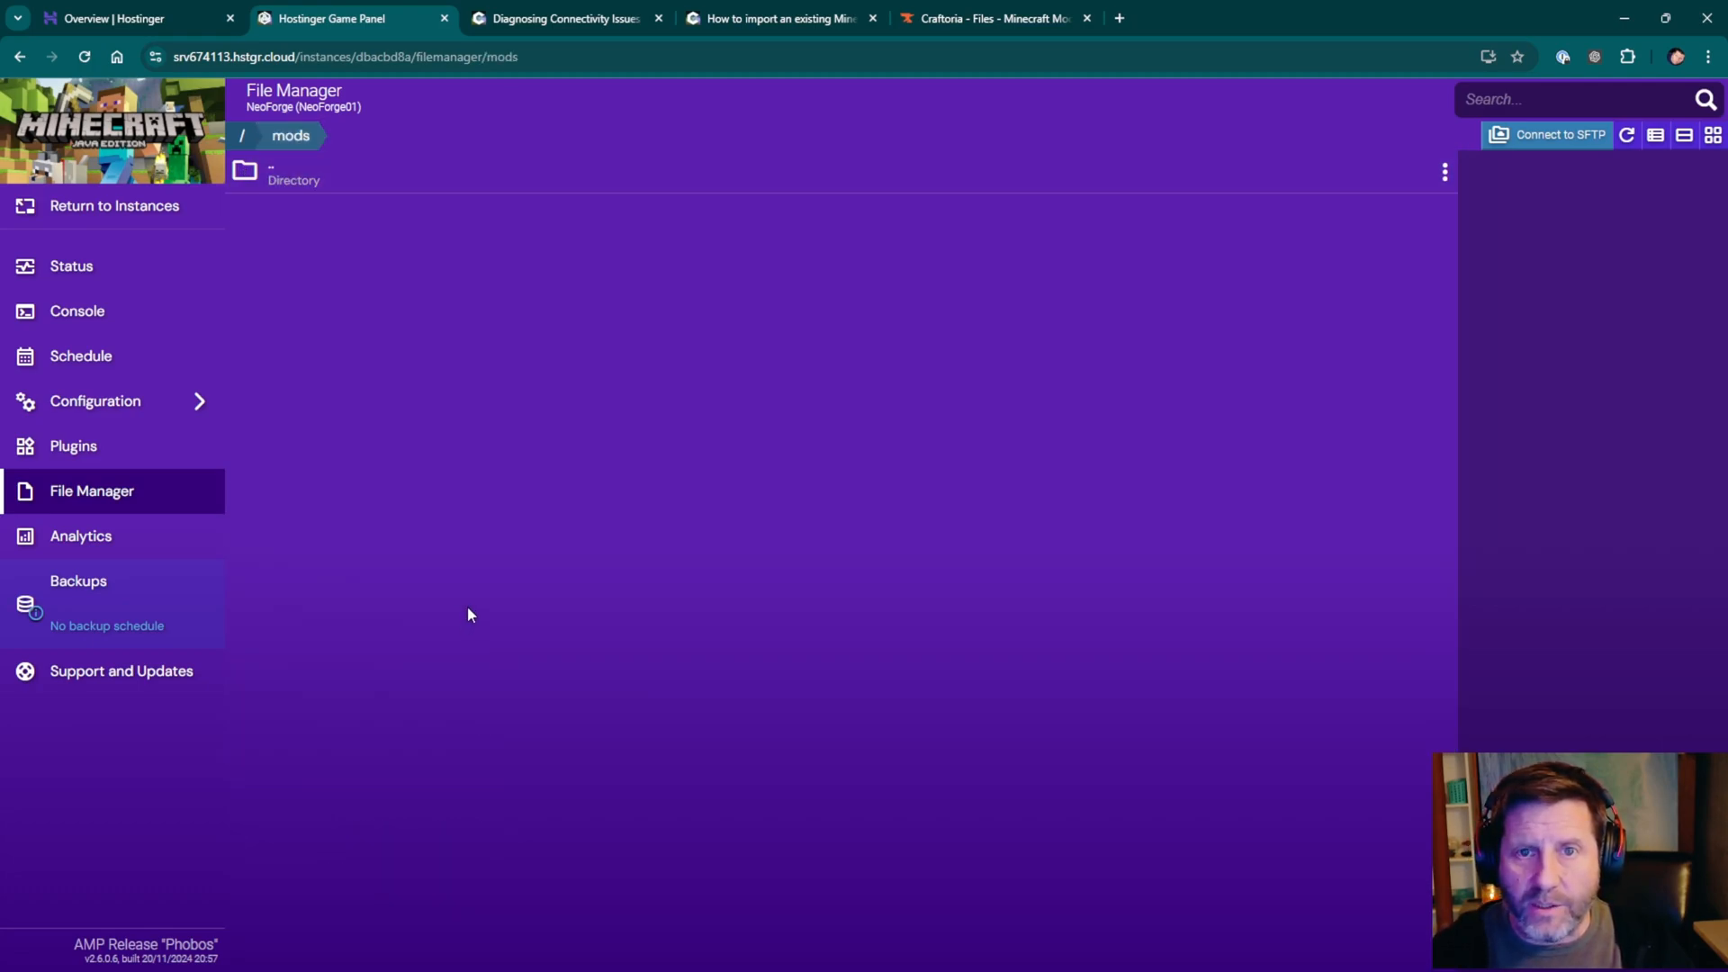
mouse_move(326, 468)
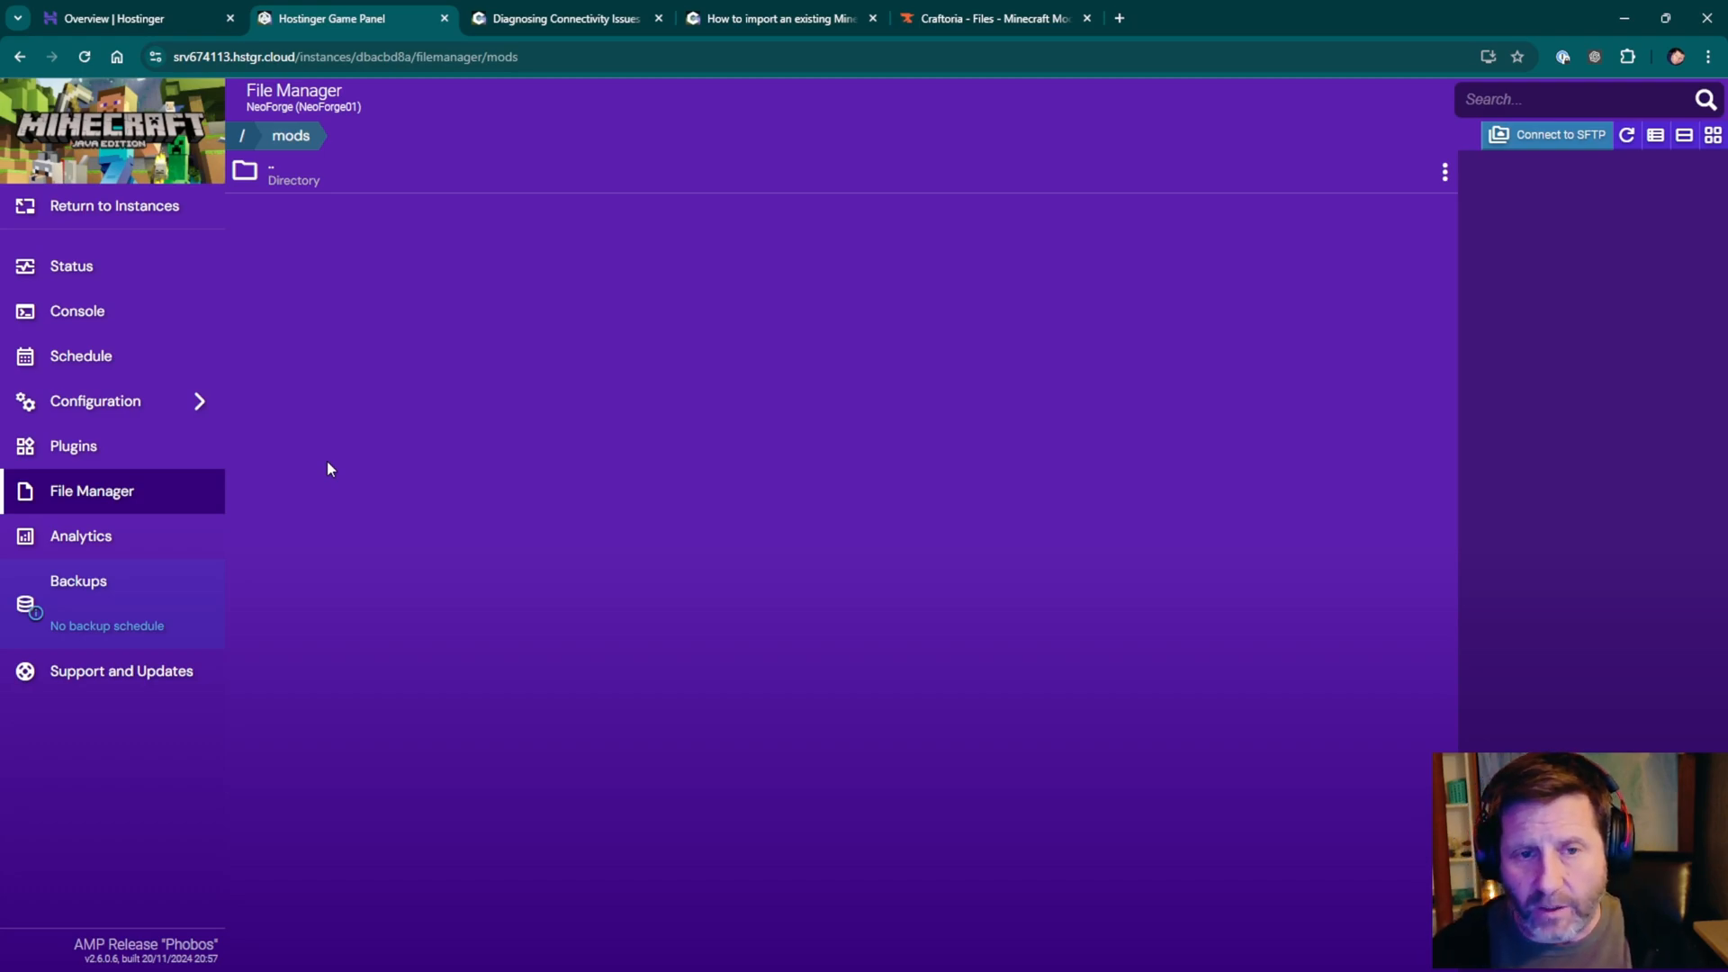
Return to the Instances list showing both Minecraft and NeoForge running.
left_click(113, 205)
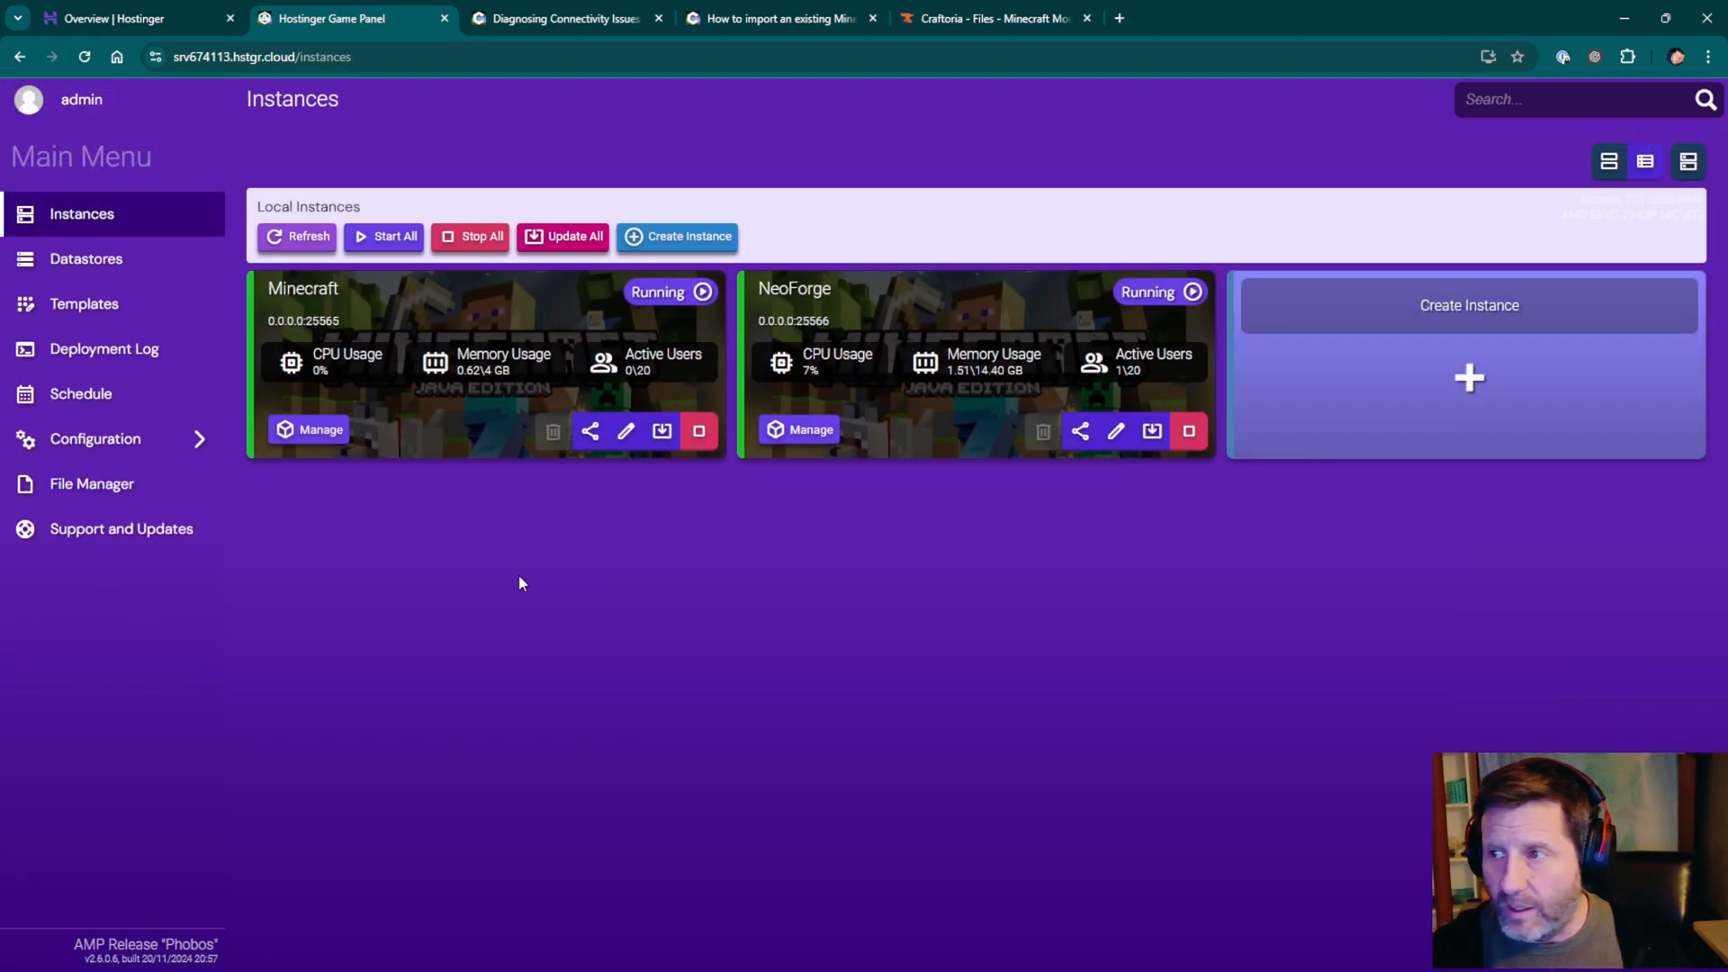
mouse_move(972, 389)
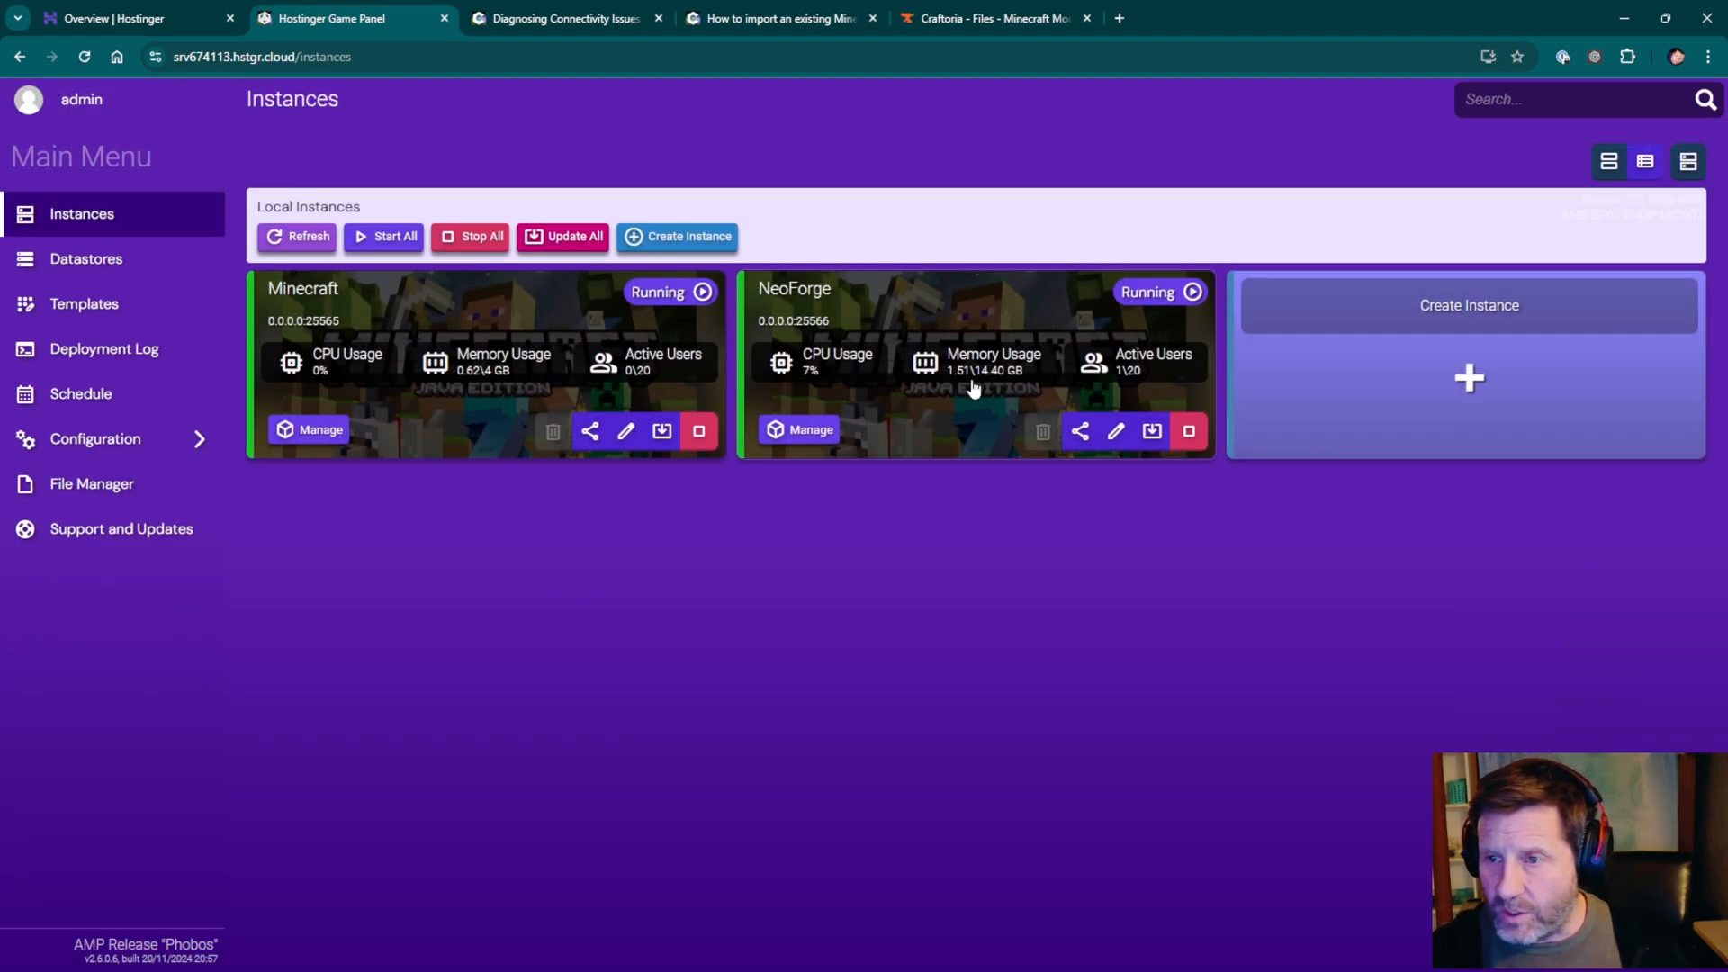
mouse_move(967, 387)
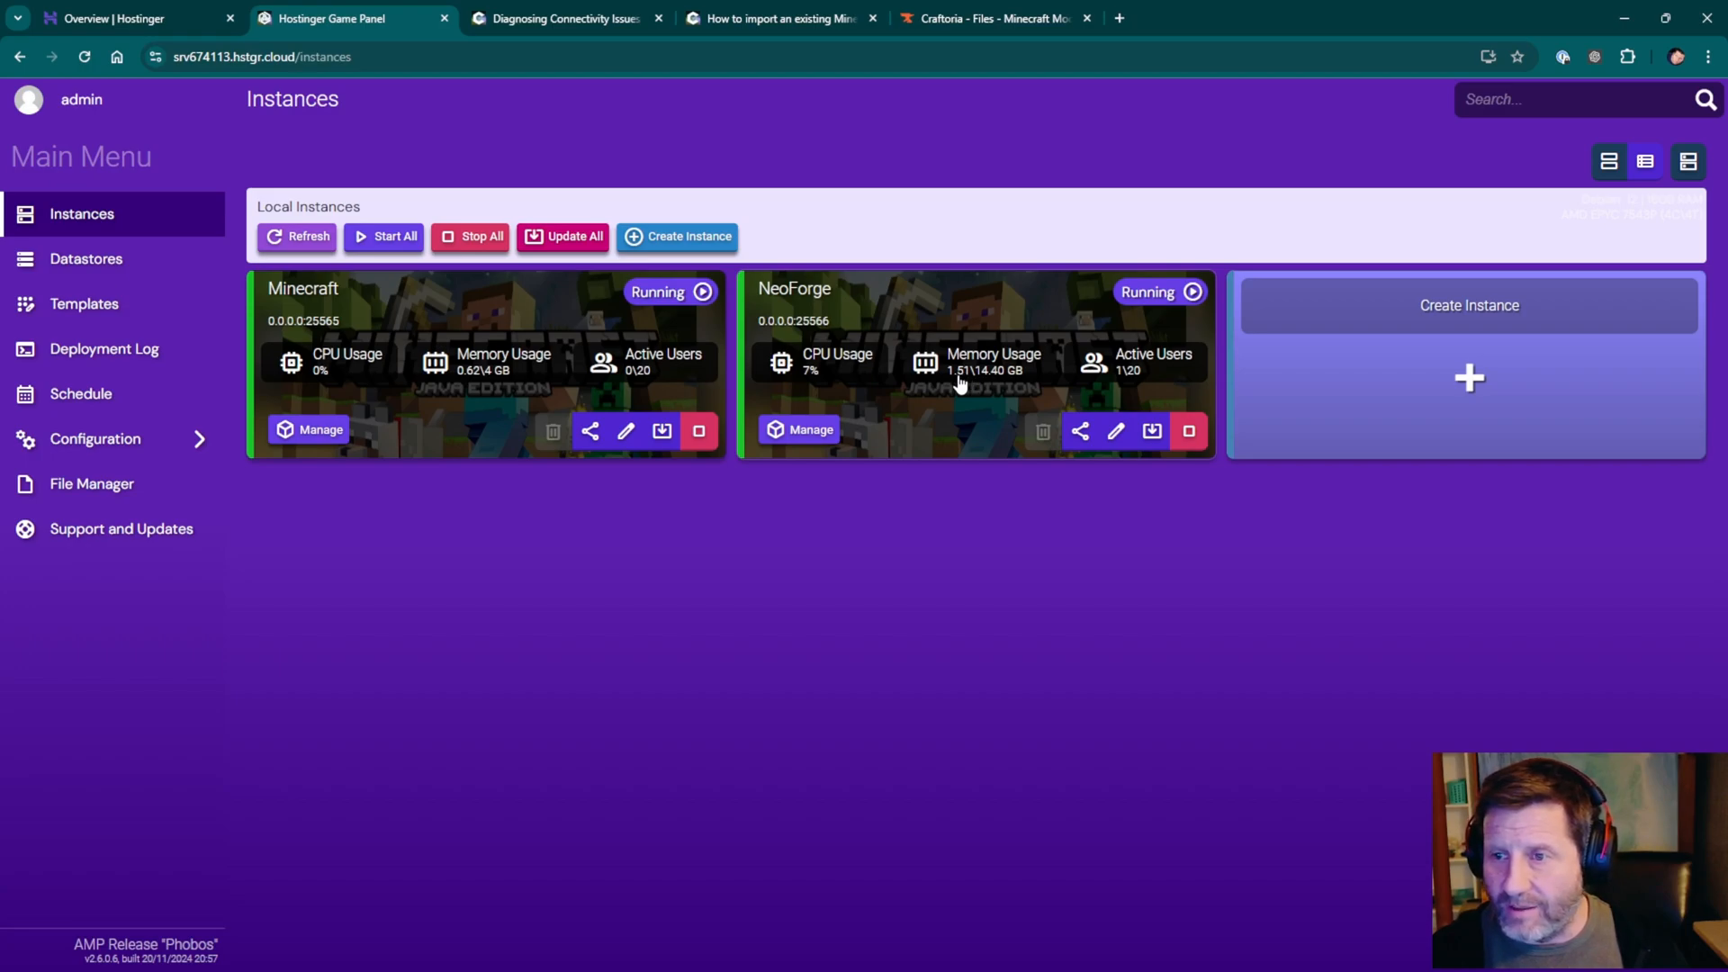
mouse_move(463, 380)
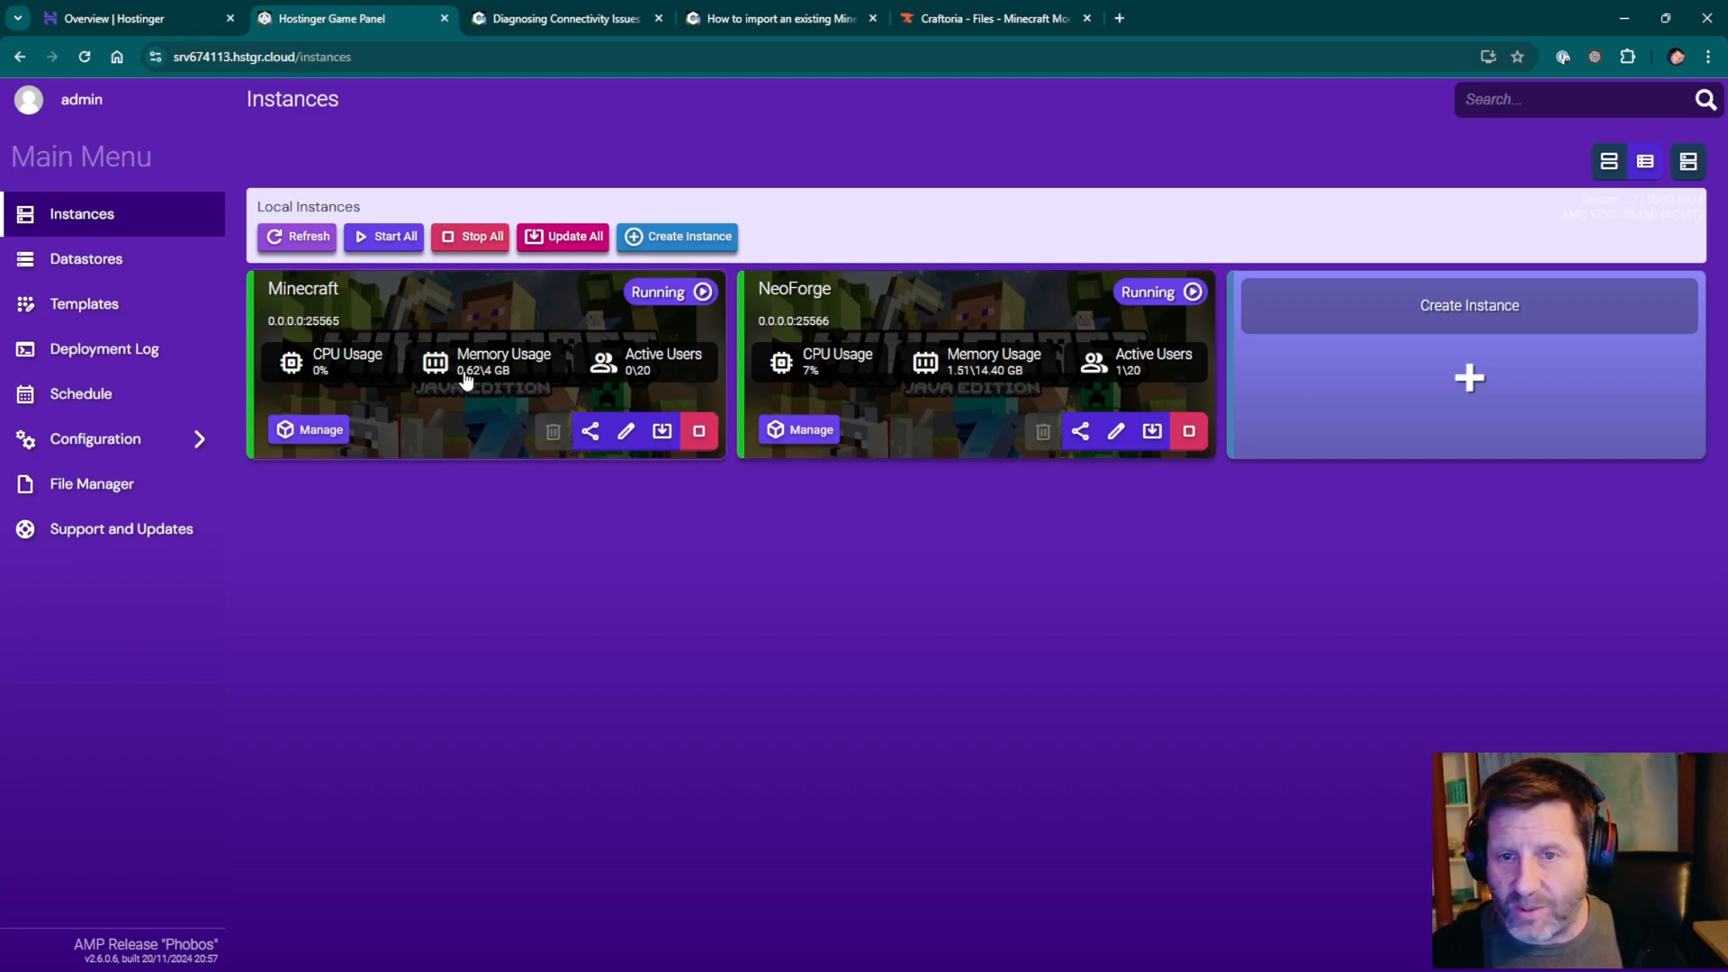
mouse_move(1339, 460)
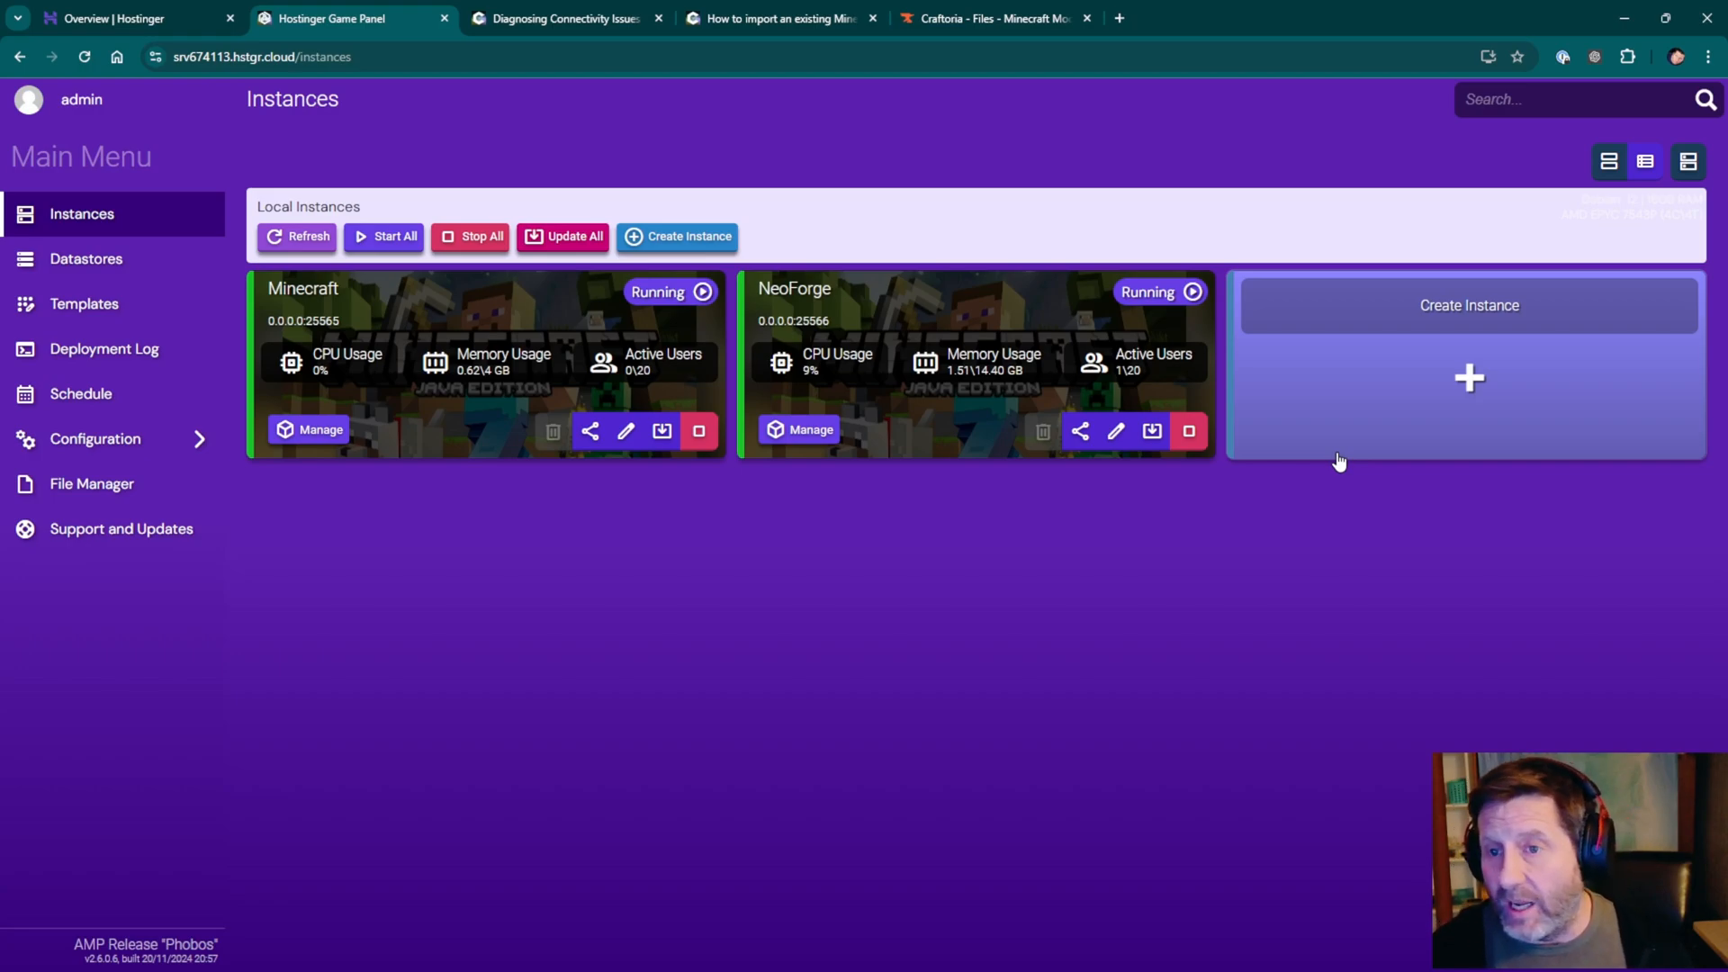
mouse_move(1286, 468)
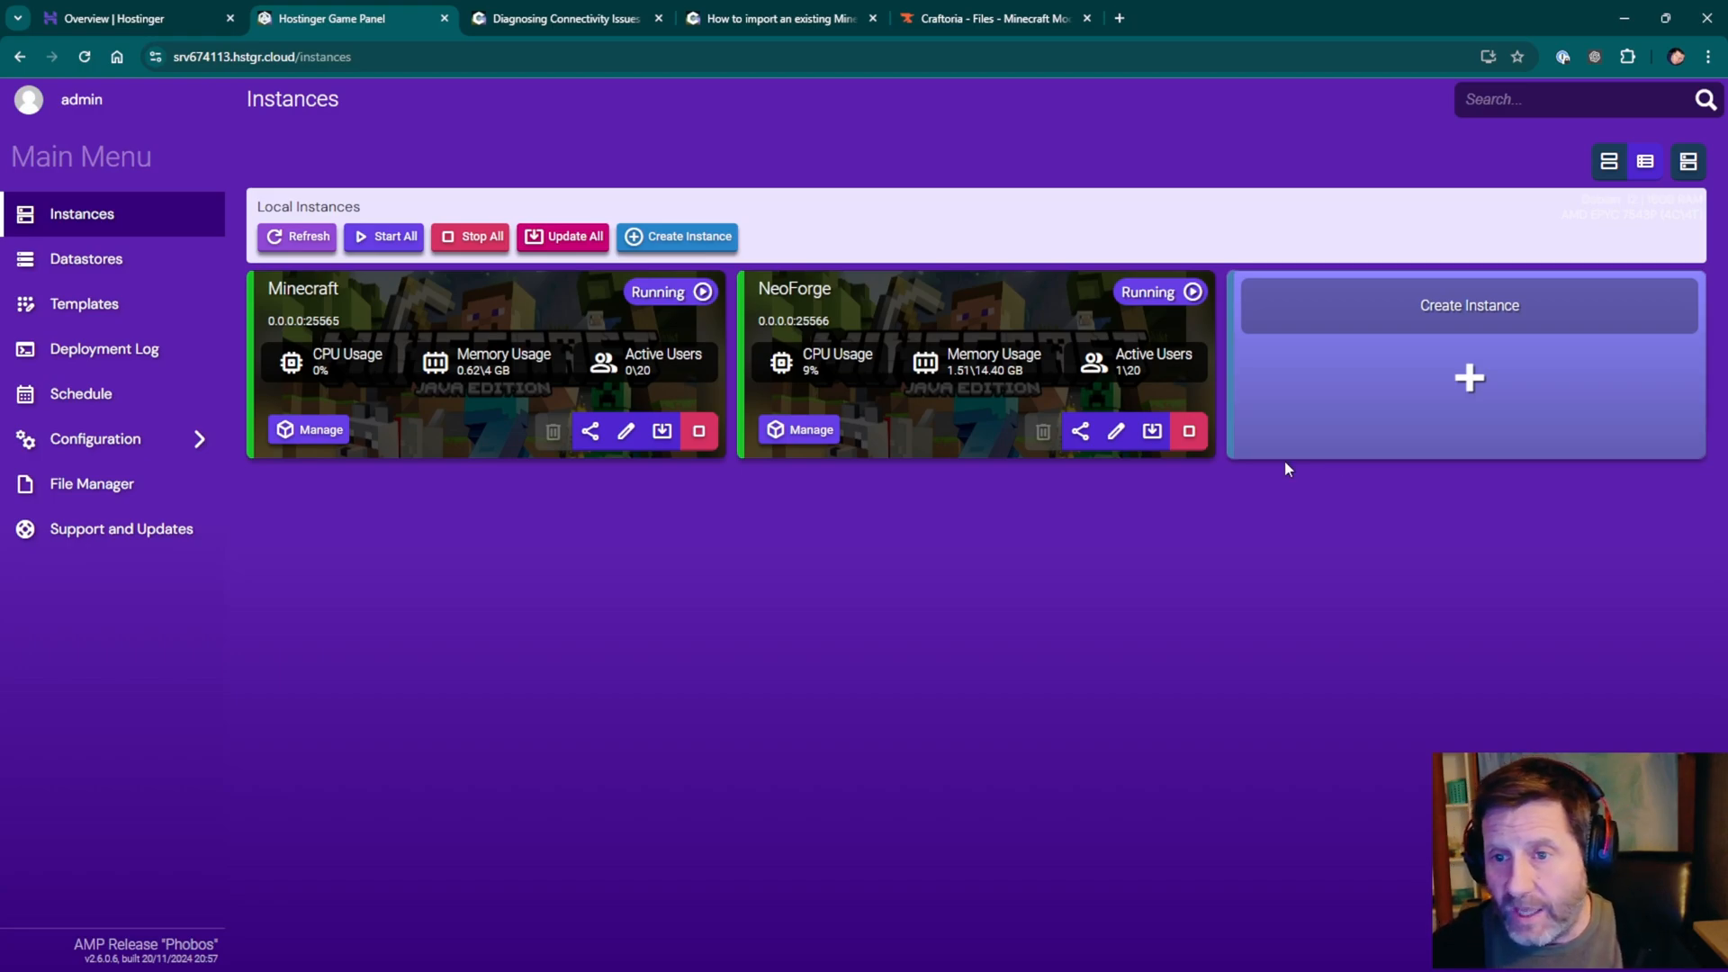
mouse_move(465, 584)
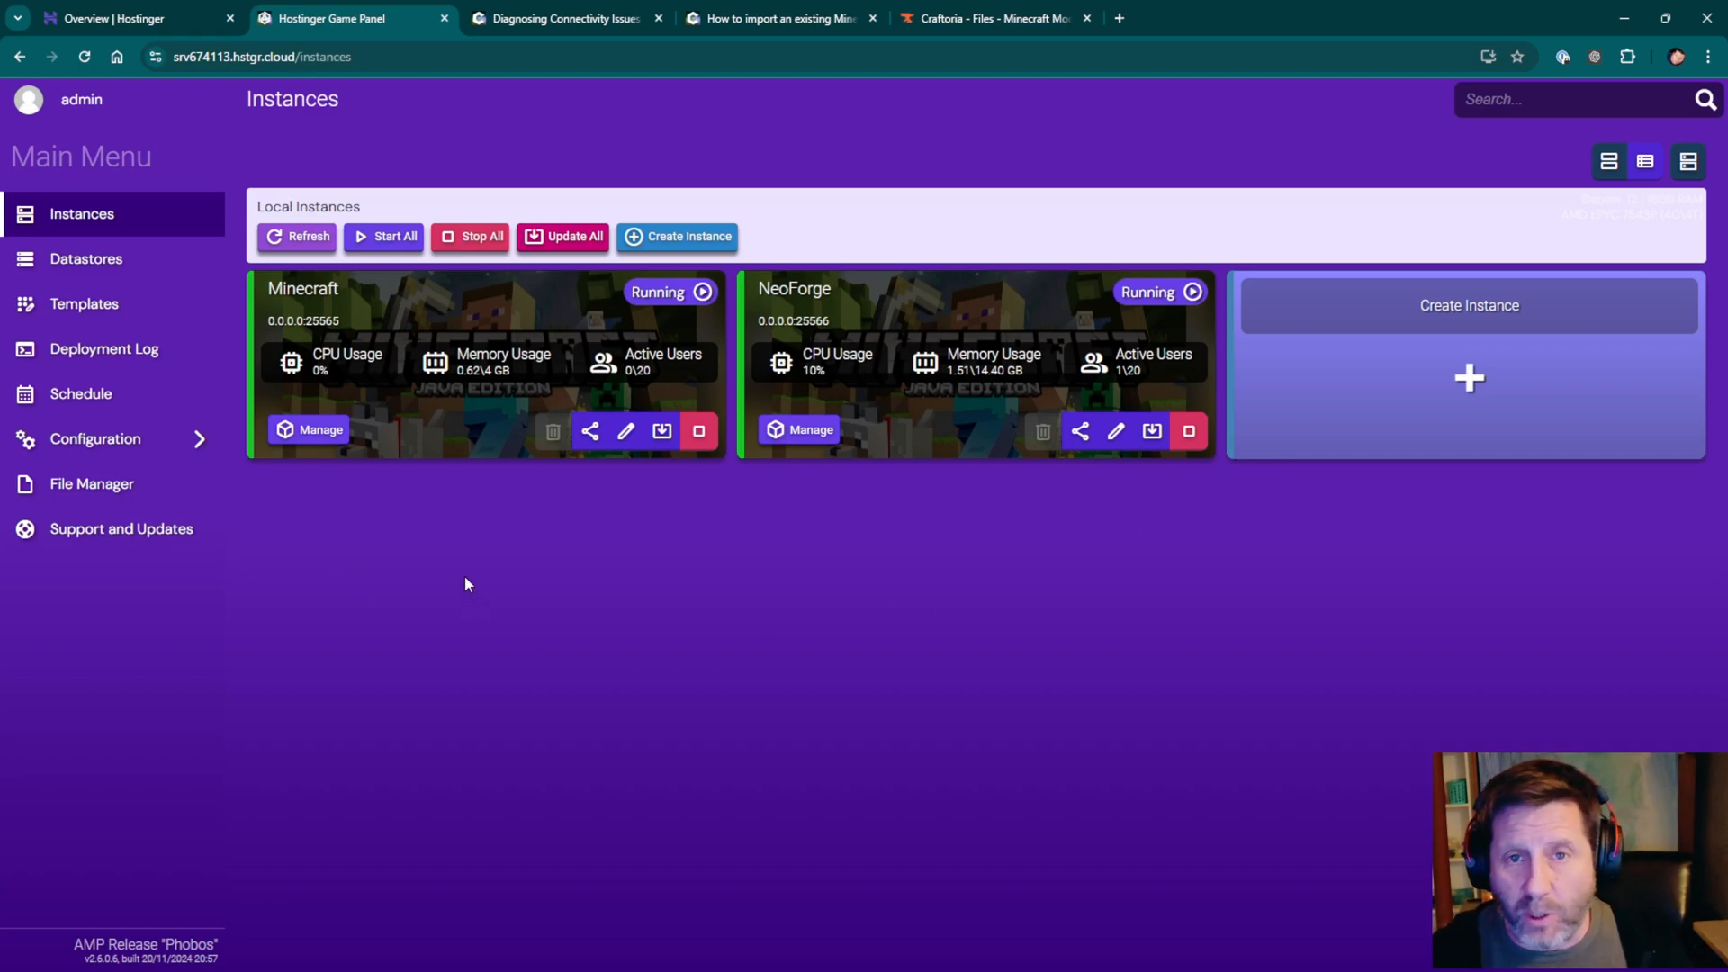
mouse_move(457, 575)
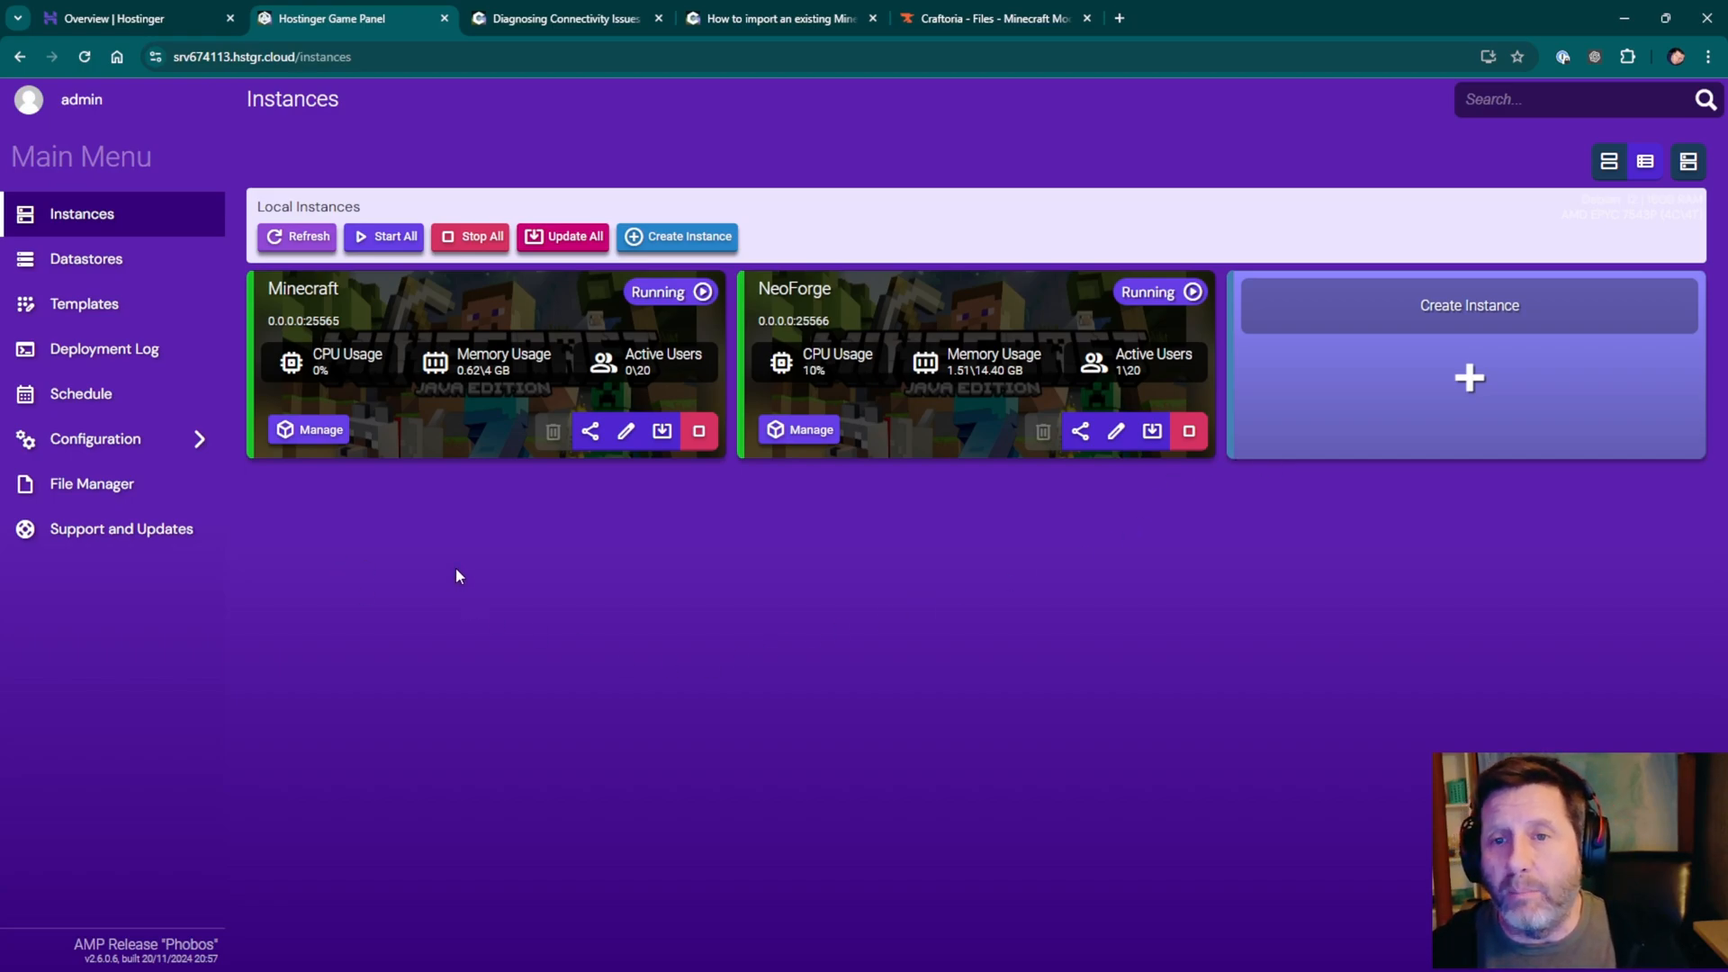